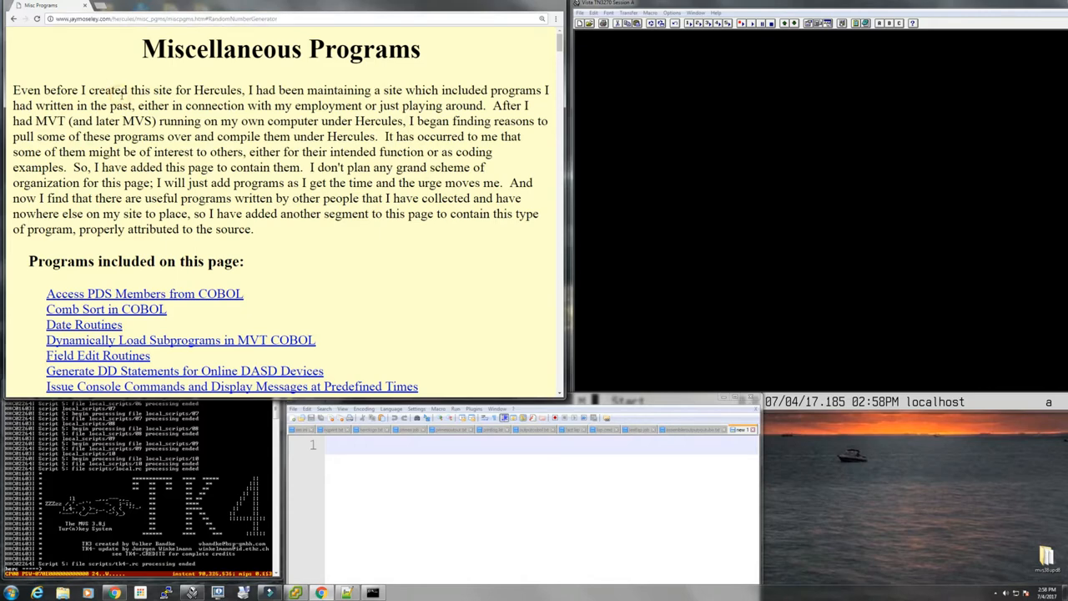
Step: Scroll around the top of the Miscellaneous Programs page to survey its sections
{"action": "scroll", "scroll_direction": "down", "scroll_amount": 3}
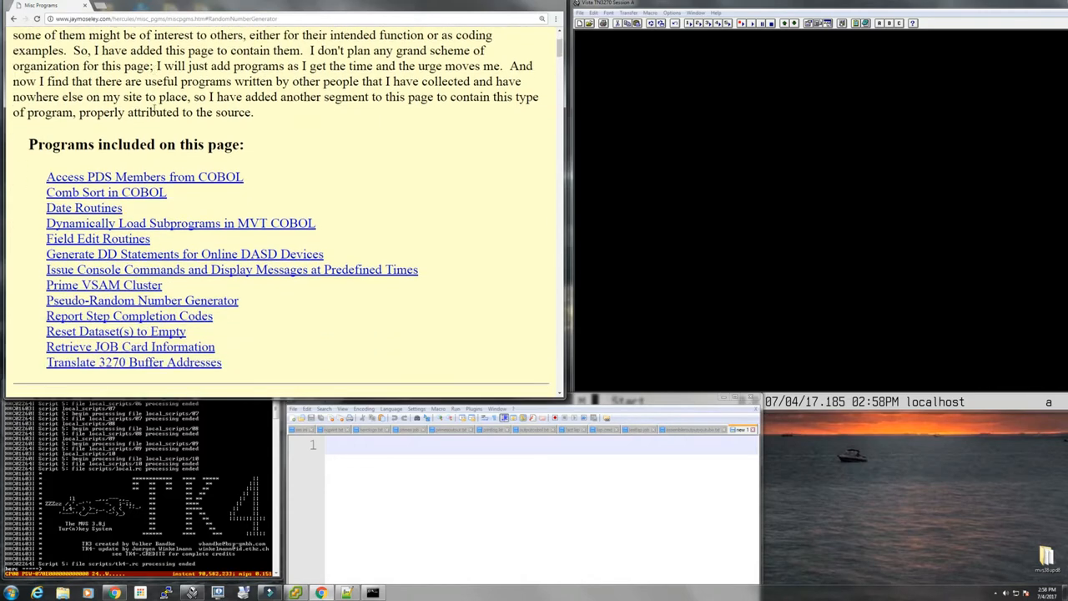
{"action": "scroll", "scroll_direction": "up", "scroll_amount": 3}
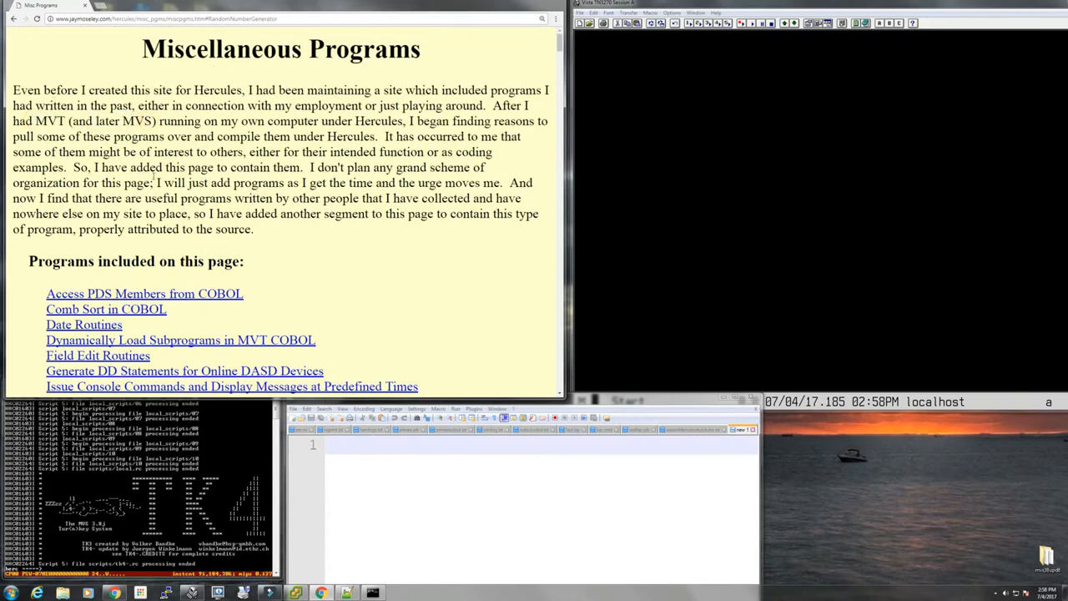
{"action": "scroll", "scroll_direction": "down", "scroll_amount": 3}
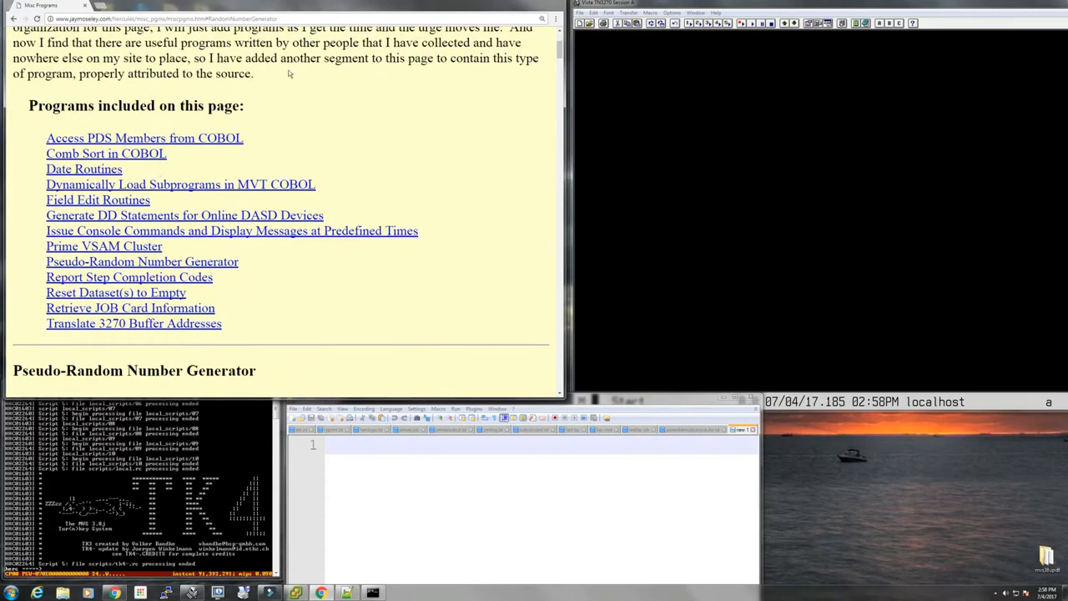
{"action": "mouse_move", "coordinate": [280, 87]}
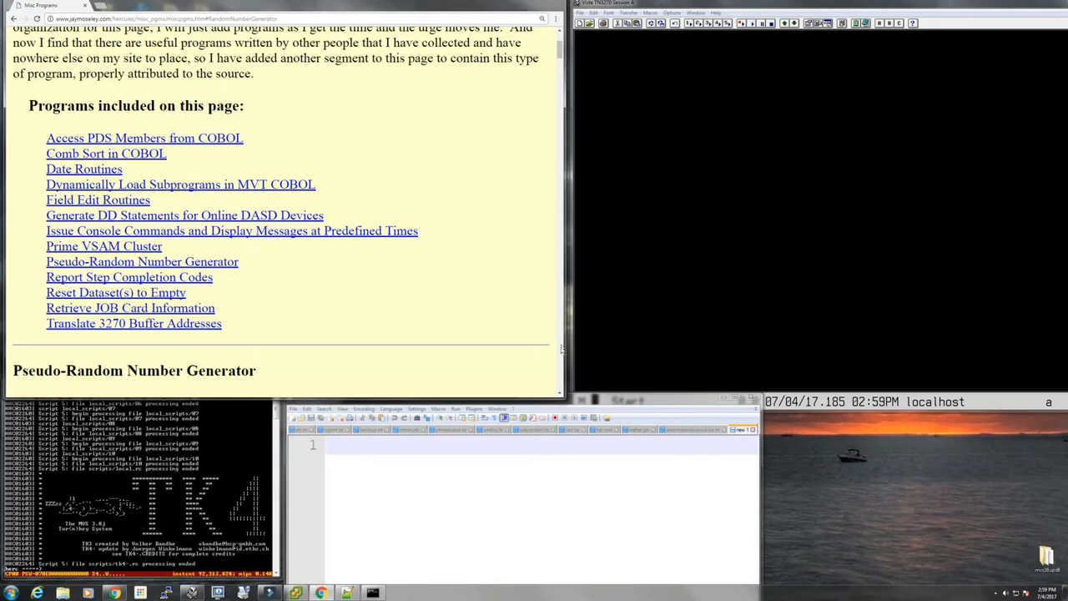
{"action": "scroll", "scroll_direction": "up", "scroll_amount": 3}
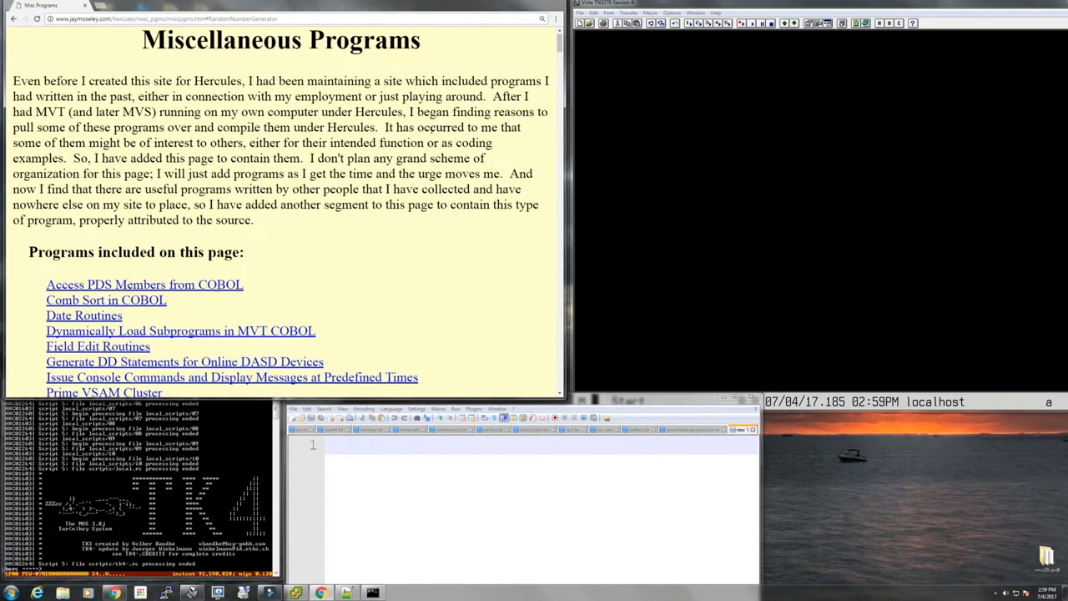
{"action": "scroll", "scroll_direction": "down", "scroll_amount": 3}
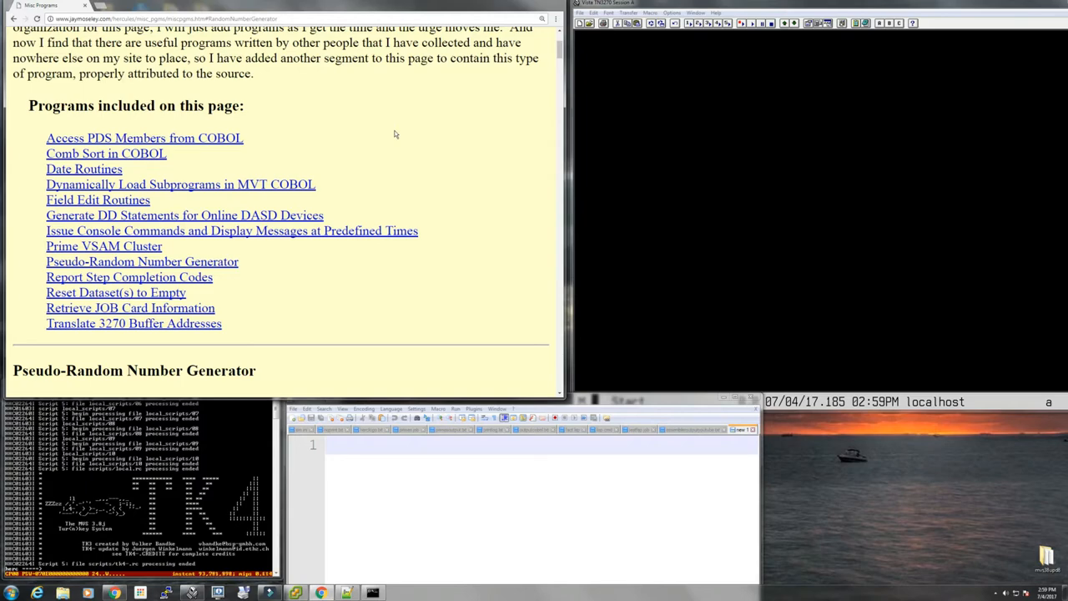
Step: Scroll down to the Pseudo-Random Number Generator write-up
{"action": "scroll", "scroll_direction": "down", "scroll_amount": 3}
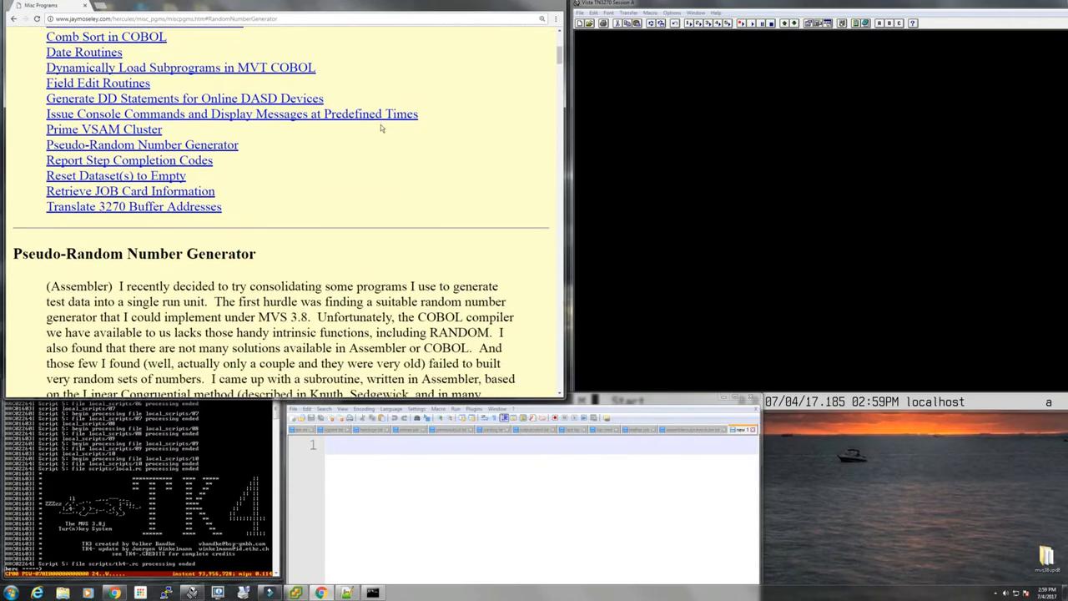
{"action": "scroll", "scroll_direction": "down", "scroll_amount": 3}
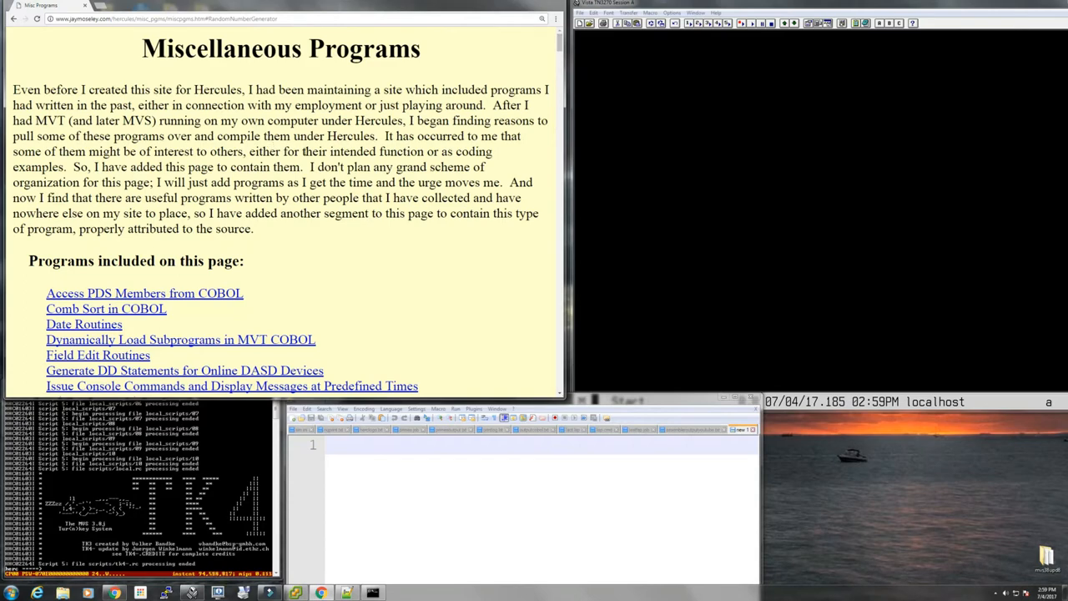
{"action": "scroll", "scroll_direction": "down", "scroll_amount": 3}
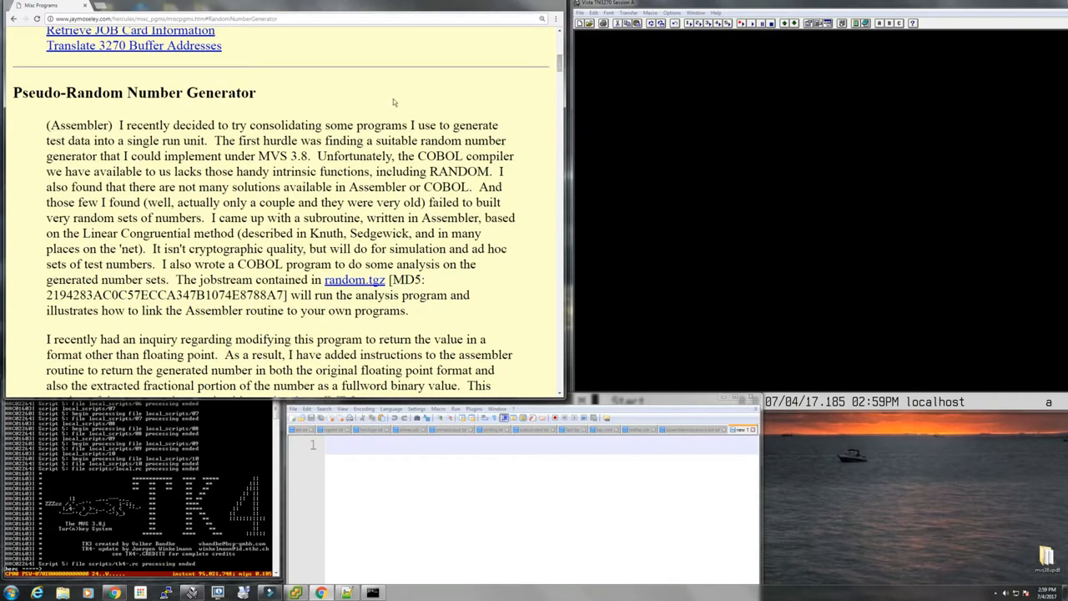
Step: Read the Pseudo-Random Number Generator write-up, selecting words and phrases in its text
{"action": "left_click_drag", "start_coordinate": [46, 125], "coordinate": [163, 140]}
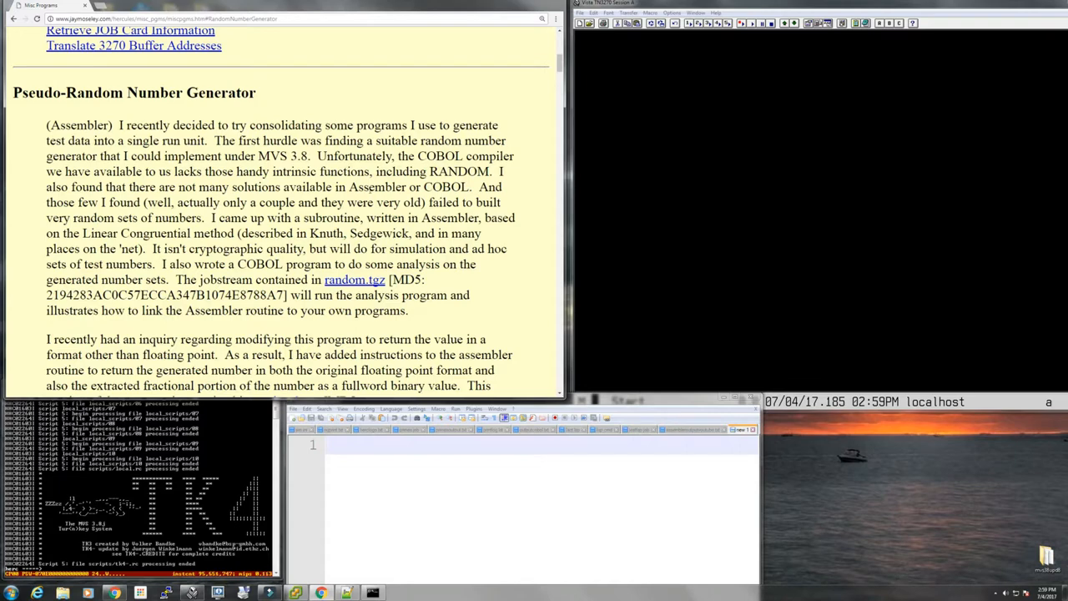
{"action": "double_click", "coordinate": [440, 187]}
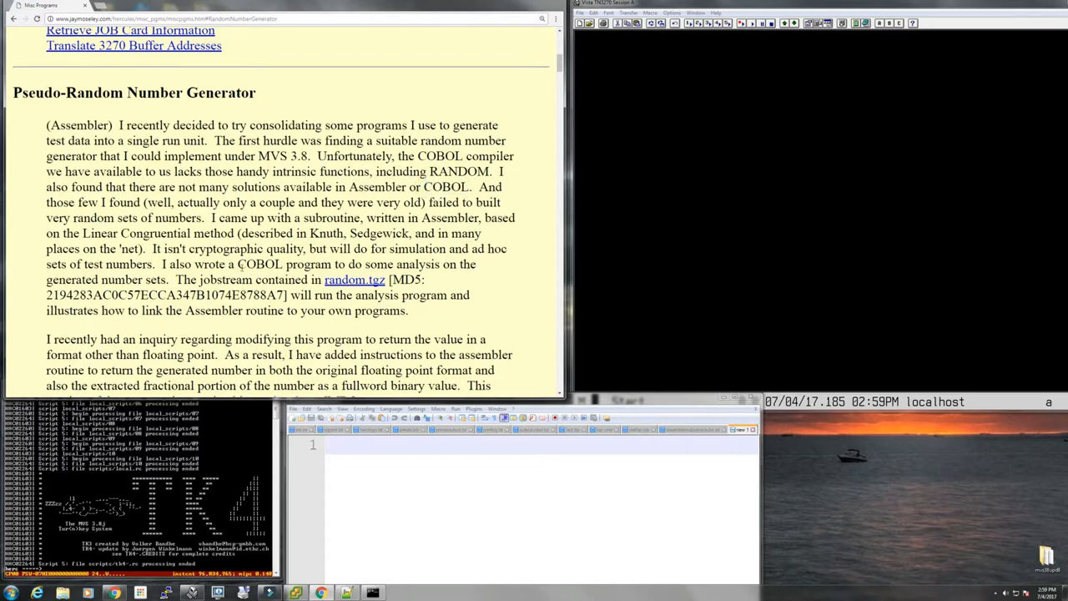
{"action": "double_click", "coordinate": [261, 264]}
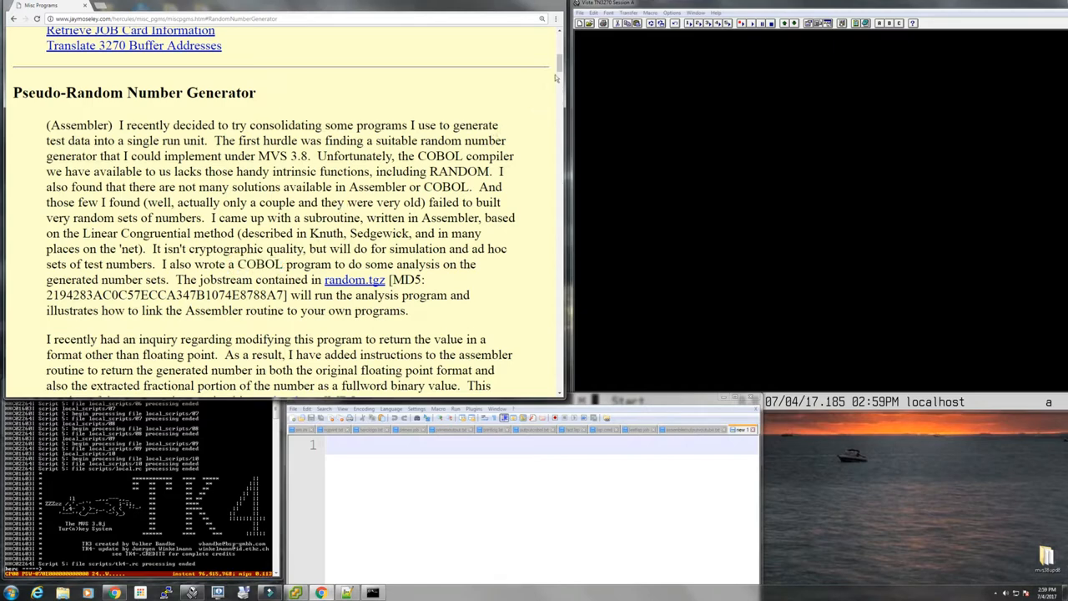
{"action": "scroll", "scroll_direction": "down", "scroll_amount": 3}
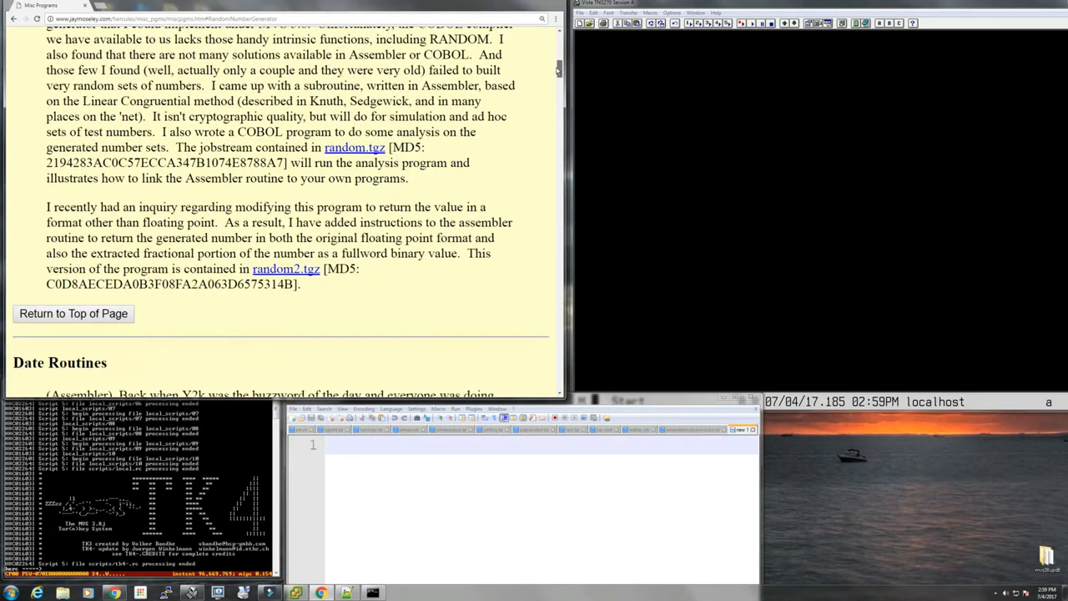
Step: Highlight the sentence on non-floating-point return values, then continue down to Date Routines
{"action": "left_click_drag", "start_coordinate": [70, 207], "coordinate": [220, 222]}
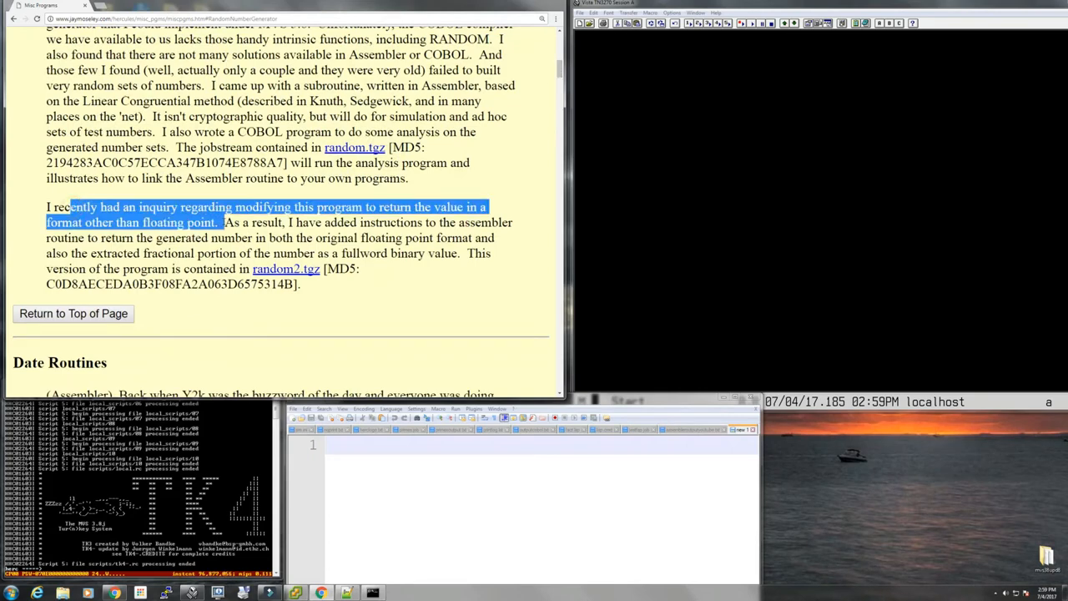
{"action": "left_click_drag", "start_coordinate": [220, 222], "coordinate": [275, 237]}
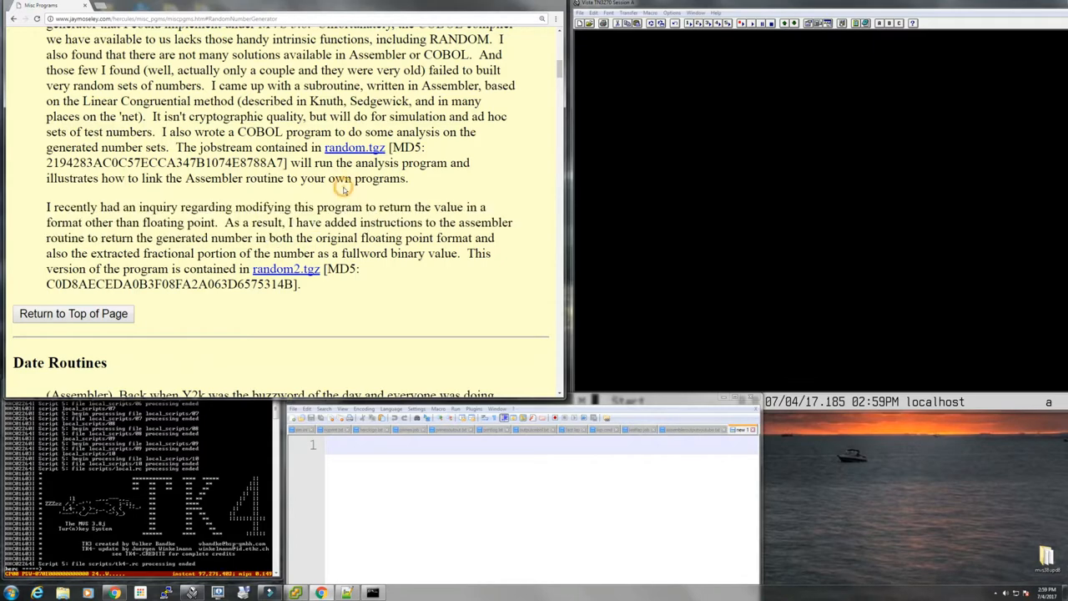
{"action": "scroll", "scroll_direction": "up", "scroll_amount": 3}
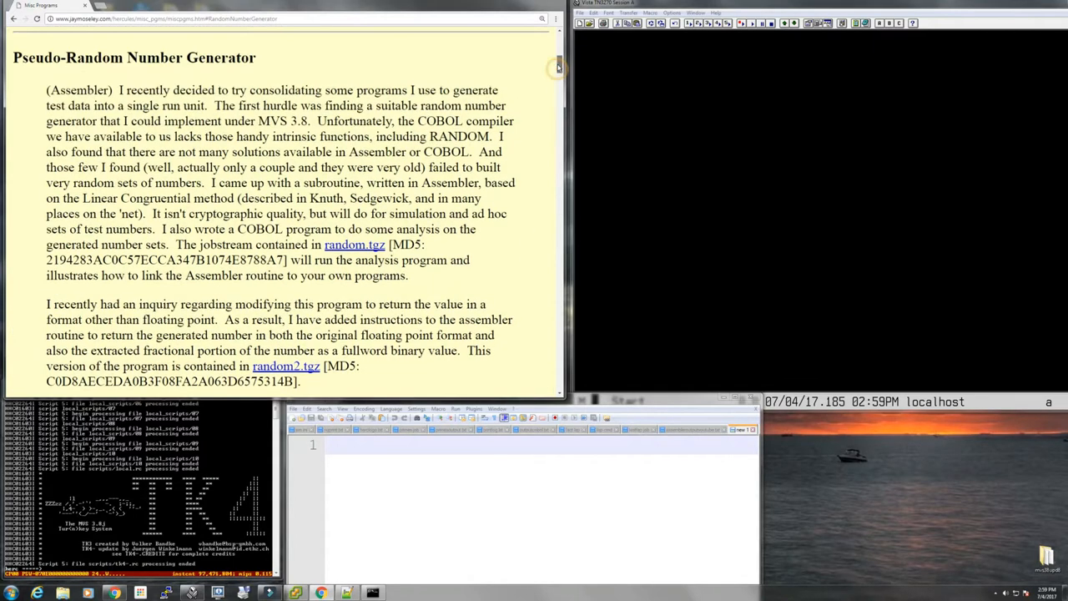
{"action": "scroll", "scroll_direction": "down", "scroll_amount": 3}
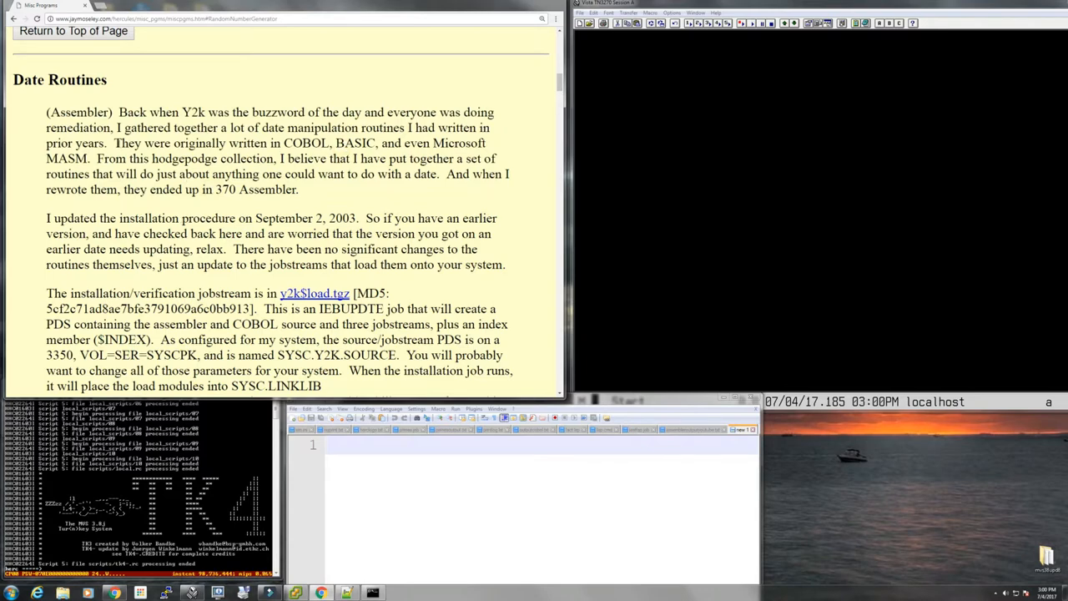
Step: Highlight where the Date Routines were written and the Comb Sort program description
{"action": "left_click_drag", "start_coordinate": [114, 144], "coordinate": [256, 143]}
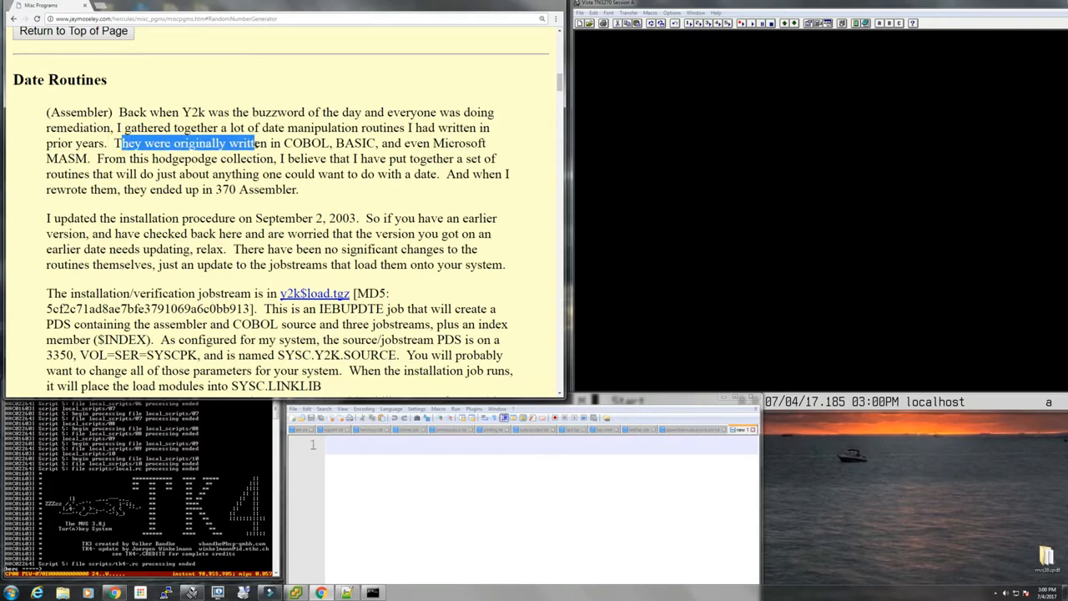
{"action": "left_click_drag", "start_coordinate": [254, 144], "coordinate": [342, 144]}
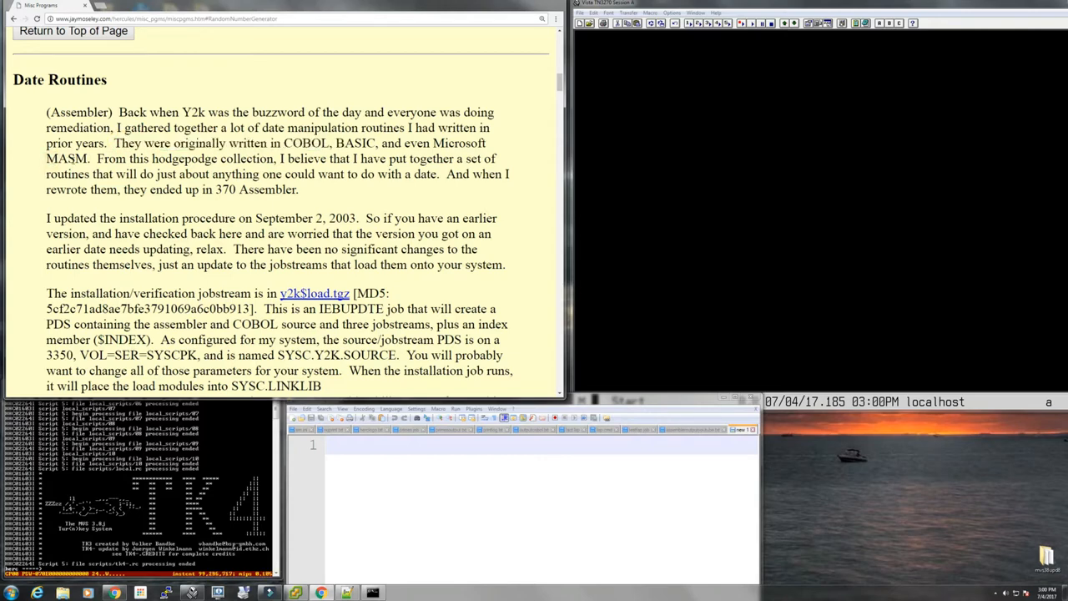
{"action": "scroll", "scroll_direction": "down", "scroll_amount": 3}
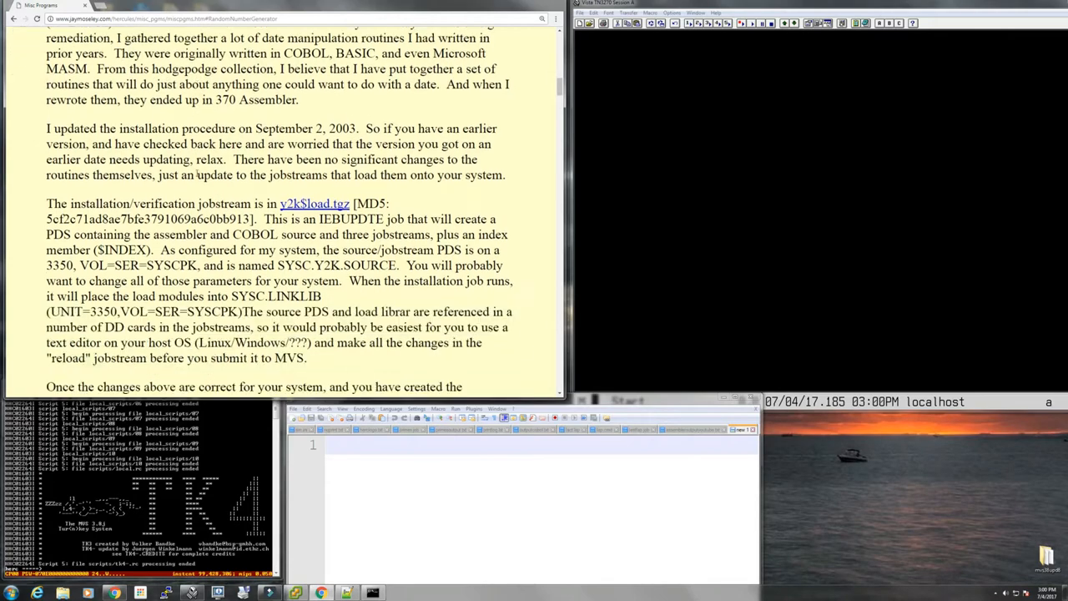
{"action": "scroll", "scroll_direction": "down", "scroll_amount": 3}
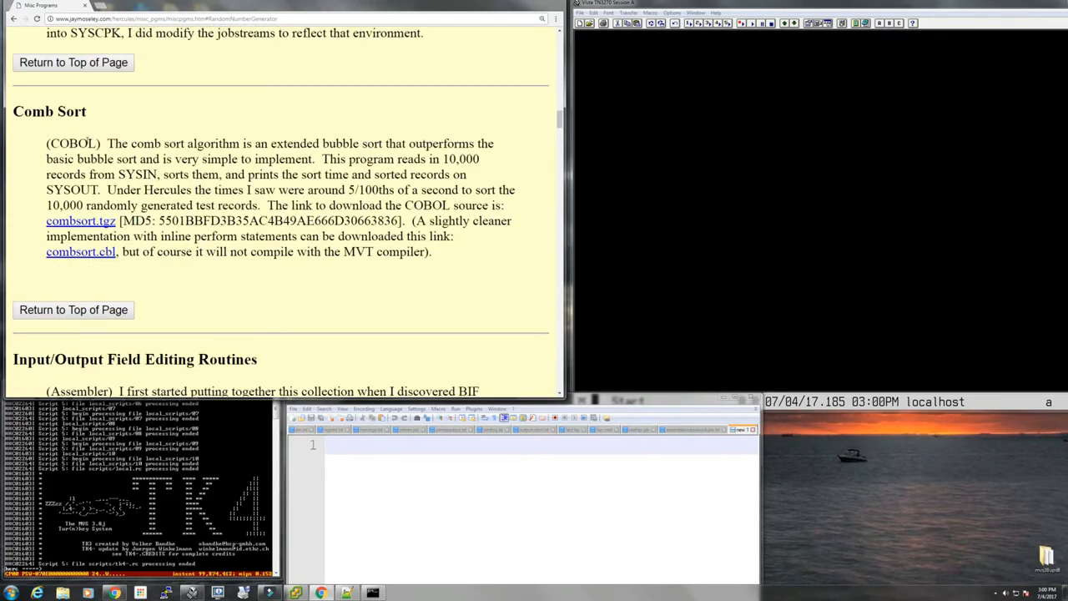
{"action": "left_click_drag", "start_coordinate": [161, 158], "coordinate": [306, 191]}
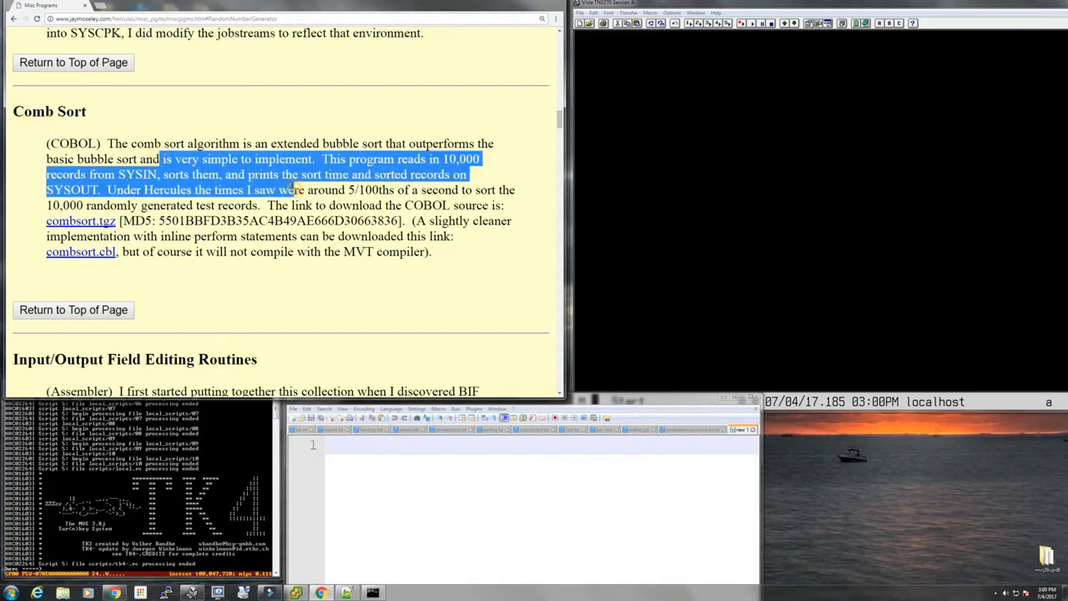
Step: Skim the Input/Output Field Editing Routines down to Translate 3270 Buffer Addresses
{"action": "scroll", "scroll_direction": "down", "scroll_amount": 3}
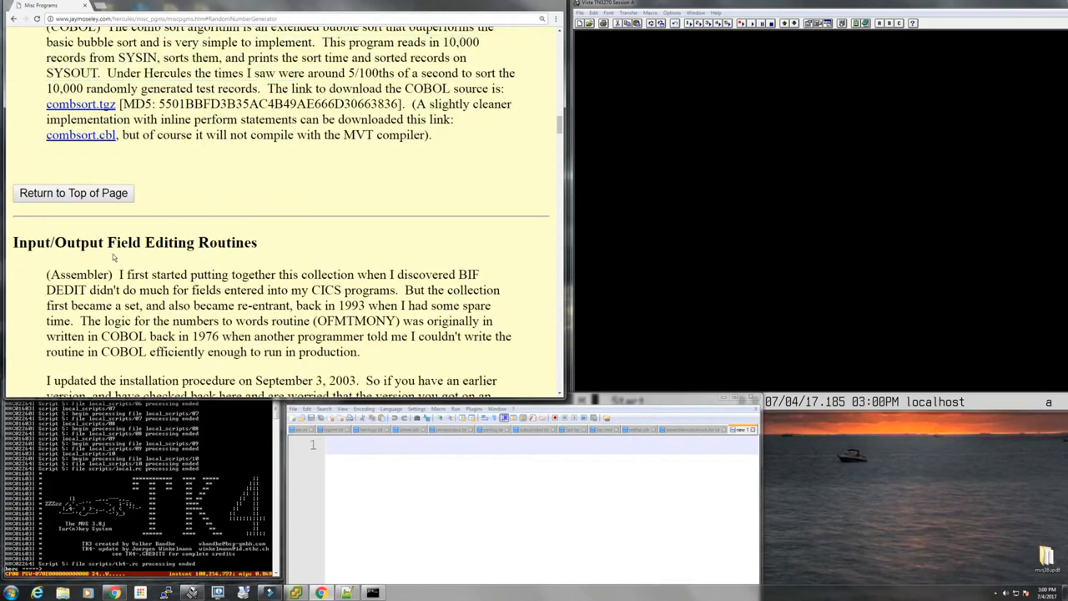
{"action": "scroll", "scroll_direction": "down", "scroll_amount": 3}
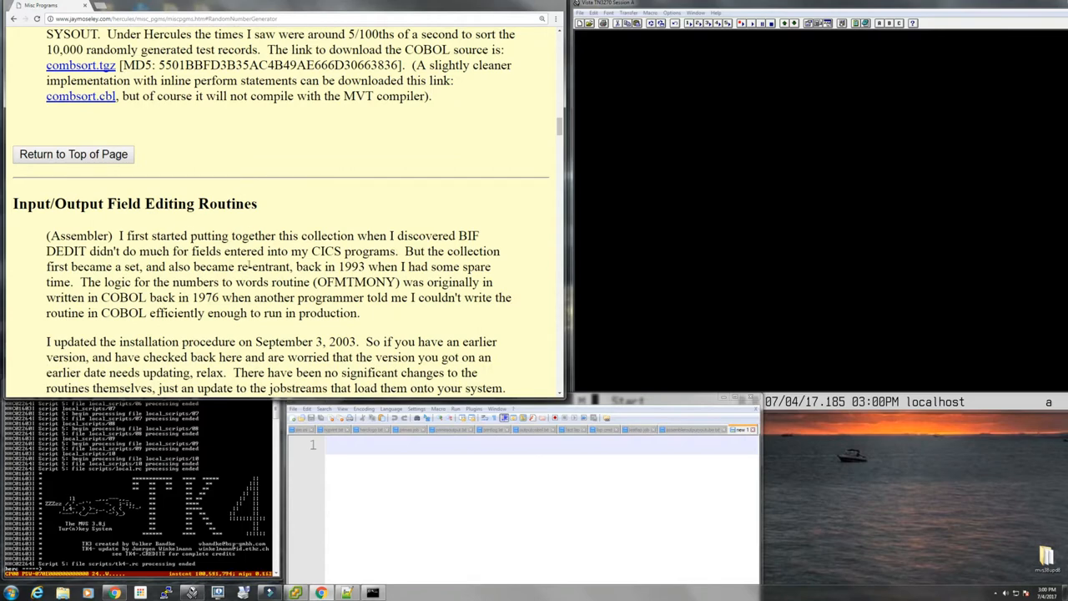
{"action": "scroll", "scroll_direction": "down", "scroll_amount": 3}
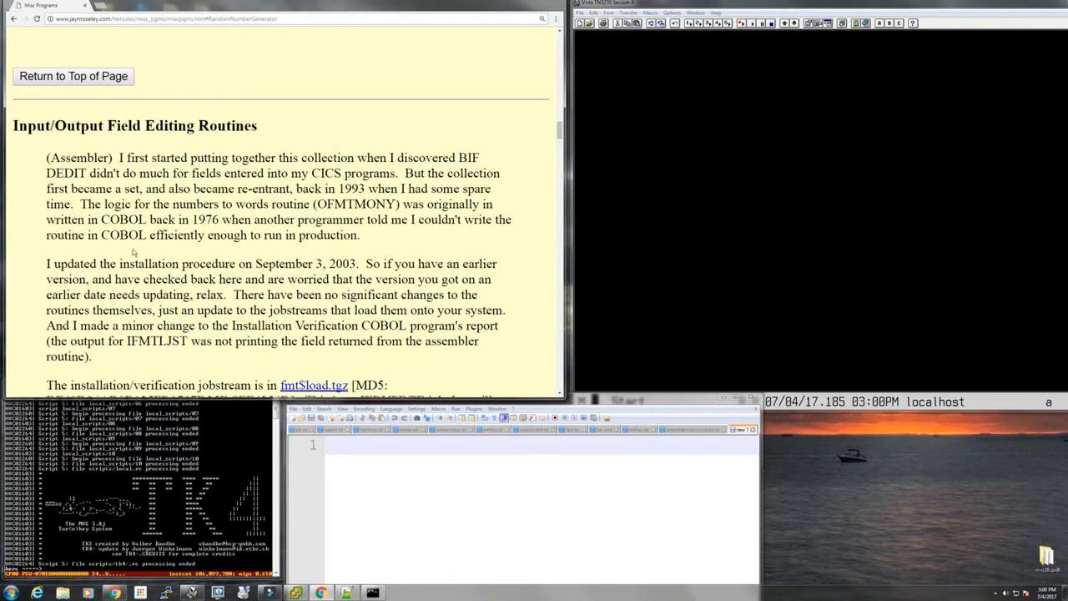
{"action": "left_click_drag", "start_coordinate": [96, 264], "coordinate": [155, 279]}
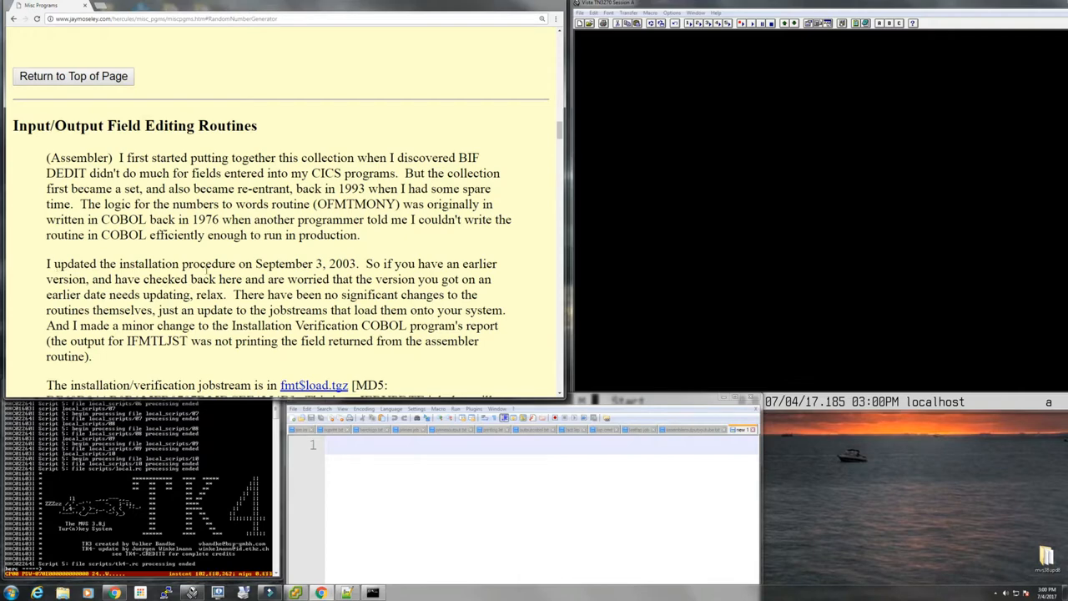
{"action": "scroll", "scroll_direction": "down", "scroll_amount": 3}
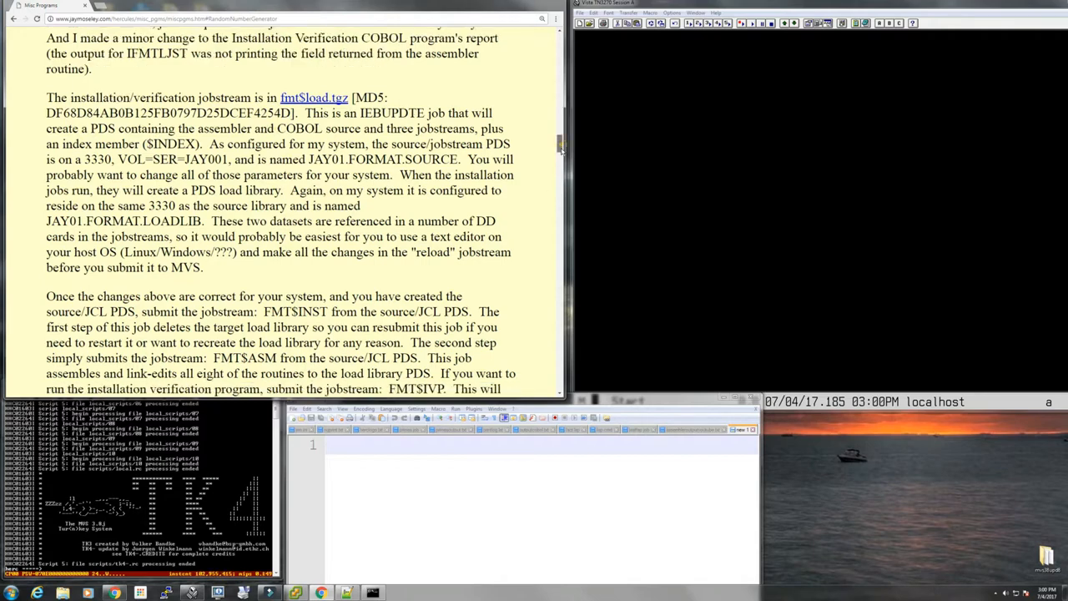
{"action": "scroll", "scroll_direction": "down", "scroll_amount": 3}
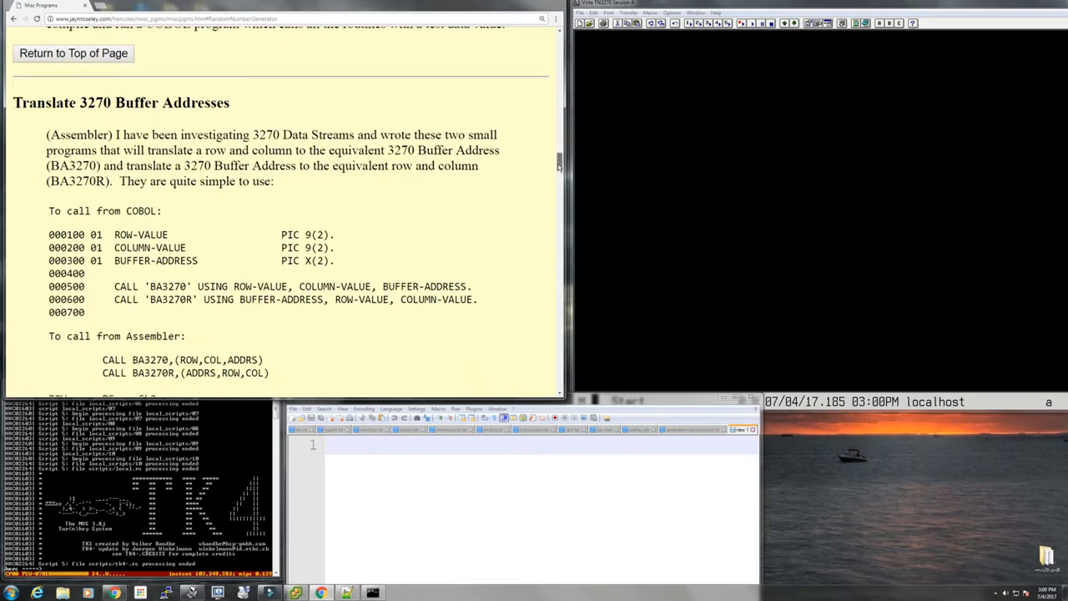
{"action": "scroll", "scroll_direction": "down", "scroll_amount": 3}
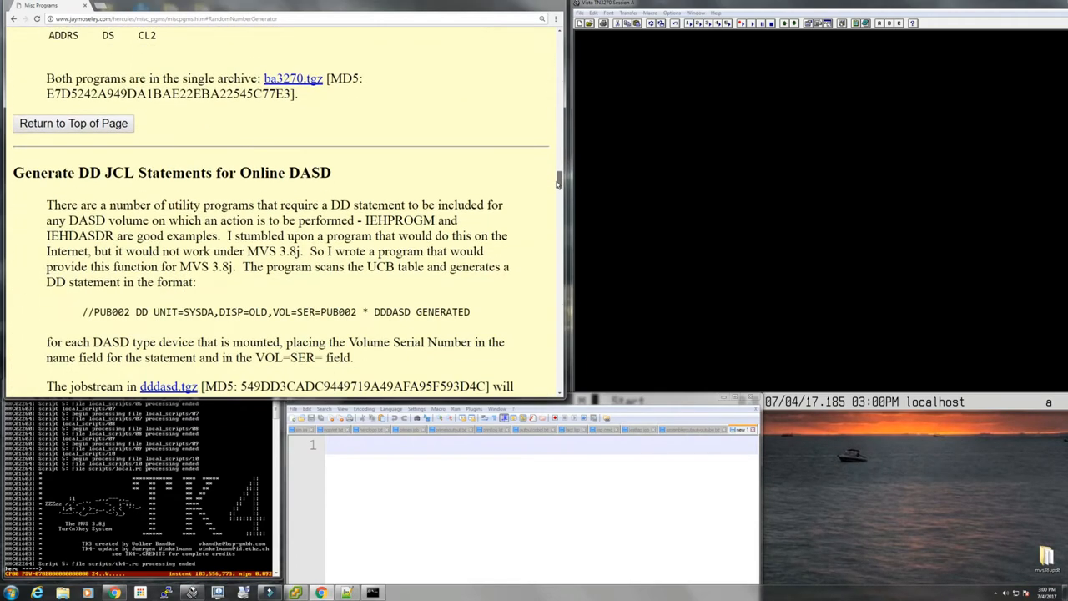
{"action": "scroll", "scroll_direction": "down", "scroll_amount": 3}
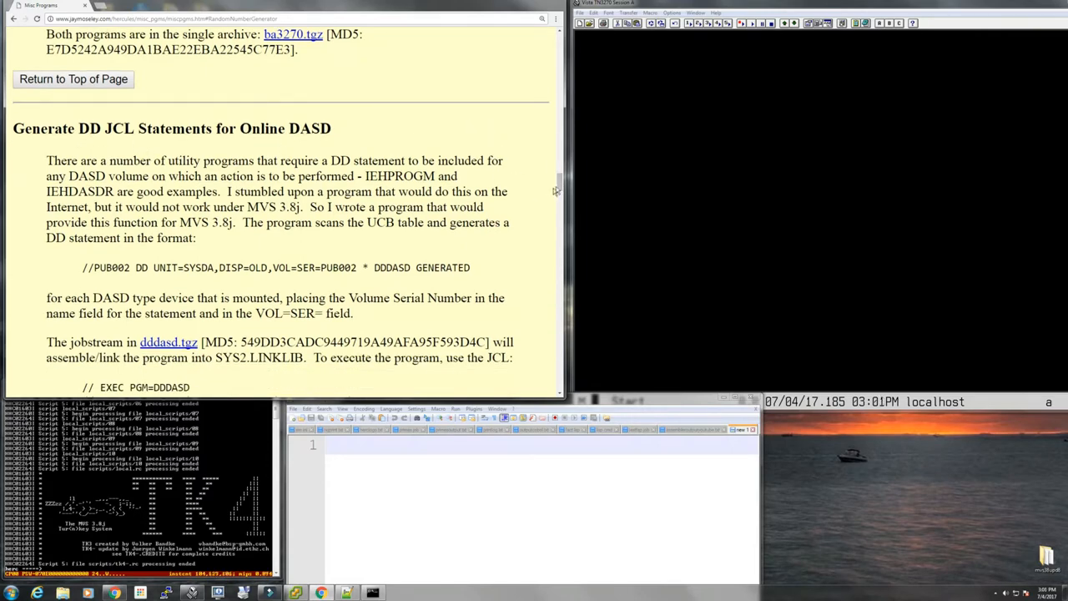
{"action": "scroll", "scroll_direction": "down", "scroll_amount": 3}
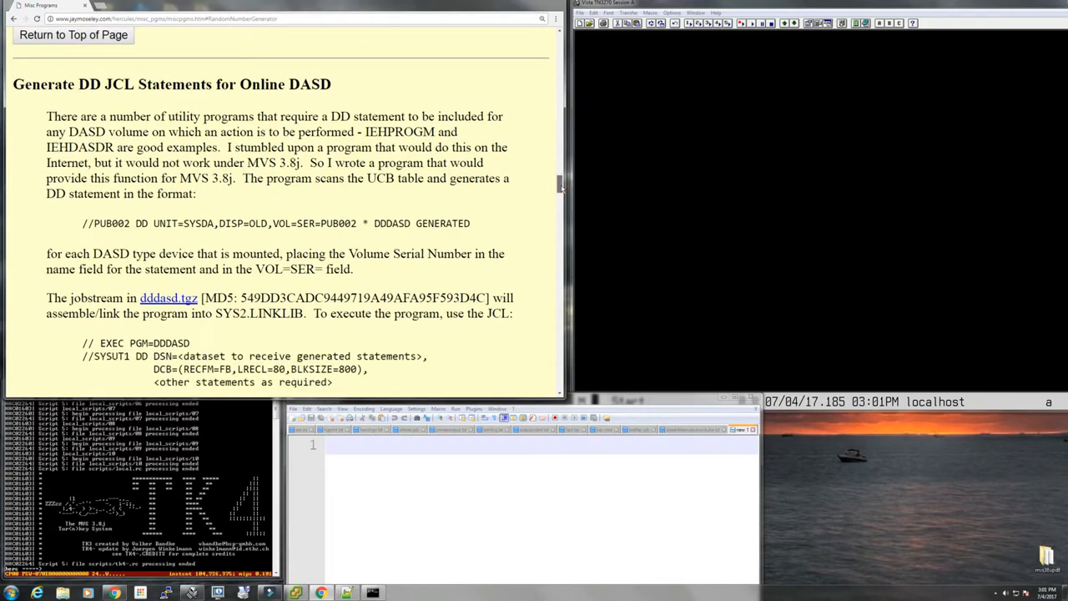
{"action": "scroll", "scroll_direction": "down", "scroll_amount": 3}
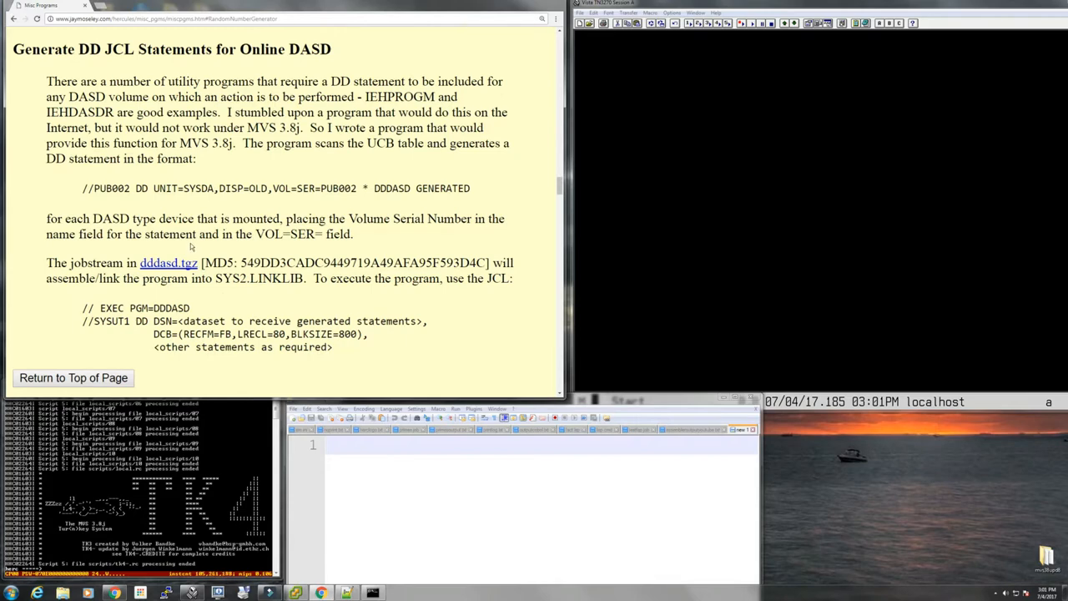
{"action": "scroll", "scroll_direction": "down", "scroll_amount": 3}
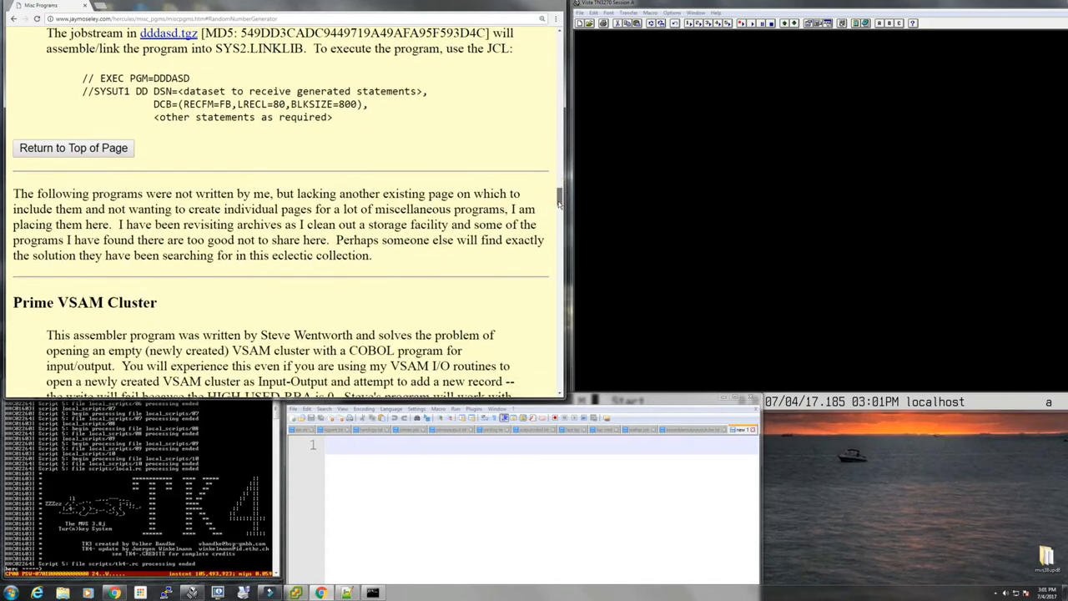
{"action": "scroll", "scroll_direction": "down", "scroll_amount": 3}
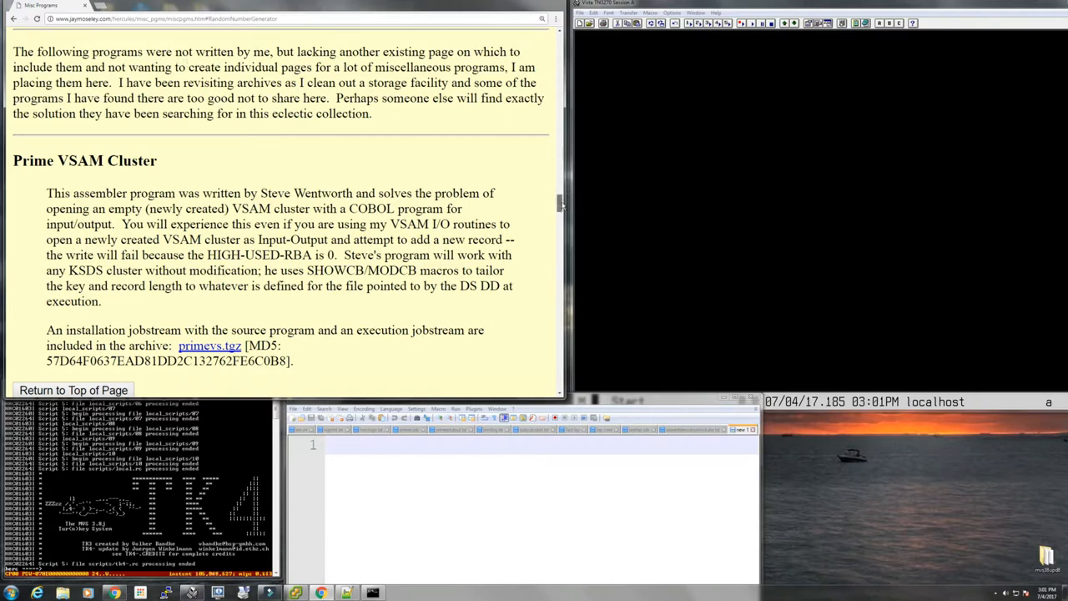
{"action": "scroll", "scroll_direction": "down", "scroll_amount": 3}
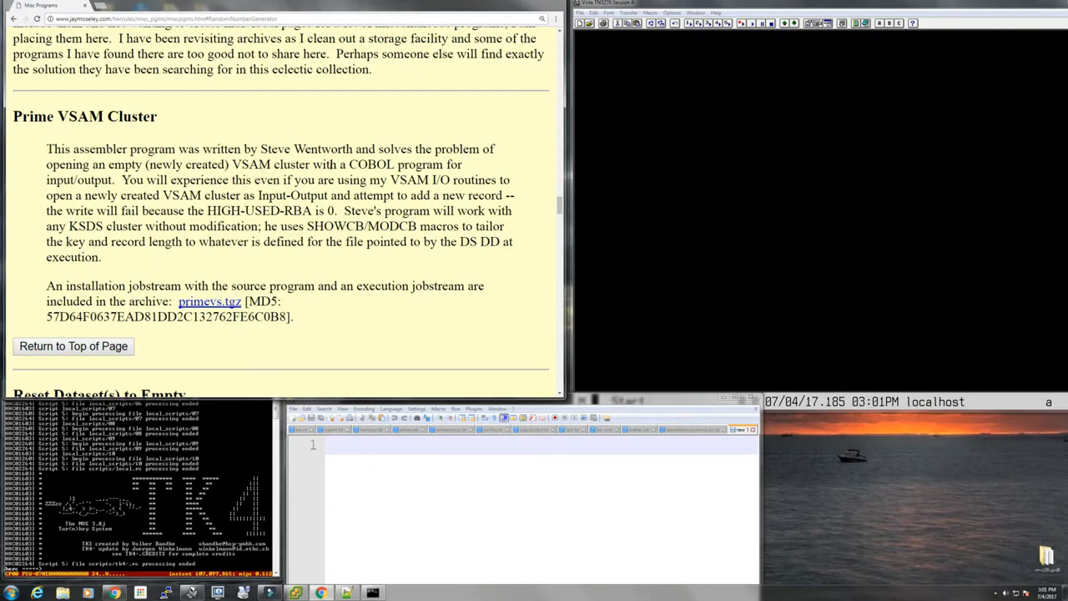
Step: Scroll down through the following program write-ups, highlighting a passage on the way
{"action": "scroll", "scroll_direction": "down", "scroll_amount": 3}
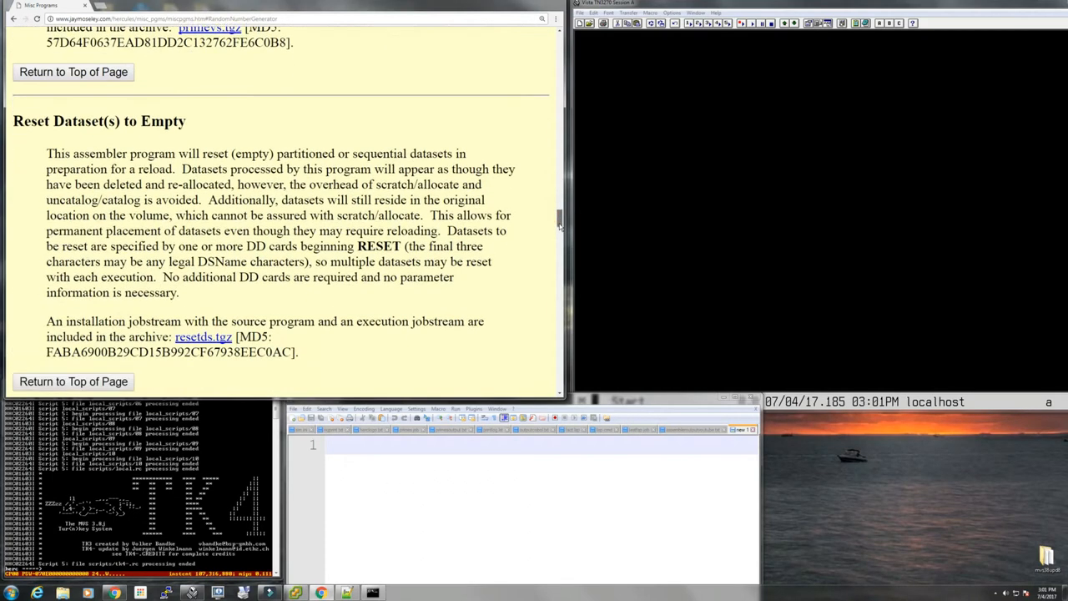
{"action": "scroll", "scroll_direction": "up", "scroll_amount": 3}
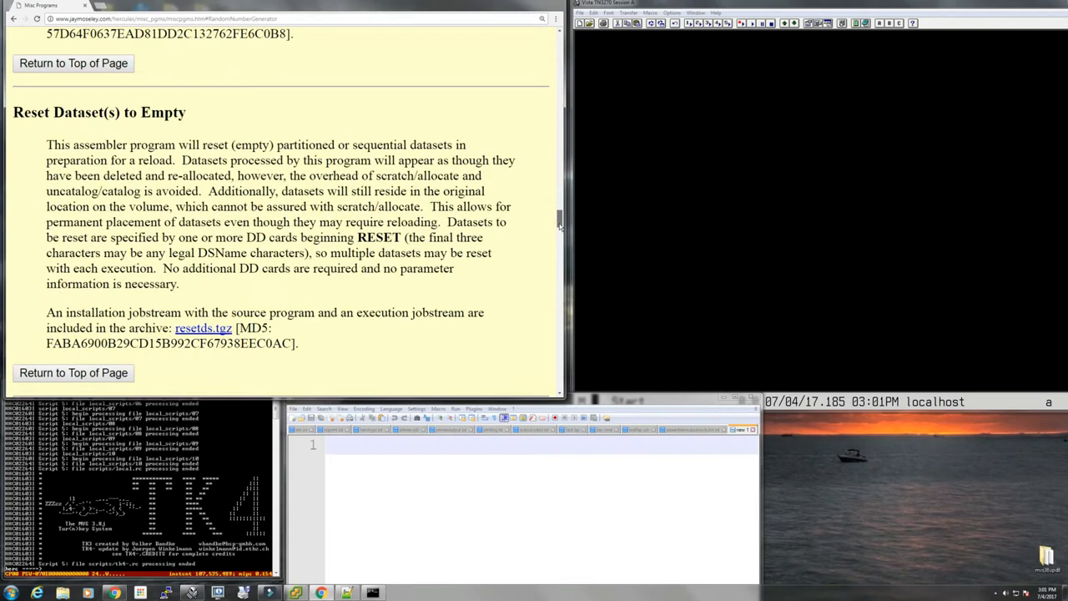
{"action": "scroll", "scroll_direction": "down", "scroll_amount": 3}
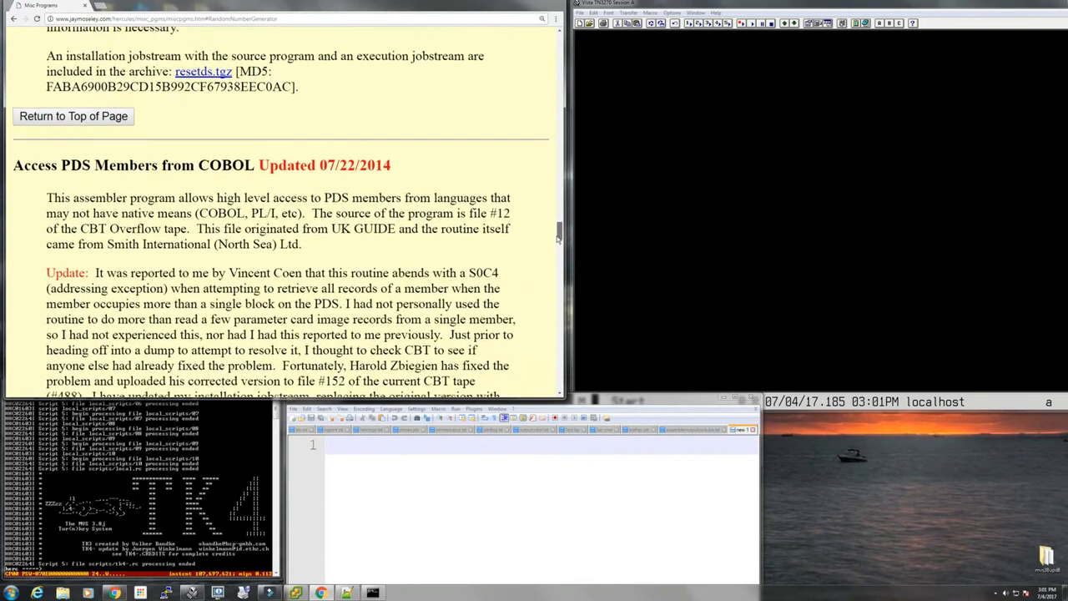
{"action": "scroll", "scroll_direction": "down", "scroll_amount": 3}
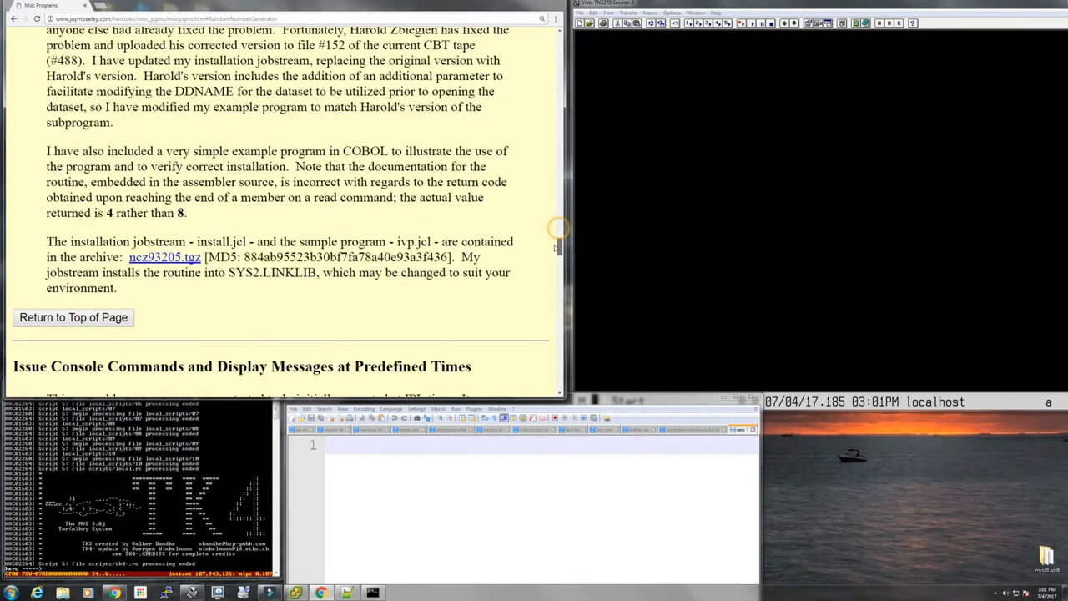
{"action": "scroll", "scroll_direction": "down", "scroll_amount": 3}
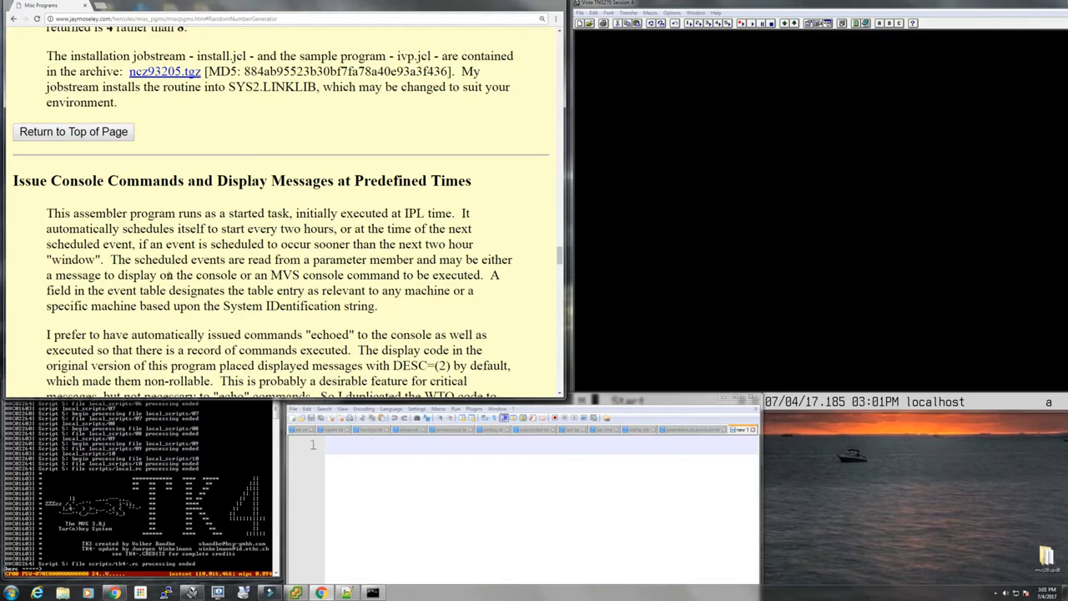
{"action": "scroll", "scroll_direction": "down", "scroll_amount": 3}
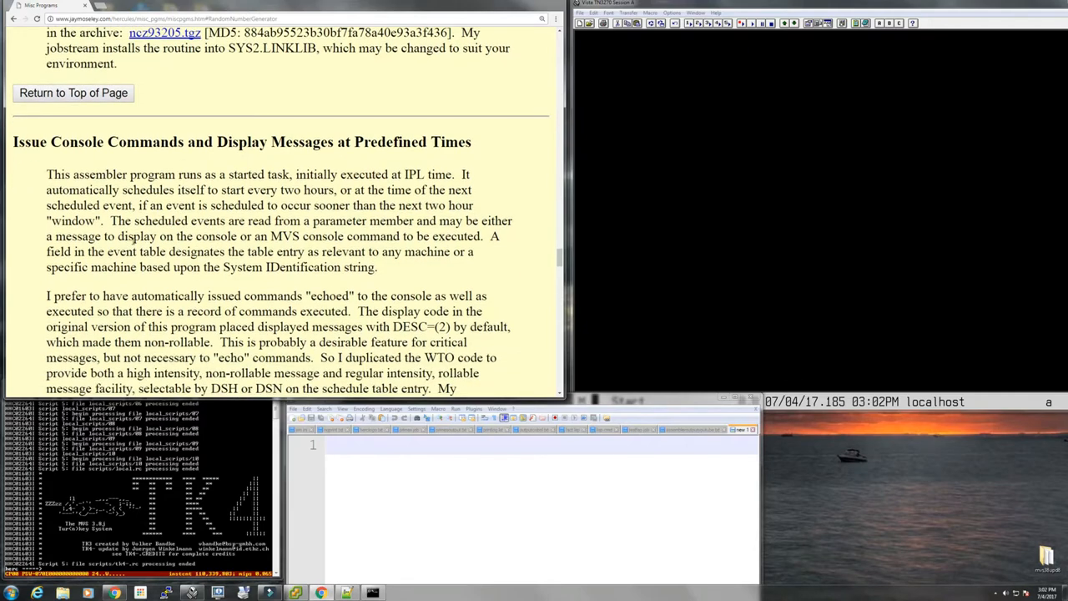
{"action": "scroll", "scroll_direction": "down", "scroll_amount": 3}
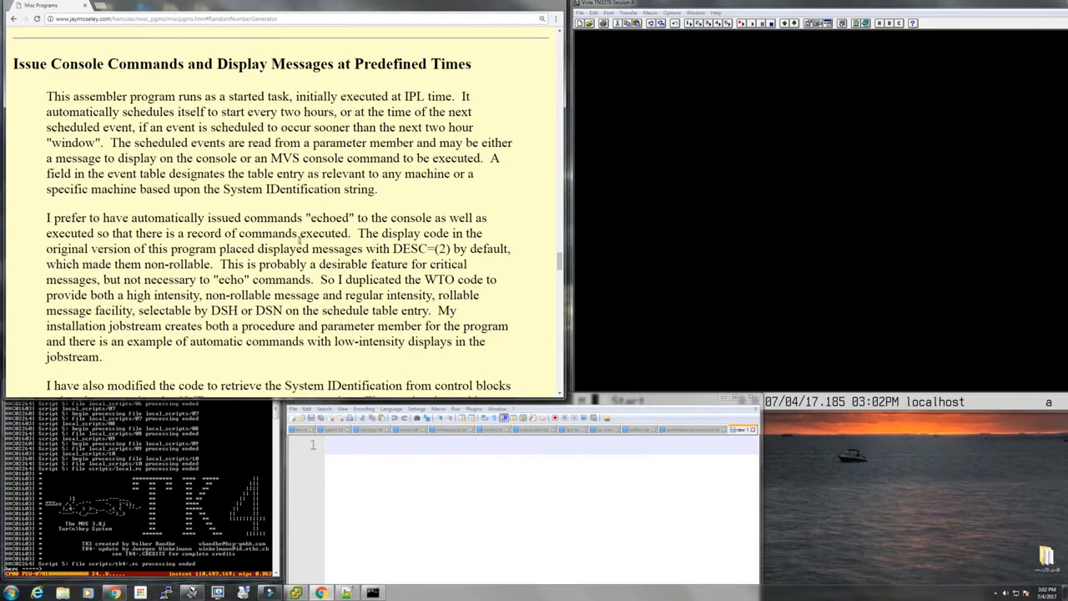
{"action": "scroll", "scroll_direction": "down", "scroll_amount": 3}
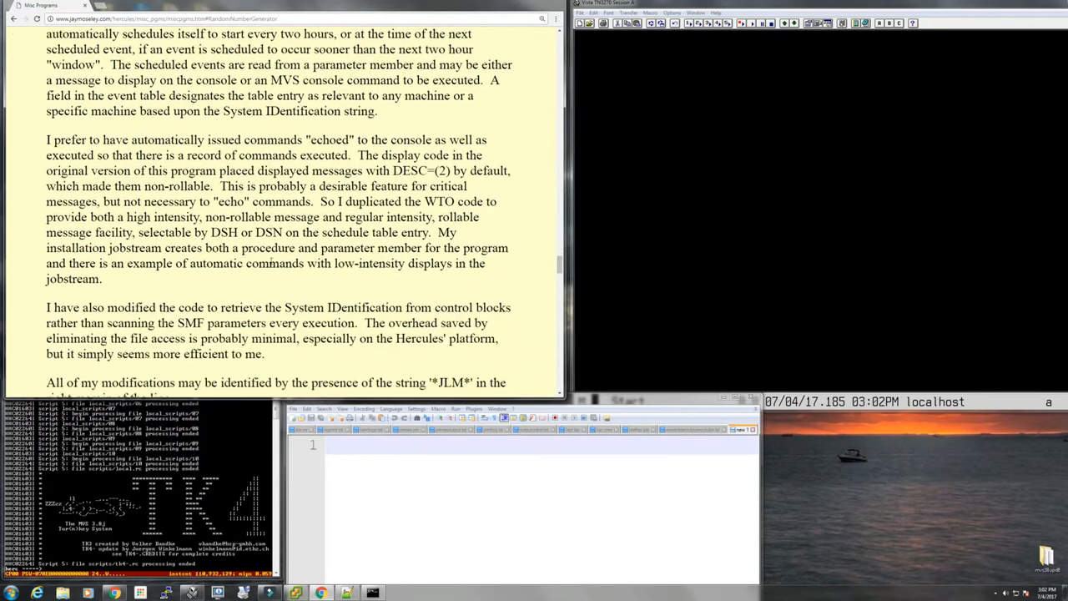
{"action": "scroll", "scroll_direction": "down", "scroll_amount": 3}
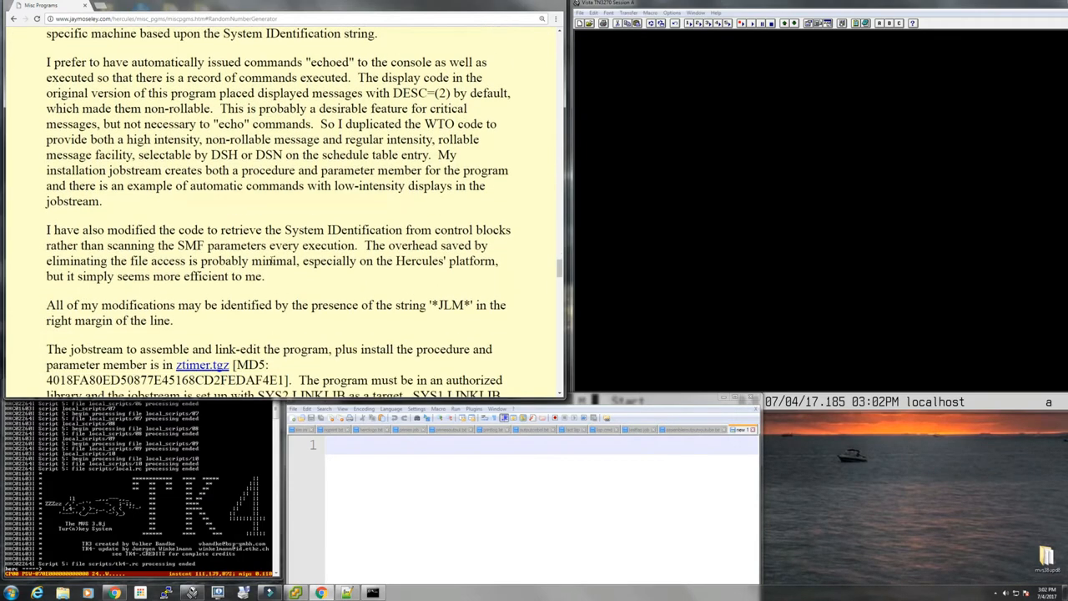
{"action": "scroll", "scroll_direction": "down", "scroll_amount": 3}
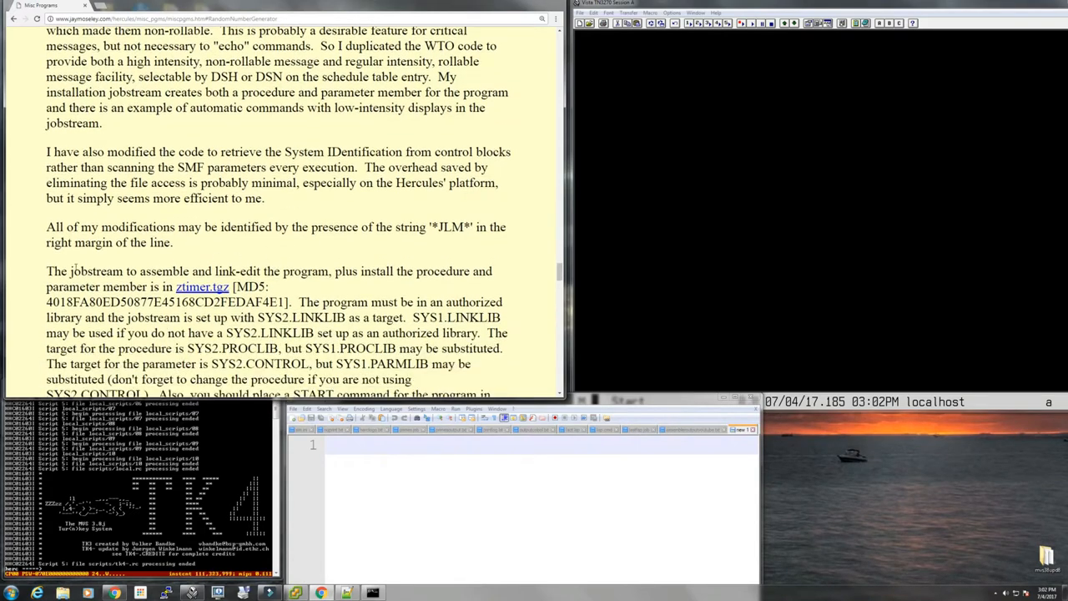
{"action": "left_click_drag", "start_coordinate": [47, 270], "coordinate": [267, 287]}
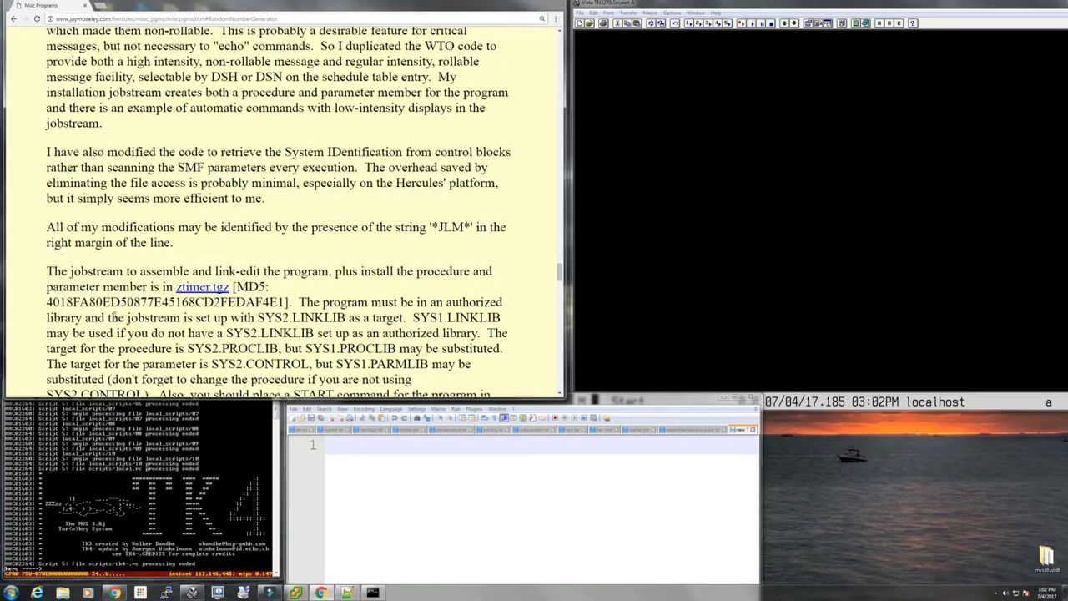
Step: Continue down and highlight the Retrieve JOB Card Information description
{"action": "scroll", "scroll_direction": "down", "scroll_amount": 3}
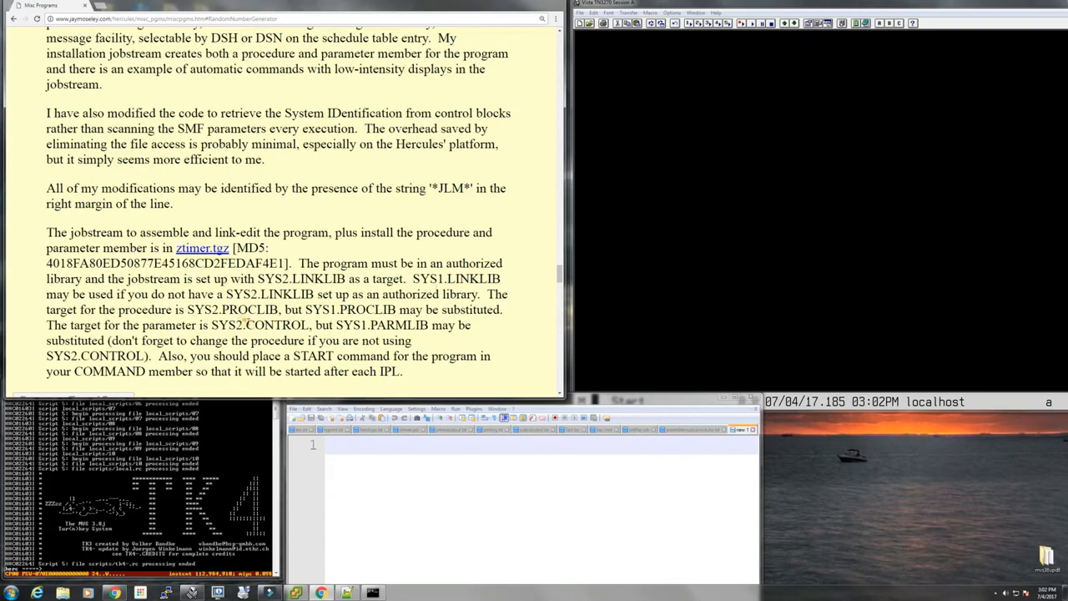
{"action": "scroll", "scroll_direction": "down", "scroll_amount": 3}
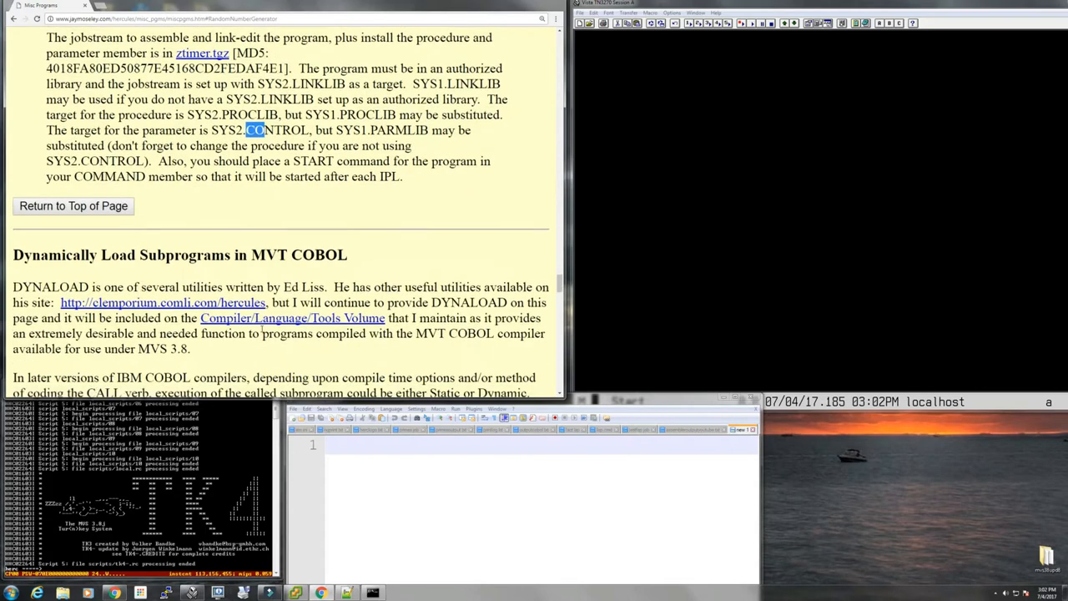
{"action": "scroll", "scroll_direction": "down", "scroll_amount": 3}
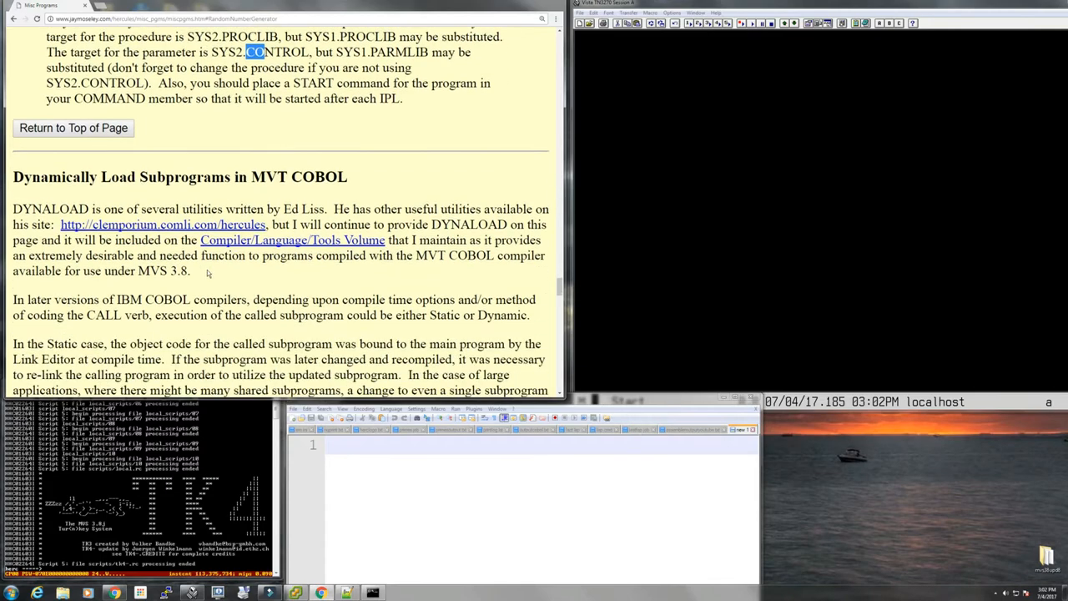
{"action": "scroll", "scroll_direction": "down", "scroll_amount": 3}
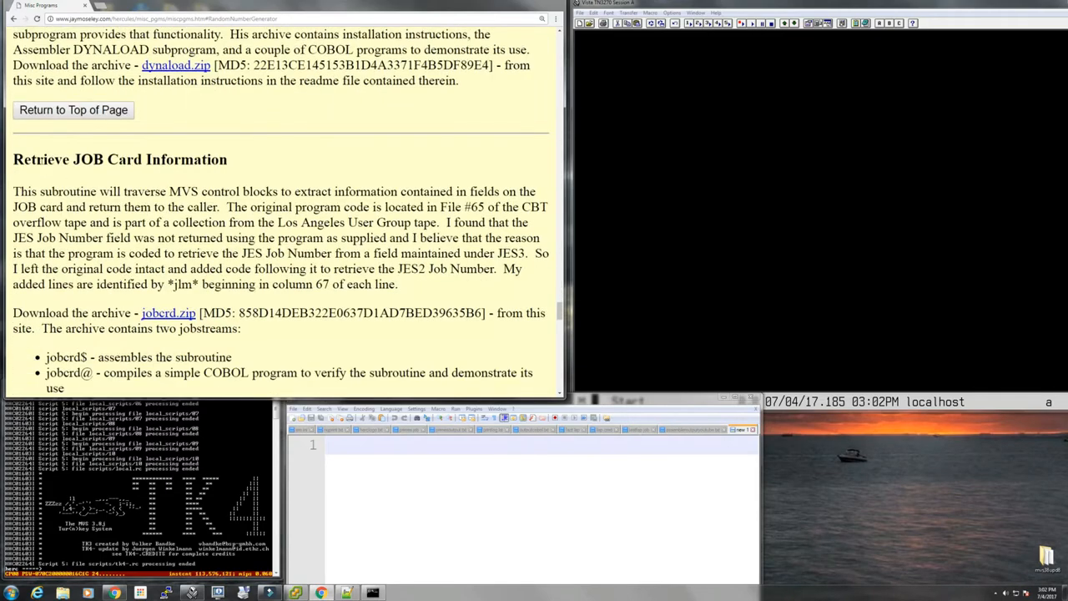
{"action": "scroll", "scroll_direction": "down", "scroll_amount": 3}
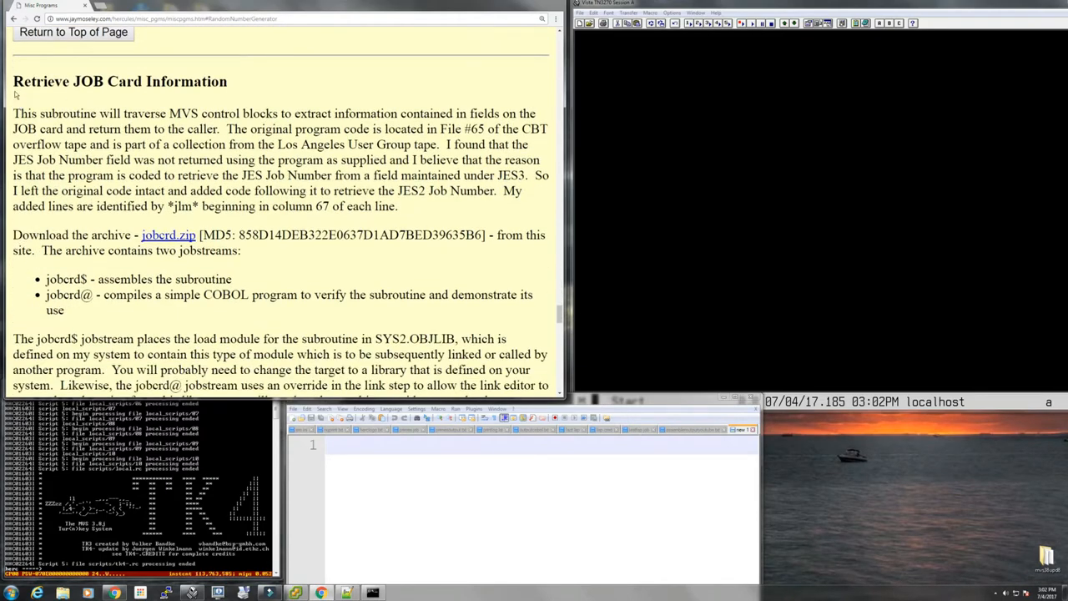
{"action": "left_click_drag", "start_coordinate": [14, 80], "coordinate": [391, 337]}
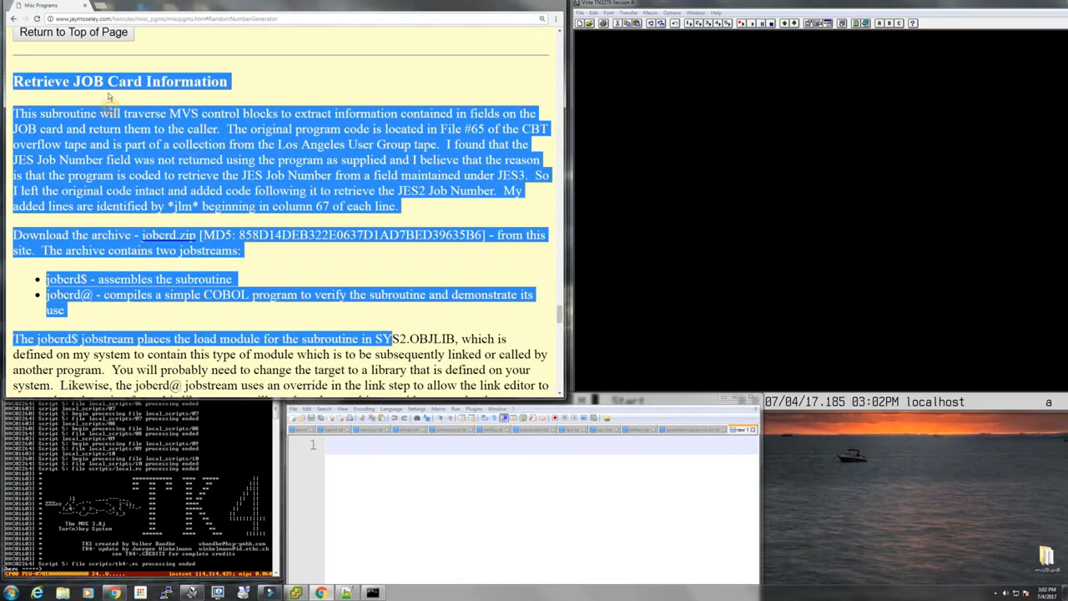
Step: Scroll past Access PDS Members from COBOL to Issue Console Commands and Display Messages at Predefined Times
{"action": "scroll", "scroll_direction": "down", "scroll_amount": 3}
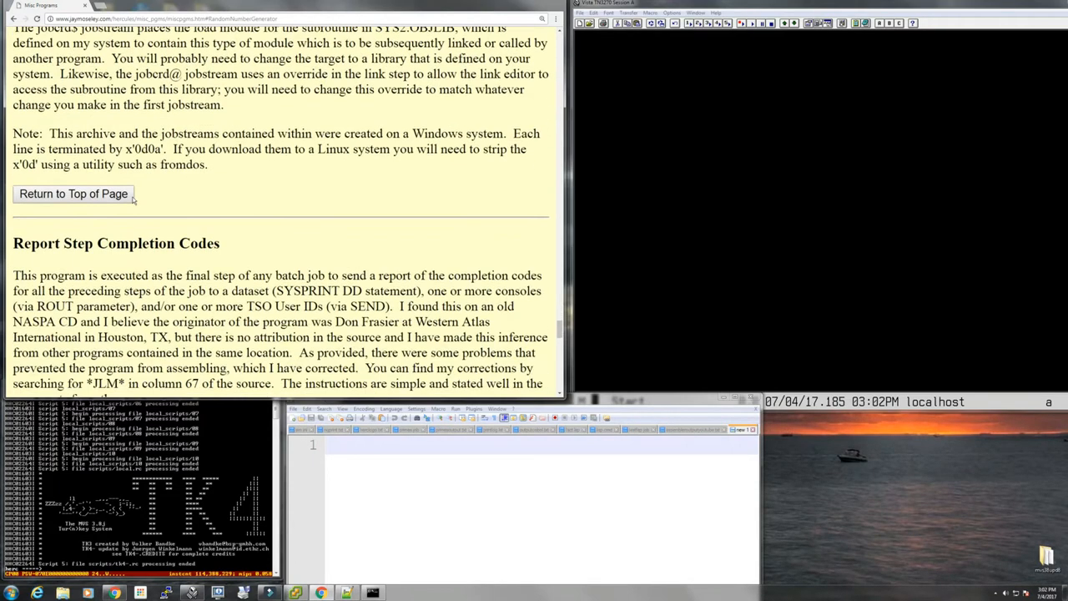
{"action": "scroll", "scroll_direction": "down", "scroll_amount": 3}
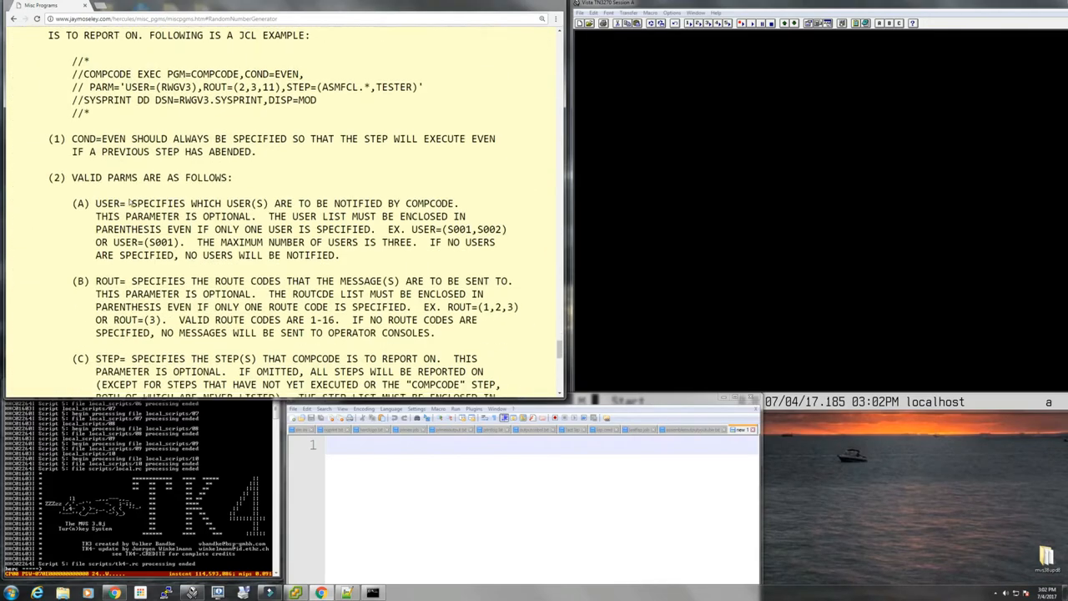
{"action": "scroll", "scroll_direction": "down", "scroll_amount": 3}
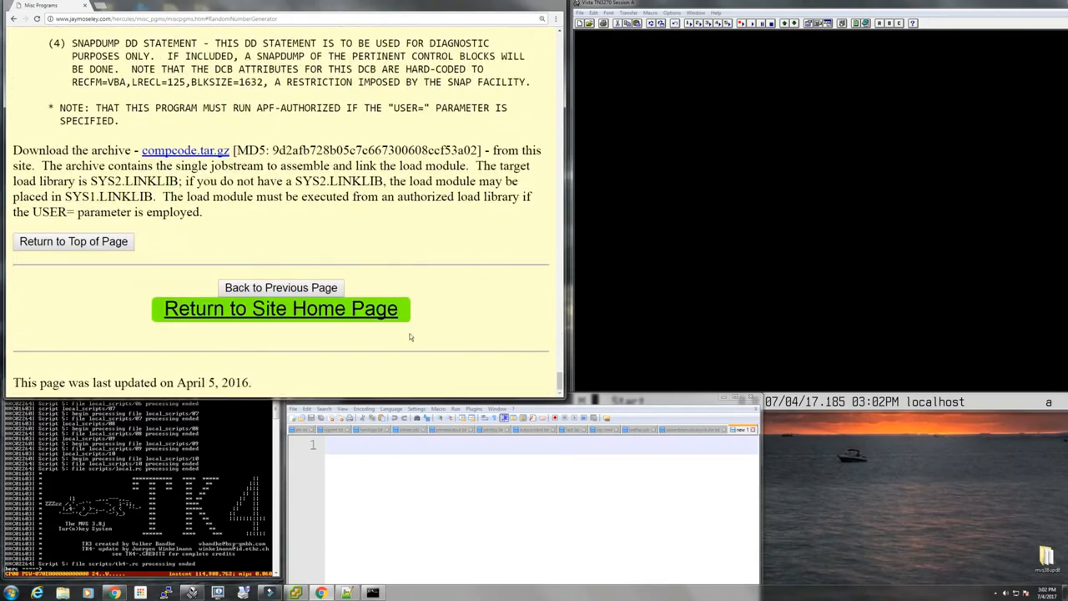
{"action": "scroll", "scroll_direction": "up", "scroll_amount": 3}
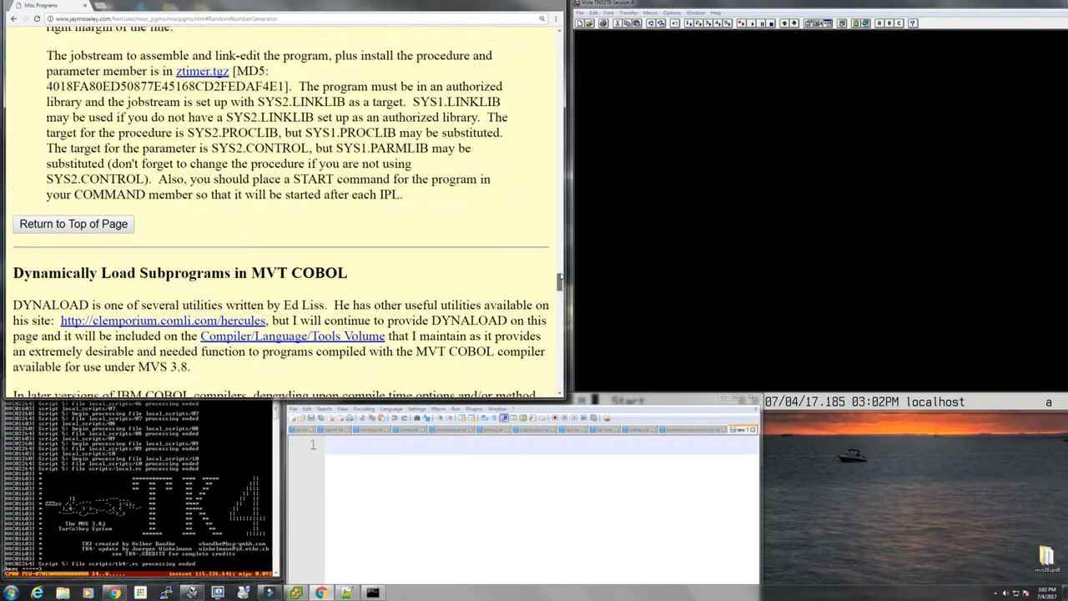
{"action": "scroll", "scroll_direction": "down", "scroll_amount": 3}
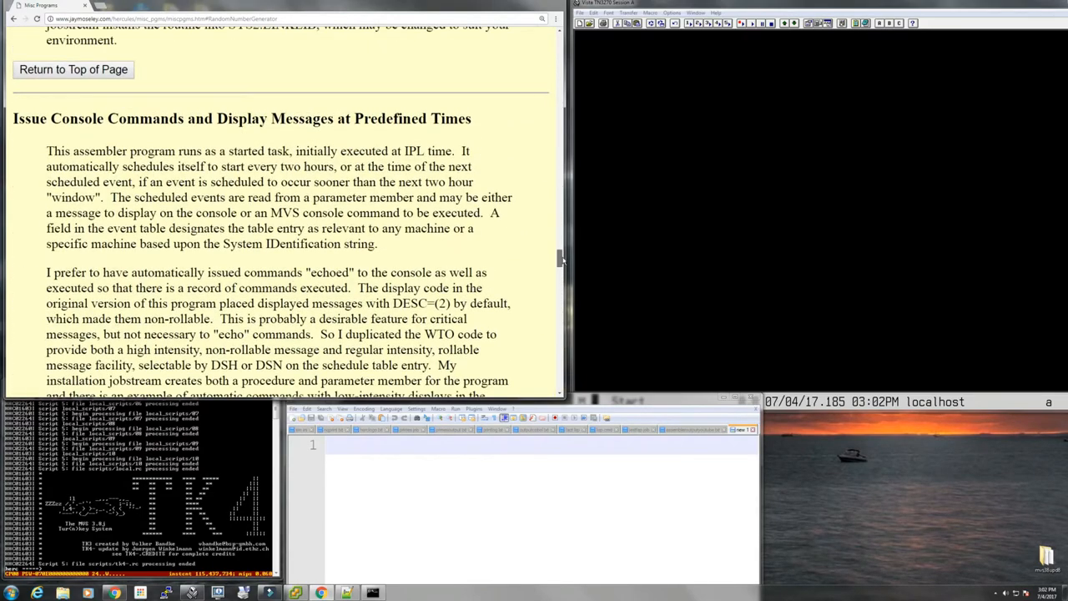
{"action": "scroll", "scroll_direction": "down", "scroll_amount": 3}
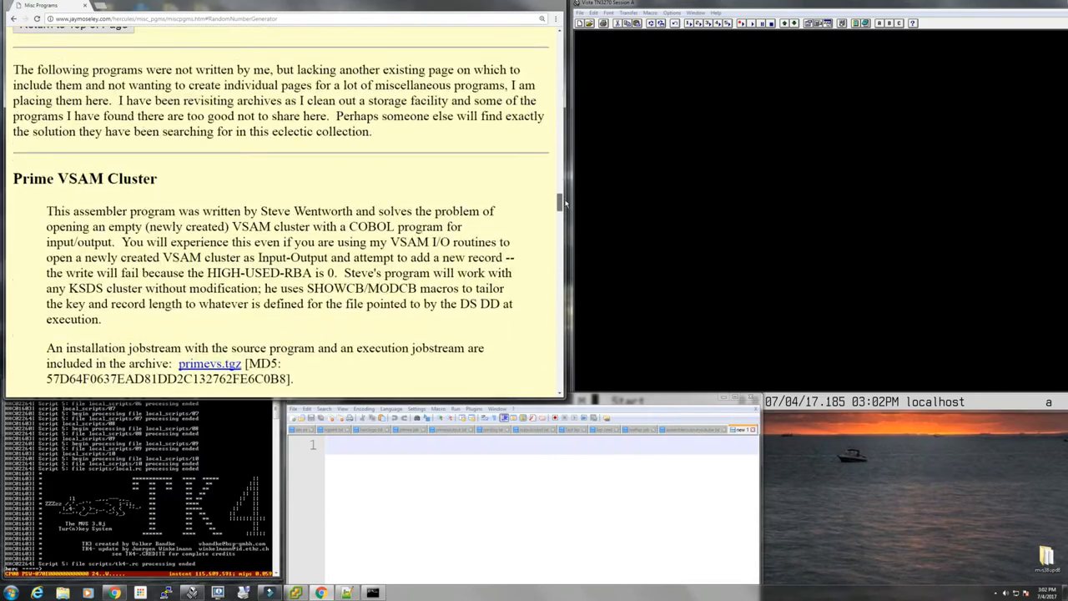
{"action": "scroll", "scroll_direction": "down", "scroll_amount": 3}
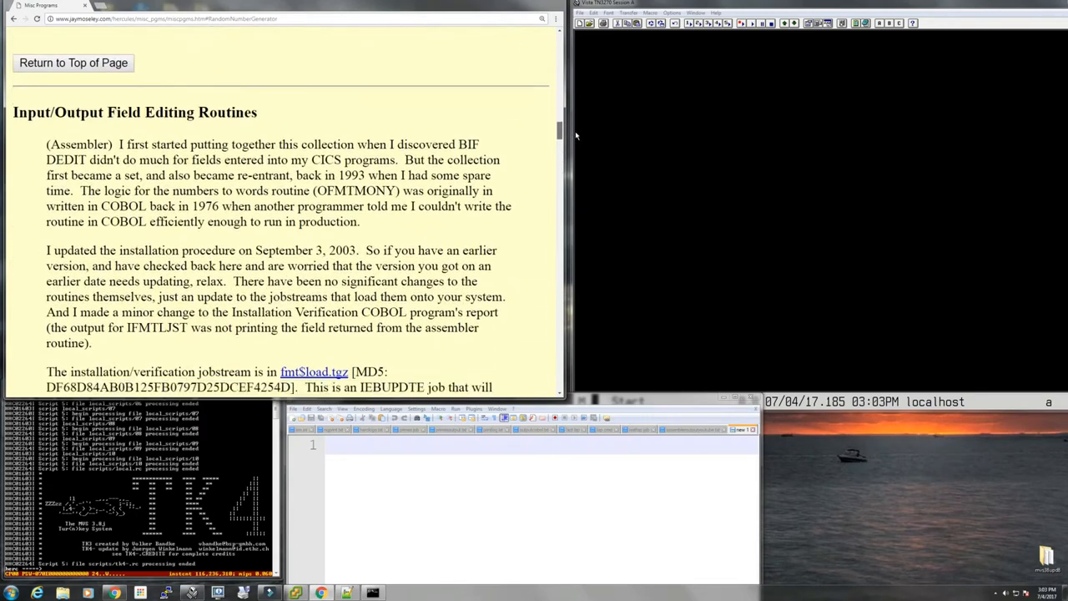
{"action": "scroll", "scroll_direction": "down", "scroll_amount": 3}
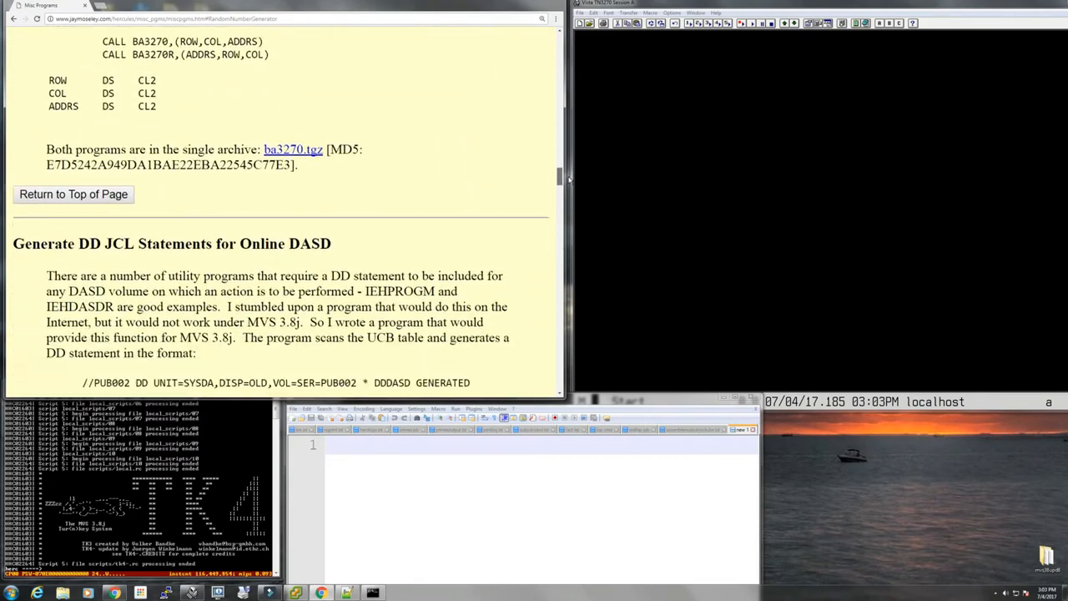
{"action": "scroll", "scroll_direction": "down", "scroll_amount": 3}
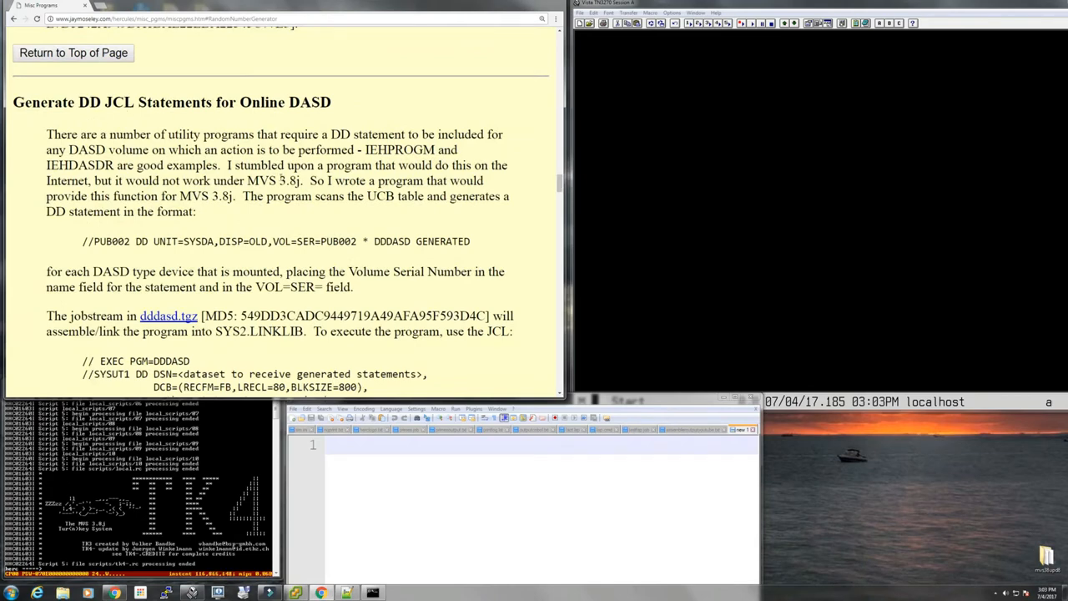
{"action": "scroll", "scroll_direction": "down", "scroll_amount": 3}
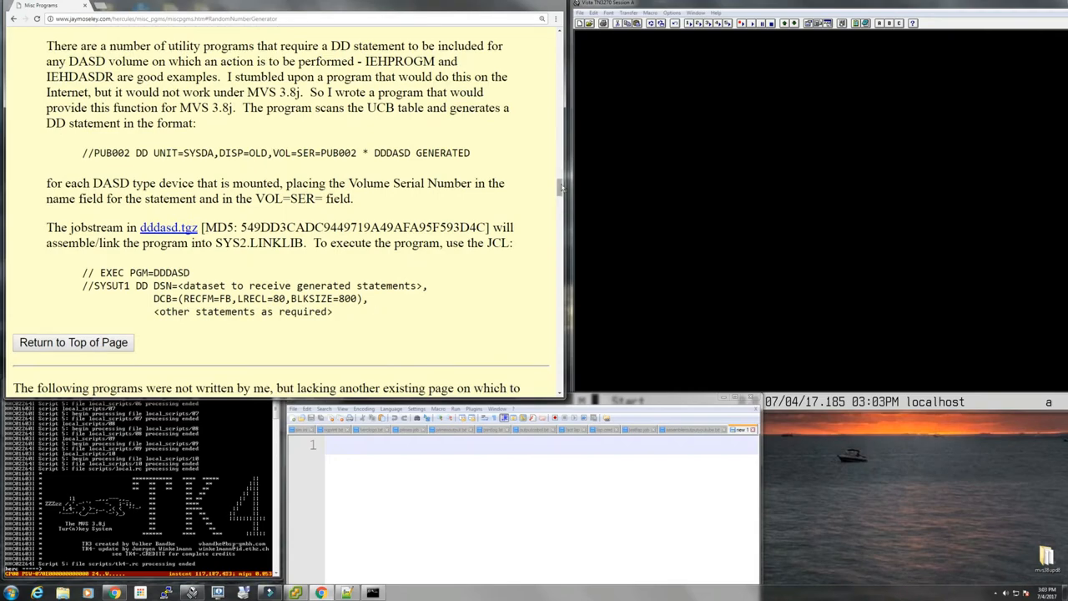
{"action": "scroll", "scroll_direction": "down", "scroll_amount": 3}
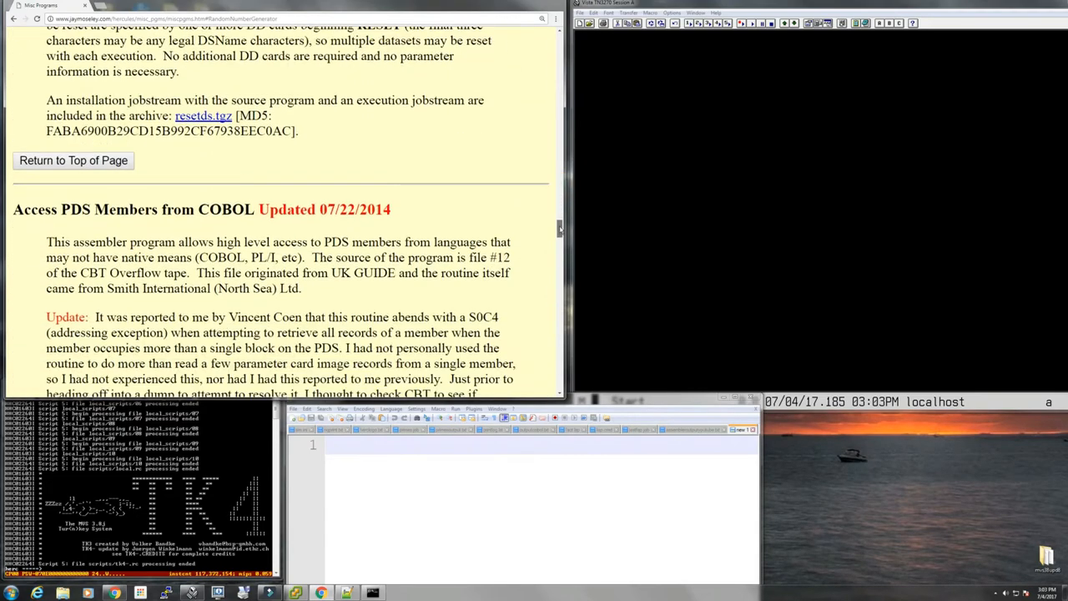
{"action": "scroll", "scroll_direction": "down", "scroll_amount": 3}
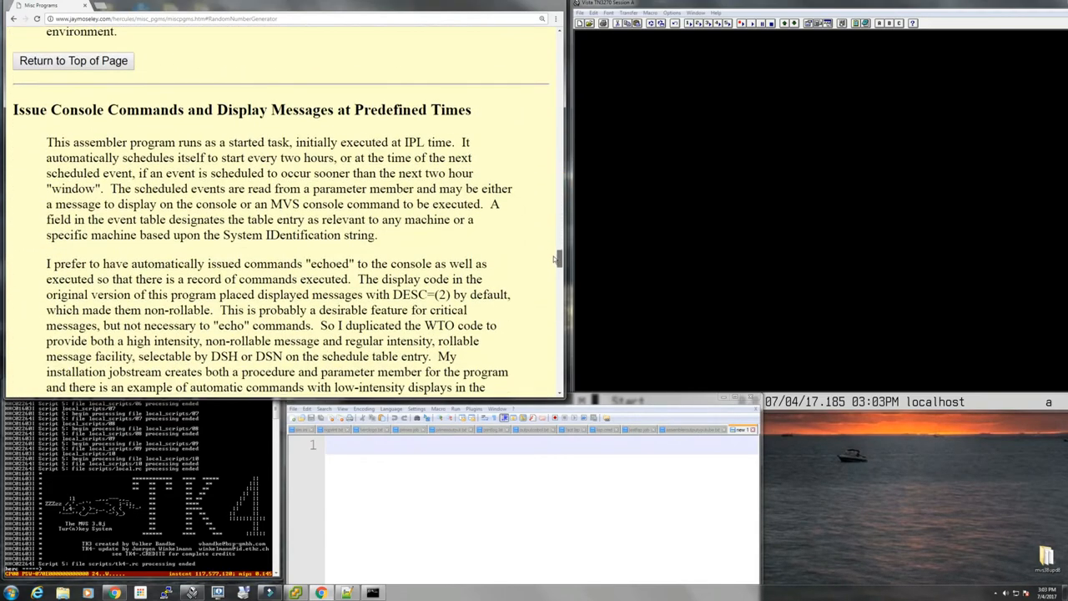
{"action": "scroll", "scroll_direction": "down", "scroll_amount": 3}
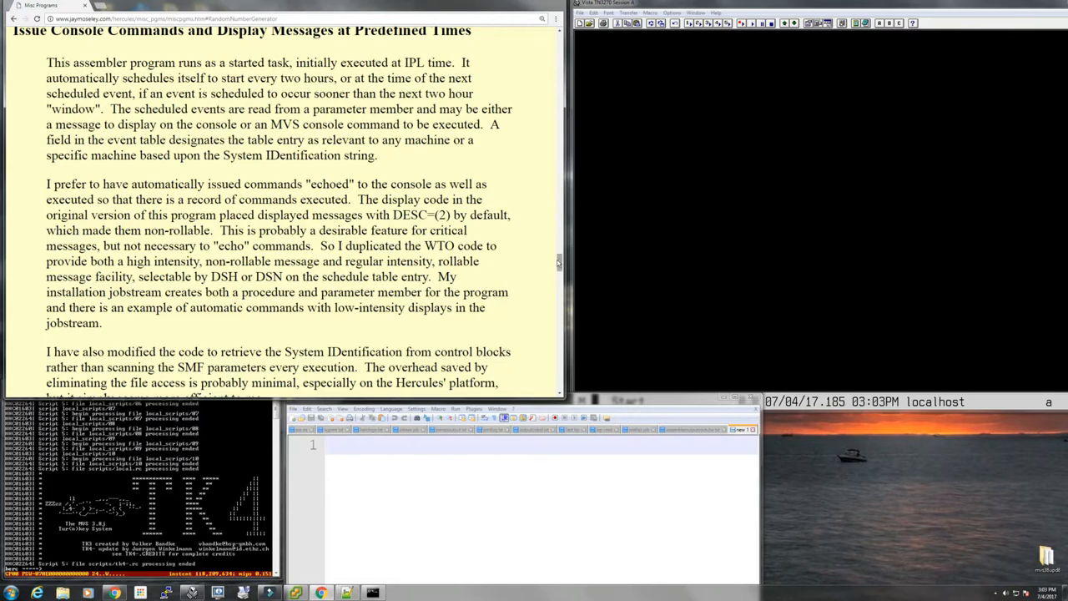
Step: Download ztimer.tgz, dismiss the can't-open prompt and check the desktop archive's options
{"action": "scroll", "scroll_direction": "down", "scroll_amount": 3}
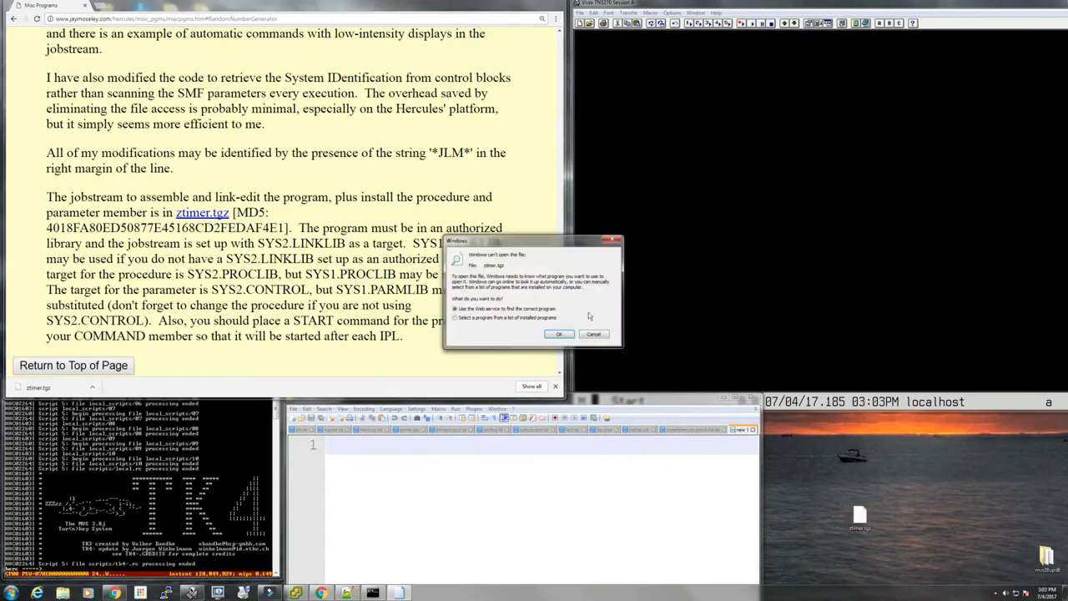
{"action": "left_click", "coordinate": [559, 334]}
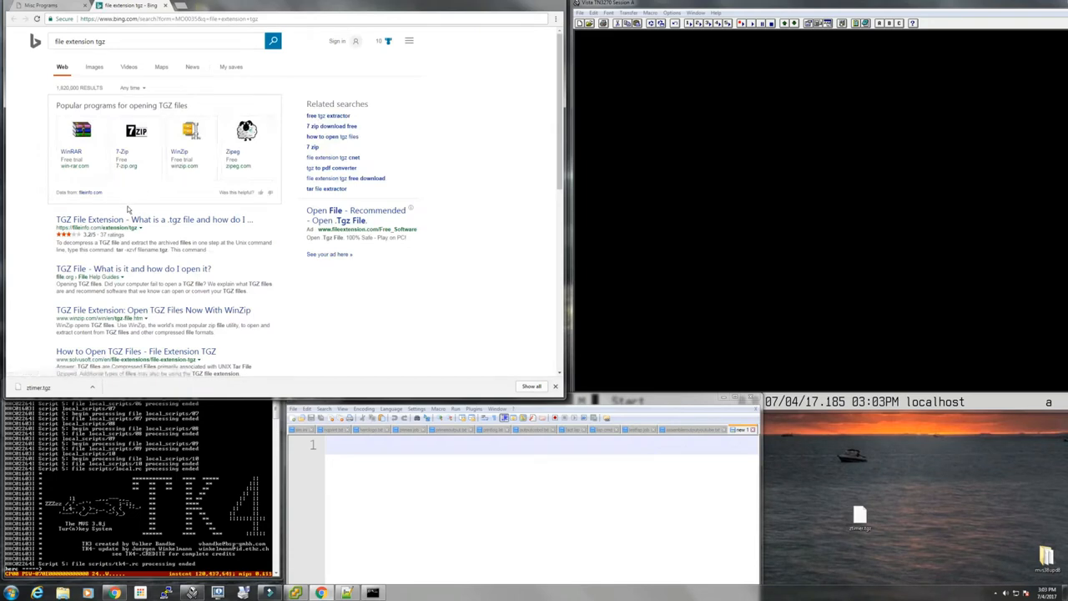
{"action": "right_click", "coordinate": [859, 515]}
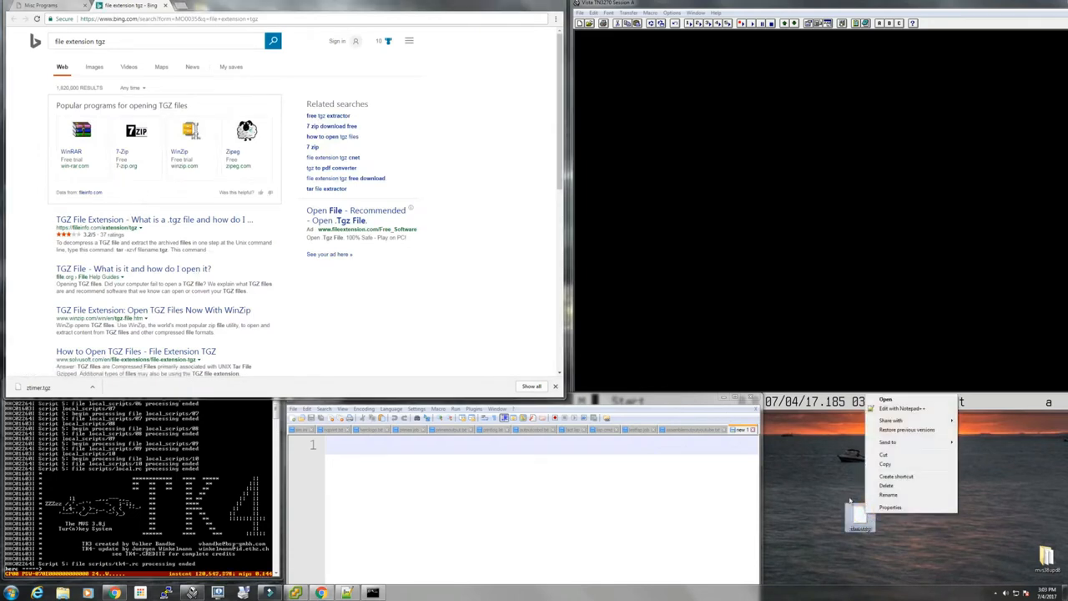
{"action": "left_click", "coordinate": [828, 497]}
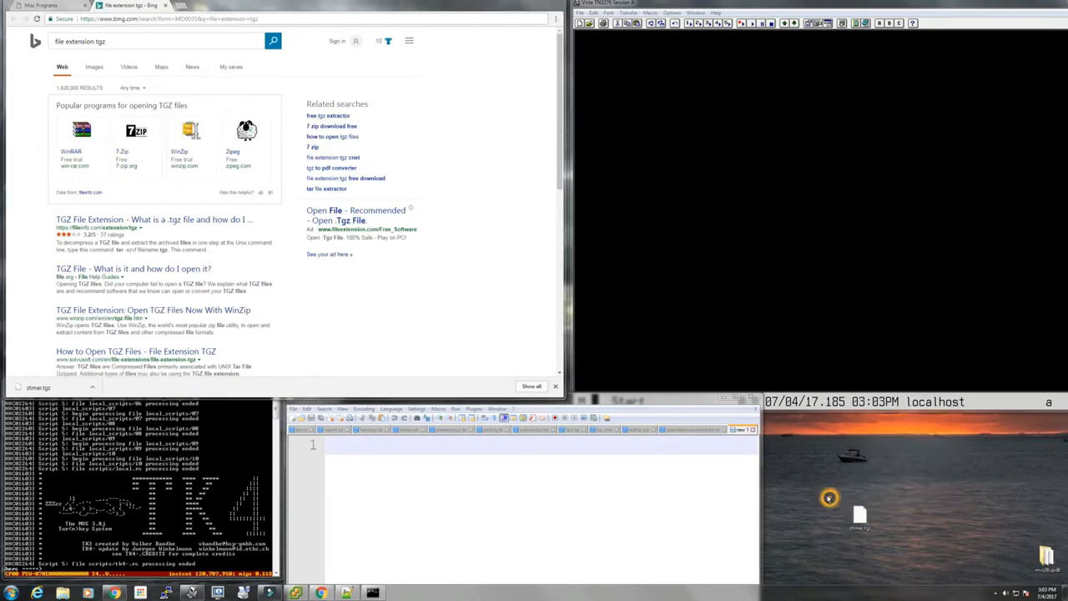
{"action": "mouse_move", "coordinate": [831, 498]}
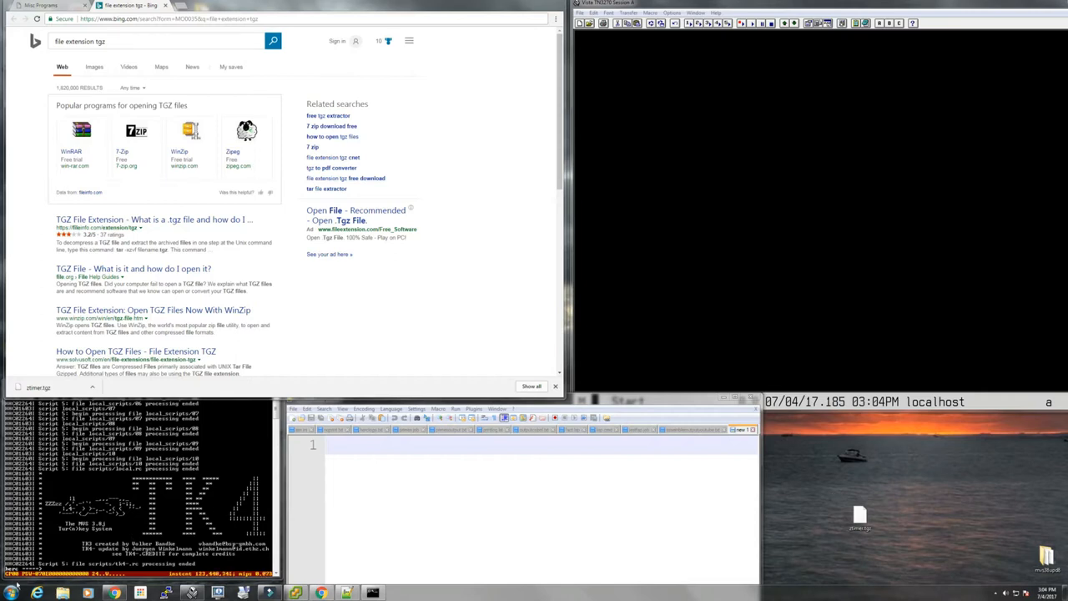
Step: Launch a Command Prompt window and focus it to change into the Desktop folder
{"action": "left_click", "coordinate": [14, 592]}
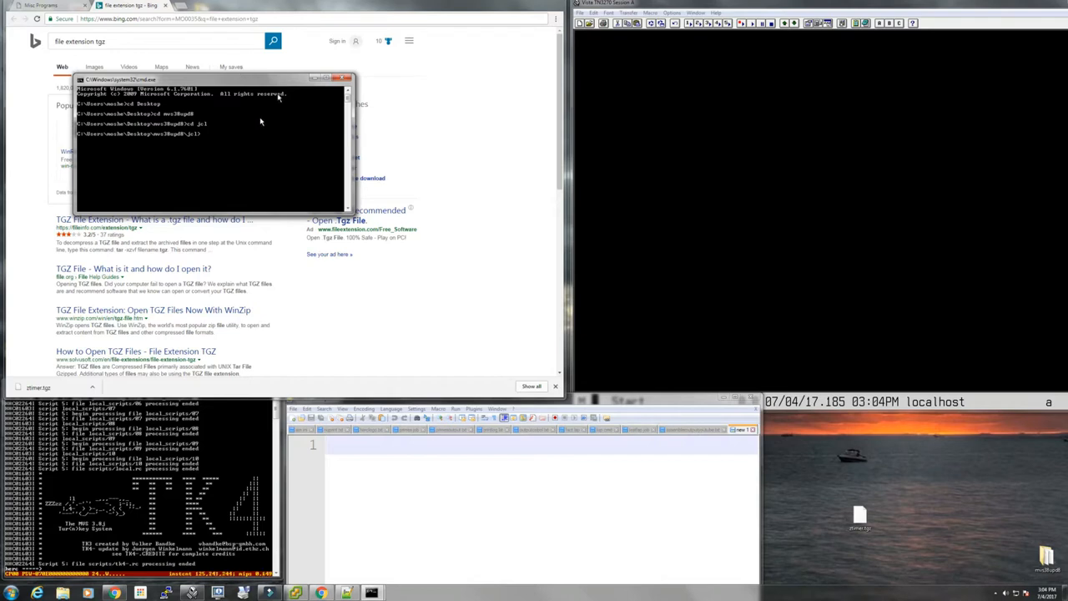
{"action": "left_click", "coordinate": [7, 592]}
{"action": "type", "text": "pscp -l"}
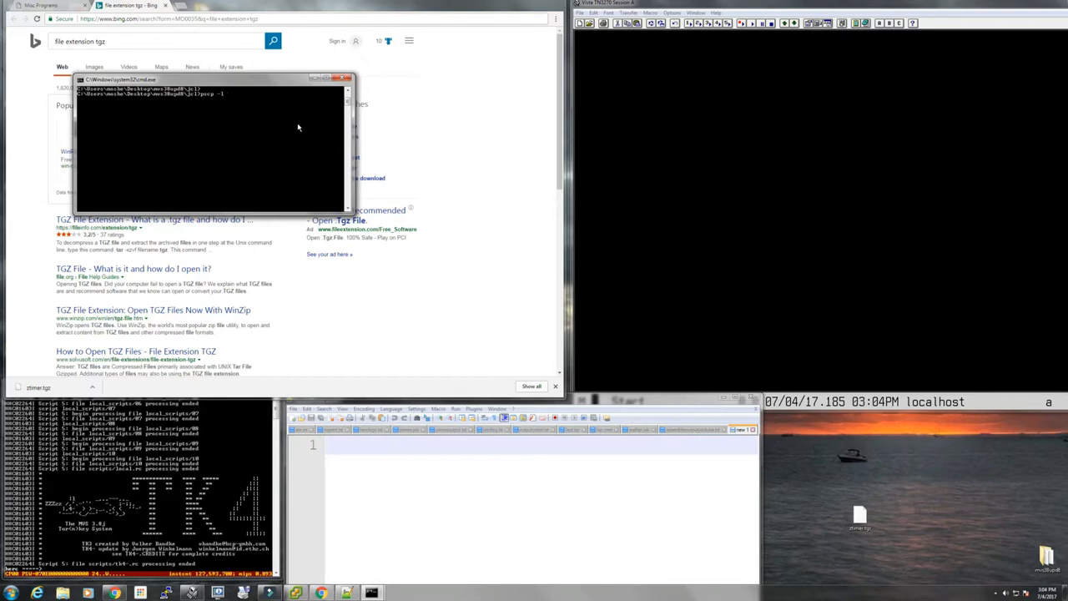
Step: Run the pscp copy with -l root, the 192.168.1.x host and /root/ path, then close the window
{"action": "type", "text": "root"}
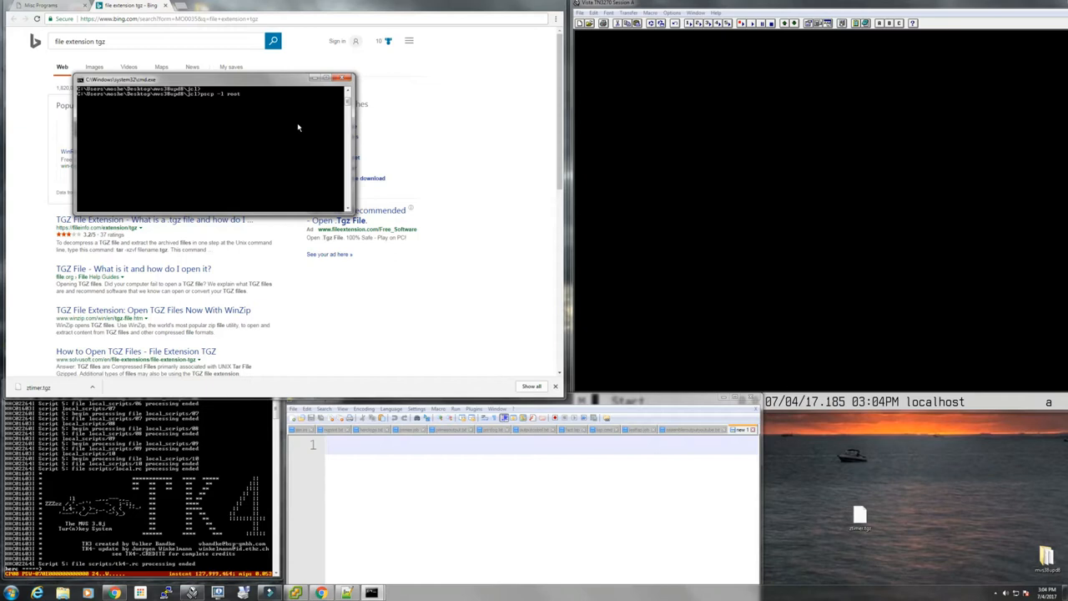
{"action": "type", "text": "192.168.1.51:"}
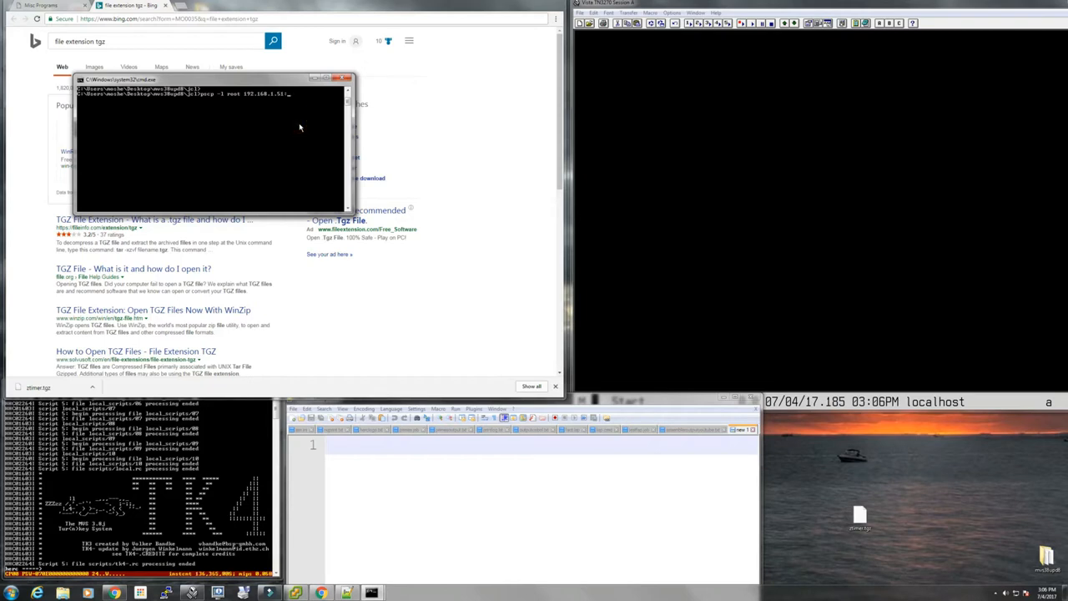
{"action": "type", "text": "/root/ztimer.tgz"}
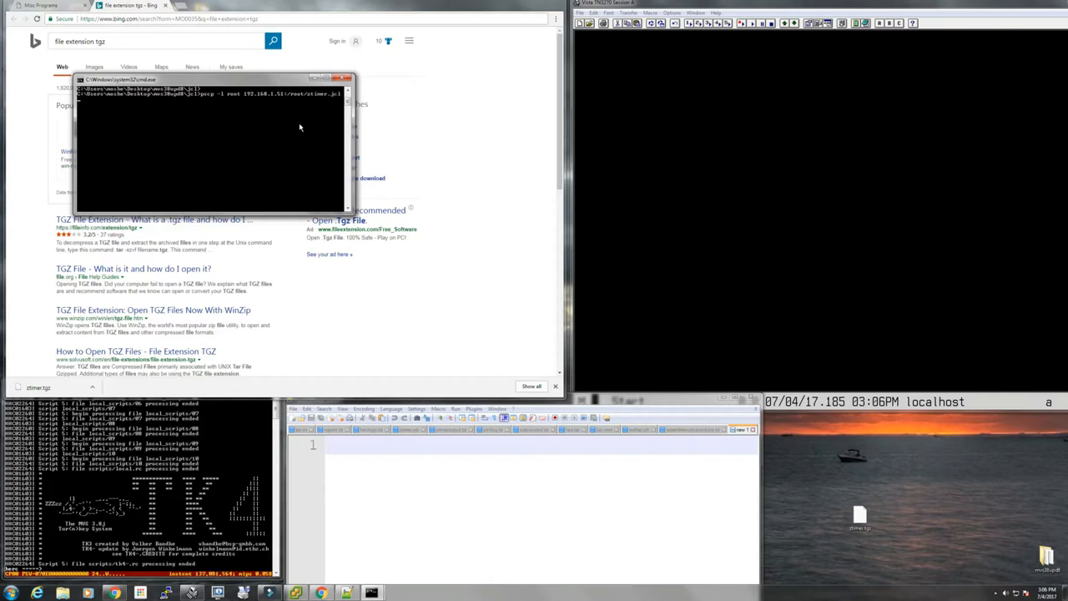
{"action": "key", "text": "Return"}
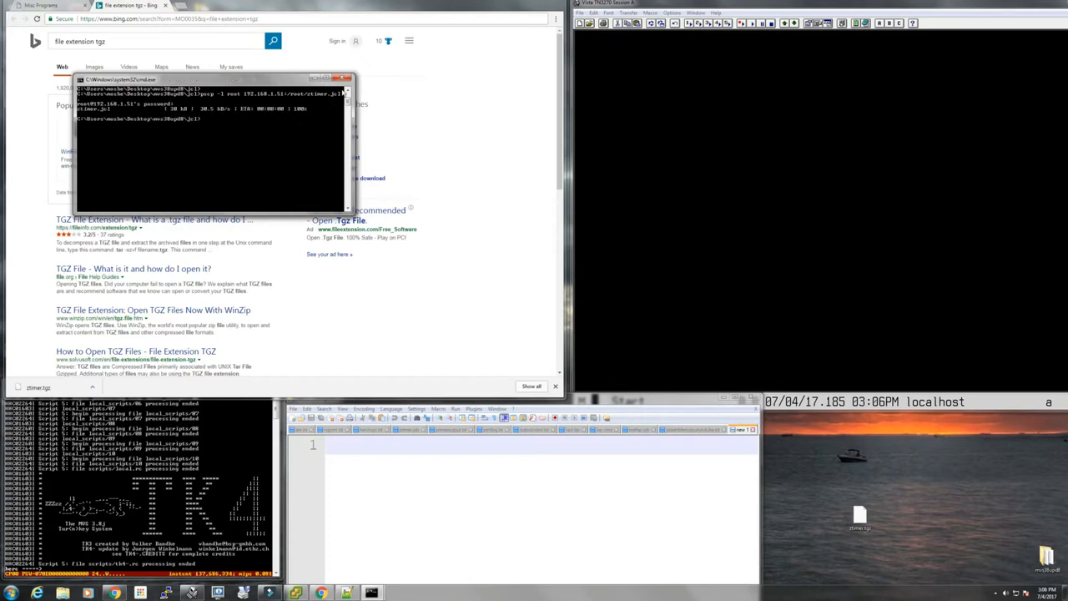
{"action": "left_click", "coordinate": [344, 78]}
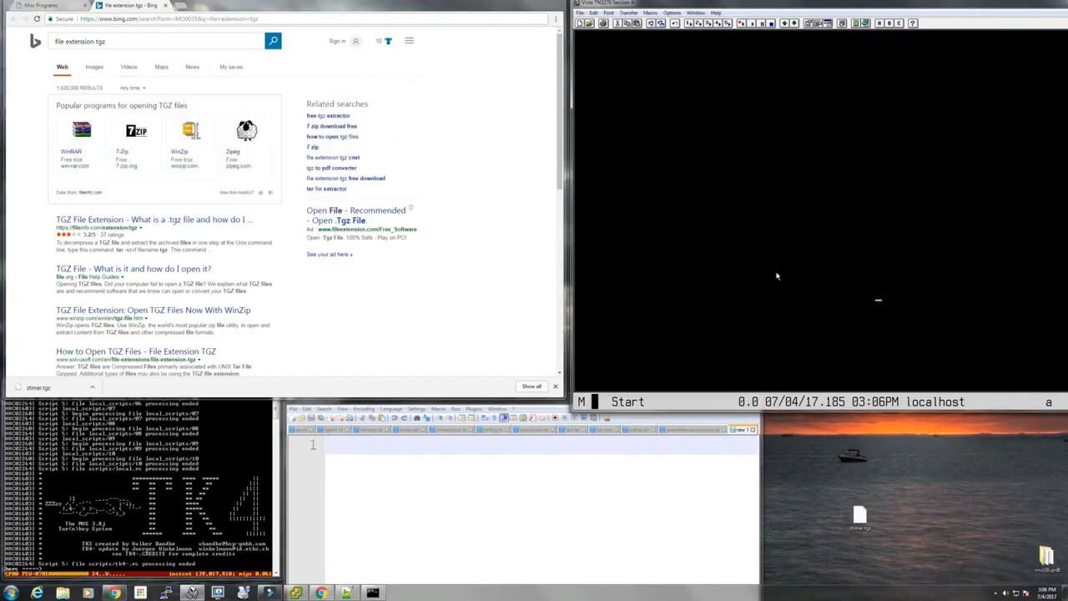
{"action": "mouse_move", "coordinate": [771, 284]}
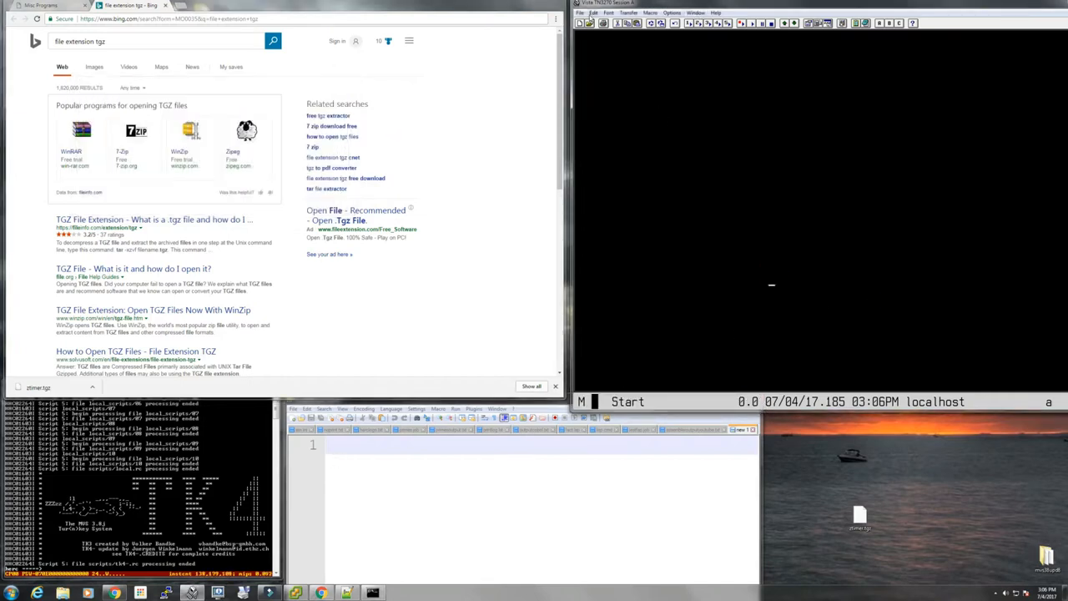
Step: Attempt the TN3270 connection to localhost, acknowledge the failure and cancel the session dialog
{"action": "left_click", "coordinate": [581, 14]}
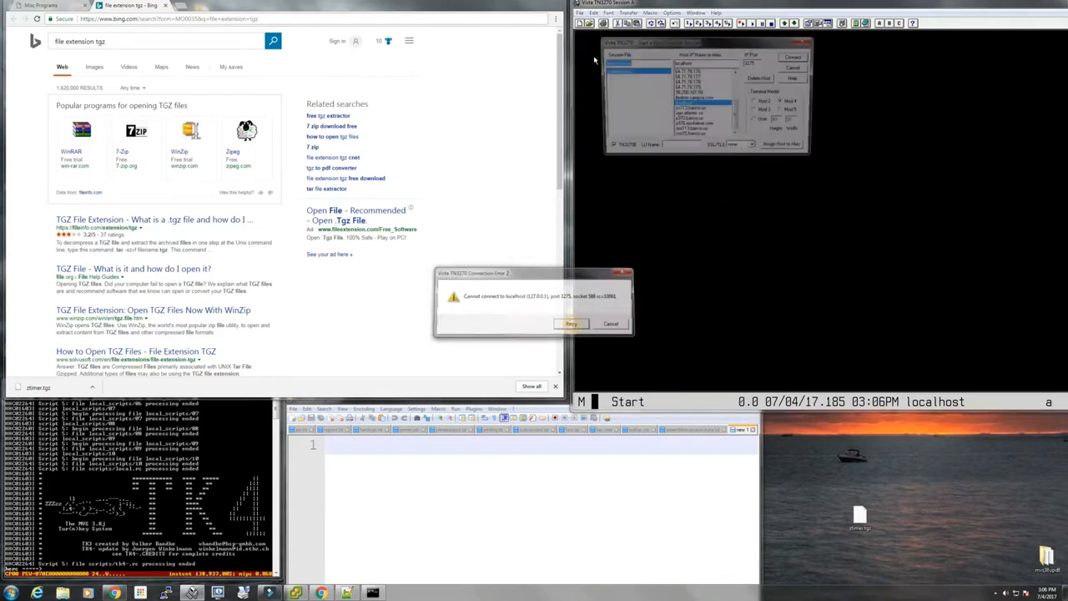
{"action": "left_click", "coordinate": [611, 323]}
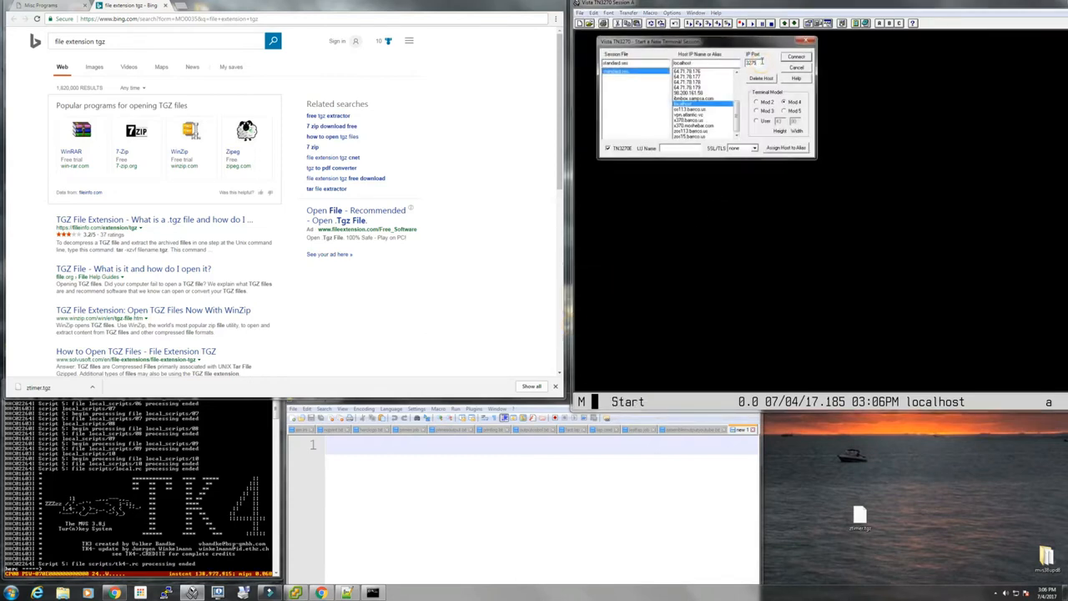
{"action": "left_click", "coordinate": [794, 57]}
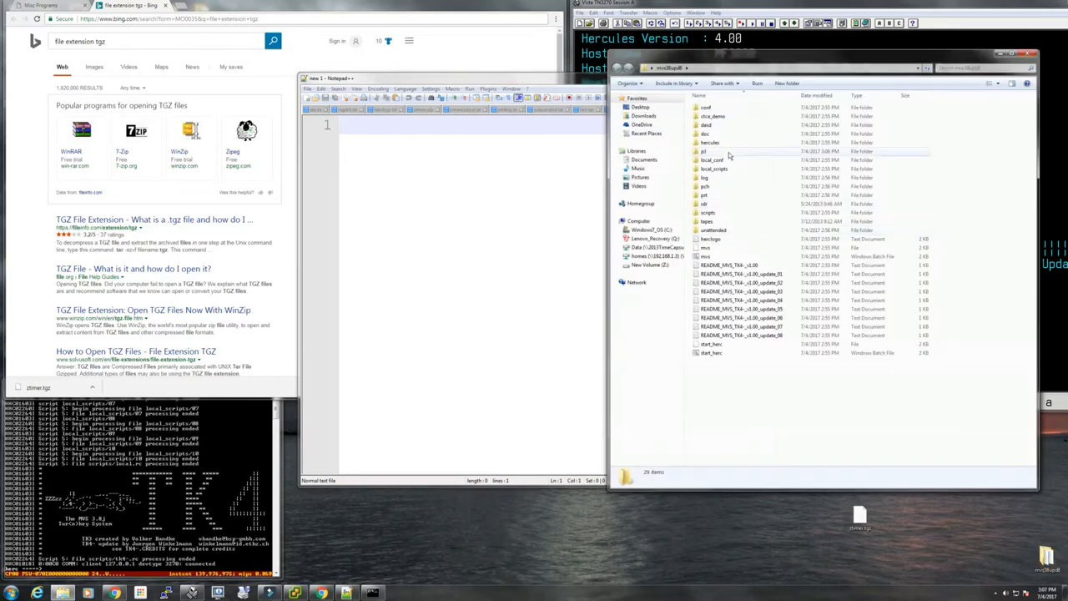
Step: Open the extracted ztimer folder and its ZTIMER JCL file in Notepad++
{"action": "double_click", "coordinate": [704, 151]}
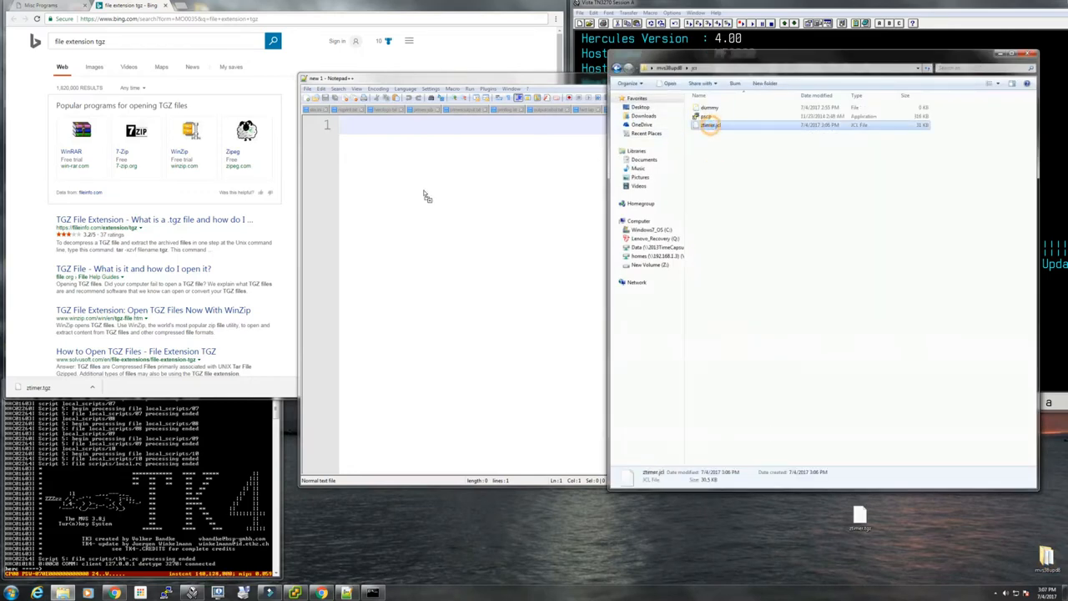
{"action": "double_click", "coordinate": [709, 123]}
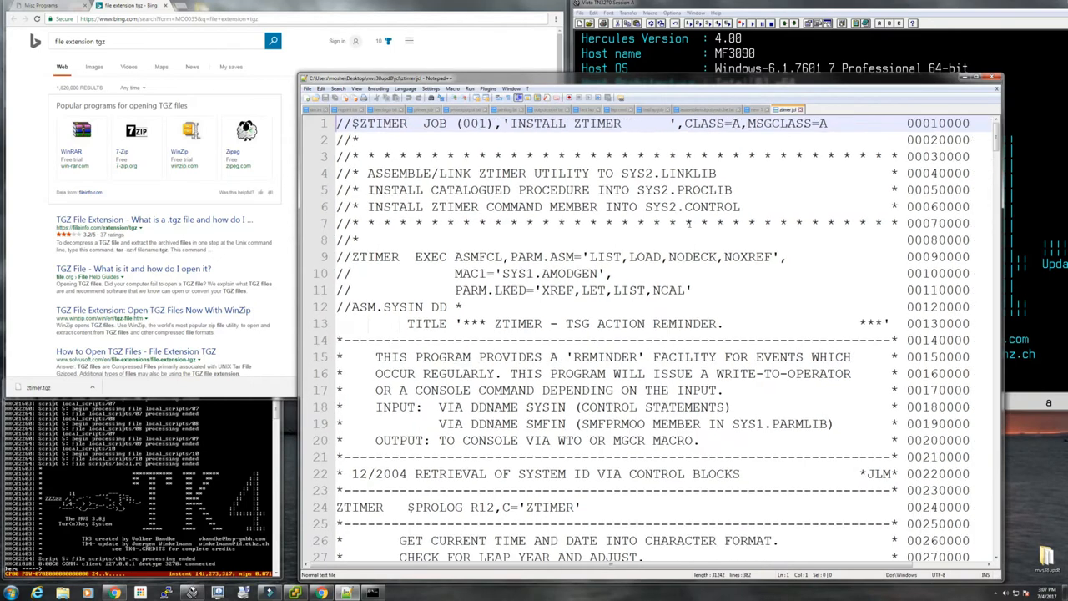
{"action": "scroll", "scroll_direction": "up", "scroll_amount": 3}
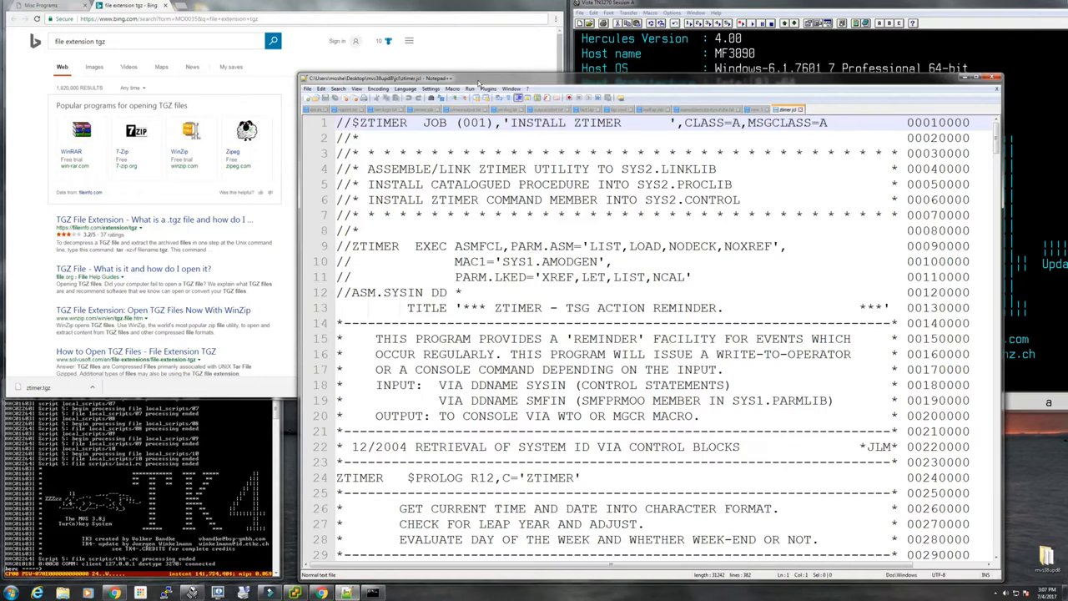
{"action": "mouse_move", "coordinate": [491, 215]}
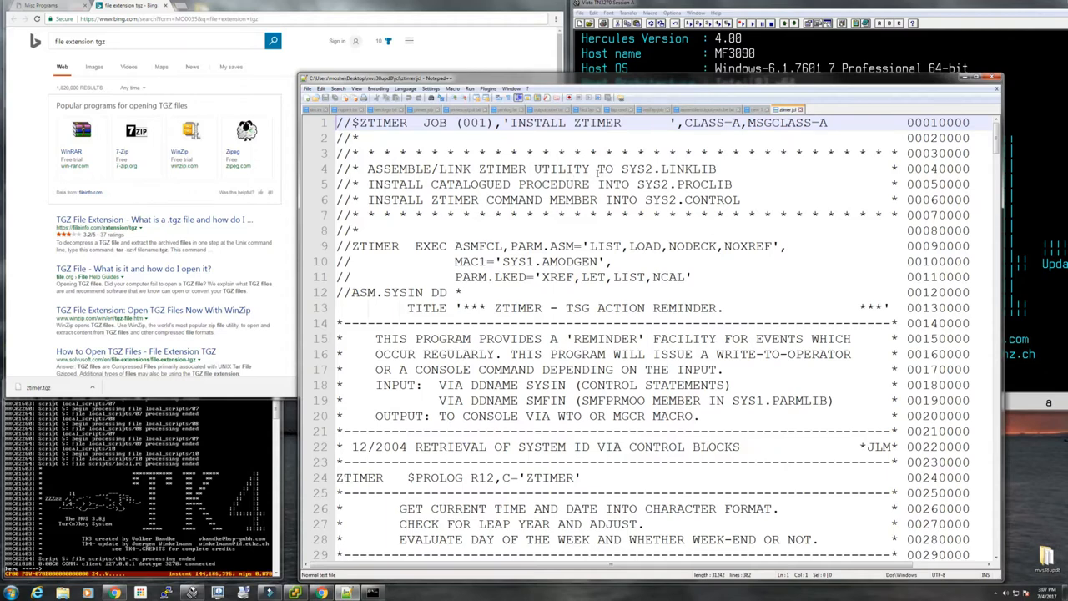
{"action": "left_click", "coordinate": [675, 168]}
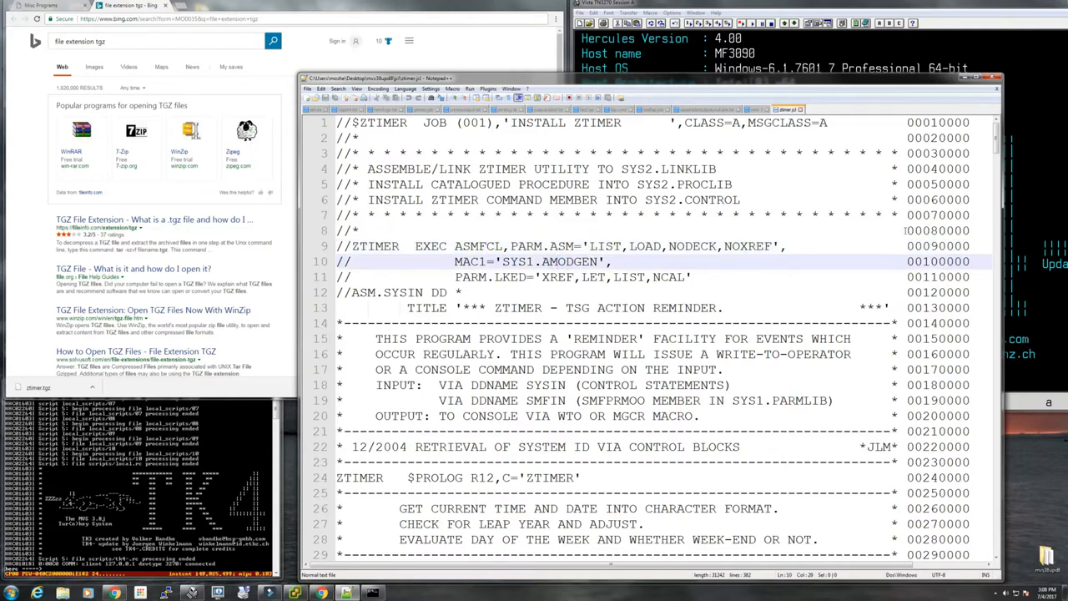
{"action": "scroll", "scroll_direction": "down", "scroll_amount": 3}
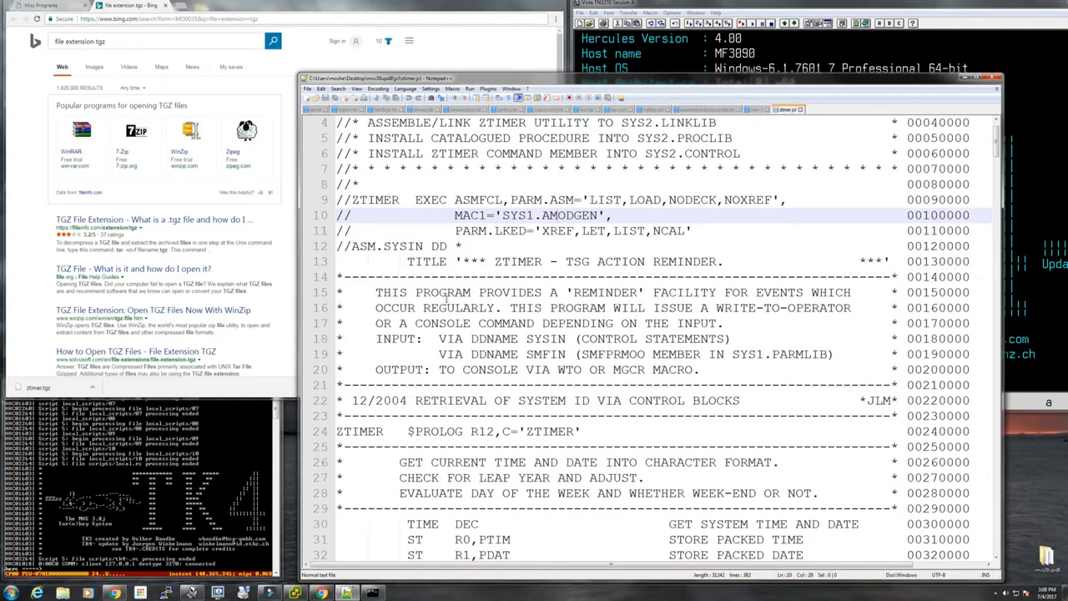
{"action": "scroll", "scroll_direction": "down", "scroll_amount": 3}
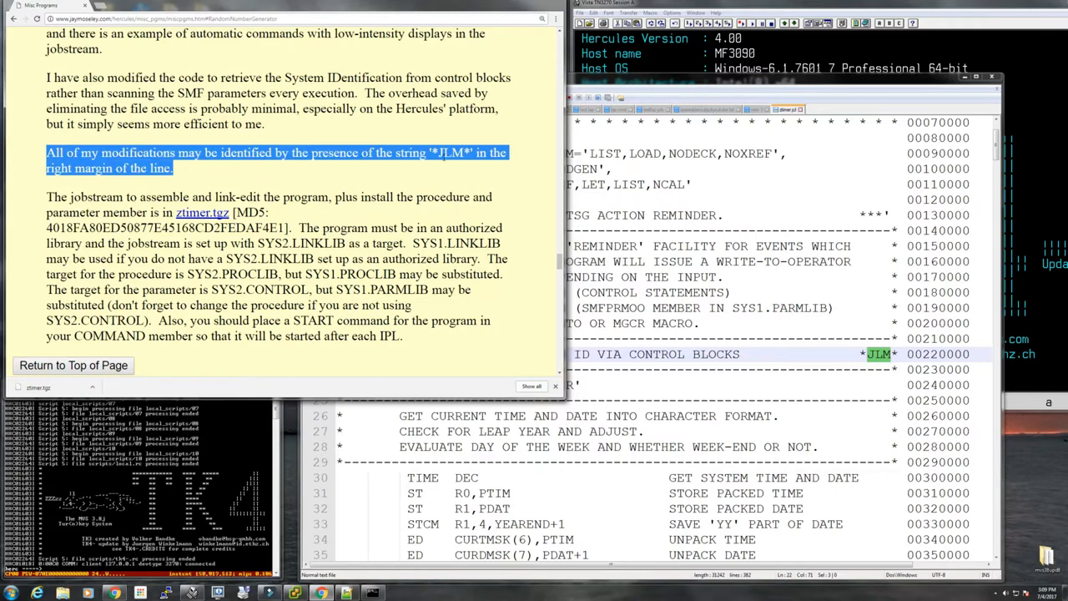
Step: Narrow the Chrome window so the WTO write-up sits left of the ZTIMER source in Notepad++
{"action": "left_click", "coordinate": [275, 251]}
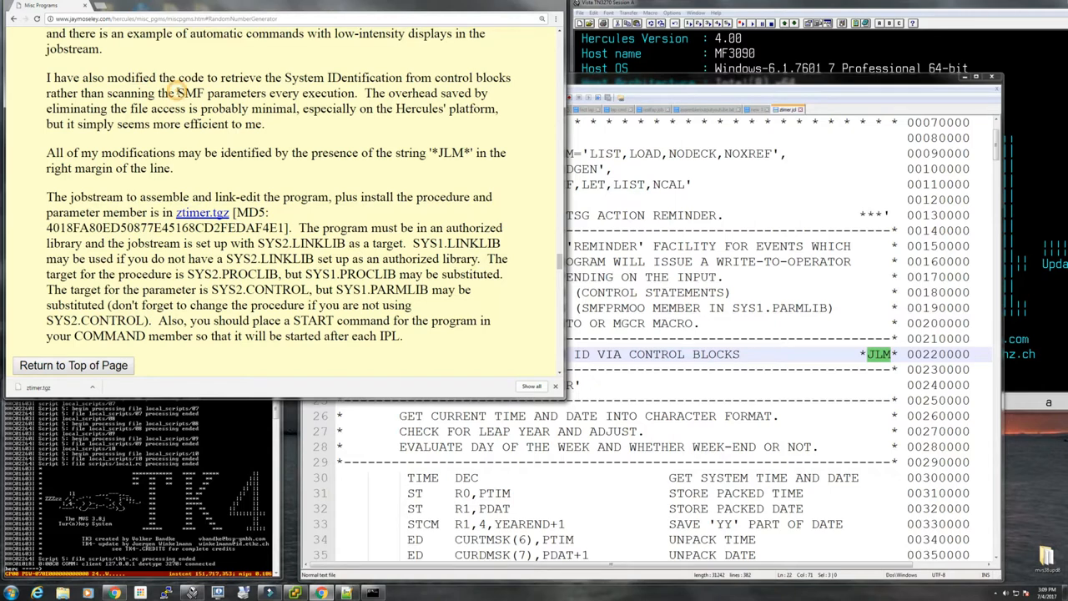
{"action": "double_click", "coordinate": [187, 93]}
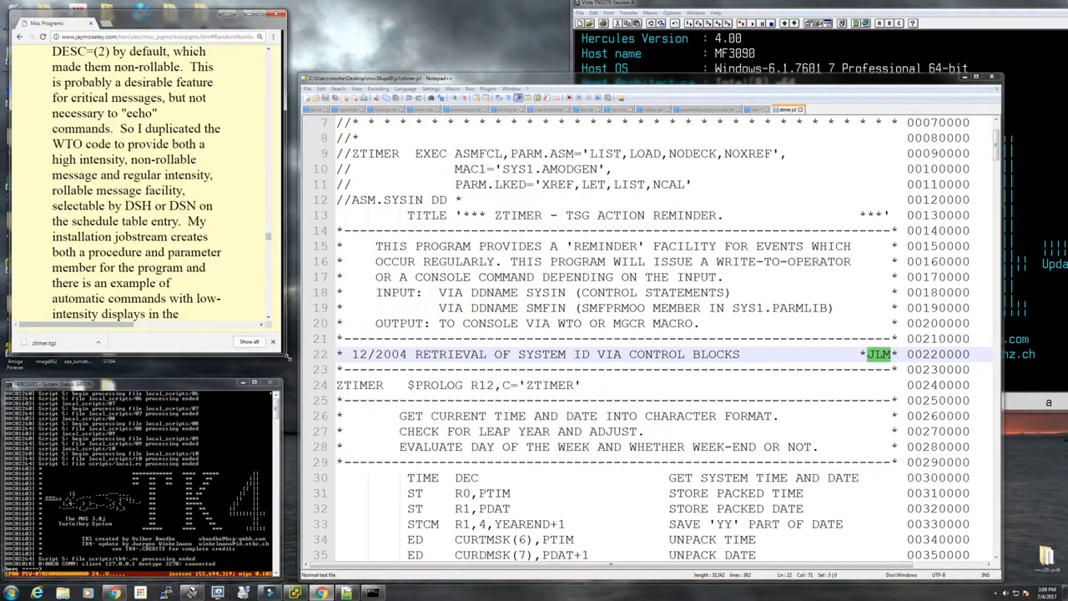
{"action": "scroll", "scroll_direction": "down", "scroll_amount": 3}
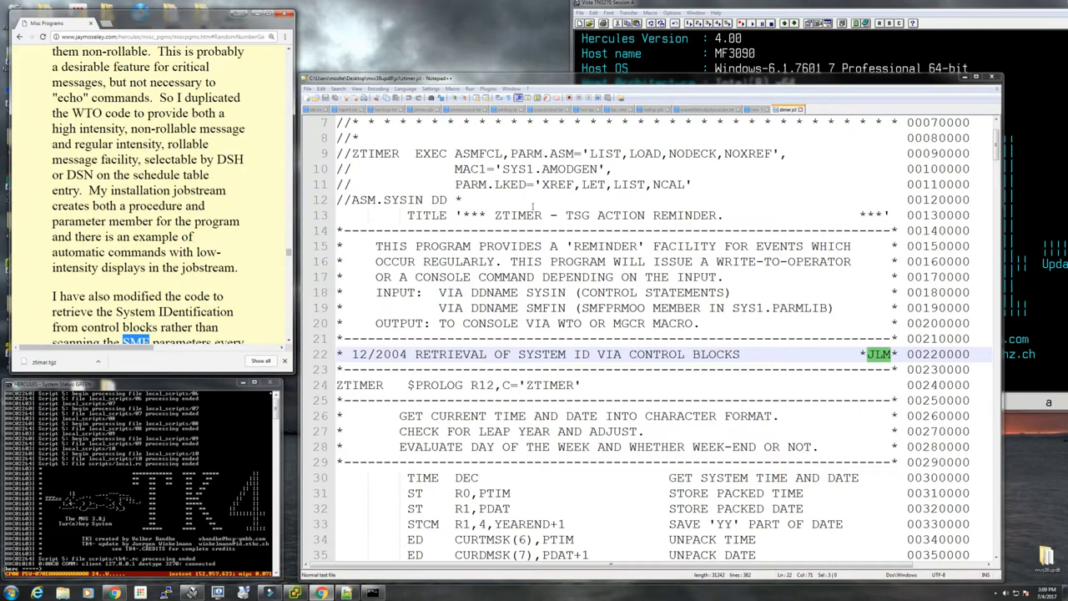
{"action": "mouse_move", "coordinate": [567, 283]}
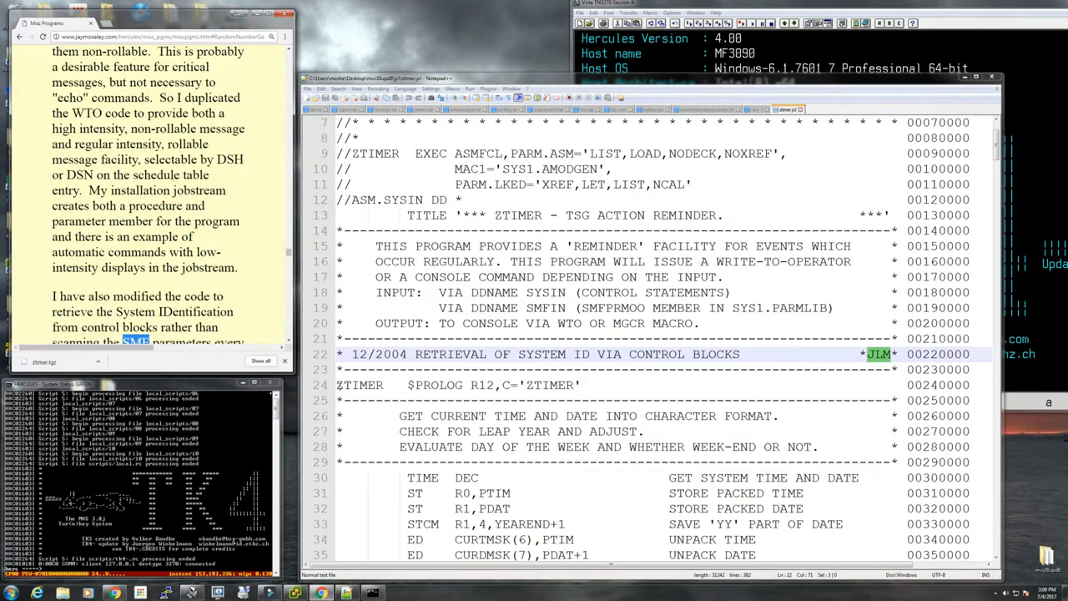
{"action": "left_click", "coordinate": [577, 384]}
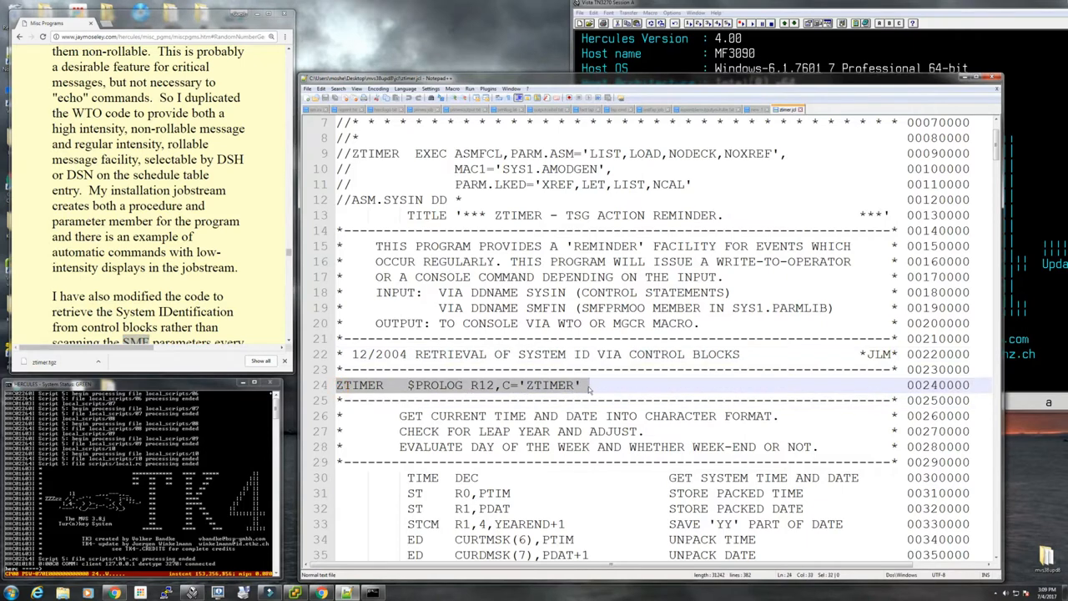
{"action": "left_click", "coordinate": [427, 384]}
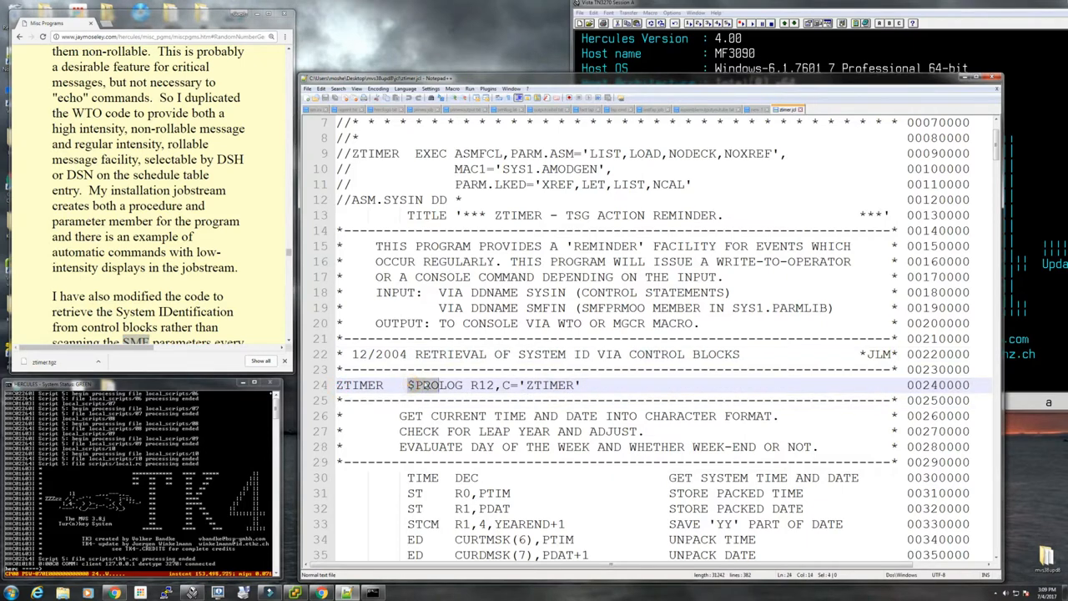
{"action": "left_click", "coordinate": [414, 383]}
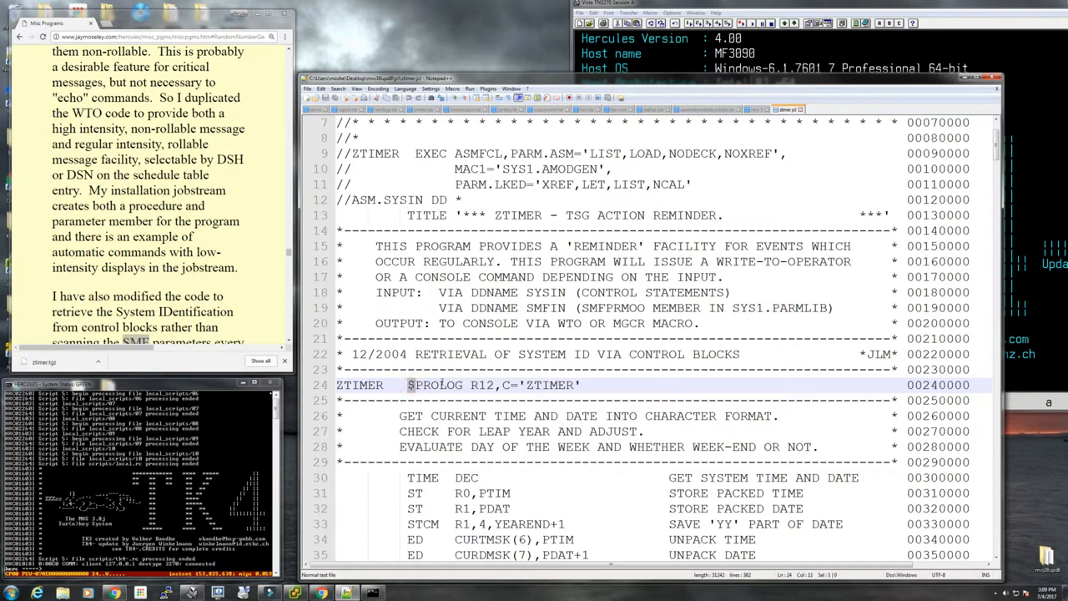
{"action": "scroll", "scroll_direction": "down", "scroll_amount": 3}
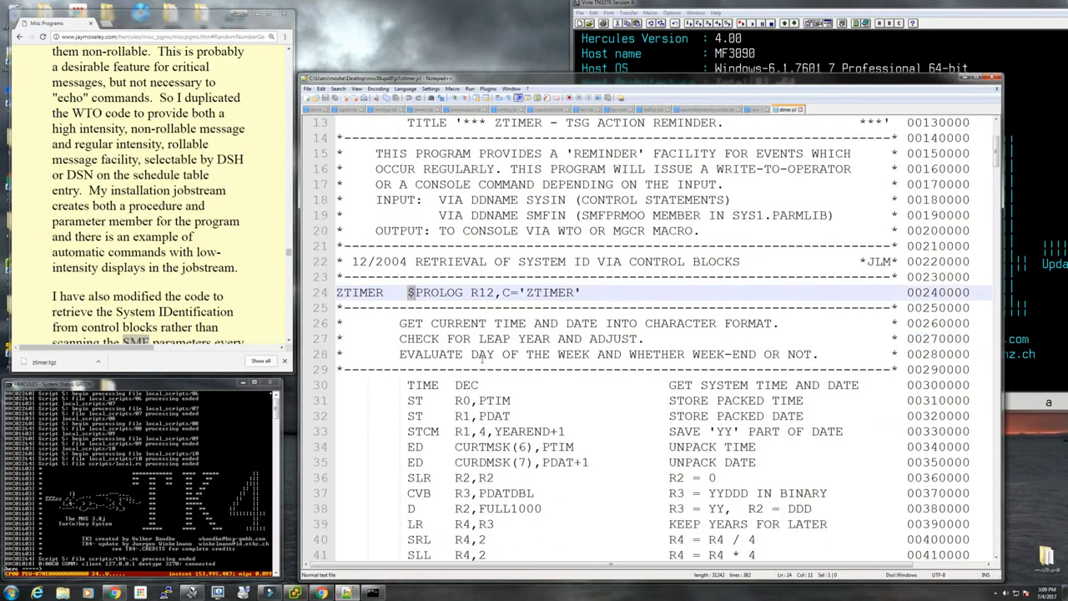
{"action": "scroll", "scroll_direction": "down", "scroll_amount": 3}
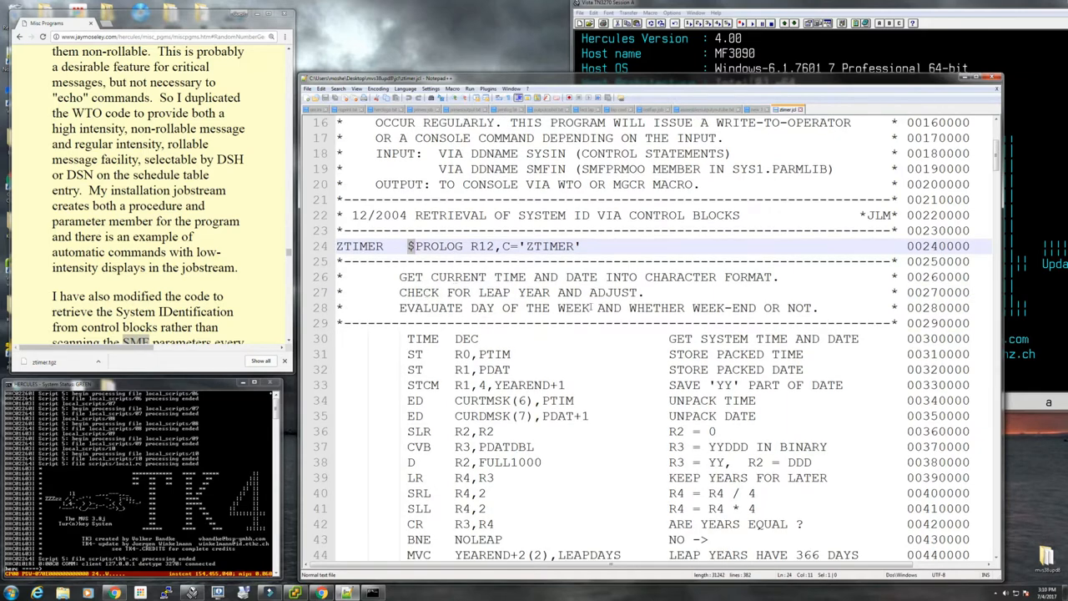
{"action": "scroll", "scroll_direction": "down", "scroll_amount": 3}
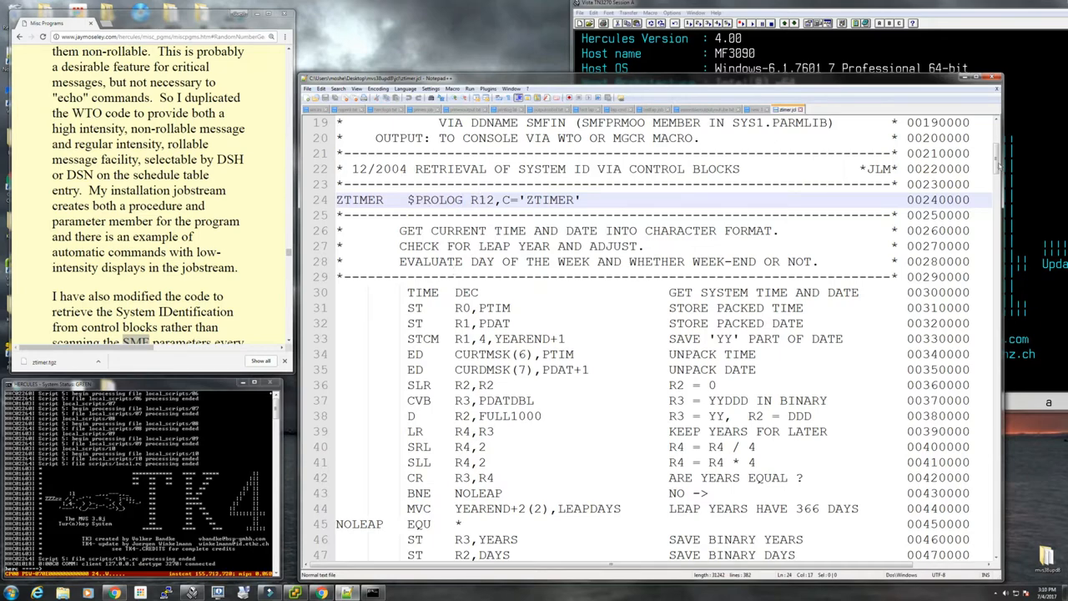
{"action": "scroll", "scroll_direction": "down", "scroll_amount": 3}
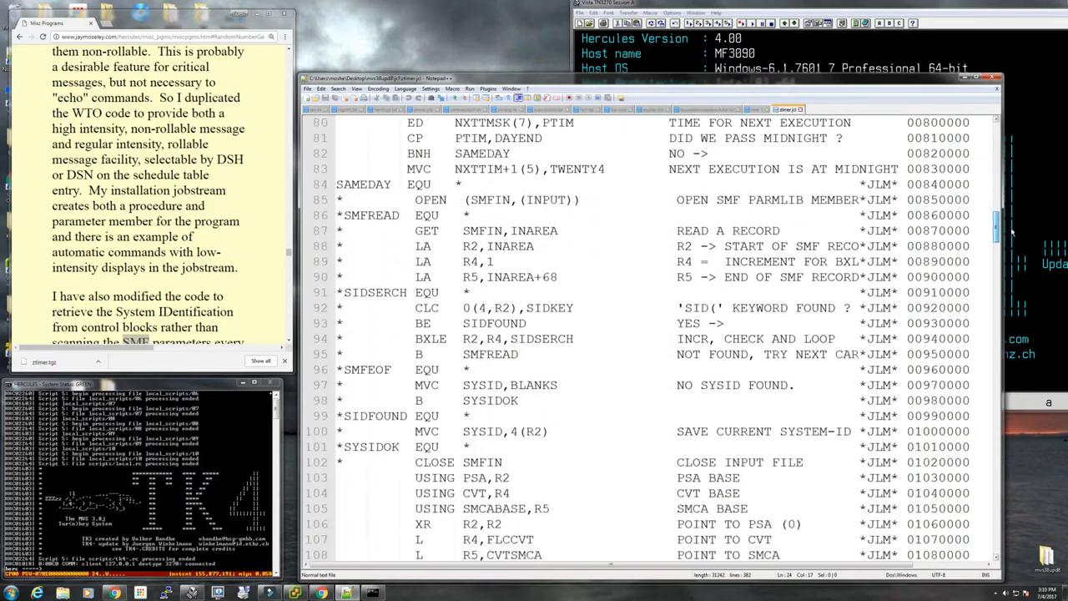
{"action": "scroll", "scroll_direction": "down", "scroll_amount": 3}
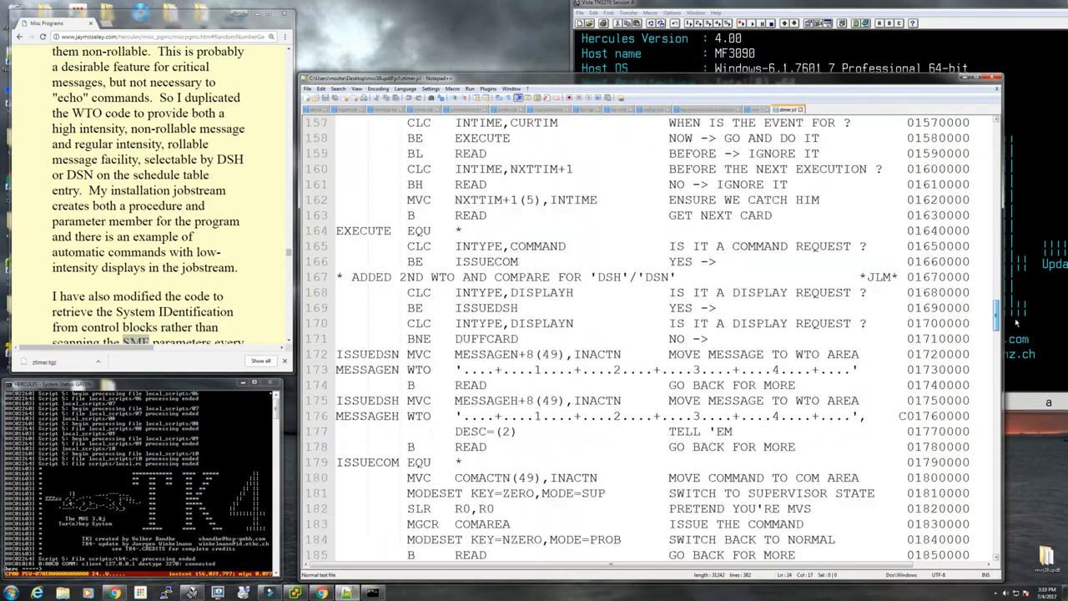
{"action": "scroll", "scroll_direction": "down", "scroll_amount": 3}
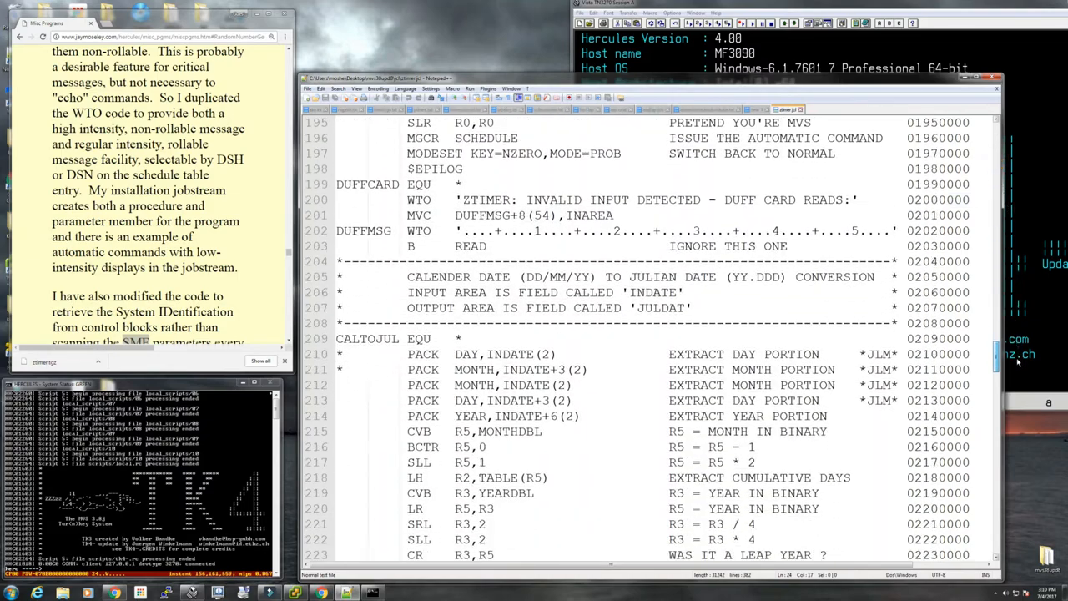
{"action": "scroll", "scroll_direction": "down", "scroll_amount": 3}
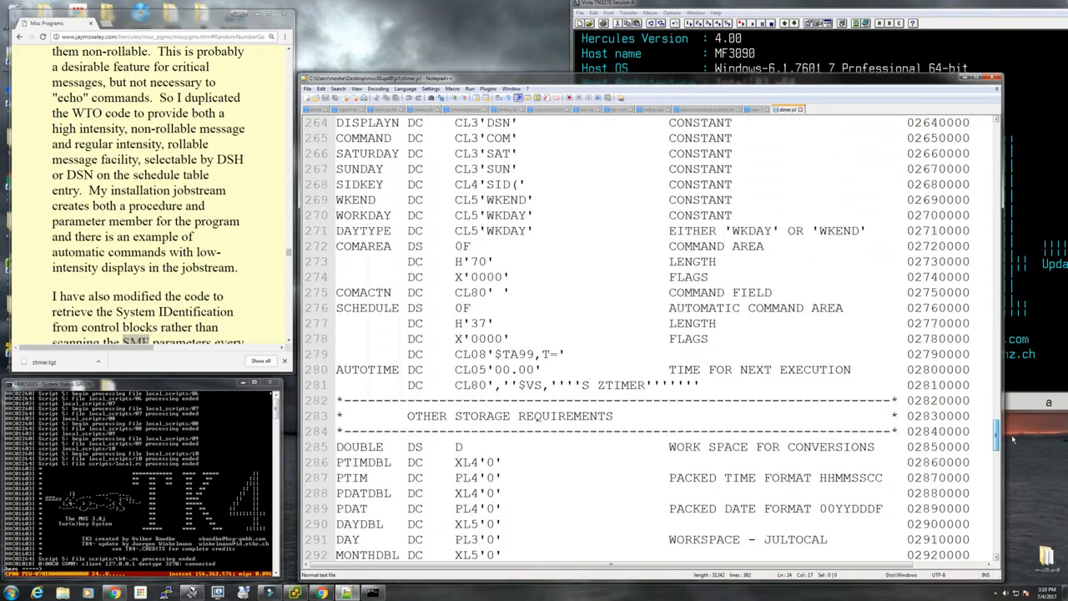
{"action": "scroll", "scroll_direction": "down", "scroll_amount": 3}
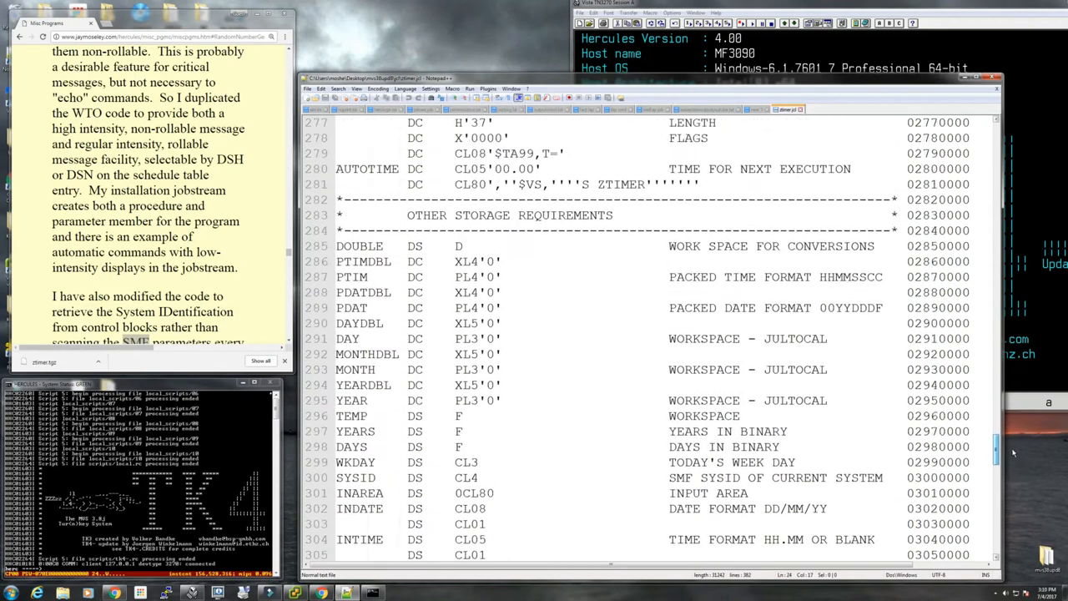
{"action": "scroll", "scroll_direction": "up", "scroll_amount": 3}
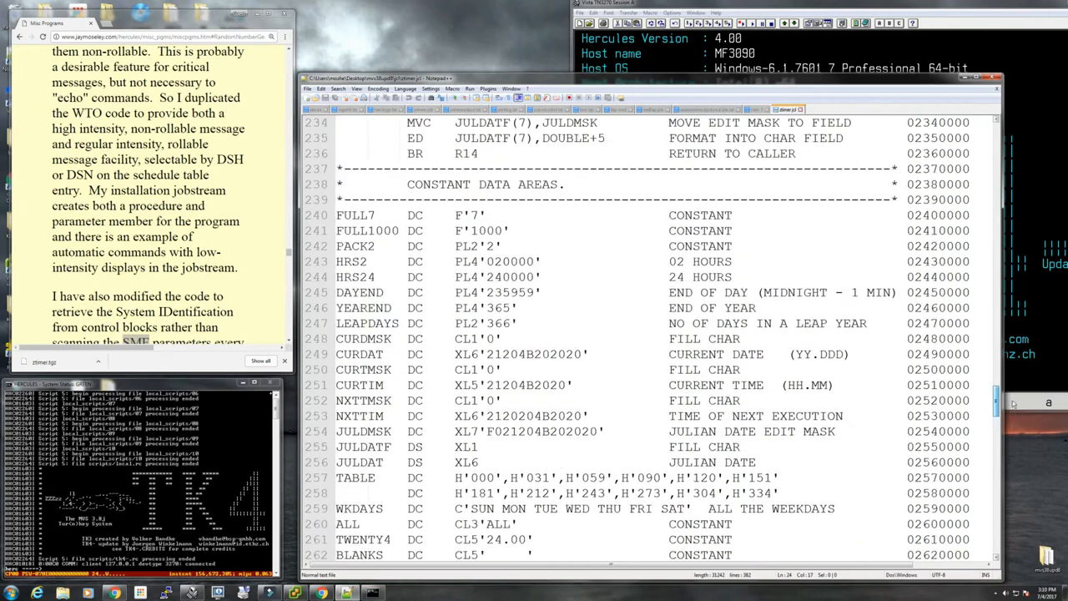
{"action": "scroll", "scroll_direction": "up", "scroll_amount": 3}
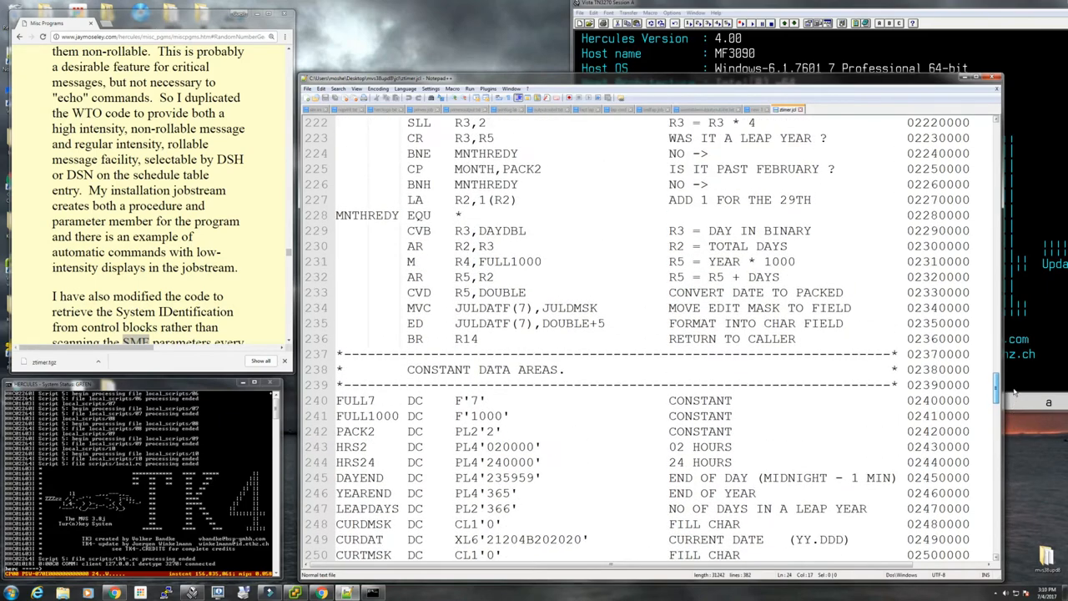
{"action": "scroll", "scroll_direction": "up", "scroll_amount": 3}
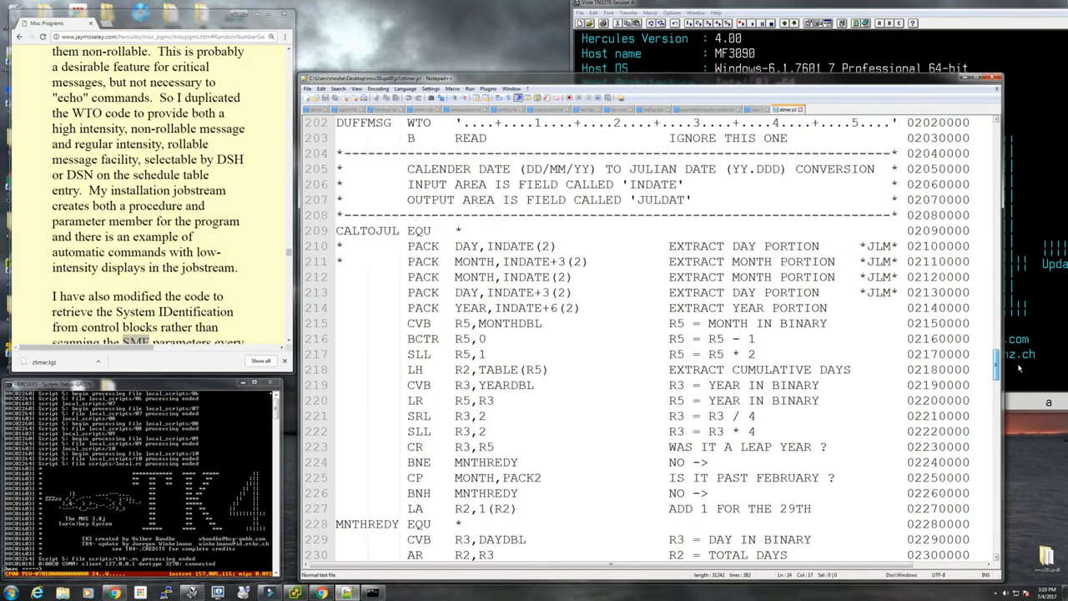
{"action": "scroll", "scroll_direction": "down", "scroll_amount": 3}
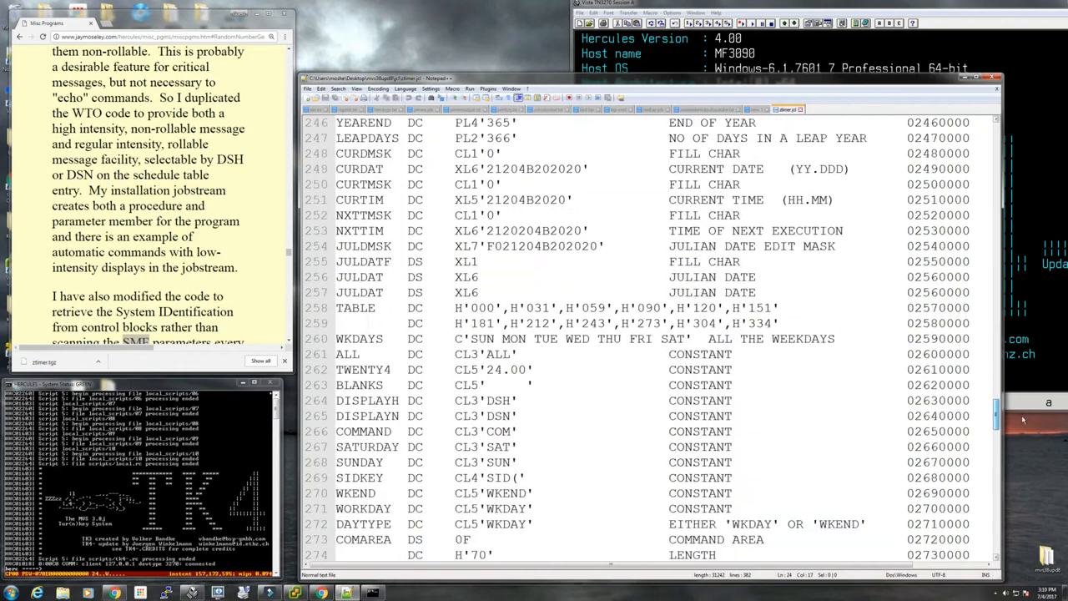
{"action": "scroll", "scroll_direction": "down", "scroll_amount": 3}
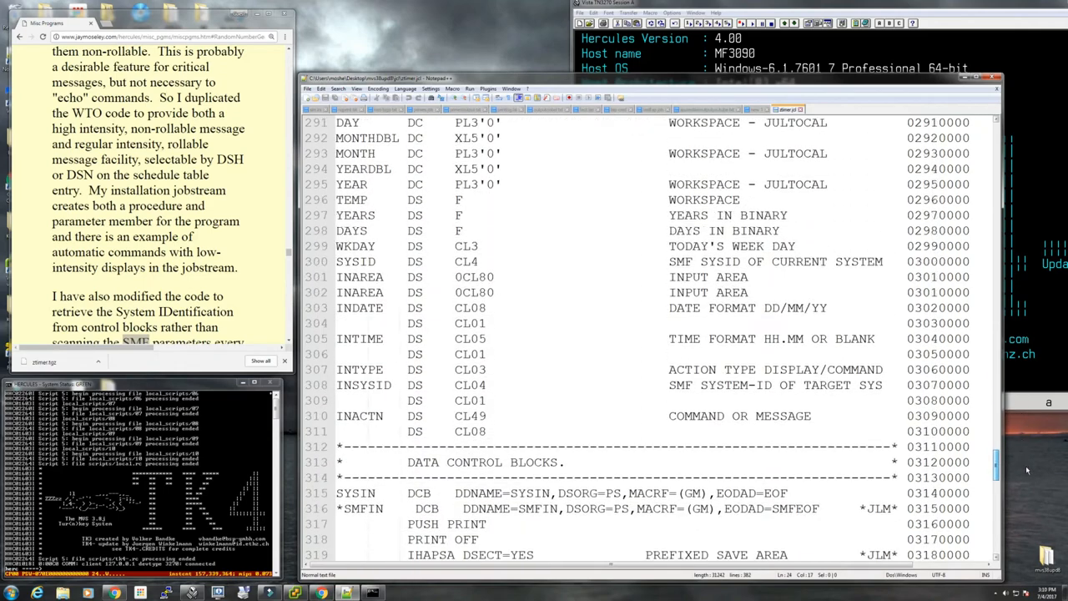
{"action": "scroll", "scroll_direction": "down", "scroll_amount": 3}
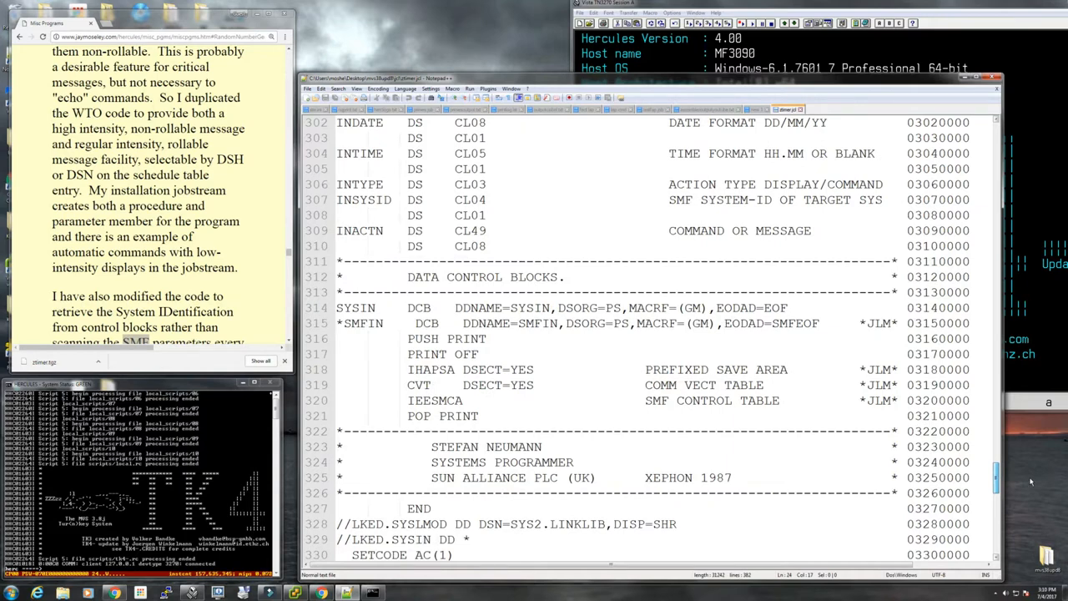
Step: Search the ZTIMER source for $EPILOG and land on it above the DUFFCARD messages
{"action": "key", "text": "ctrl+f"}
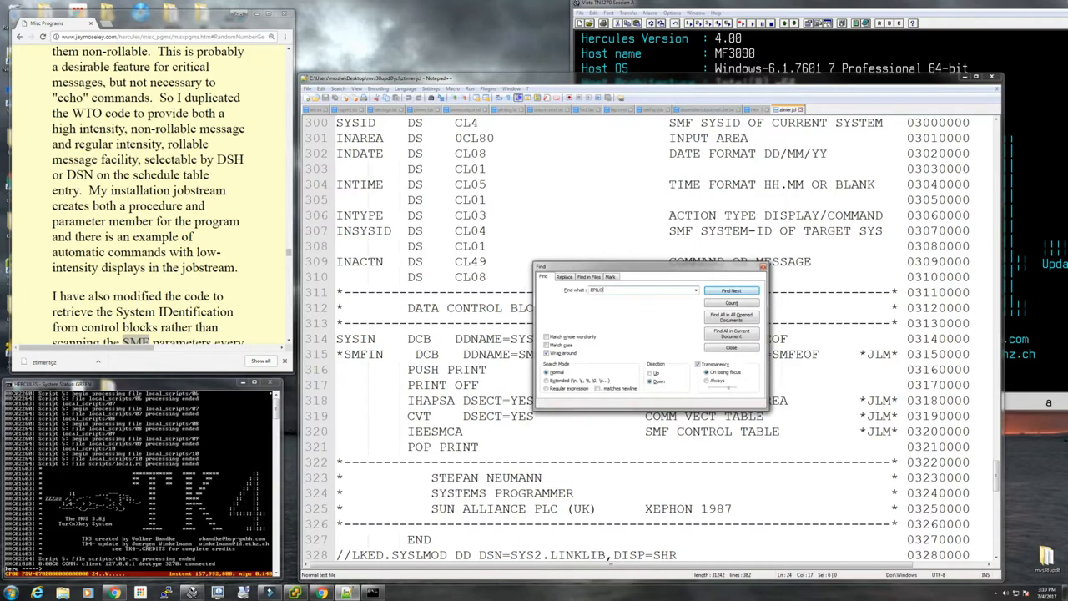
{"action": "left_click", "coordinate": [731, 290]}
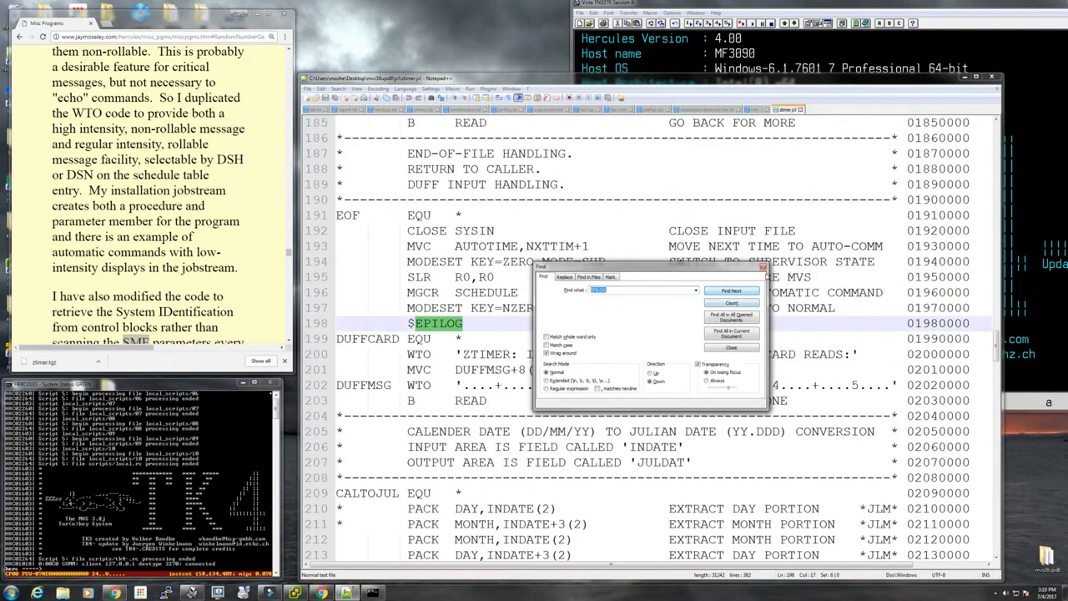
{"action": "left_click", "coordinate": [731, 346]}
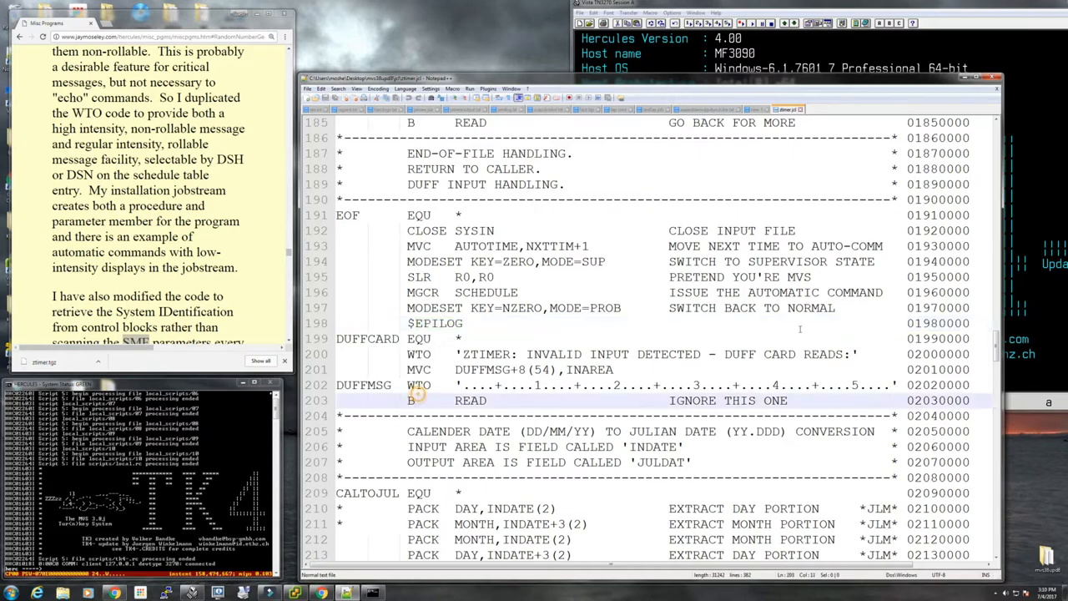
{"action": "scroll", "scroll_direction": "down", "scroll_amount": 3}
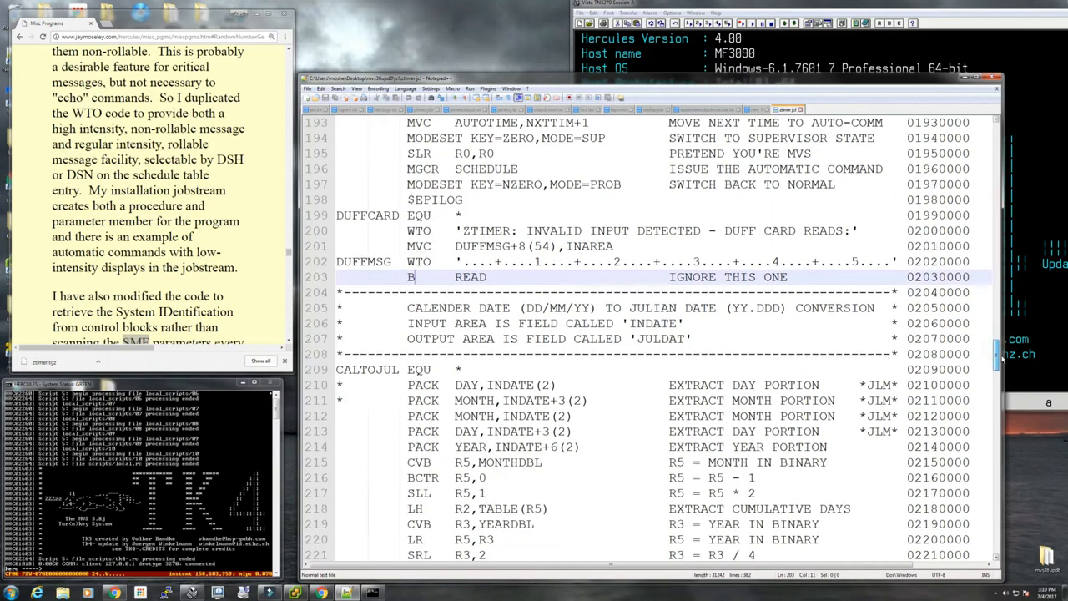
{"action": "scroll", "scroll_direction": "up", "scroll_amount": 3}
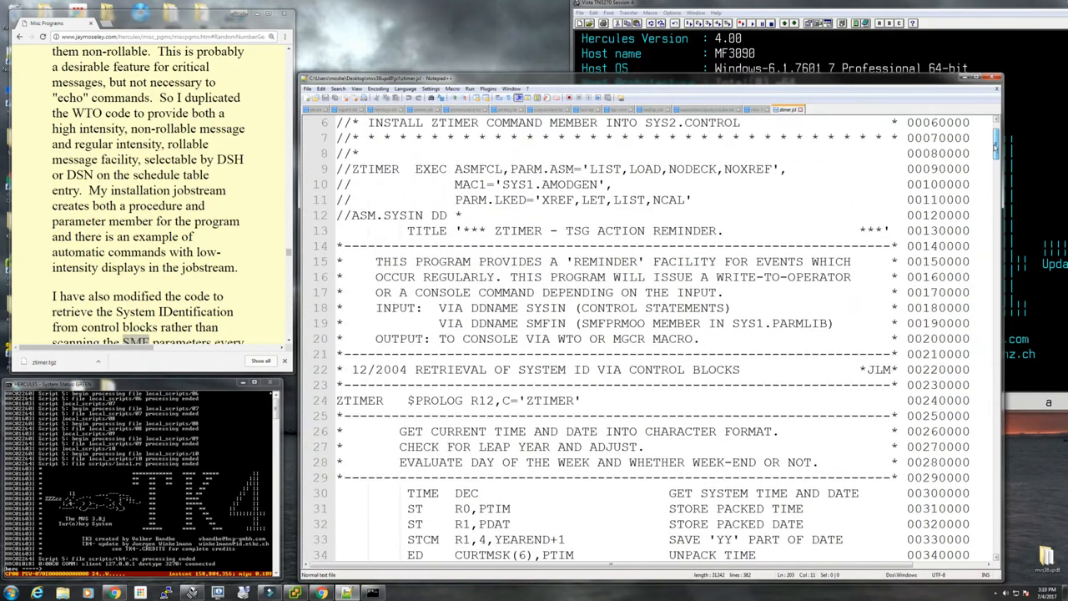
{"action": "scroll", "scroll_direction": "down", "scroll_amount": 3}
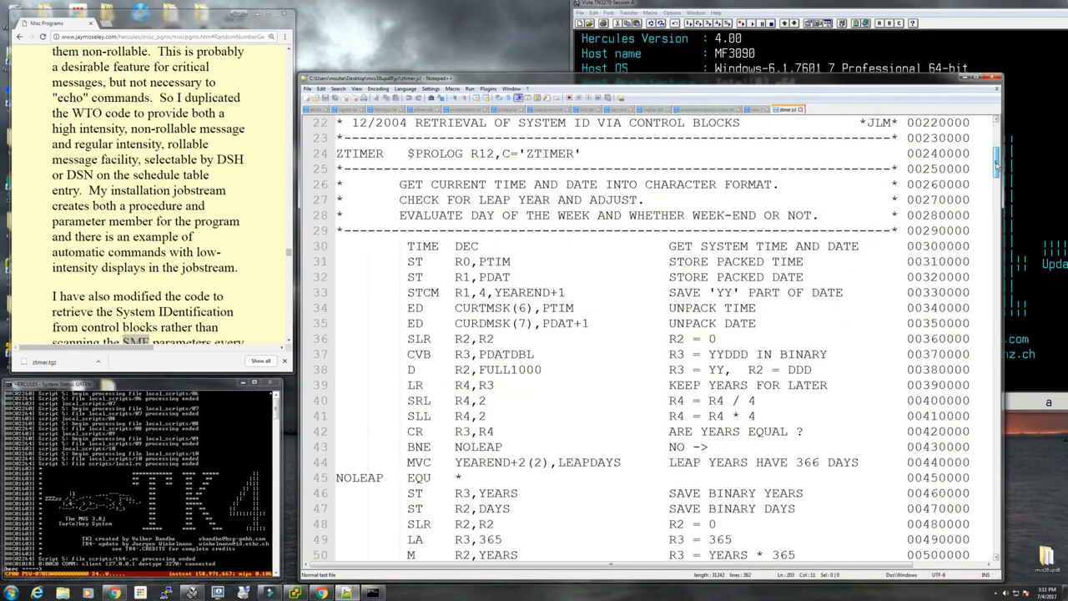
{"action": "scroll", "scroll_direction": "down", "scroll_amount": 3}
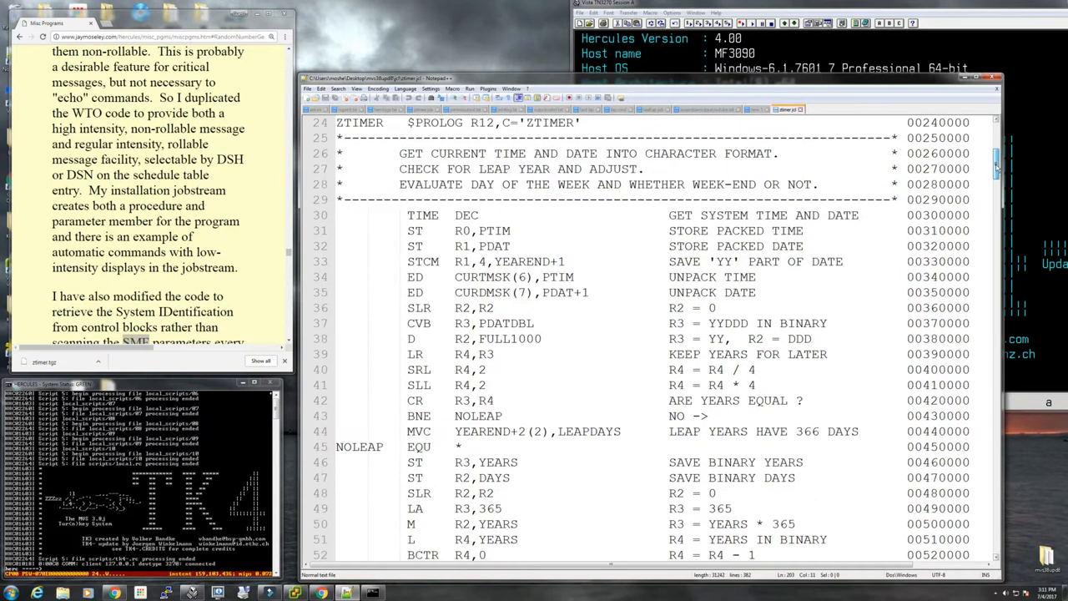
{"action": "scroll", "scroll_direction": "down", "scroll_amount": 3}
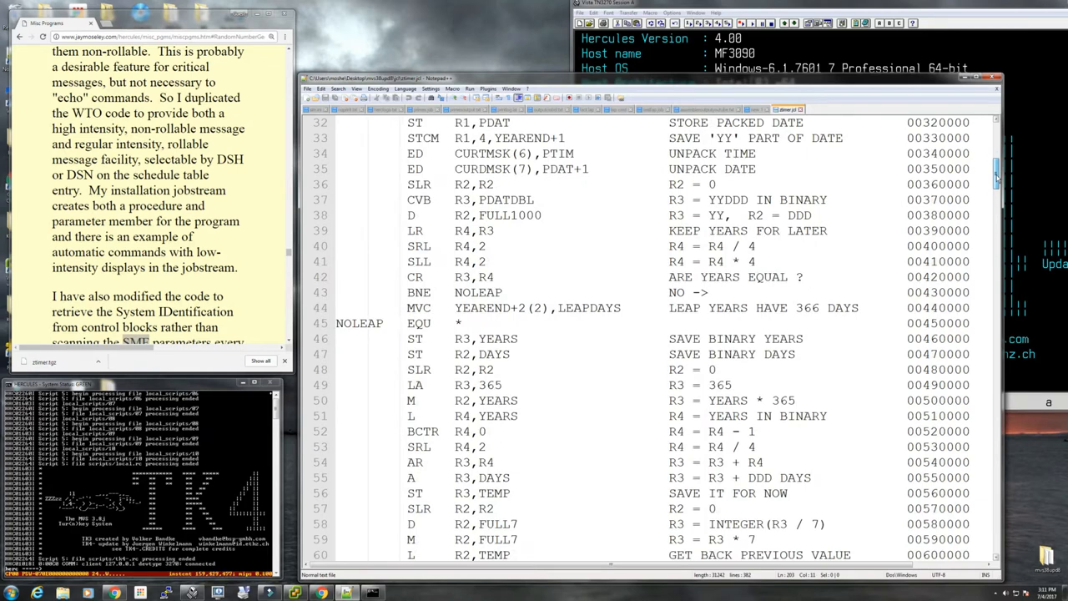
{"action": "scroll", "scroll_direction": "down", "scroll_amount": 3}
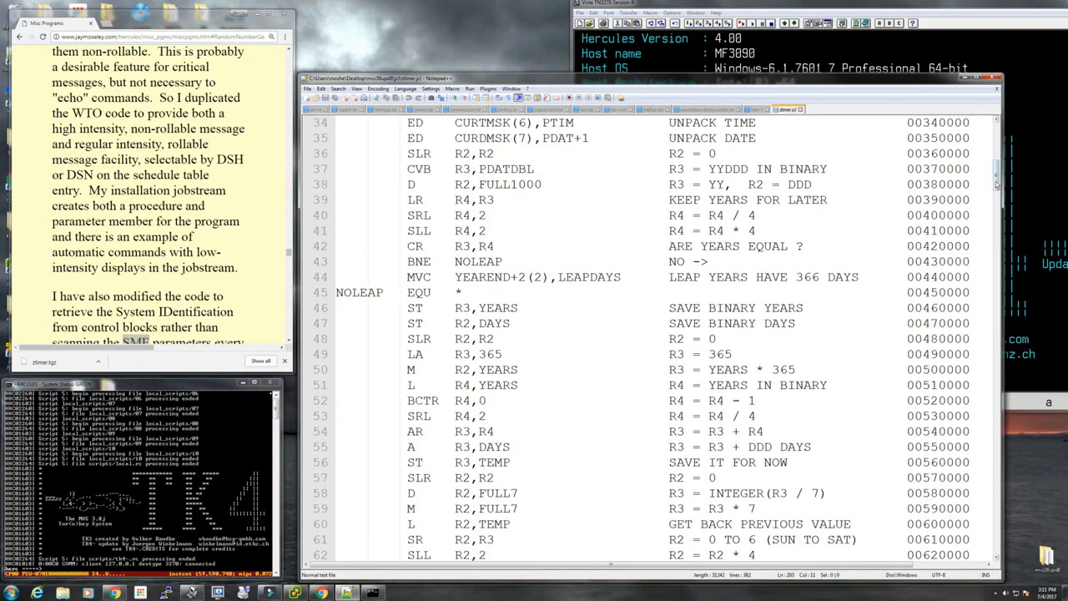
{"action": "scroll", "scroll_direction": "down", "scroll_amount": 3}
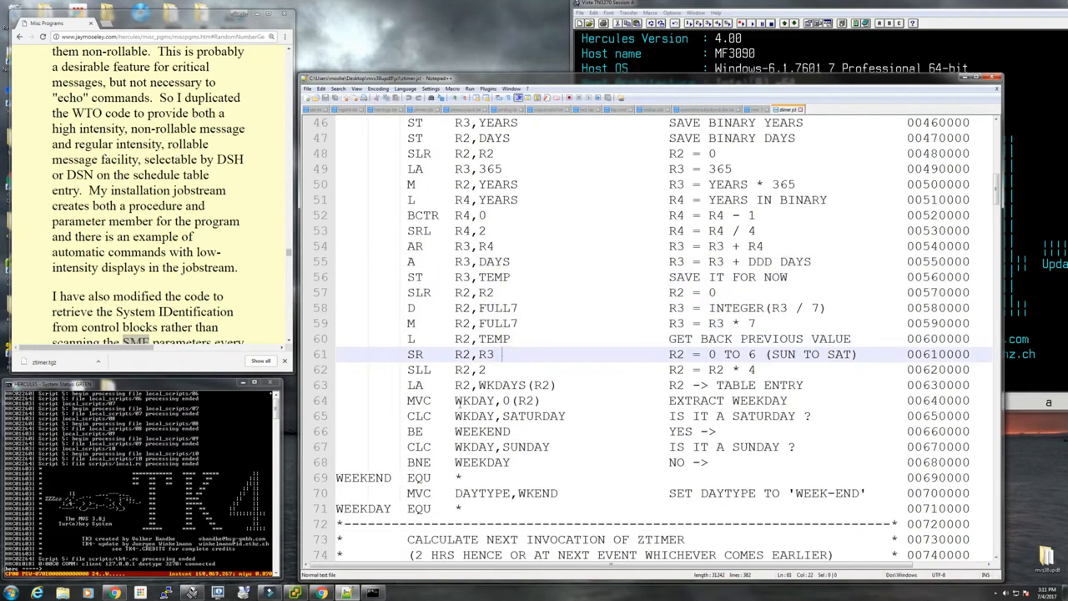
{"action": "scroll", "scroll_direction": "down", "scroll_amount": 3}
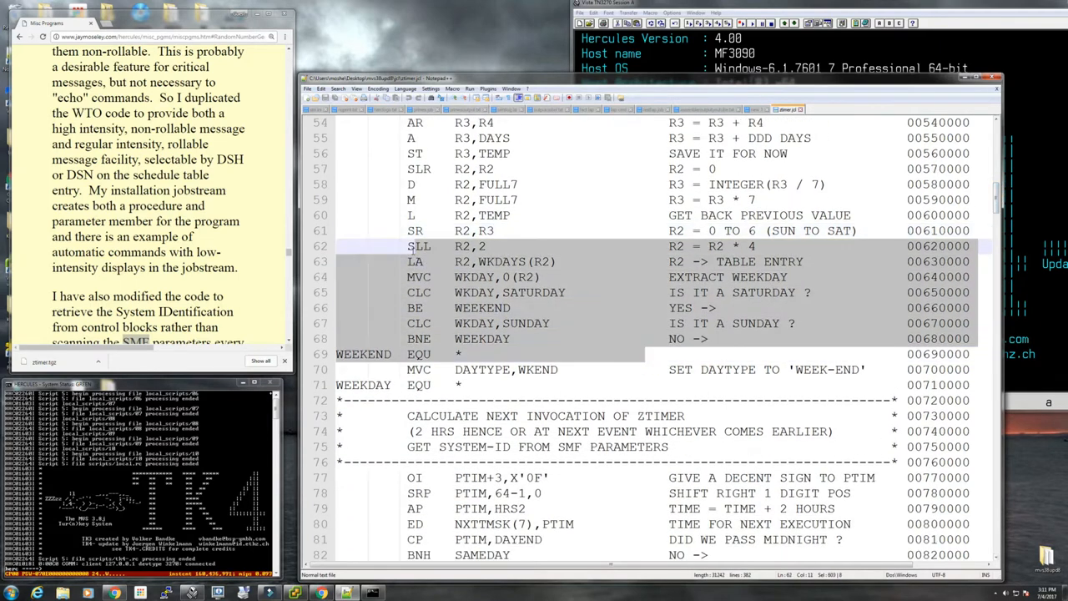
{"action": "scroll", "scroll_direction": "down", "scroll_amount": 3}
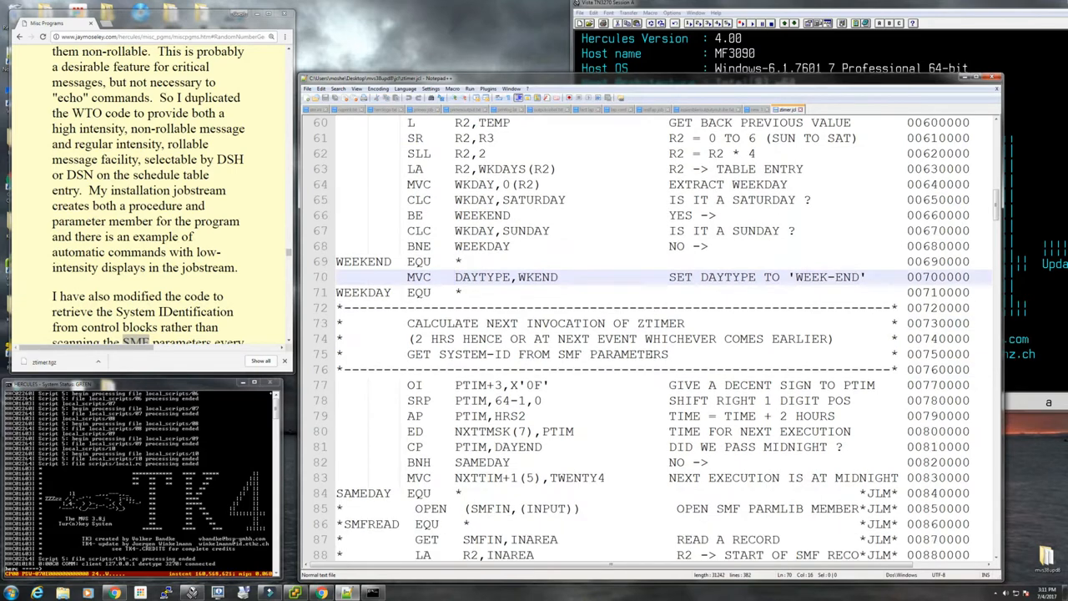
{"action": "scroll", "scroll_direction": "down", "scroll_amount": 3}
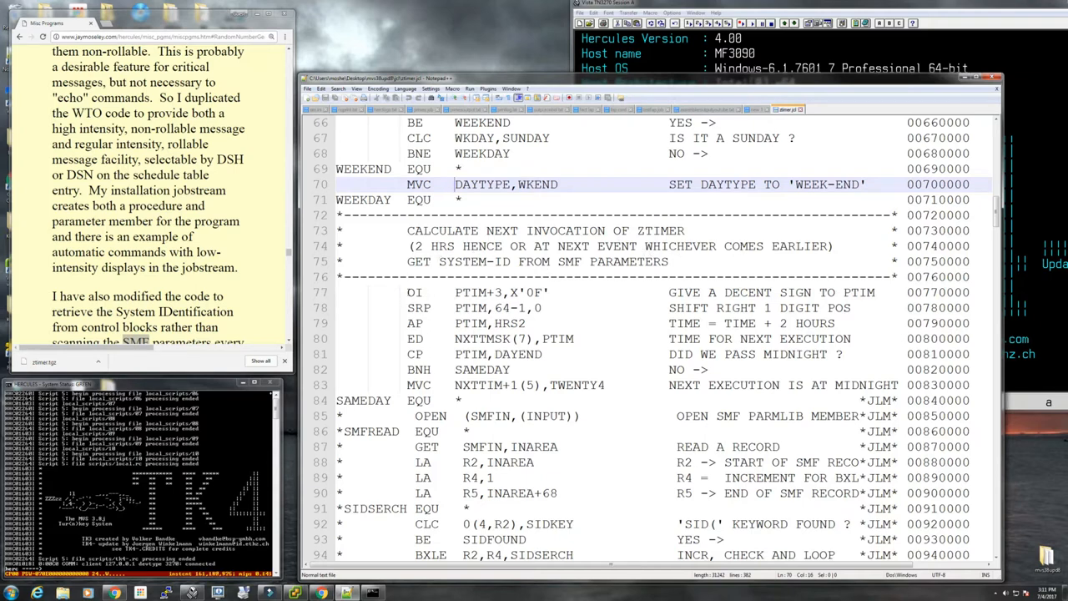
{"action": "left_click", "coordinate": [501, 307]}
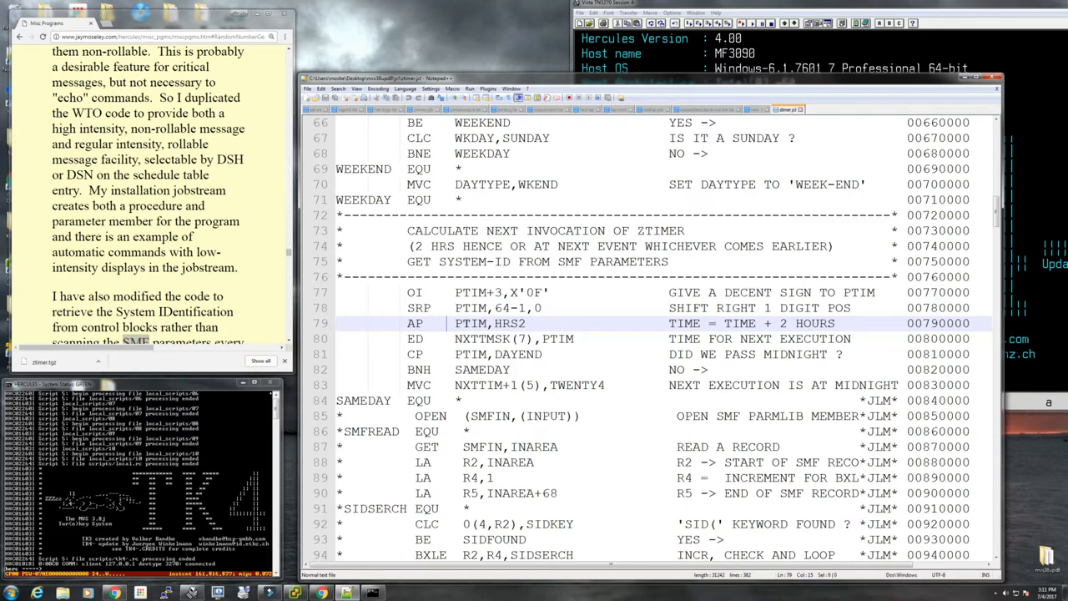
{"action": "scroll", "scroll_direction": "down", "scroll_amount": 3}
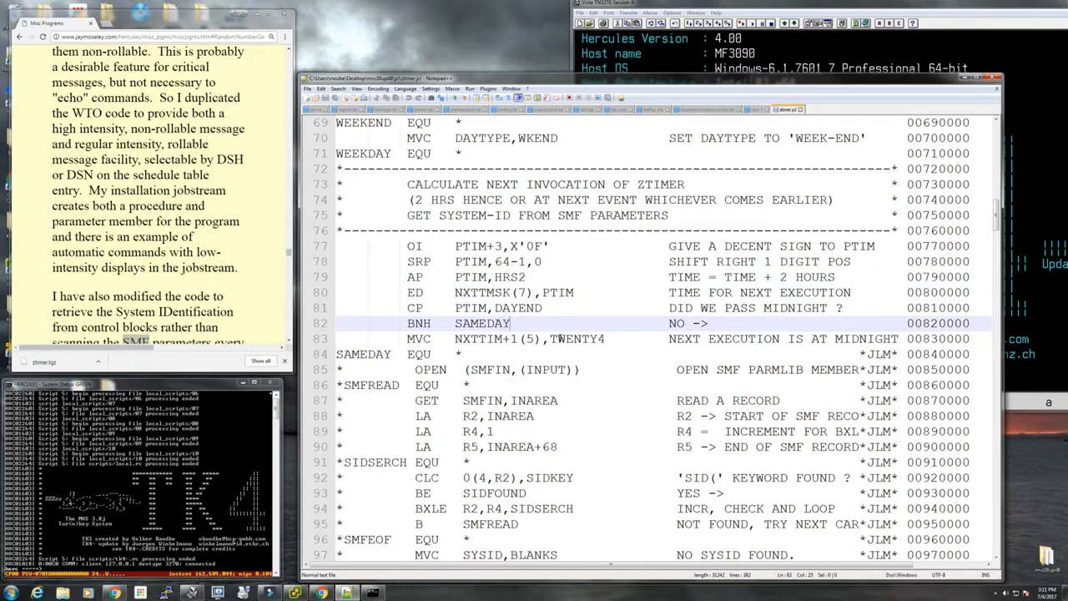
{"action": "scroll", "scroll_direction": "down", "scroll_amount": 3}
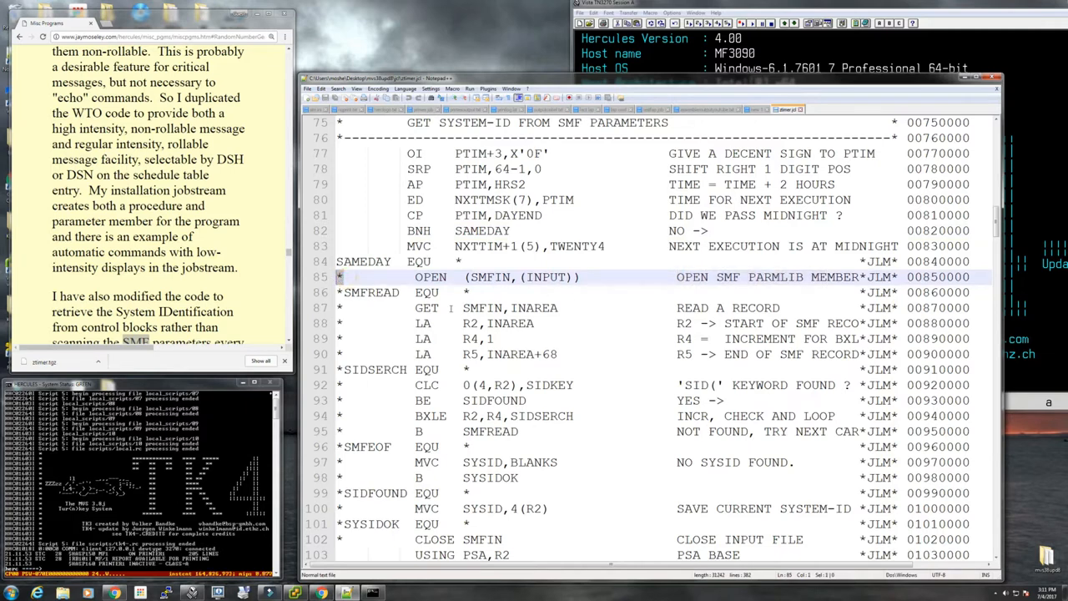
{"action": "scroll", "scroll_direction": "down", "scroll_amount": 3}
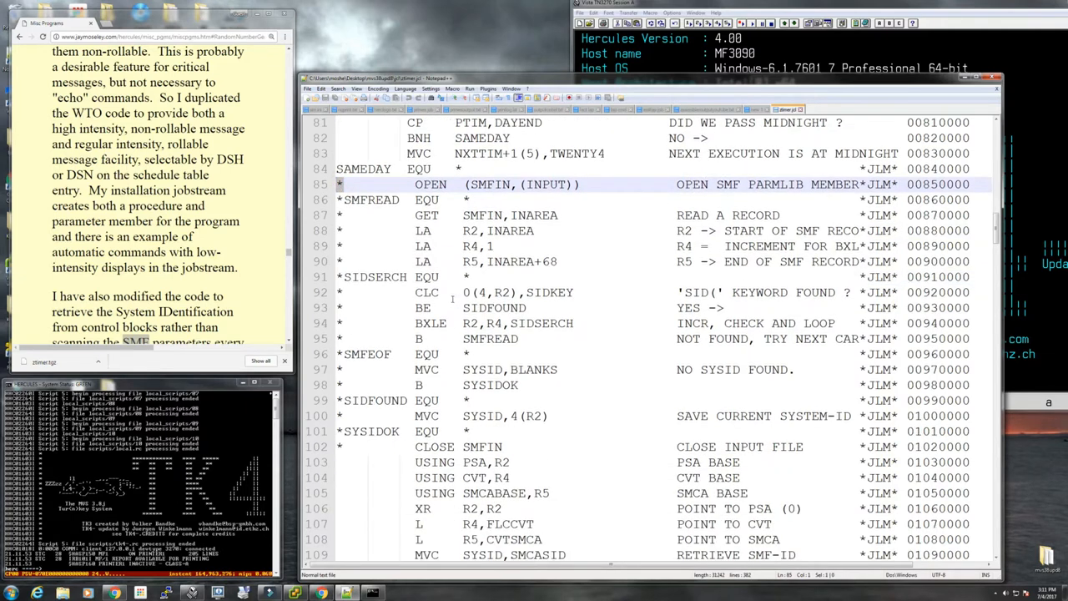
{"action": "scroll", "scroll_direction": "down", "scroll_amount": 3}
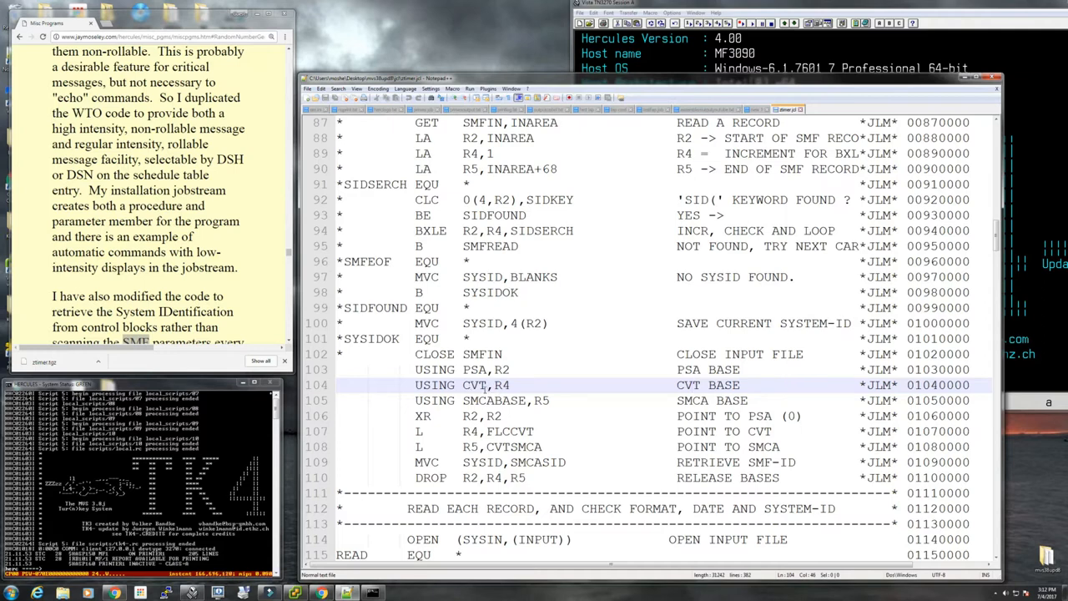
{"action": "double_click", "coordinate": [474, 384]}
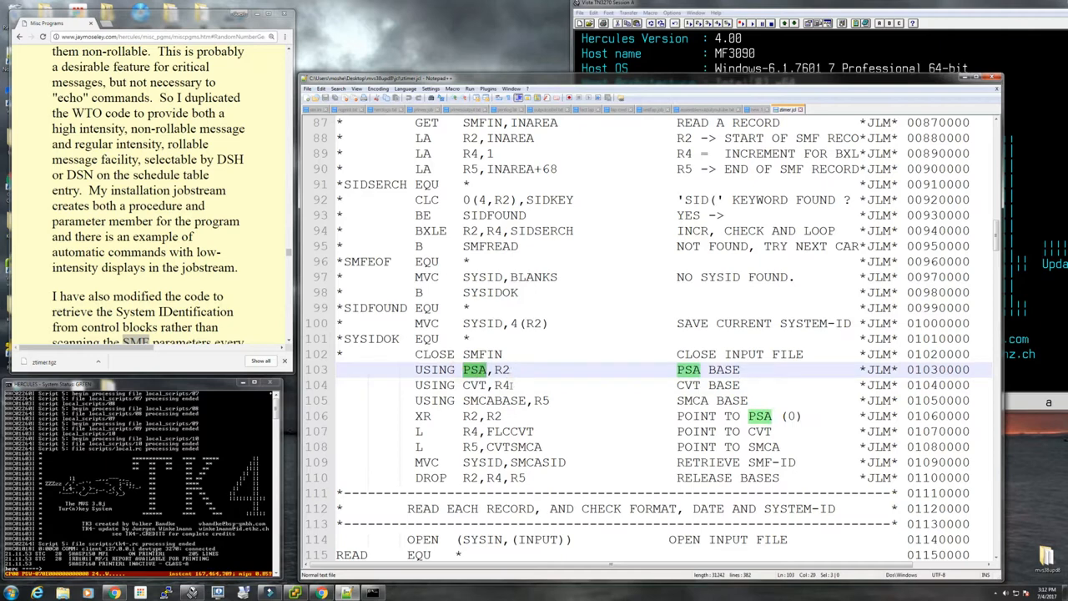
{"action": "scroll", "scroll_direction": "down", "scroll_amount": 3}
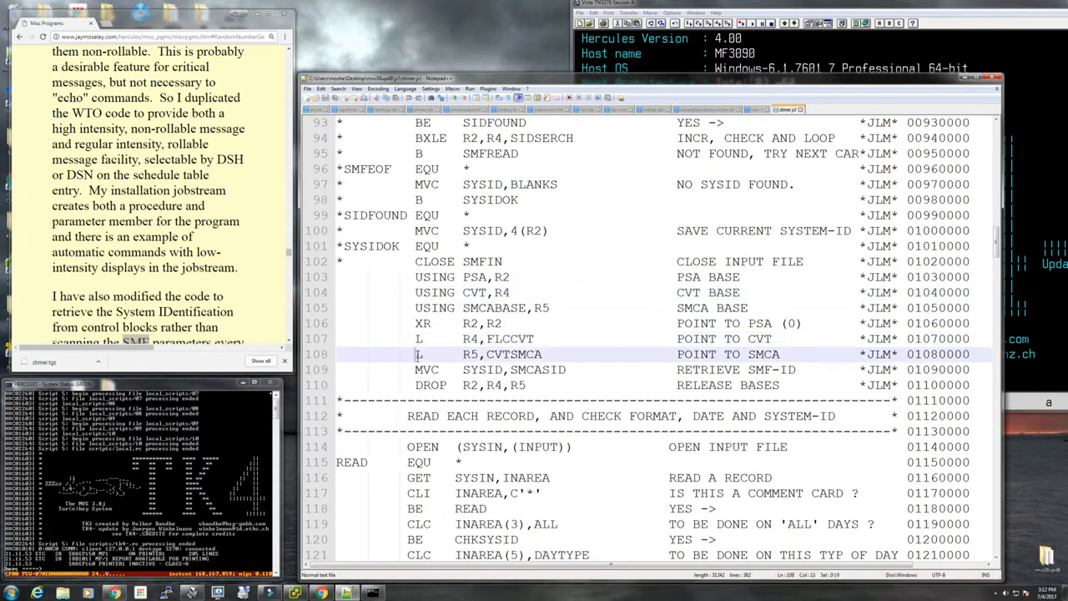
{"action": "scroll", "scroll_direction": "down", "scroll_amount": 3}
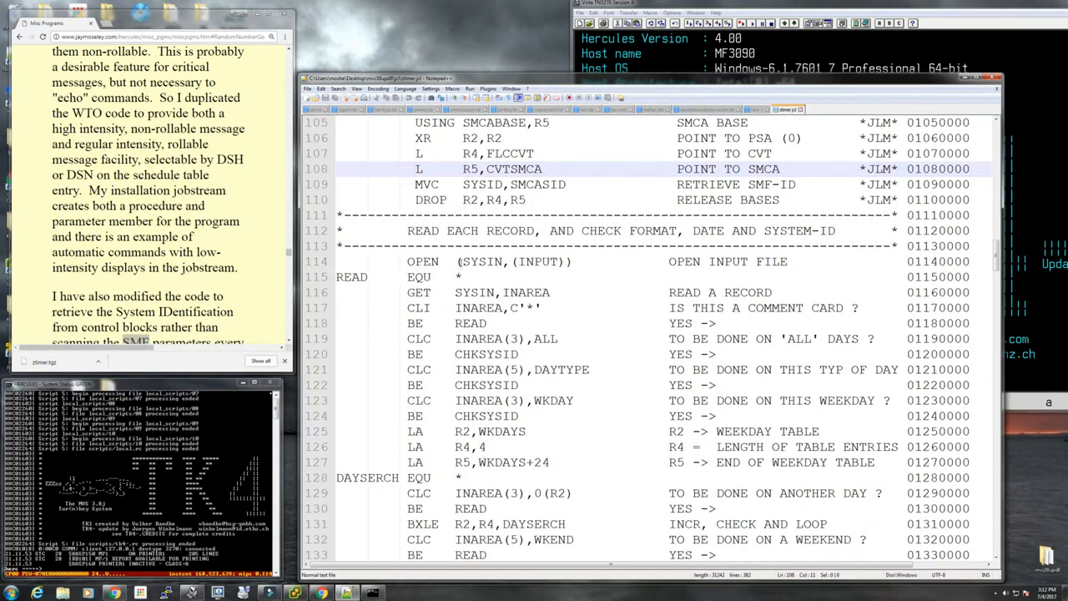
Step: Bring the Chrome article on installing the ZTIMER jobstream in front of Notepad++
{"action": "left_click", "coordinate": [517, 260]}
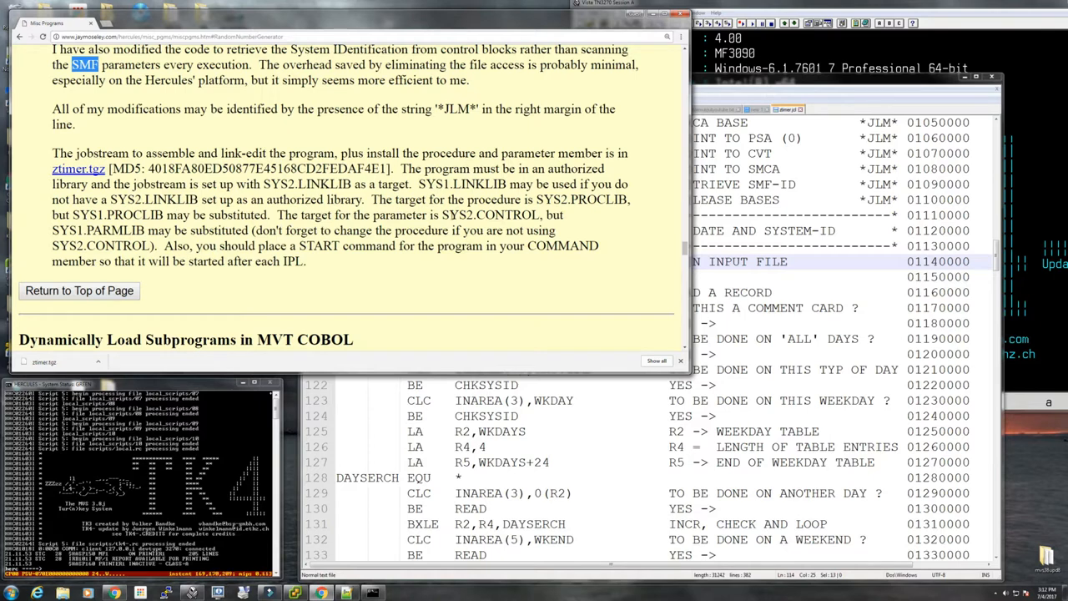
{"action": "double_click", "coordinate": [490, 214]}
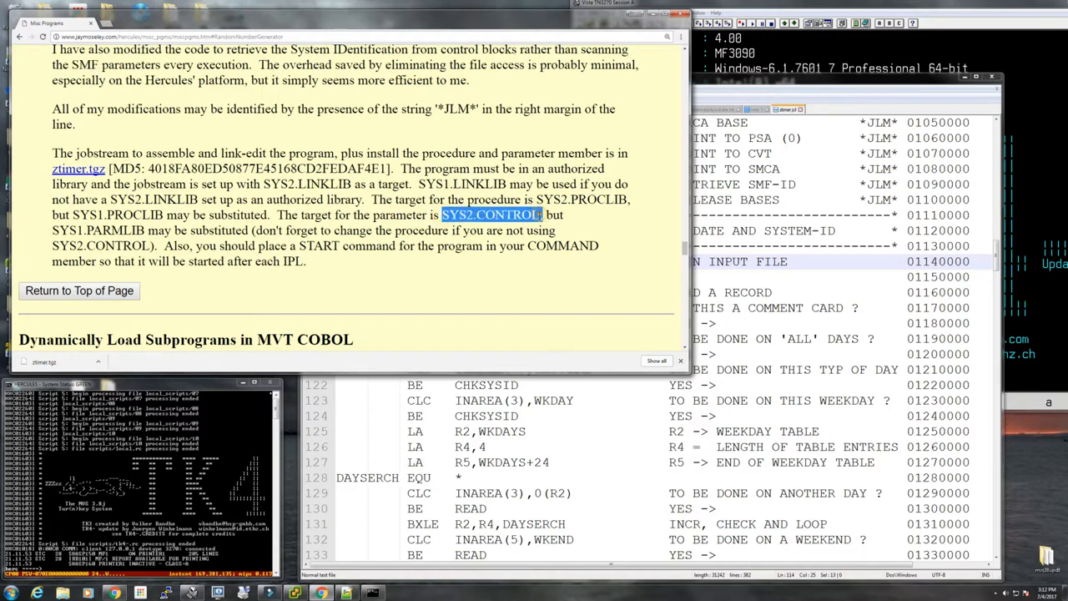
{"action": "left_click_drag", "start_coordinate": [543, 214], "coordinate": [459, 230]}
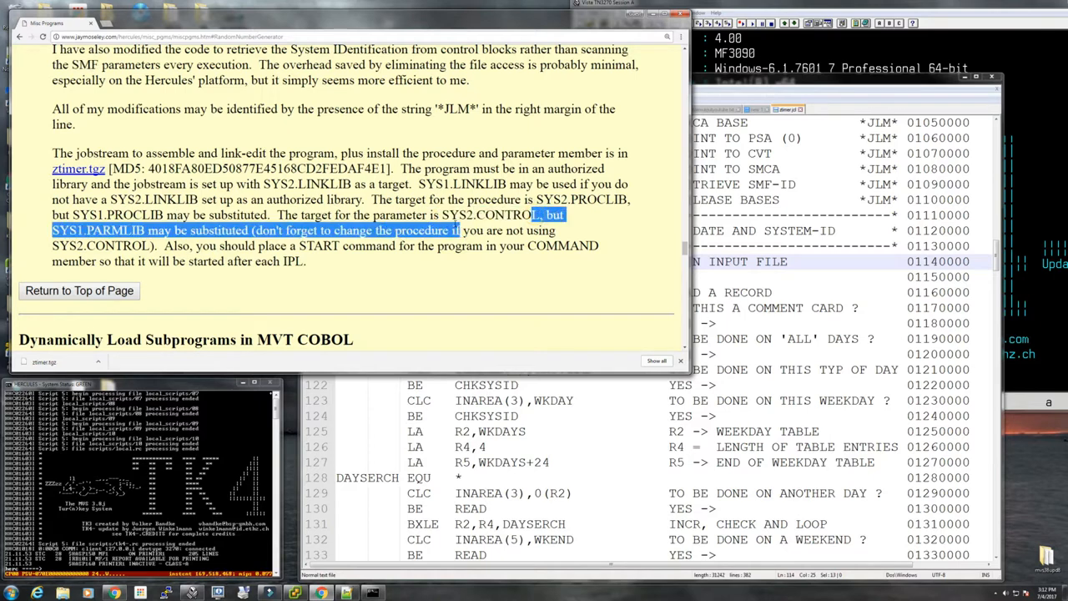
{"action": "double_click", "coordinate": [487, 214]}
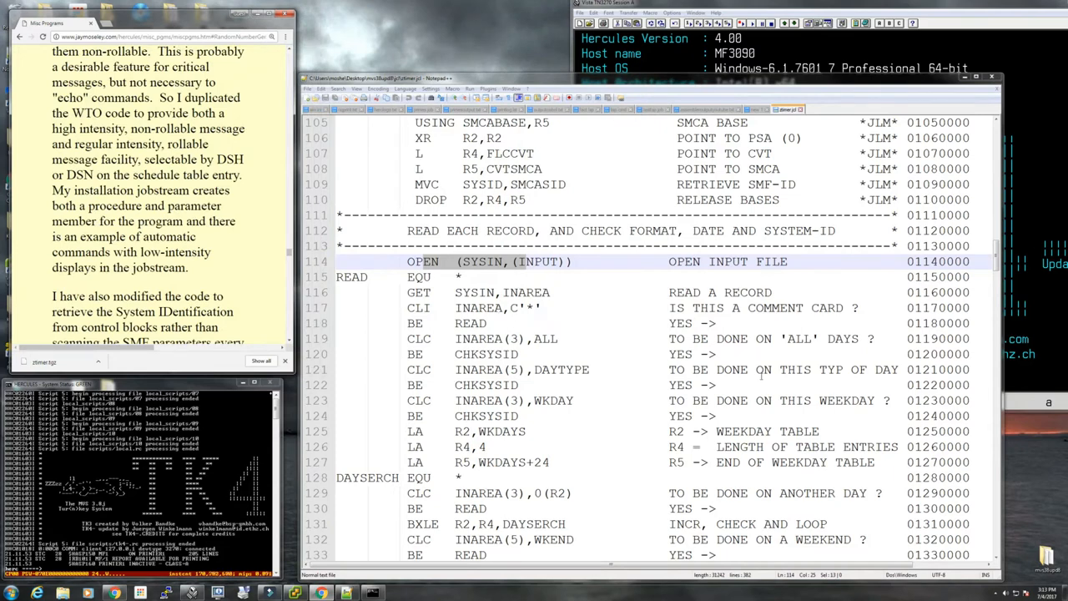
{"action": "scroll", "scroll_direction": "down", "scroll_amount": 3}
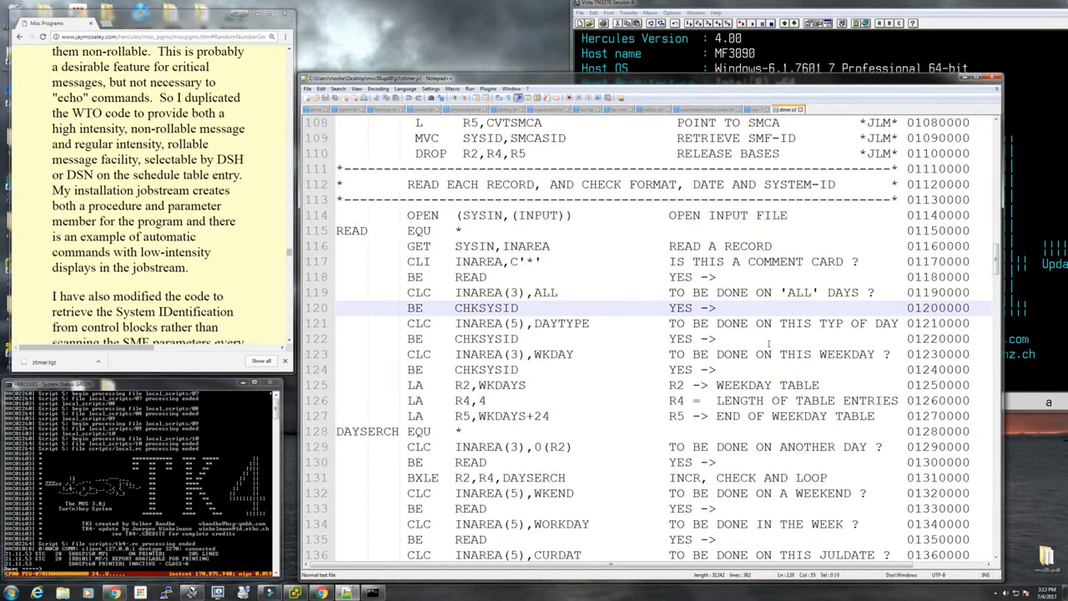
{"action": "scroll", "scroll_direction": "down", "scroll_amount": 3}
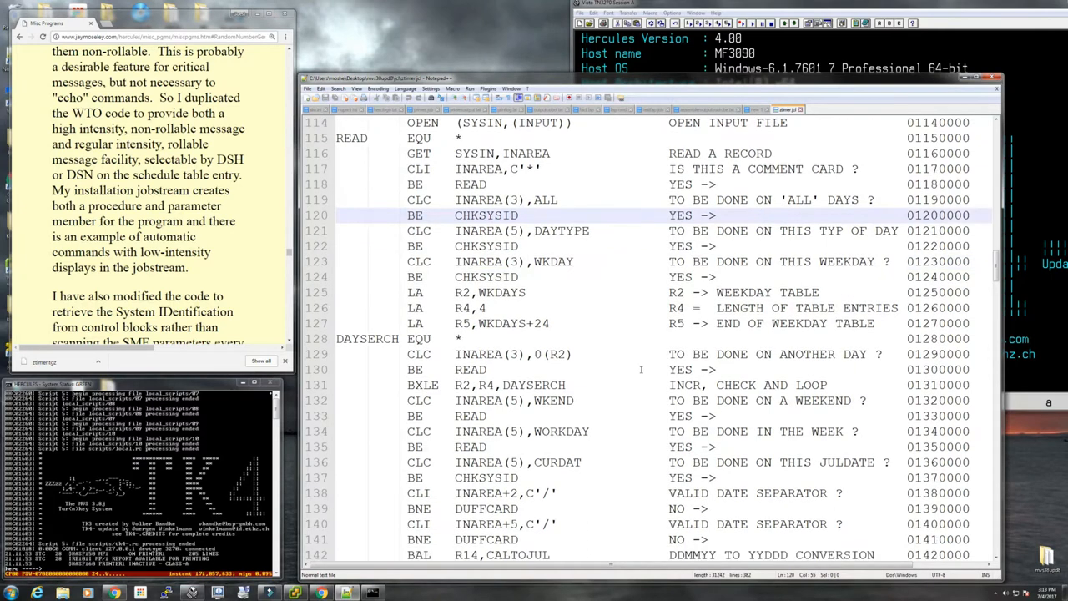
{"action": "scroll", "scroll_direction": "down", "scroll_amount": 3}
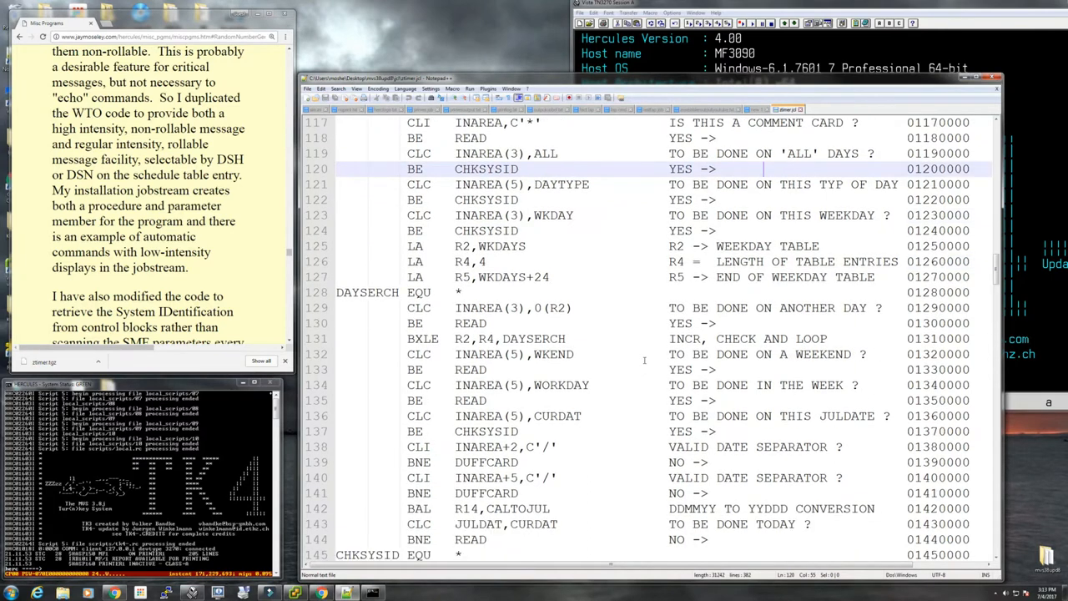
{"action": "scroll", "scroll_direction": "down", "scroll_amount": 3}
{"action": "type", "text": "READ    "}
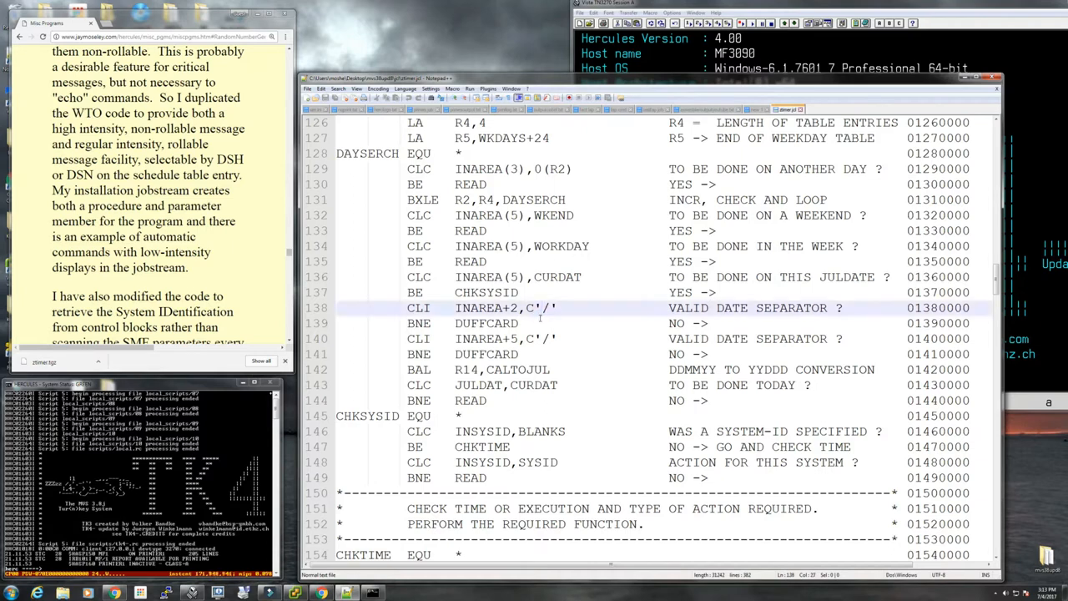
{"action": "scroll", "scroll_direction": "down", "scroll_amount": 3}
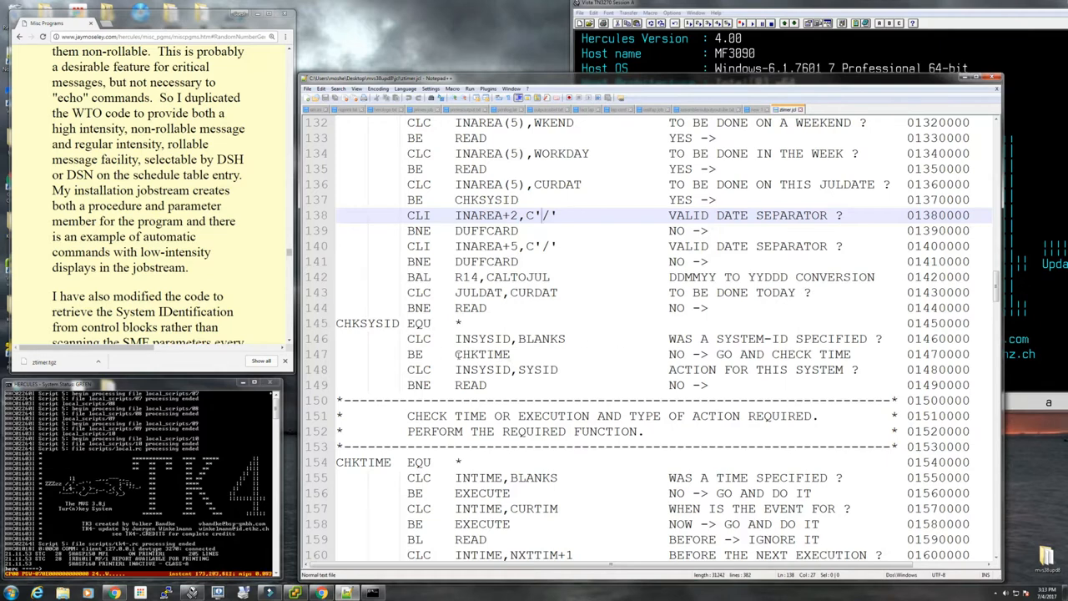
{"action": "scroll", "scroll_direction": "down", "scroll_amount": 3}
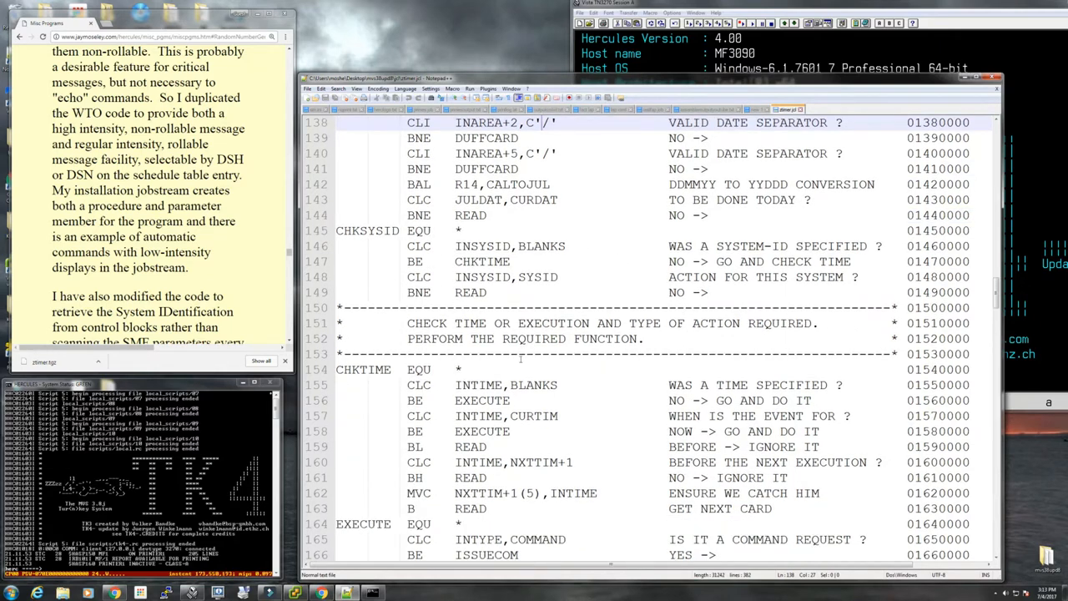
{"action": "scroll", "scroll_direction": "down", "scroll_amount": 3}
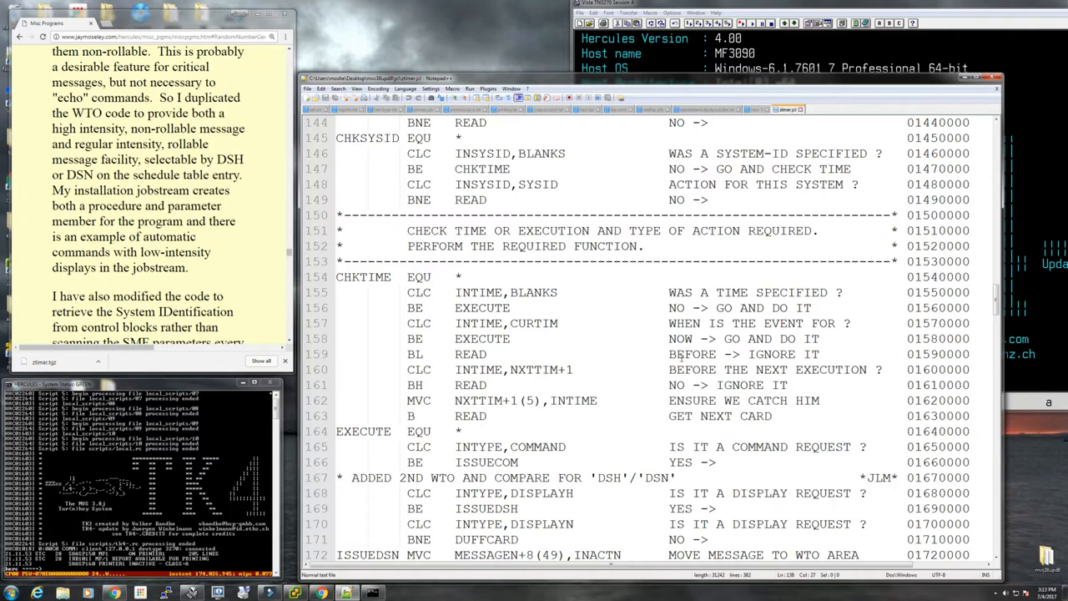
{"action": "scroll", "scroll_direction": "down", "scroll_amount": 3}
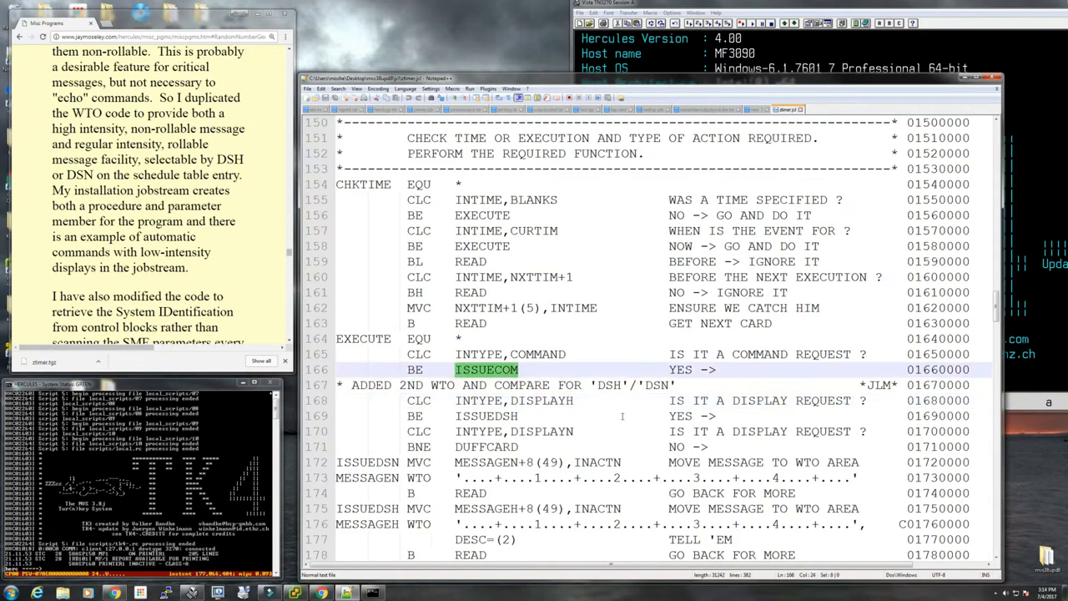
{"action": "scroll", "scroll_direction": "down", "scroll_amount": 3}
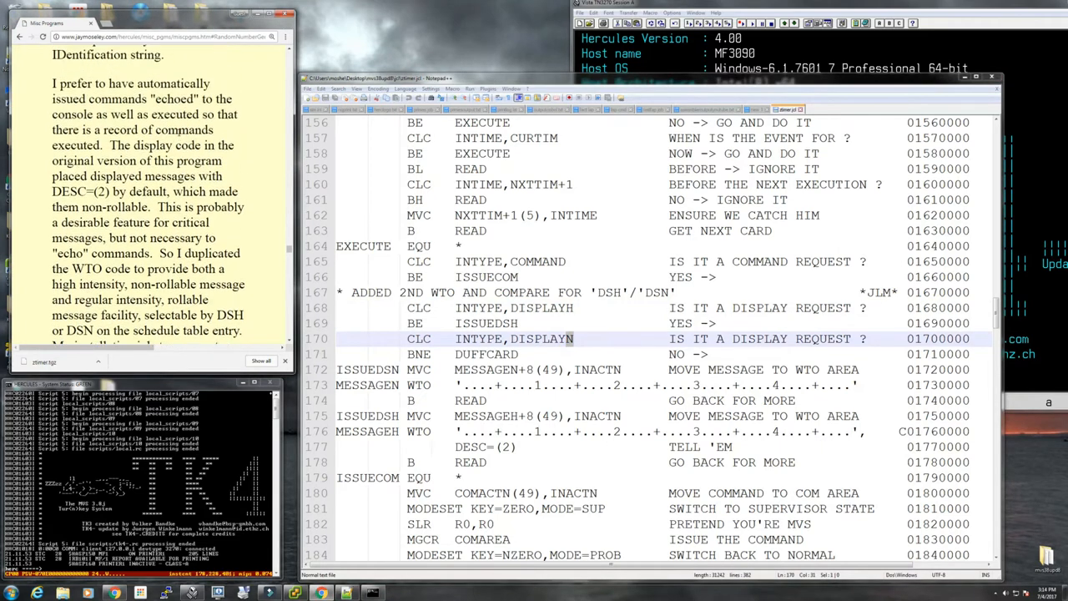
{"action": "scroll", "scroll_direction": "down", "scroll_amount": 3}
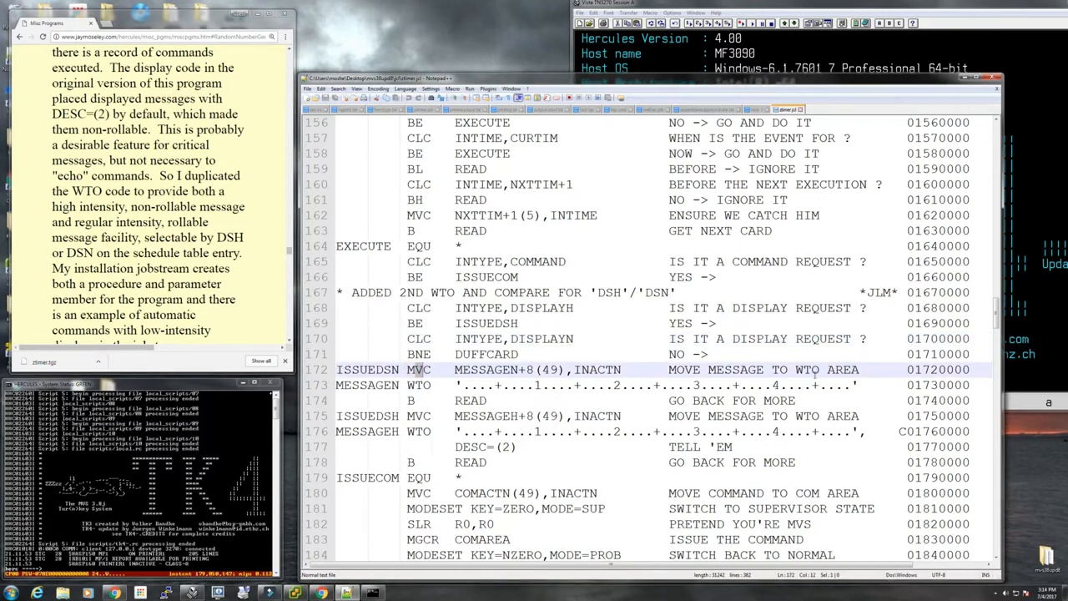
{"action": "scroll", "scroll_direction": "down", "scroll_amount": 3}
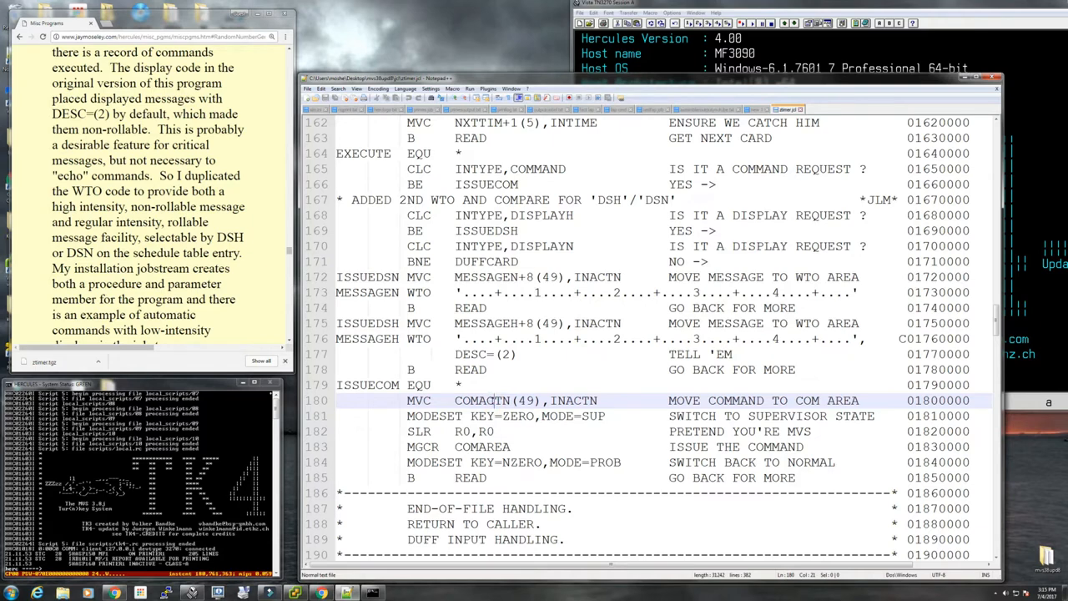
{"action": "scroll", "scroll_direction": "down", "scroll_amount": 3}
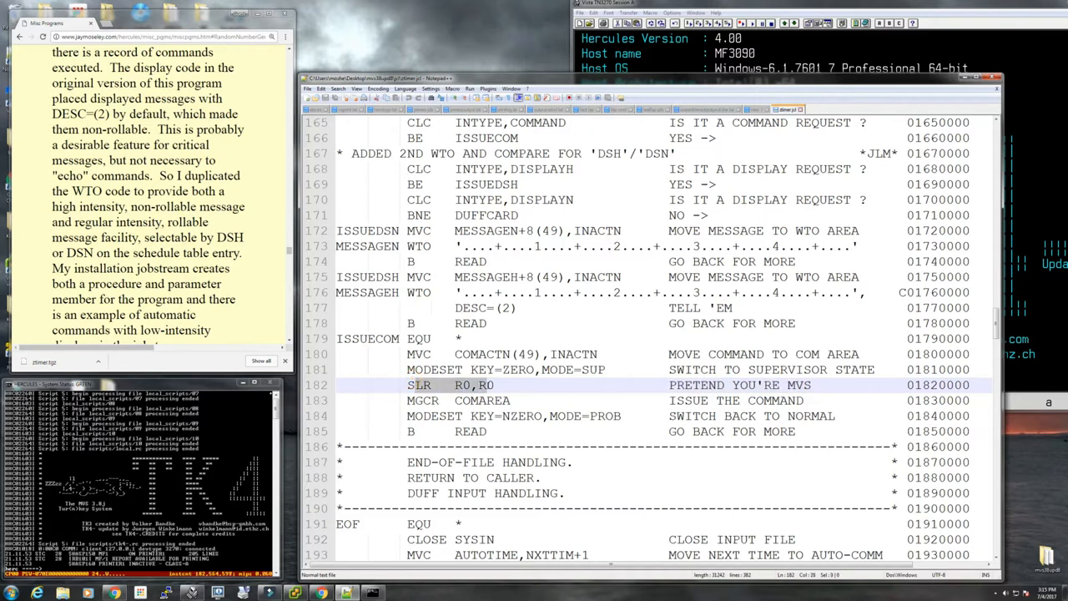
{"action": "scroll", "scroll_direction": "down", "scroll_amount": 3}
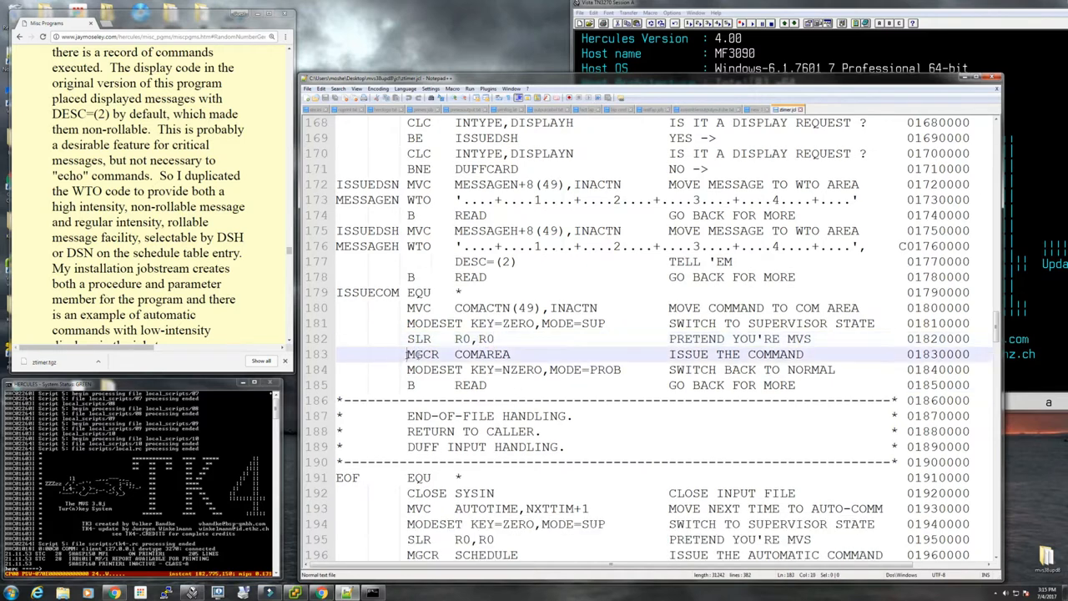
{"action": "double_click", "coordinate": [424, 354]}
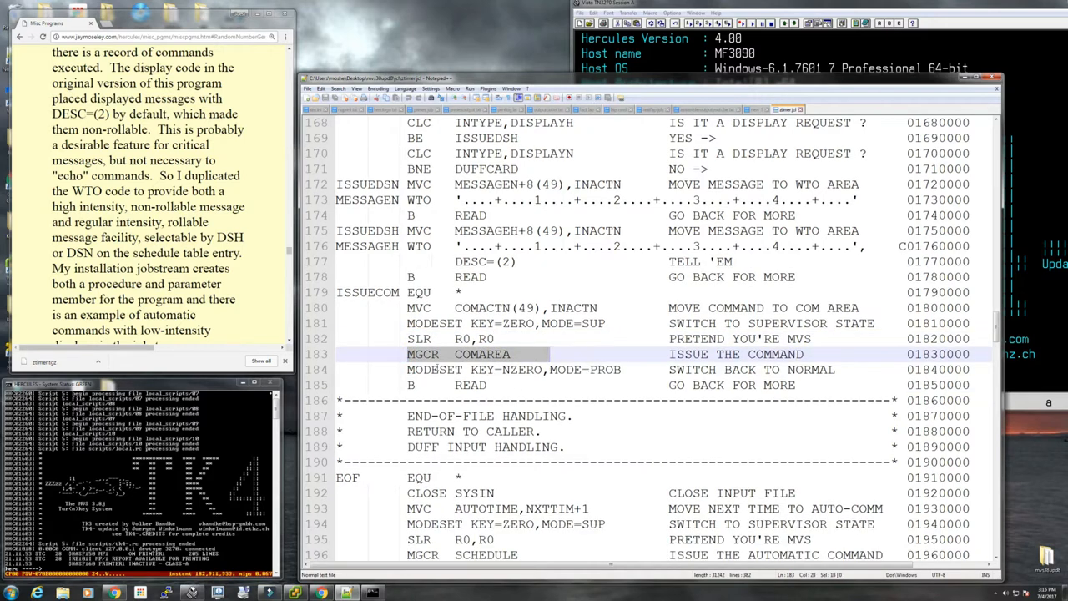
{"action": "left_click", "coordinate": [514, 369]}
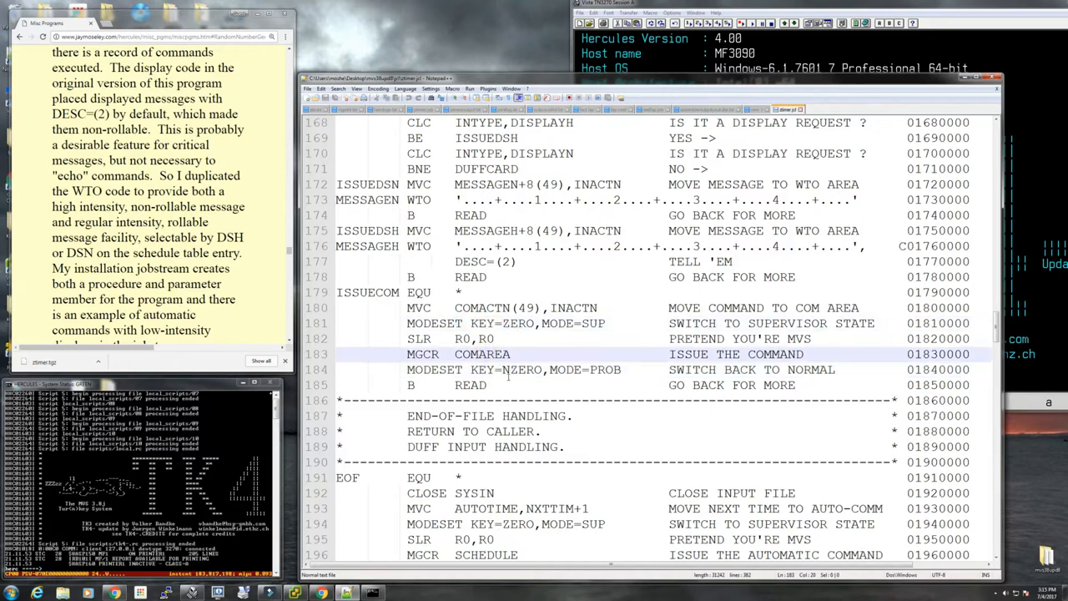
{"action": "scroll", "scroll_direction": "down", "scroll_amount": 3}
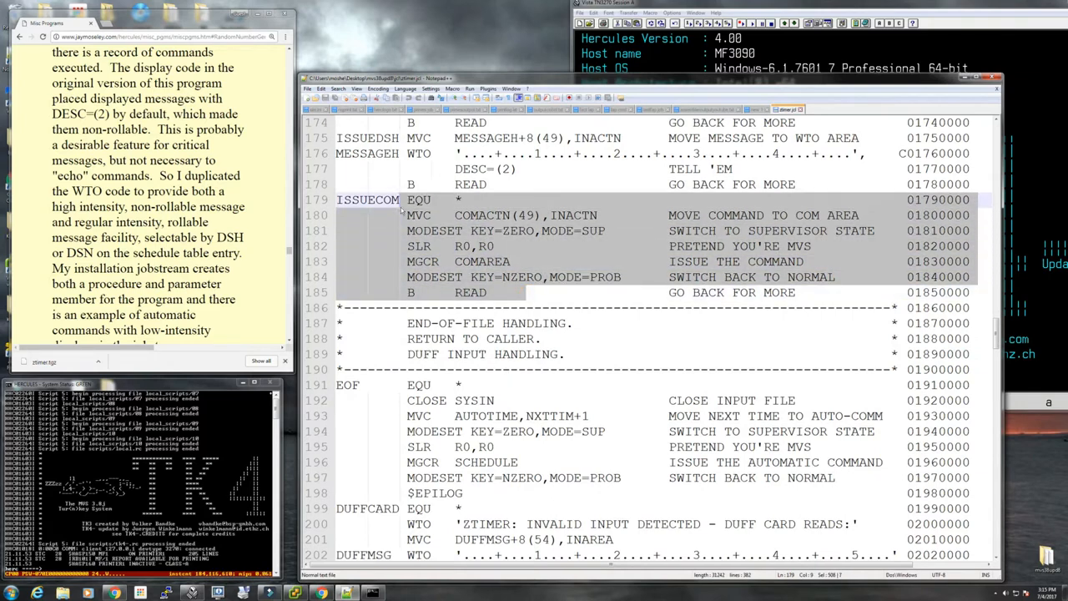
{"action": "scroll", "scroll_direction": "down", "scroll_amount": 3}
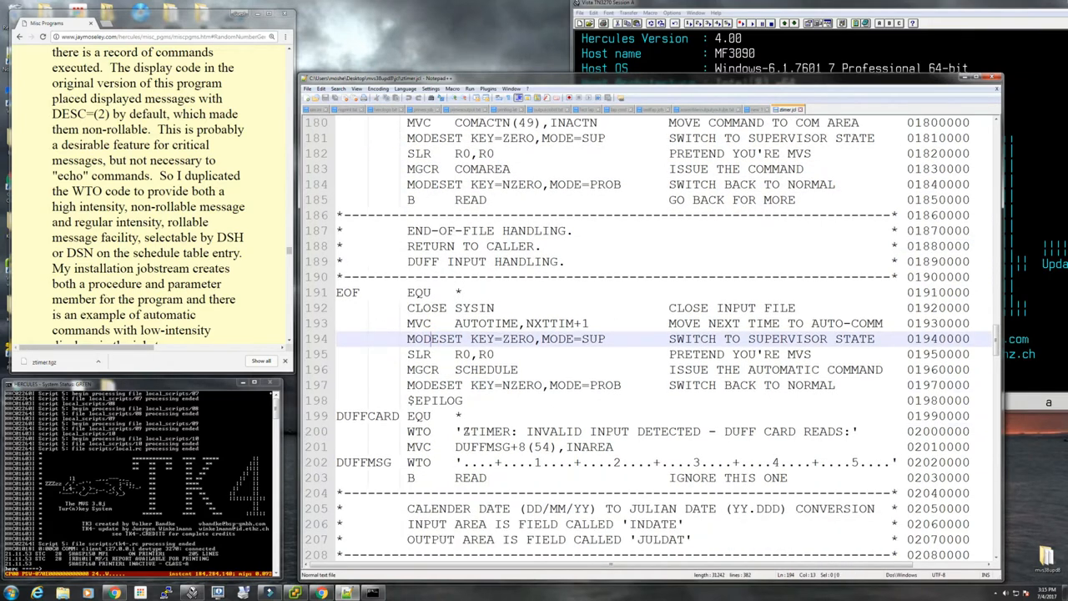
{"action": "scroll", "scroll_direction": "down", "scroll_amount": 3}
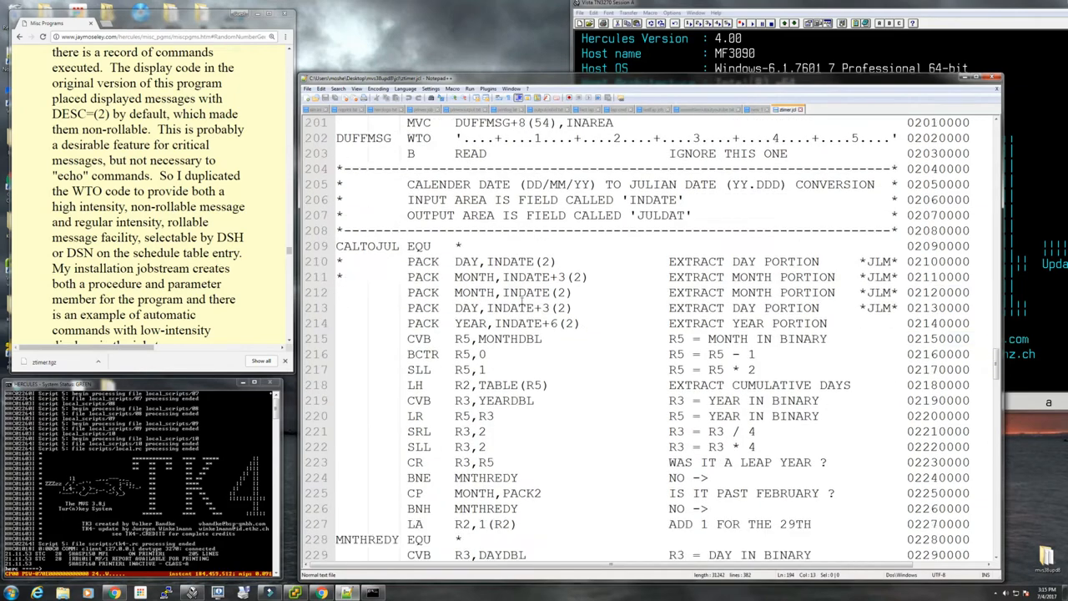
{"action": "scroll", "scroll_direction": "down", "scroll_amount": 3}
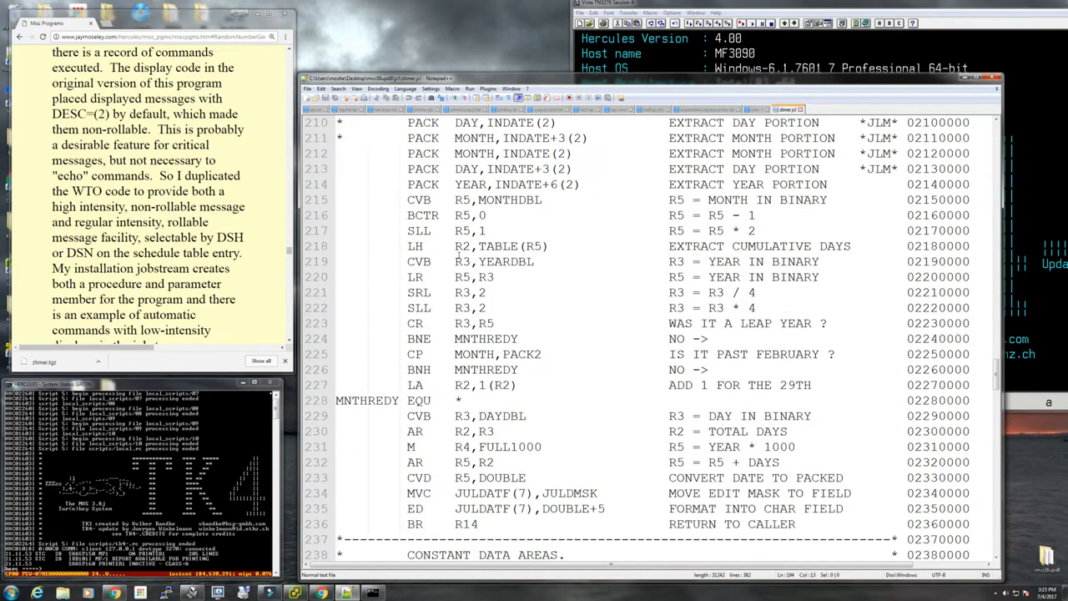
{"action": "scroll", "scroll_direction": "down", "scroll_amount": 3}
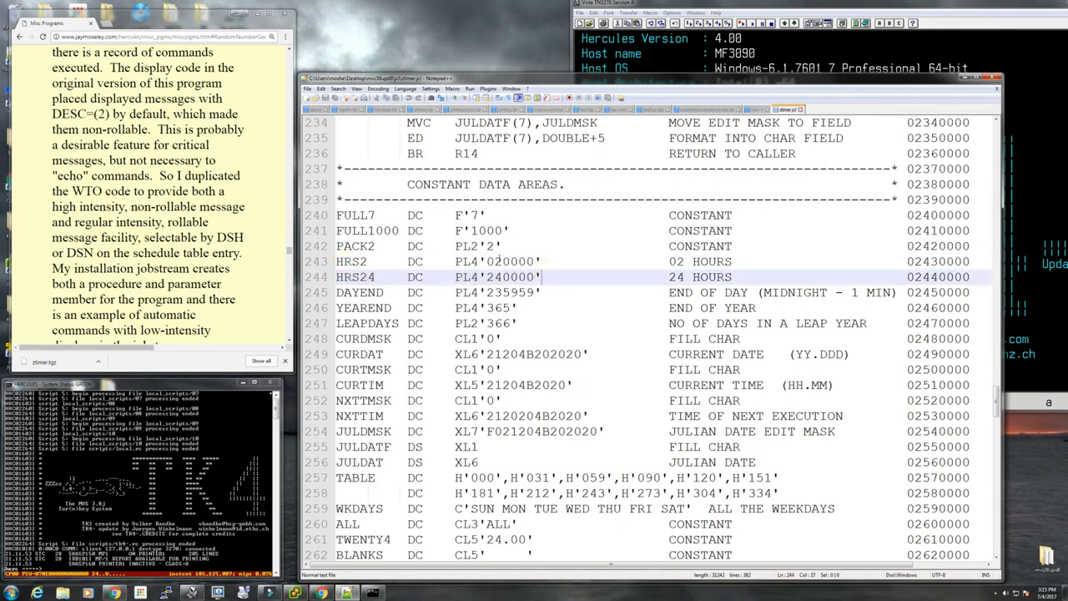
{"action": "left_click", "coordinate": [497, 260]}
{"action": "type", "text": "1"}
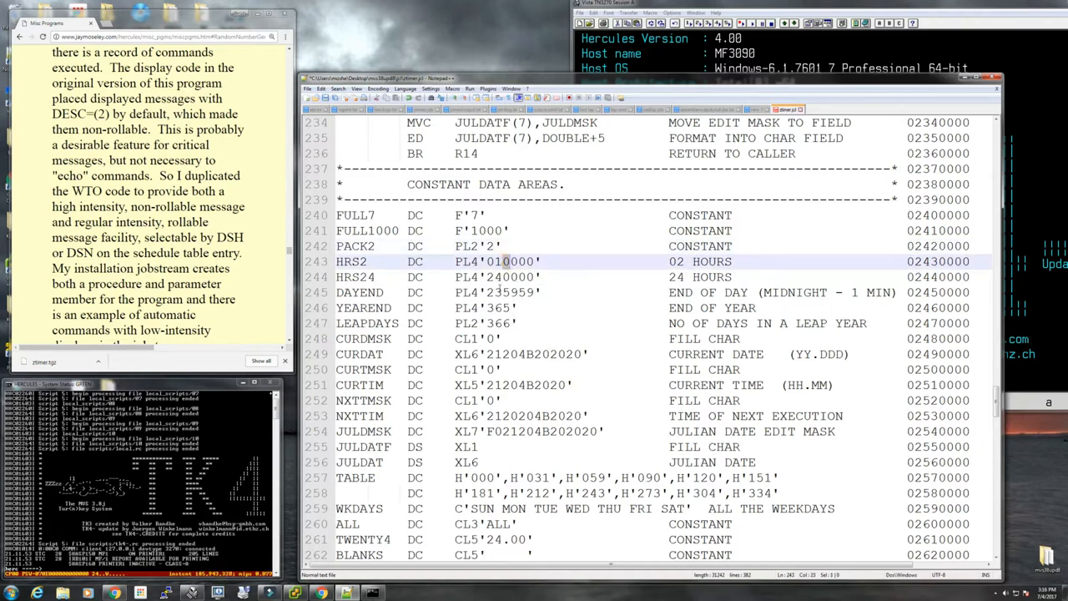
{"action": "scroll", "scroll_direction": "down", "scroll_amount": 3}
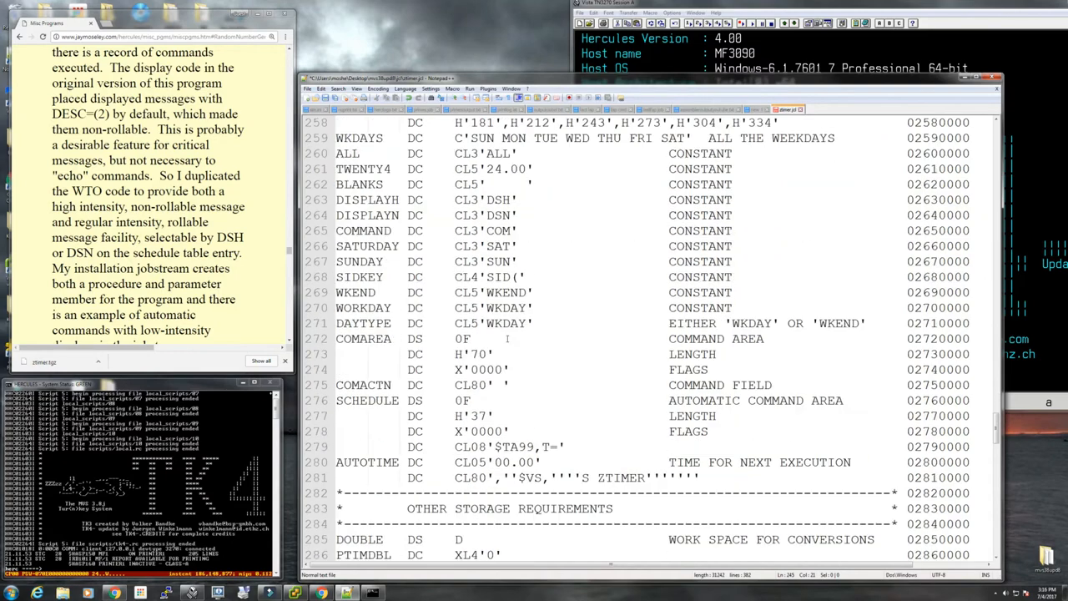
{"action": "scroll", "scroll_direction": "down", "scroll_amount": 3}
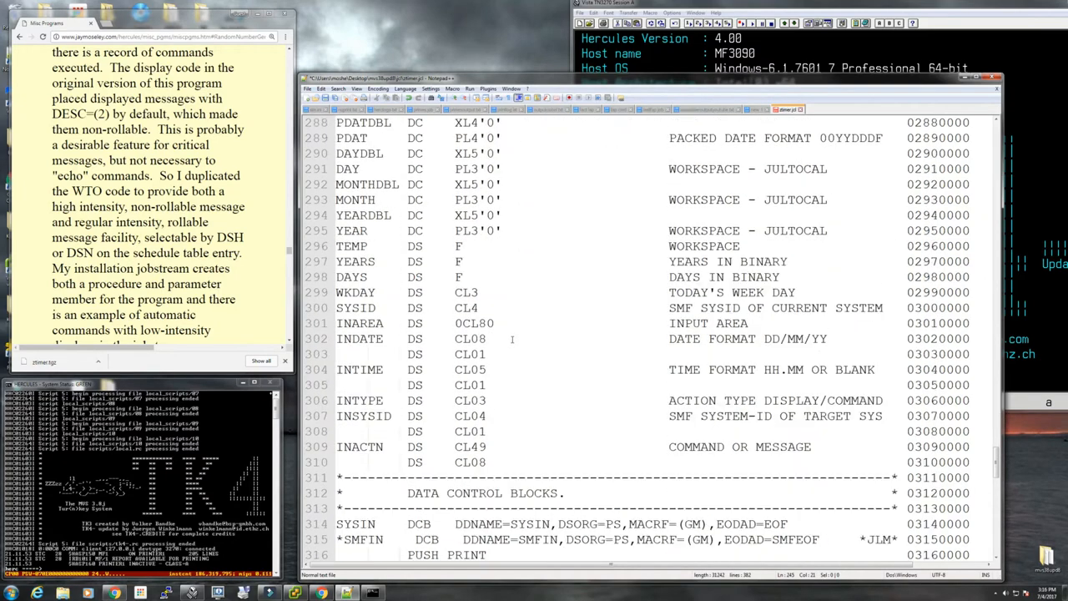
{"action": "scroll", "scroll_direction": "down", "scroll_amount": 3}
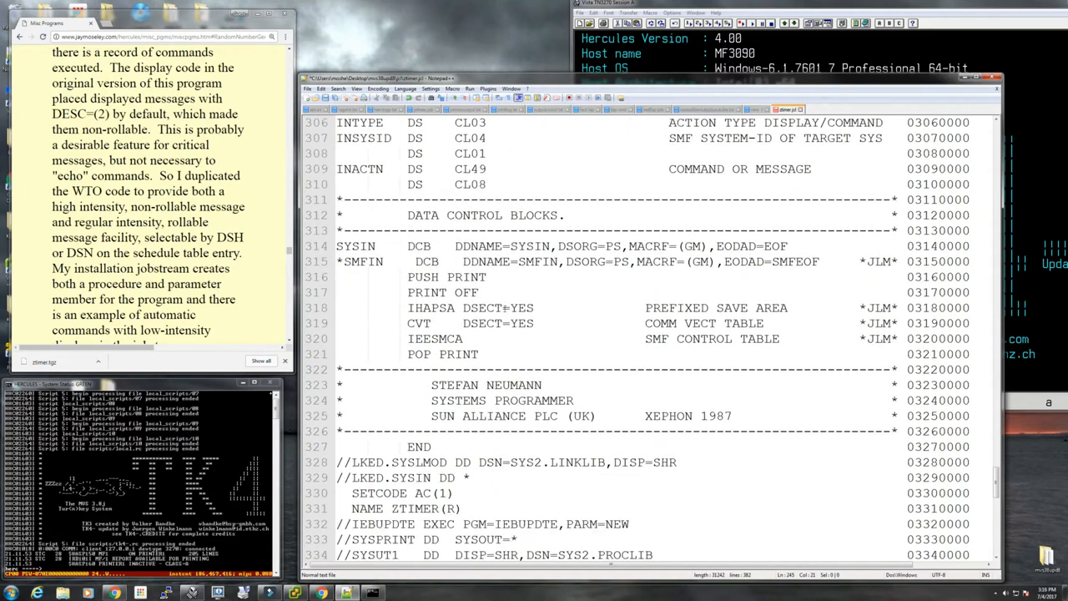
{"action": "left_click", "coordinate": [358, 260]}
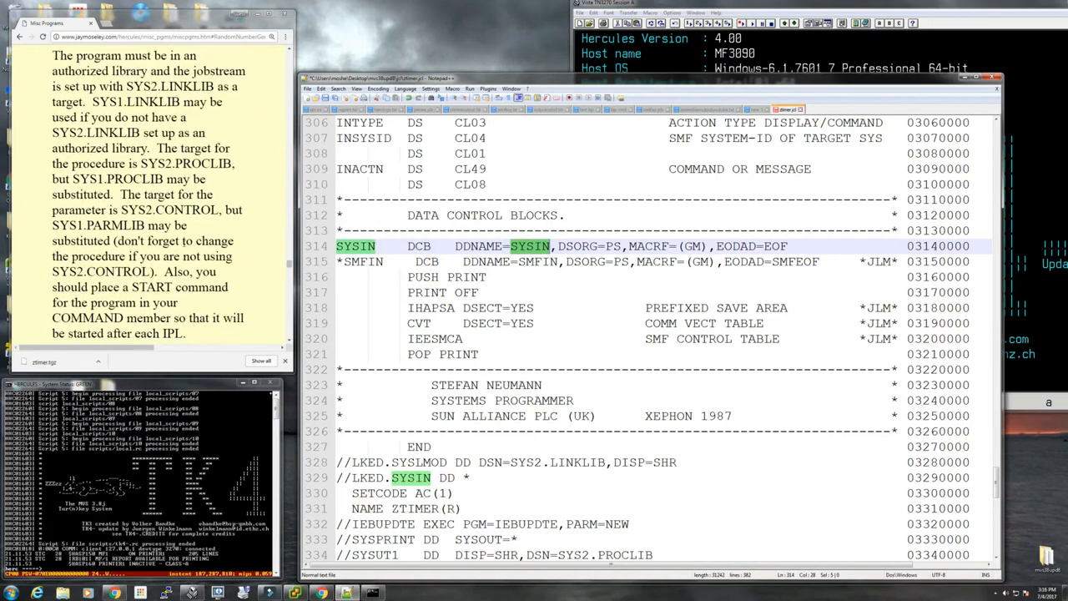
{"action": "double_click", "coordinate": [170, 211]}
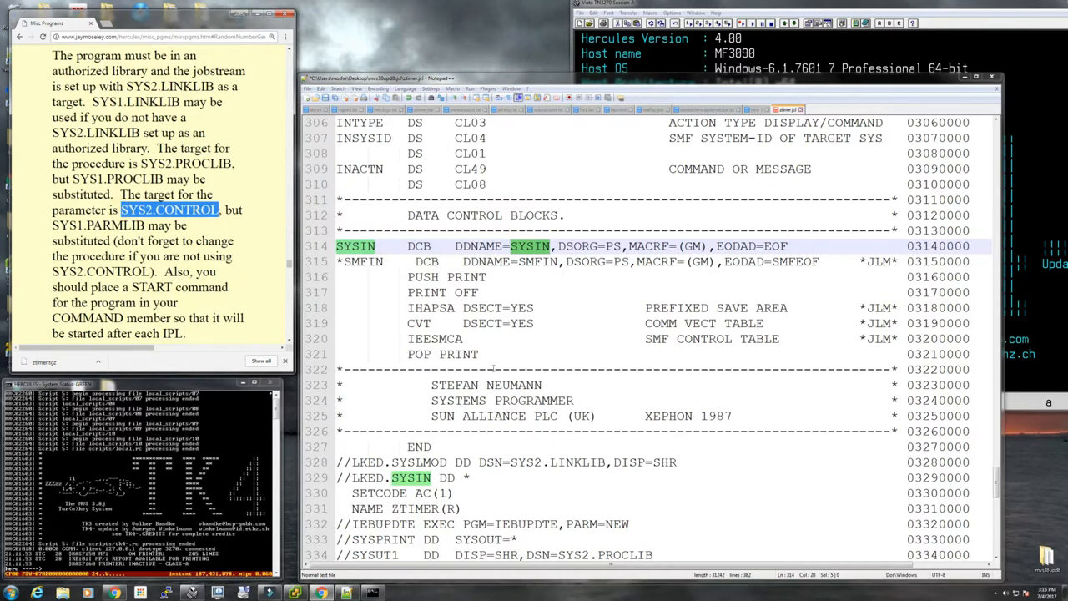
{"action": "scroll", "scroll_direction": "down", "scroll_amount": 3}
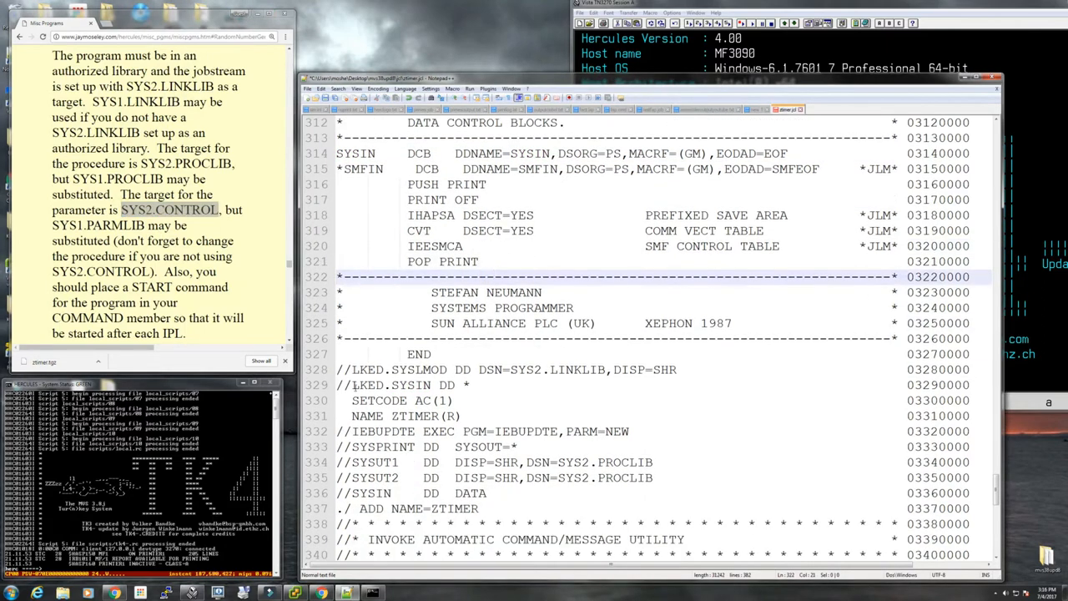
{"action": "left_click", "coordinate": [367, 369]}
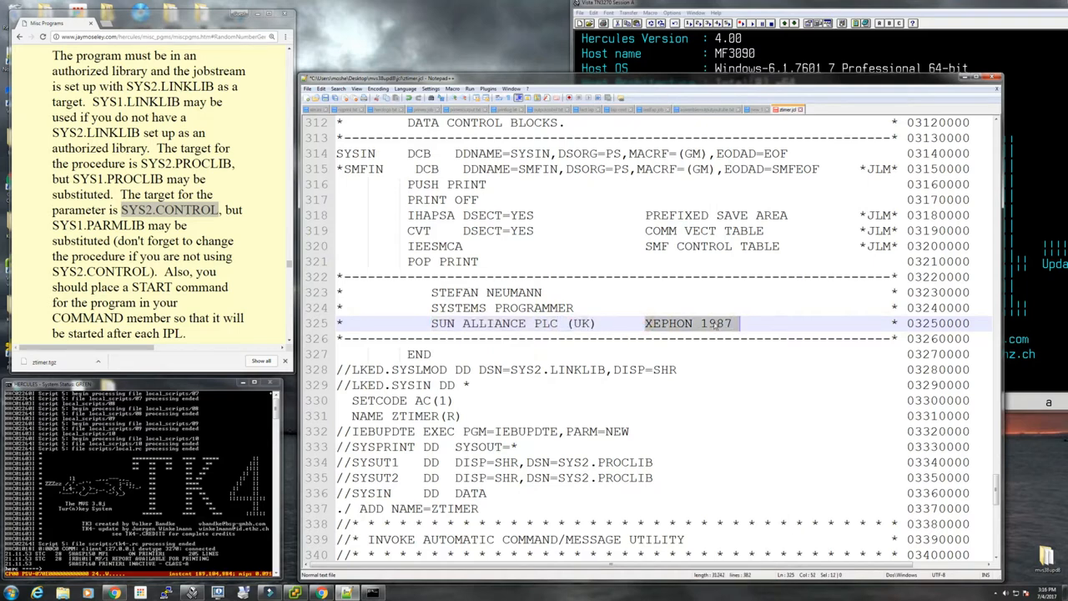
{"action": "scroll", "scroll_direction": "down", "scroll_amount": 3}
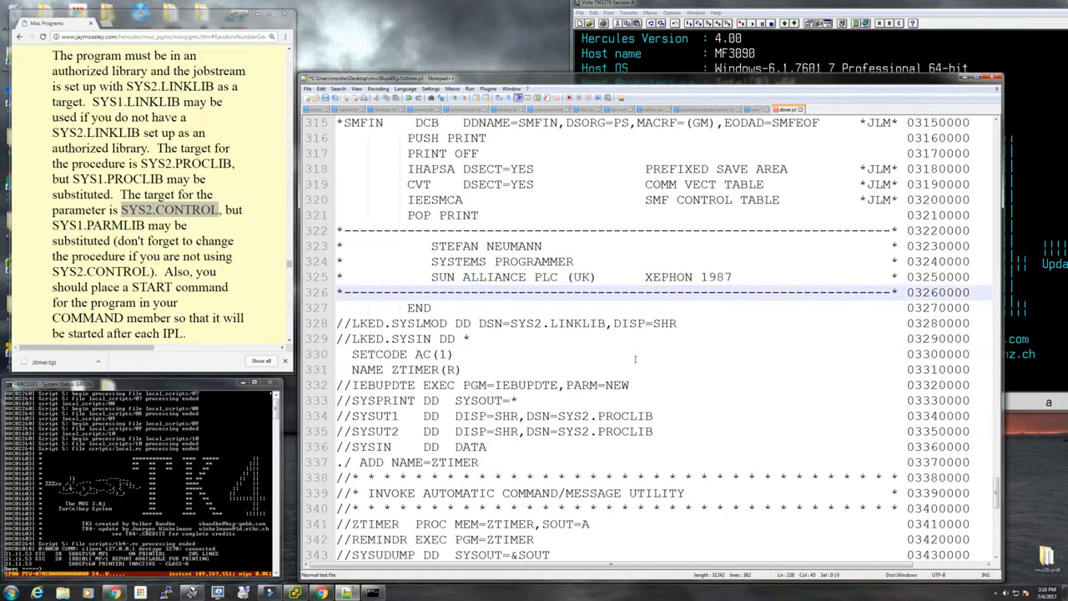
{"action": "scroll", "scroll_direction": "down", "scroll_amount": 3}
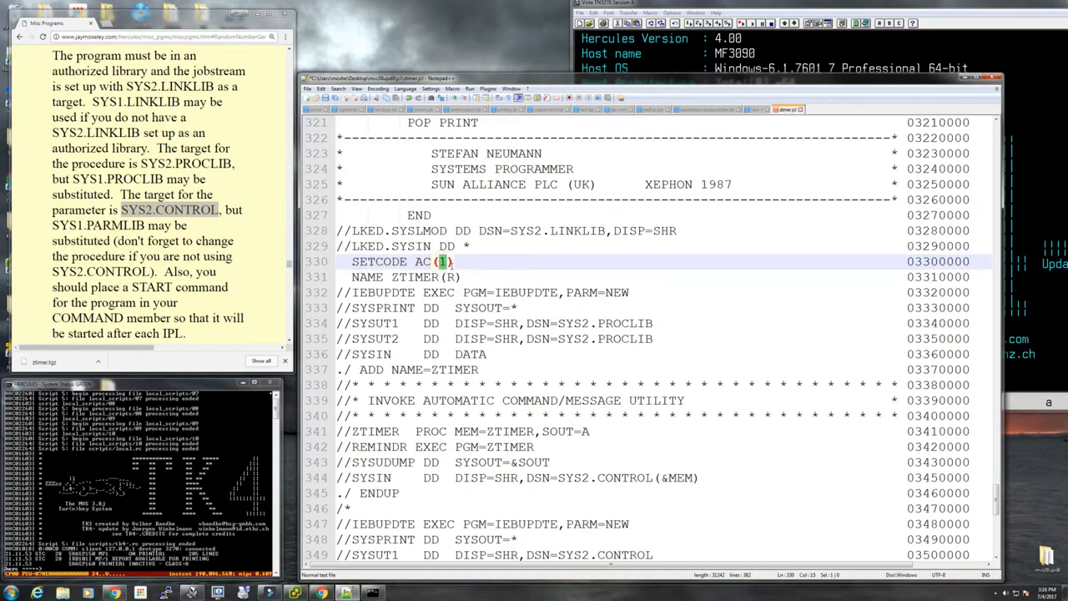
{"action": "scroll", "scroll_direction": "down", "scroll_amount": 3}
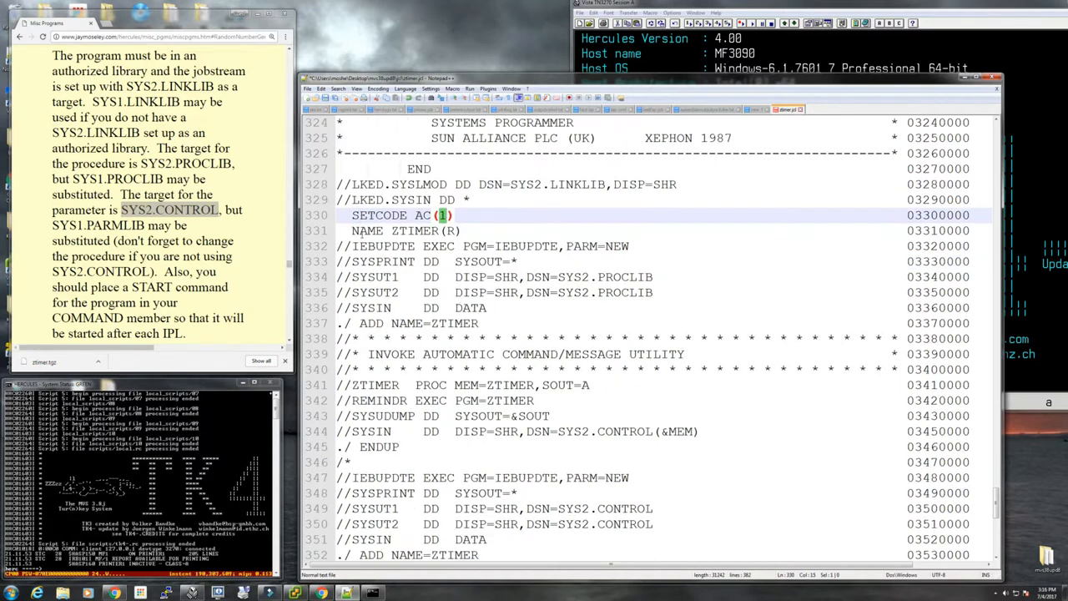
{"action": "left_click", "coordinate": [430, 230]}
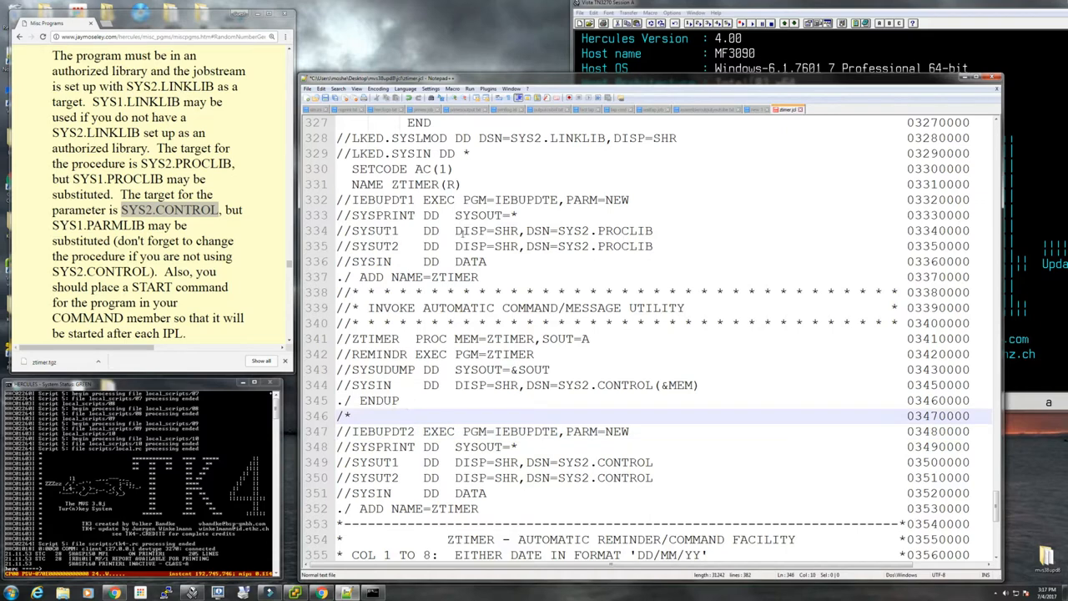
Step: Change SOUT=A to SOUT=H on the //ZTIMER PROC line
{"action": "left_click", "coordinate": [407, 416]}
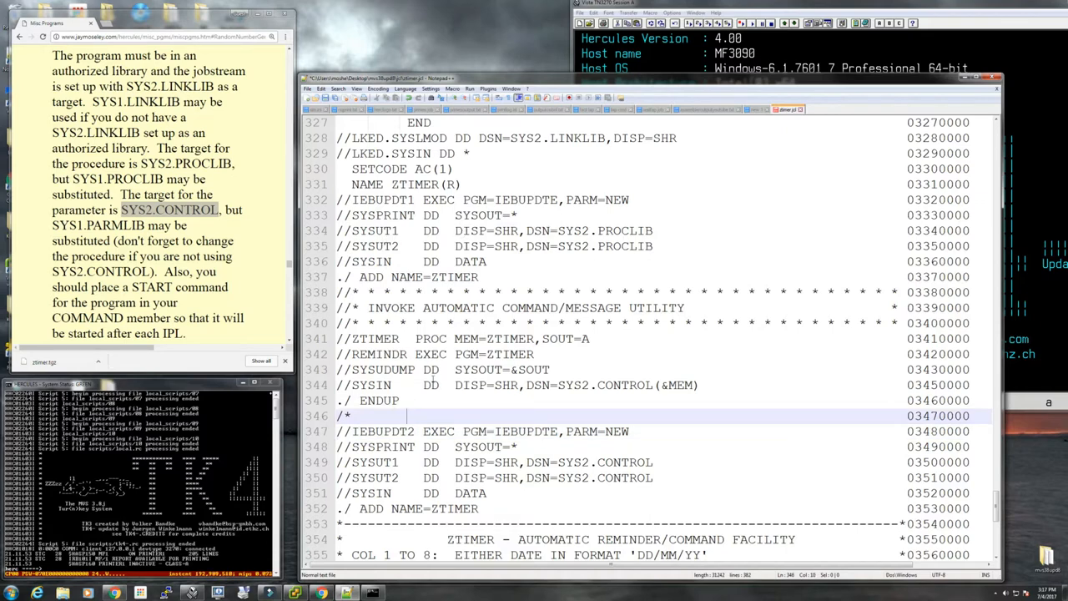
{"action": "scroll", "scroll_direction": "down", "scroll_amount": 3}
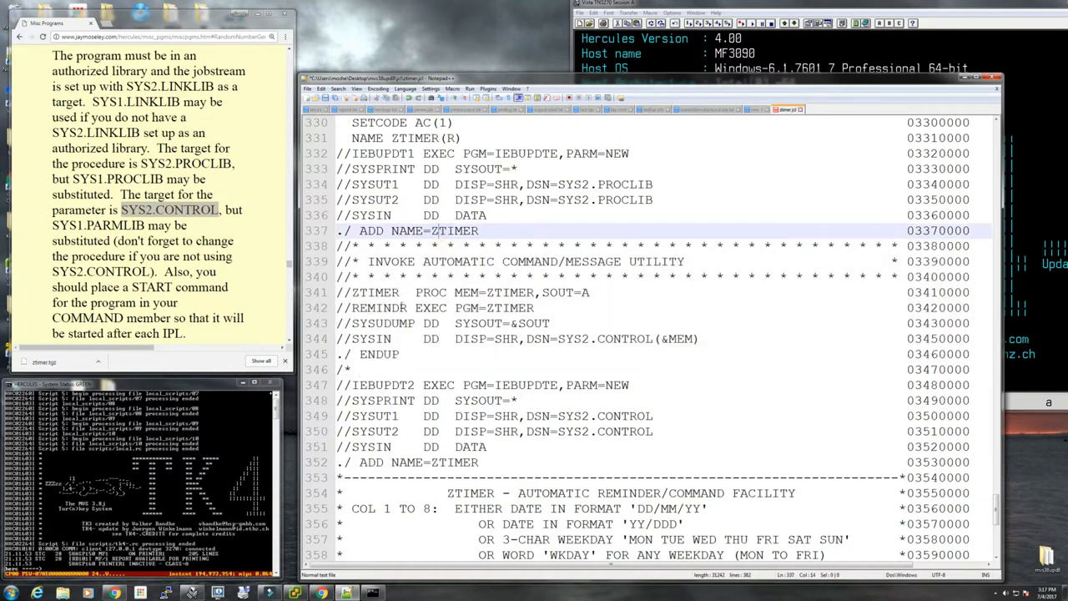
{"action": "double_click", "coordinate": [454, 230]}
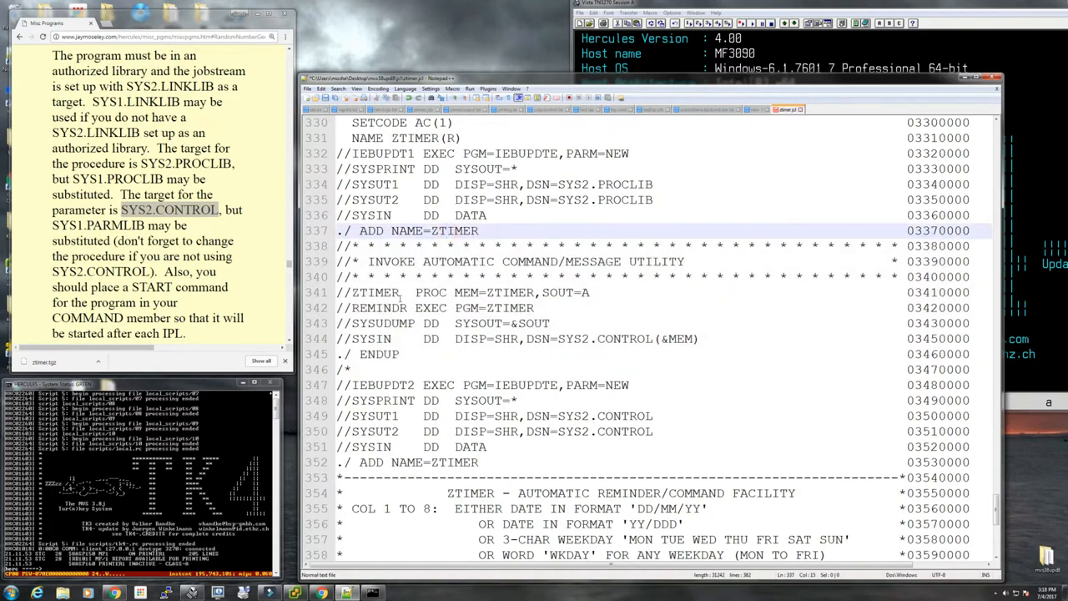
{"action": "left_click", "coordinate": [587, 290]}
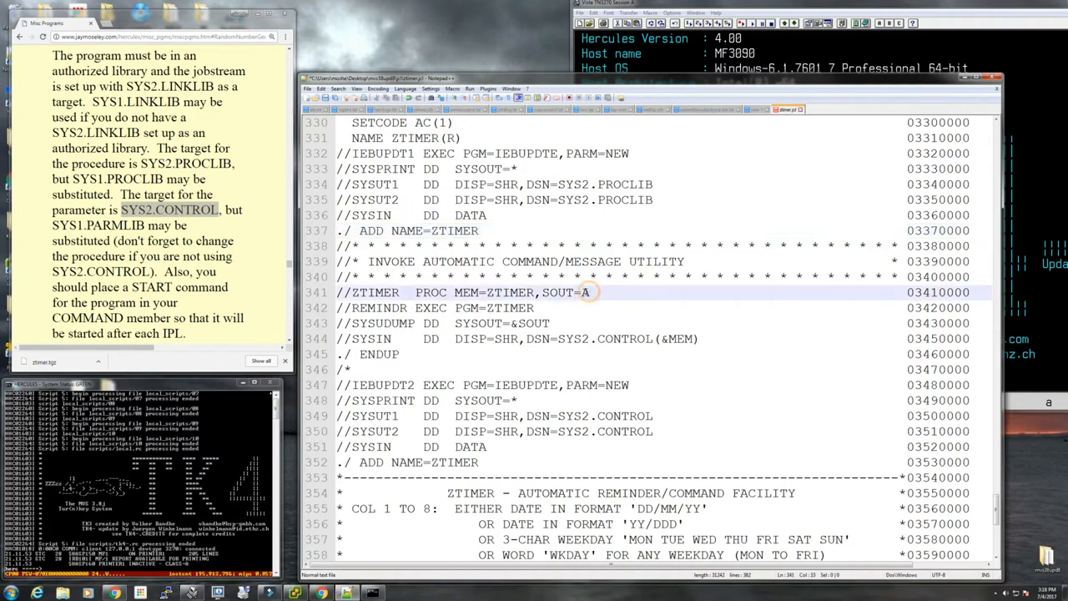
{"action": "type", "text": "H"}
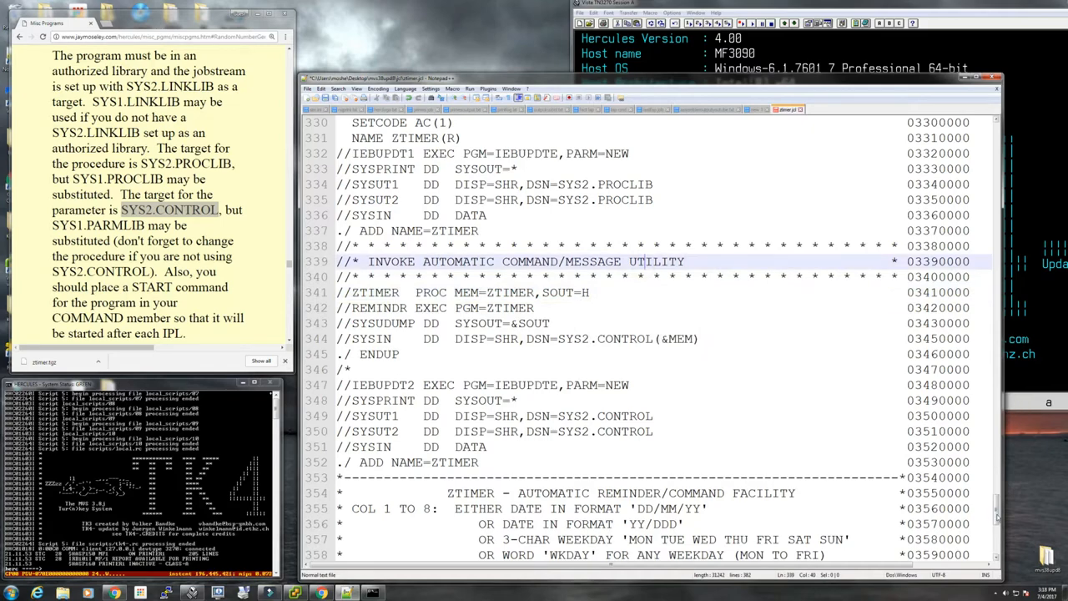
Step: Change MSGCLASS=A to MSGCLASS=H on the ZTIMER JOB card at the top of the file
{"action": "key", "text": "ctrl+Home"}
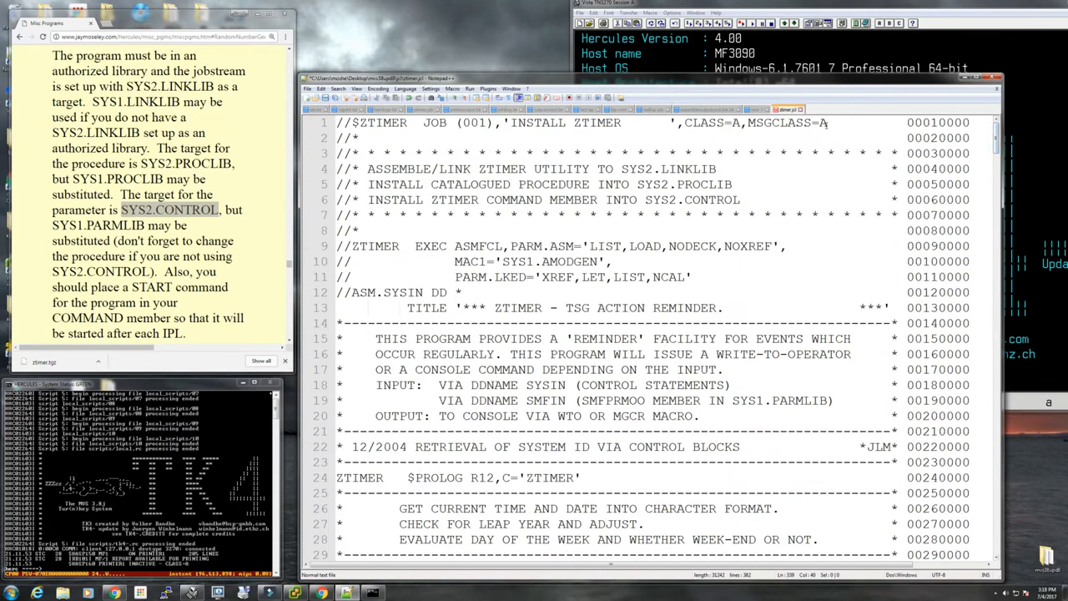
{"action": "type", "text": "H"}
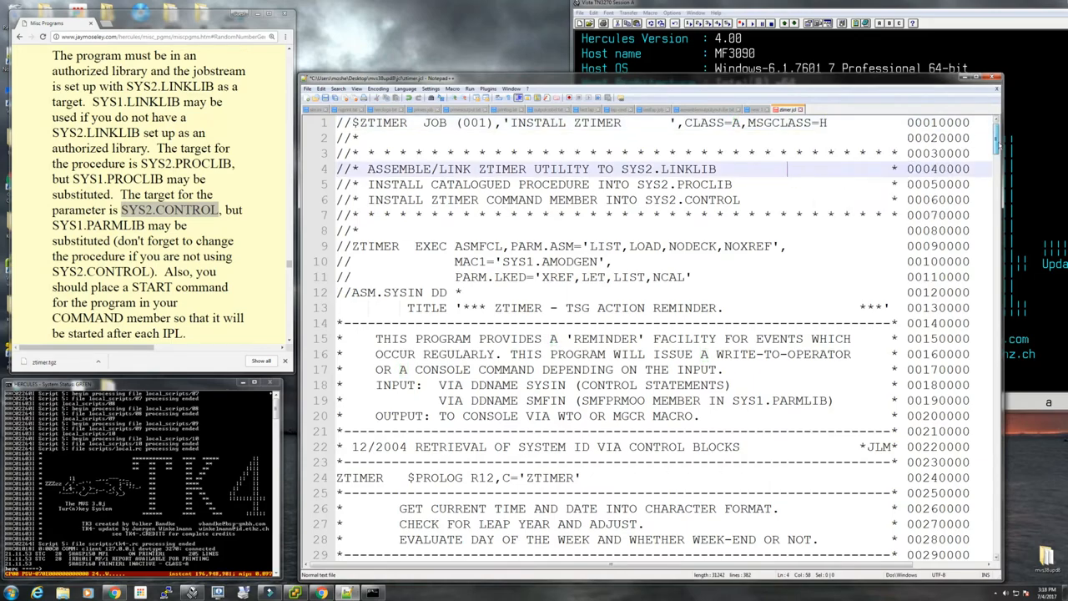
Step: Review the rest of the job down to the sample purge-SYSOUT control cards
{"action": "scroll", "scroll_direction": "down", "scroll_amount": 3}
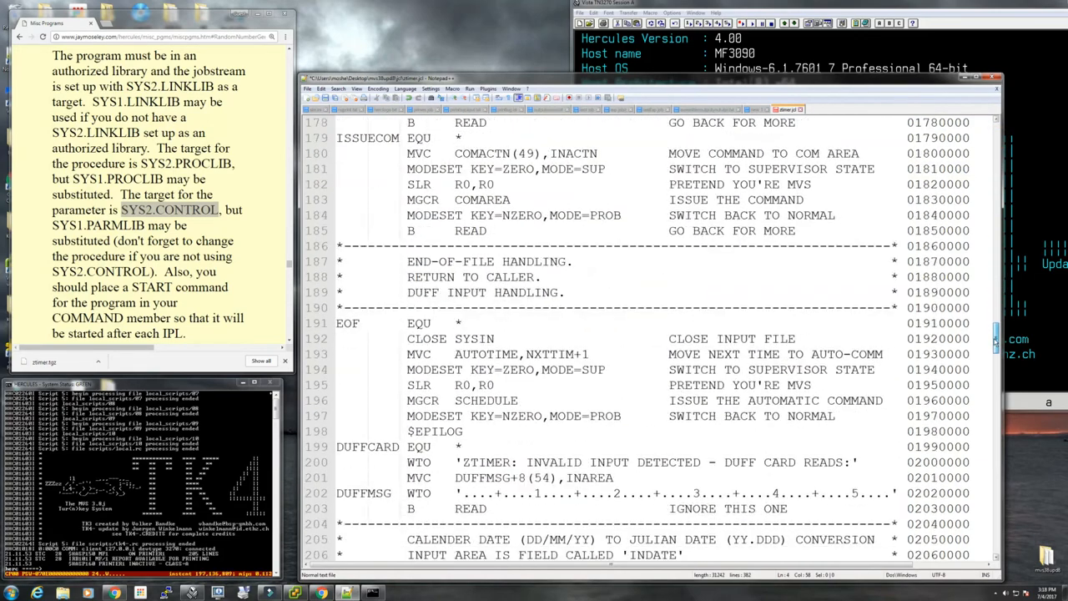
{"action": "scroll", "scroll_direction": "down", "scroll_amount": 3}
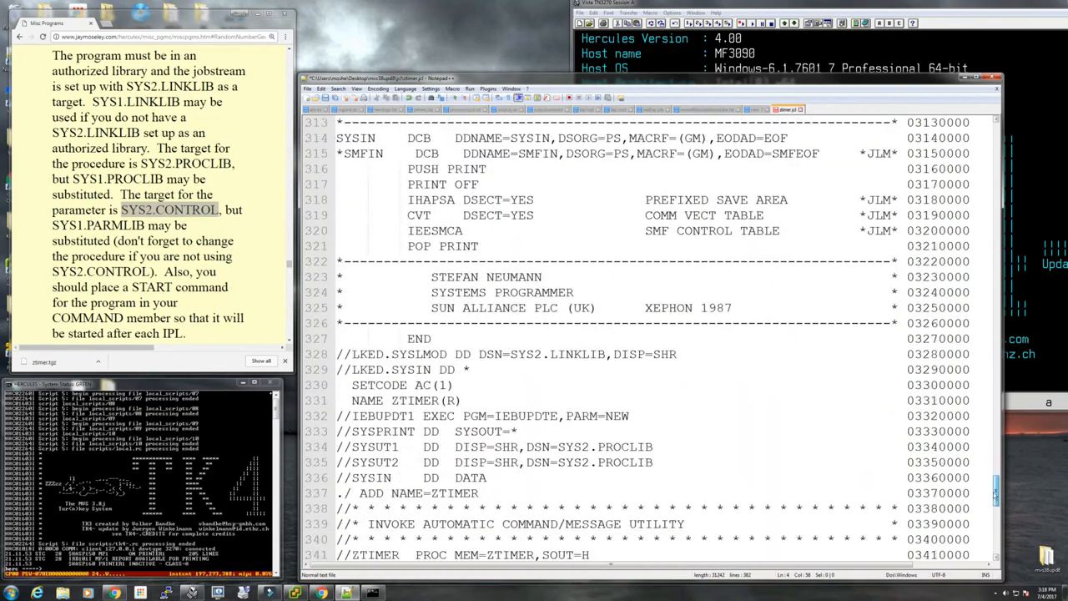
{"action": "scroll", "scroll_direction": "down", "scroll_amount": 3}
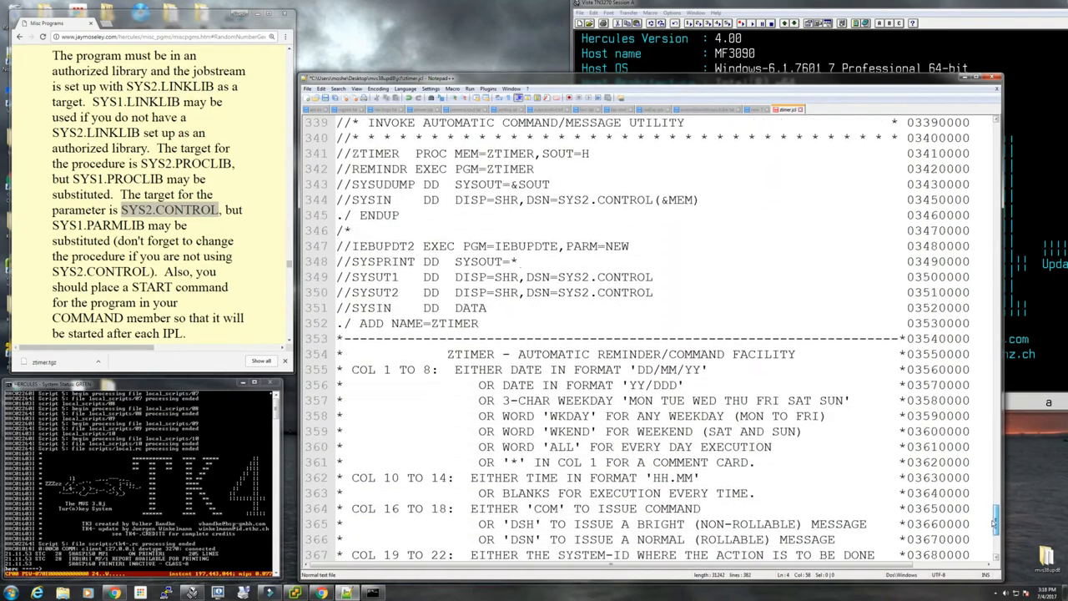
{"action": "scroll", "scroll_direction": "down", "scroll_amount": 3}
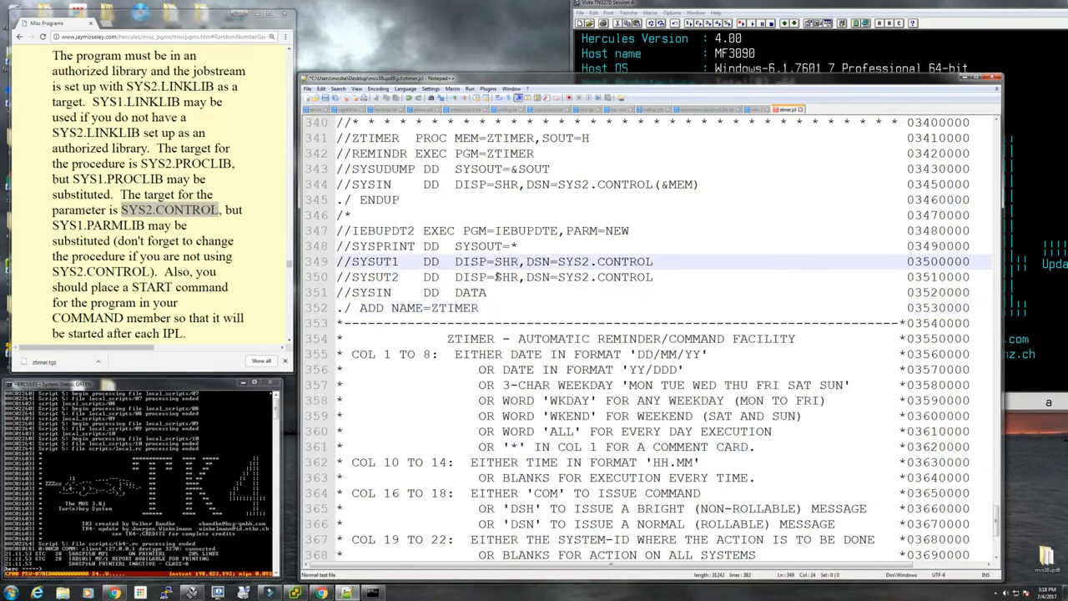
{"action": "scroll", "scroll_direction": "down", "scroll_amount": 3}
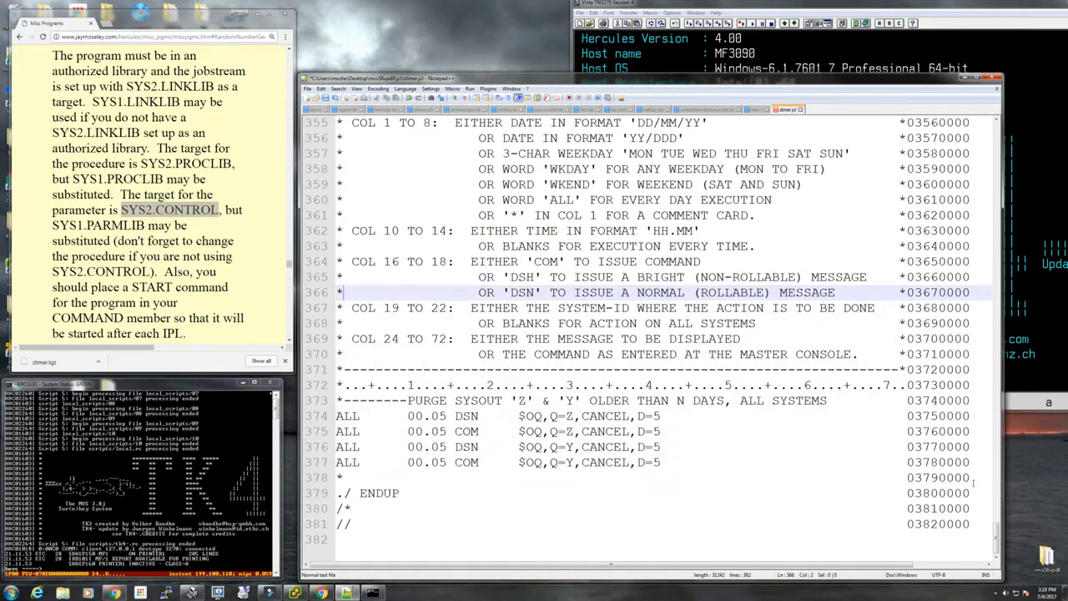
{"action": "scroll", "scroll_direction": "up", "scroll_amount": 3}
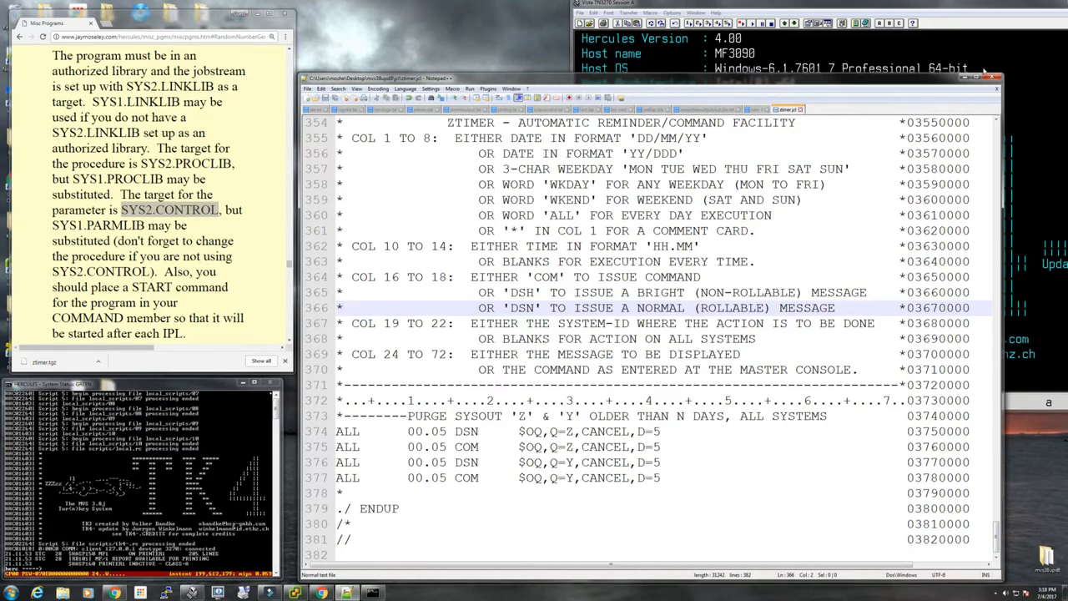
Step: Send ztimer.jcl from the jcl folder to the host via Send File to Host
{"action": "left_click", "coordinate": [995, 77]}
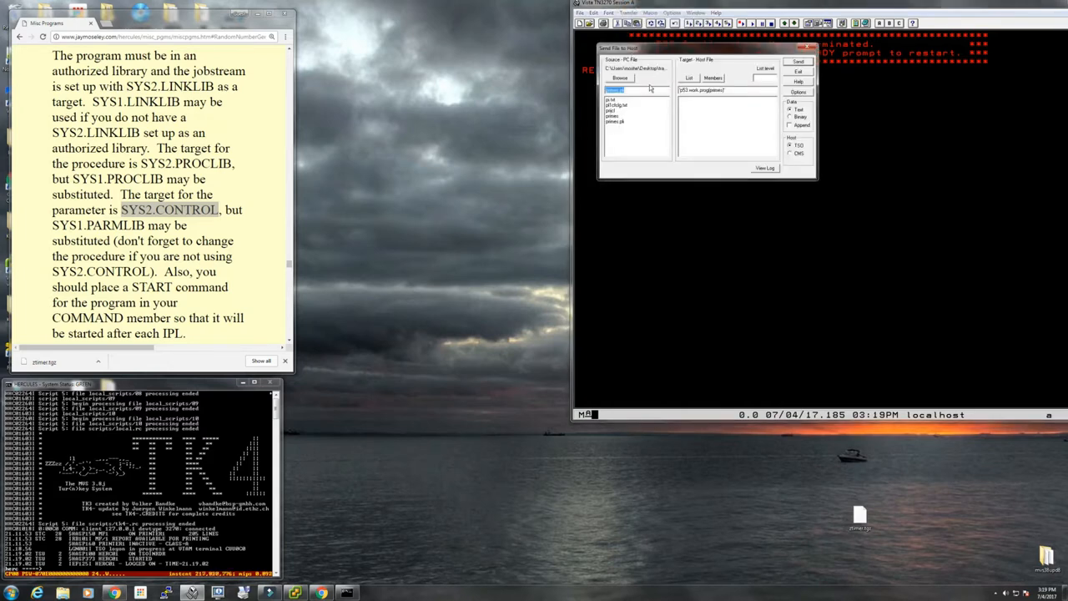
{"action": "left_click", "coordinate": [620, 77]}
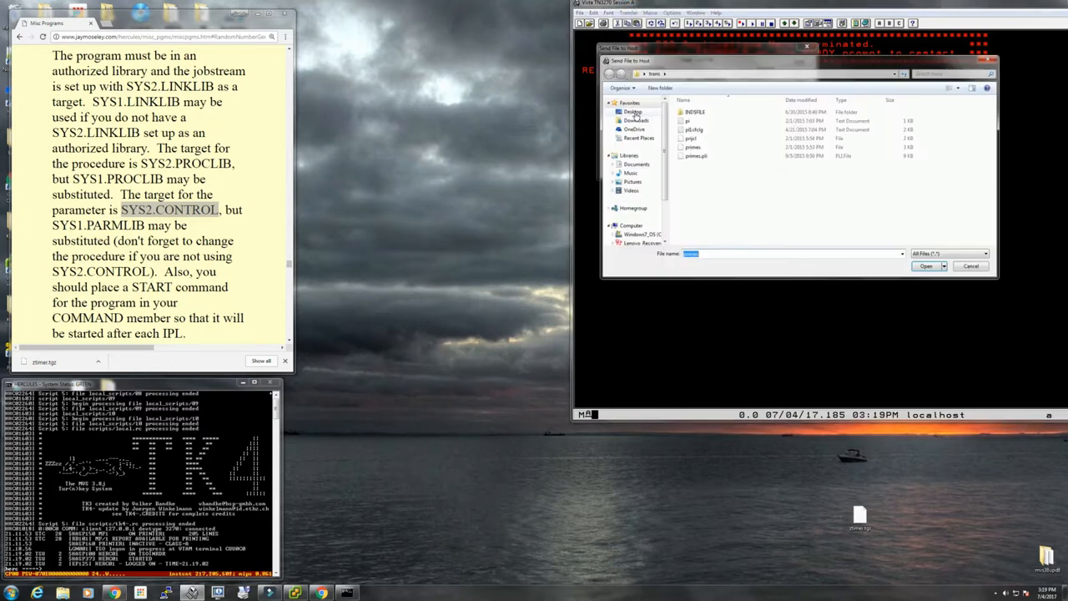
{"action": "left_click", "coordinate": [633, 110]}
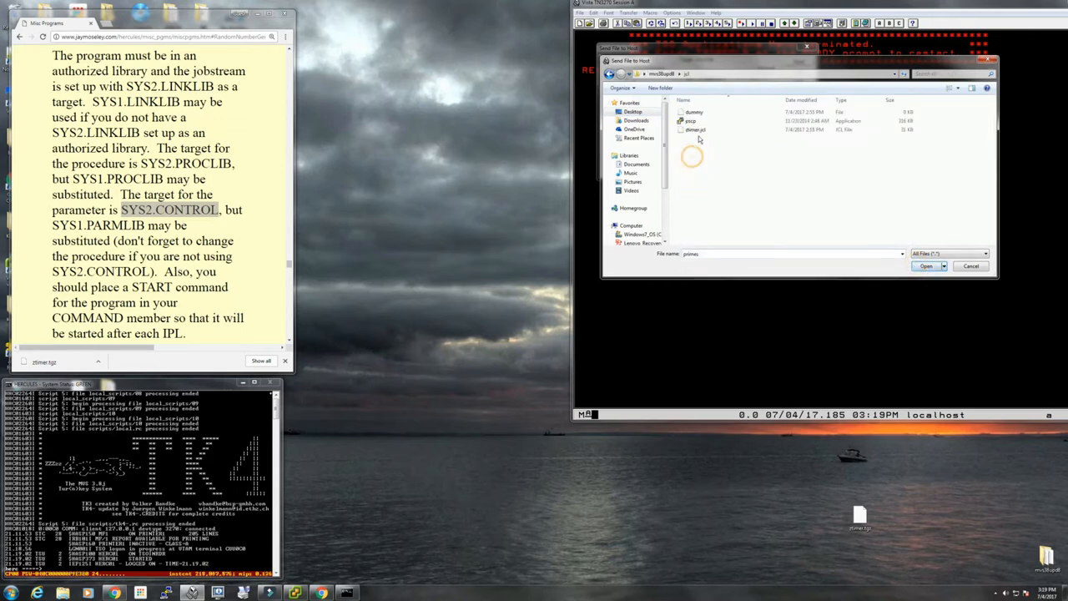
{"action": "left_click", "coordinate": [696, 130]}
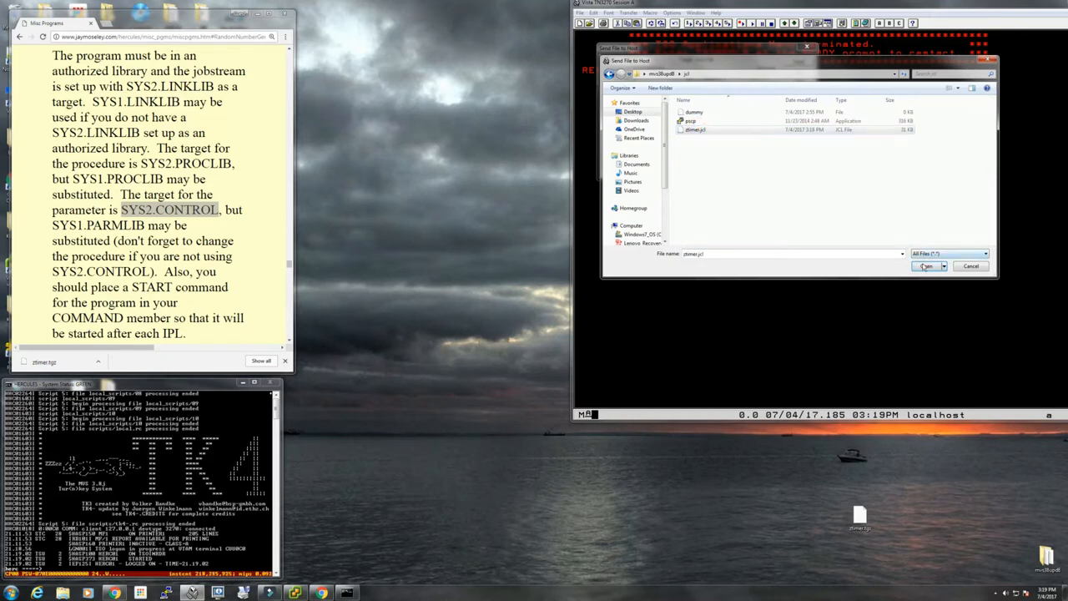
{"action": "left_click", "coordinate": [928, 266]}
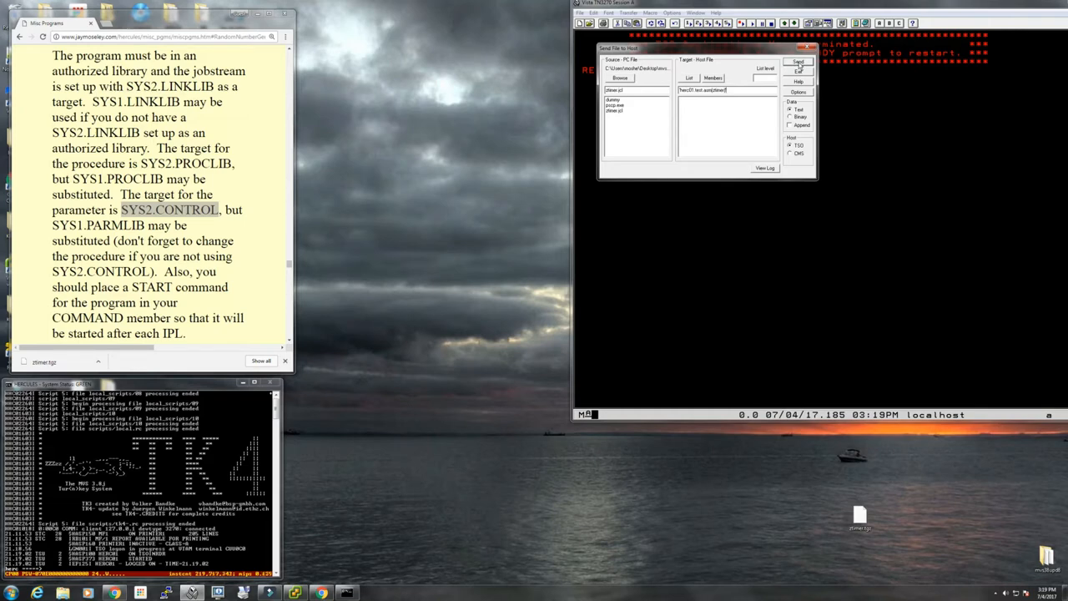
{"action": "left_click", "coordinate": [798, 62]}
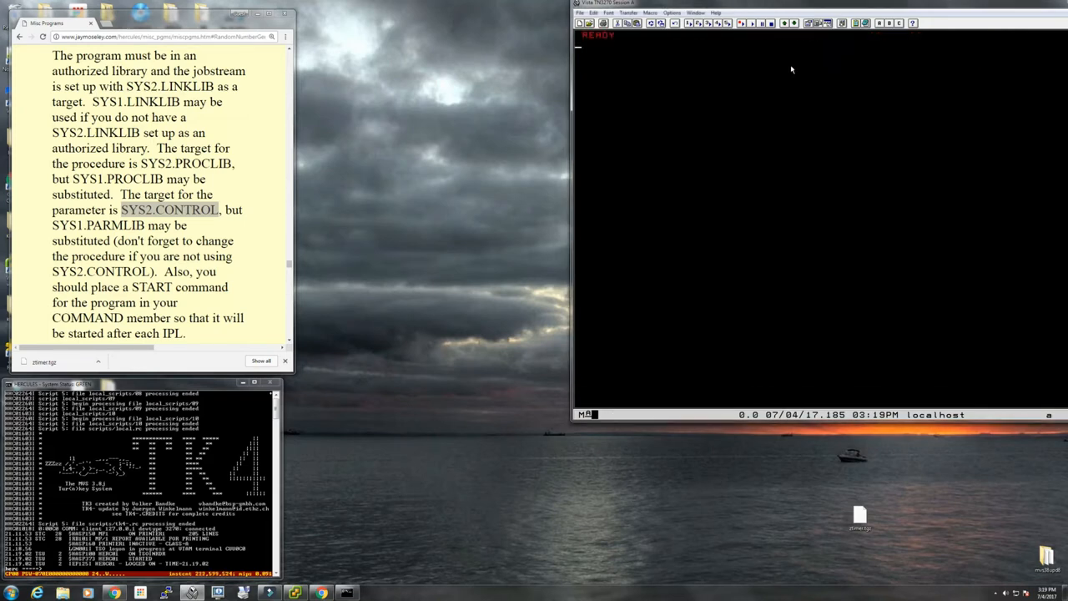
{"action": "mouse_move", "coordinate": [664, 95]}
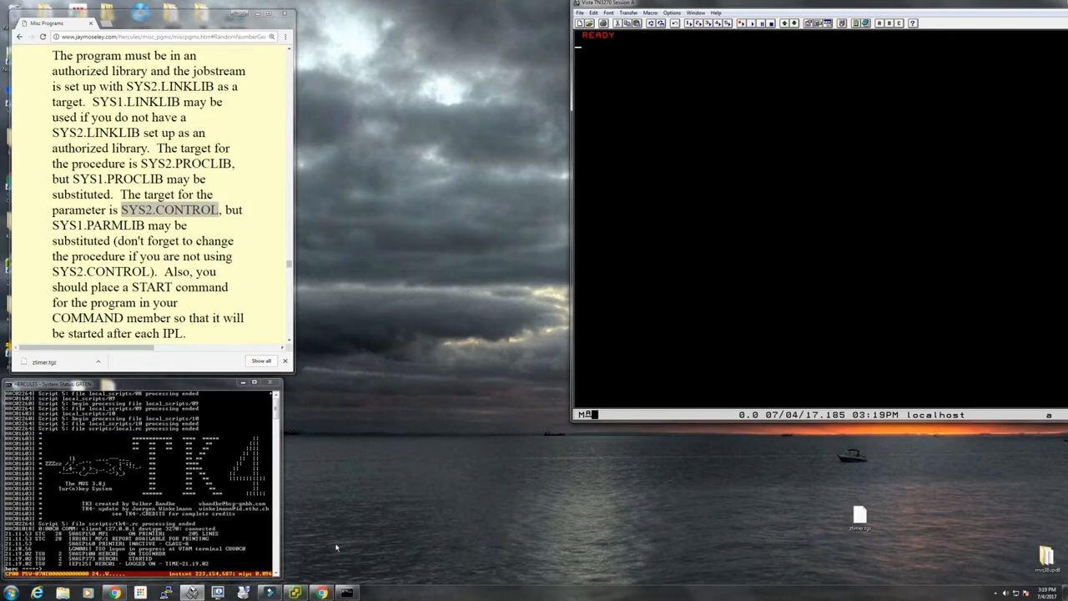
{"action": "mouse_move", "coordinate": [397, 382]}
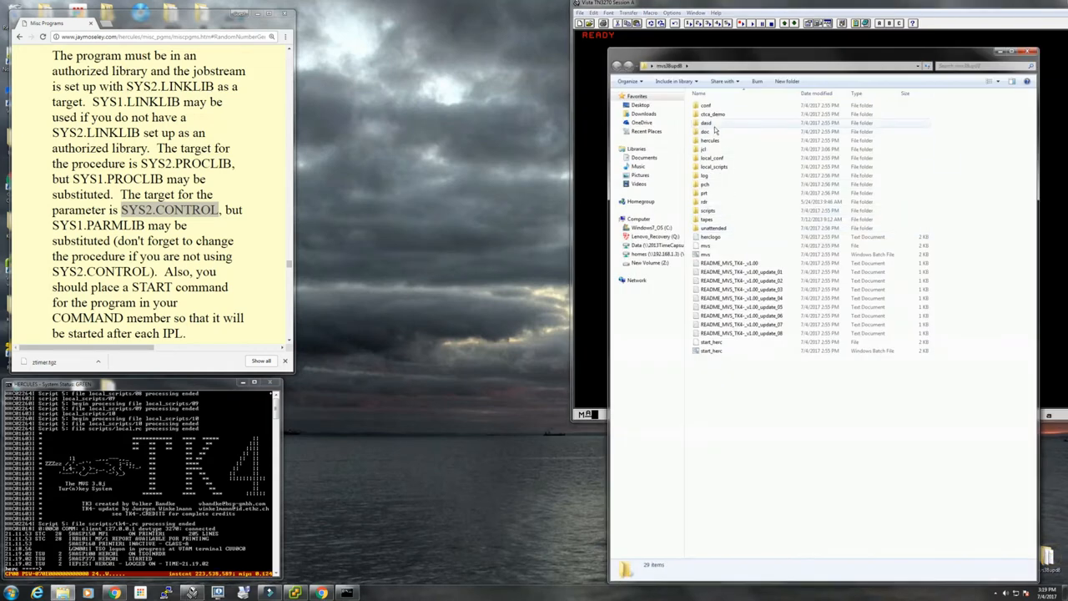
Step: Reopen ztimer.jcl from the jcl folder in Notepad++
{"action": "double_click", "coordinate": [704, 148]}
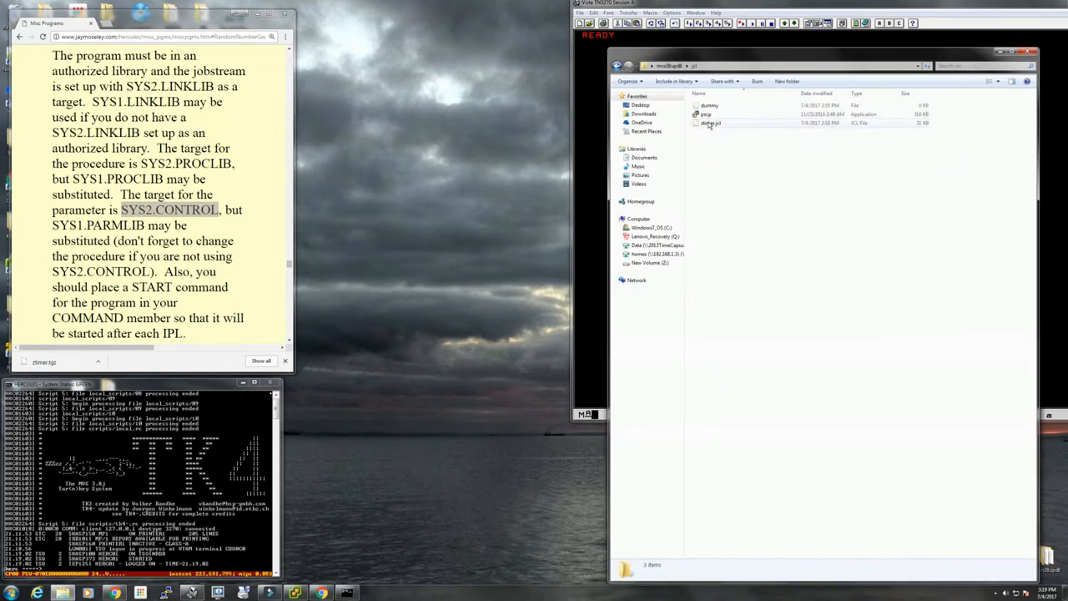
{"action": "double_click", "coordinate": [710, 123]}
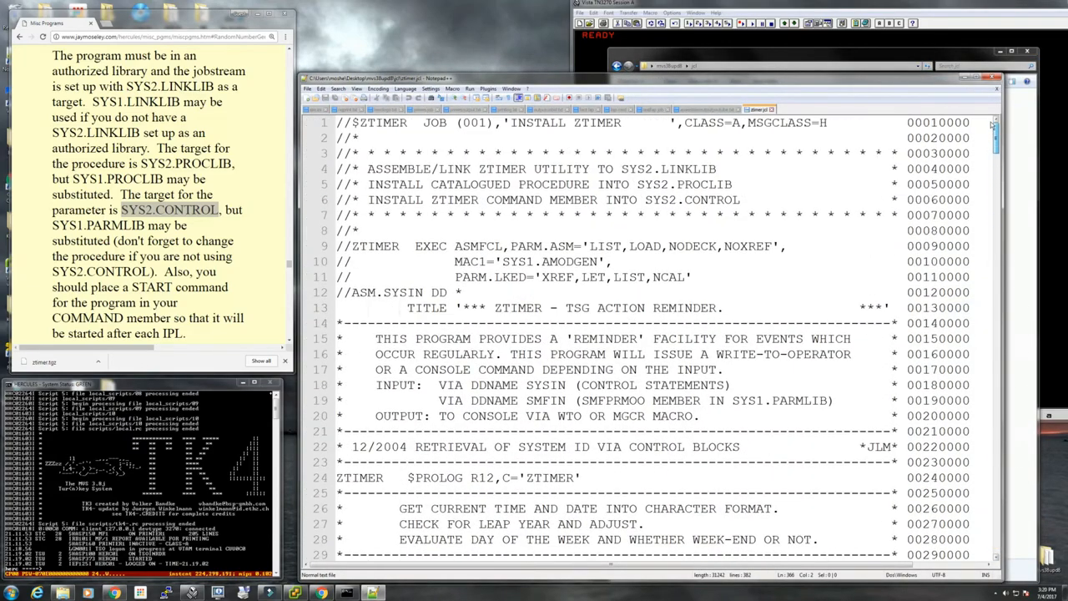
{"action": "scroll", "scroll_direction": "down", "scroll_amount": 3}
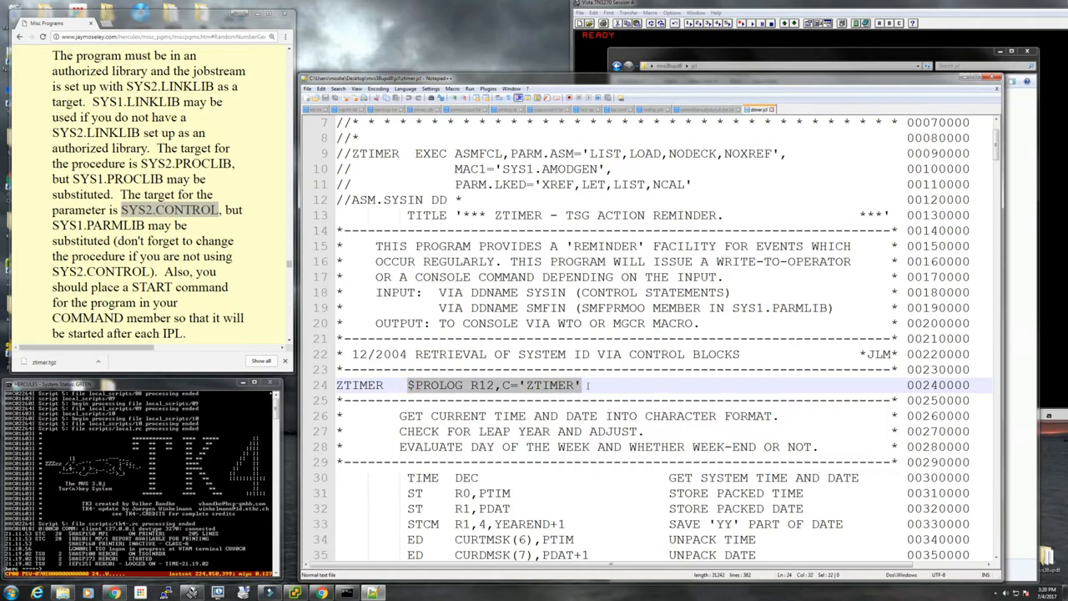
{"action": "scroll", "scroll_direction": "down", "scroll_amount": 3}
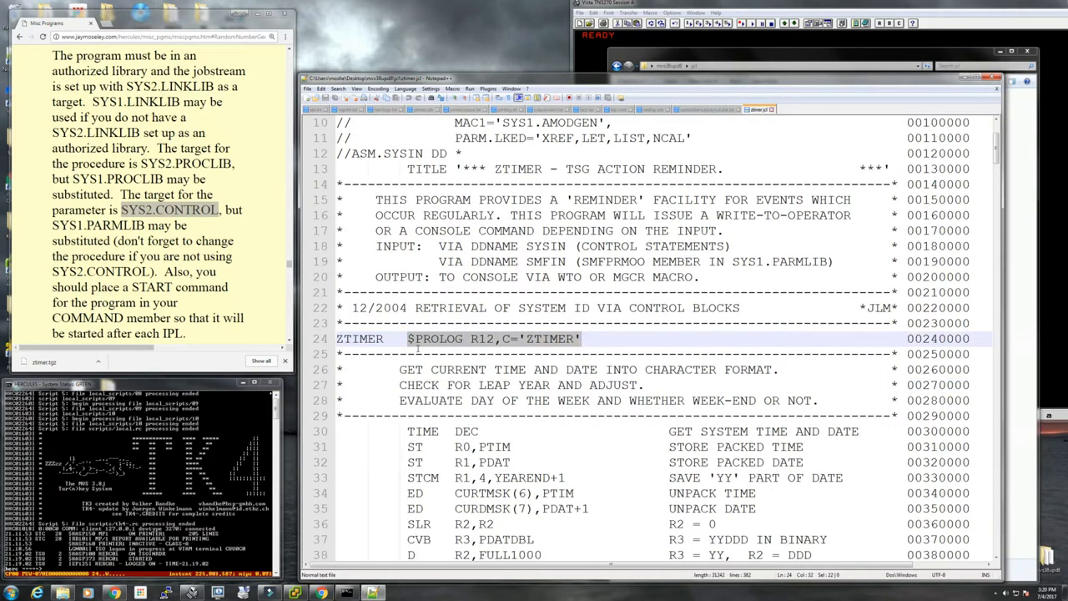
{"action": "scroll", "scroll_direction": "down", "scroll_amount": 3}
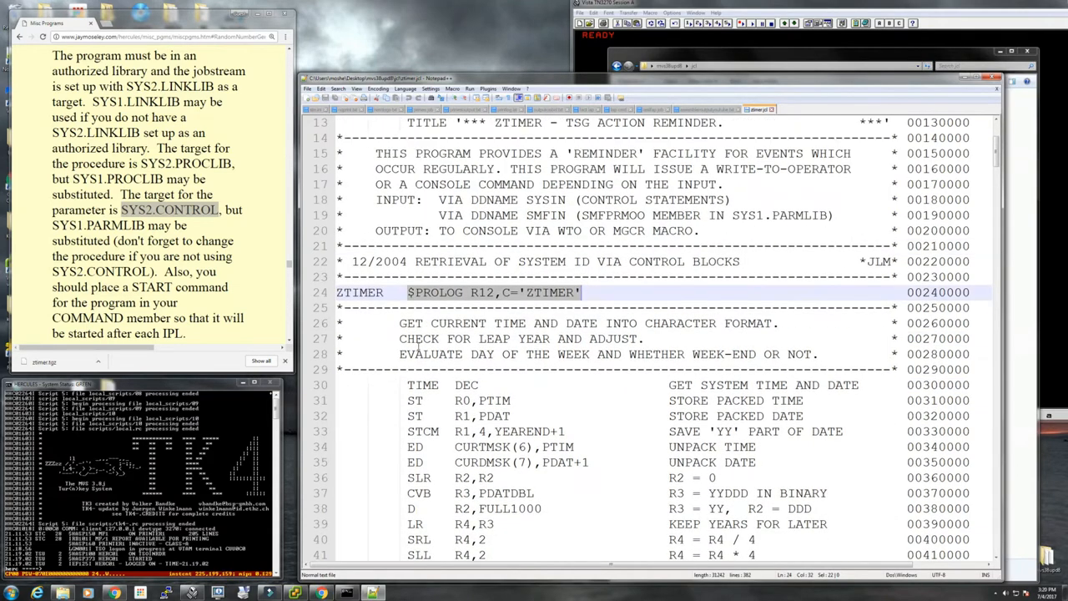
{"action": "scroll", "scroll_direction": "up", "scroll_amount": 3}
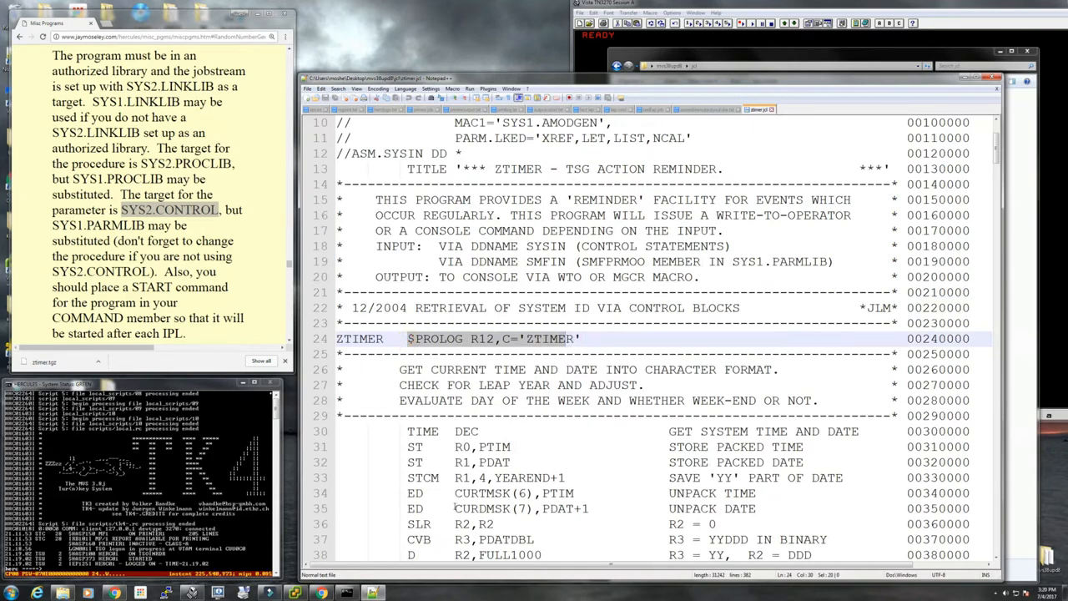
{"action": "scroll", "scroll_direction": "down", "scroll_amount": 3}
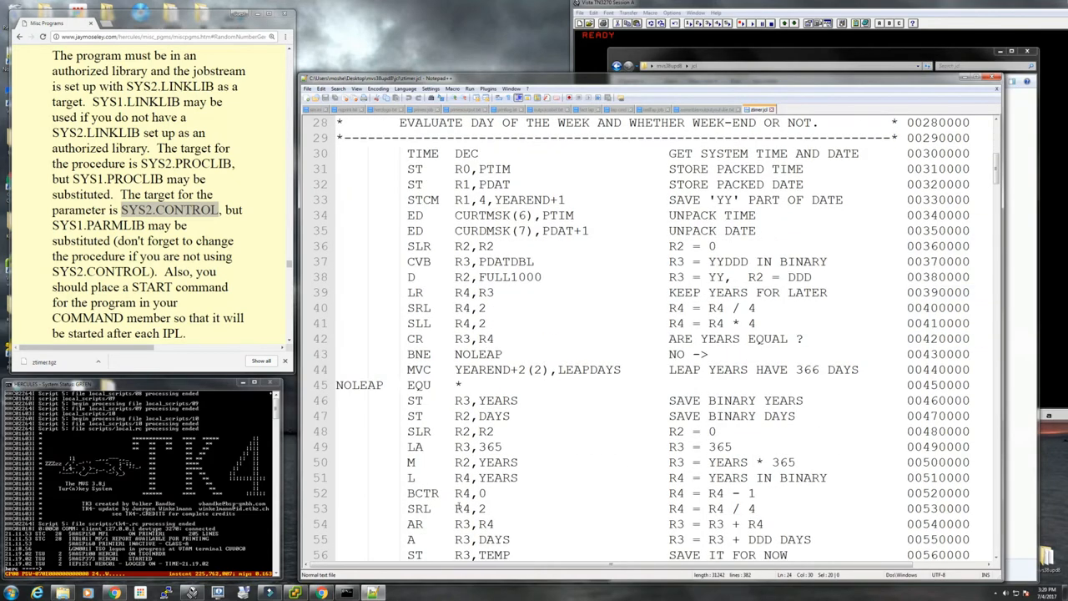
{"action": "scroll", "scroll_direction": "up", "scroll_amount": 3}
{"action": "type", "text": "Moseley"}
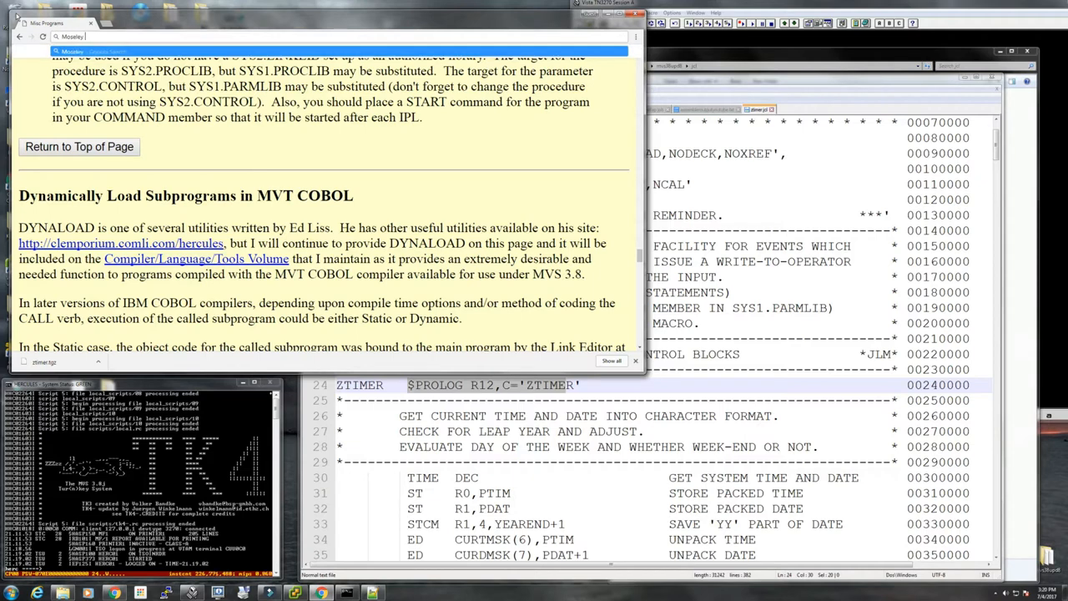
Step: Search 'MVS $PROLOG', reach the GDGCOPY Installation section and select the $REGS, $PROLOG, $EPILOG names
{"action": "type", "text": "MVS $"}
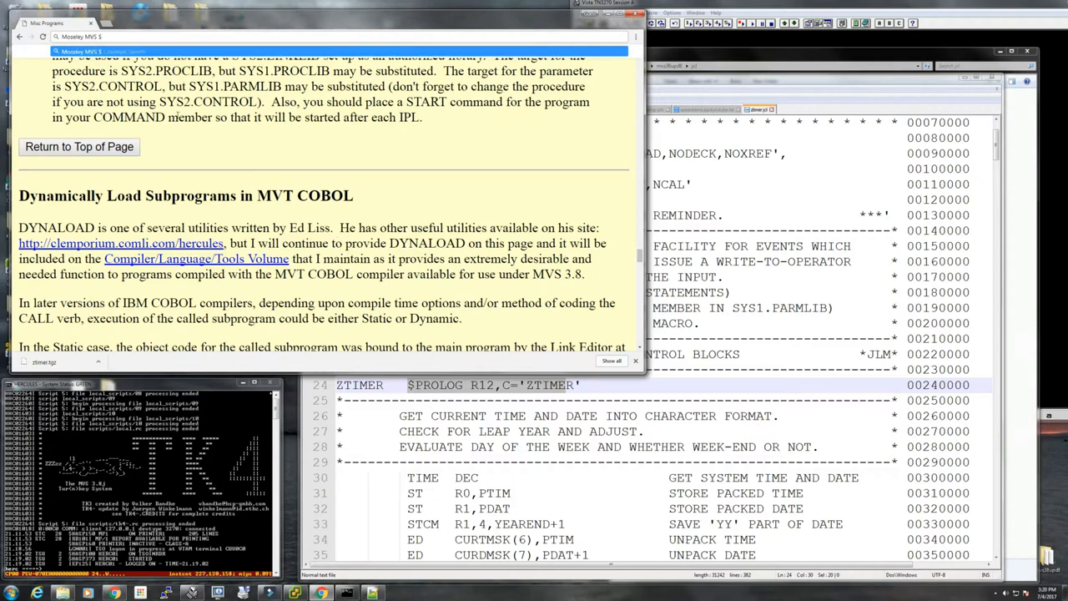
{"action": "type", "text": "PROLOG"}
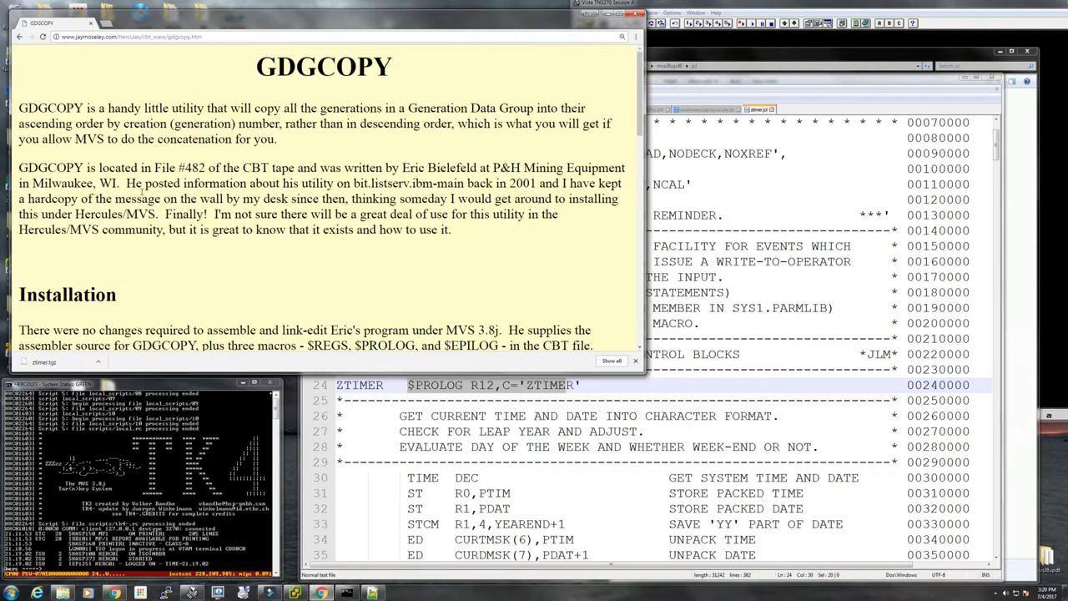
{"action": "scroll", "scroll_direction": "down", "scroll_amount": 3}
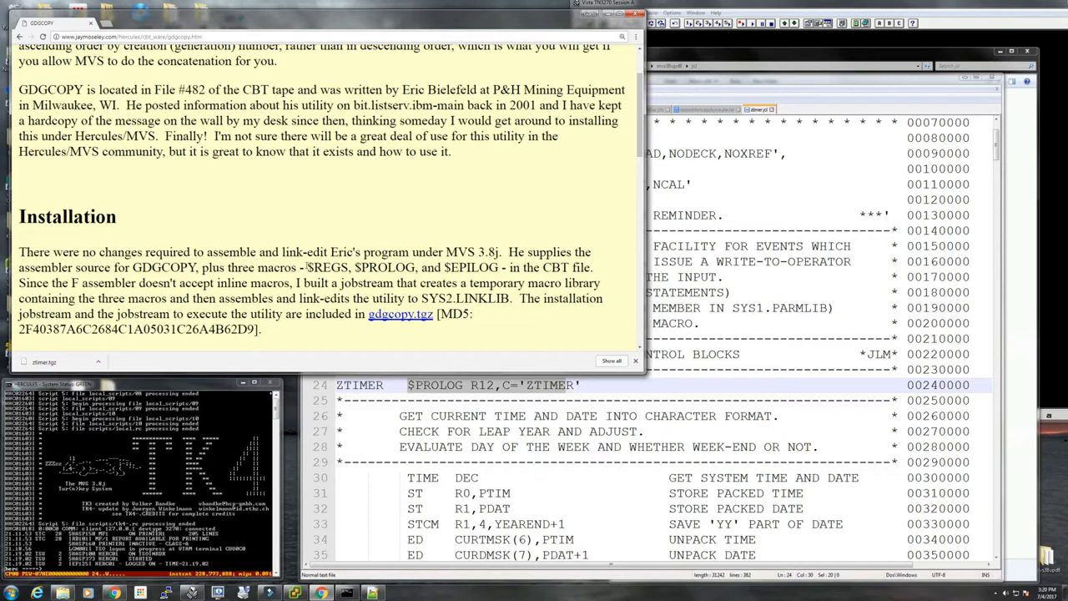
{"action": "left_click_drag", "start_coordinate": [307, 267], "coordinate": [481, 282]}
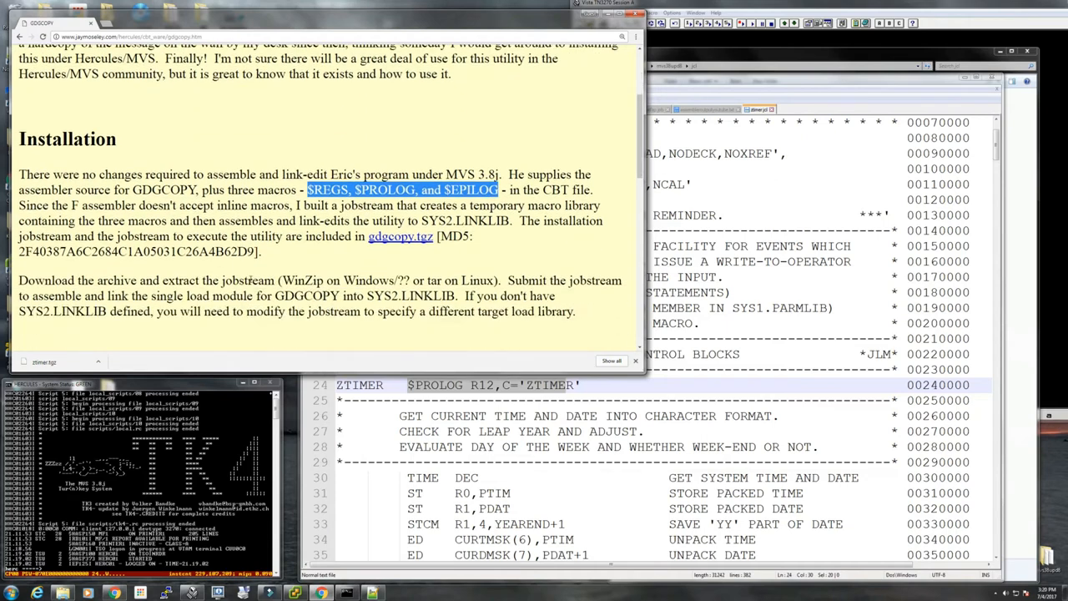
{"action": "mouse_move", "coordinate": [400, 237]}
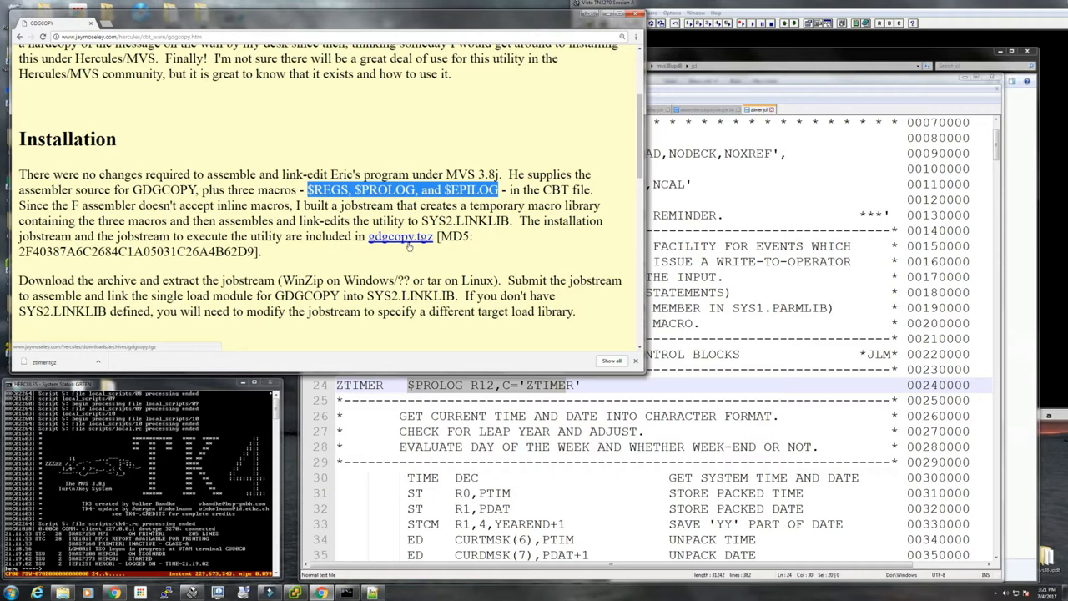
{"action": "mouse_move", "coordinate": [401, 237]}
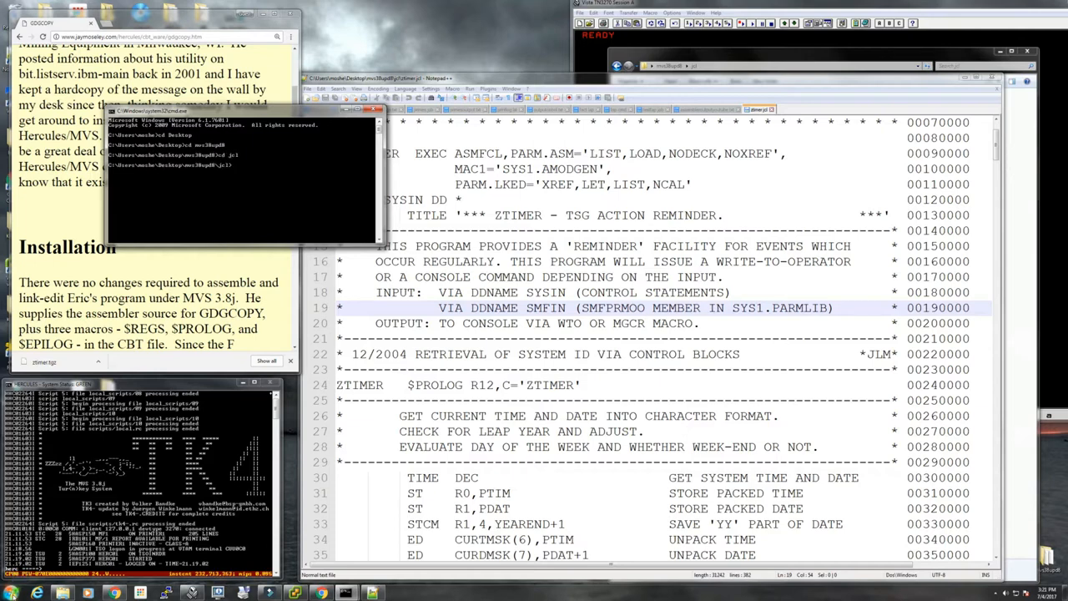
{"action": "mouse_move", "coordinate": [234, 165]}
{"action": "type", "text": "p"}
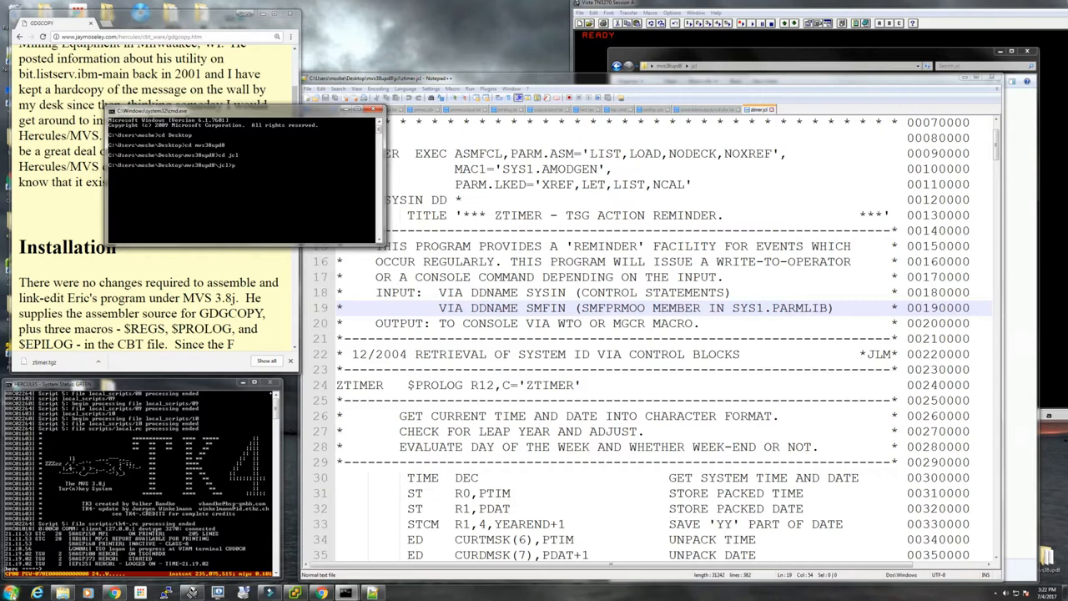
Step: Run scp -l root against the 192.168.1.x host to copy over gdgcopy.tgz
{"action": "type", "text": "scp -l root"}
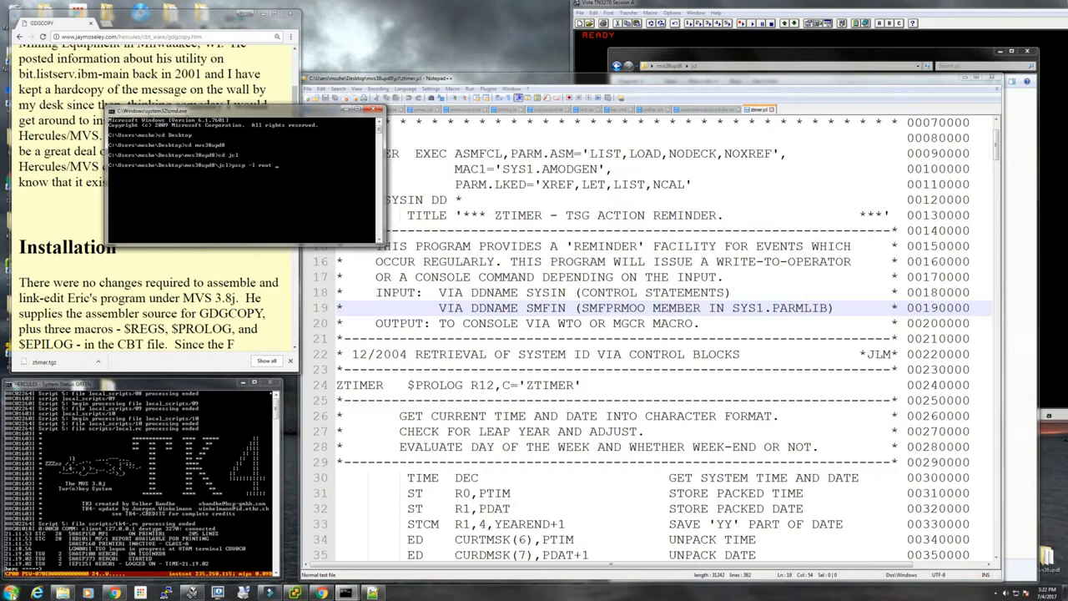
{"action": "type", "text": "192.168.1.51:/root/gdg*"}
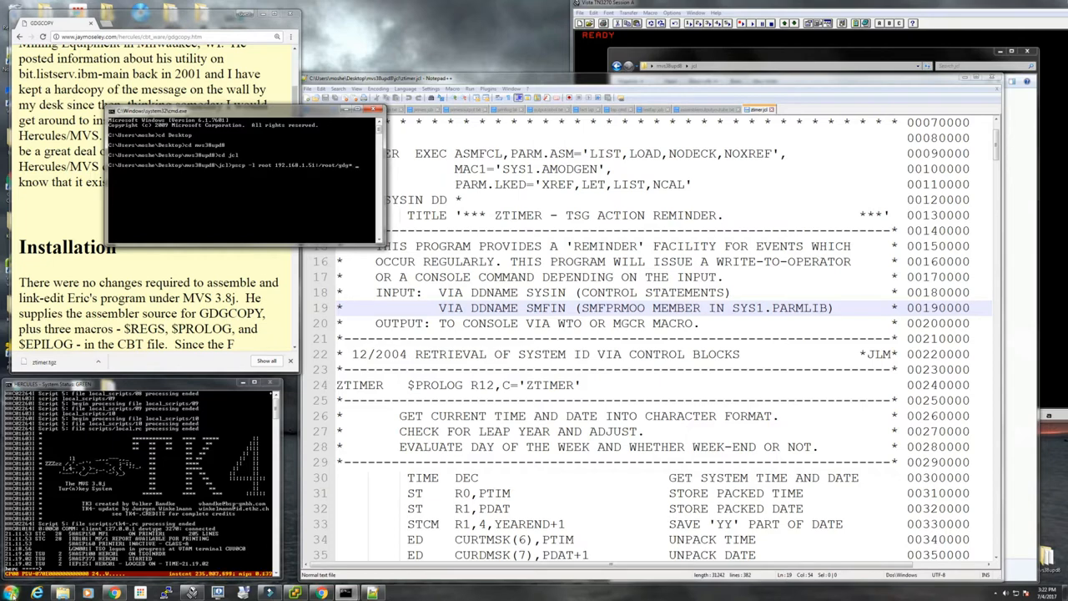
{"action": "key", "text": "Return"}
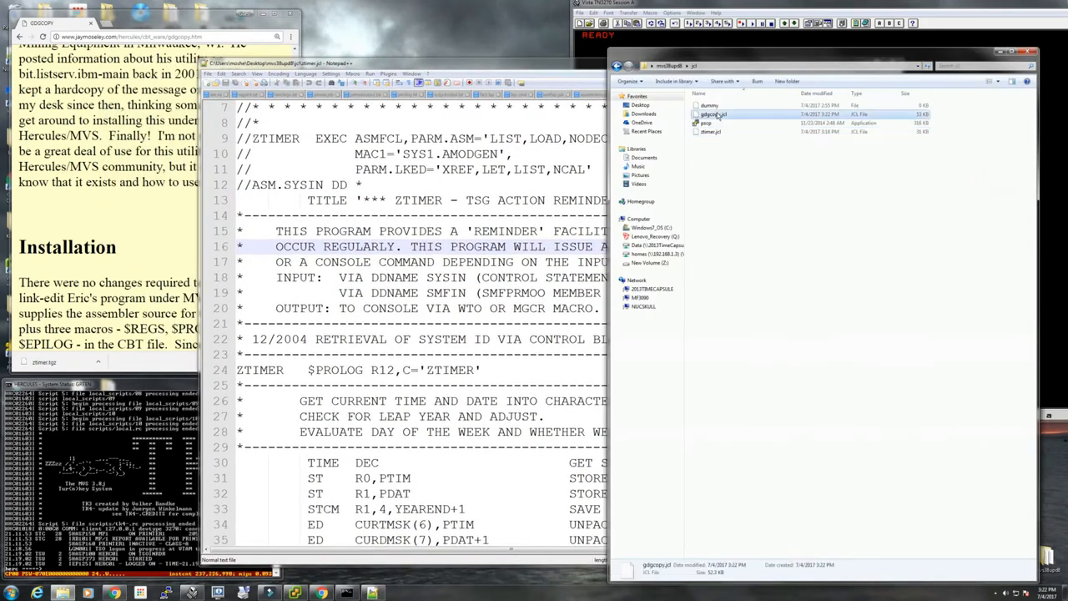
Step: Open gdgcopy.jcl in Notepad++ and look over its job card and $REGS macro
{"action": "double_click", "coordinate": [711, 114]}
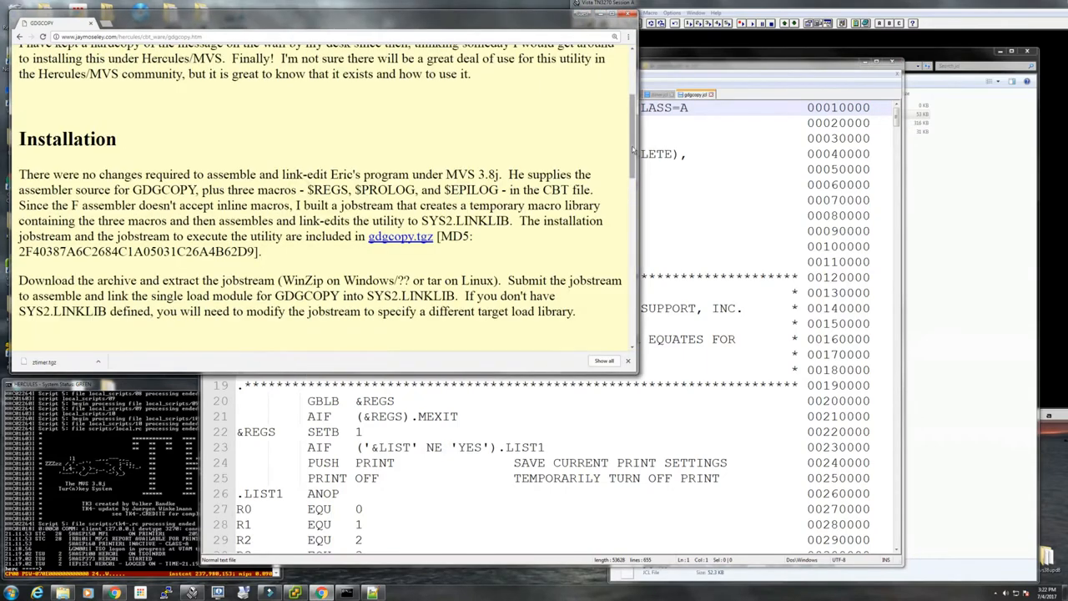
{"action": "scroll", "scroll_direction": "up", "scroll_amount": 3}
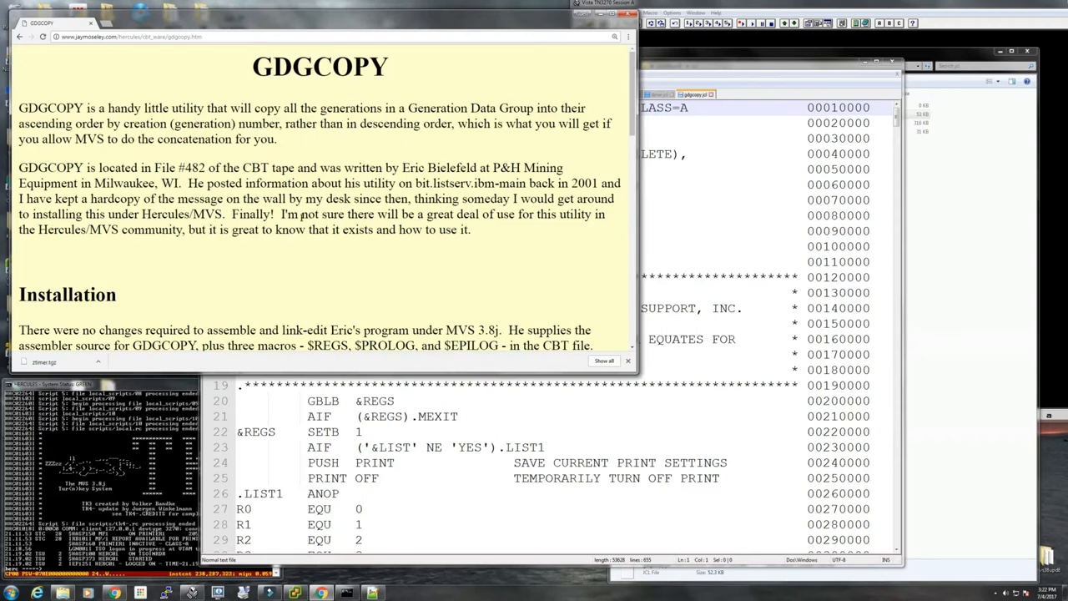
{"action": "scroll", "scroll_direction": "down", "scroll_amount": 3}
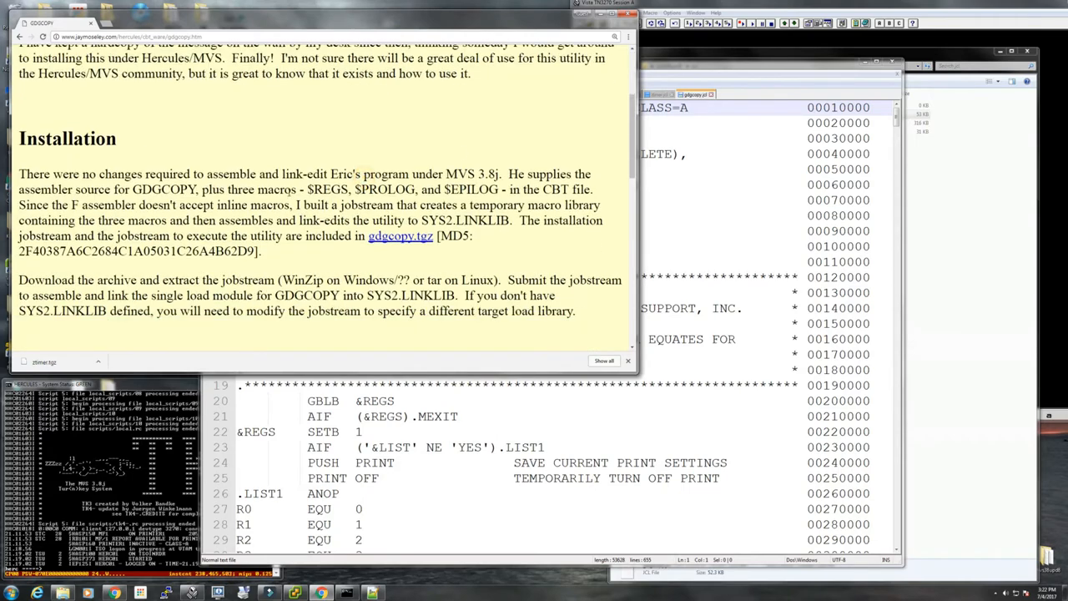
{"action": "scroll", "scroll_direction": "down", "scroll_amount": 3}
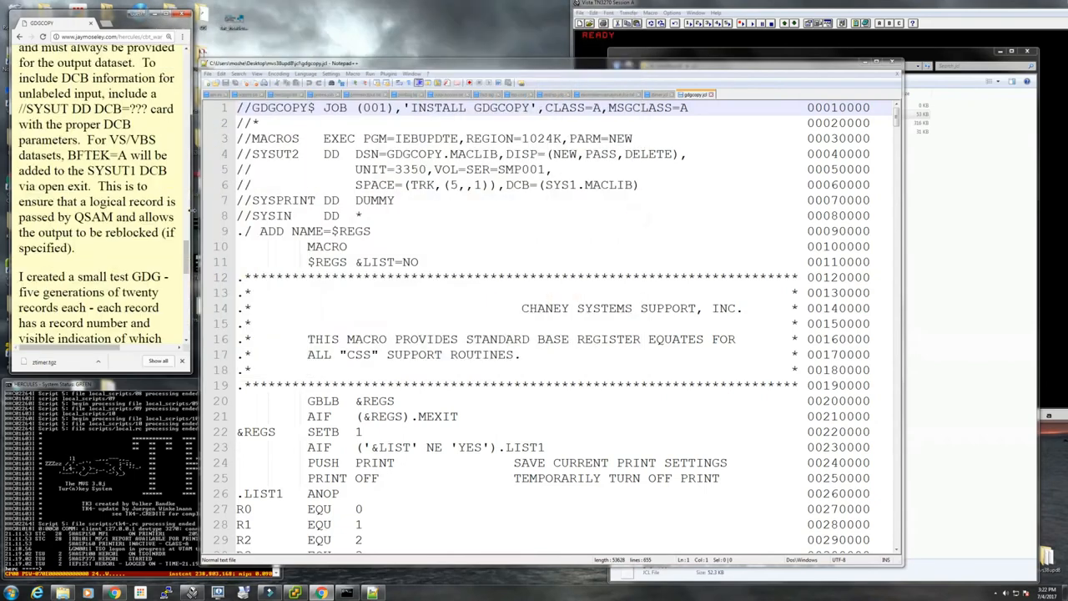
{"action": "left_click", "coordinate": [344, 277]}
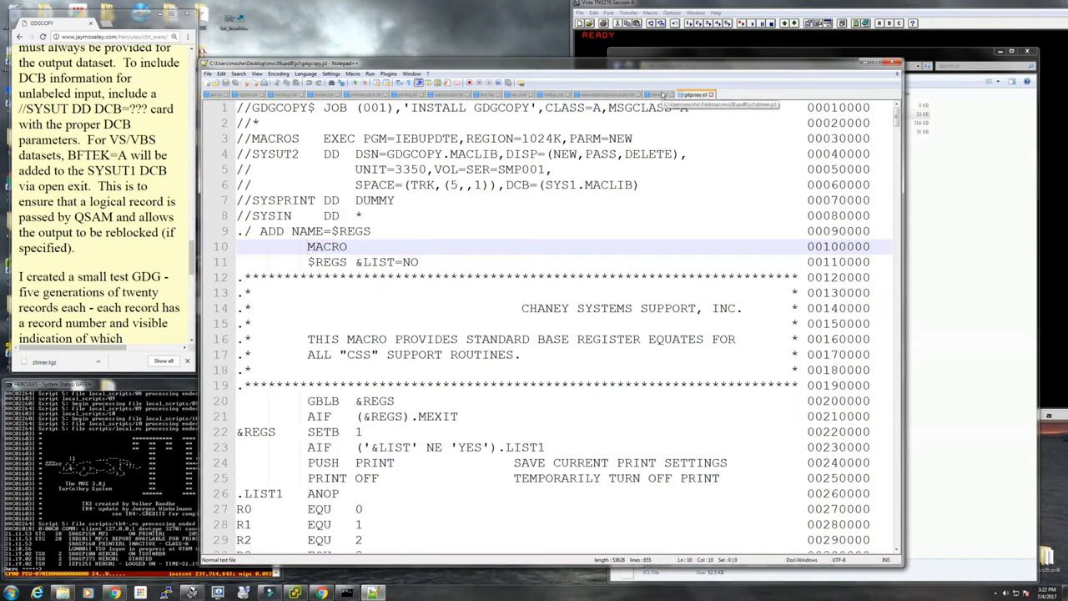
{"action": "left_click", "coordinate": [658, 94]}
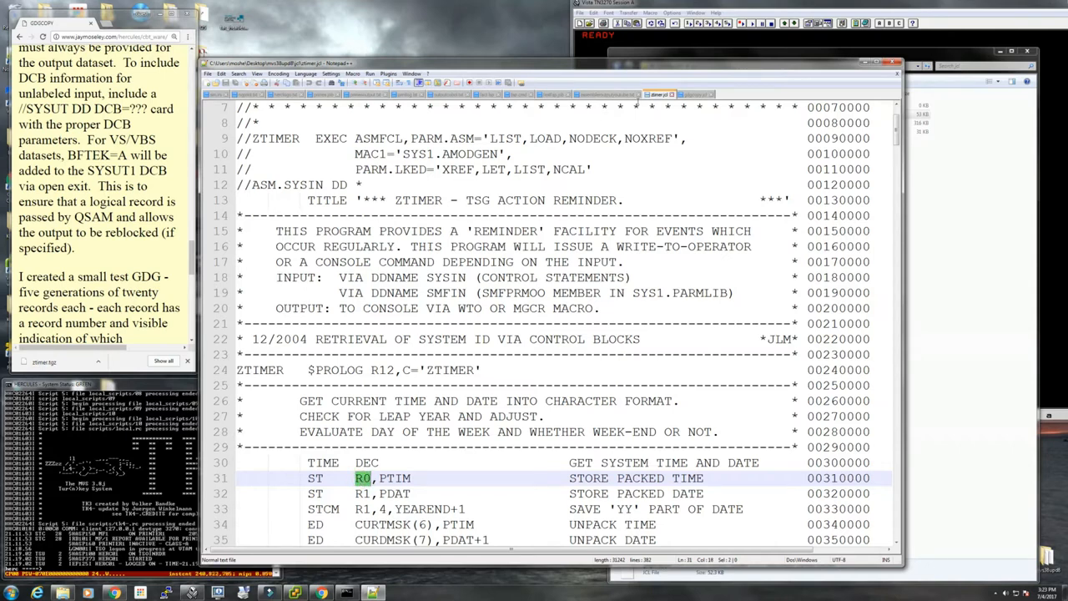
{"action": "left_click", "coordinate": [694, 93]}
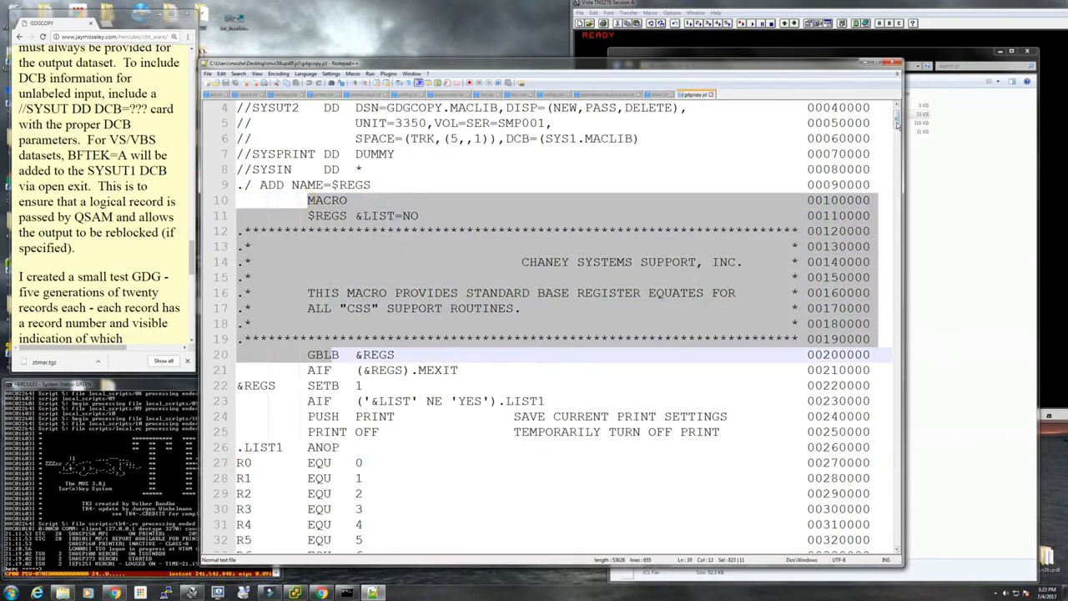
{"action": "scroll", "scroll_direction": "down", "scroll_amount": 3}
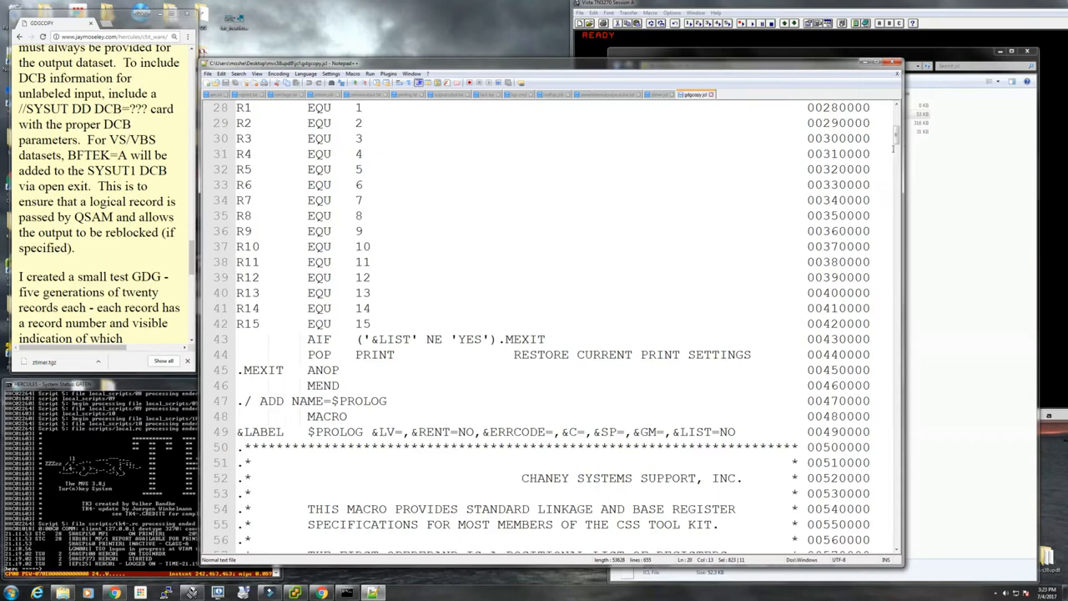
{"action": "scroll", "scroll_direction": "up", "scroll_amount": 3}
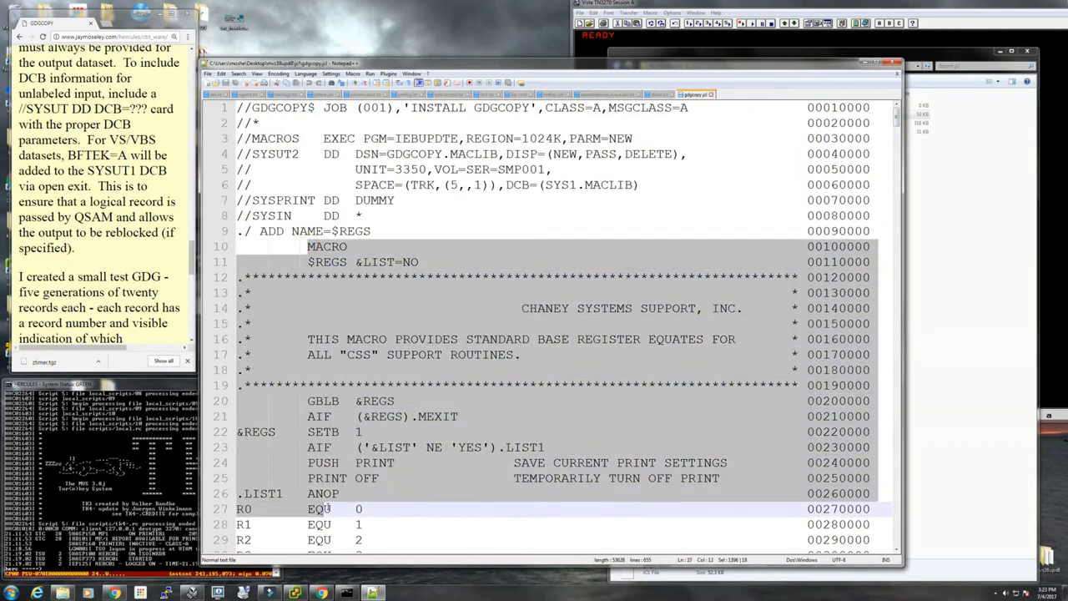
{"action": "scroll", "scroll_direction": "down", "scroll_amount": 3}
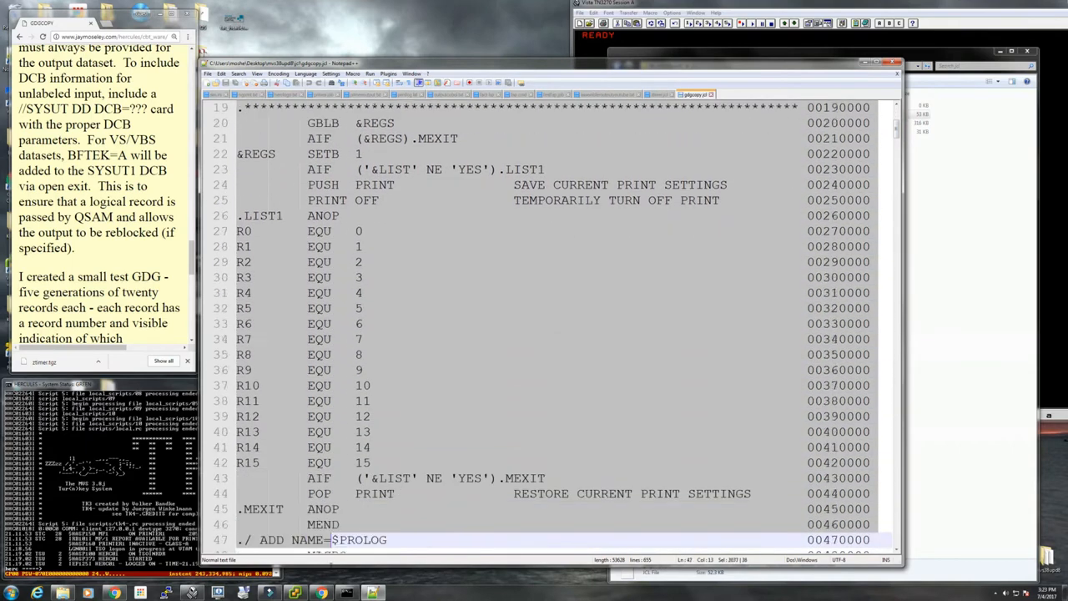
{"action": "scroll", "scroll_direction": "down", "scroll_amount": 3}
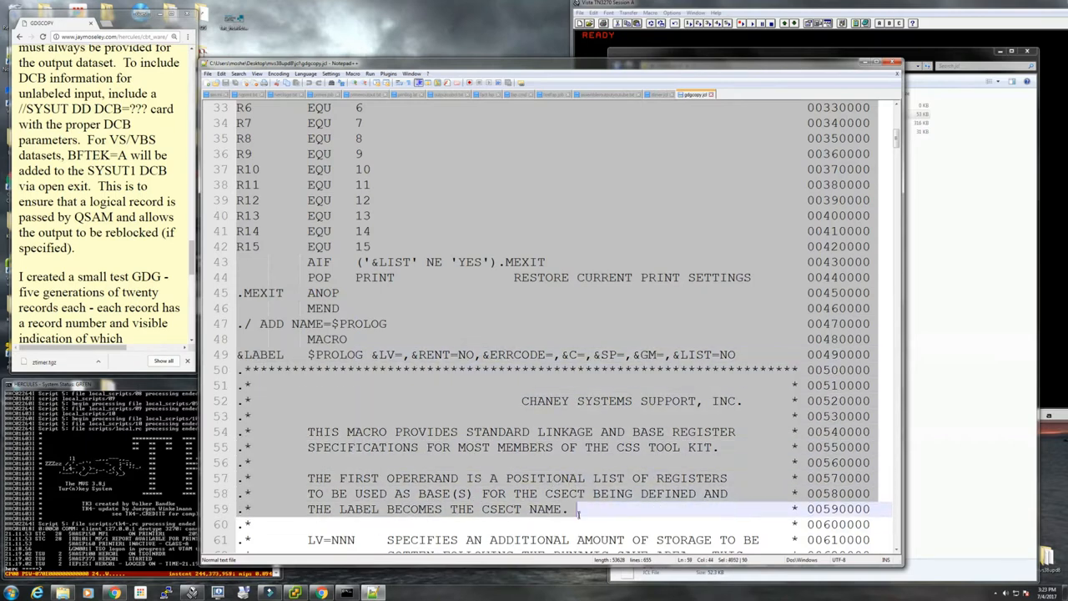
{"action": "scroll", "scroll_direction": "down", "scroll_amount": 3}
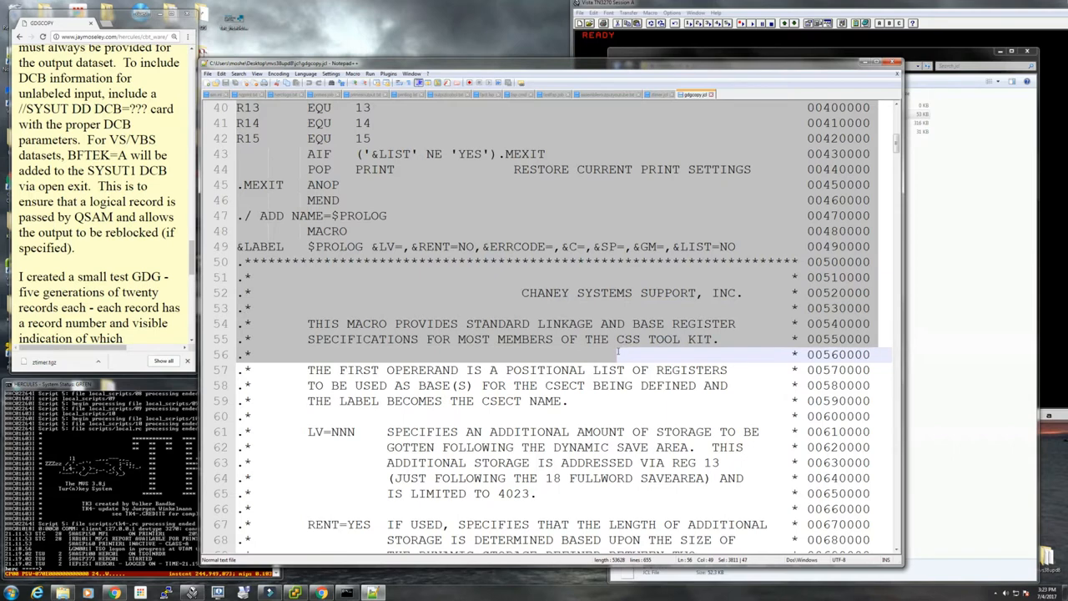
{"action": "left_click", "coordinate": [521, 492]}
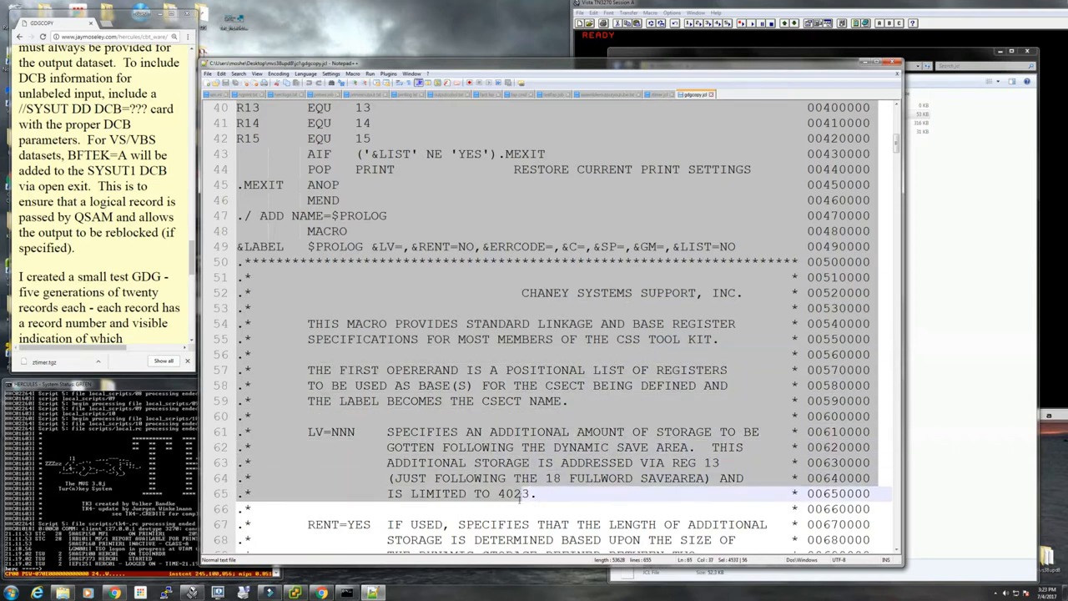
{"action": "scroll", "scroll_direction": "down", "scroll_amount": 3}
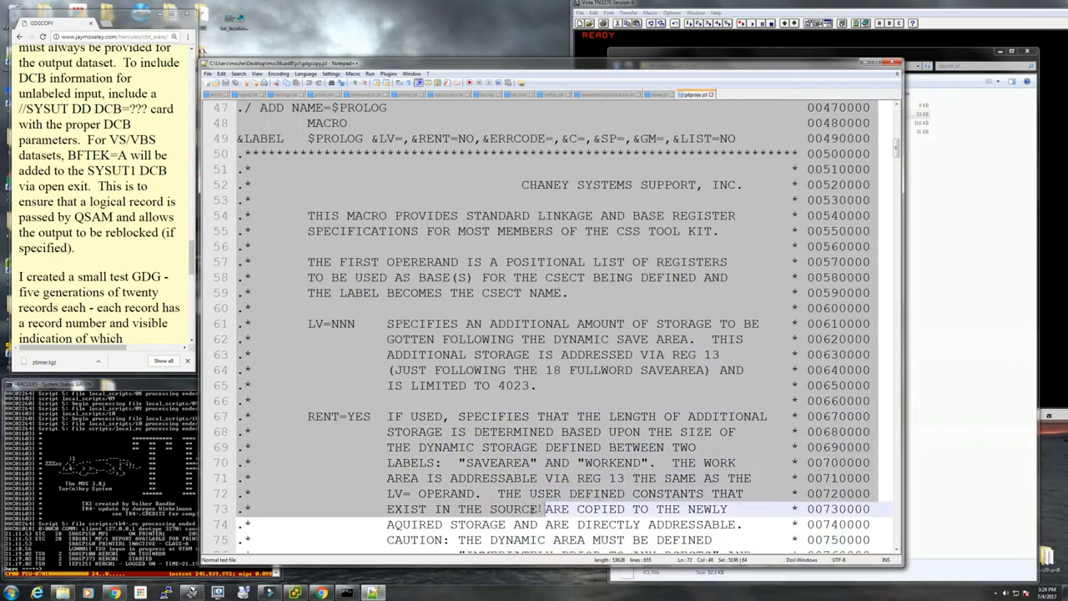
{"action": "scroll", "scroll_direction": "down", "scroll_amount": 3}
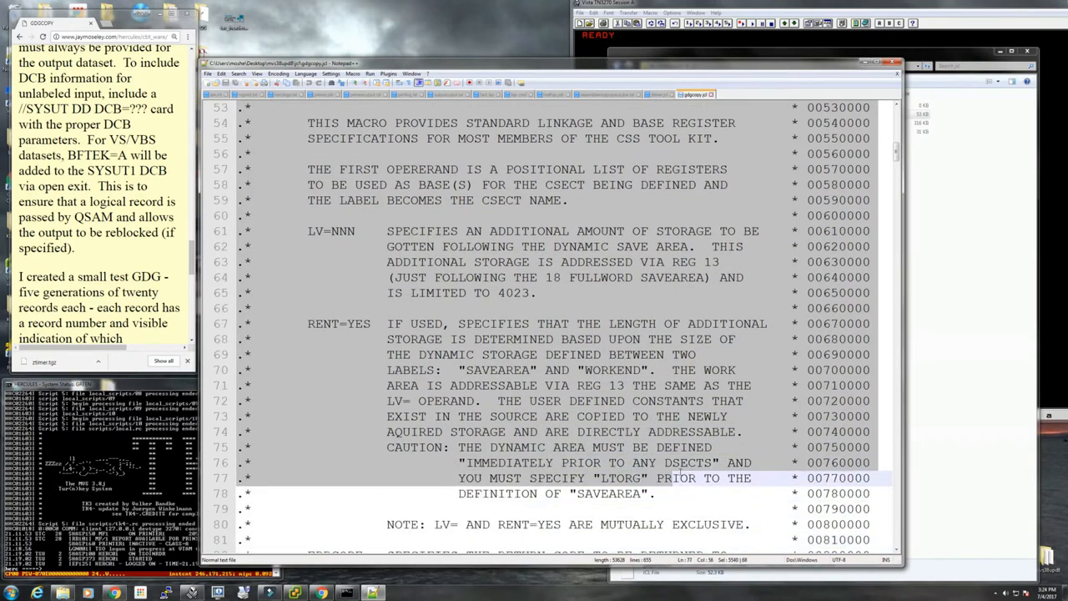
{"action": "scroll", "scroll_direction": "down", "scroll_amount": 3}
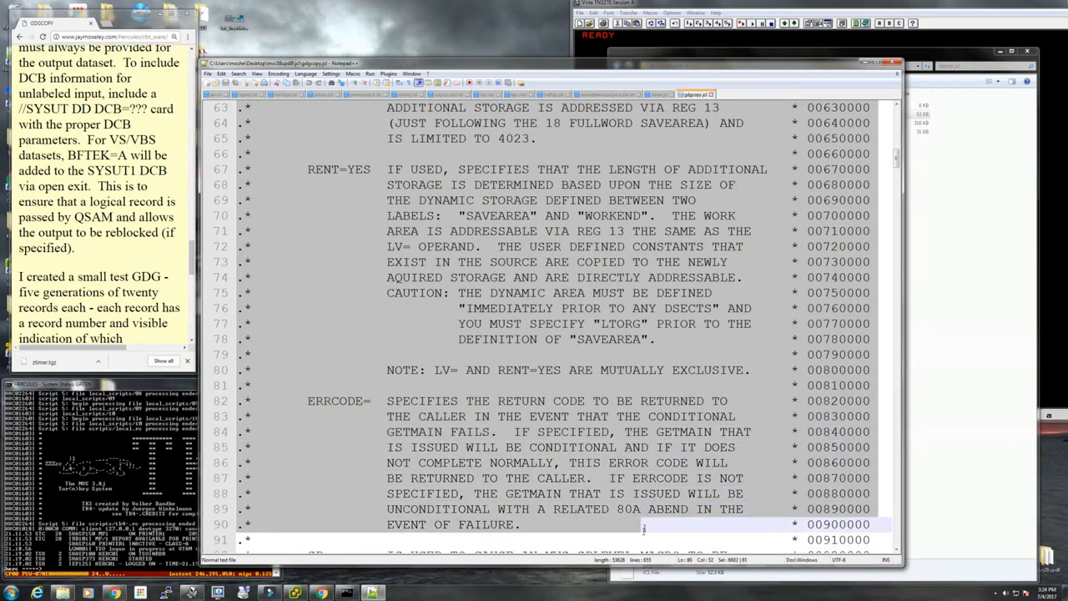
{"action": "scroll", "scroll_direction": "down", "scroll_amount": 3}
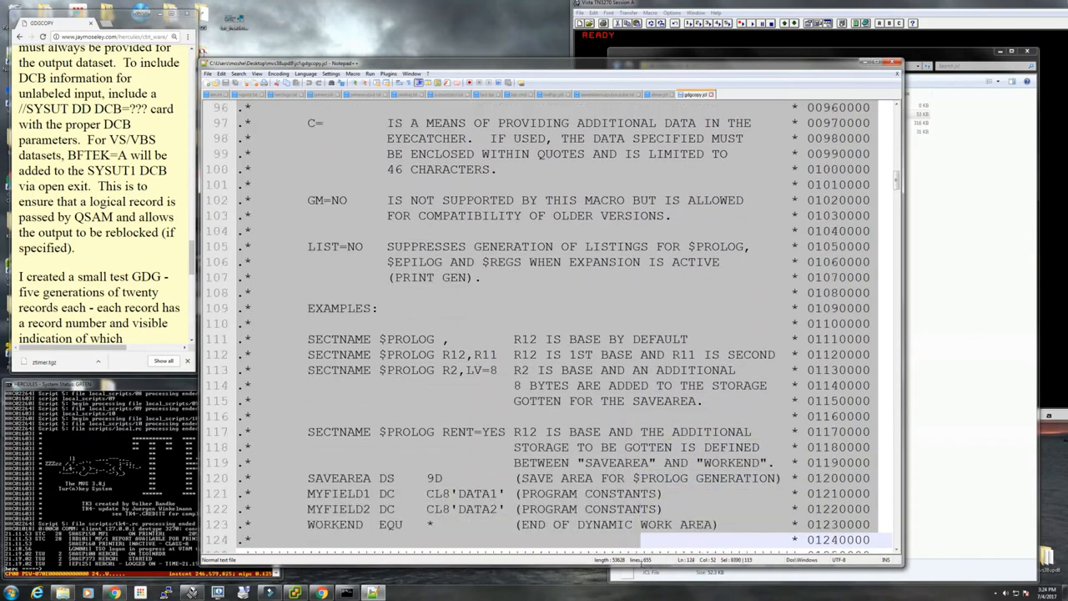
{"action": "scroll", "scroll_direction": "down", "scroll_amount": 3}
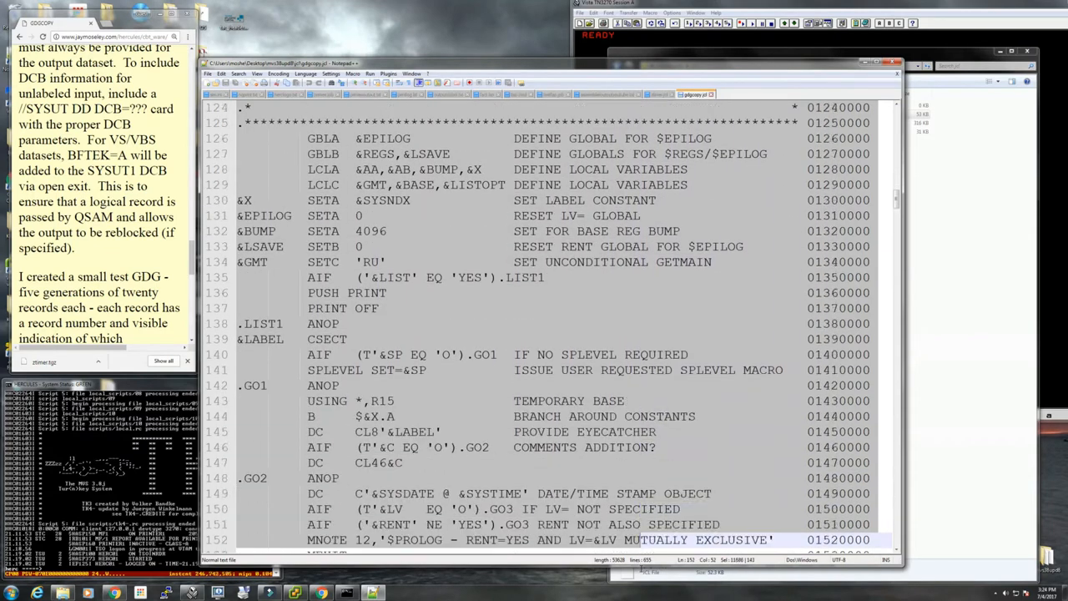
{"action": "scroll", "scroll_direction": "down", "scroll_amount": 3}
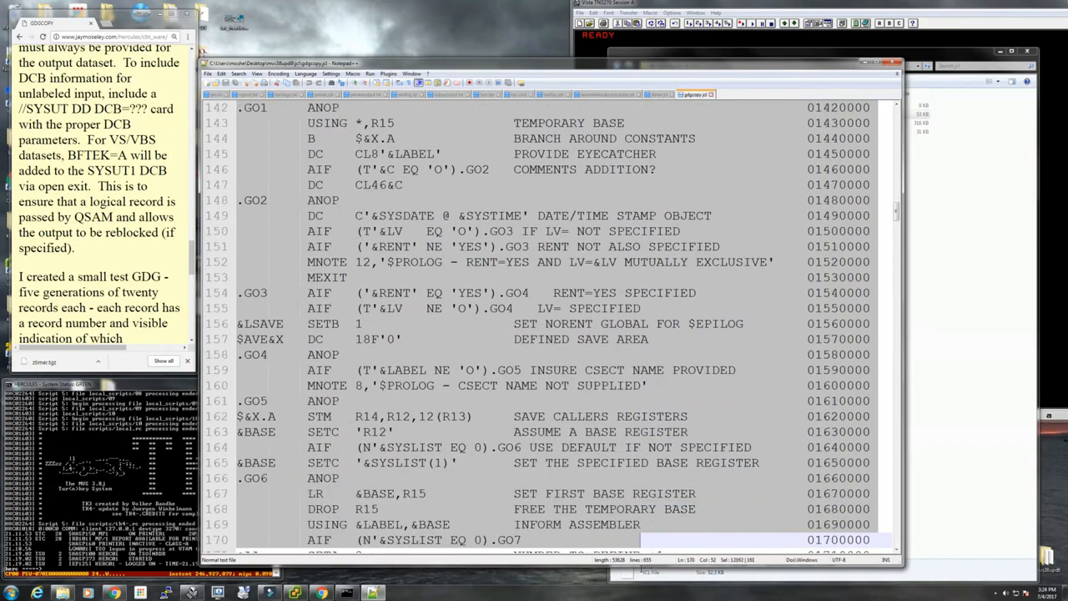
{"action": "scroll", "scroll_direction": "down", "scroll_amount": 3}
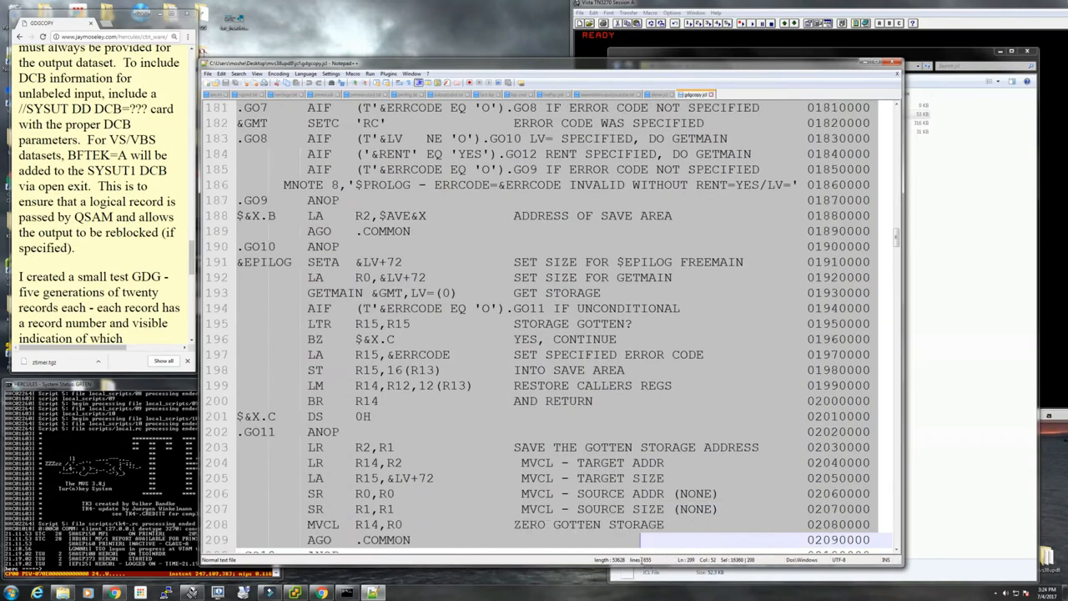
{"action": "scroll", "scroll_direction": "down", "scroll_amount": 3}
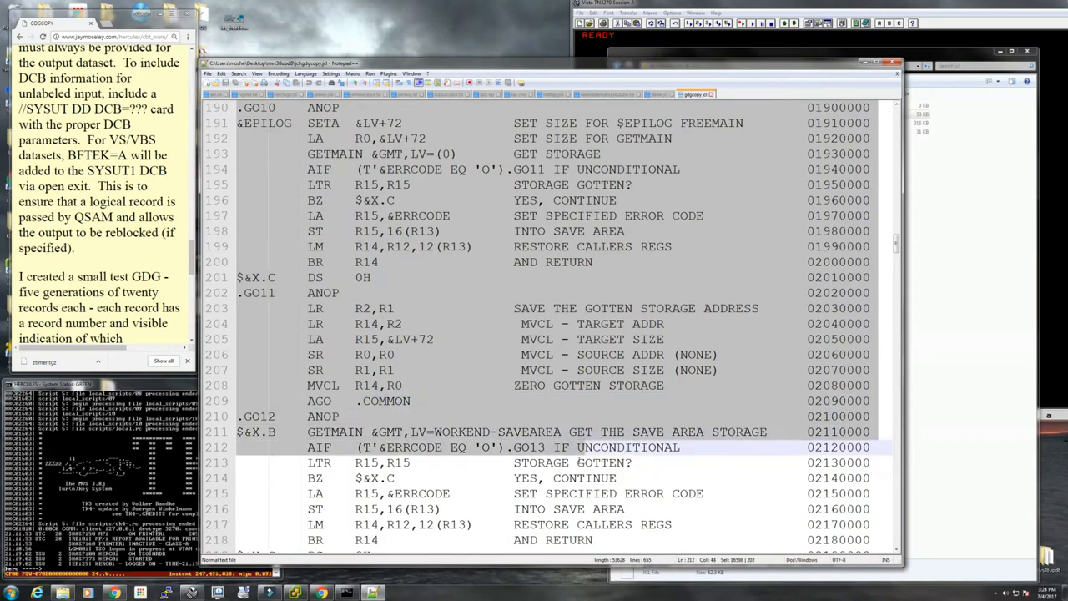
{"action": "scroll", "scroll_direction": "down", "scroll_amount": 3}
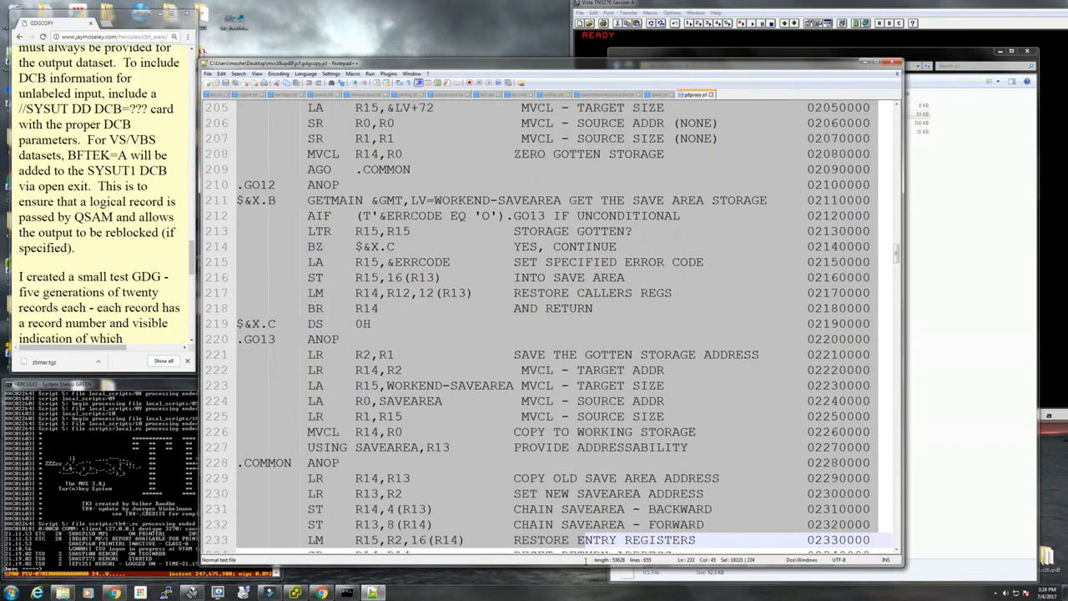
{"action": "scroll", "scroll_direction": "down", "scroll_amount": 3}
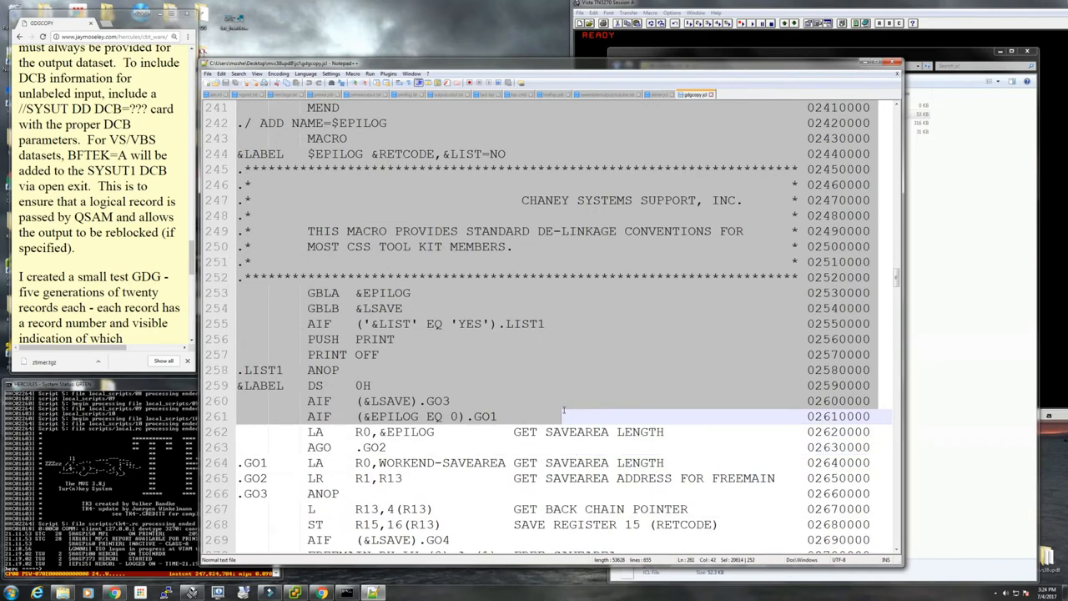
{"action": "scroll", "scroll_direction": "down", "scroll_amount": 3}
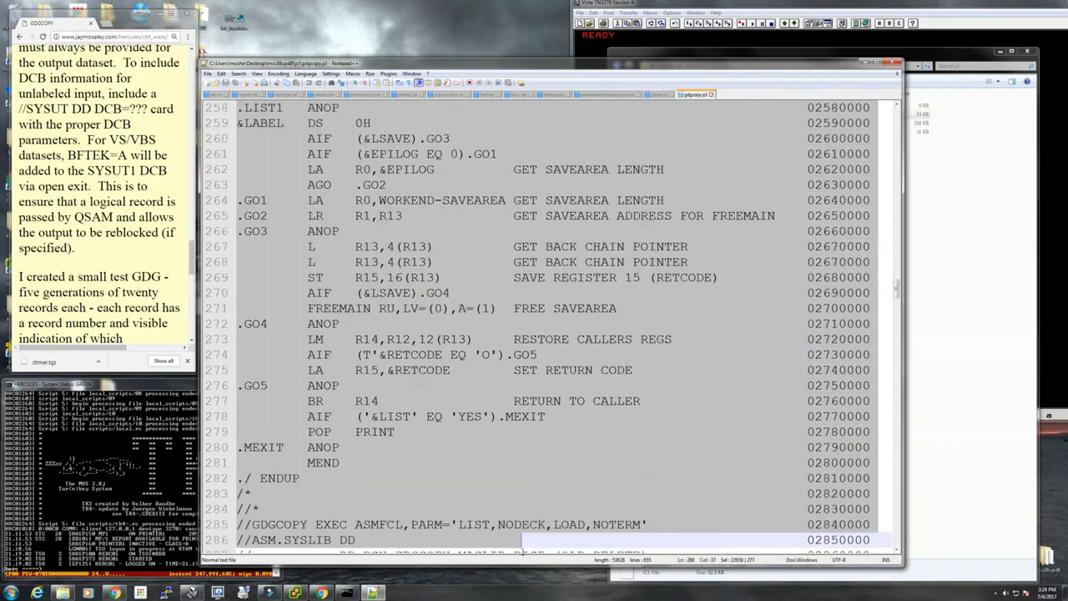
{"action": "scroll", "scroll_direction": "down", "scroll_amount": 3}
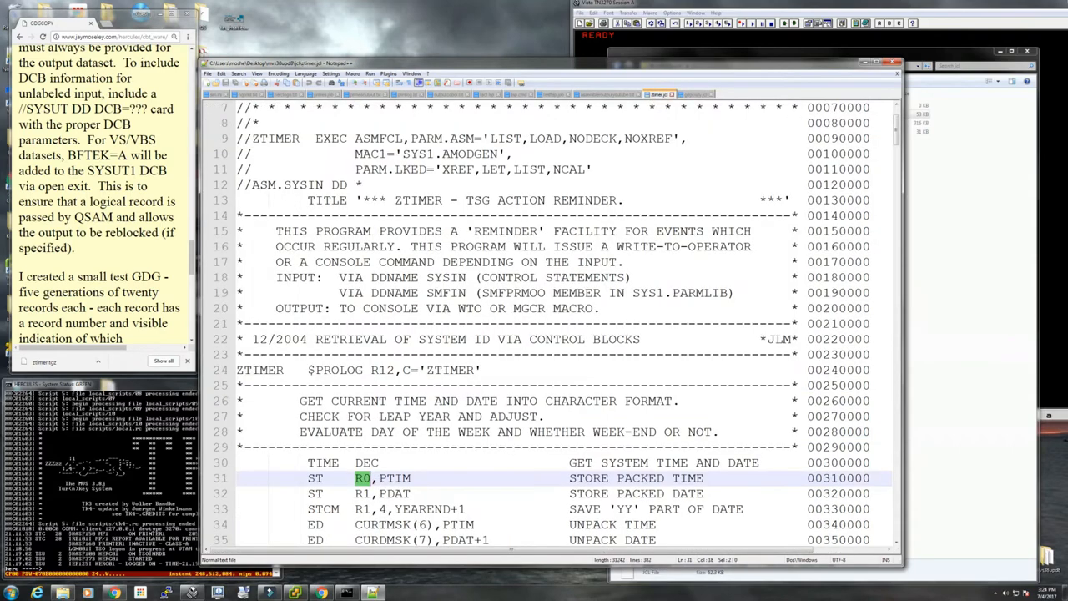
{"action": "mouse_move", "coordinate": [899, 132]}
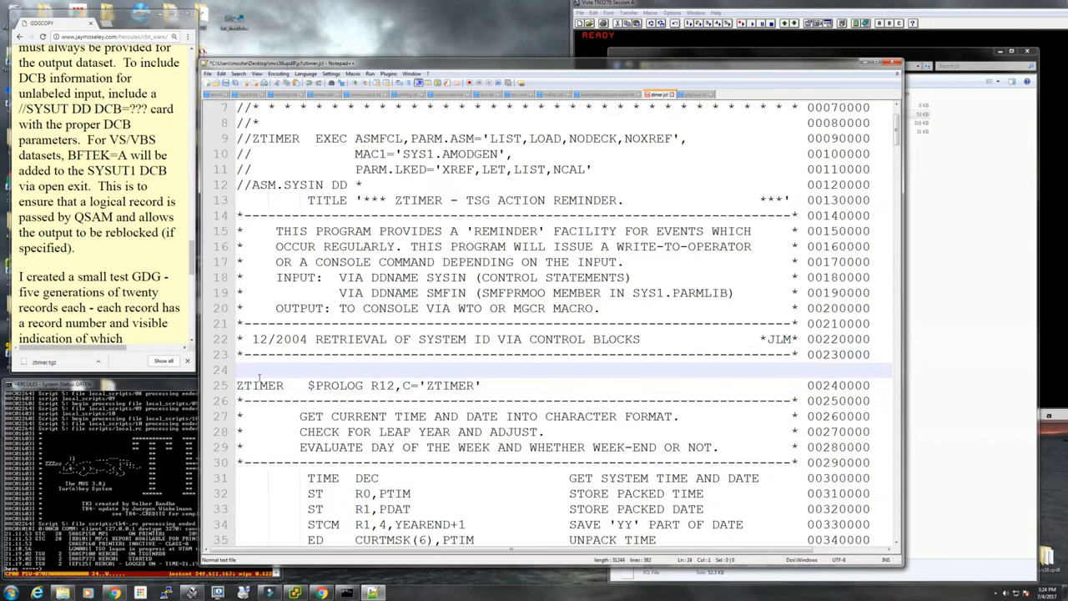
Step: Scroll to check the pasted $PROLOG and $EPILOG macros sit ahead of ZTIMER $PROLOG
{"action": "scroll", "scroll_direction": "down", "scroll_amount": 3}
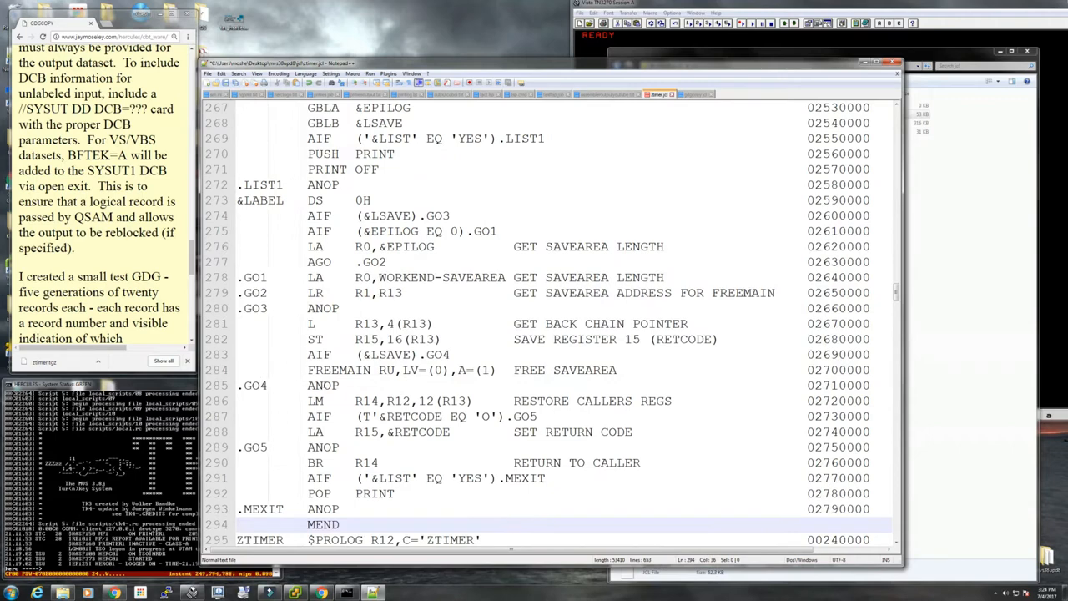
{"action": "scroll", "scroll_direction": "up", "scroll_amount": 3}
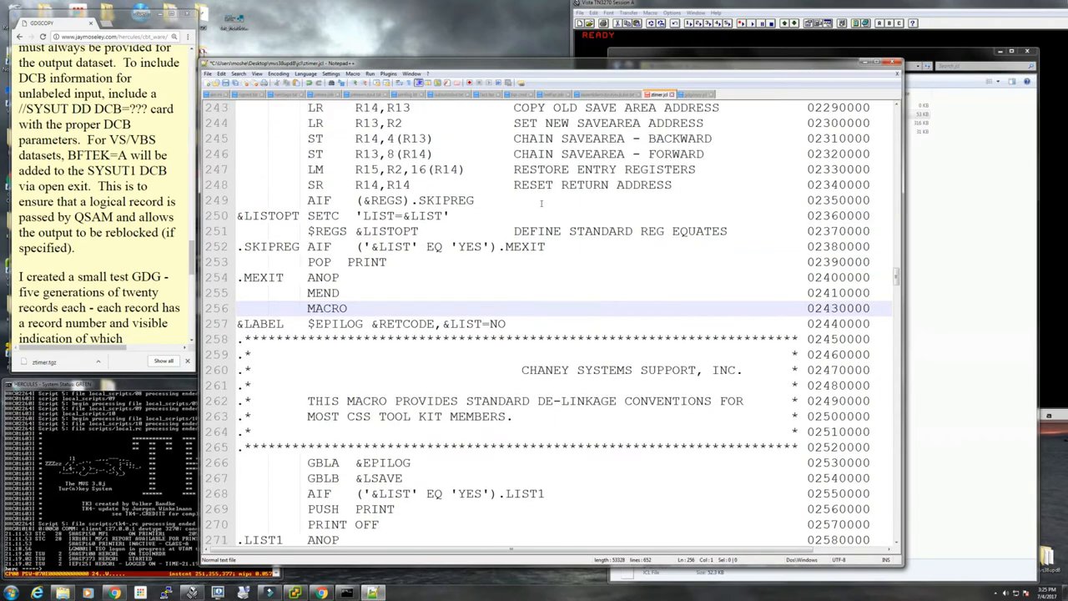
{"action": "scroll", "scroll_direction": "up", "scroll_amount": 3}
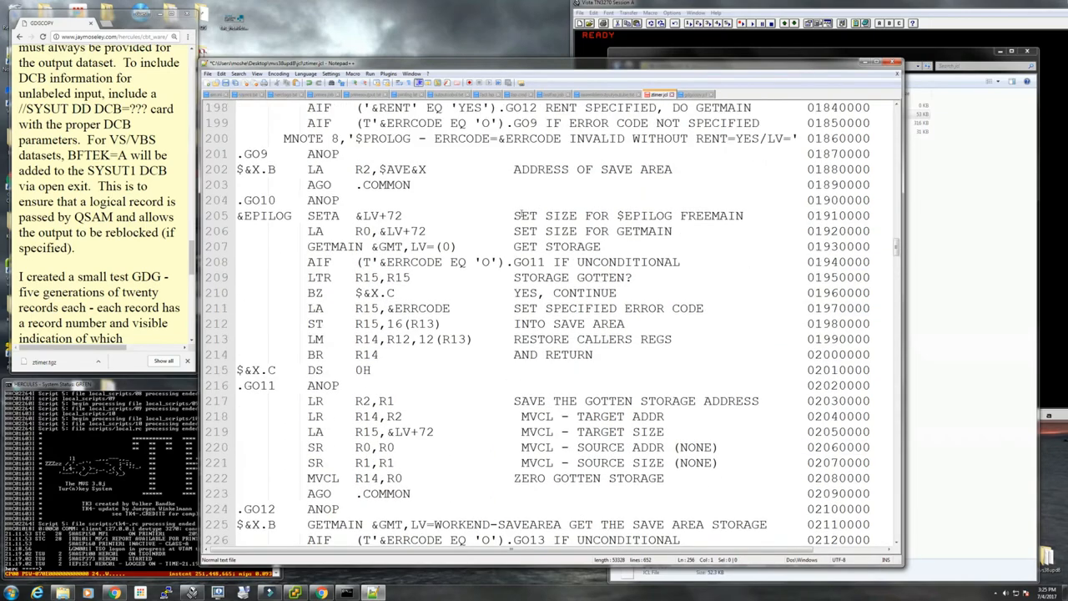
{"action": "scroll", "scroll_direction": "up", "scroll_amount": 3}
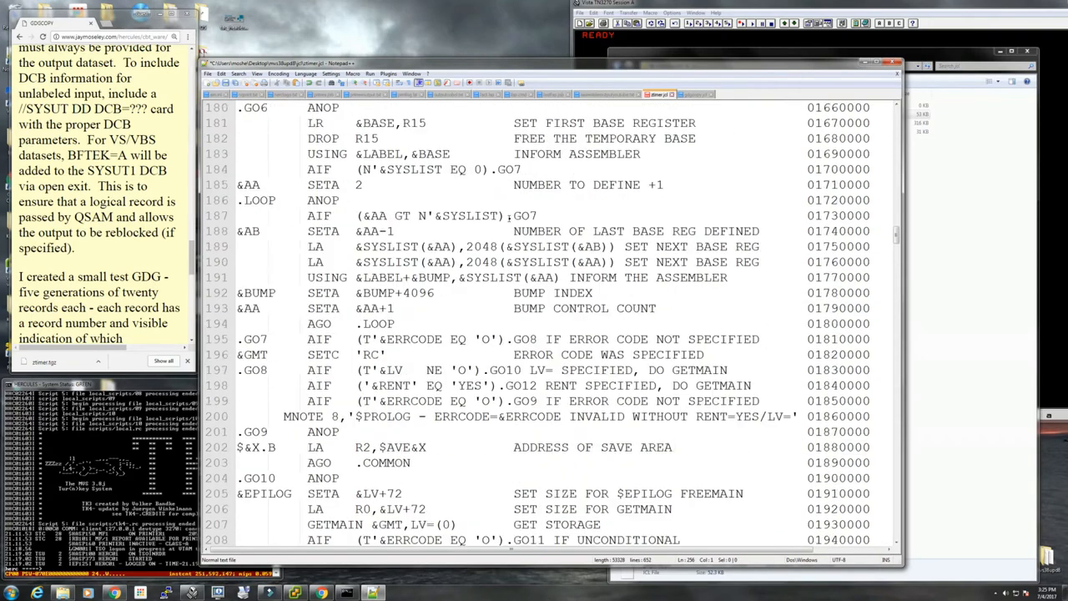
{"action": "scroll", "scroll_direction": "up", "scroll_amount": 3}
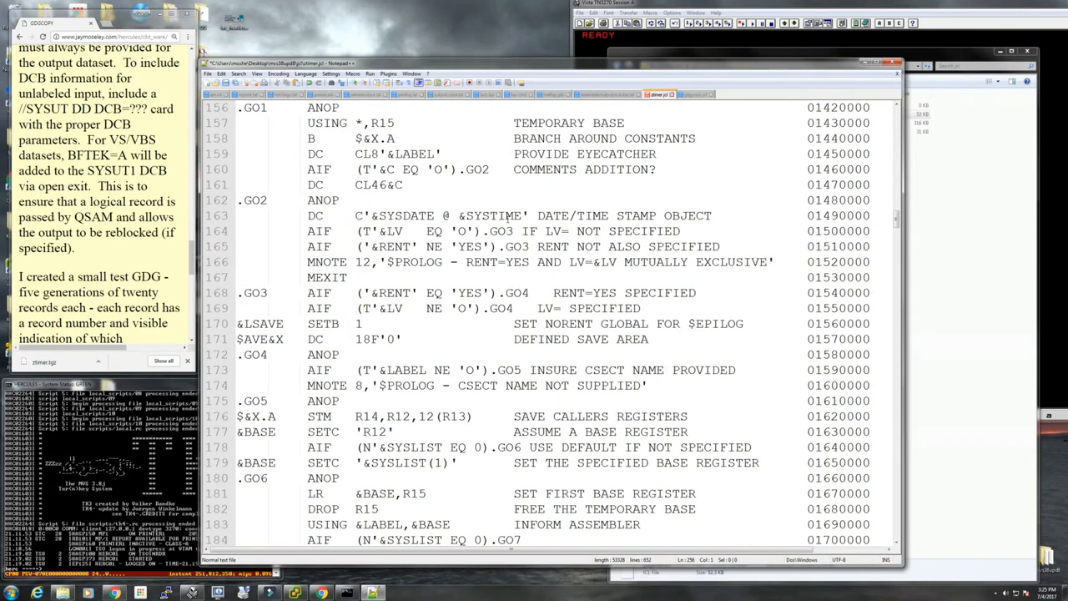
{"action": "scroll", "scroll_direction": "up", "scroll_amount": 3}
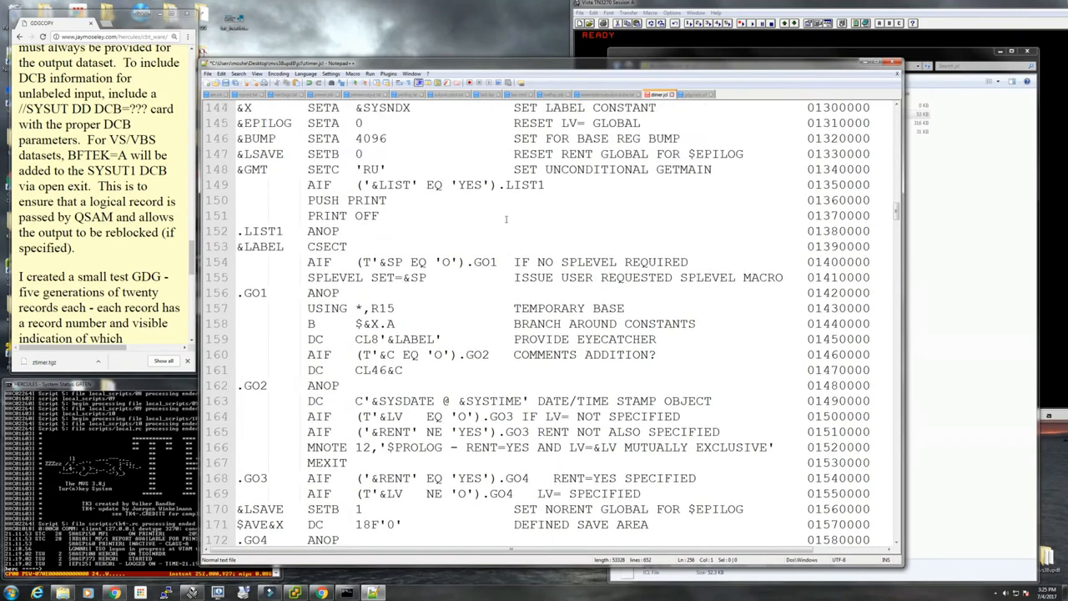
{"action": "scroll", "scroll_direction": "up", "scroll_amount": 3}
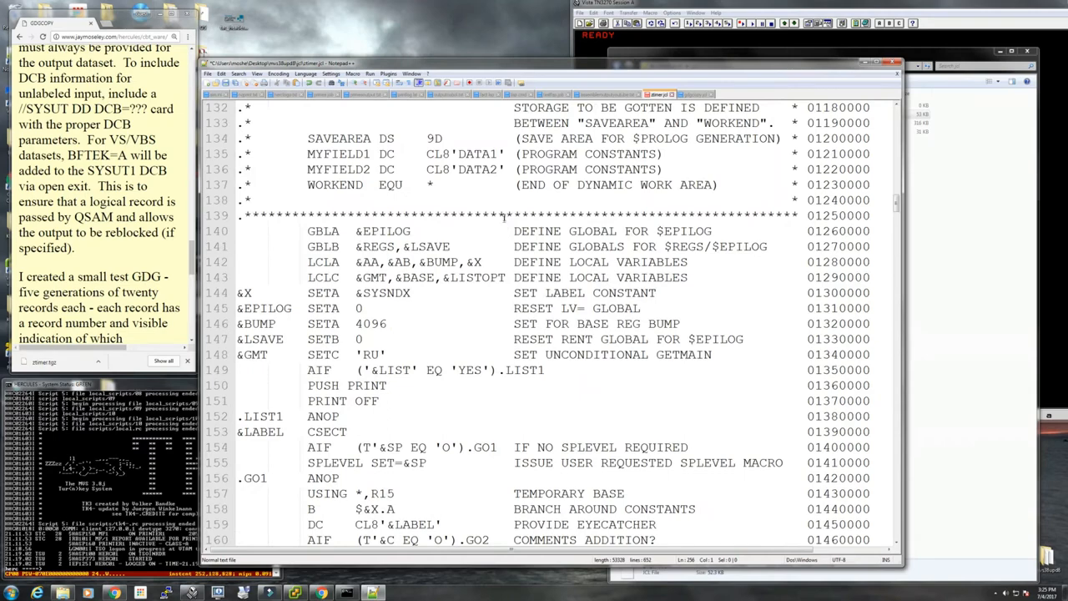
{"action": "scroll", "scroll_direction": "up", "scroll_amount": 3}
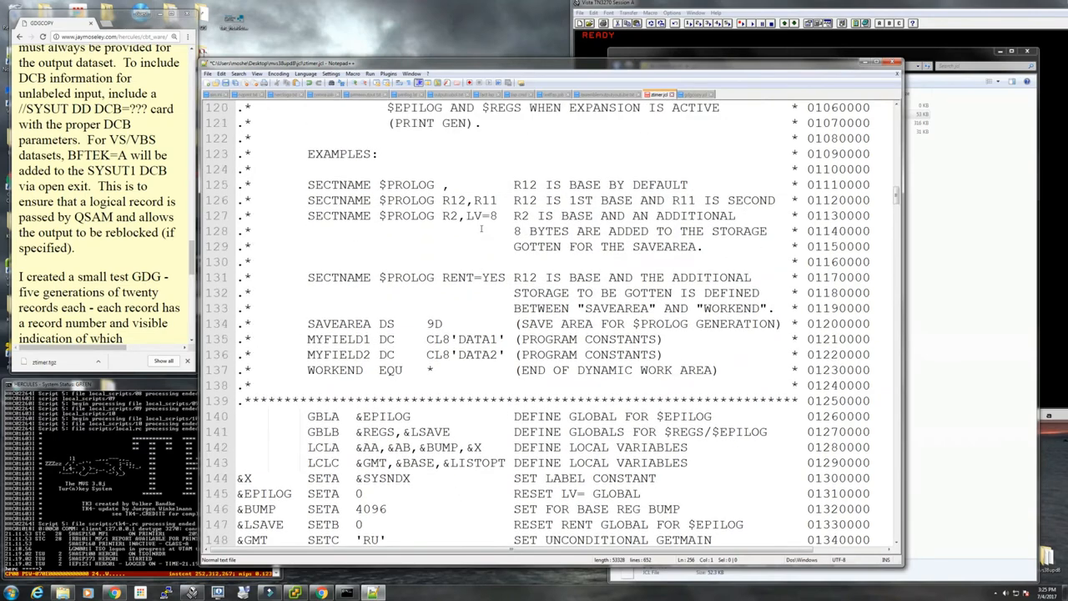
{"action": "scroll", "scroll_direction": "up", "scroll_amount": 3}
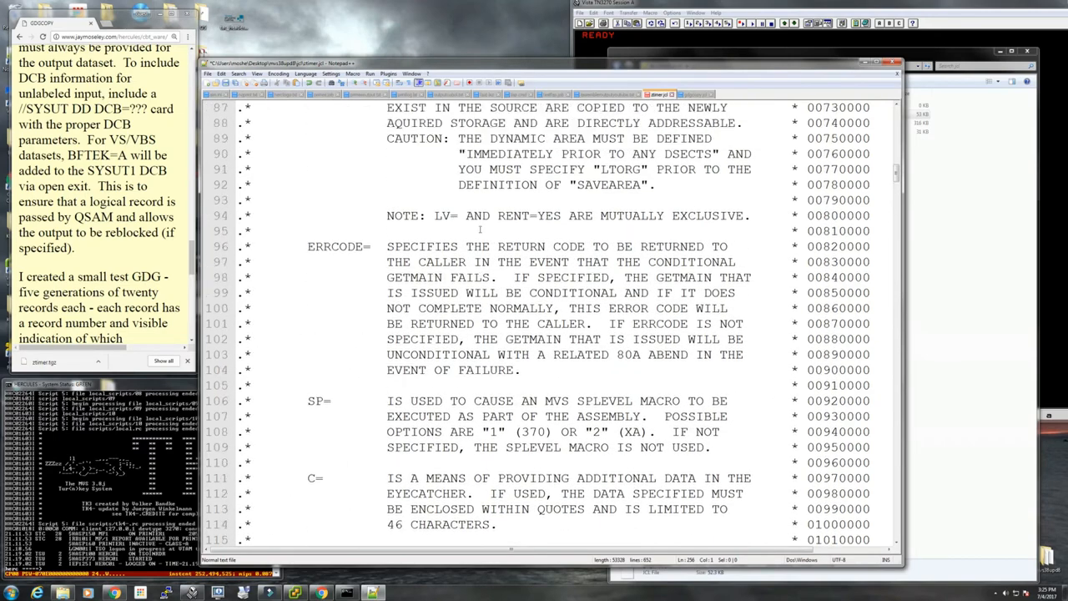
{"action": "scroll", "scroll_direction": "up", "scroll_amount": 3}
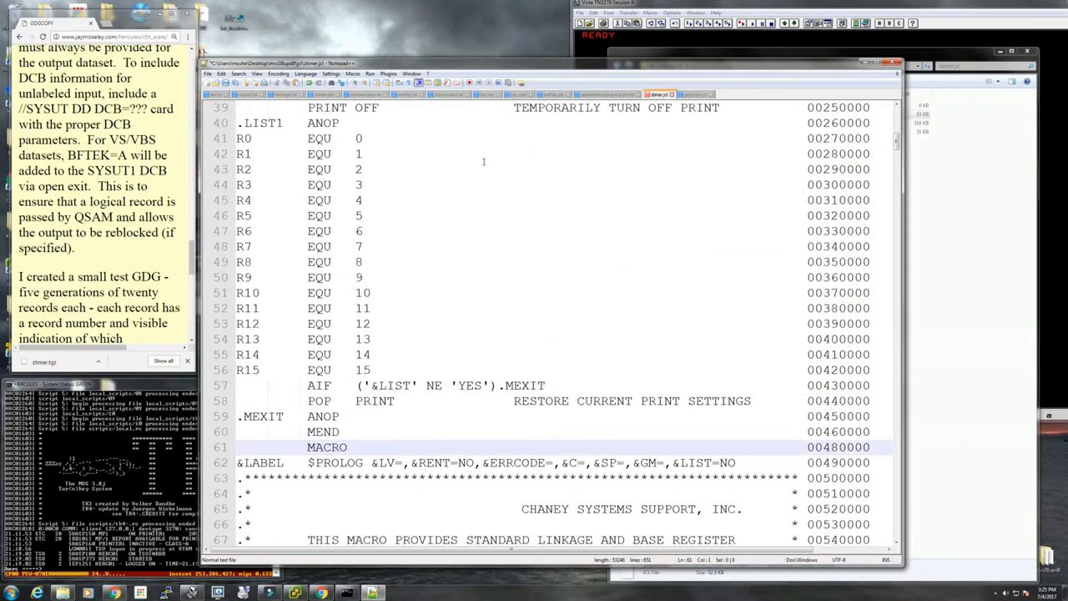
{"action": "scroll", "scroll_direction": "up", "scroll_amount": 3}
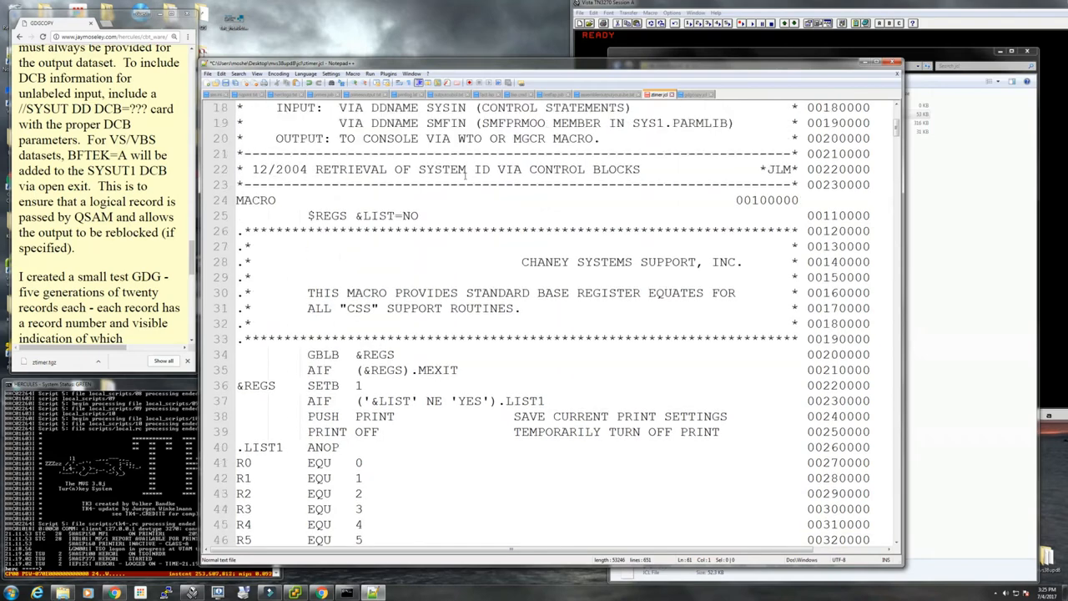
{"action": "scroll", "scroll_direction": "up", "scroll_amount": 3}
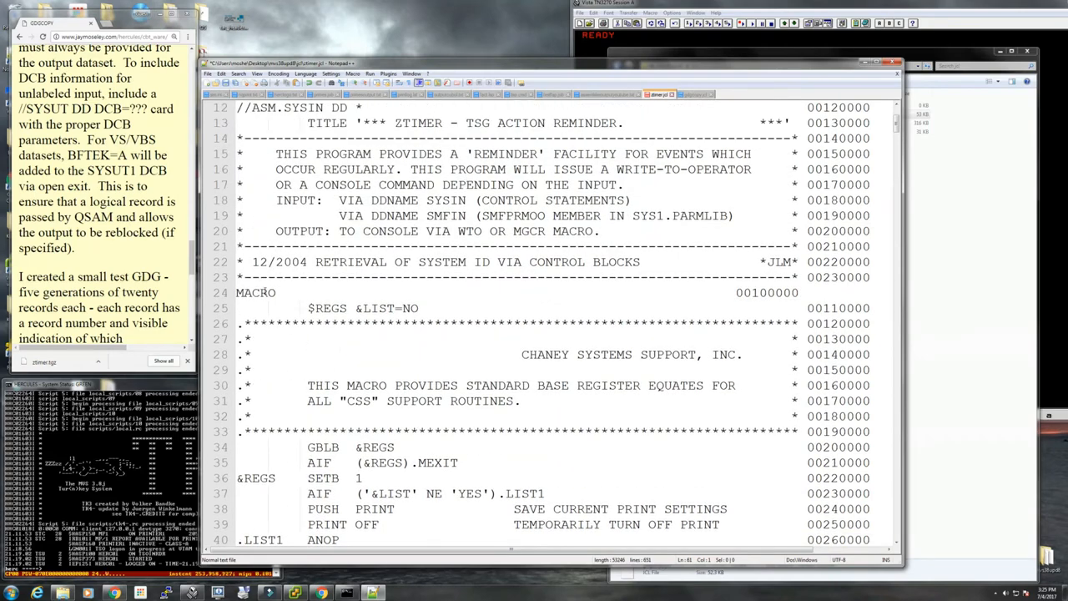
Step: Indent the MACRO statement opening the $REGS definition so it no longer starts in column one
{"action": "left_click", "coordinate": [263, 292]}
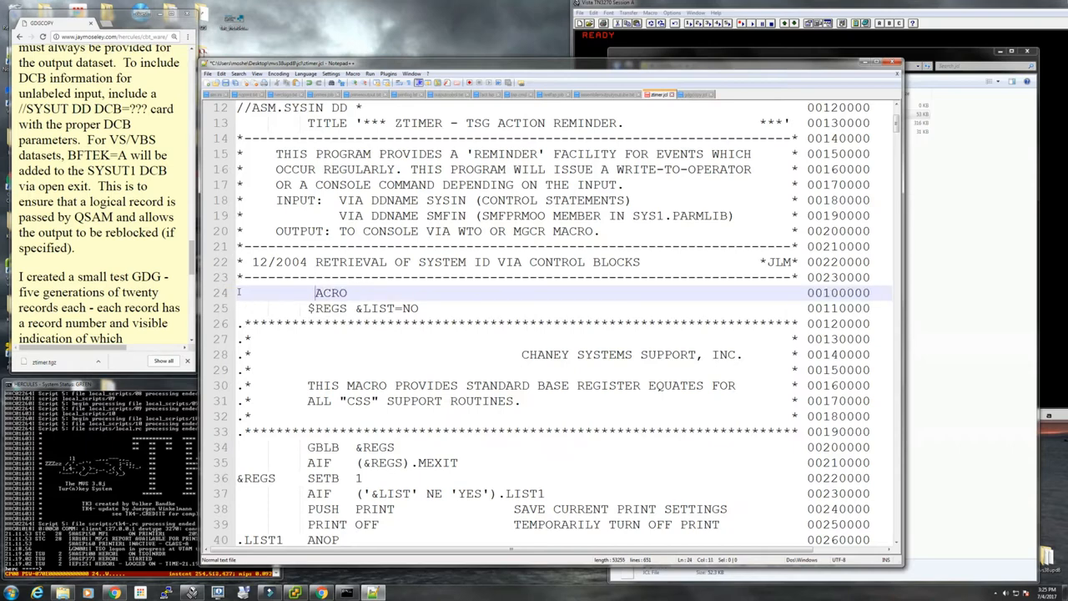
{"action": "type", "text": "M"}
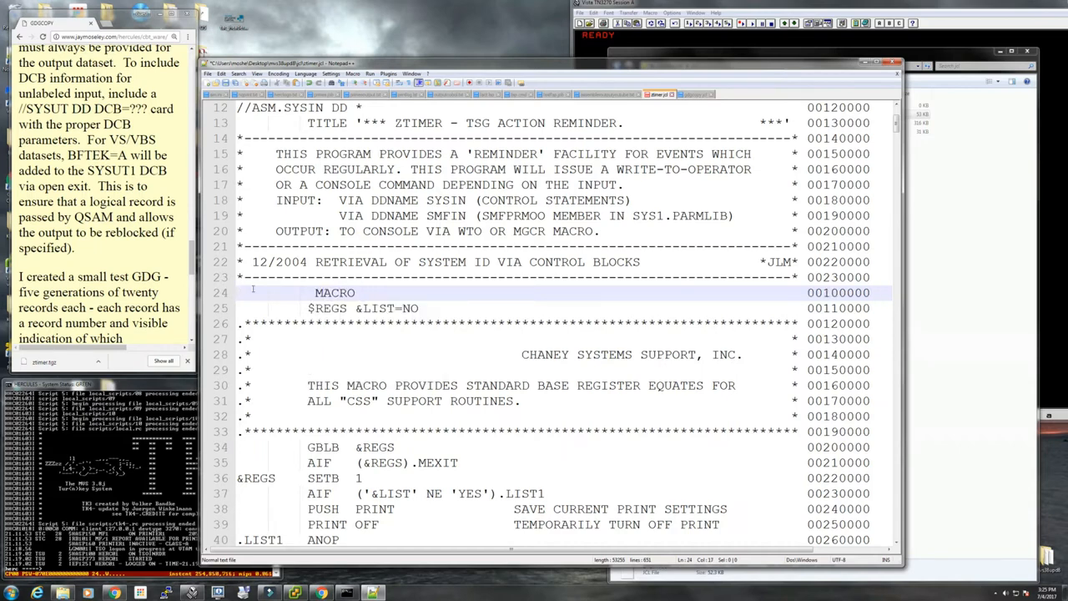
{"action": "left_click", "coordinate": [361, 292]}
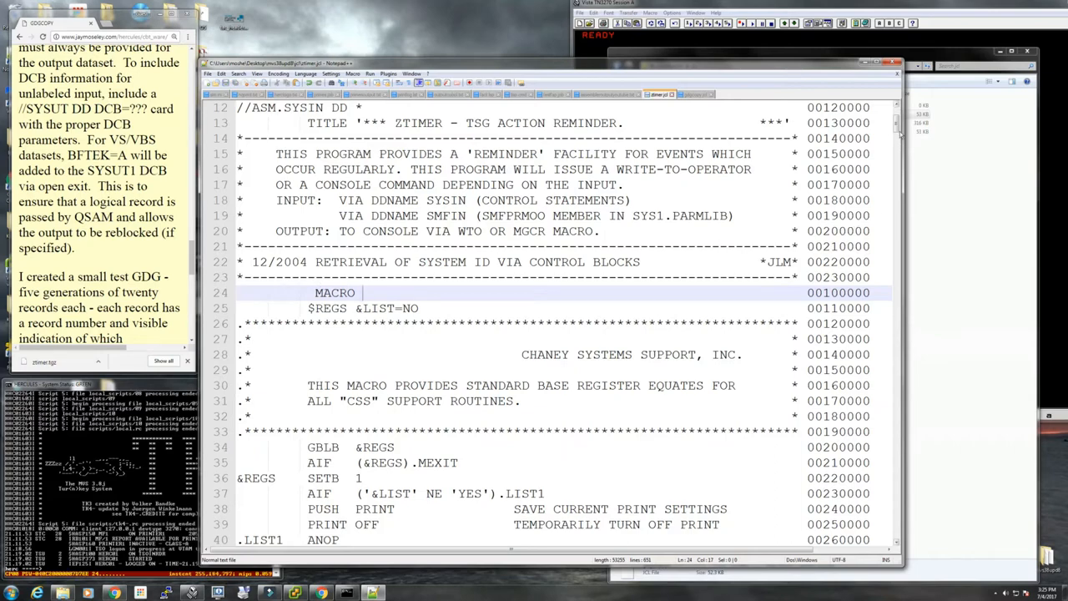
Step: Scroll through the ZTIMER jobstream source to scan its update steps
{"action": "scroll", "scroll_direction": "down", "scroll_amount": 3}
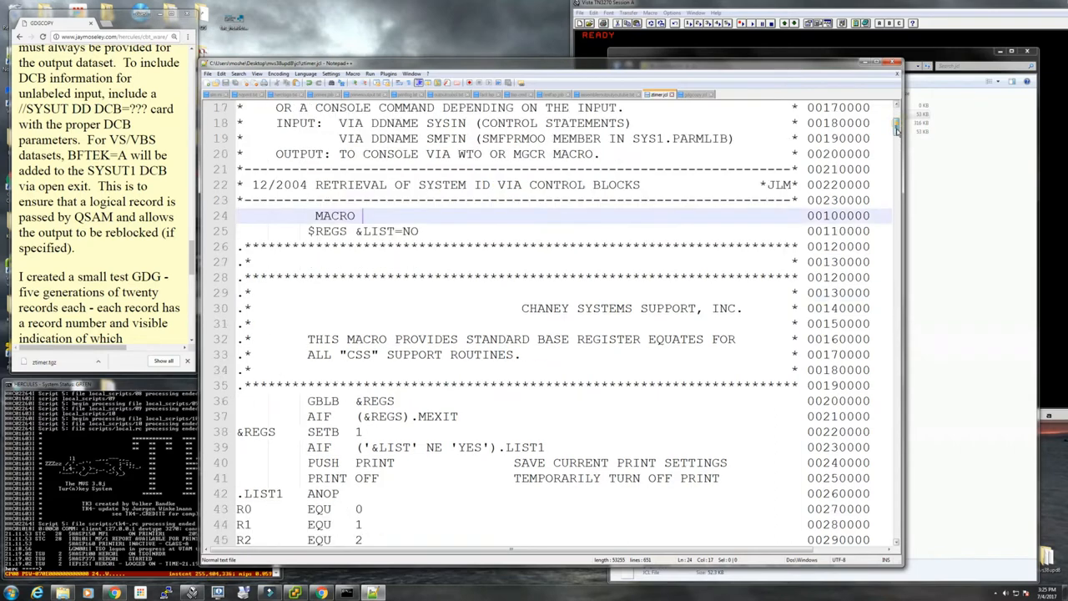
{"action": "scroll", "scroll_direction": "down", "scroll_amount": 3}
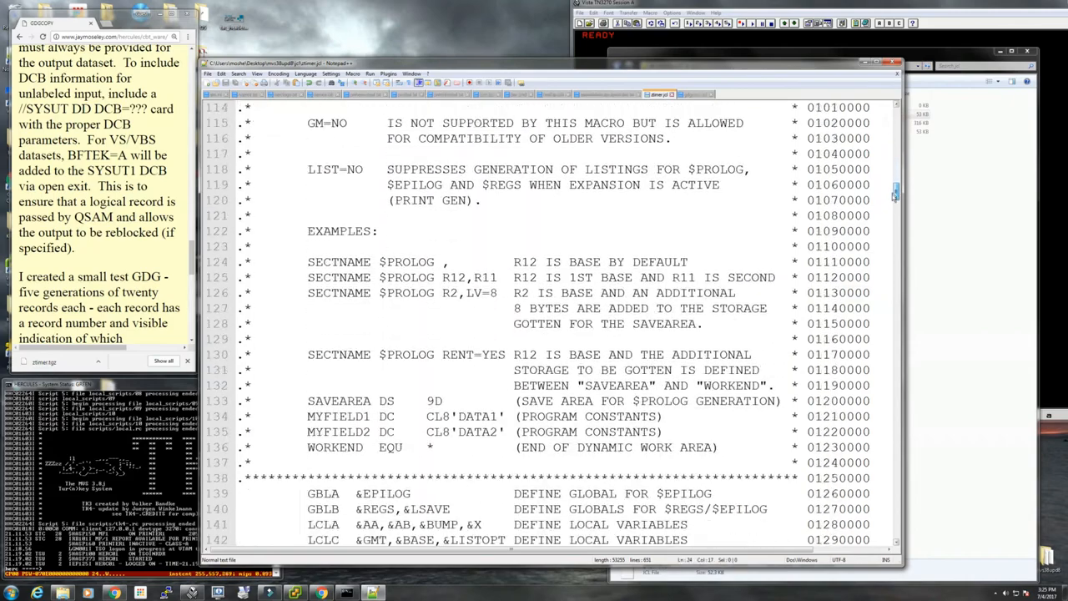
{"action": "scroll", "scroll_direction": "down", "scroll_amount": 3}
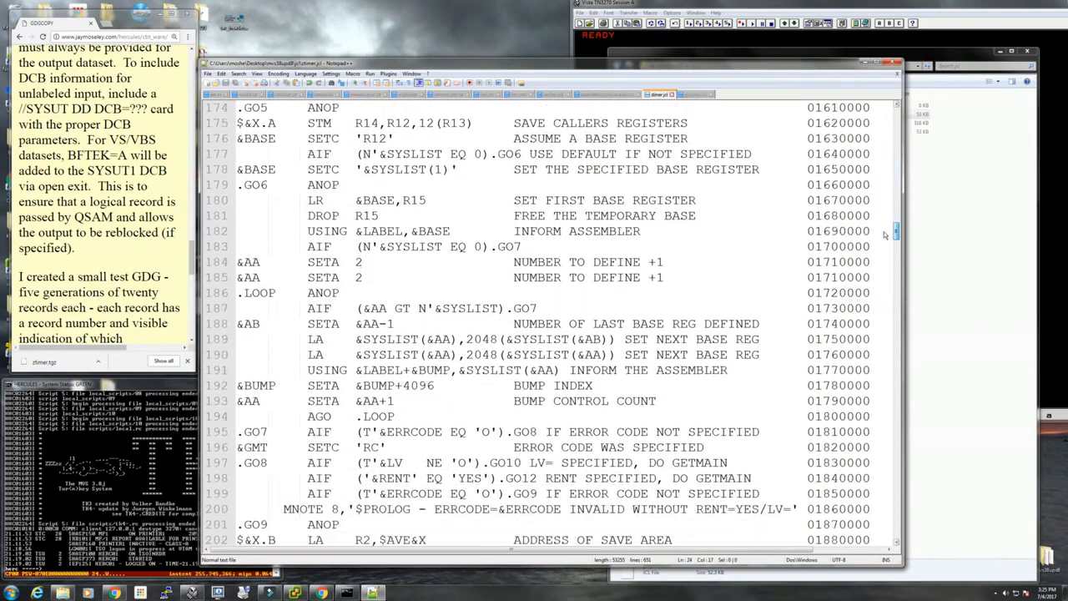
{"action": "scroll", "scroll_direction": "down", "scroll_amount": 3}
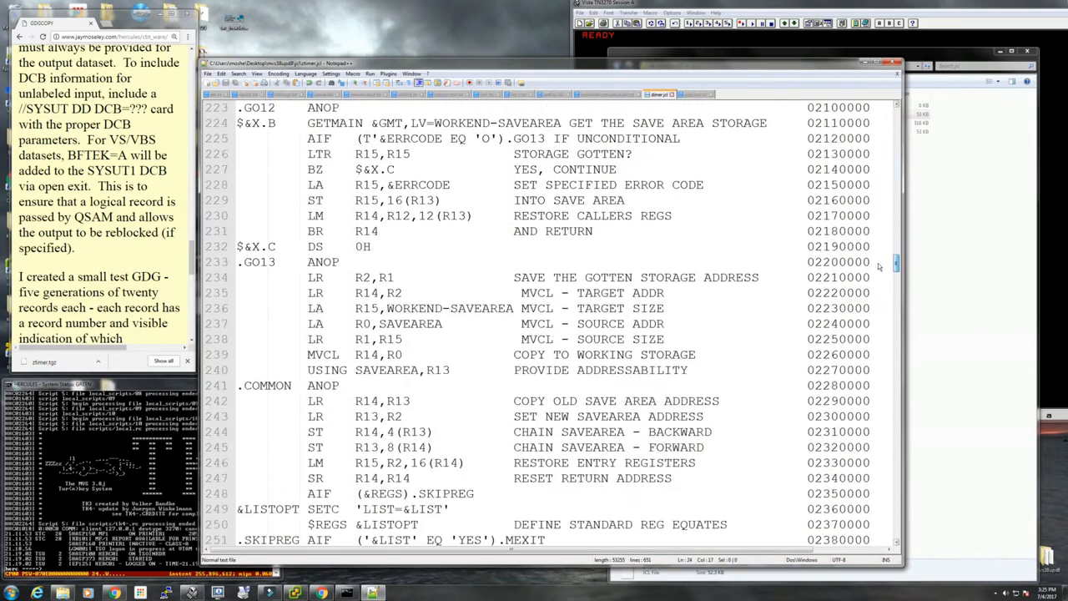
{"action": "scroll", "scroll_direction": "down", "scroll_amount": 3}
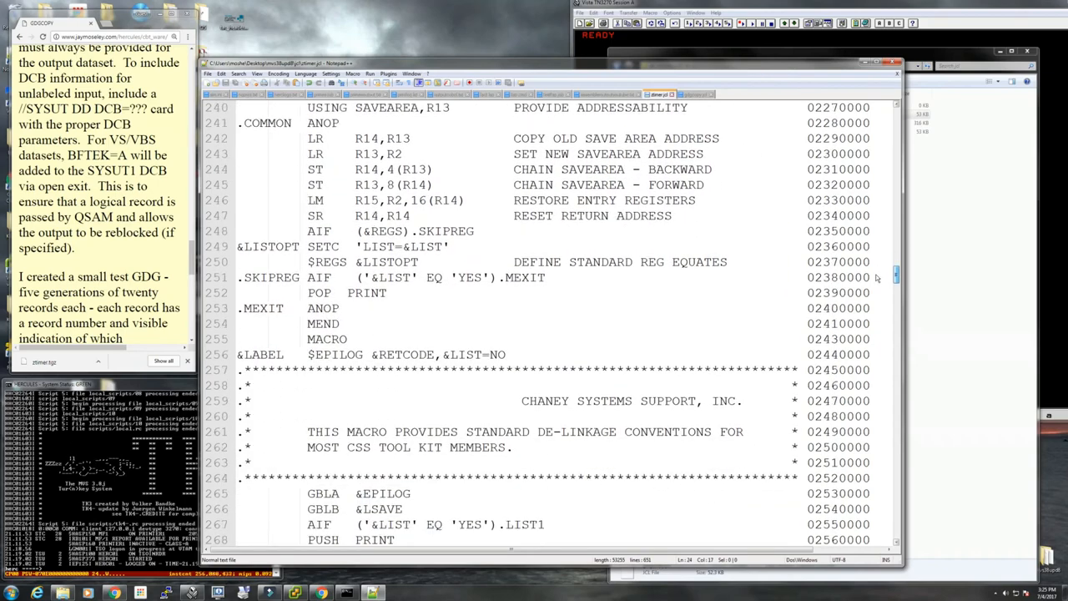
{"action": "scroll", "scroll_direction": "down", "scroll_amount": 3}
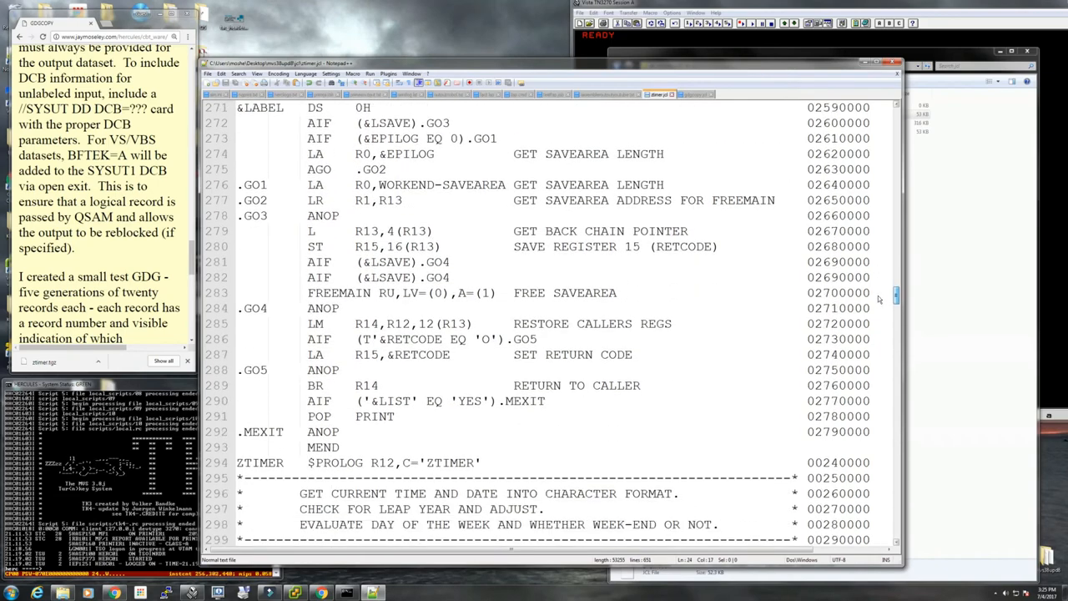
{"action": "scroll", "scroll_direction": "down", "scroll_amount": 3}
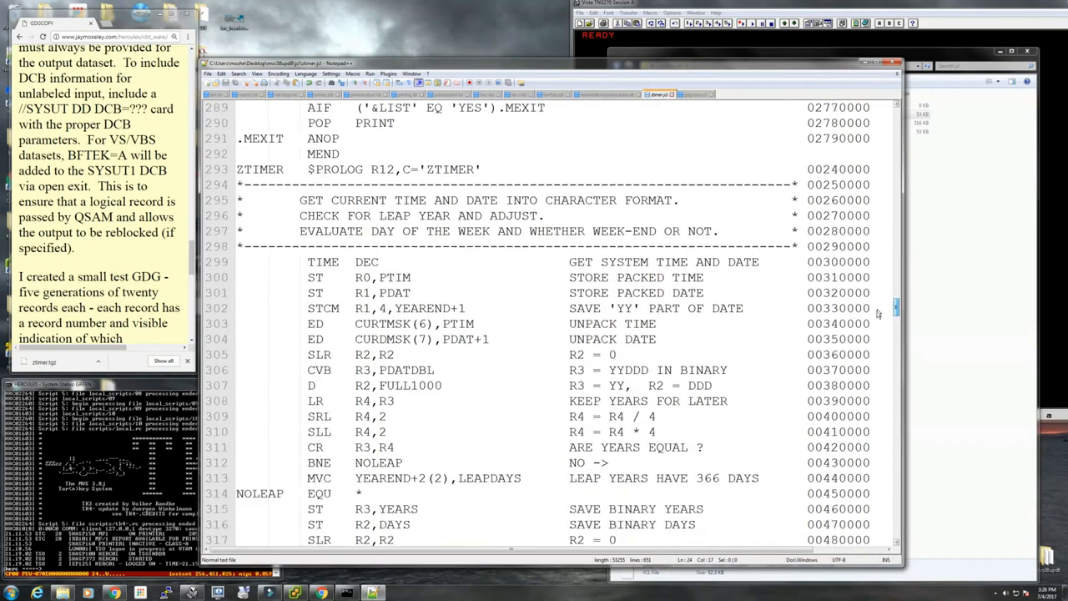
{"action": "scroll", "scroll_direction": "down", "scroll_amount": 3}
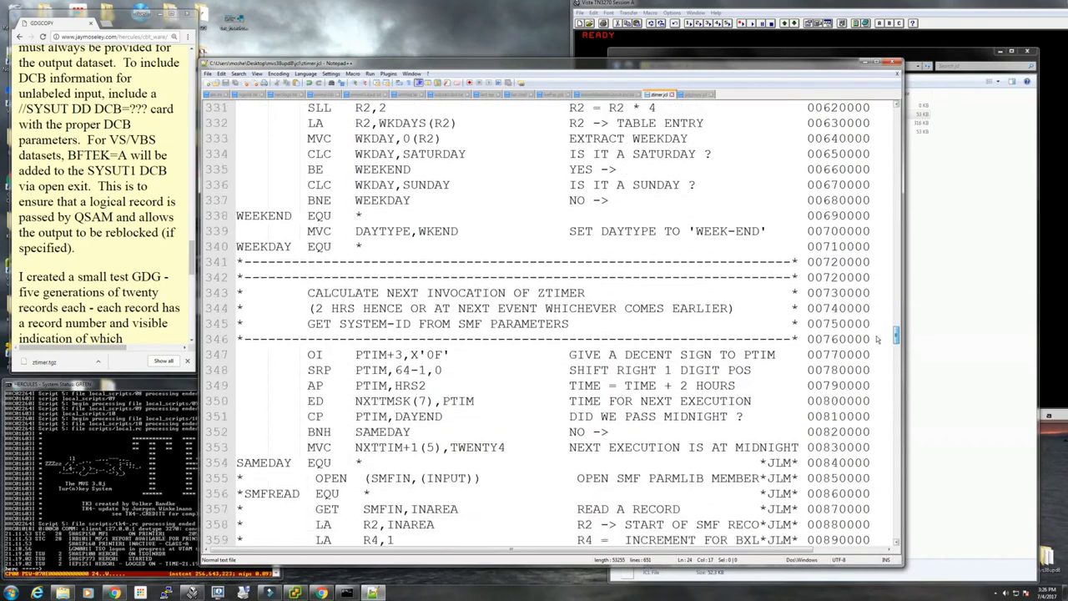
{"action": "scroll", "scroll_direction": "down", "scroll_amount": 3}
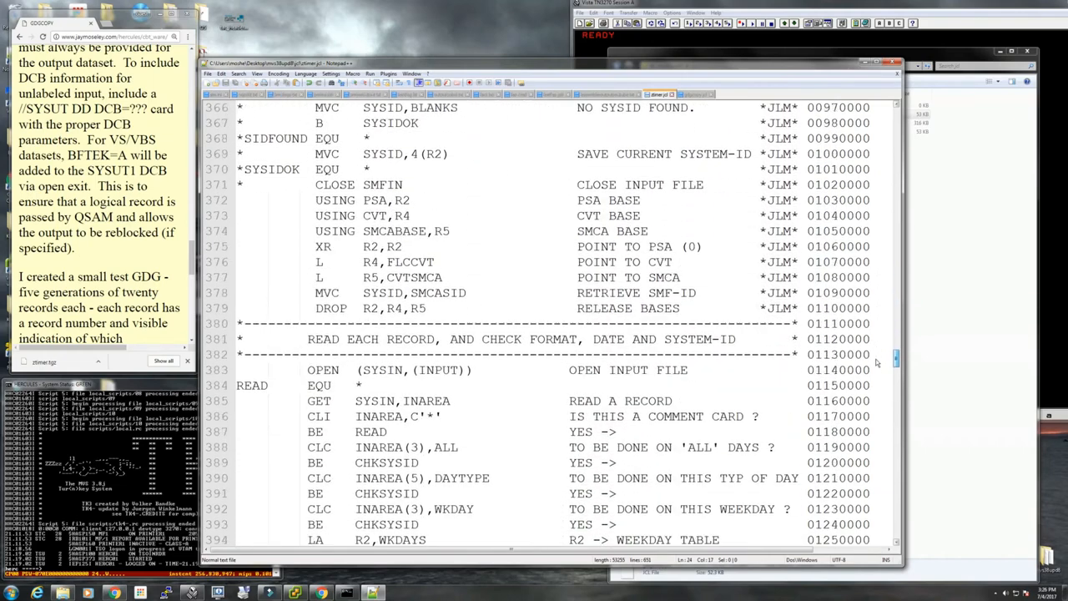
{"action": "scroll", "scroll_direction": "down", "scroll_amount": 3}
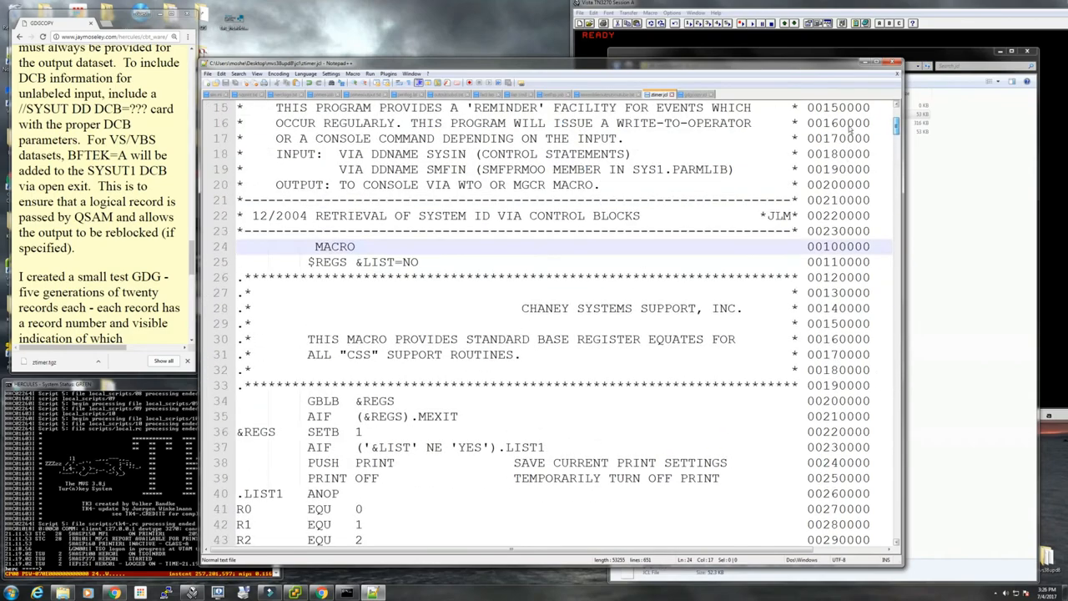
{"action": "scroll", "scroll_direction": "up", "scroll_amount": 3}
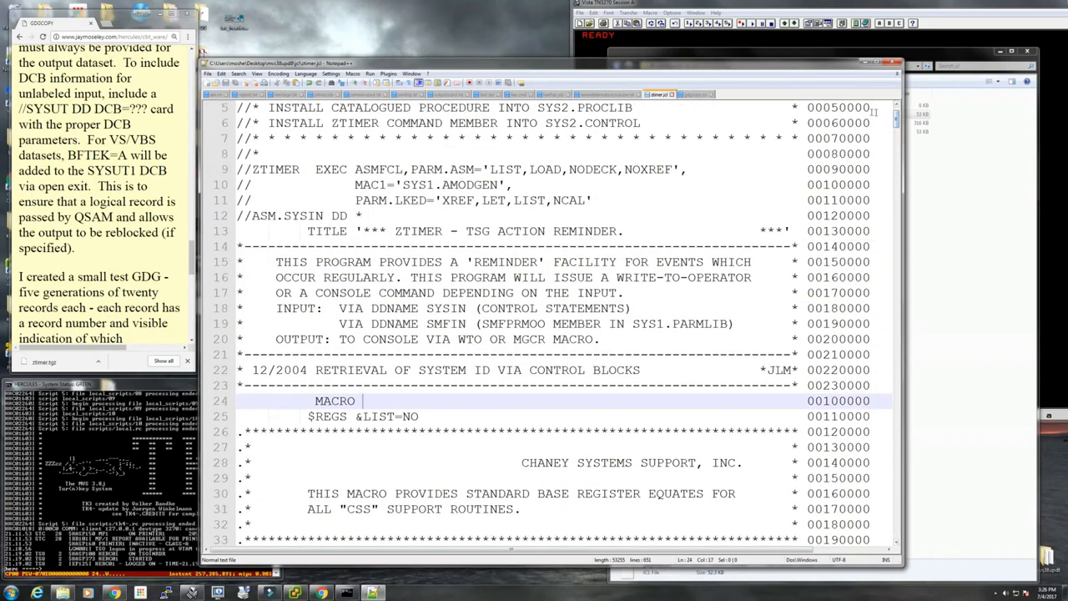
{"action": "scroll", "scroll_direction": "down", "scroll_amount": 3}
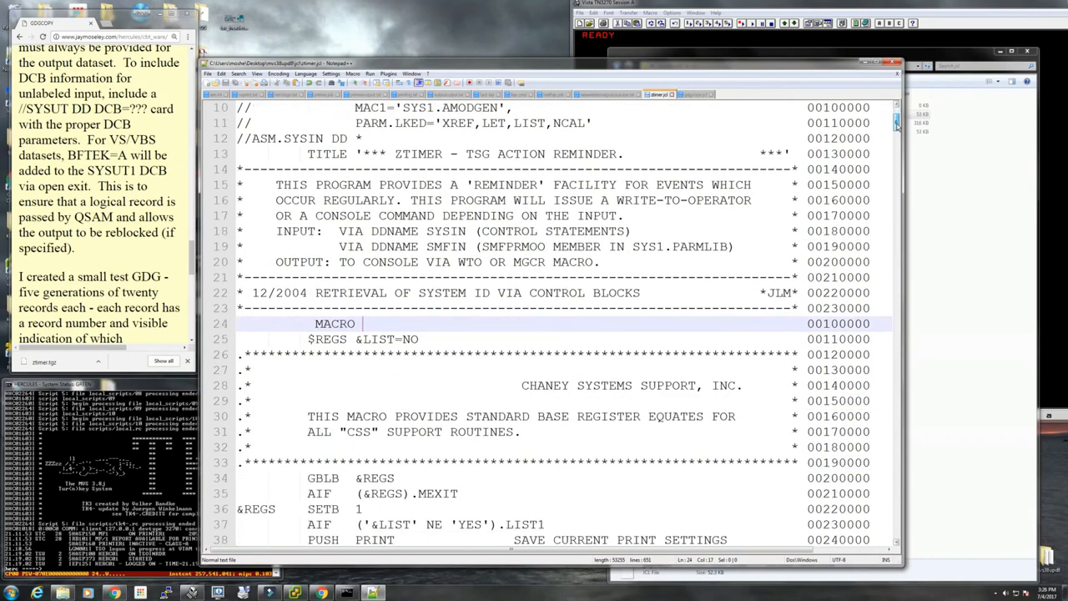
{"action": "scroll", "scroll_direction": "down", "scroll_amount": 3}
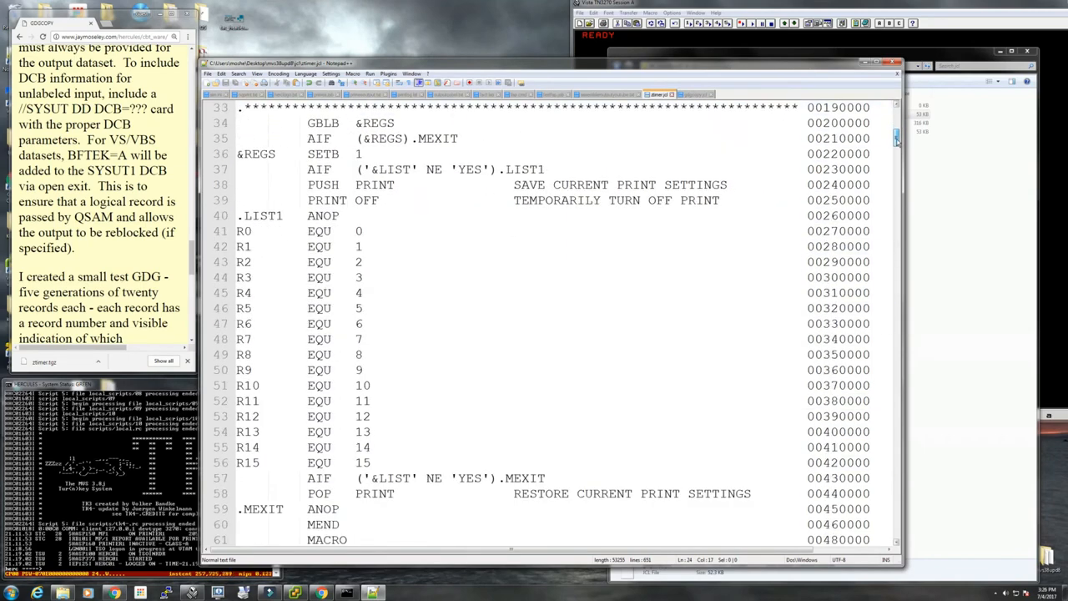
{"action": "scroll", "scroll_direction": "down", "scroll_amount": 3}
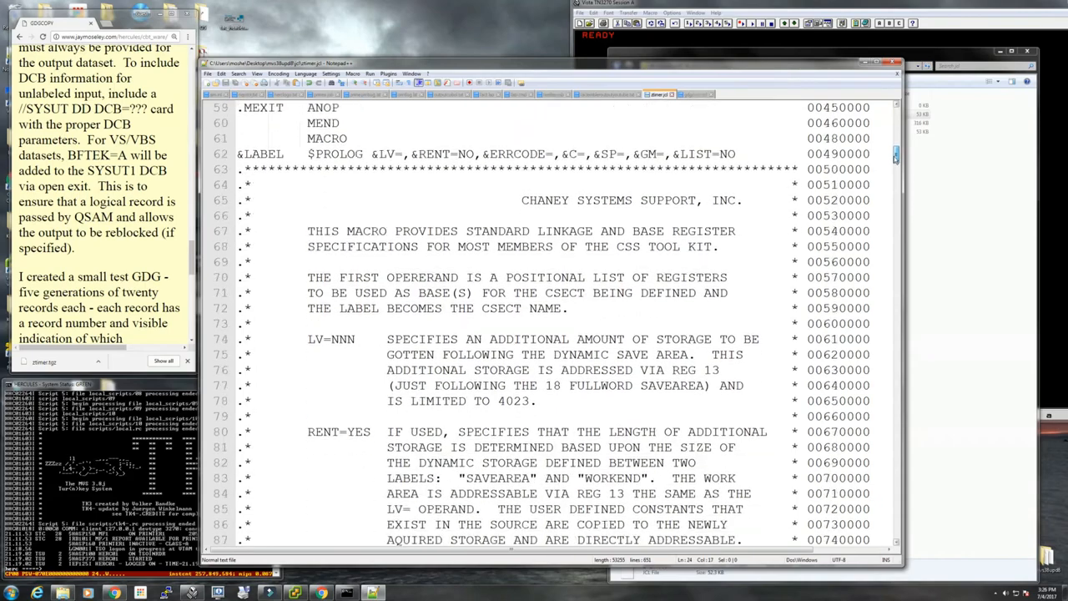
{"action": "scroll", "scroll_direction": "down", "scroll_amount": 3}
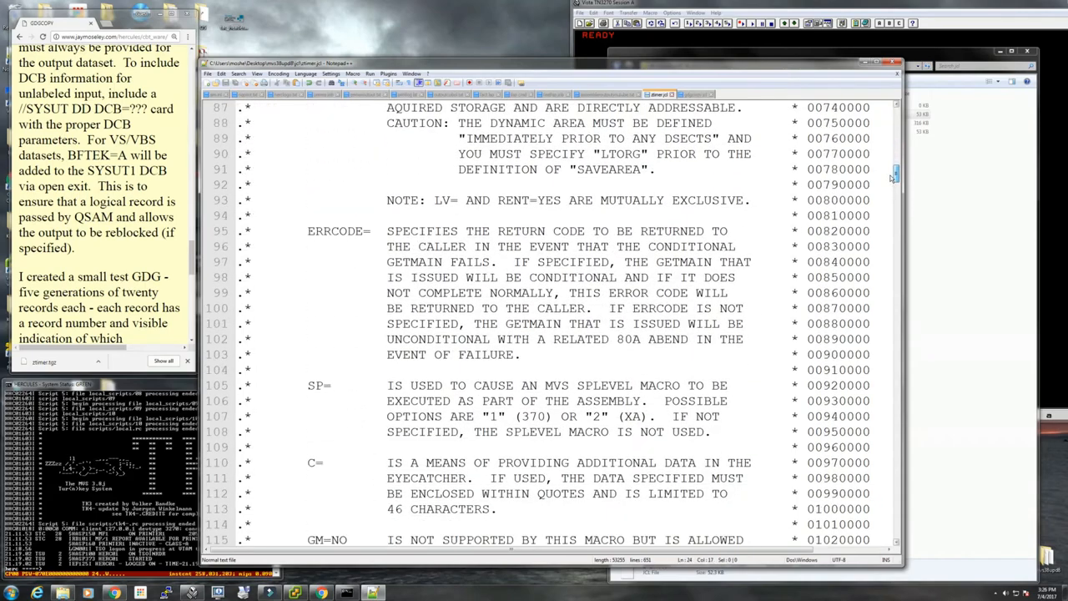
{"action": "scroll", "scroll_direction": "down", "scroll_amount": 3}
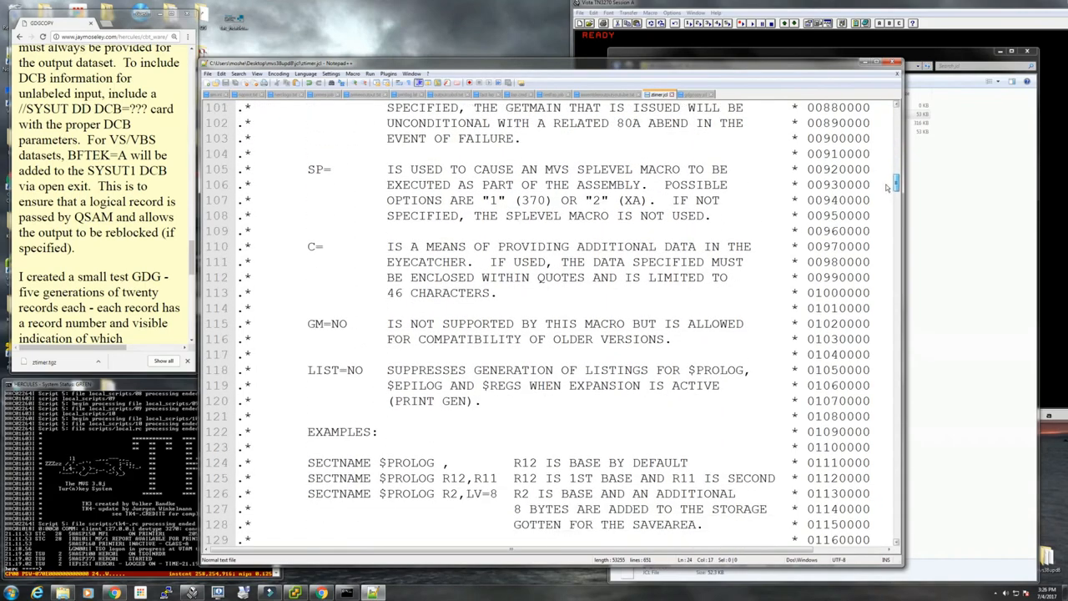
{"action": "scroll", "scroll_direction": "up", "scroll_amount": 3}
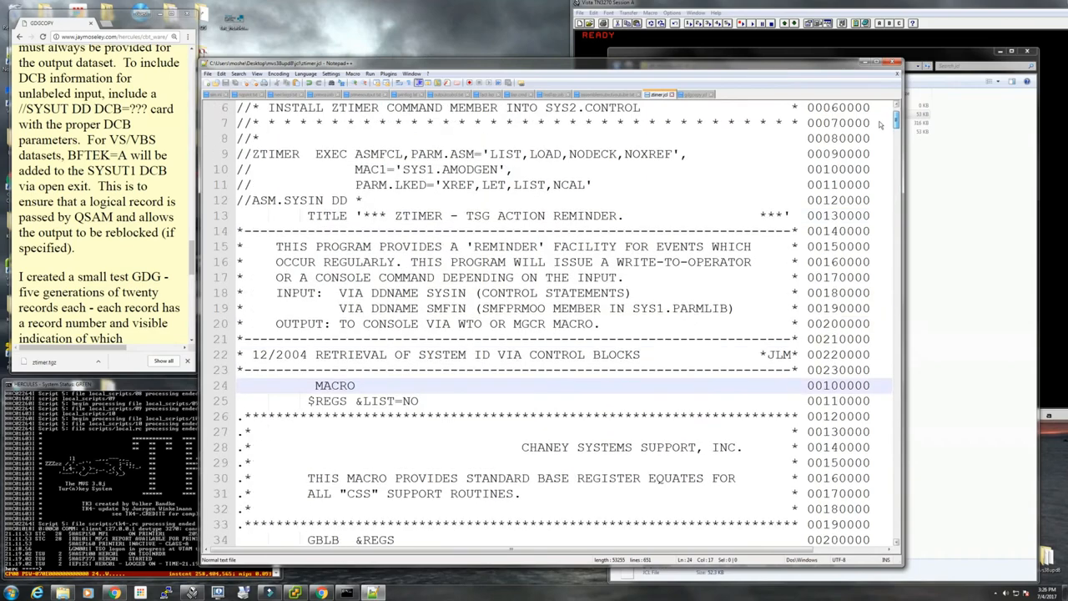
{"action": "scroll", "scroll_direction": "down", "scroll_amount": 3}
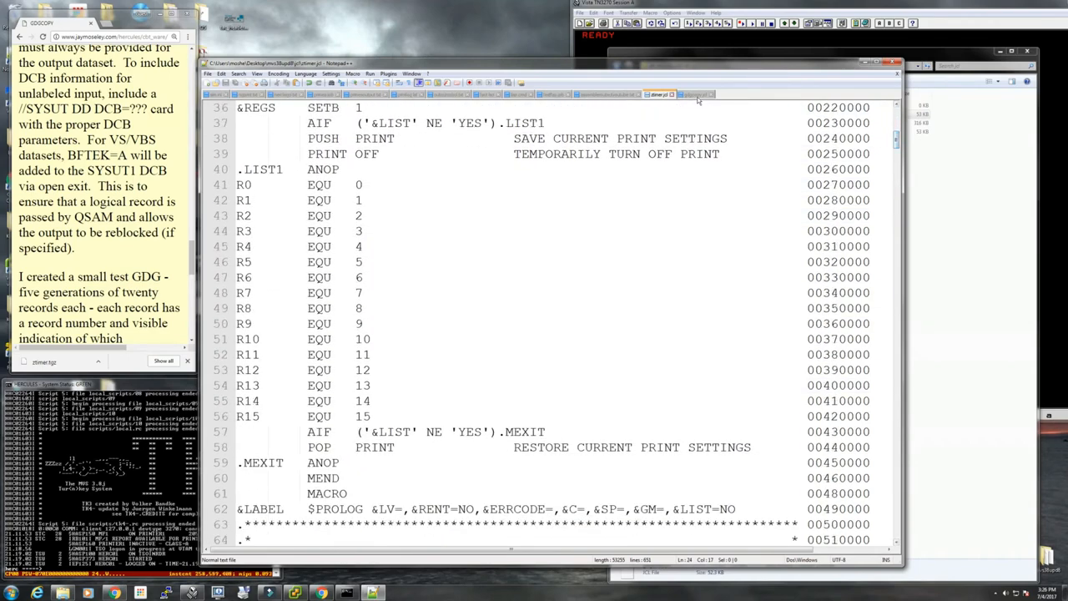
Step: In the other open source file, search 'ADD NA' to find each './ ADD NAME=ZTIMER' statement
{"action": "left_click", "coordinate": [698, 93]}
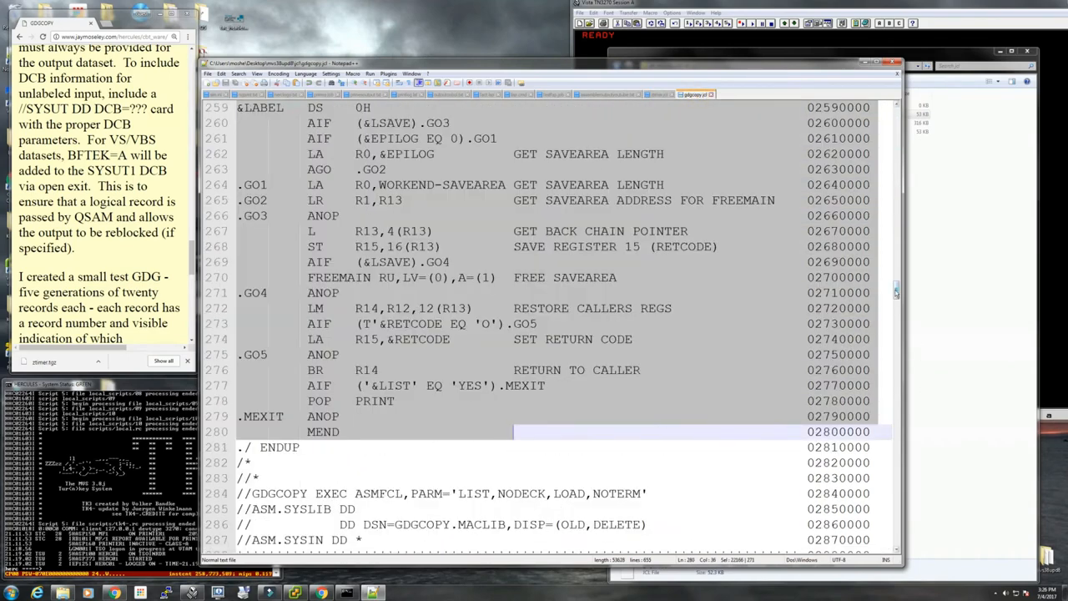
{"action": "scroll", "scroll_direction": "up", "scroll_amount": 3}
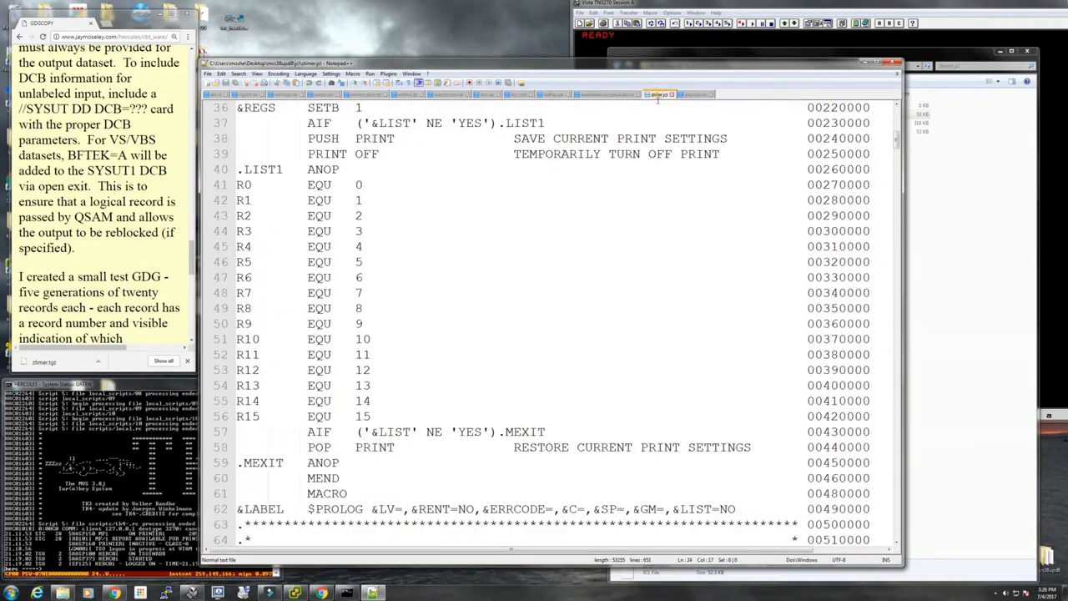
{"action": "key", "text": "Ctrl+f"}
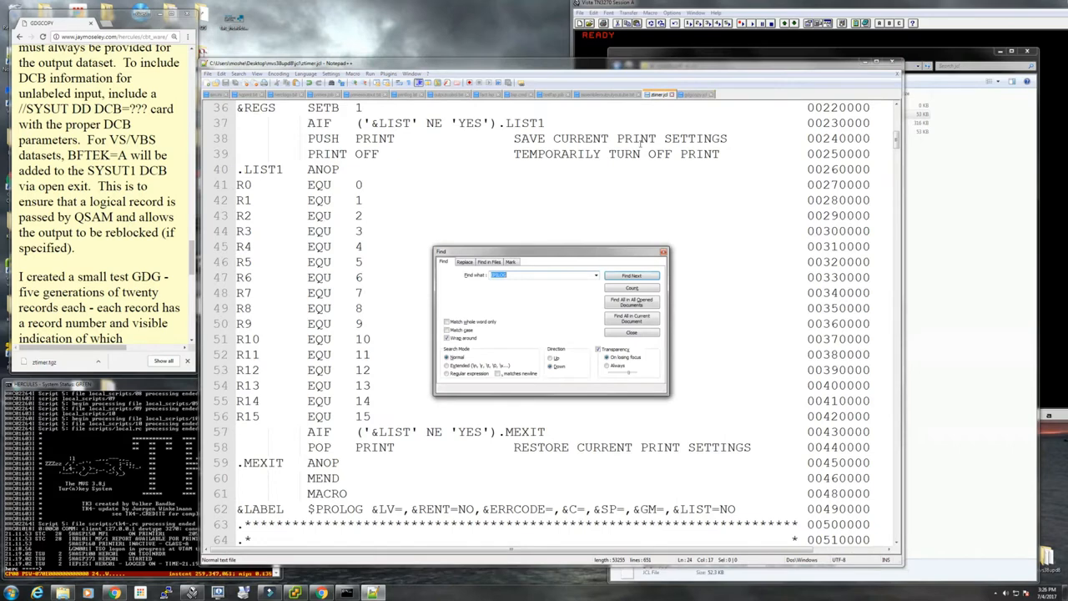
{"action": "type", "text": "ADD NA"}
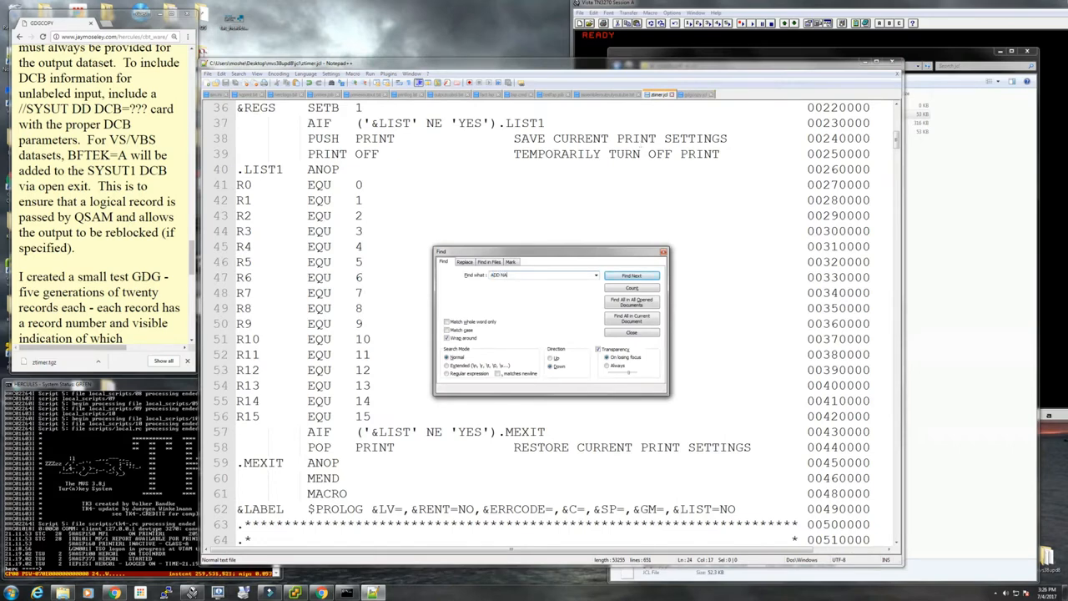
{"action": "left_click", "coordinate": [631, 275]}
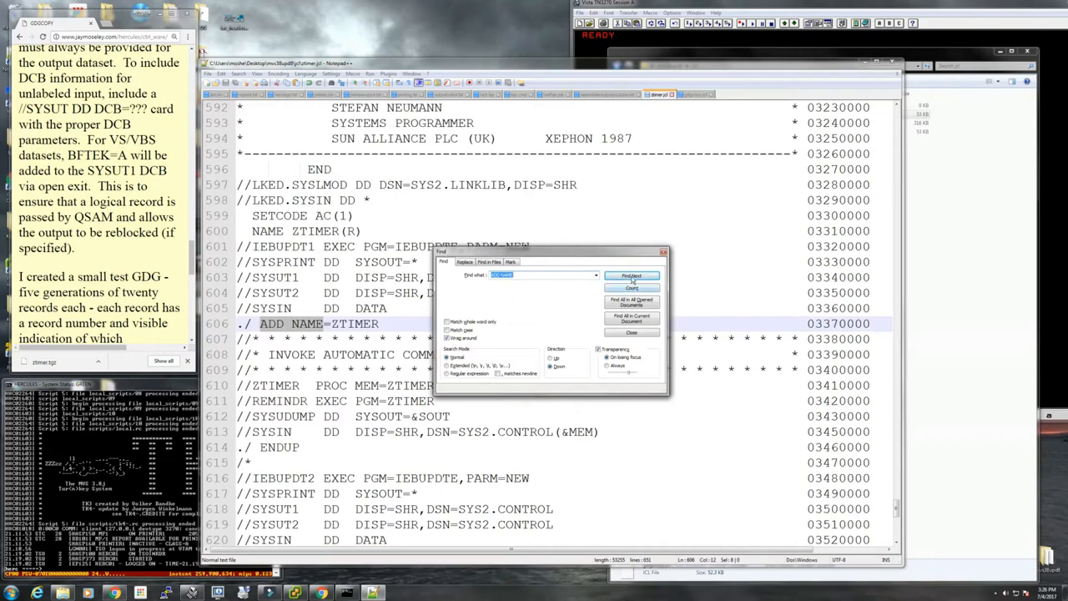
{"action": "left_click", "coordinate": [631, 275]}
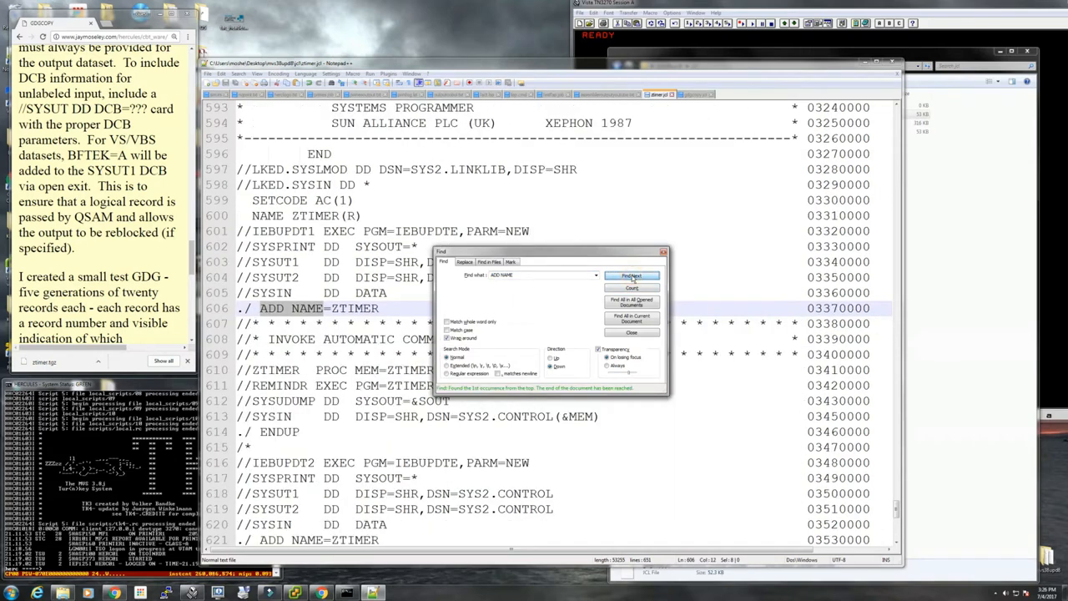
{"action": "left_click", "coordinate": [631, 276]}
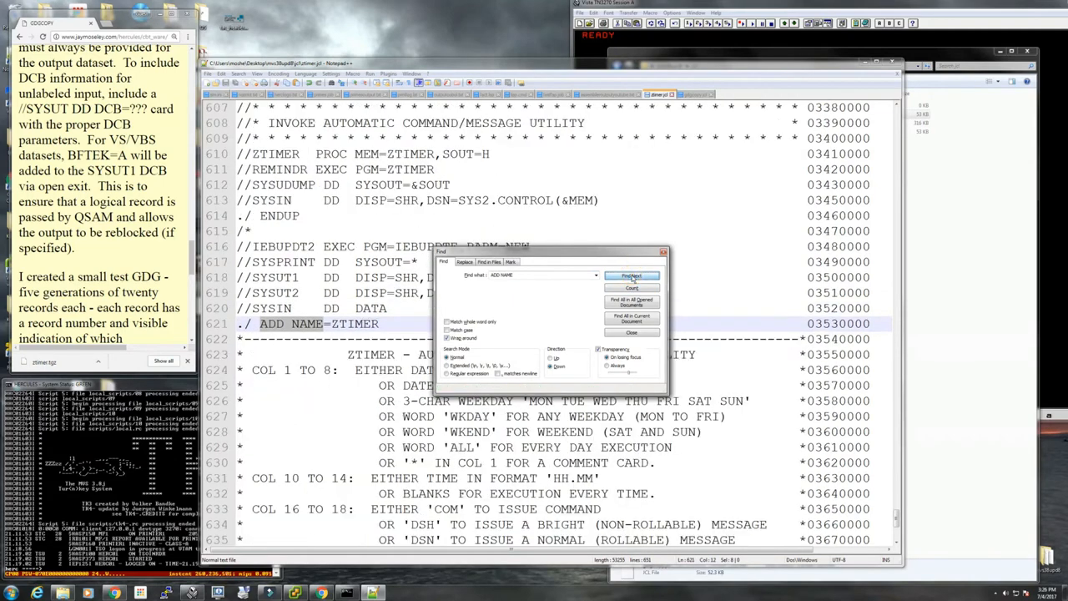
{"action": "left_click", "coordinate": [631, 277]}
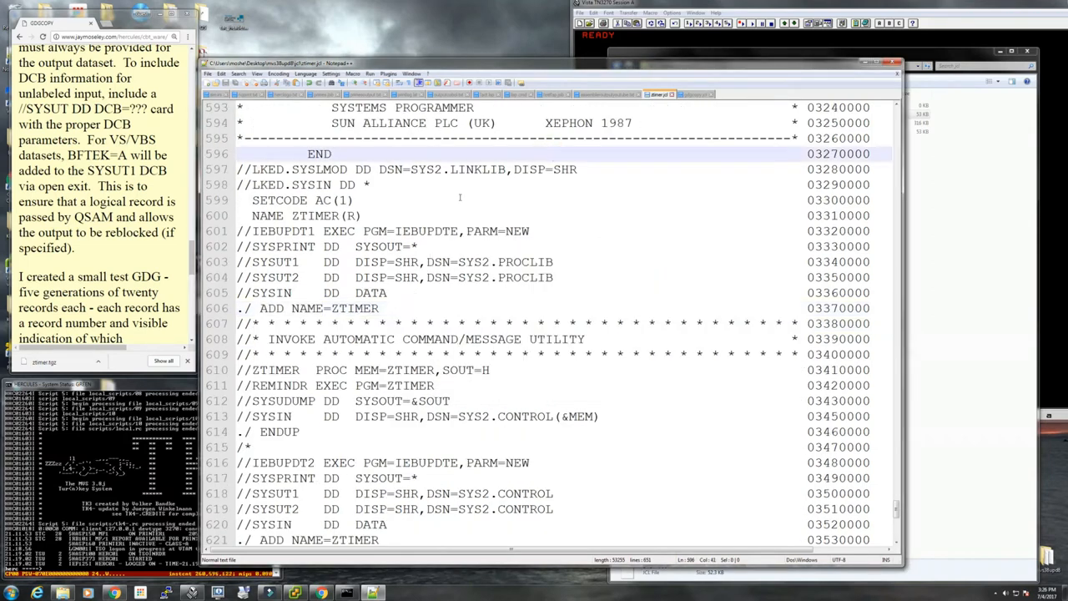
{"action": "scroll", "scroll_direction": "up", "scroll_amount": 3}
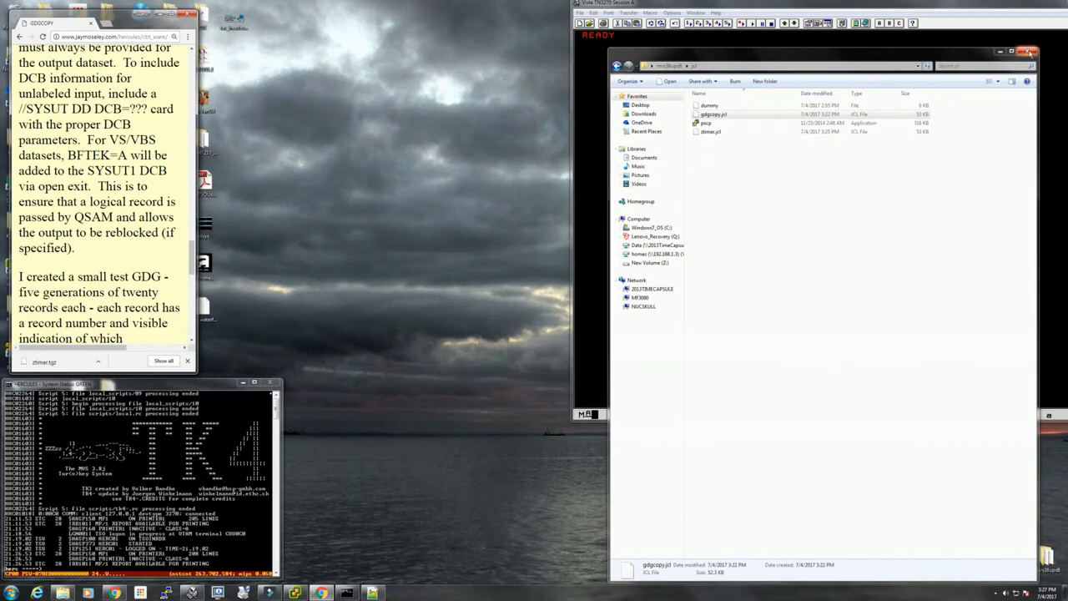
Step: Send the ZTIMER source file from the PC to the host via Transfer > Send File to Host
{"action": "left_click", "coordinate": [1028, 52]}
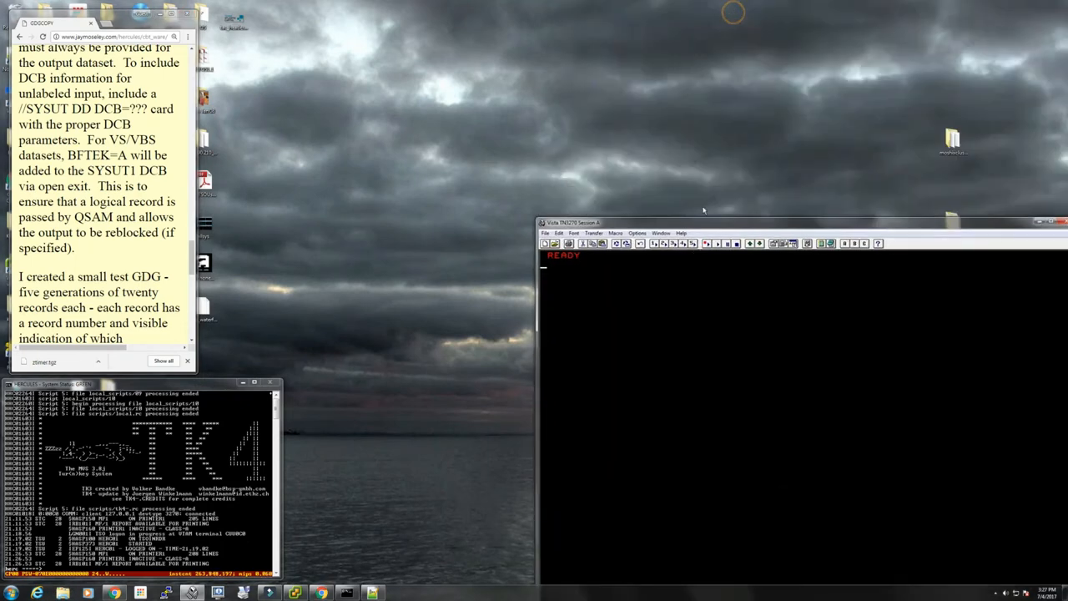
{"action": "left_click", "coordinate": [1053, 221]}
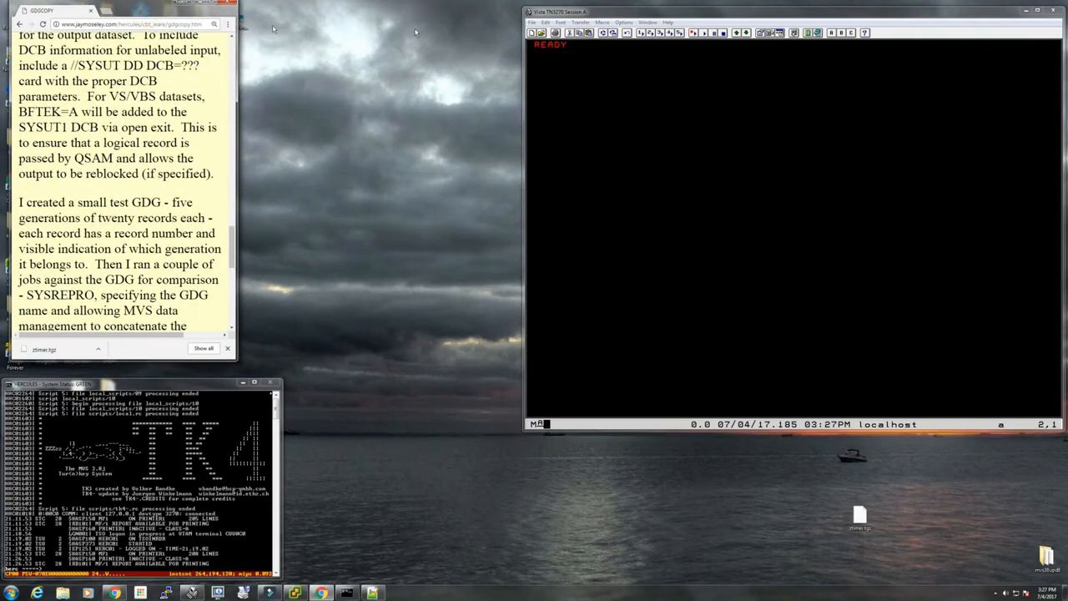
{"action": "left_click", "coordinate": [579, 24]}
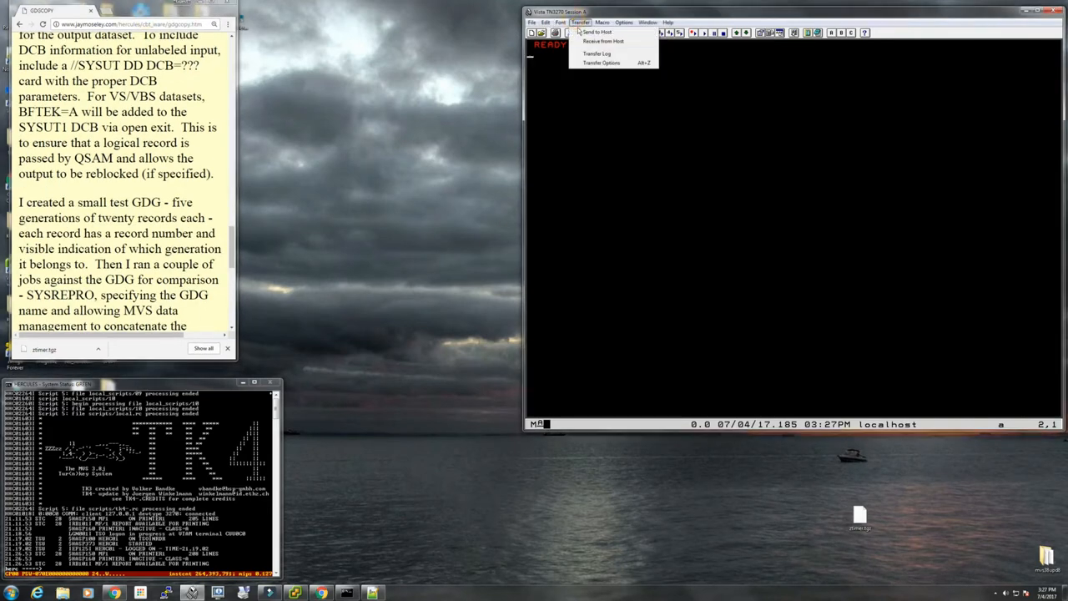
{"action": "left_click", "coordinate": [597, 32]}
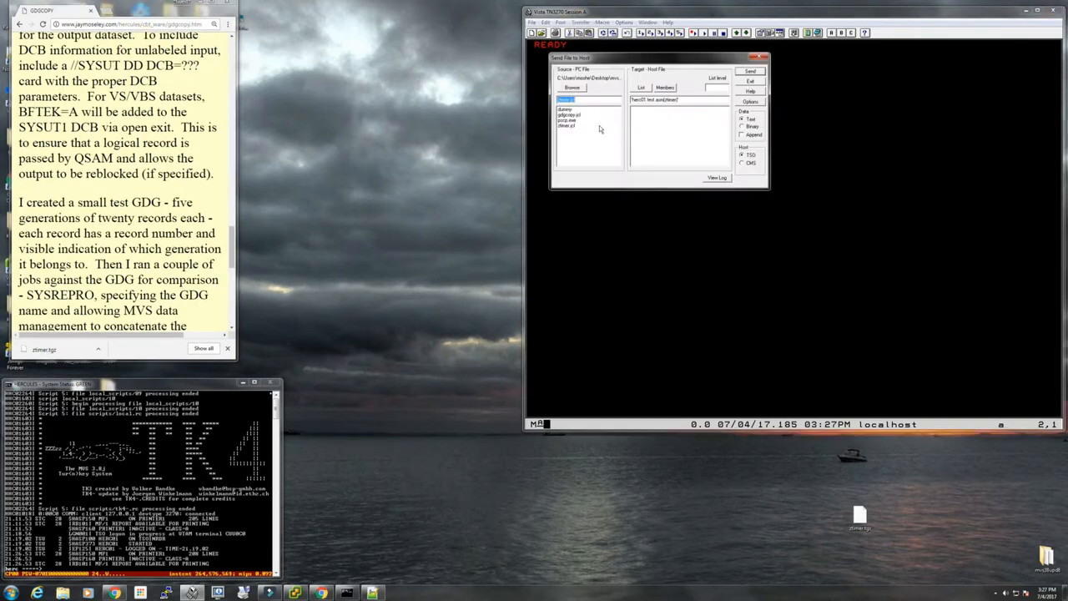
{"action": "left_click", "coordinate": [571, 125]}
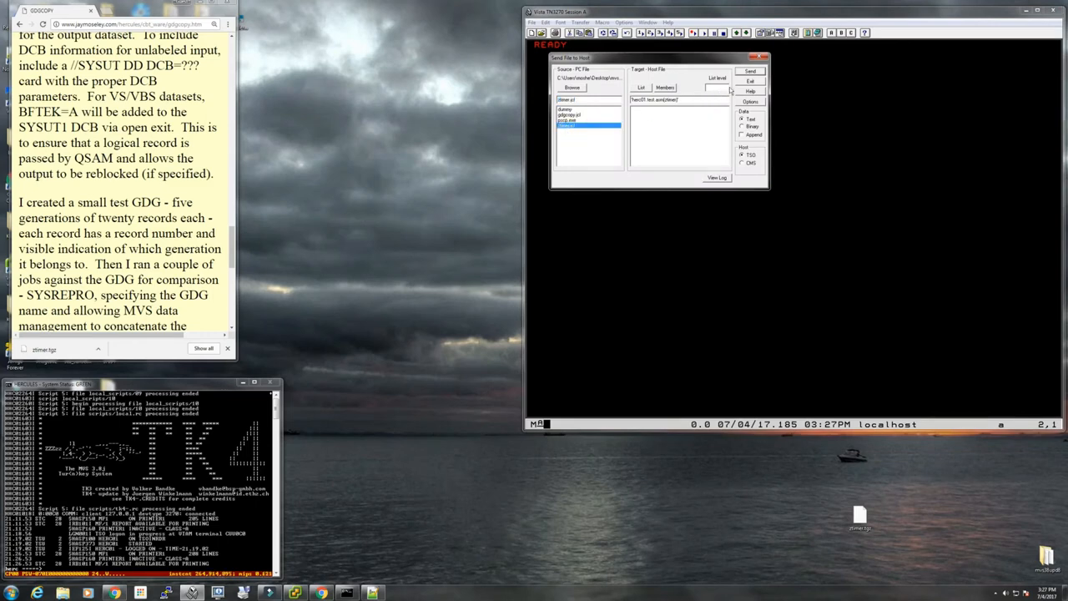
{"action": "left_click", "coordinate": [749, 70]}
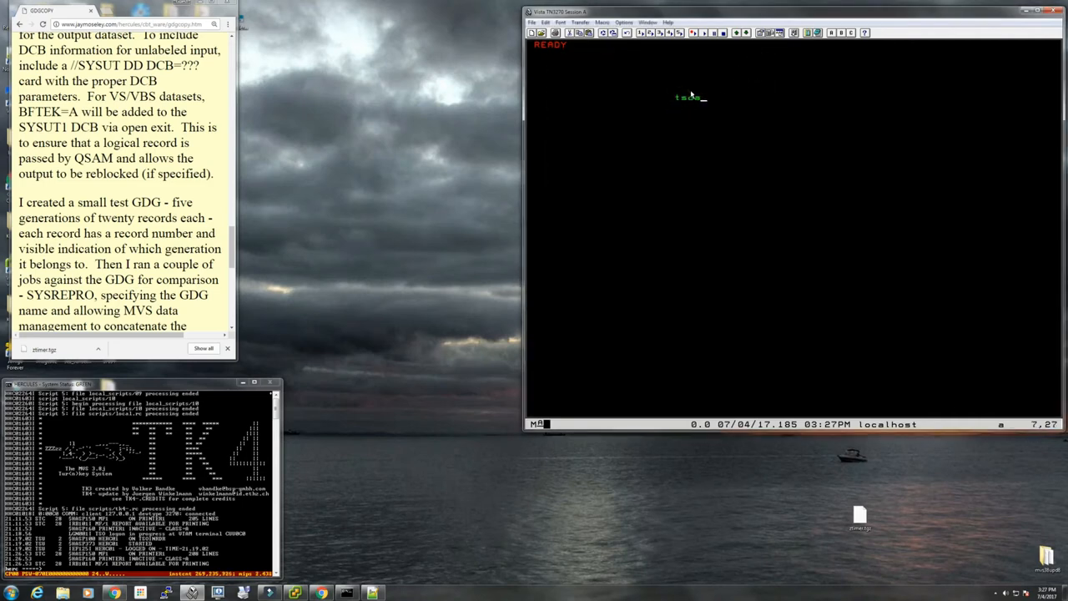
Step: Open HERC01.TEST.ASM(ZTIMER) in the RFE editor with project herc01 and library test
{"action": "key", "text": "Return"}
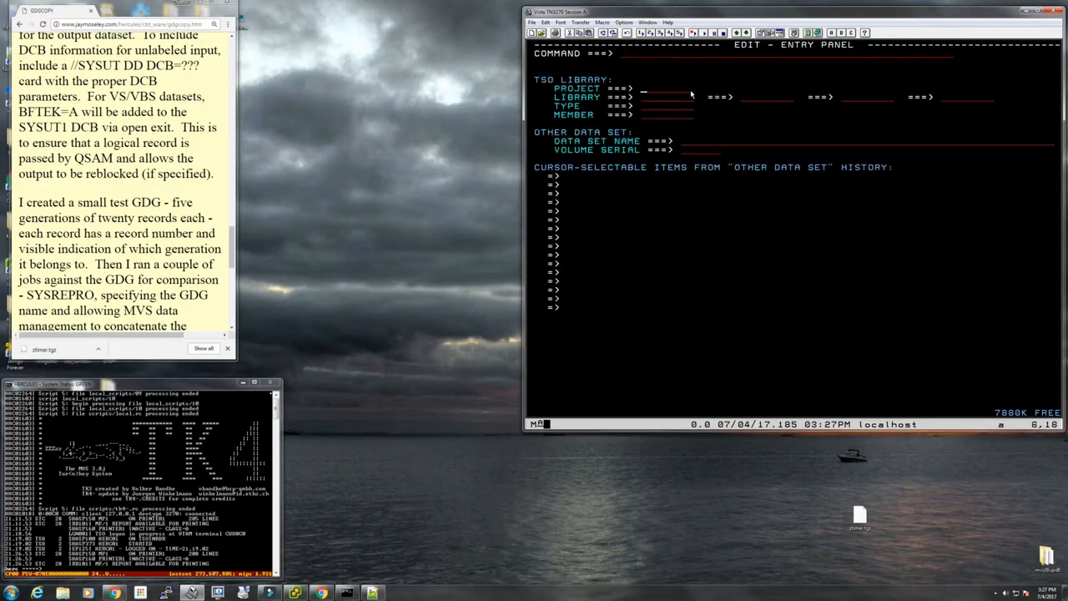
{"action": "type", "text": "herc01"}
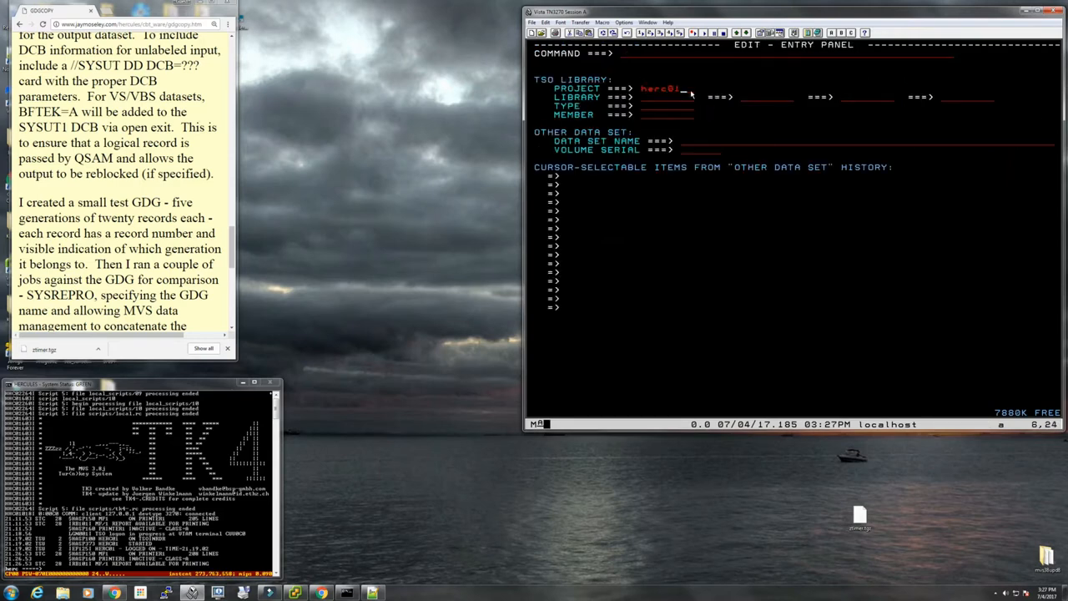
{"action": "type", "text": "test"}
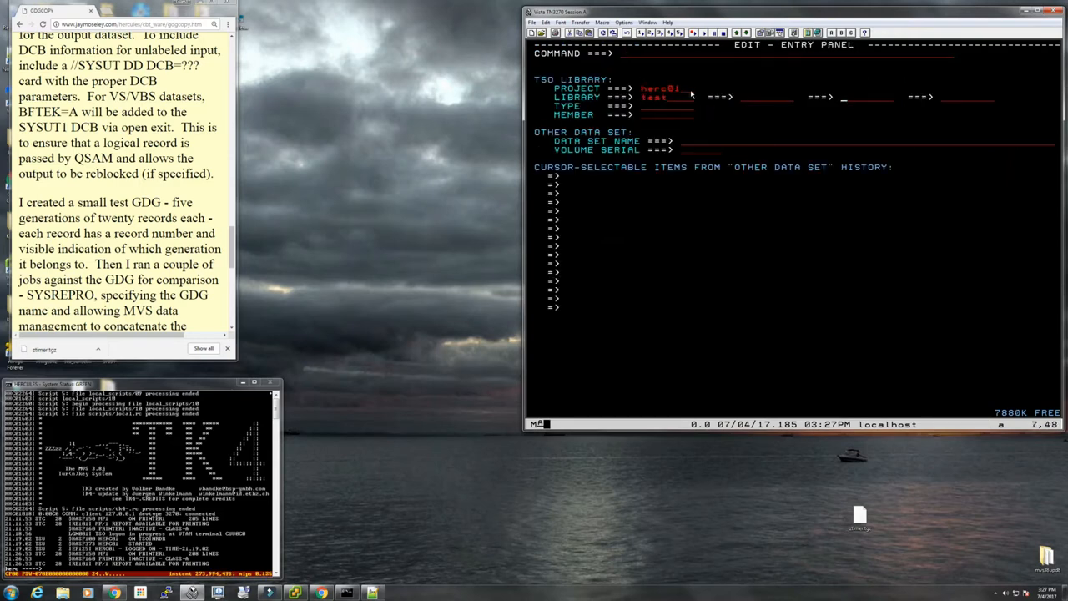
{"action": "key", "text": "Return"}
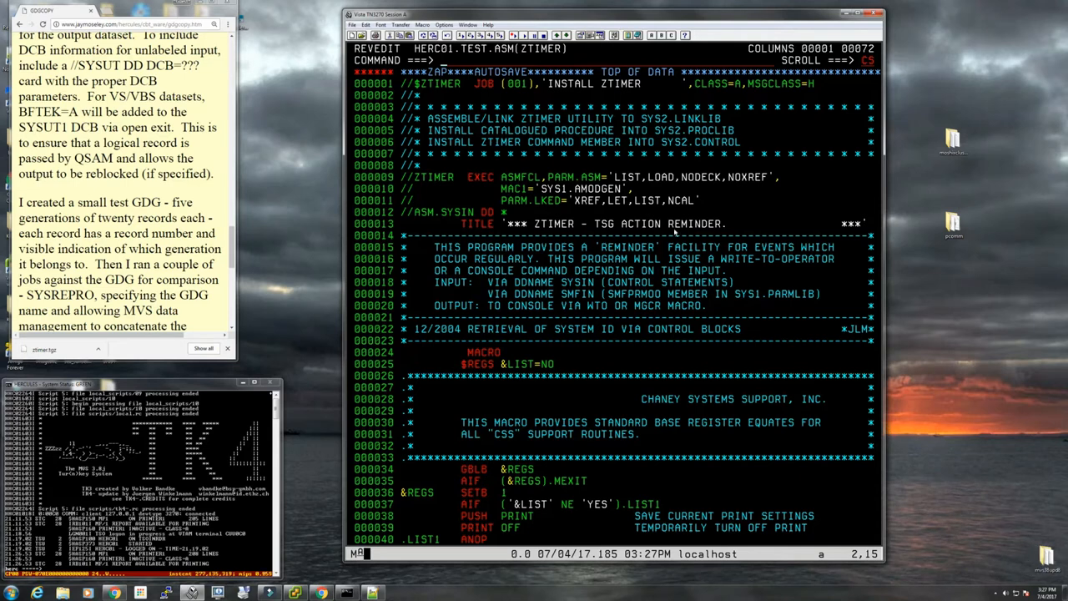
{"action": "mouse_move", "coordinate": [618, 93]}
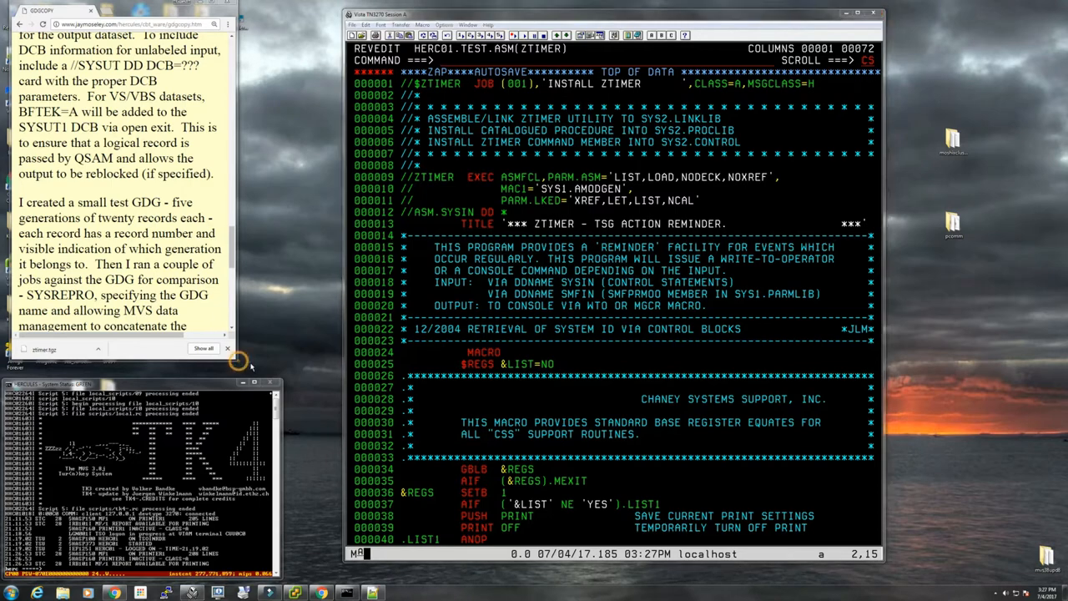
{"action": "scroll", "scroll_direction": "down", "scroll_amount": 3}
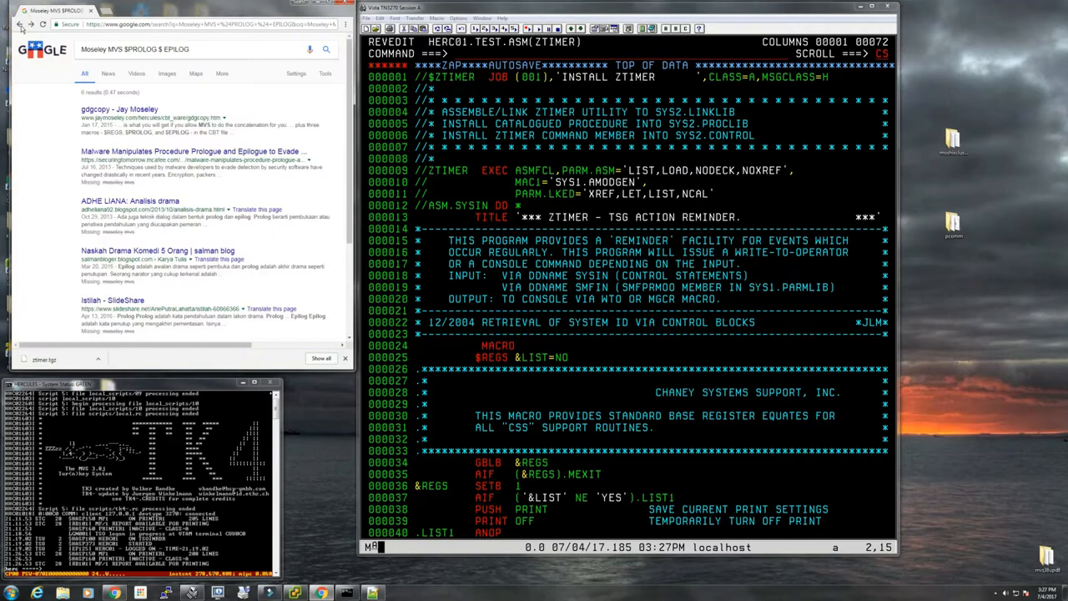
{"action": "mouse_move", "coordinate": [23, 25]}
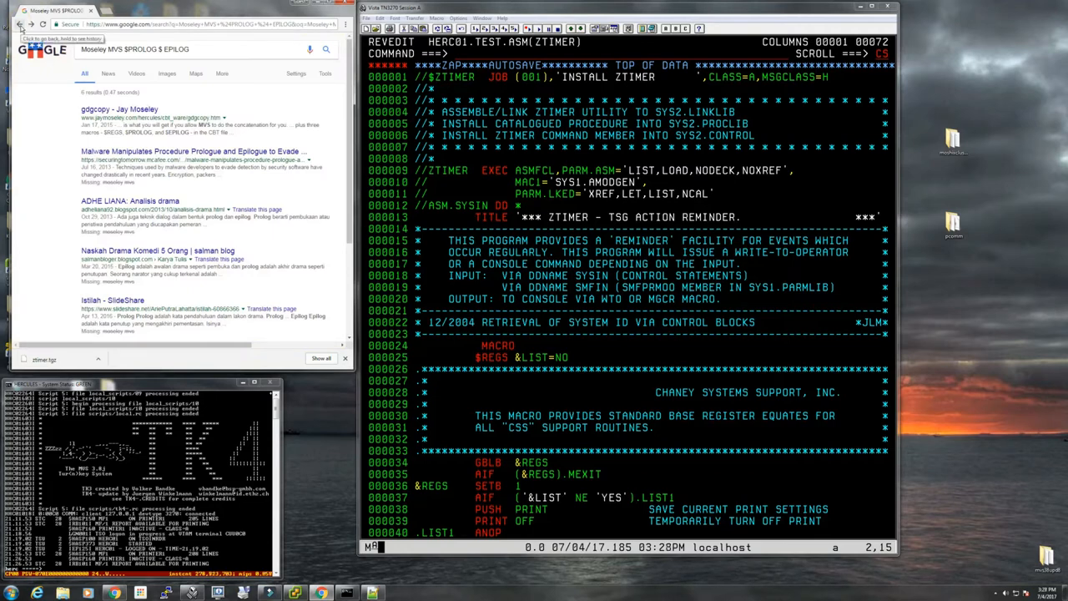
Step: Read the ZTIMER write-up on issuing console commands and displaying messages at predefined times
{"action": "left_click", "coordinate": [14, 25]}
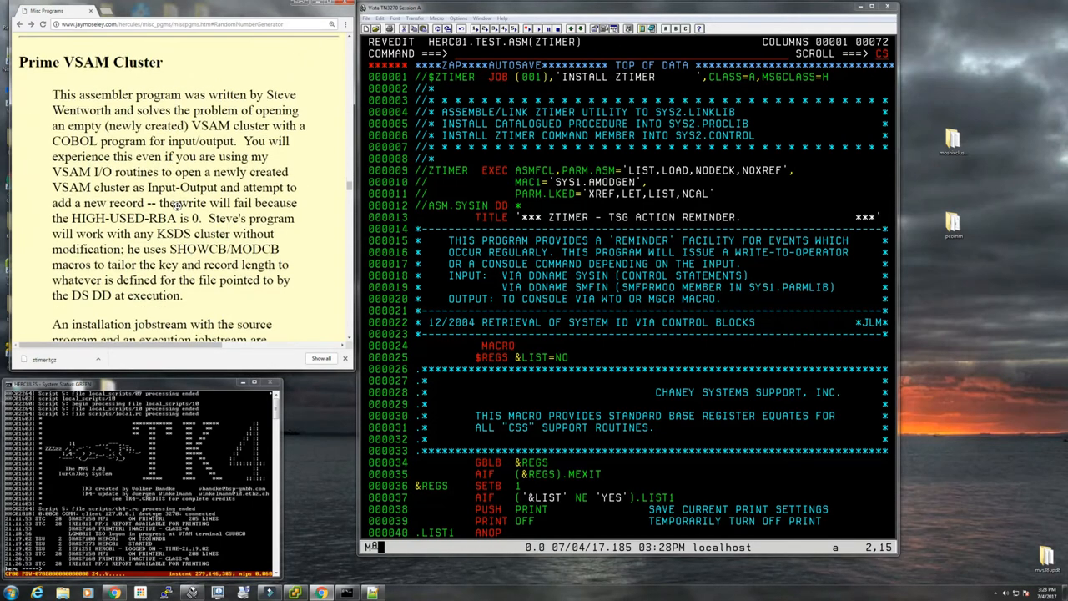
{"action": "scroll", "scroll_direction": "down", "scroll_amount": 3}
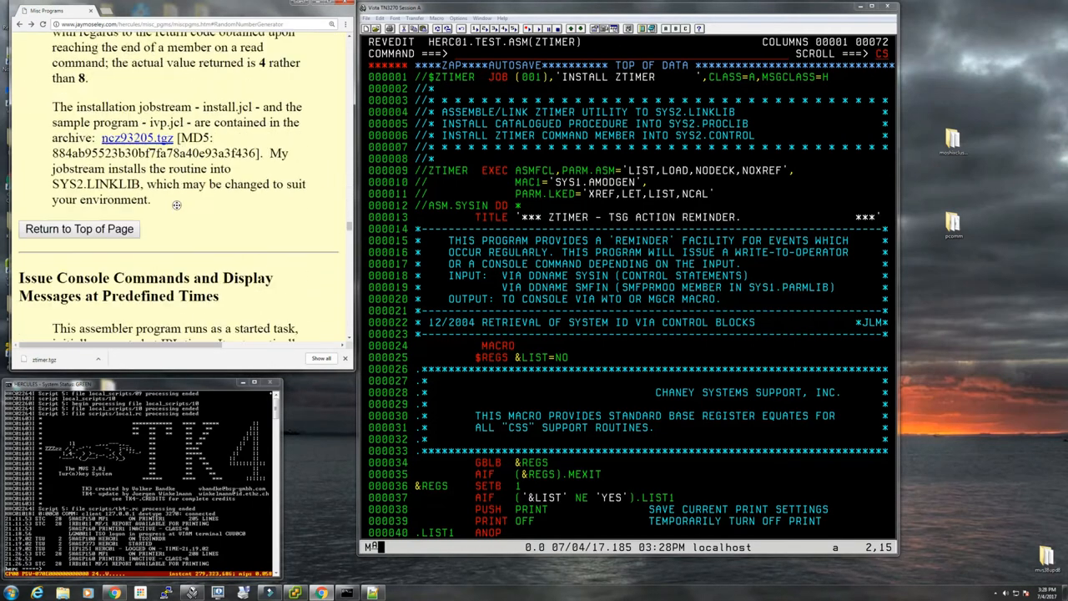
{"action": "scroll", "scroll_direction": "down", "scroll_amount": 3}
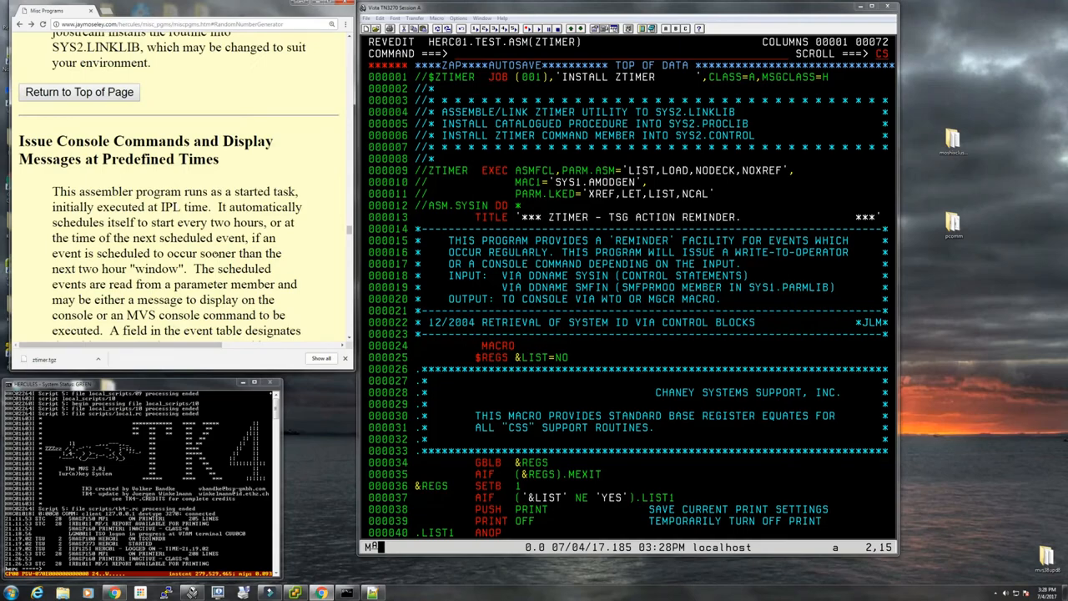
{"action": "scroll", "scroll_direction": "up", "scroll_amount": 3}
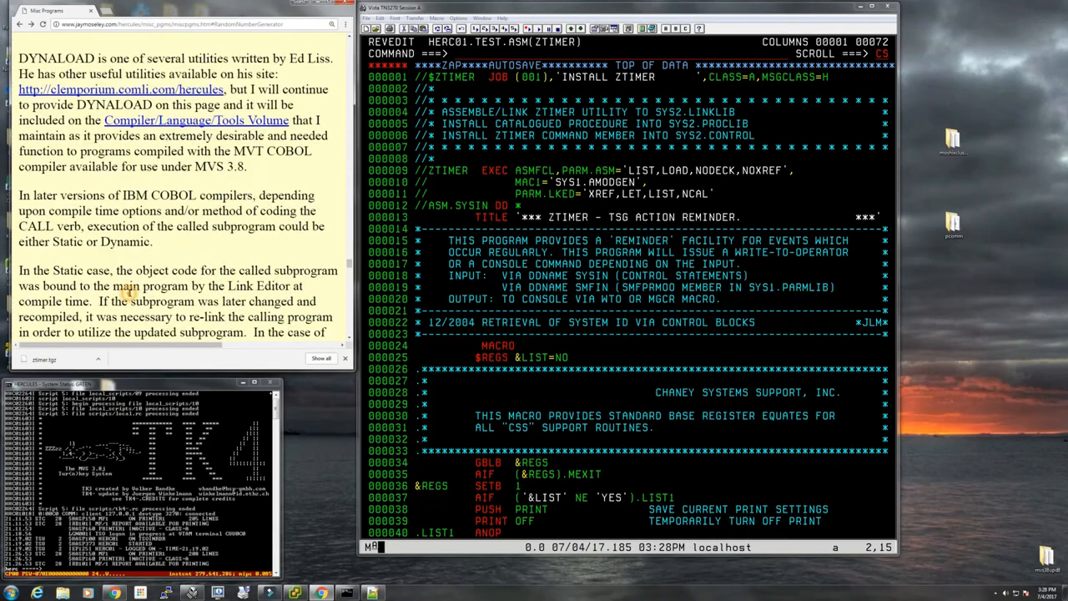
{"action": "scroll", "scroll_direction": "down", "scroll_amount": 3}
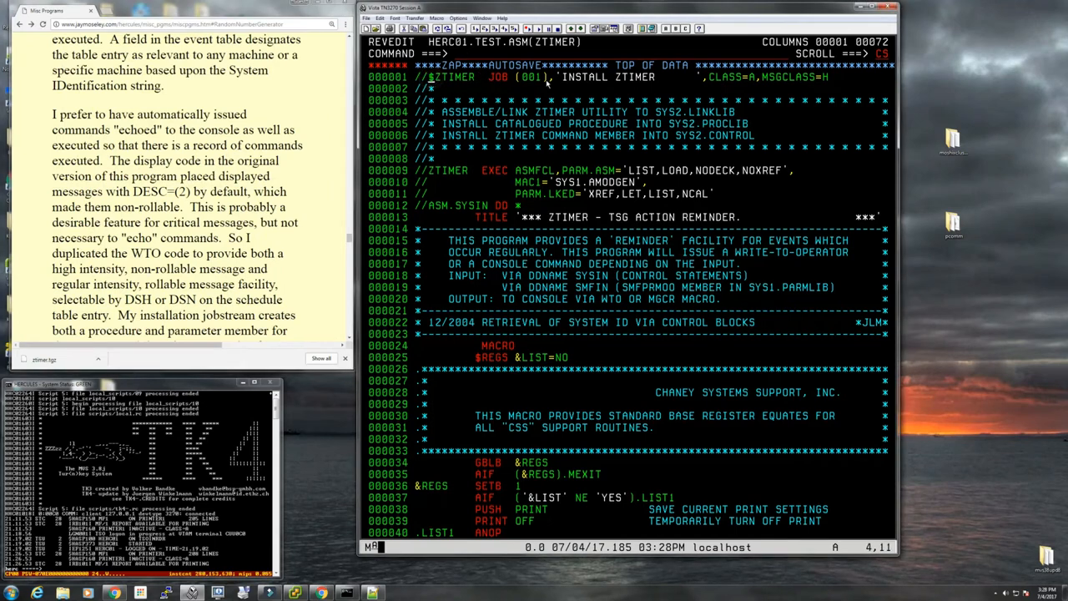
Step: Overtype the job name on the ZTIMER JOB card with HERC01R
{"action": "type", "text": "herc01R"}
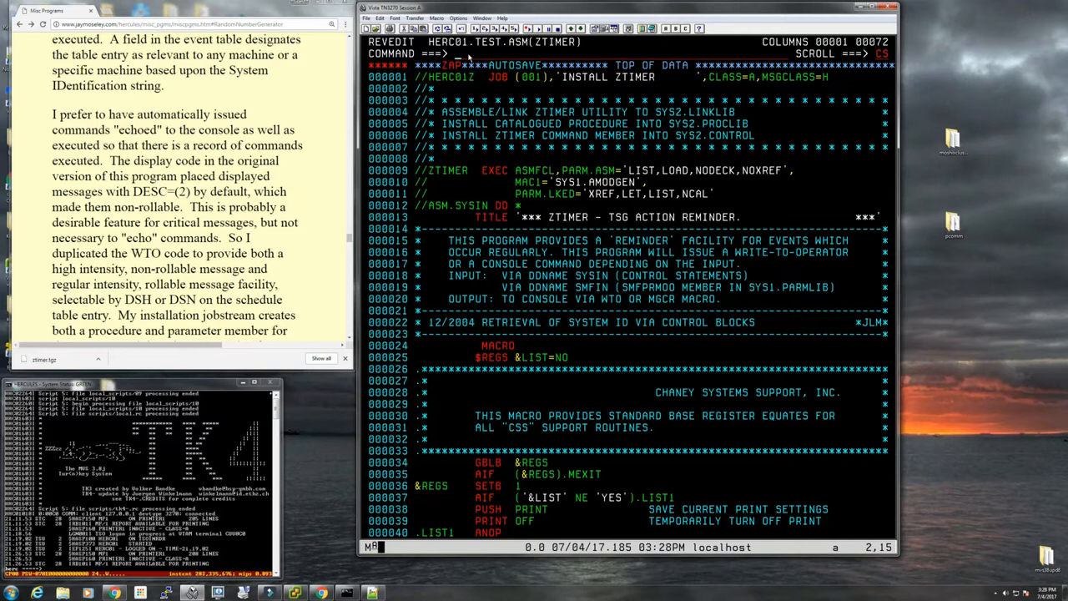
{"action": "mouse_move", "coordinate": [477, 57]}
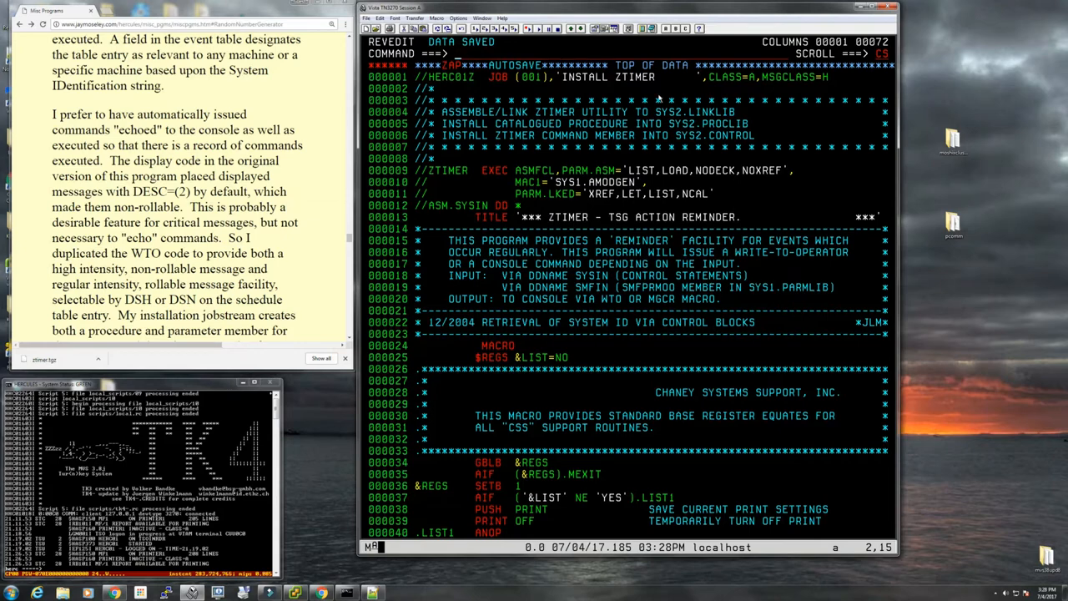
{"action": "mouse_move", "coordinate": [480, 55]}
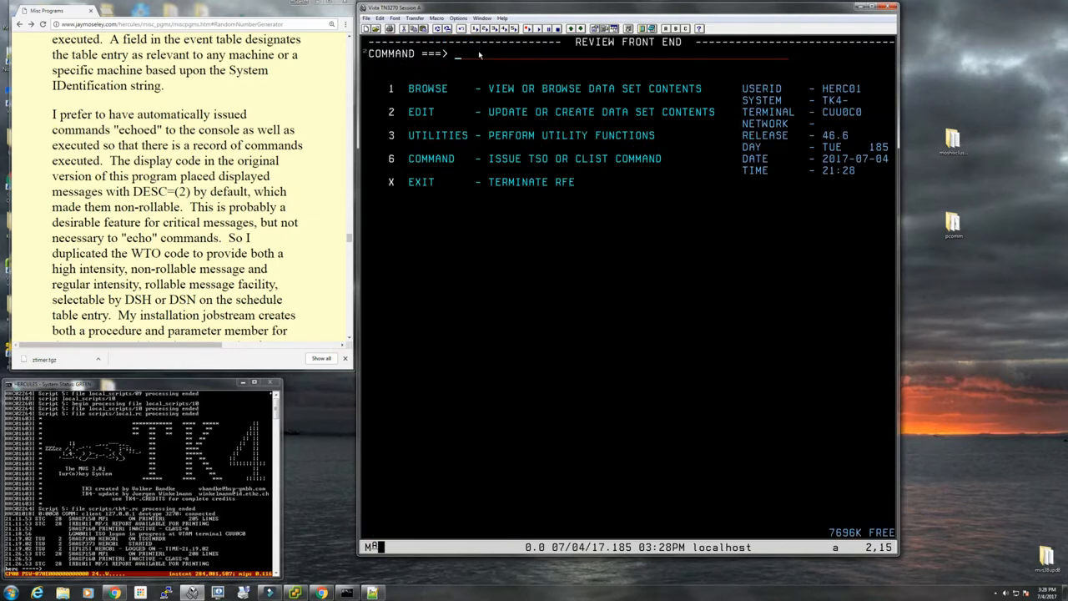
Step: Exit RFE and start the IMON/370 system monitor with option 3 on the TSO Applications menu
{"action": "type", "text": "3"}
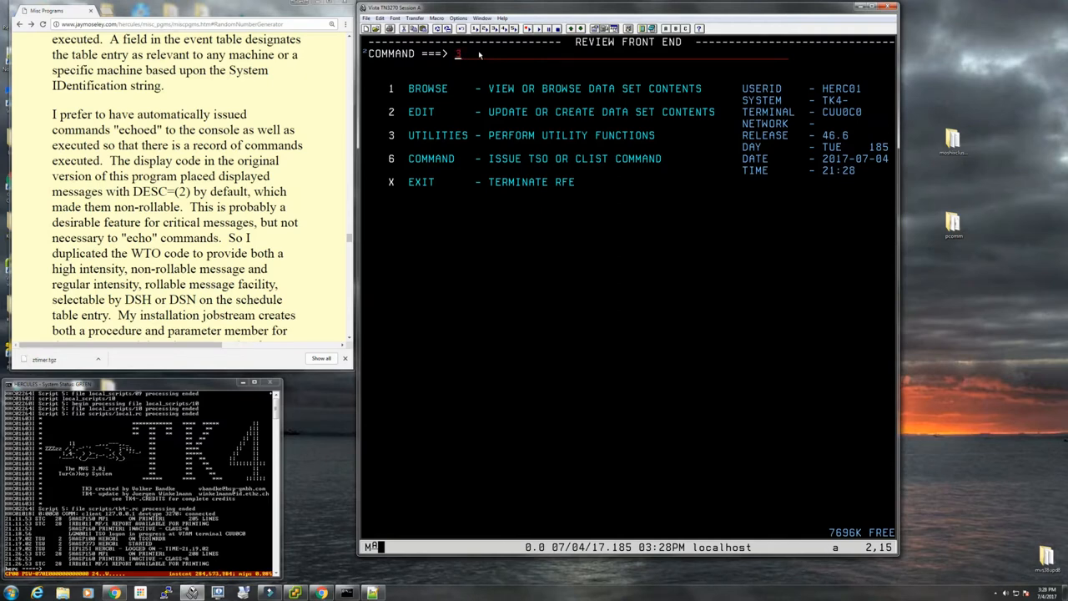
{"action": "key", "text": "BackSpace"}
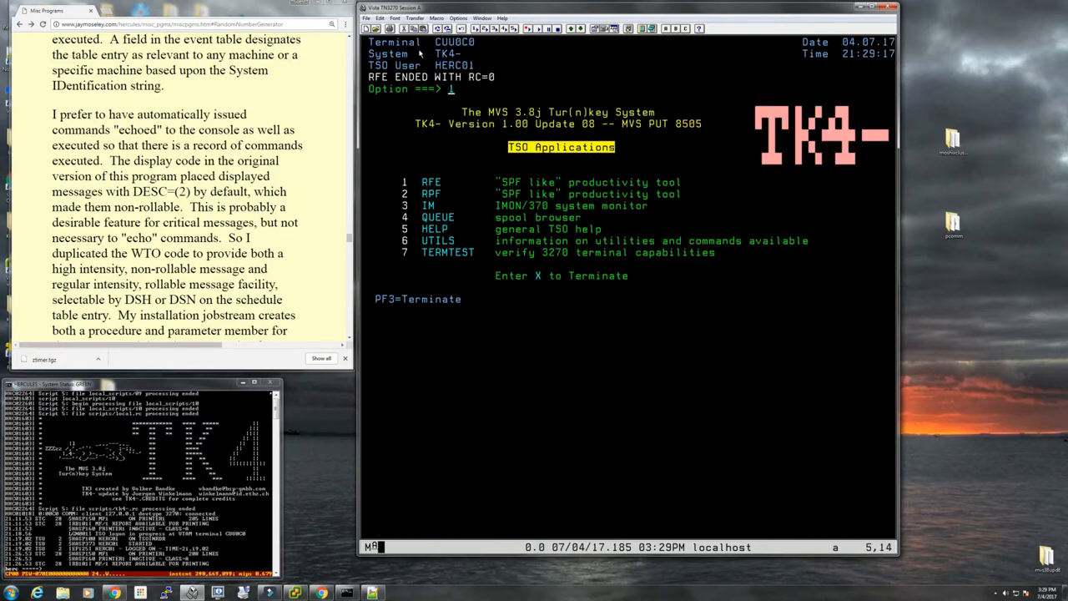
{"action": "type", "text": "3"}
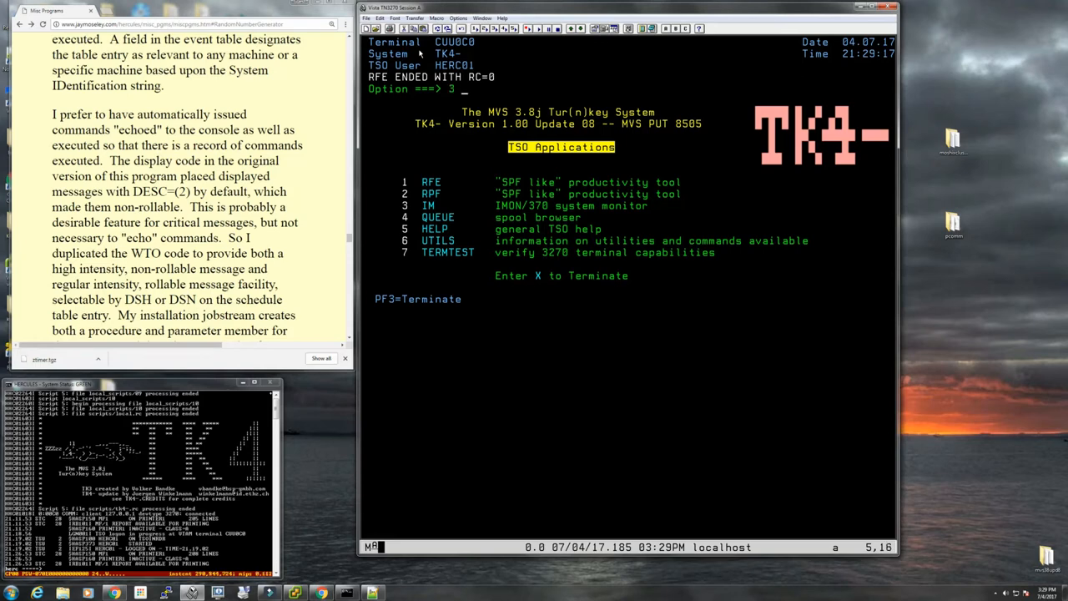
{"action": "key", "text": "Return"}
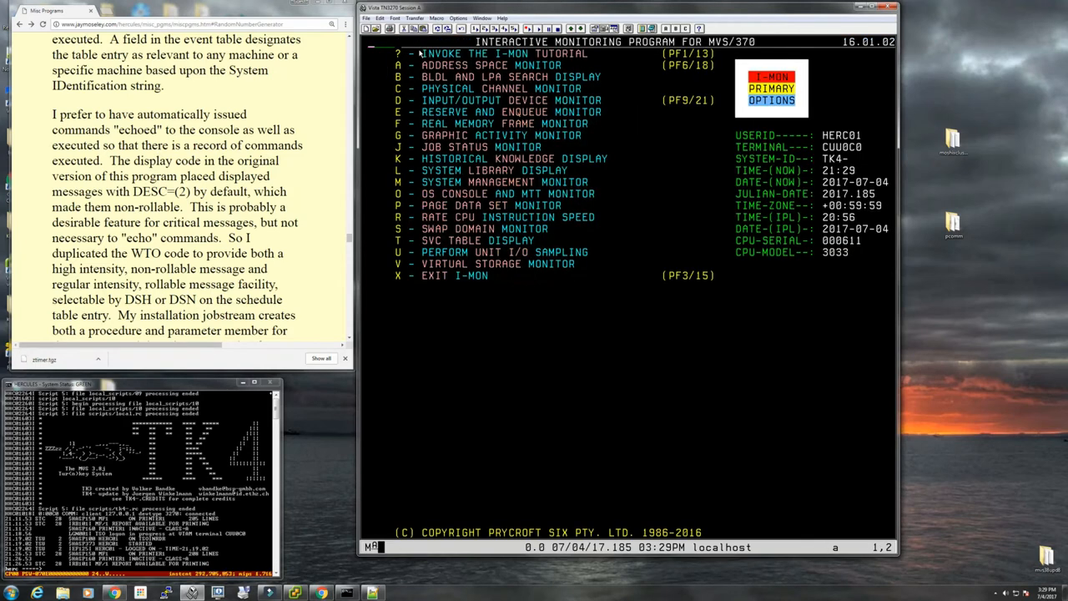
{"action": "mouse_move", "coordinate": [457, 90]}
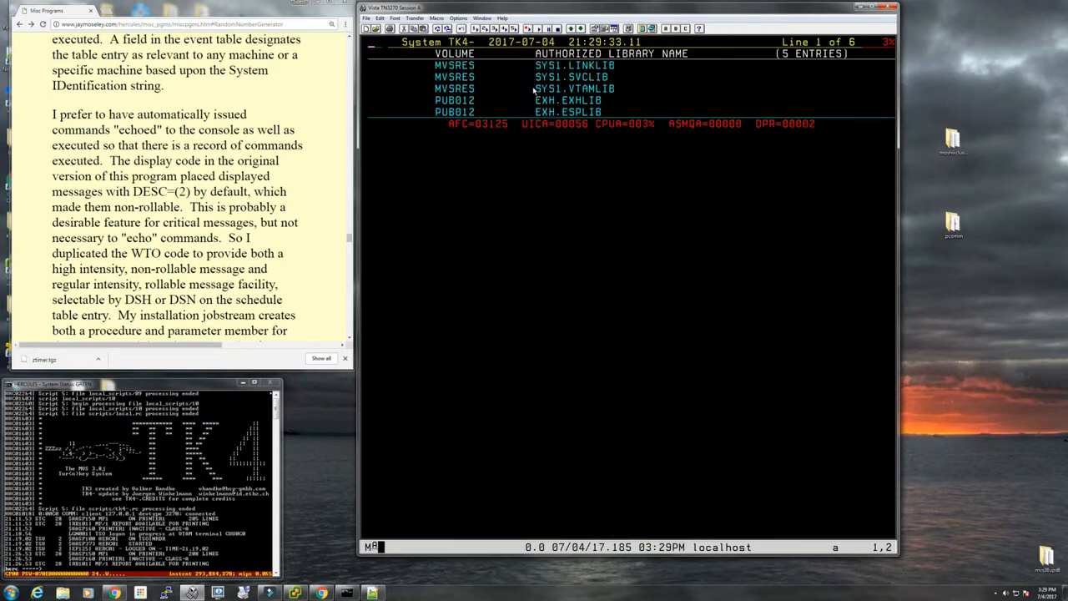
{"action": "mouse_move", "coordinate": [475, 70]}
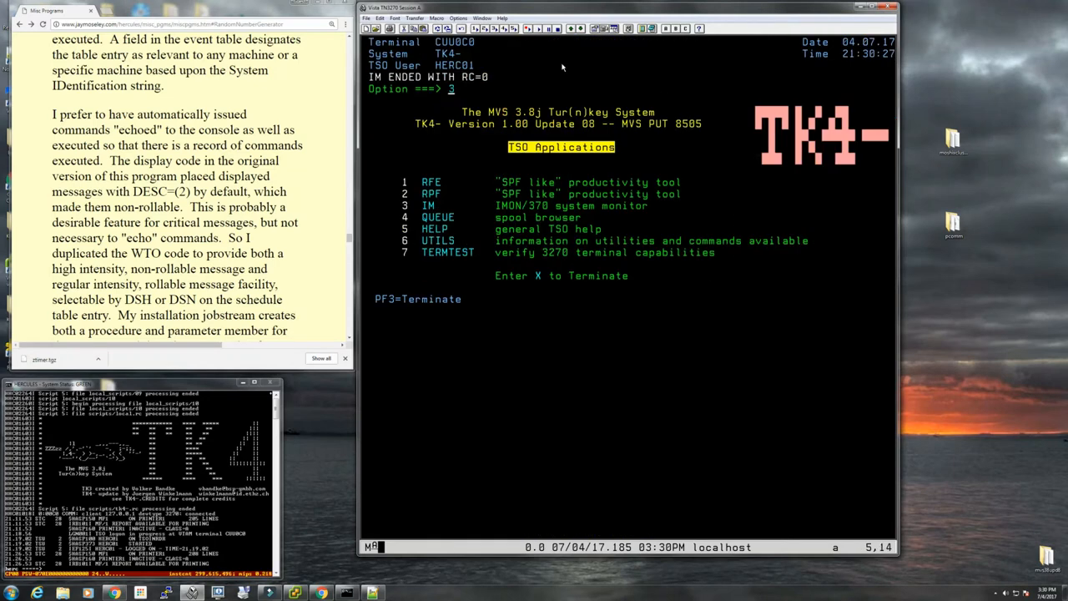
Step: View SYS1.PARMLIB(IEAAPF00) via RFE DSLIST, then change the prefix to SYS2.LINKLIB
{"action": "key", "text": "Return"}
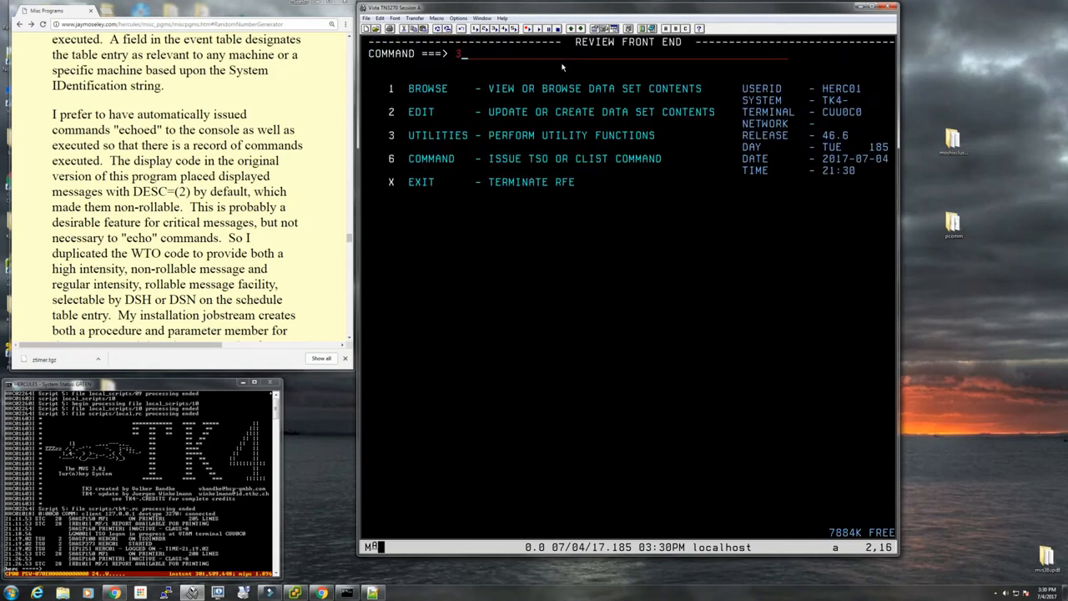
{"action": "key", "text": "Return"}
{"action": "type", "text": "sys1.parmlib"}
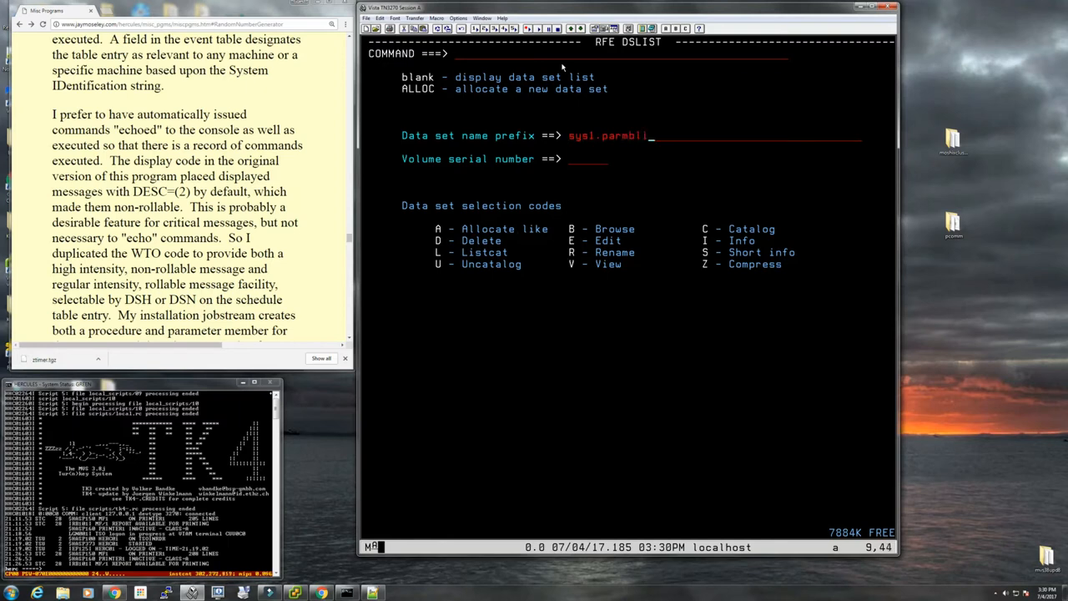
{"action": "key", "text": "Return"}
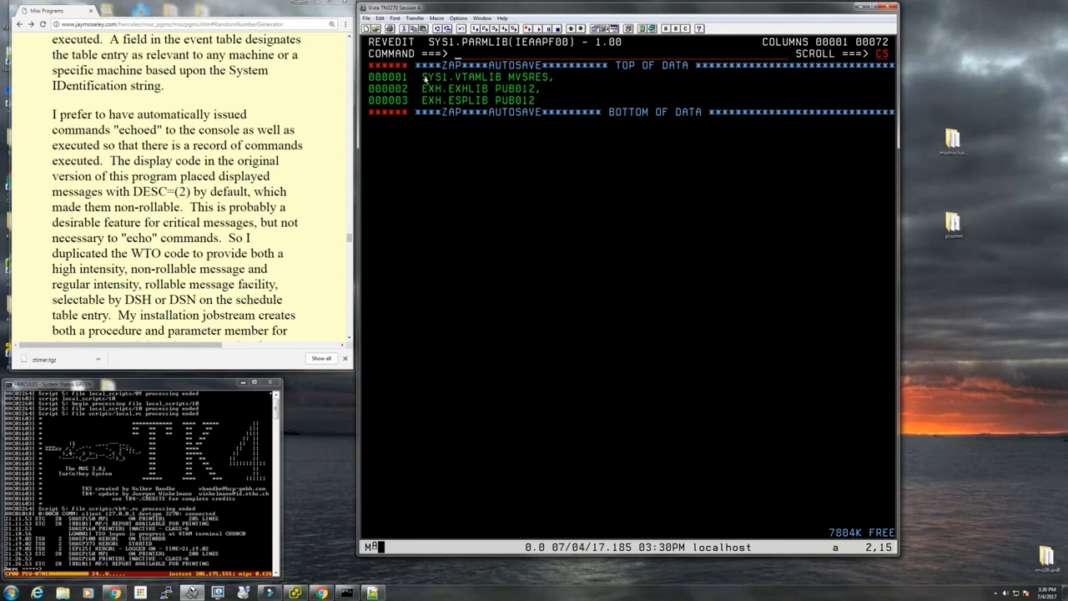
{"action": "mouse_move", "coordinate": [454, 80]}
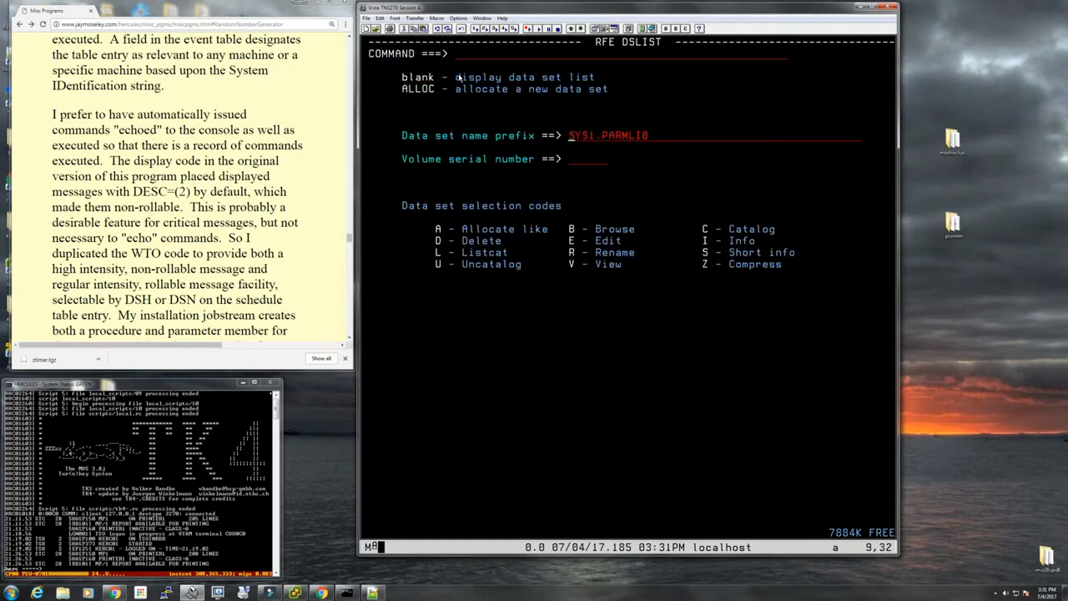
{"action": "type", "text": "2"}
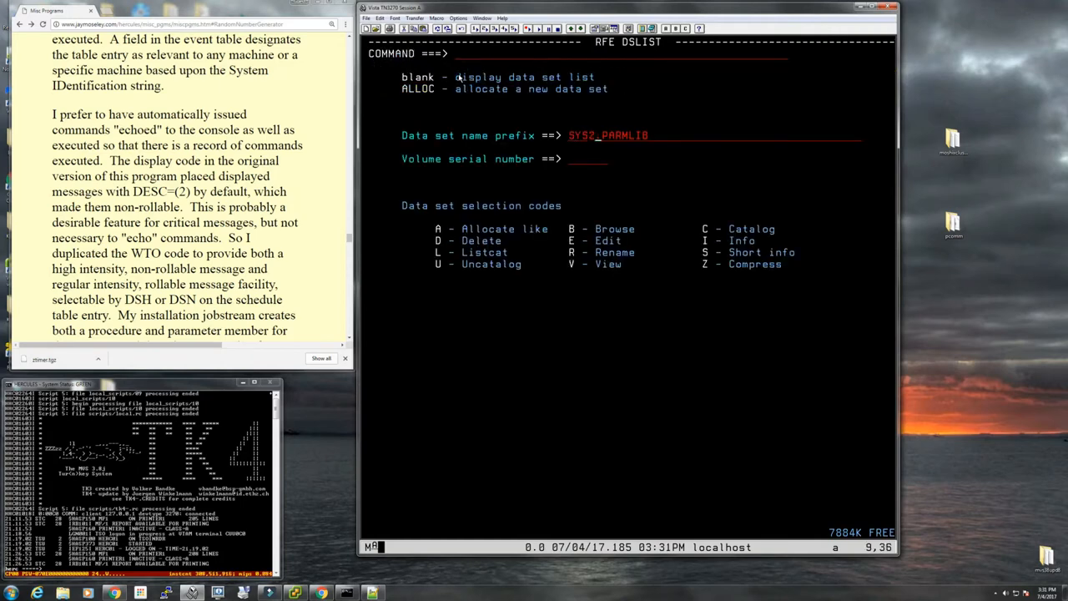
{"action": "type", "text": "linkLIB"}
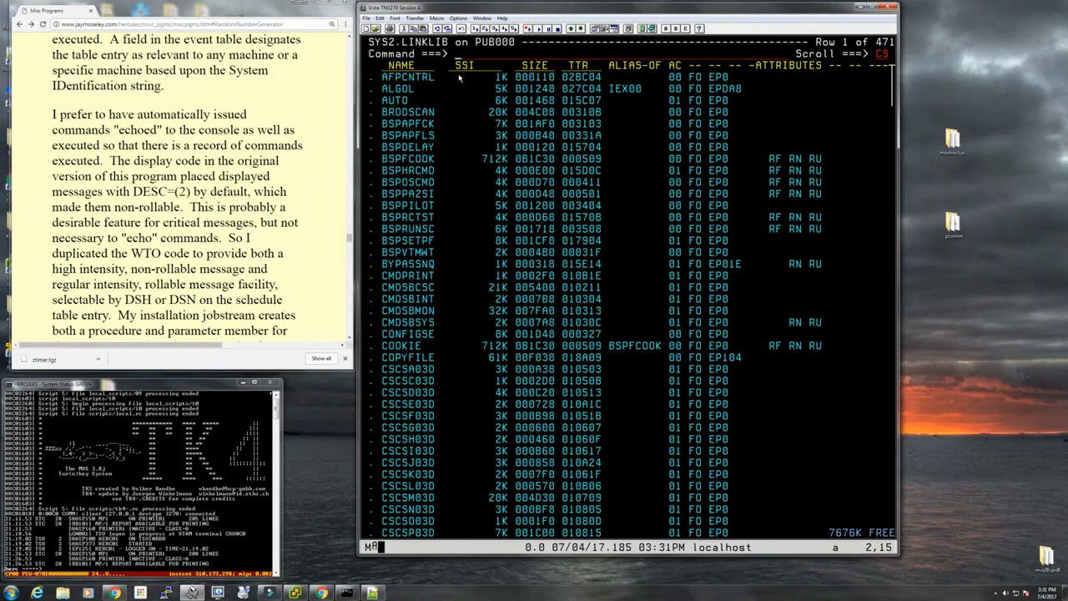
Step: Scroll the SYS2.LINKLIB member list before returning to the data set list
{"action": "scroll", "scroll_direction": "down", "scroll_amount": 3}
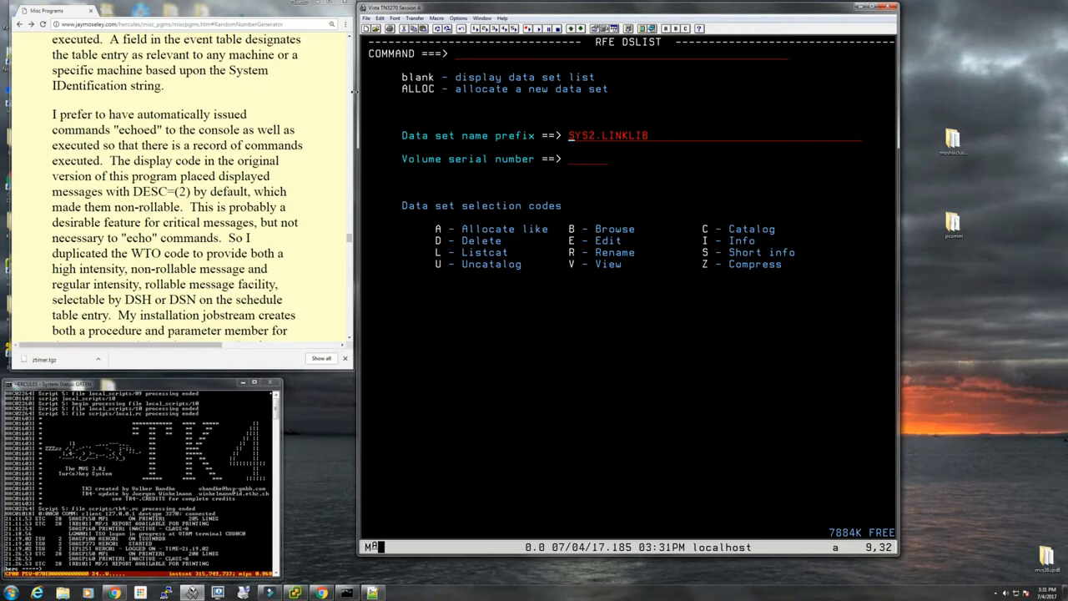
{"action": "mouse_move", "coordinate": [604, 143]}
{"action": "type", "text": "sys"}
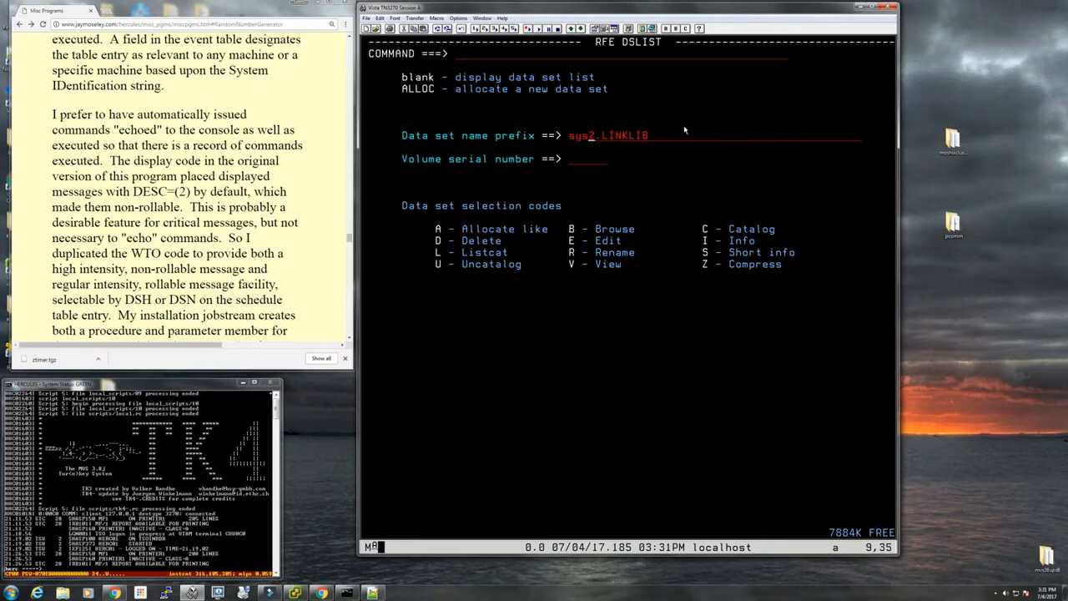
Step: List SYS2.PROCLIB's members to the end, then reopen HERC01.TEST.ASM(ZTIMER) in the editor
{"action": "key", "text": "Return"}
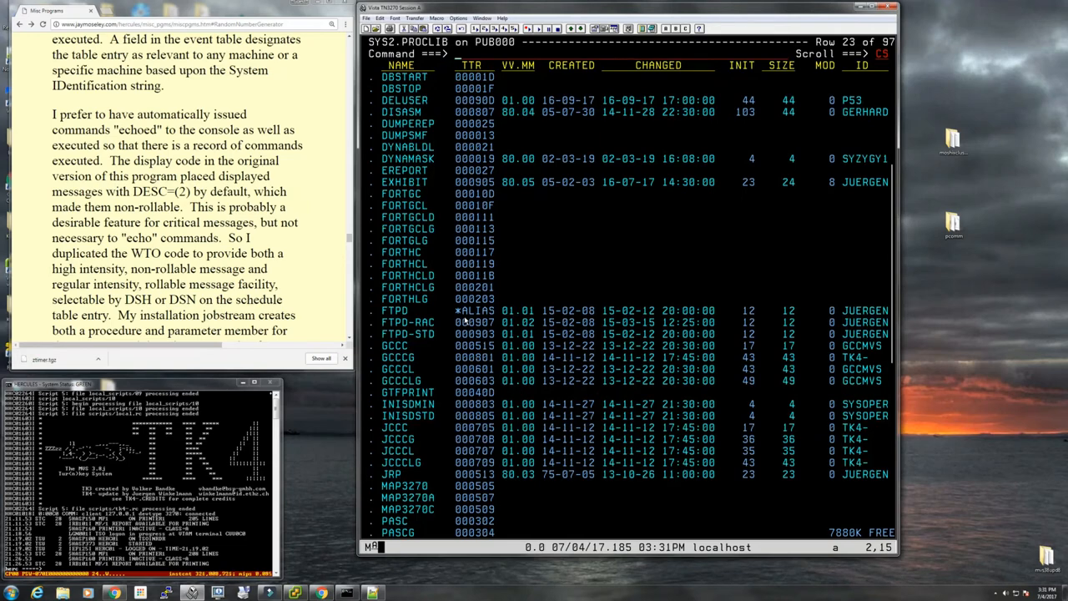
{"action": "scroll", "scroll_direction": "down", "scroll_amount": 3}
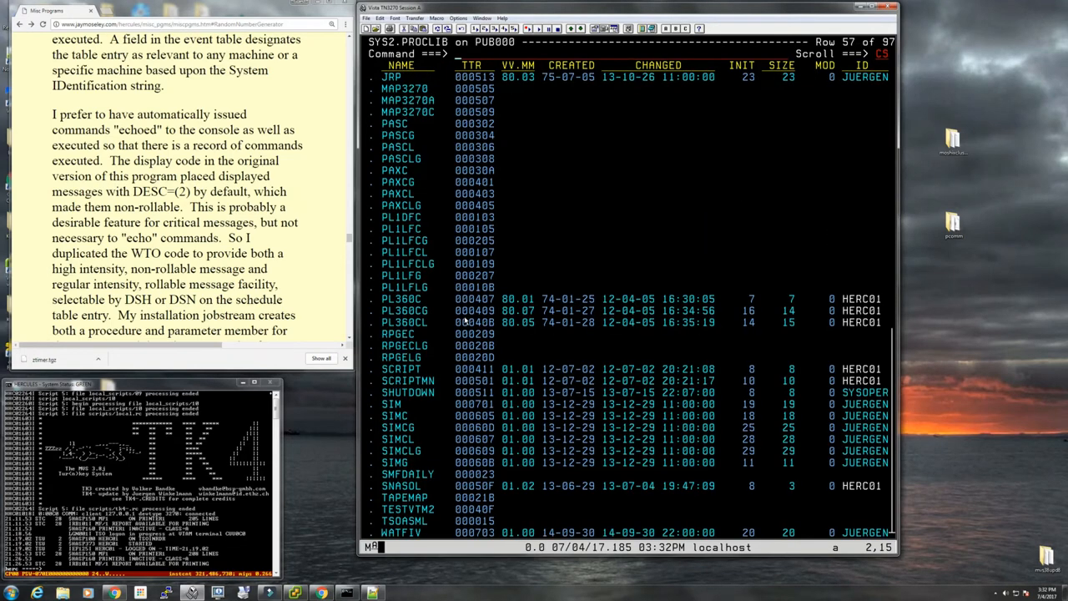
{"action": "scroll", "scroll_direction": "down", "scroll_amount": 3}
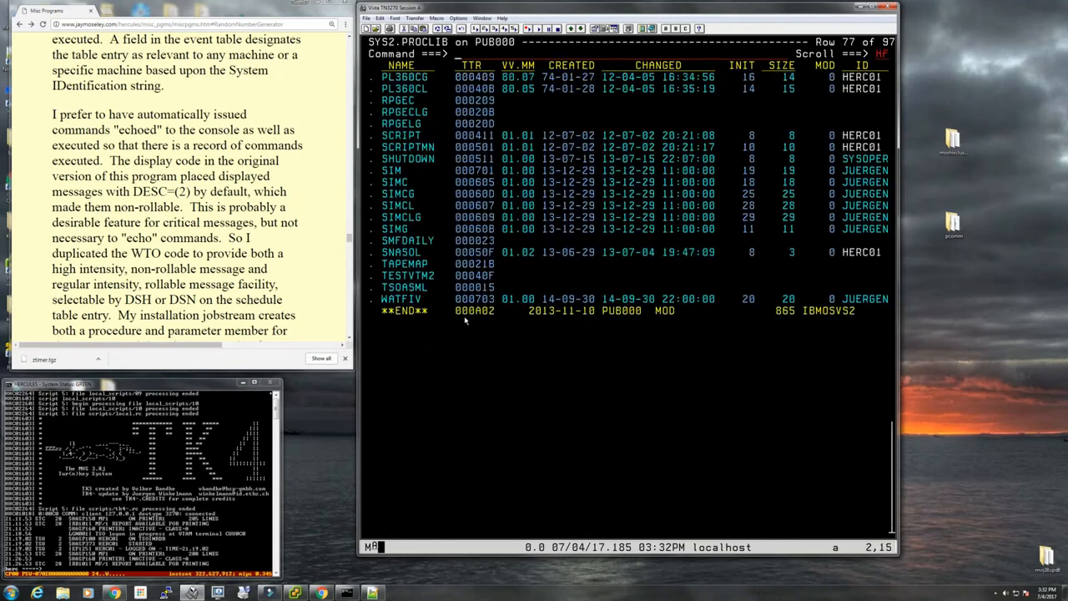
{"action": "left_click", "coordinate": [402, 299]}
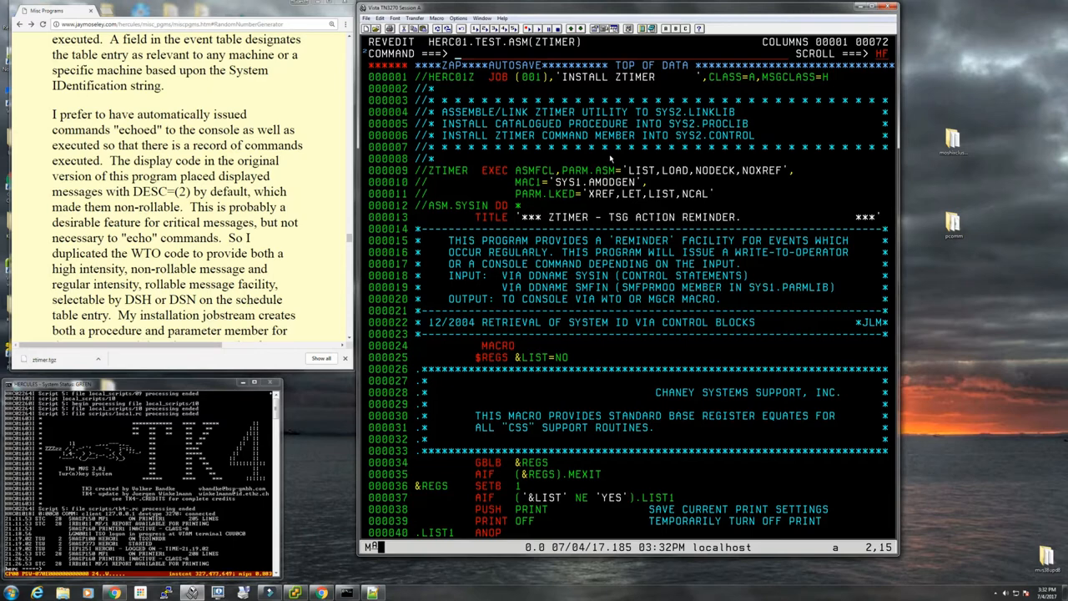
Step: Page through the ZTIMER source, run a FIND, then leave the editor for the RFE main menu
{"action": "scroll", "scroll_direction": "down", "scroll_amount": 3}
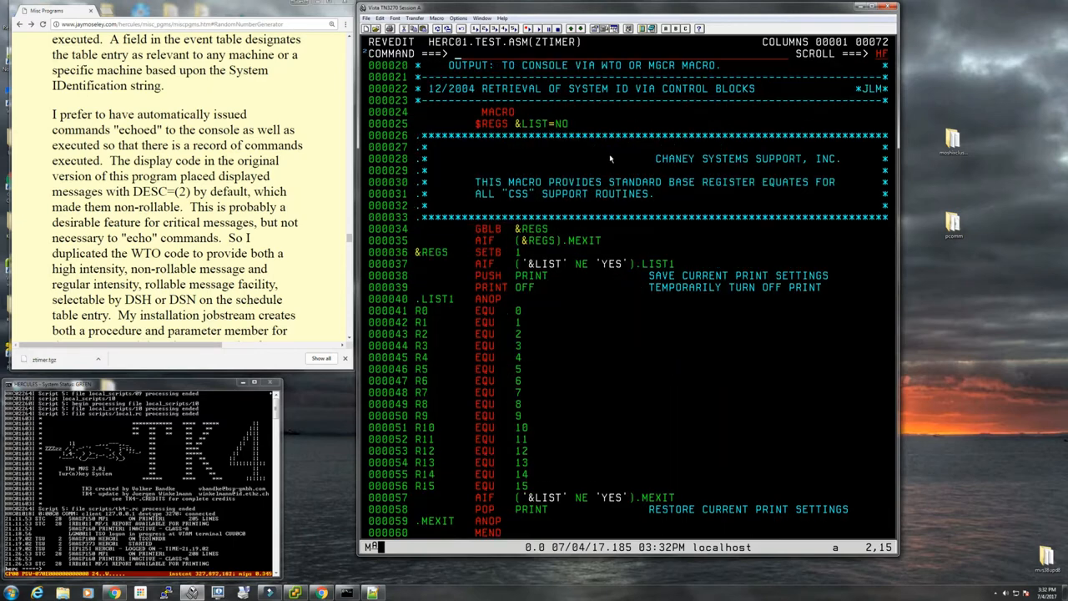
{"action": "scroll", "scroll_direction": "up", "scroll_amount": 3}
{"action": "type", "text": "find sys2"}
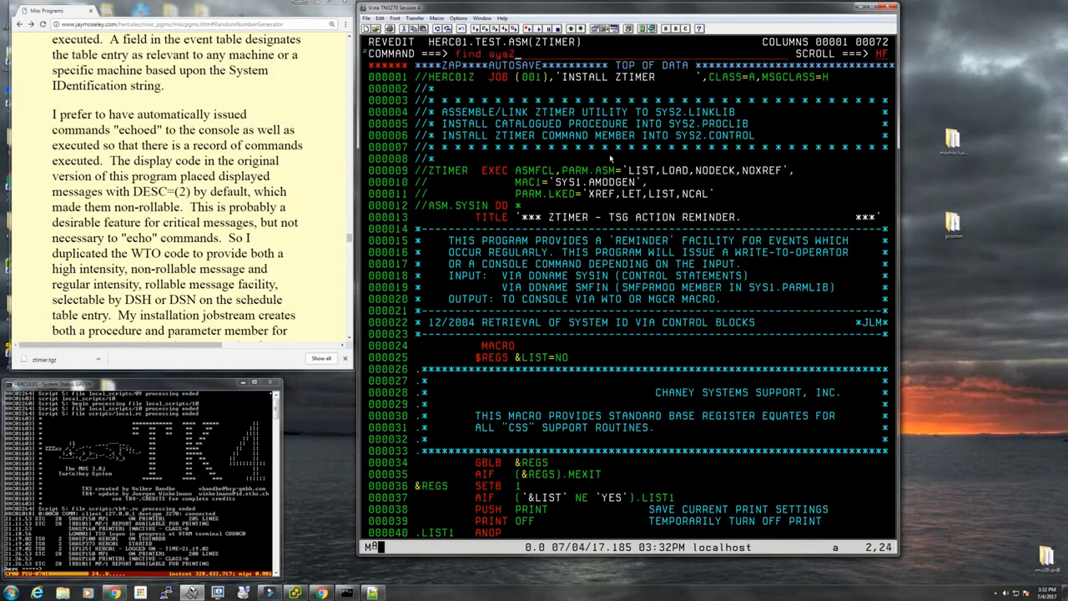
{"action": "key", "text": "Return"}
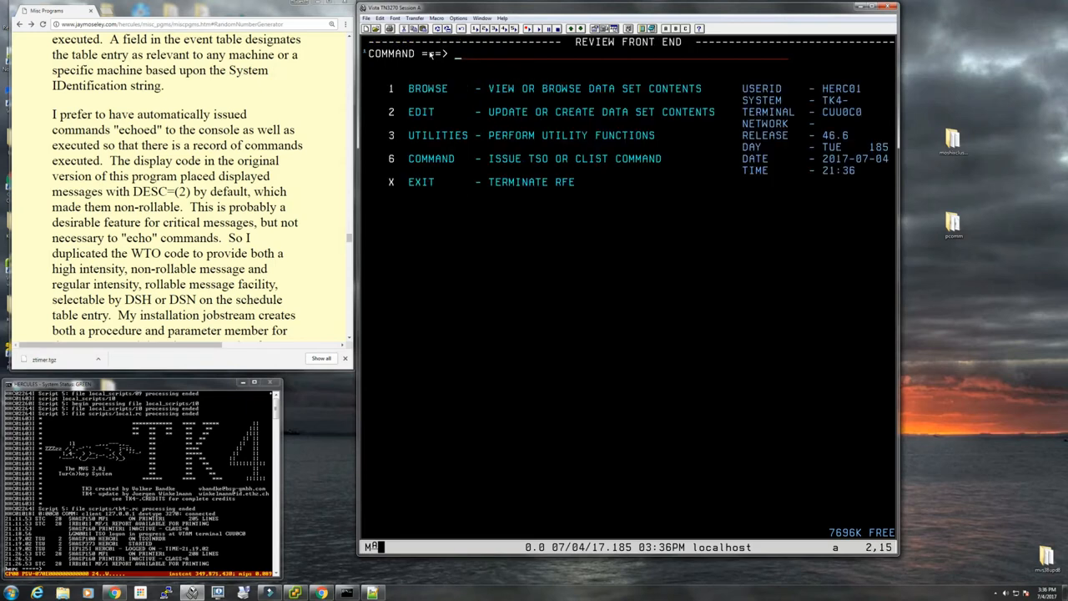
Step: Go to RFE option 3.2 and request allocation of new data set 'SYS2.CONTROL'
{"action": "type", "text": "3"}
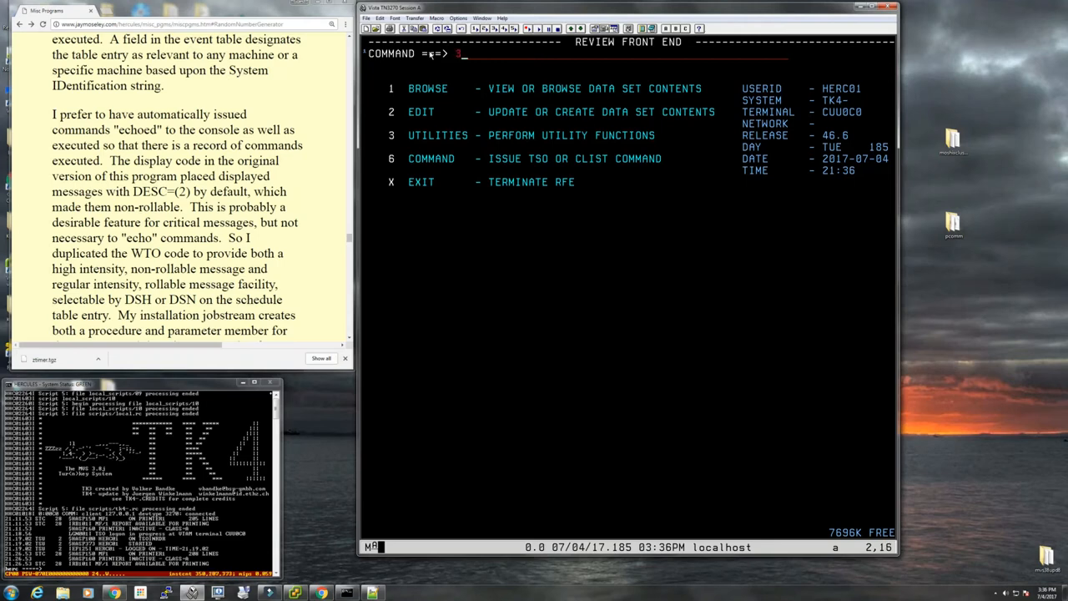
{"action": "type", "text": "2"}
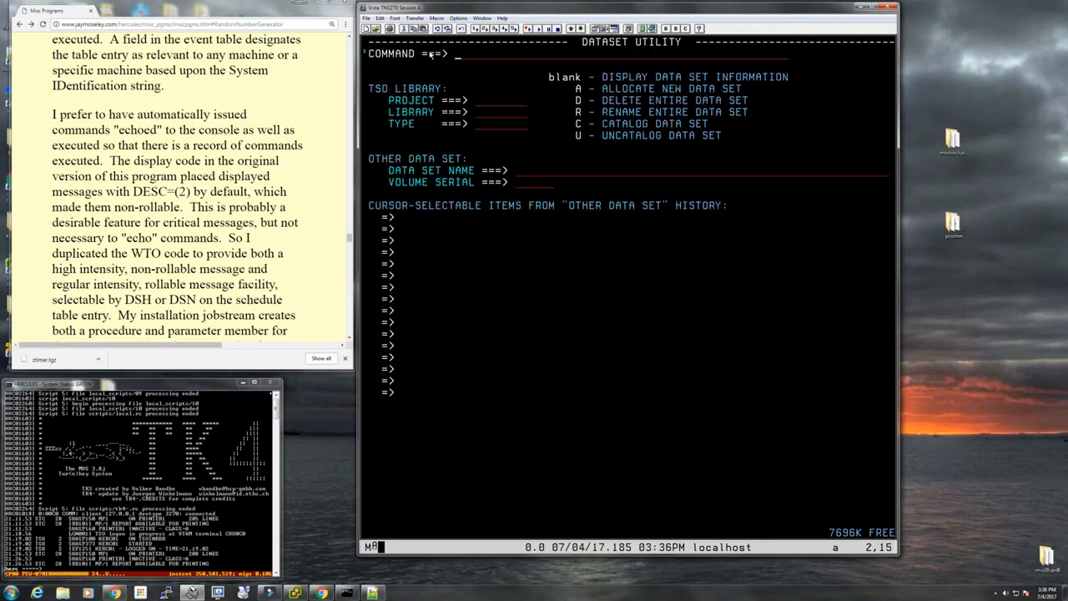
{"action": "type", "text": "a"}
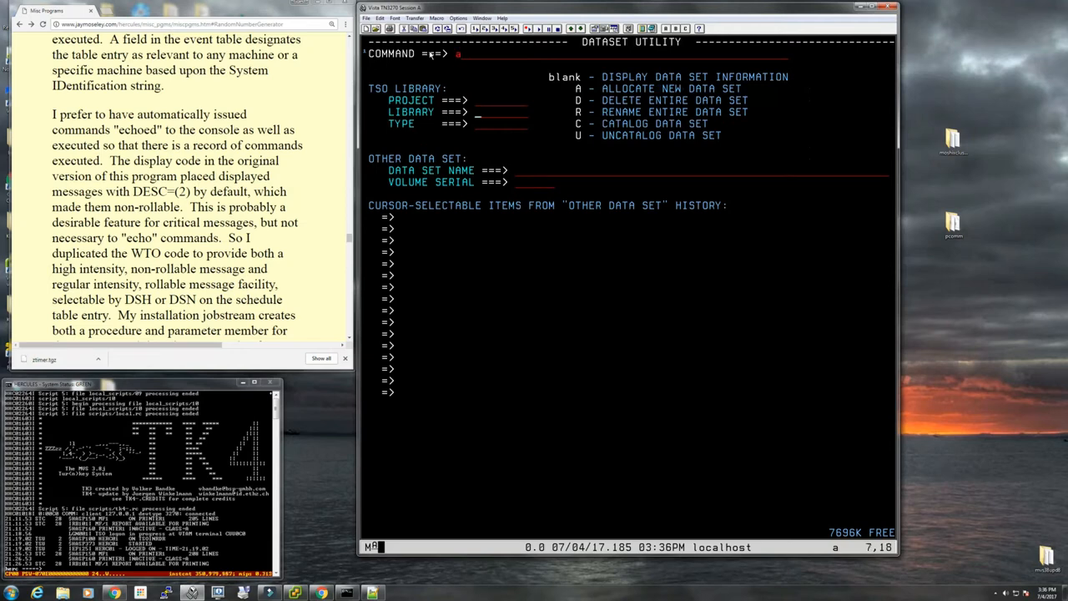
{"action": "type", "text": "'sys2.control"}
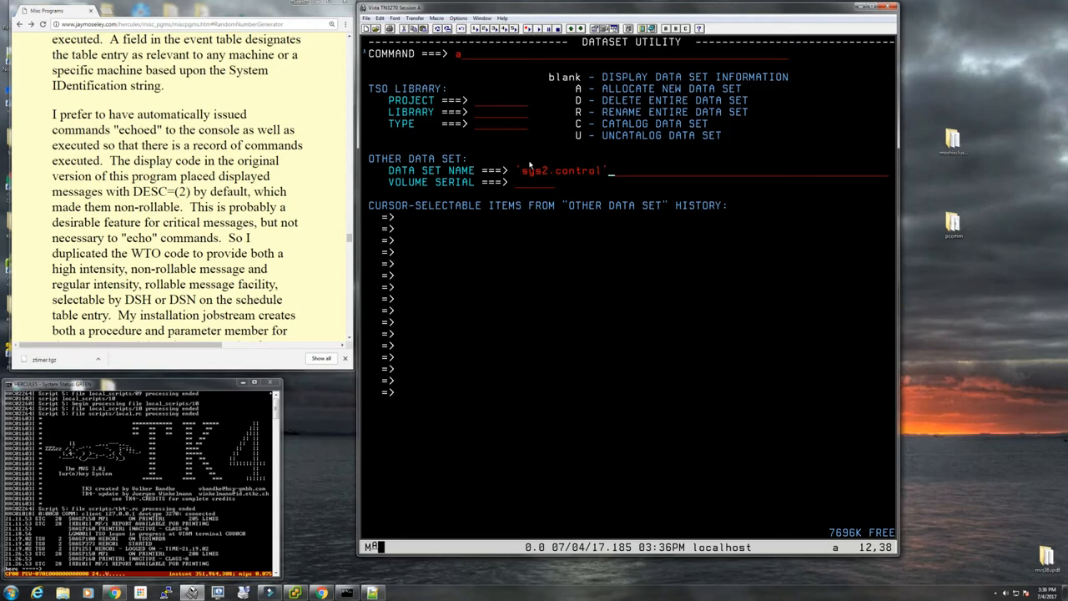
{"action": "key", "text": "Return"}
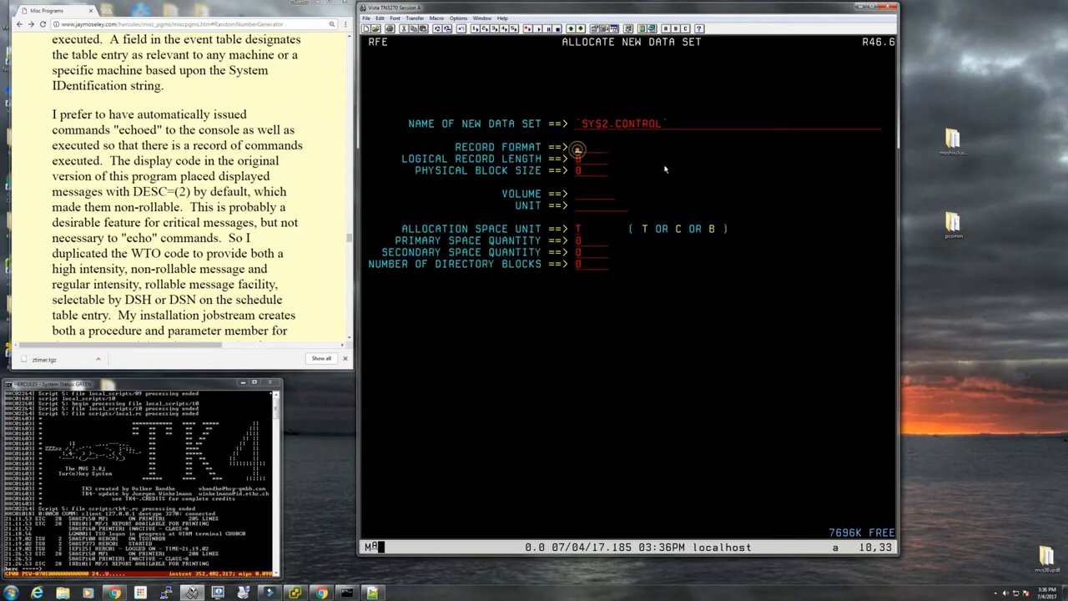
Step: Allocate it as RECFM FB, LRECL 80, BLKSIZE 16000, space 5/5 with 10 directory blocks
{"action": "type", "text": "fb"}
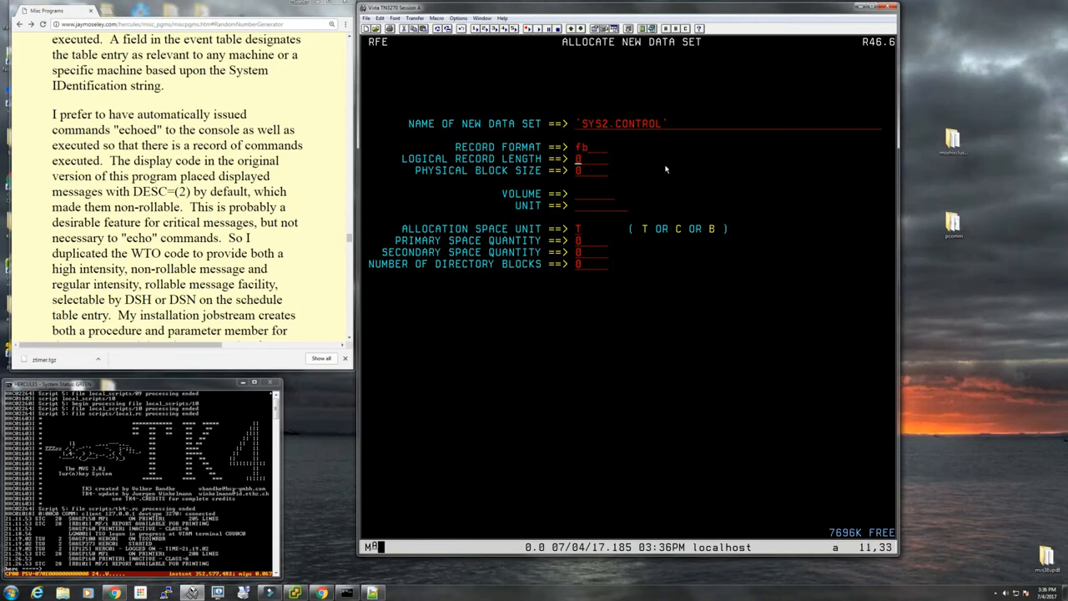
{"action": "type", "text": "80"}
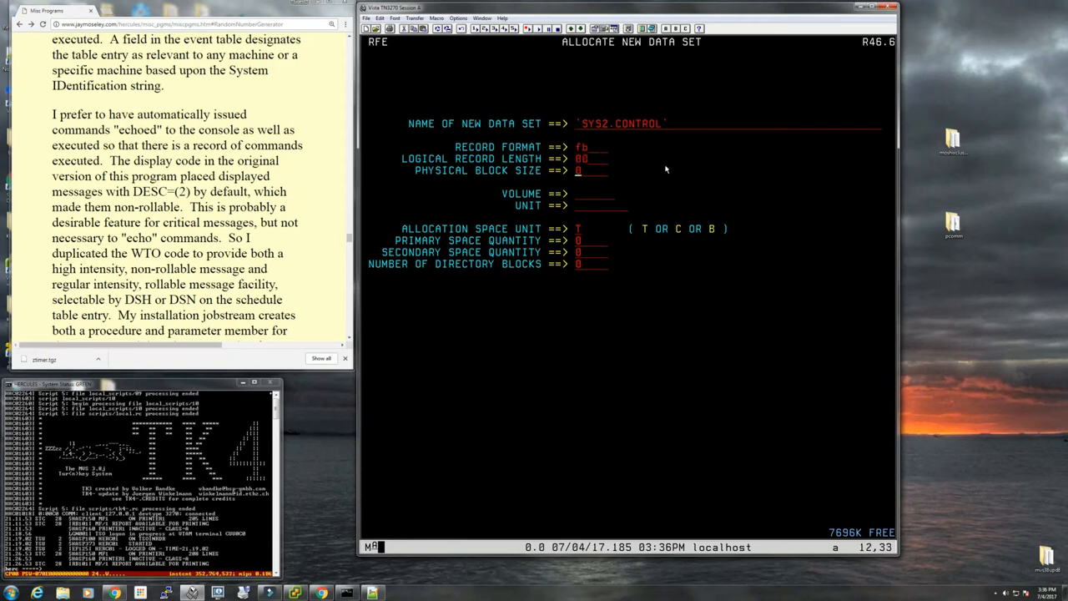
{"action": "type", "text": "16000"}
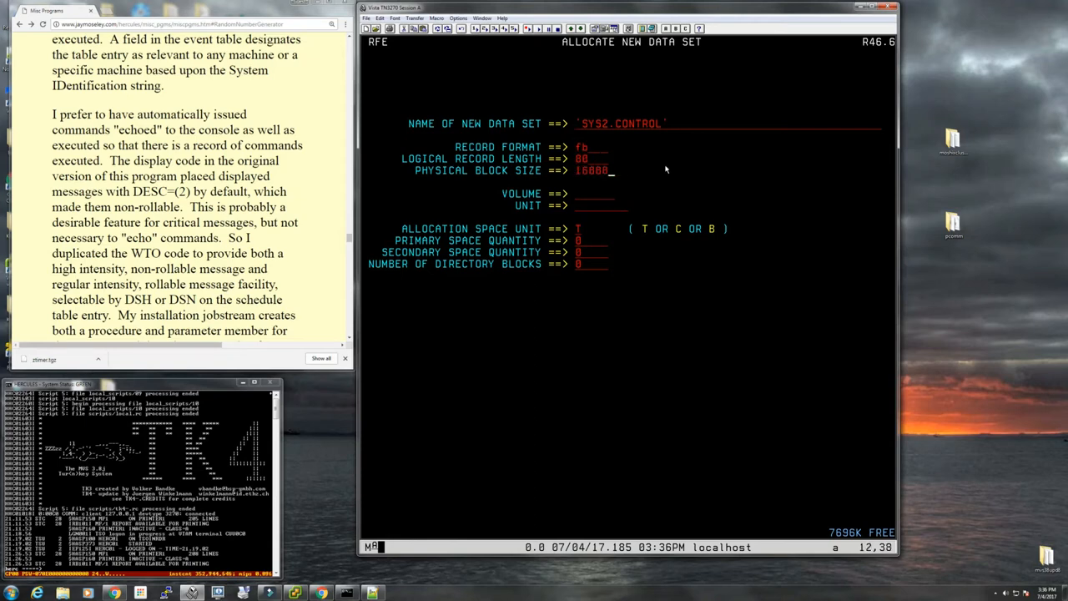
{"action": "key", "text": "BackSpace"}
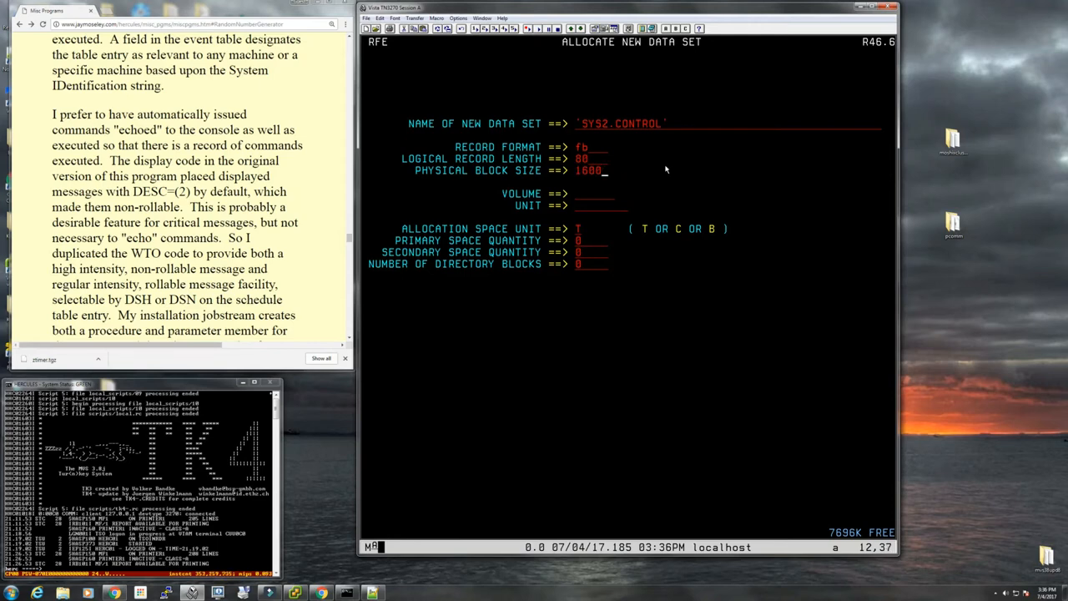
{"action": "type", "text": "0"}
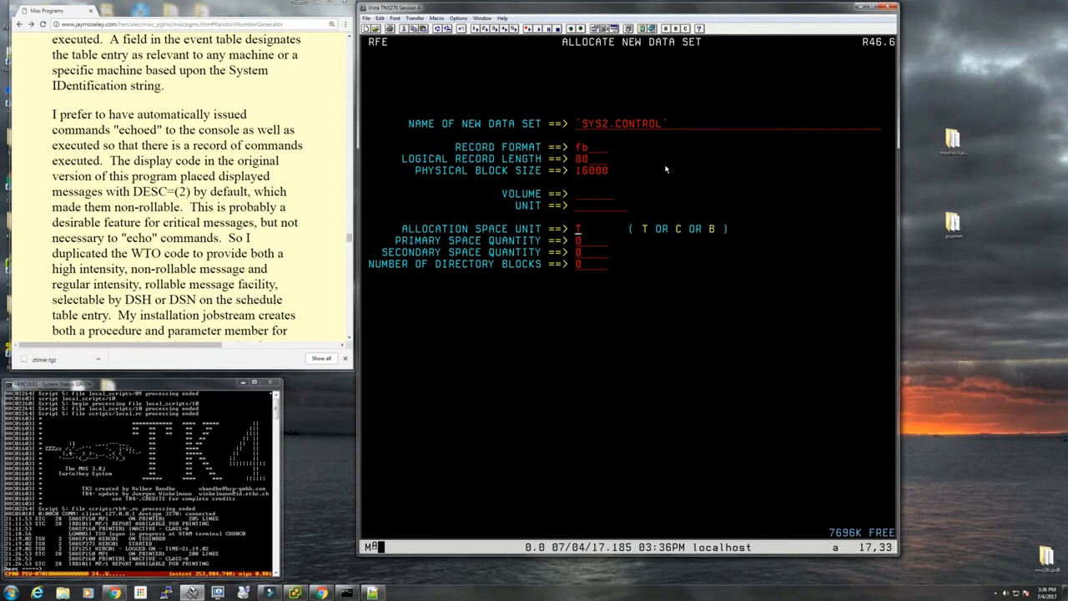
{"action": "type", "text": "5"}
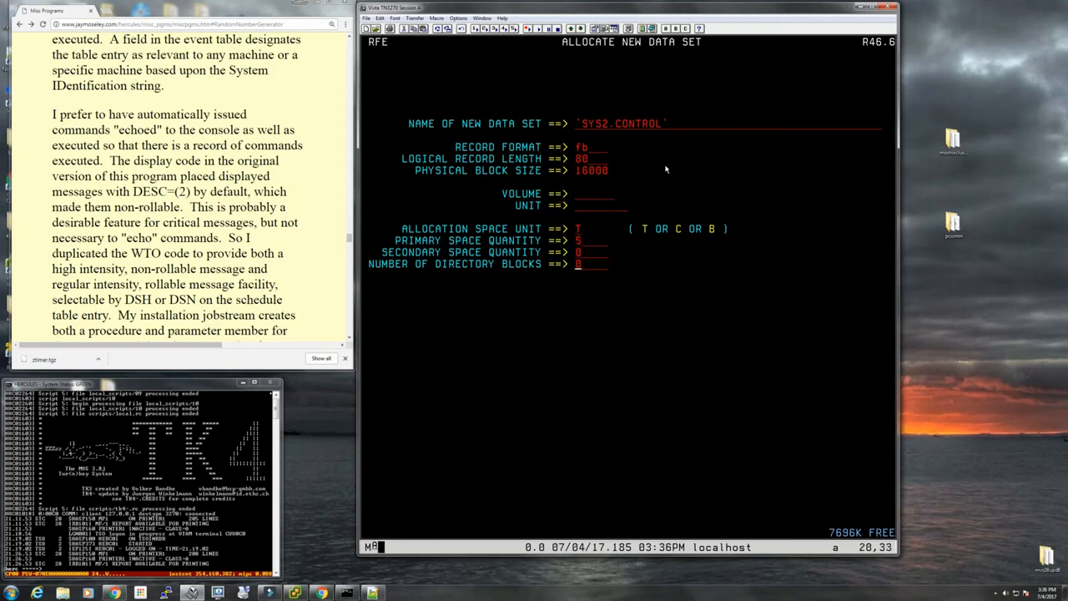
{"action": "type", "text": "10"}
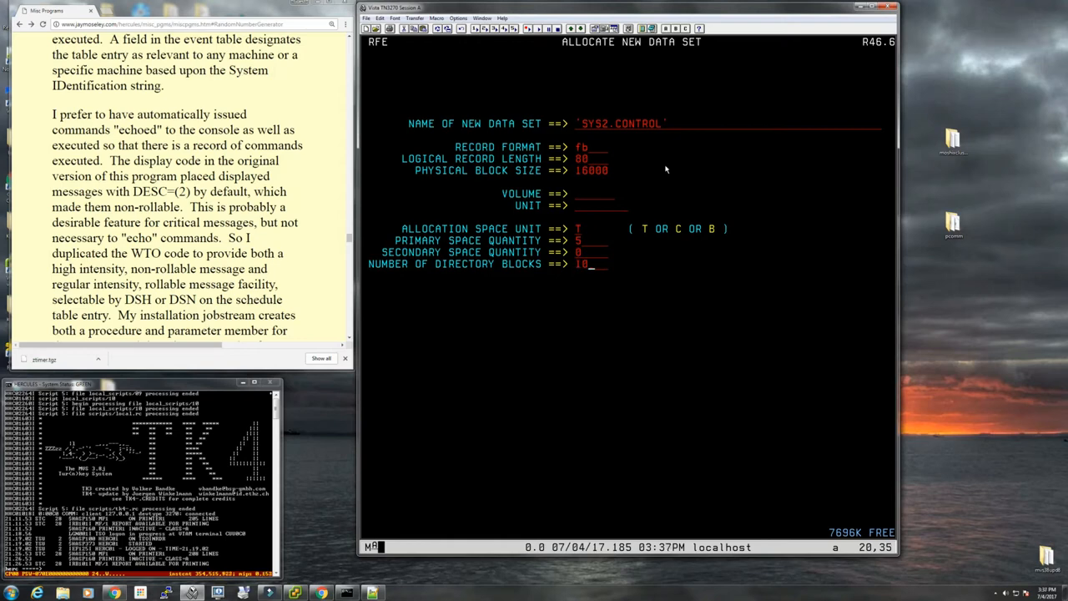
{"action": "key", "text": "Return"}
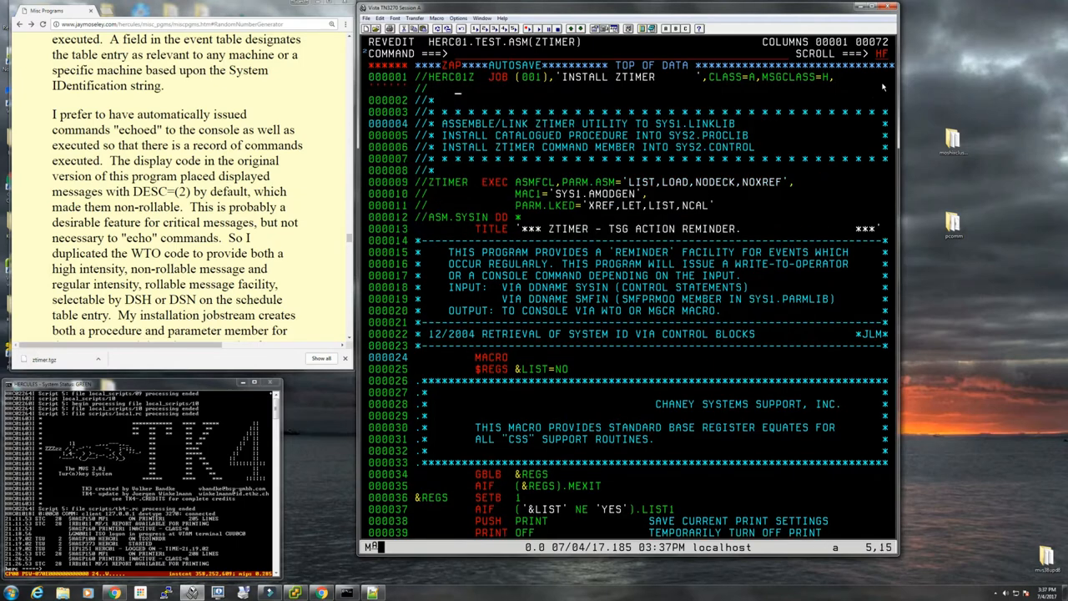
Step: Add MSGLEVEL=(1,1),REGION=4M to the ZTIMER JOB statement
{"action": "type", "text": "msglevel=("}
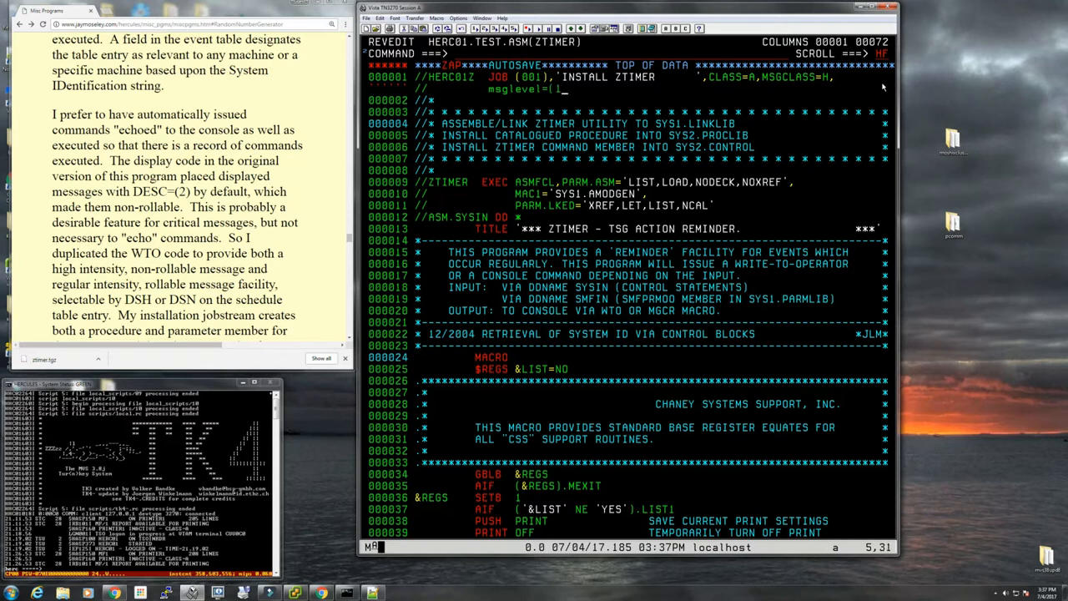
{"action": "type", "text": "1),r"}
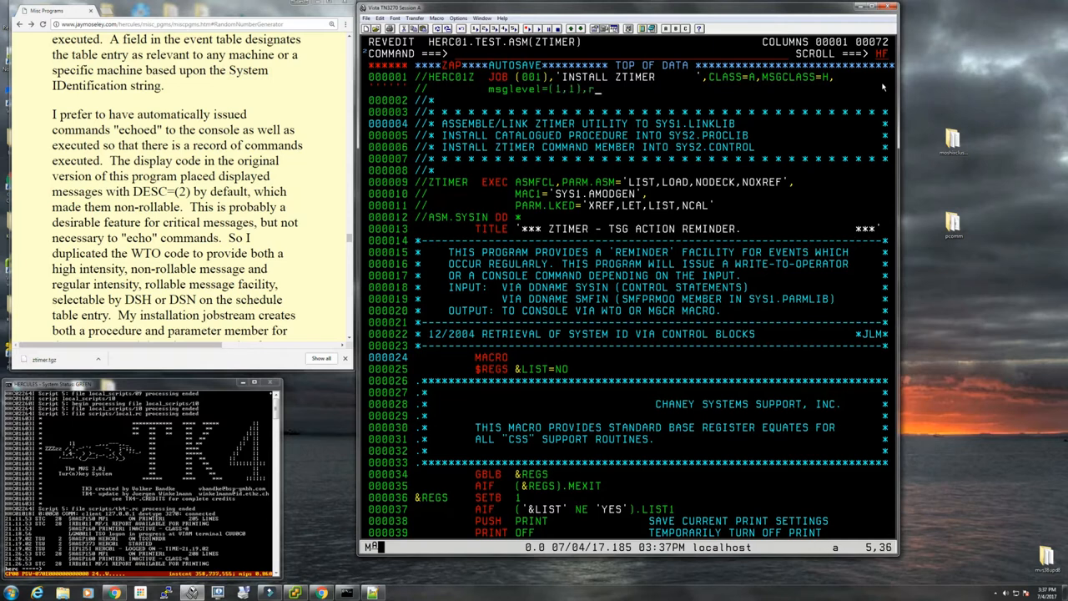
{"action": "type", "text": "egion="}
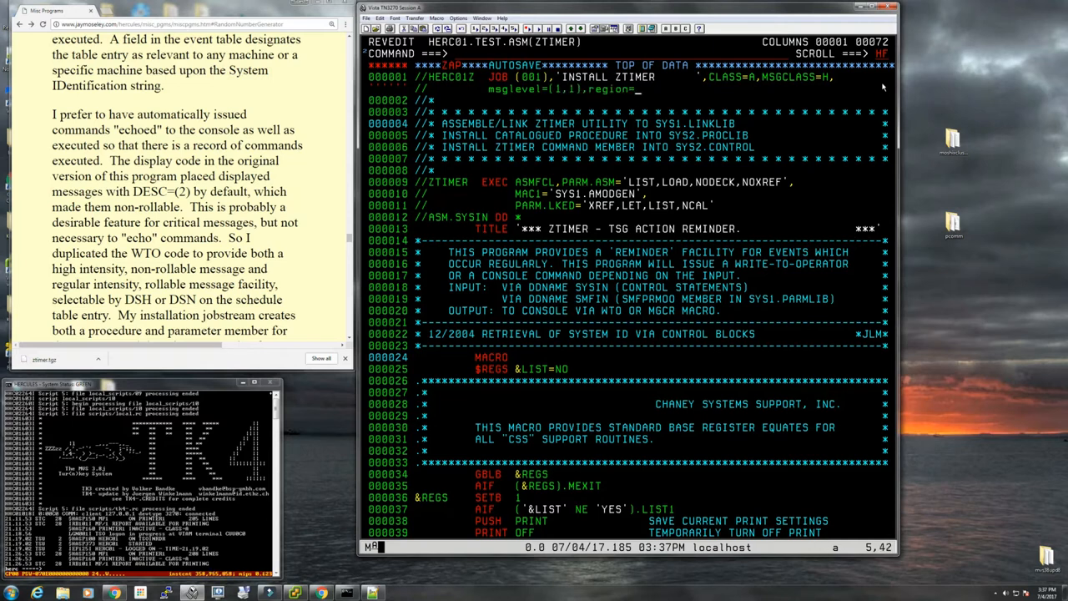
{"action": "type", "text": "4M"}
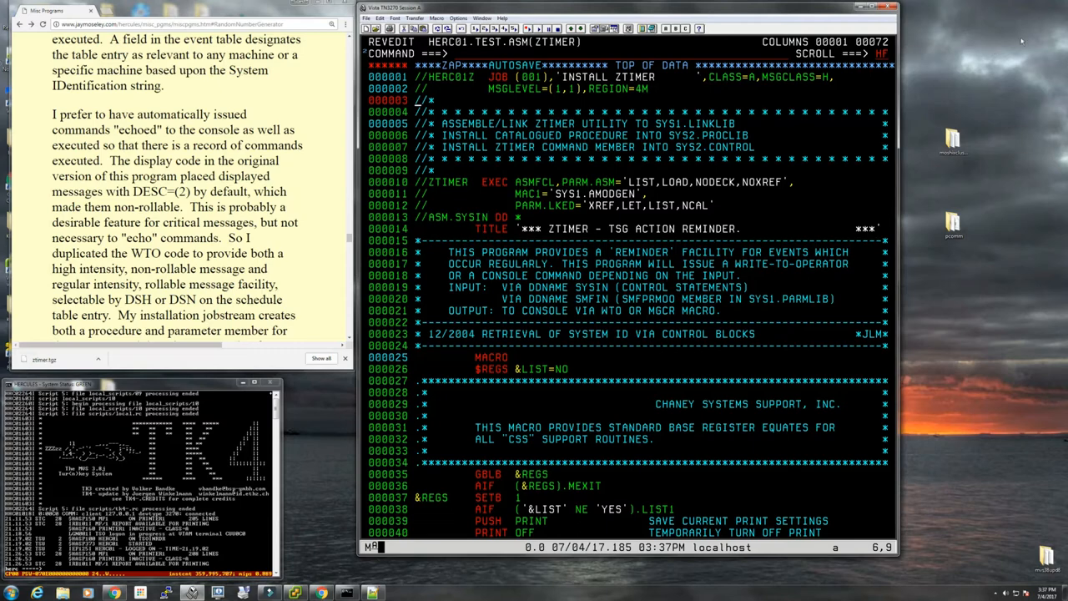
{"action": "mouse_move", "coordinate": [421, 263]}
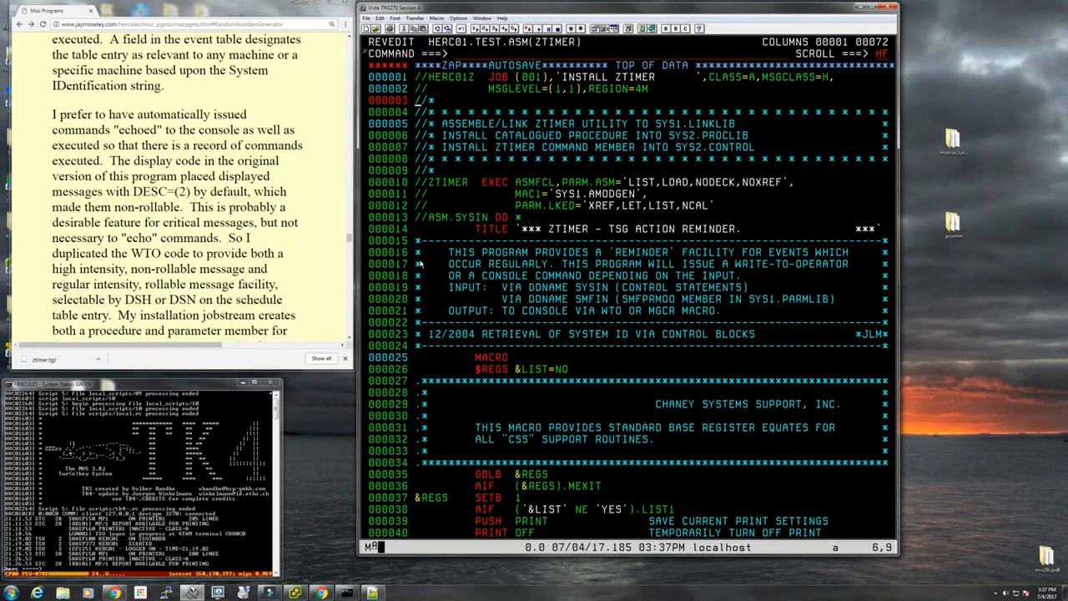
Step: Find the SYS2 install steps in the source, review them, and SAVE the member
{"action": "scroll", "scroll_direction": "down", "scroll_amount": 3}
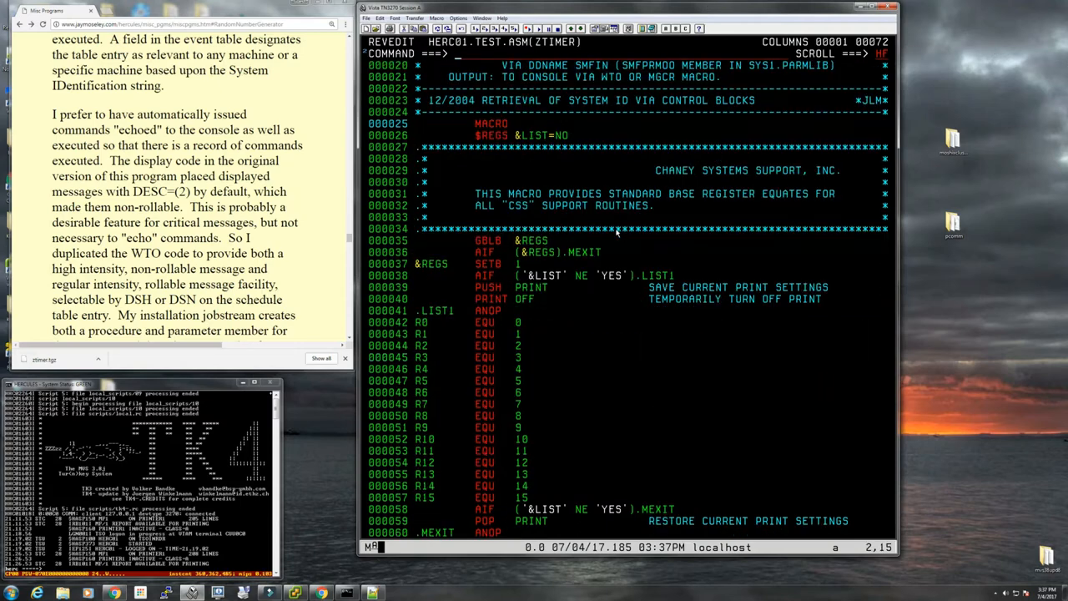
{"action": "scroll", "scroll_direction": "down", "scroll_amount": 3}
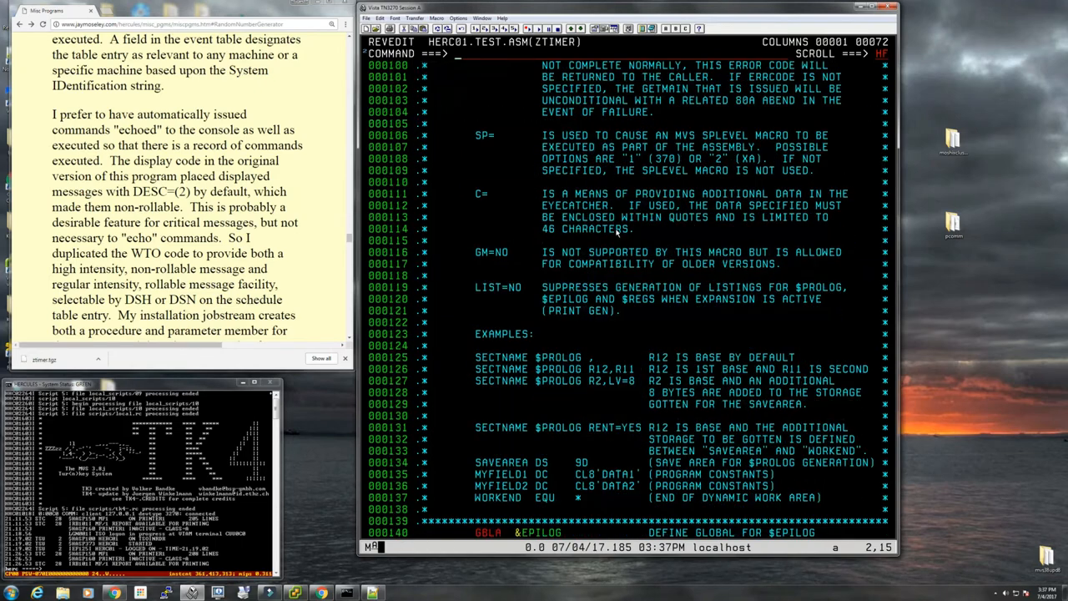
{"action": "type", "text": "fidn"}
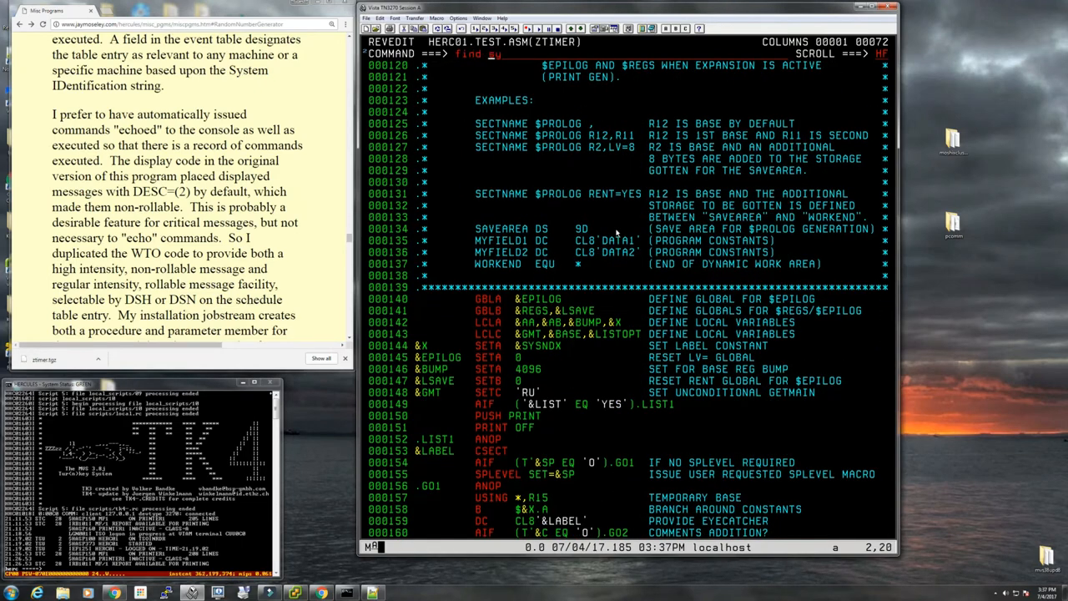
{"action": "key", "text": "Return"}
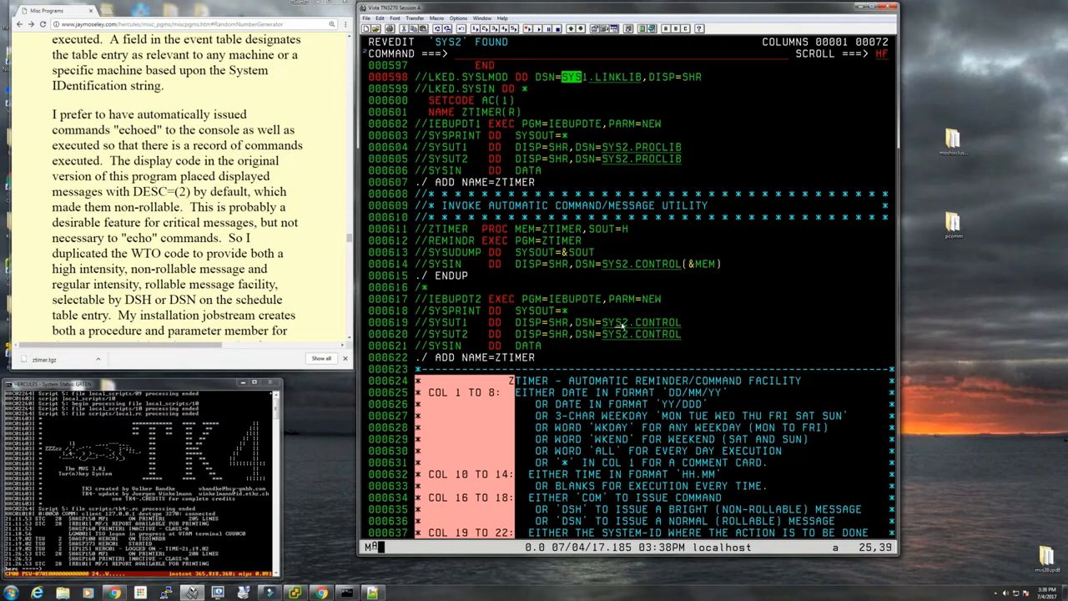
{"action": "scroll", "scroll_direction": "down", "scroll_amount": 3}
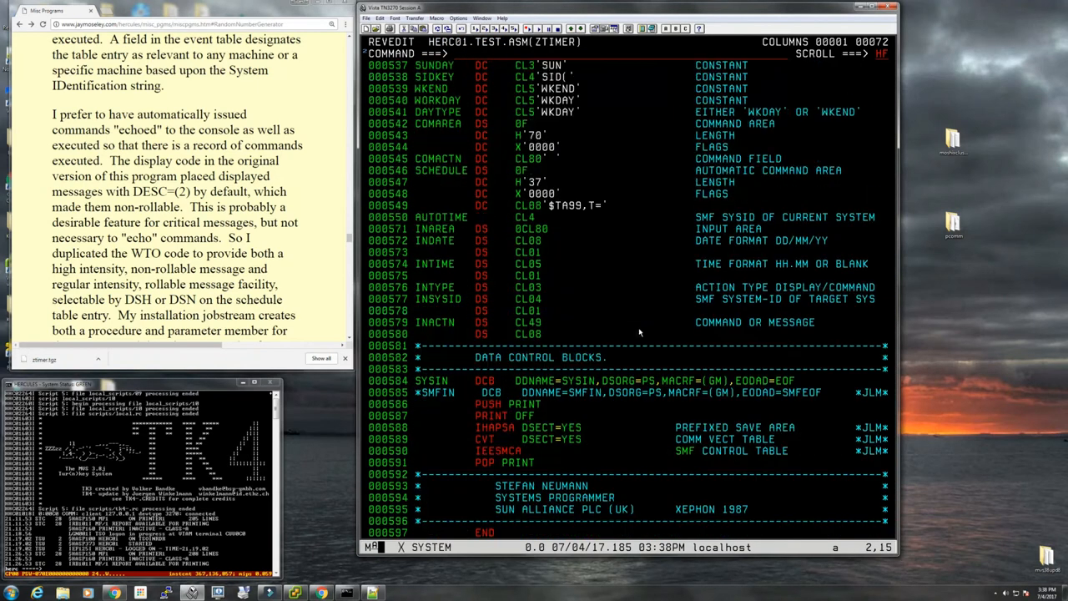
{"action": "scroll", "scroll_direction": "up", "scroll_amount": 3}
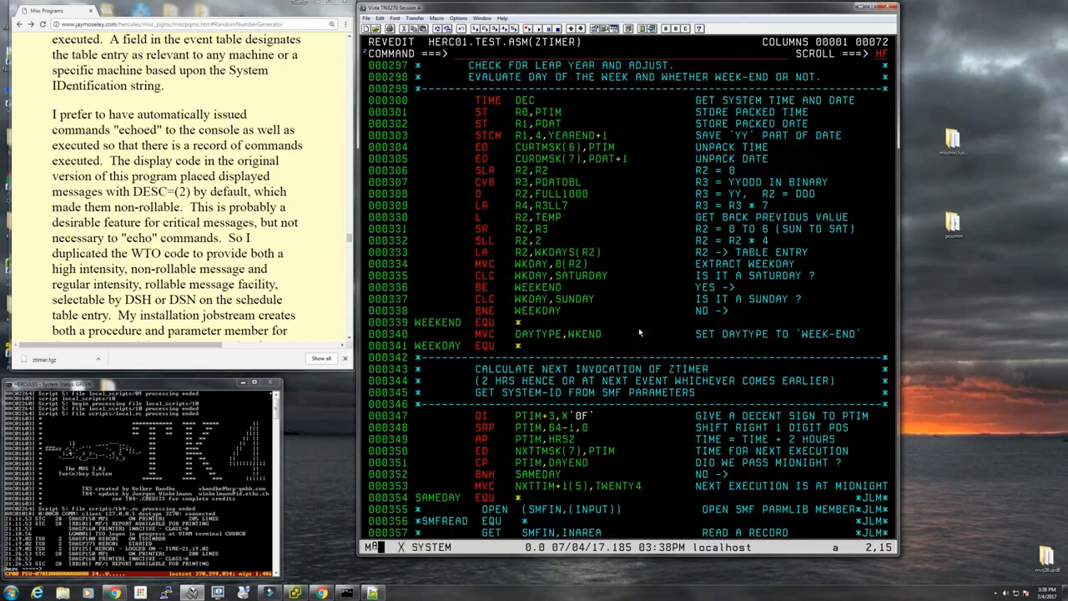
{"action": "scroll", "scroll_direction": "up", "scroll_amount": 3}
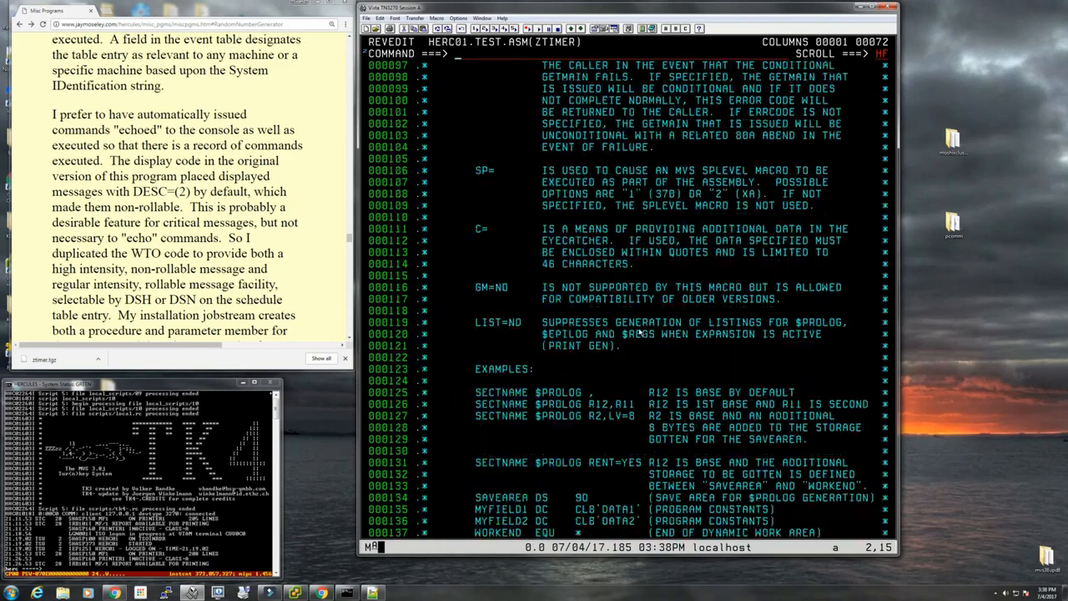
{"action": "type", "text": "save"}
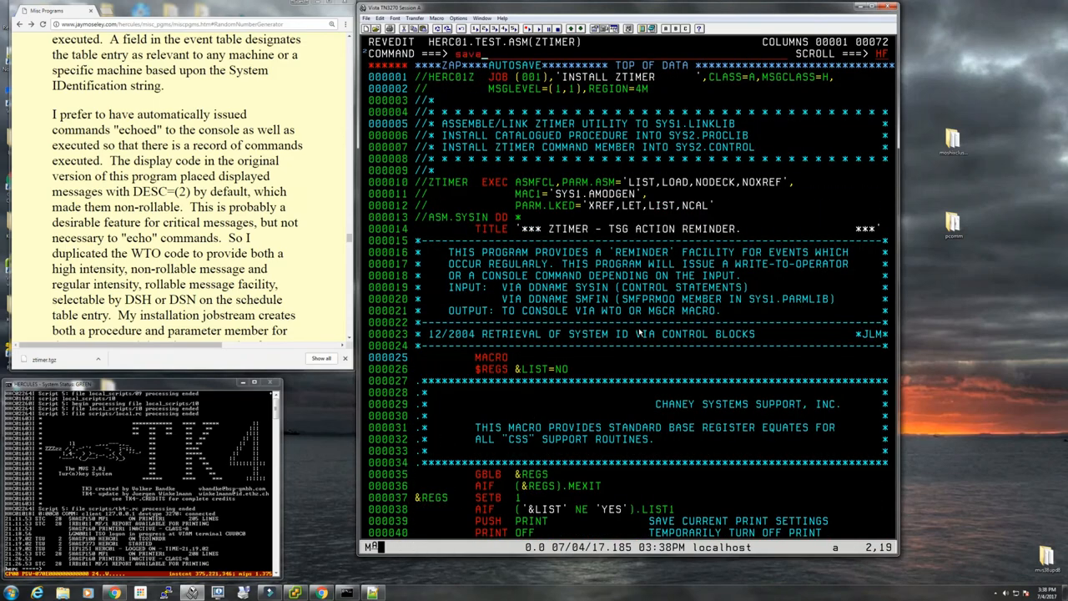
{"action": "key", "text": "Return"}
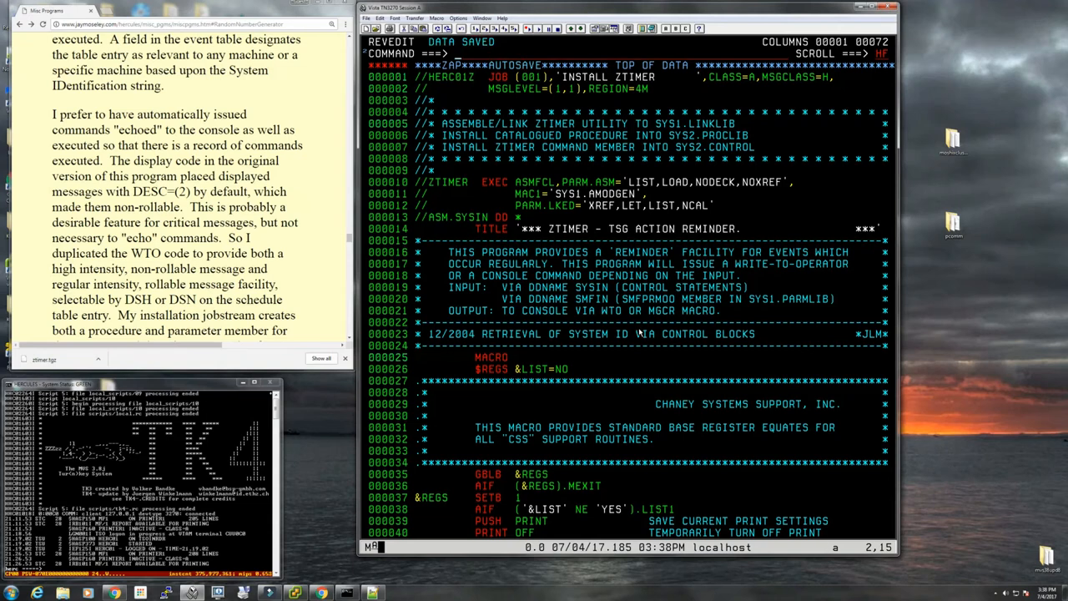
Step: Submit the ZTIMER job and view the held output of HERC01Z via option 3.8
{"action": "type", "text": "sub"}
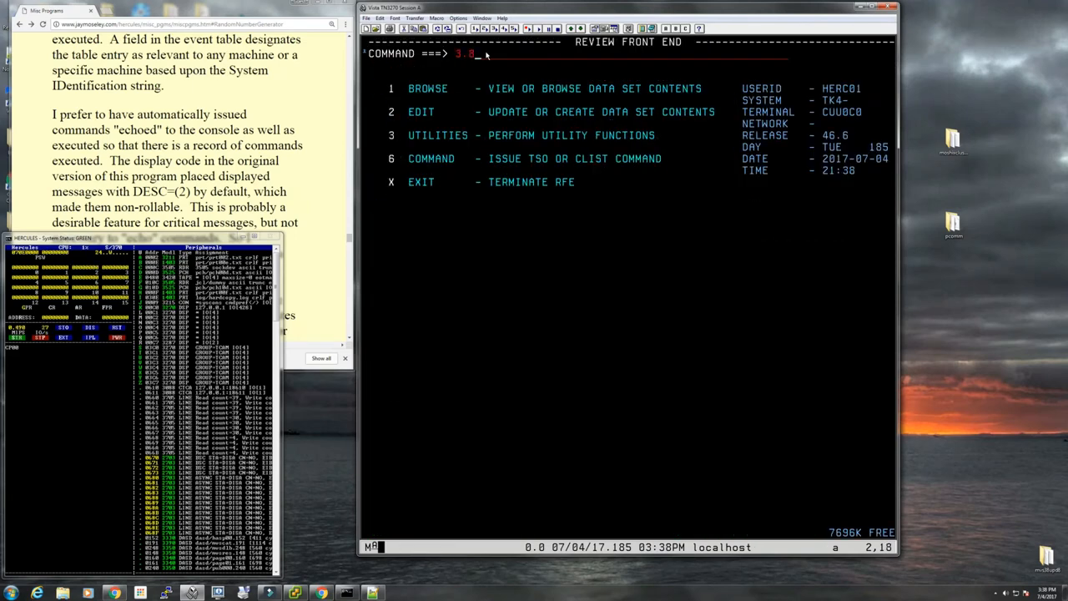
{"action": "key", "text": "Return"}
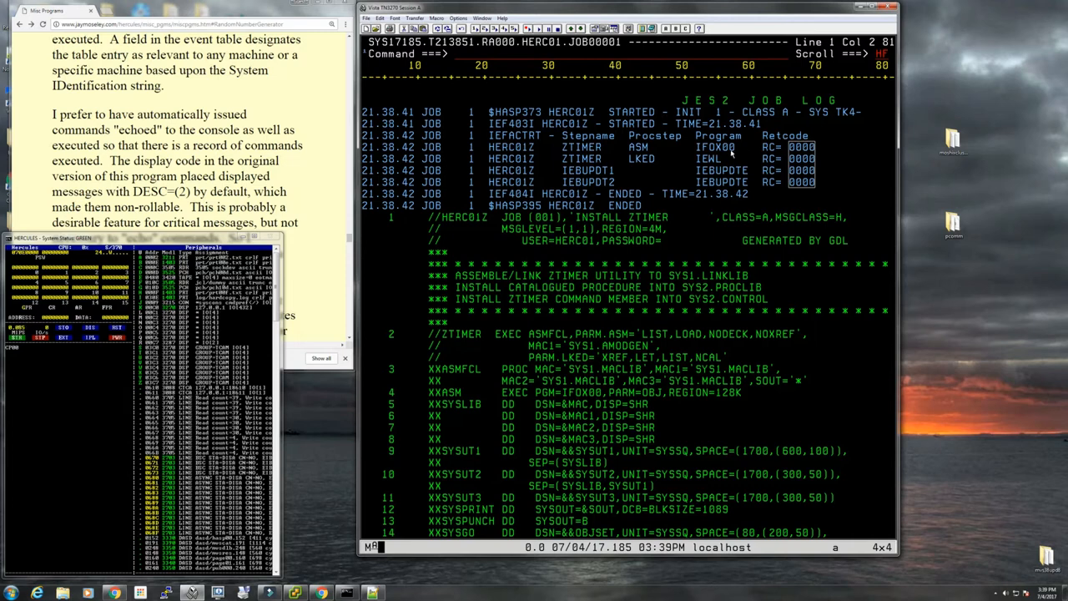
Step: Scroll down into the ZTIMER assembly listing, shifting the view right and back left
{"action": "scroll", "scroll_direction": "down", "scroll_amount": 3}
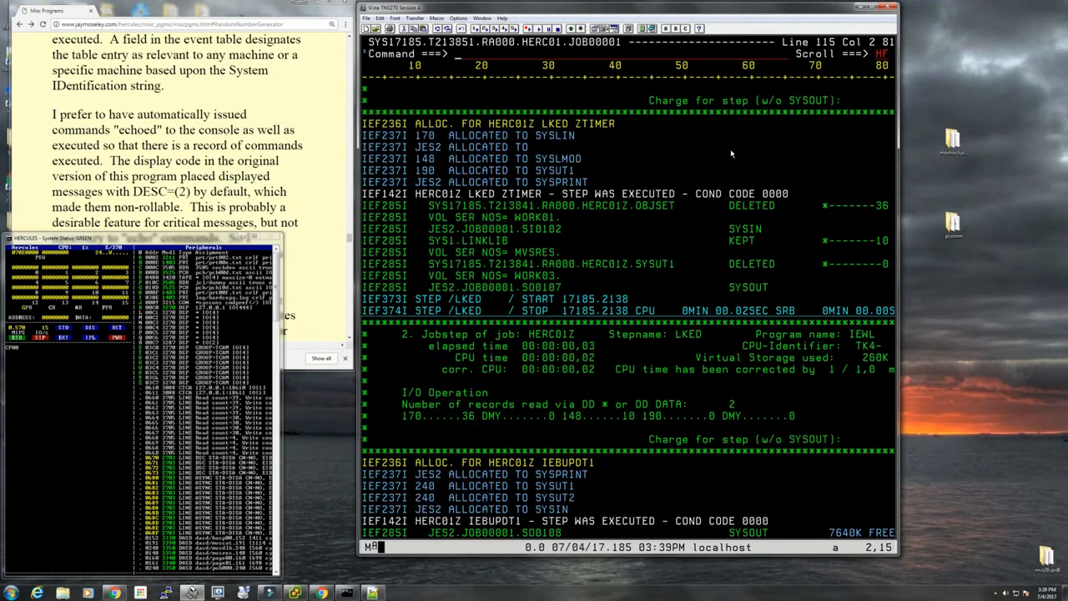
{"action": "scroll", "scroll_direction": "down", "scroll_amount": 3}
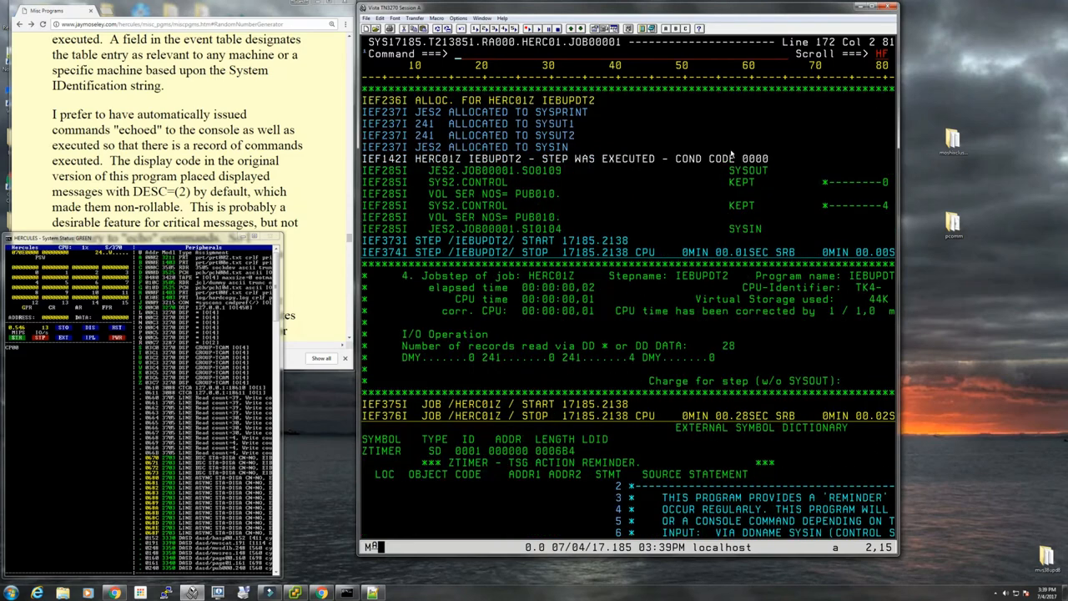
{"action": "scroll", "scroll_direction": "down", "scroll_amount": 3}
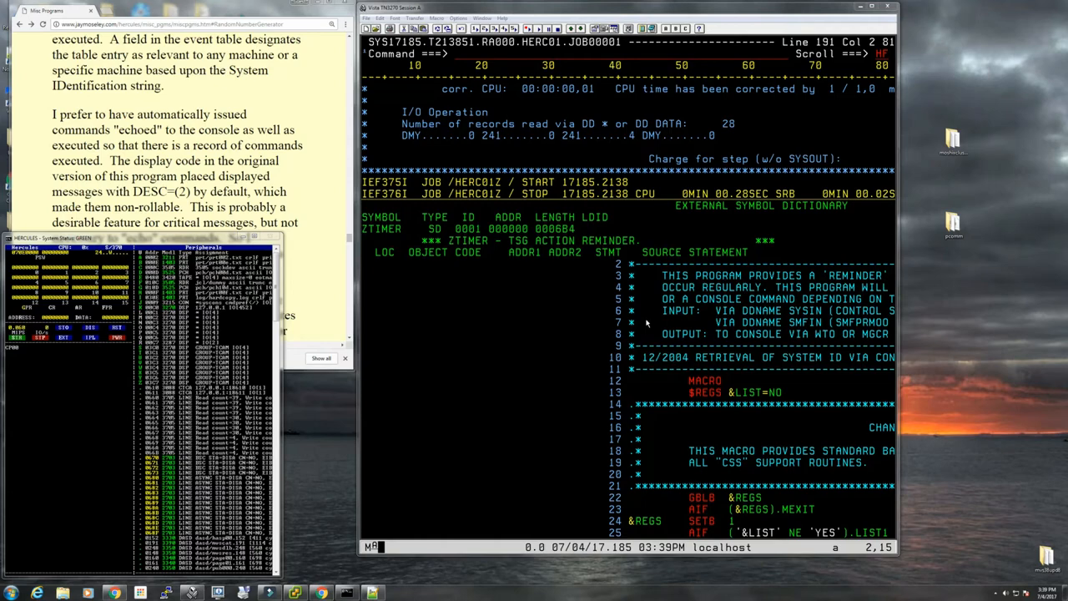
{"action": "key", "text": "Return"}
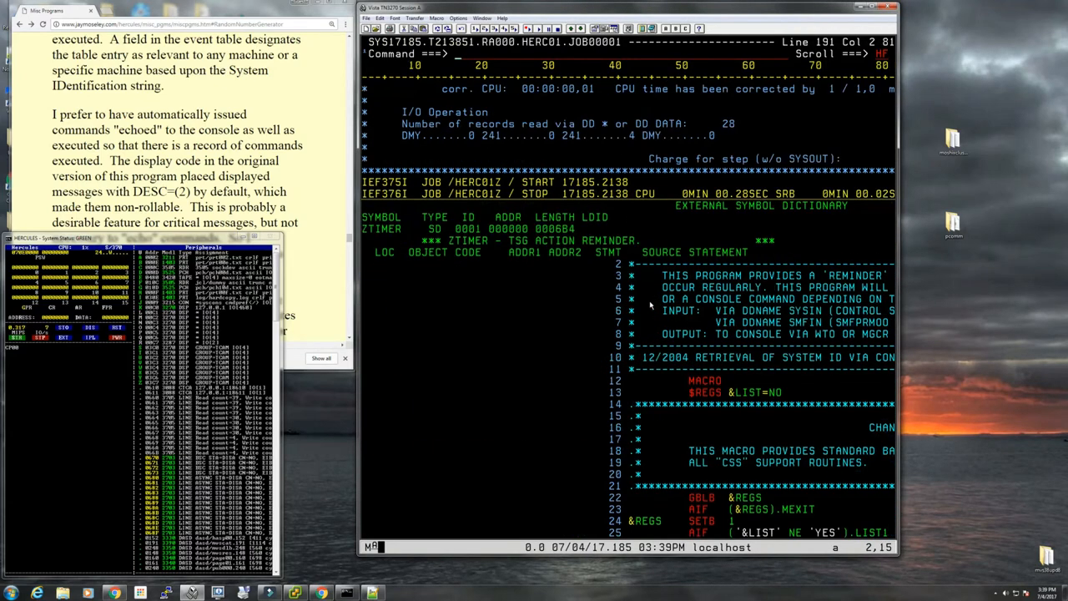
{"action": "type", "text": "righ"}
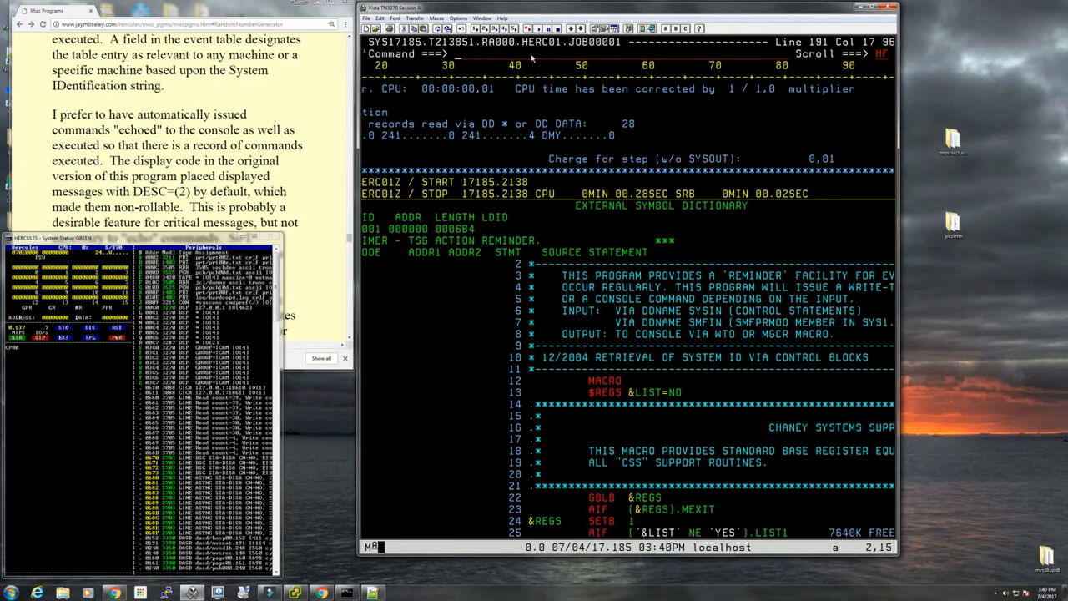
{"action": "scroll", "scroll_direction": "down", "scroll_amount": 3}
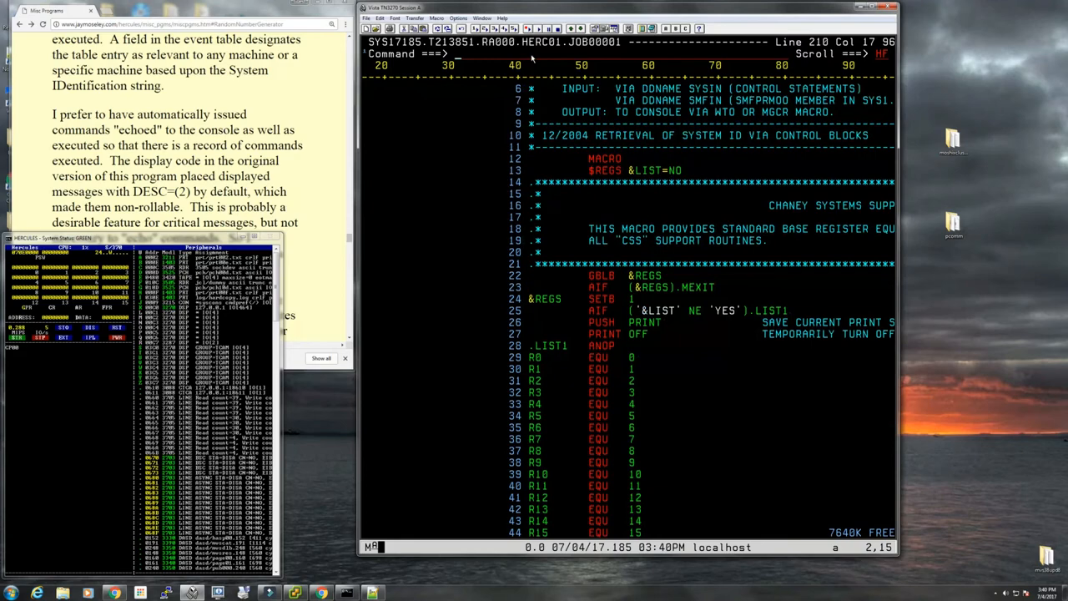
{"action": "scroll", "scroll_direction": "down", "scroll_amount": 3}
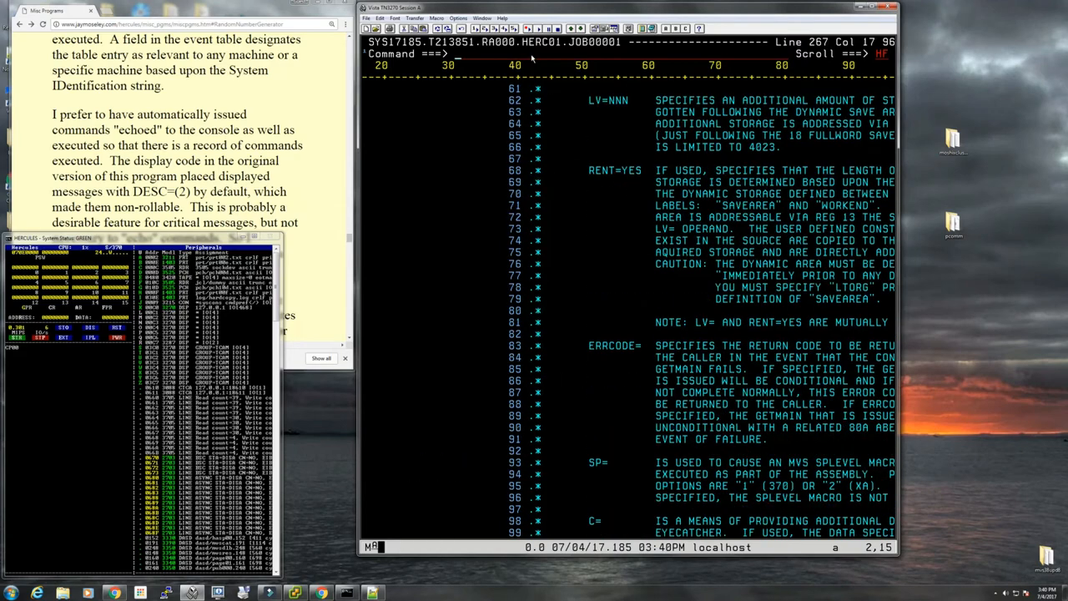
{"action": "scroll", "scroll_direction": "down", "scroll_amount": 3}
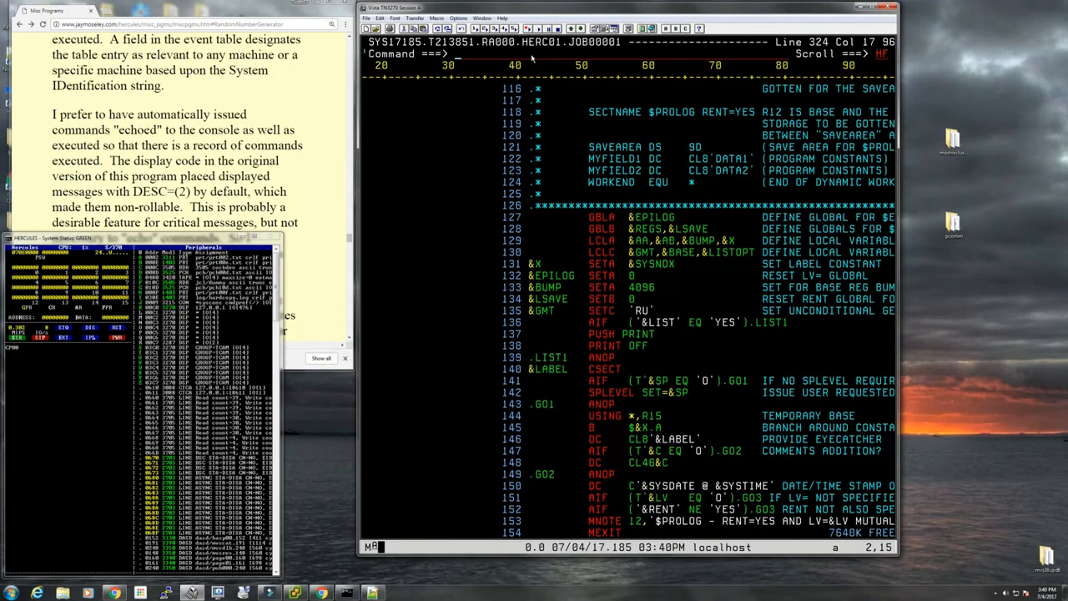
{"action": "scroll", "scroll_direction": "down", "scroll_amount": 3}
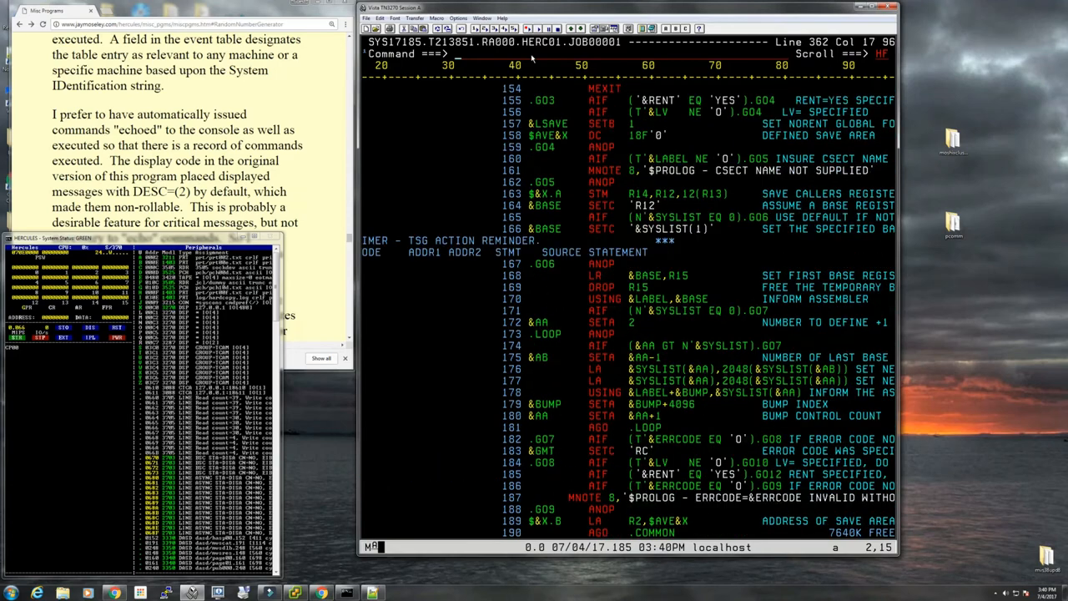
{"action": "scroll", "scroll_direction": "left", "scroll_amount": 3}
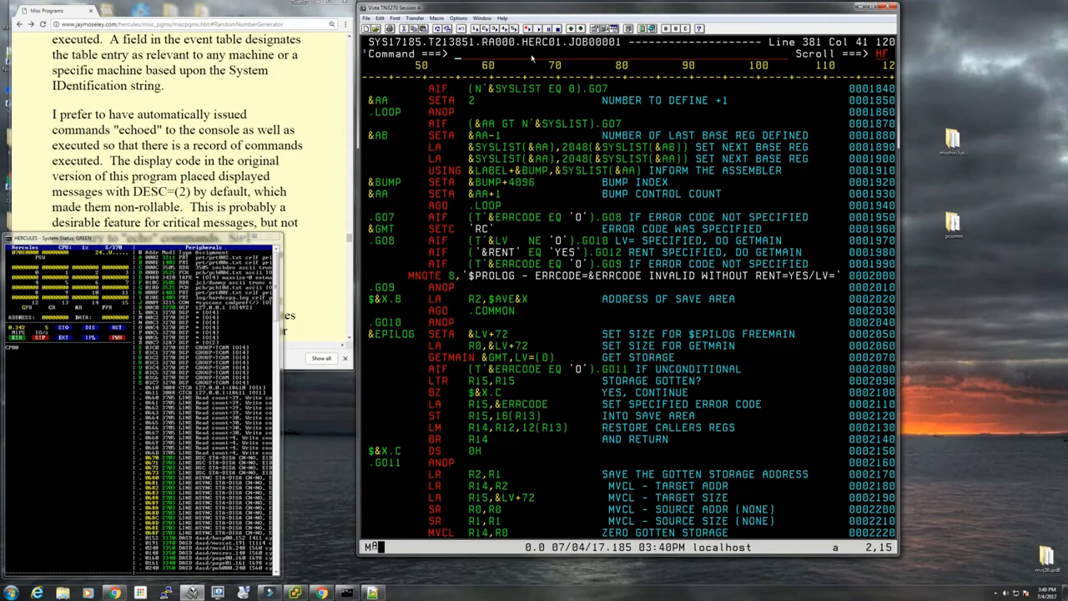
Step: Continue to the listing's end where Assembler Diagnostics report no flagged statements
{"action": "scroll", "scroll_direction": "down", "scroll_amount": 3}
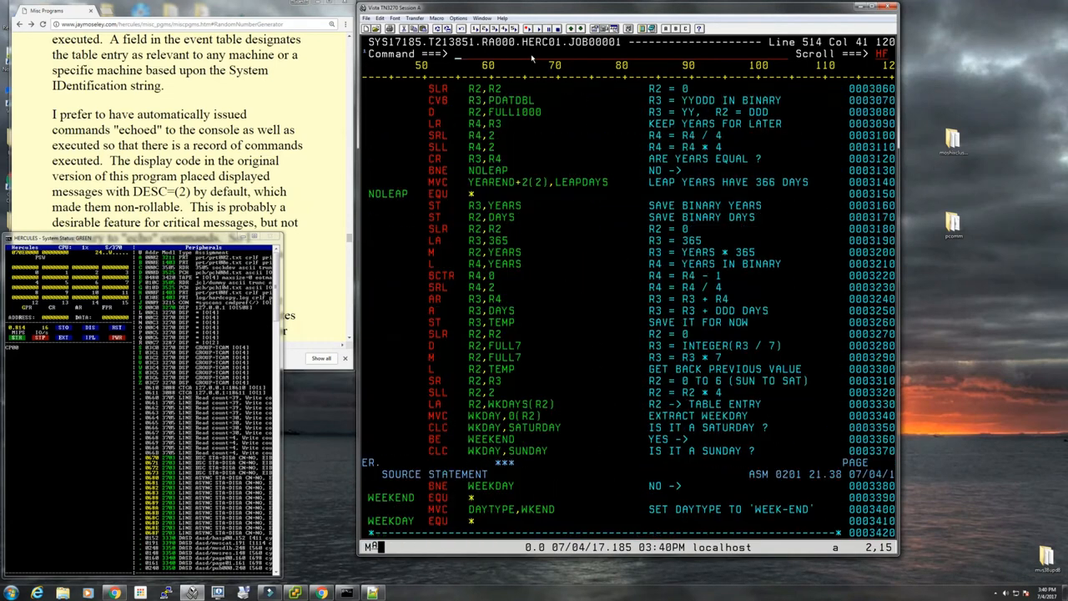
{"action": "scroll", "scroll_direction": "down", "scroll_amount": 3}
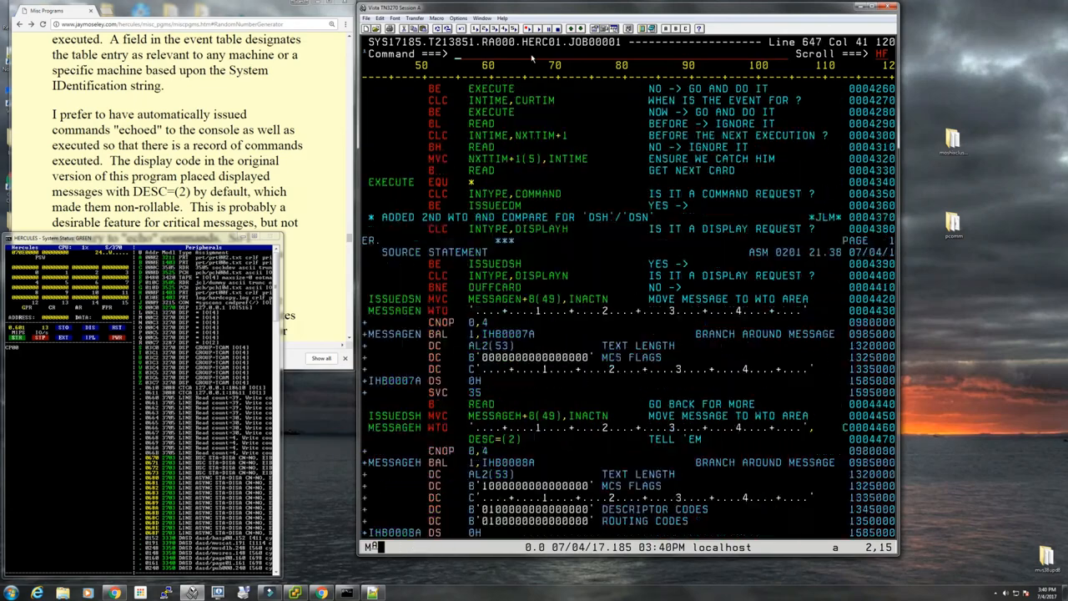
{"action": "scroll", "scroll_direction": "down", "scroll_amount": 3}
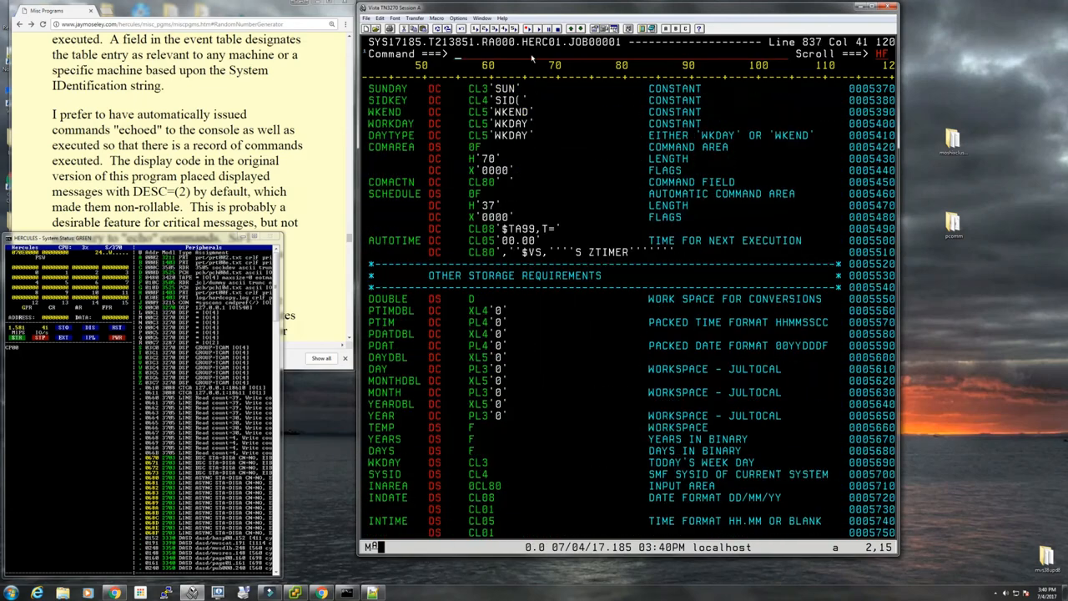
{"action": "scroll", "scroll_direction": "down", "scroll_amount": 3}
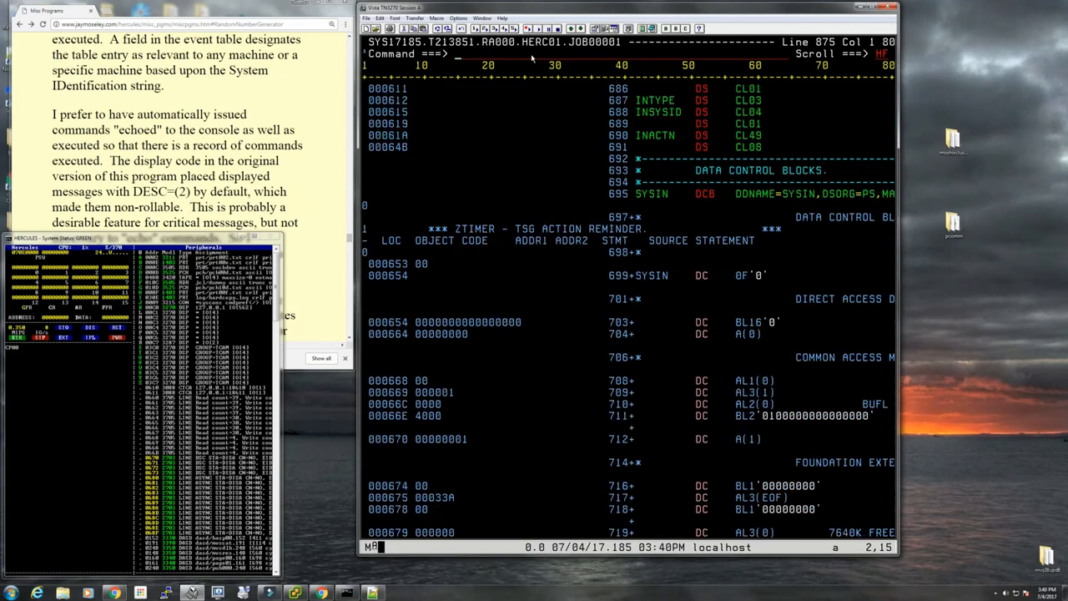
{"action": "mouse_move", "coordinate": [494, 138]}
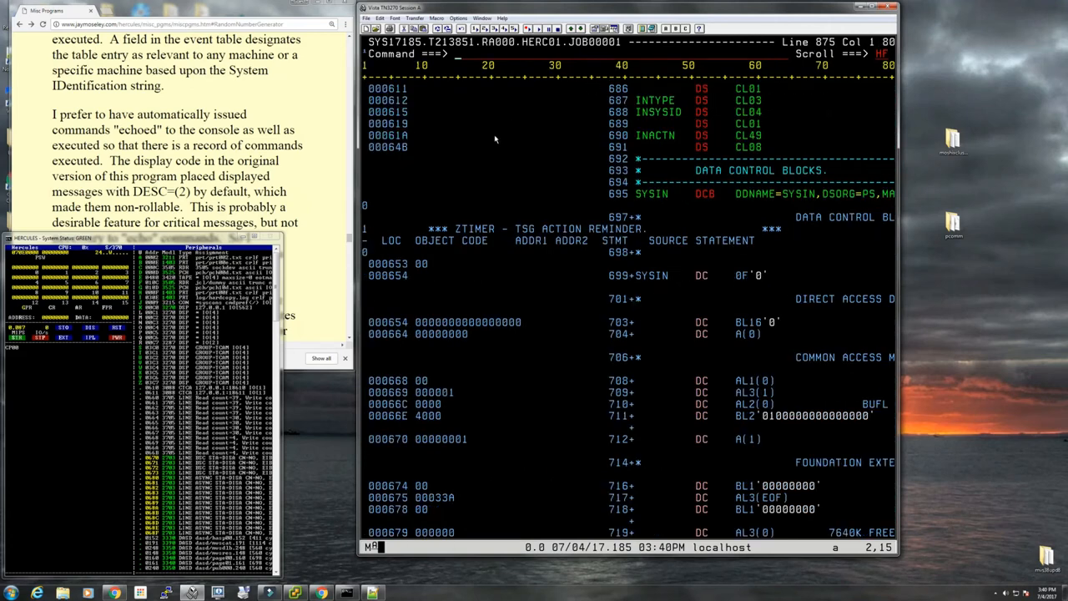
{"action": "scroll", "scroll_direction": "up", "scroll_amount": 3}
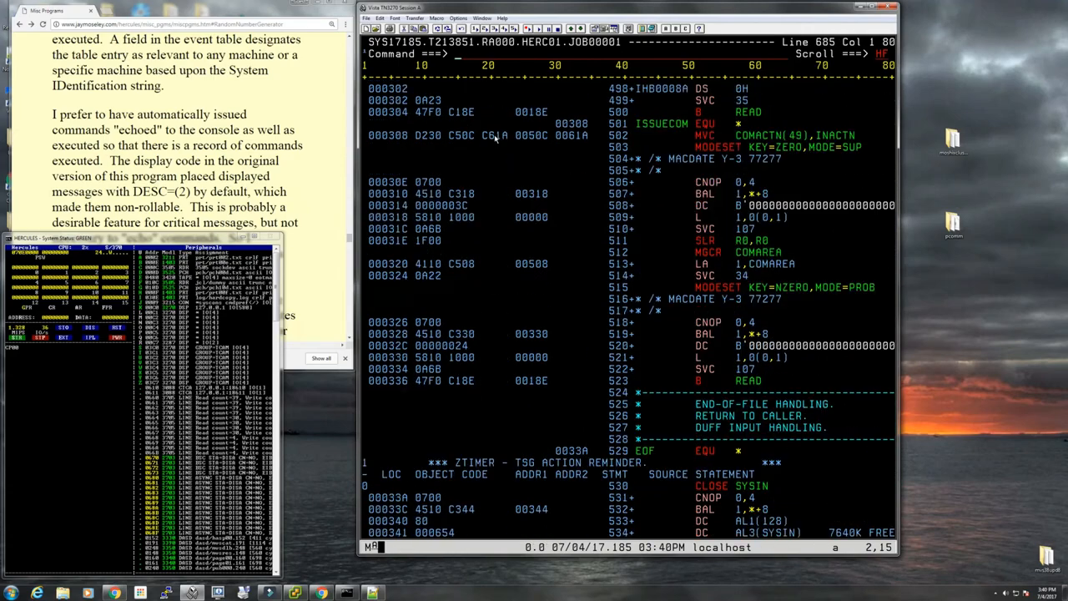
{"action": "scroll", "scroll_direction": "up", "scroll_amount": 3}
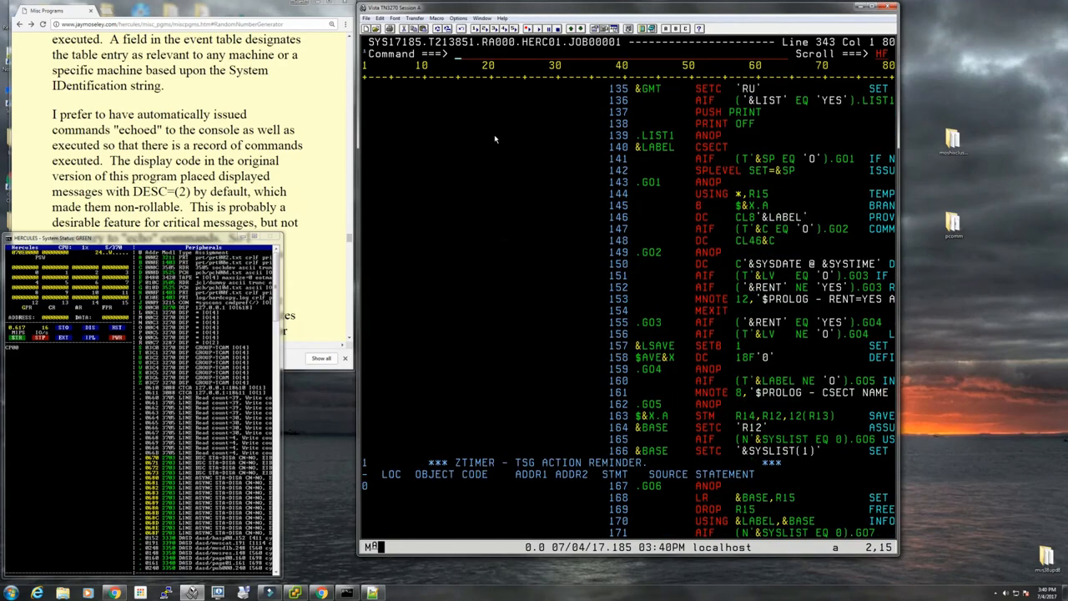
{"action": "scroll", "scroll_direction": "down", "scroll_amount": 3}
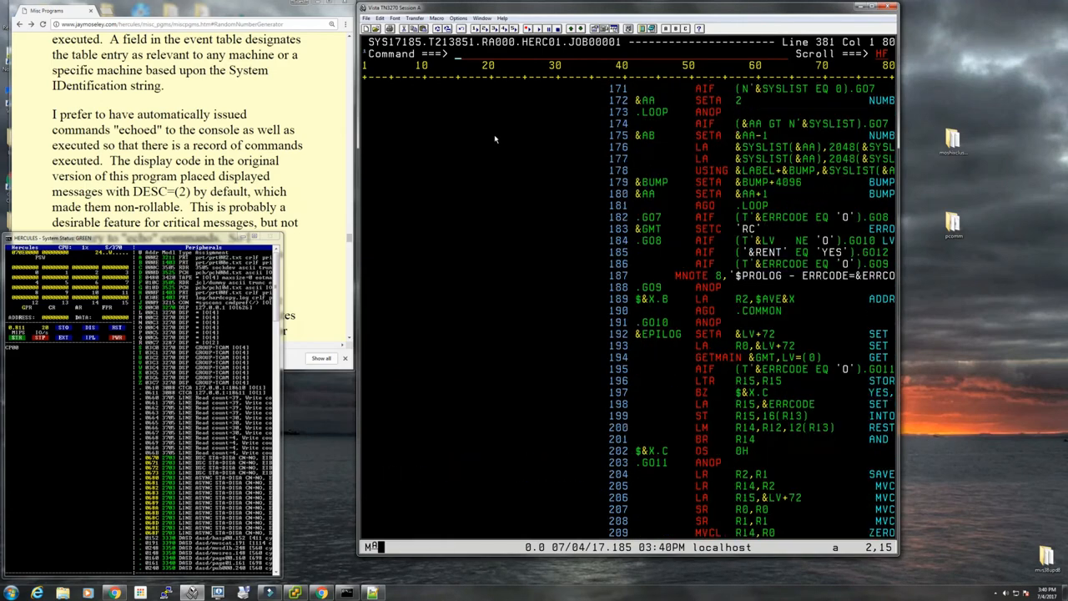
{"action": "scroll", "scroll_direction": "down", "scroll_amount": 3}
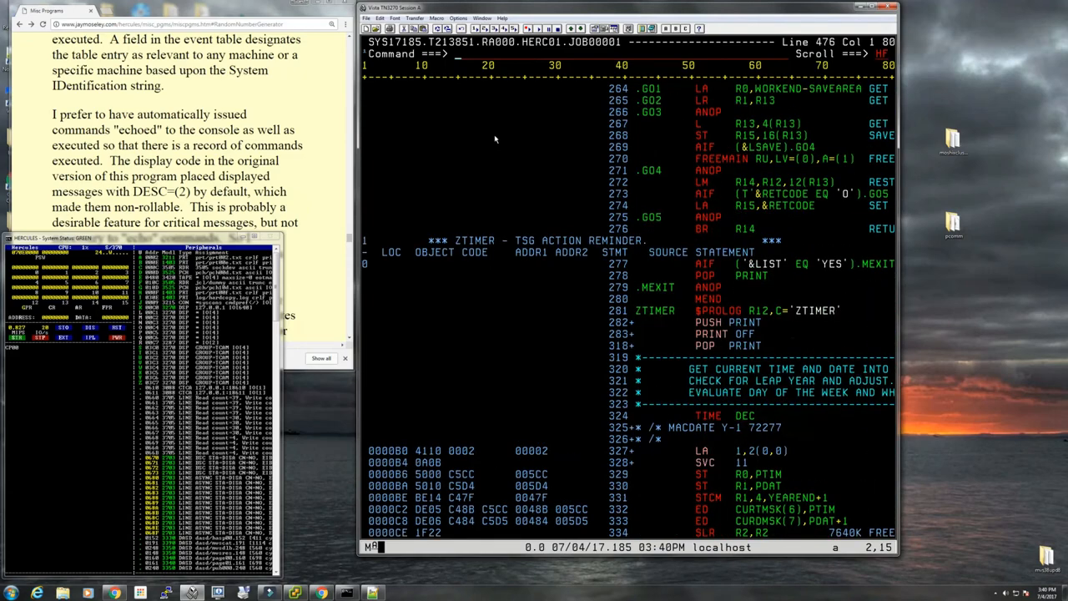
{"action": "scroll", "scroll_direction": "down", "scroll_amount": 3}
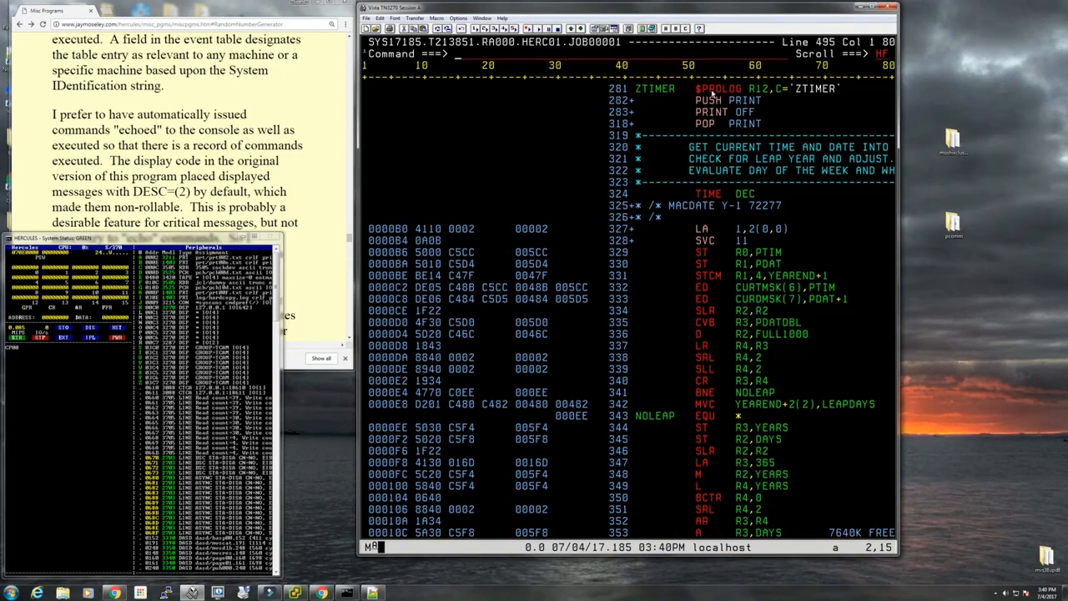
{"action": "mouse_move", "coordinate": [691, 115]}
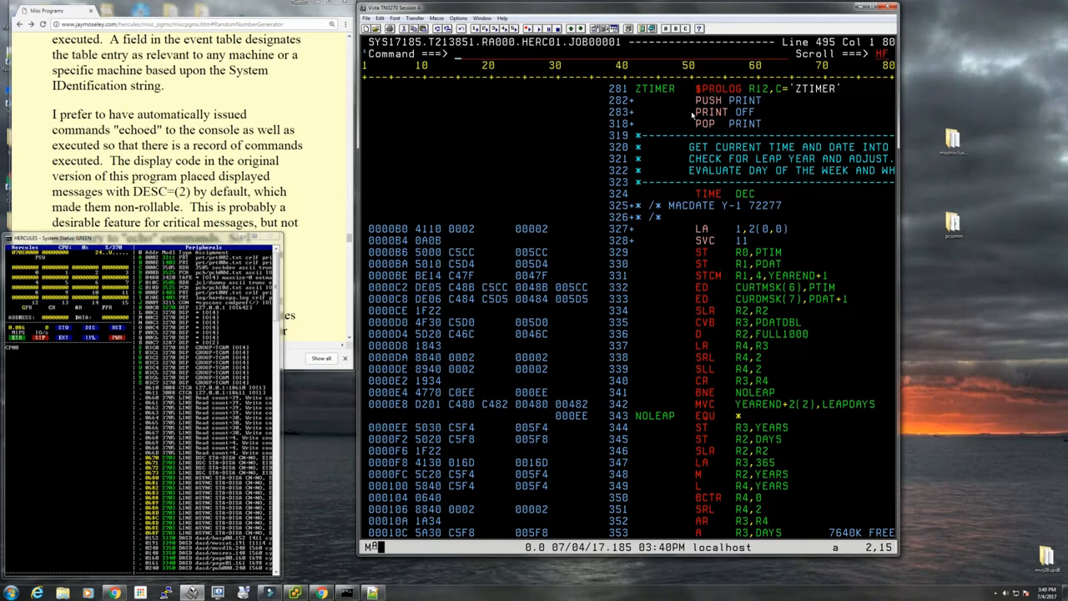
{"action": "mouse_move", "coordinate": [690, 117]}
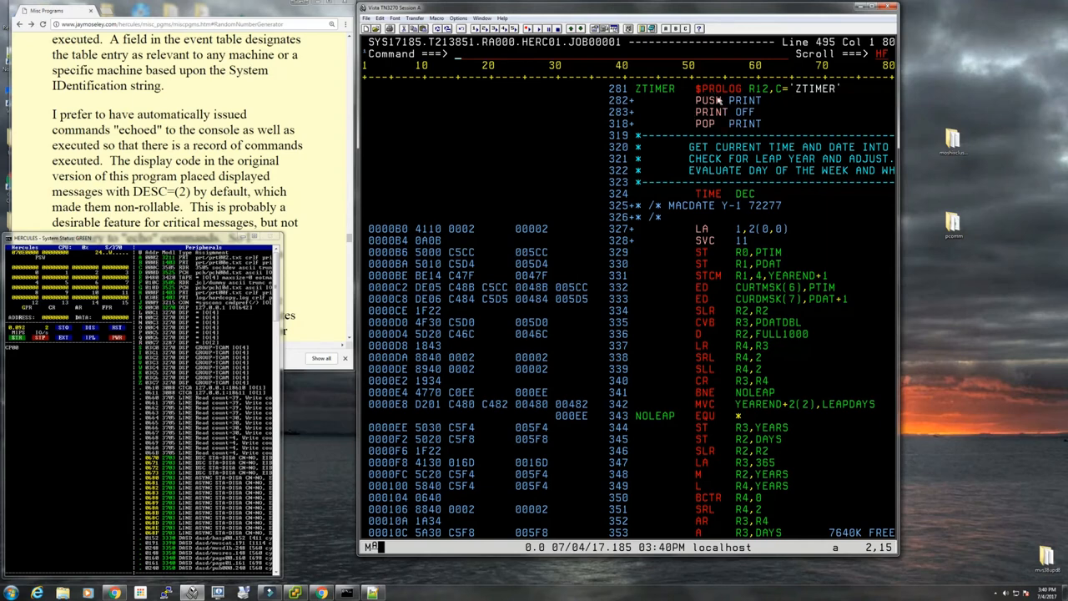
{"action": "mouse_move", "coordinate": [721, 227]}
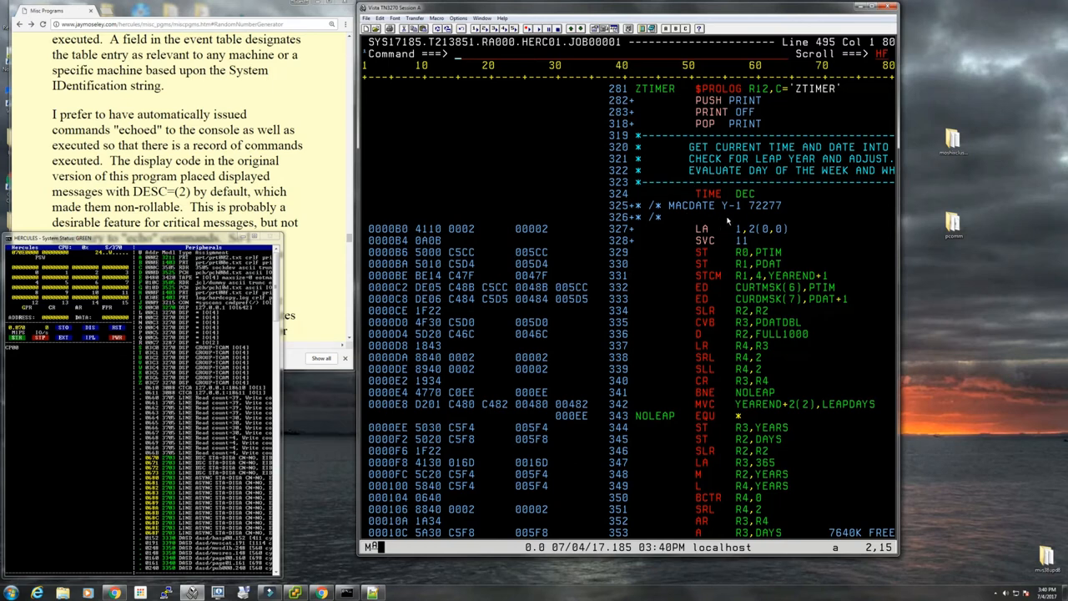
{"action": "scroll", "scroll_direction": "down", "scroll_amount": 3}
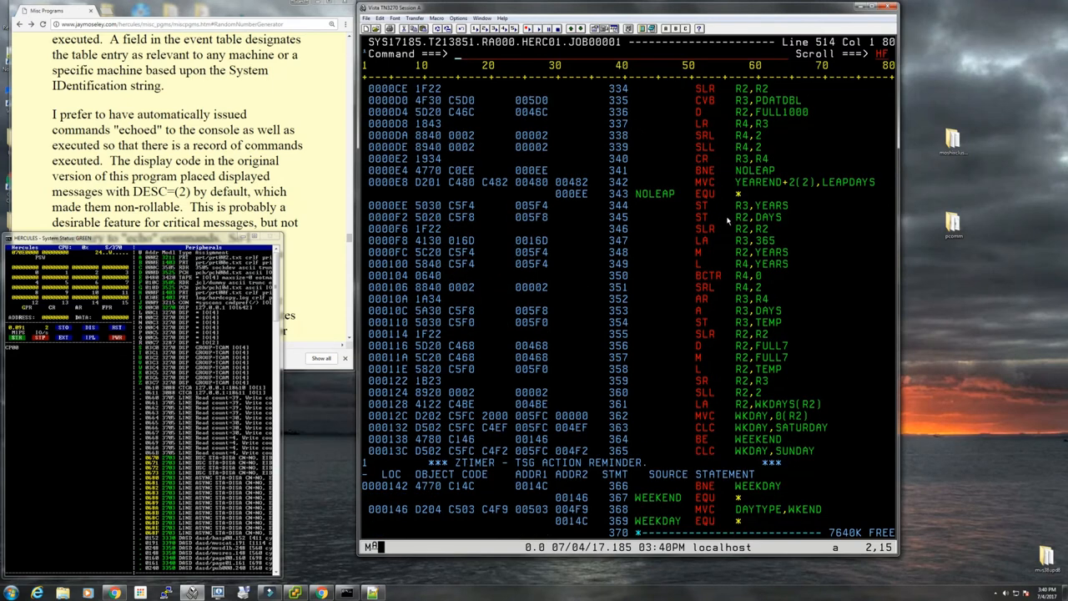
{"action": "scroll", "scroll_direction": "down", "scroll_amount": 3}
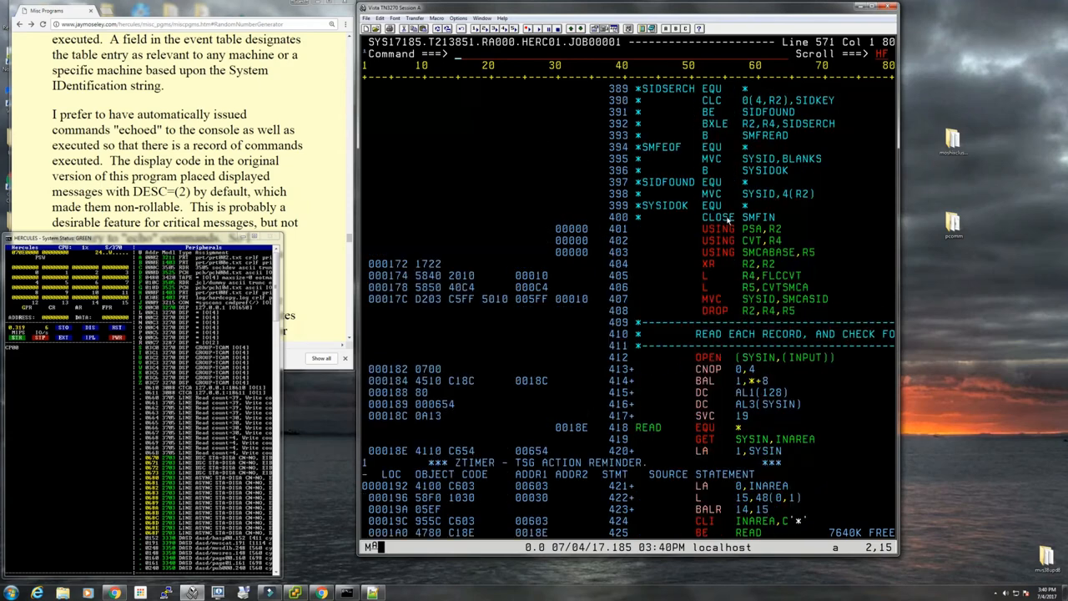
{"action": "scroll", "scroll_direction": "down", "scroll_amount": 3}
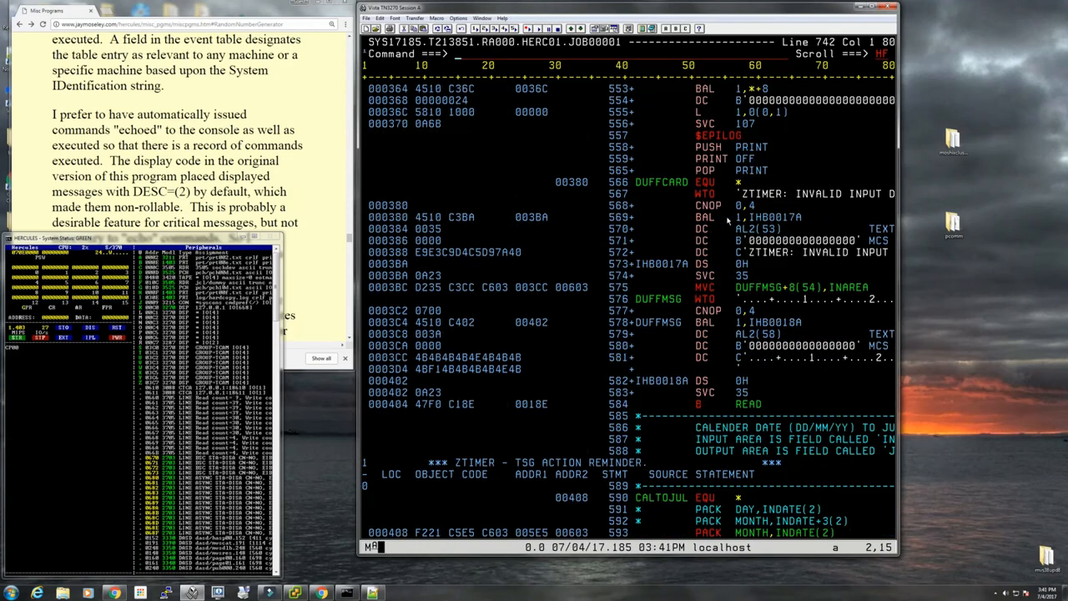
{"action": "scroll", "scroll_direction": "down", "scroll_amount": 3}
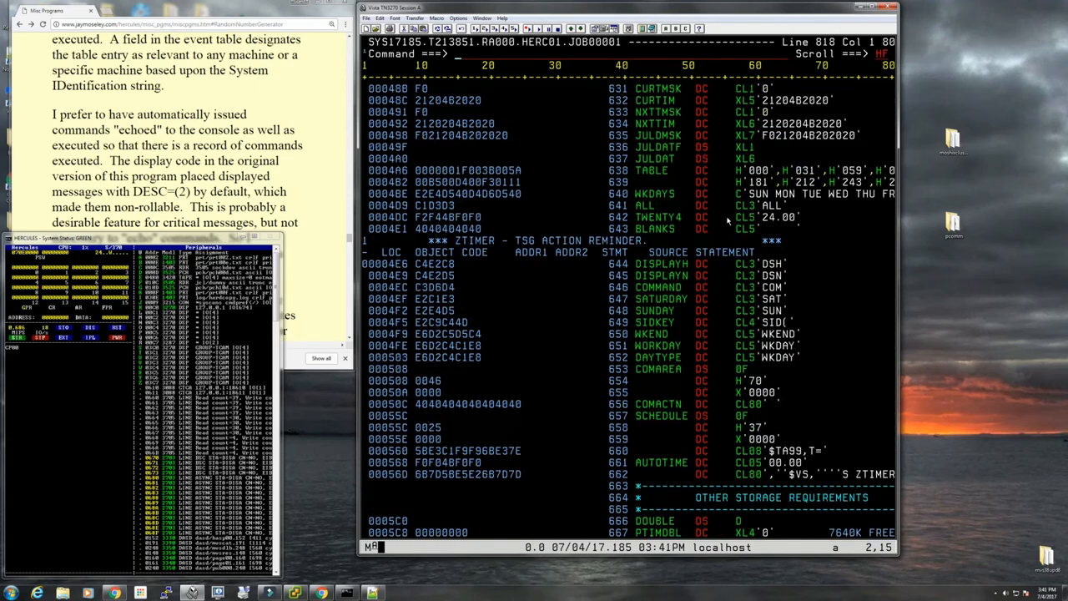
{"action": "scroll", "scroll_direction": "up", "scroll_amount": 3}
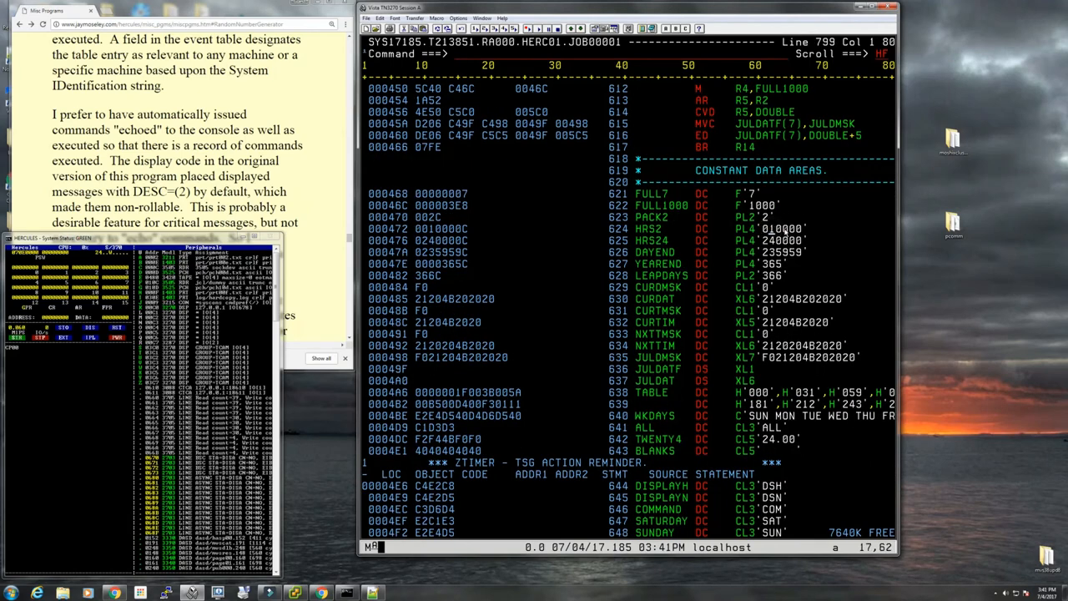
{"action": "scroll", "scroll_direction": "down", "scroll_amount": 3}
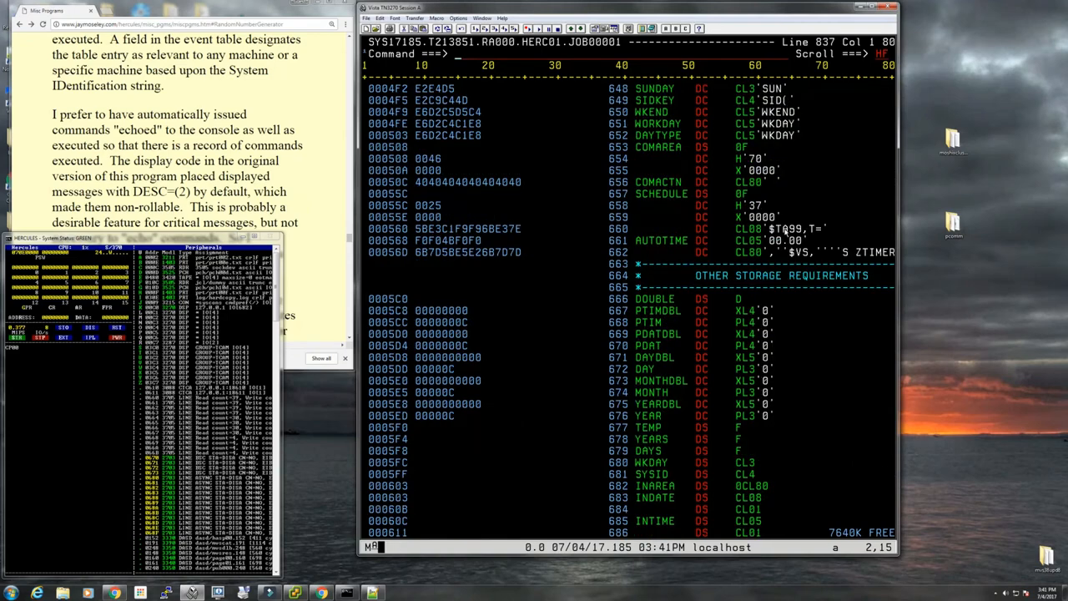
{"action": "scroll", "scroll_direction": "down", "scroll_amount": 3}
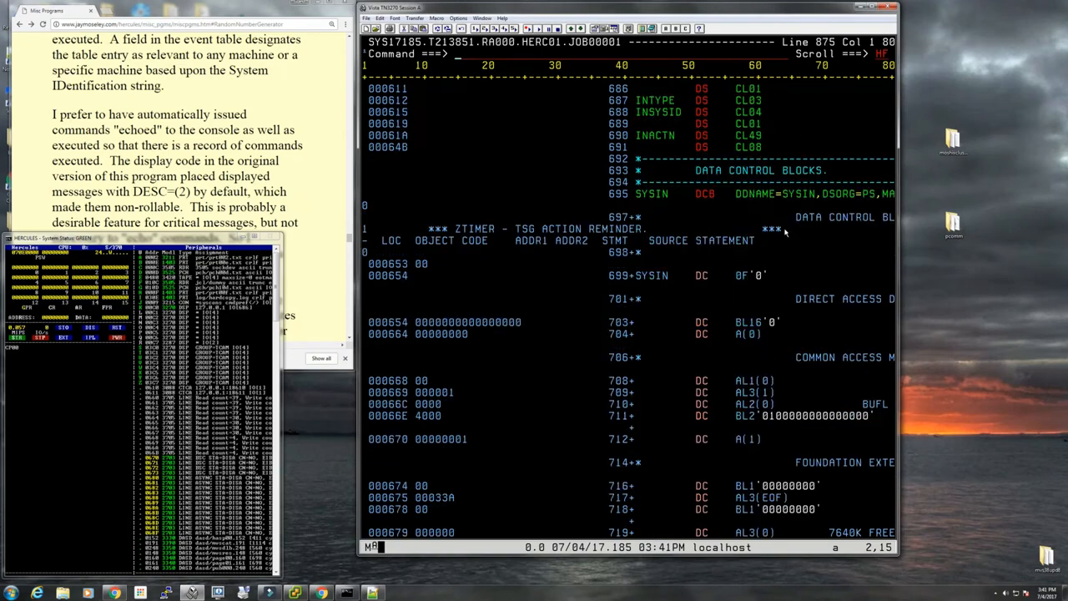
{"action": "scroll", "scroll_direction": "down", "scroll_amount": 3}
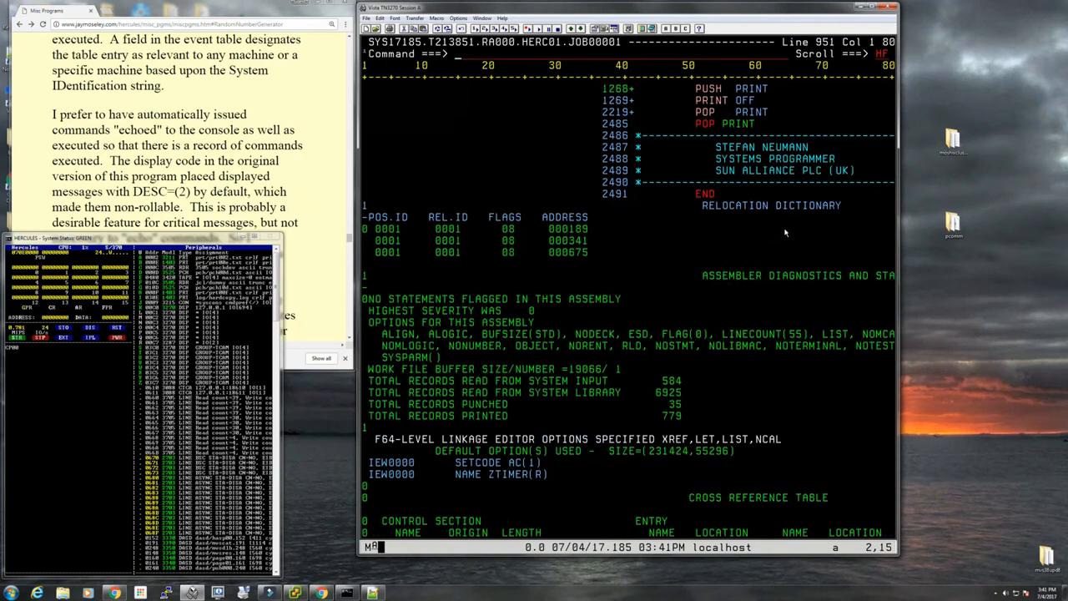
Step: Browse the link-edit and IEBUPDTE output showing ZTIMER stowed with condition code 0
{"action": "scroll", "scroll_direction": "up", "scroll_amount": 3}
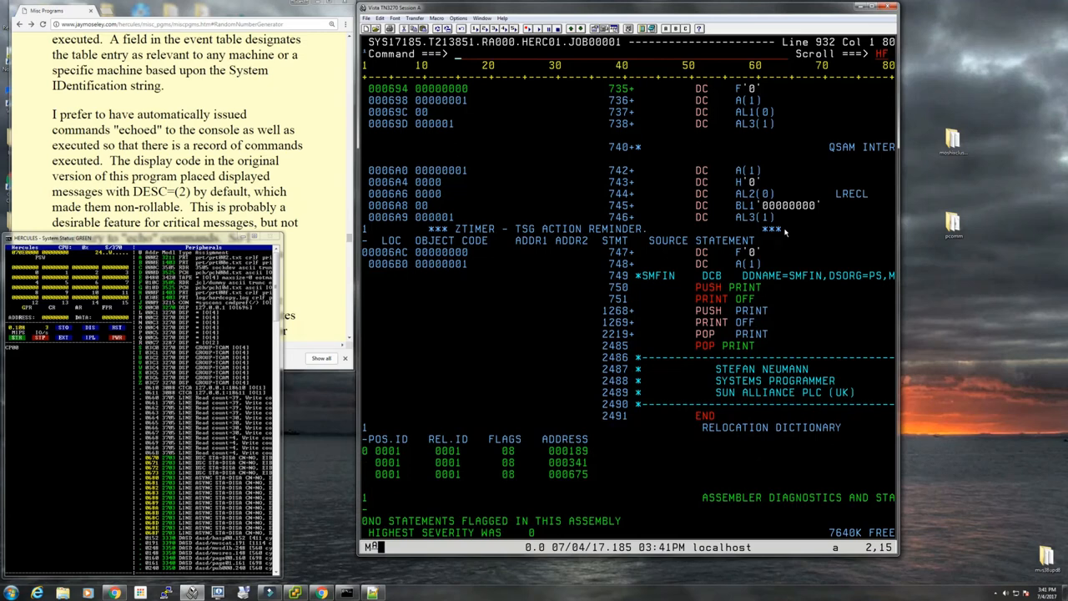
{"action": "mouse_move", "coordinate": [587, 304]}
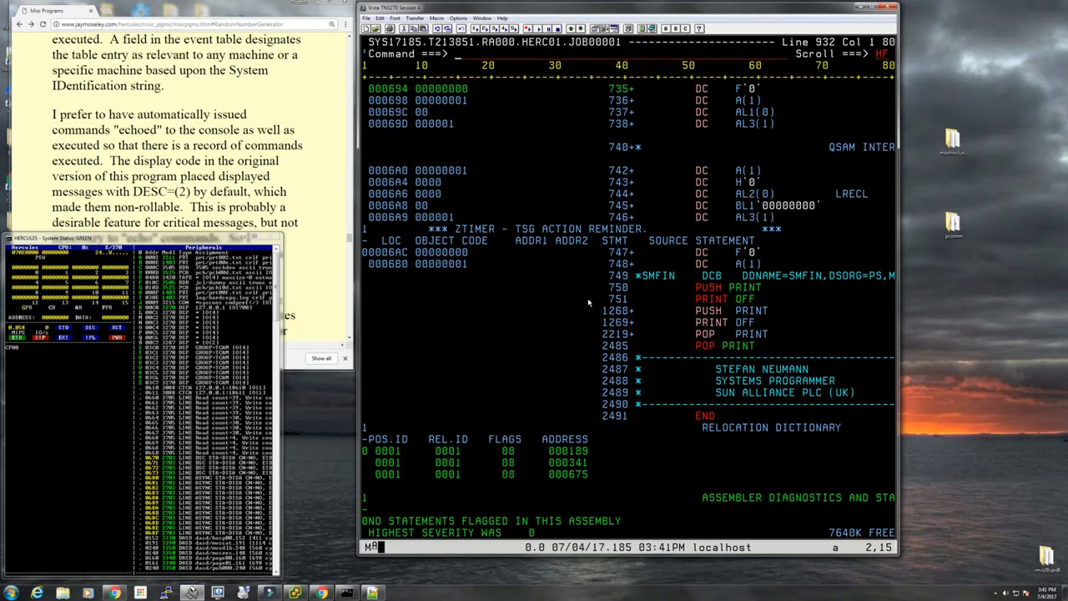
{"action": "scroll", "scroll_direction": "down", "scroll_amount": 3}
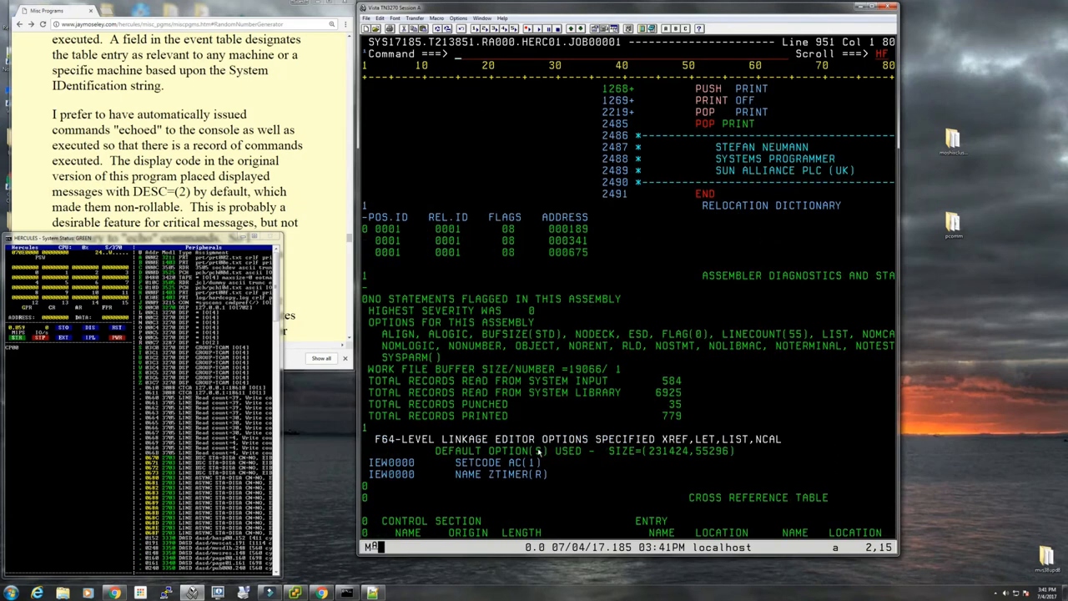
{"action": "mouse_move", "coordinate": [626, 350]}
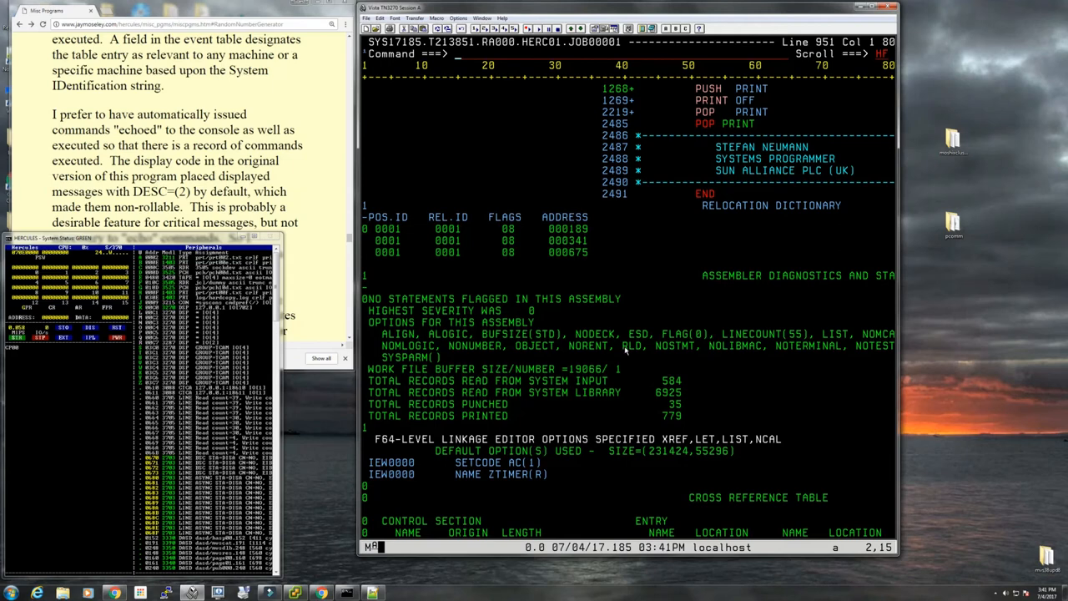
{"action": "scroll", "scroll_direction": "right", "scroll_amount": 3}
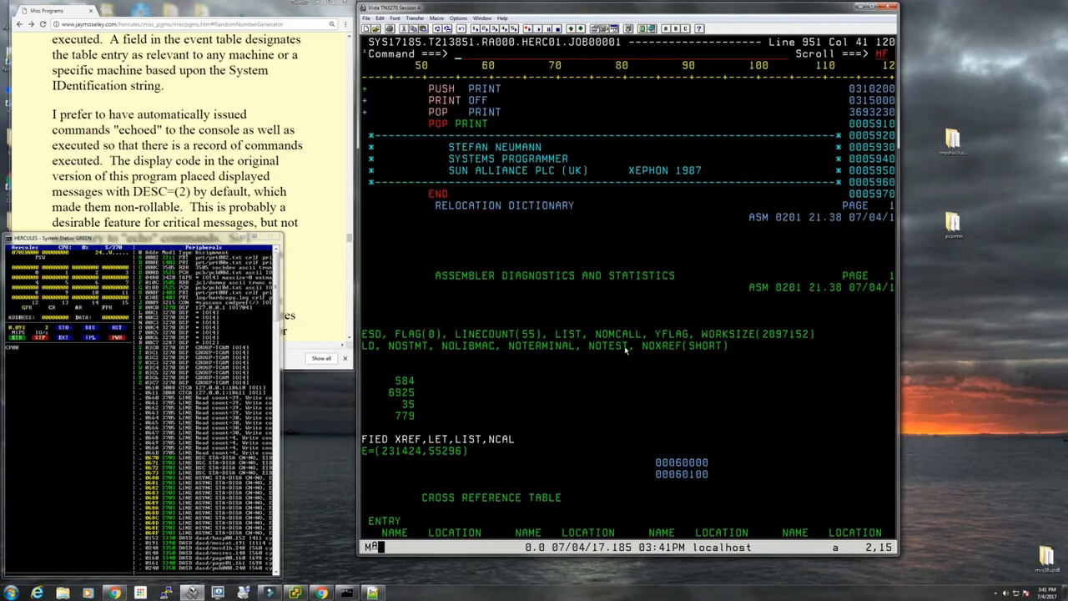
{"action": "scroll", "scroll_direction": "right", "scroll_amount": 3}
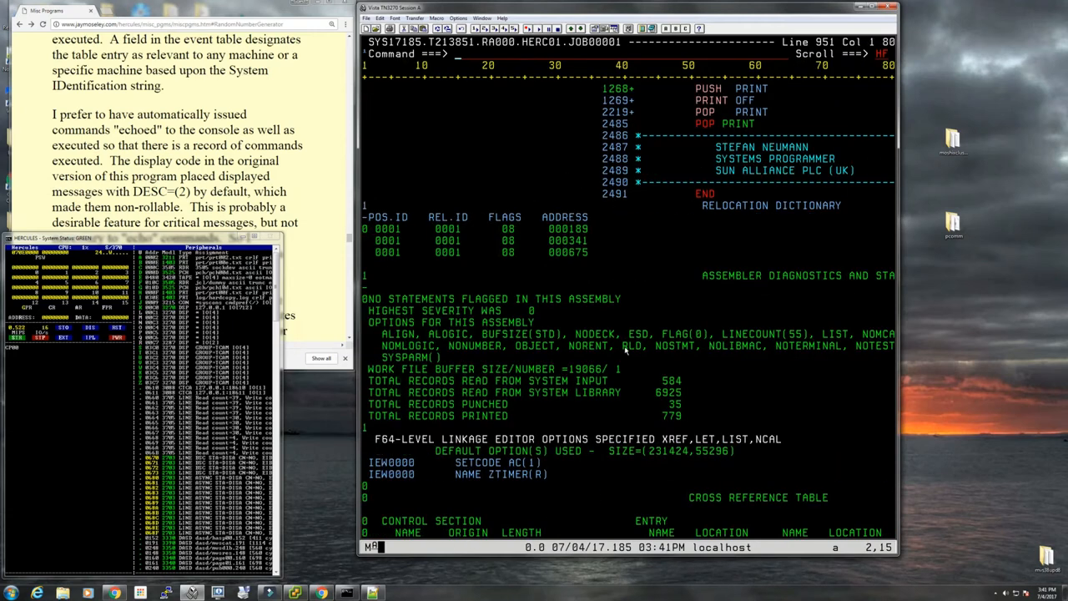
{"action": "scroll", "scroll_direction": "down", "scroll_amount": 3}
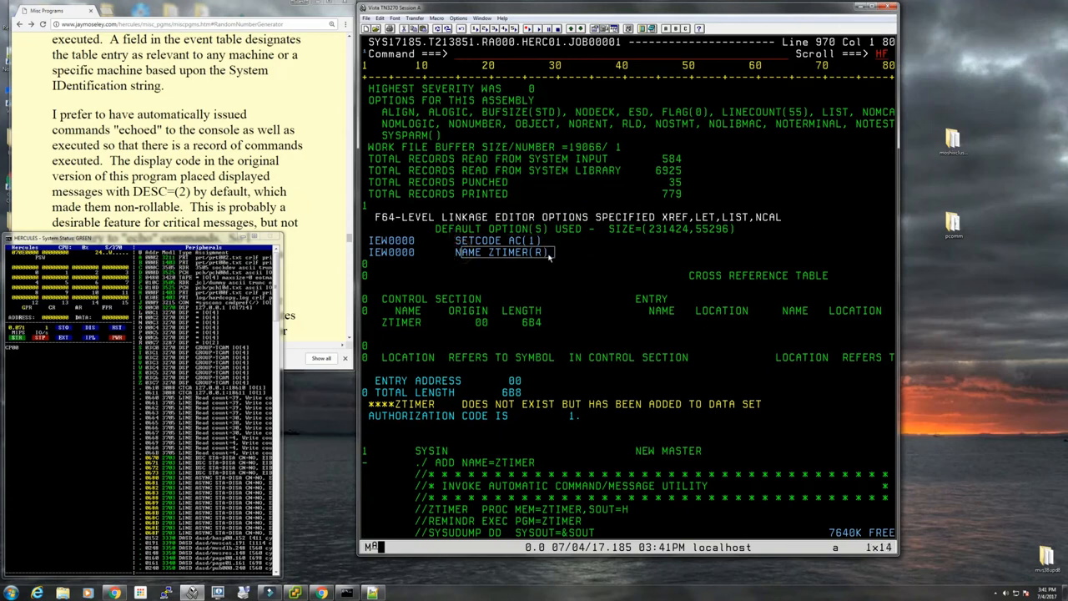
{"action": "left_click", "coordinate": [492, 391]}
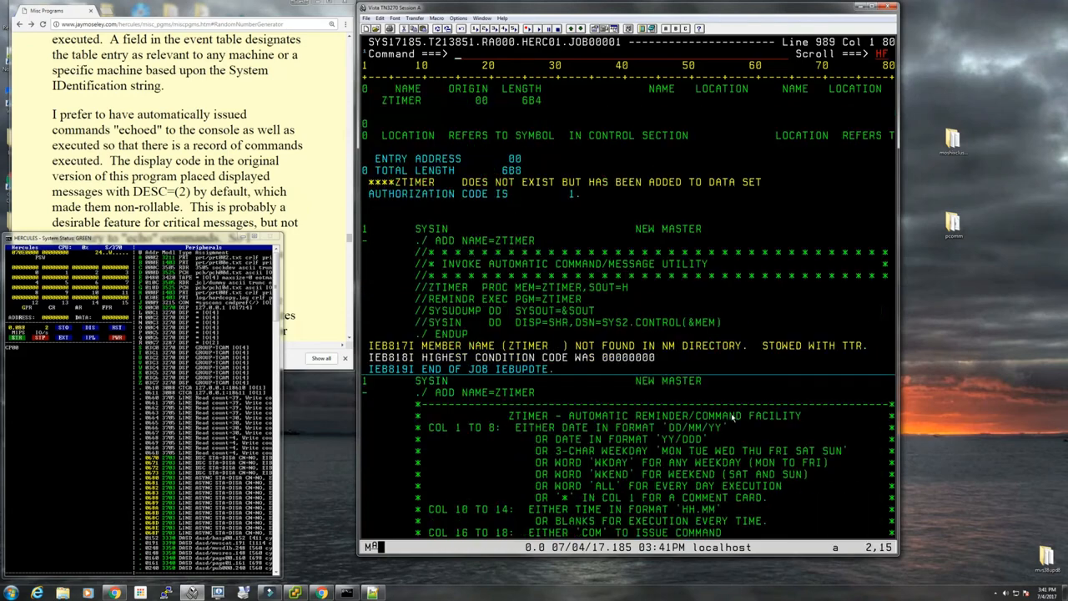
{"action": "scroll", "scroll_direction": "down", "scroll_amount": 3}
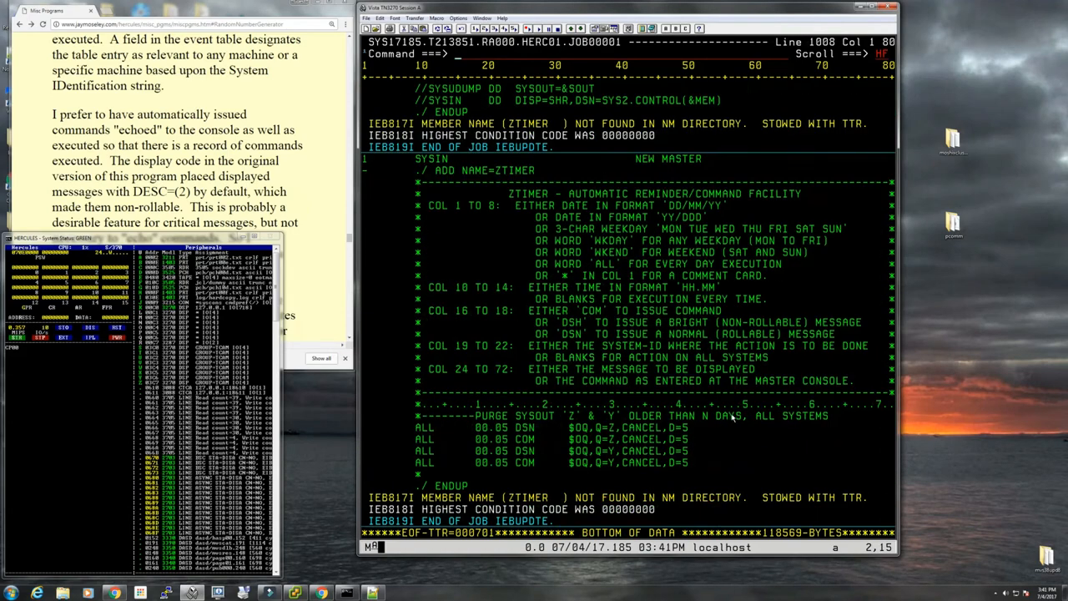
{"action": "scroll", "scroll_direction": "down", "scroll_amount": 3}
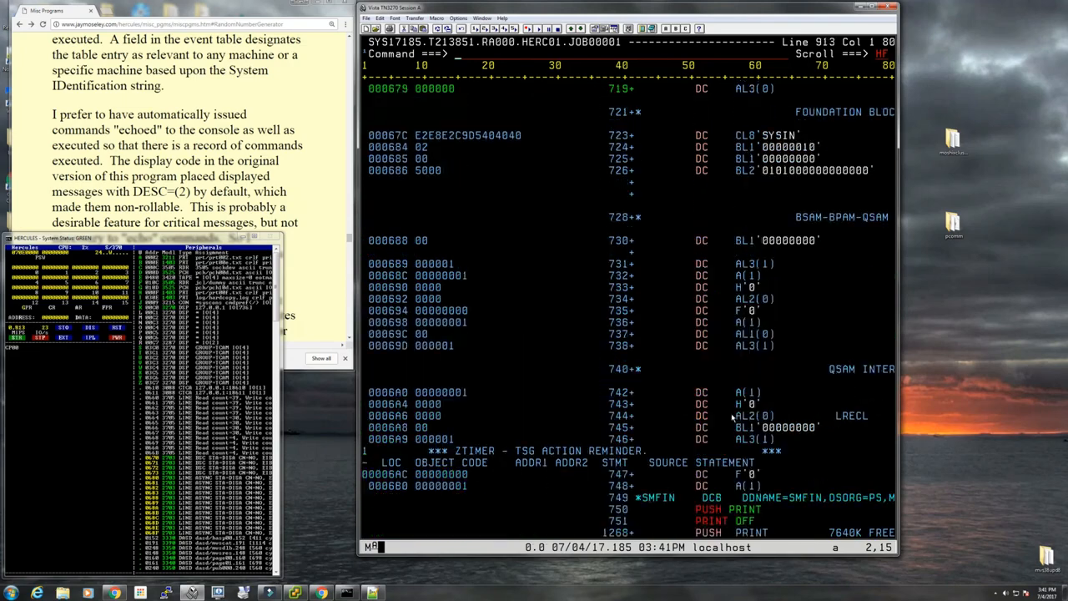
{"action": "scroll", "scroll_direction": "up", "scroll_amount": 3}
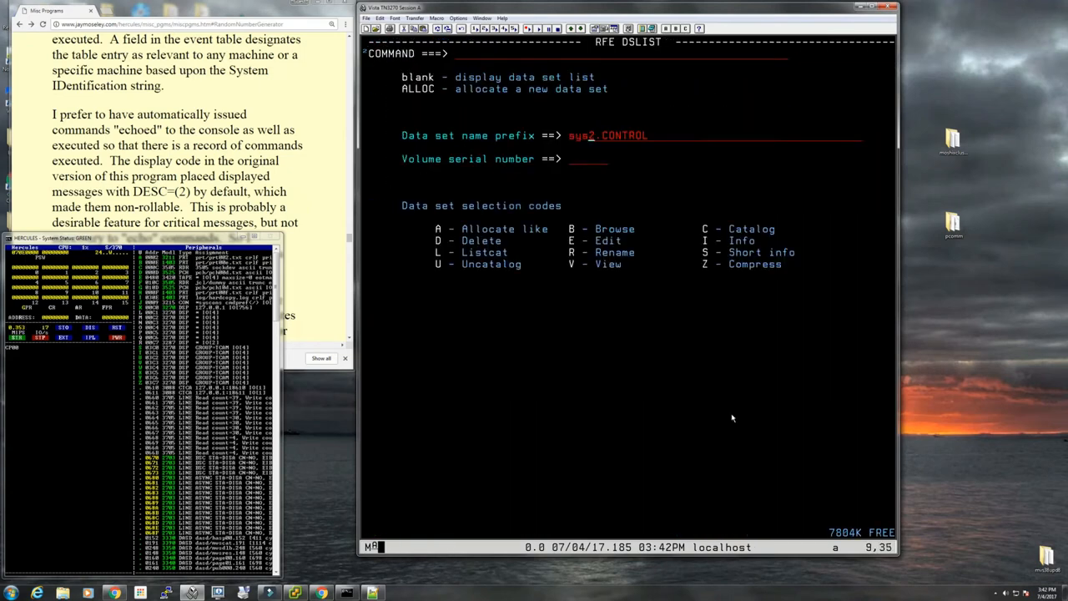
Step: List data sets for the prefix and edit SYS2.PROCLIB(ZTIMER) procedure JCL
{"action": "key", "text": "Return"}
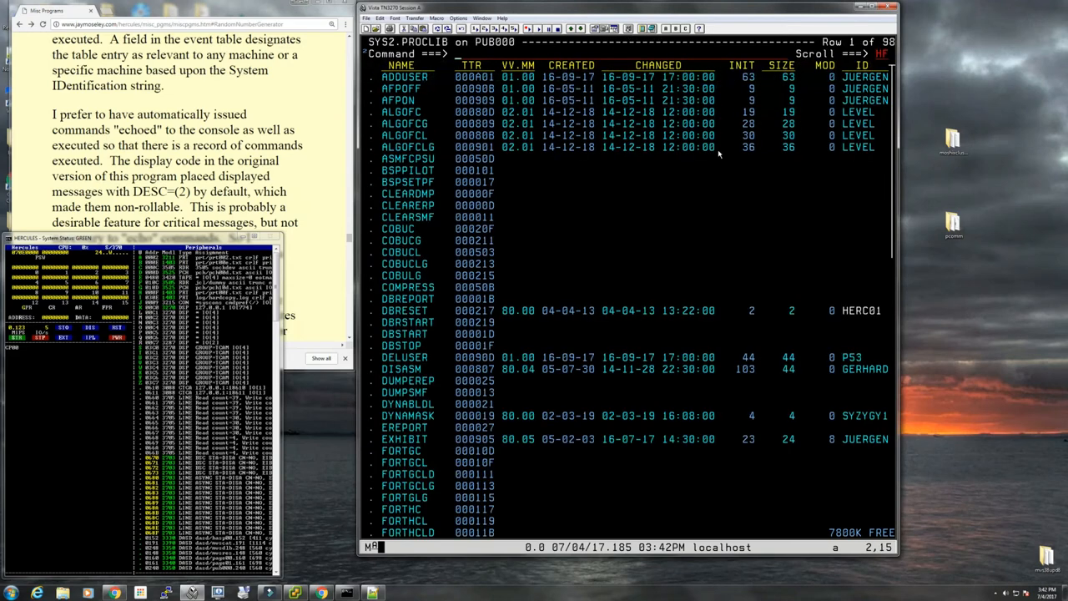
{"action": "scroll", "scroll_direction": "down", "scroll_amount": 3}
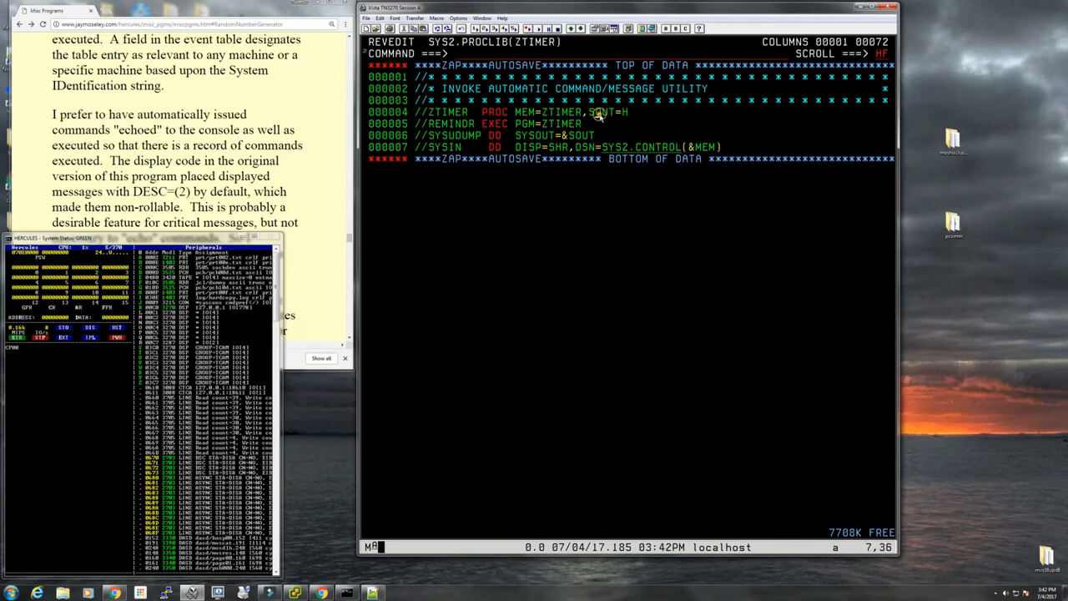
Step: Leave the PROCLIB member and edit SYS2.CONTROL(ZTIMER) control cards
{"action": "left_click", "coordinate": [601, 110]}
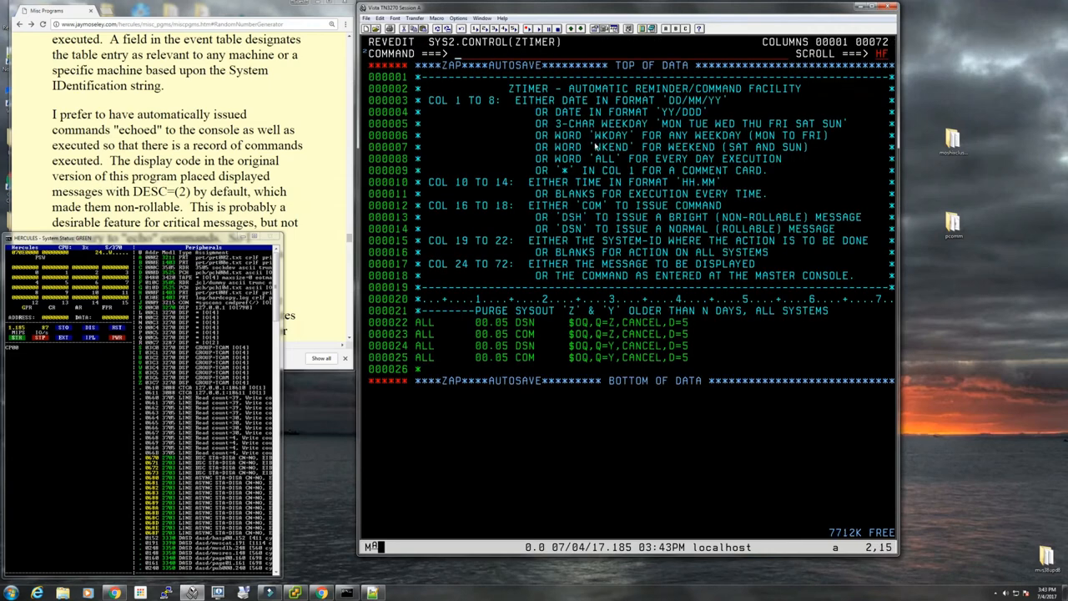
{"action": "mouse_move", "coordinate": [409, 333]}
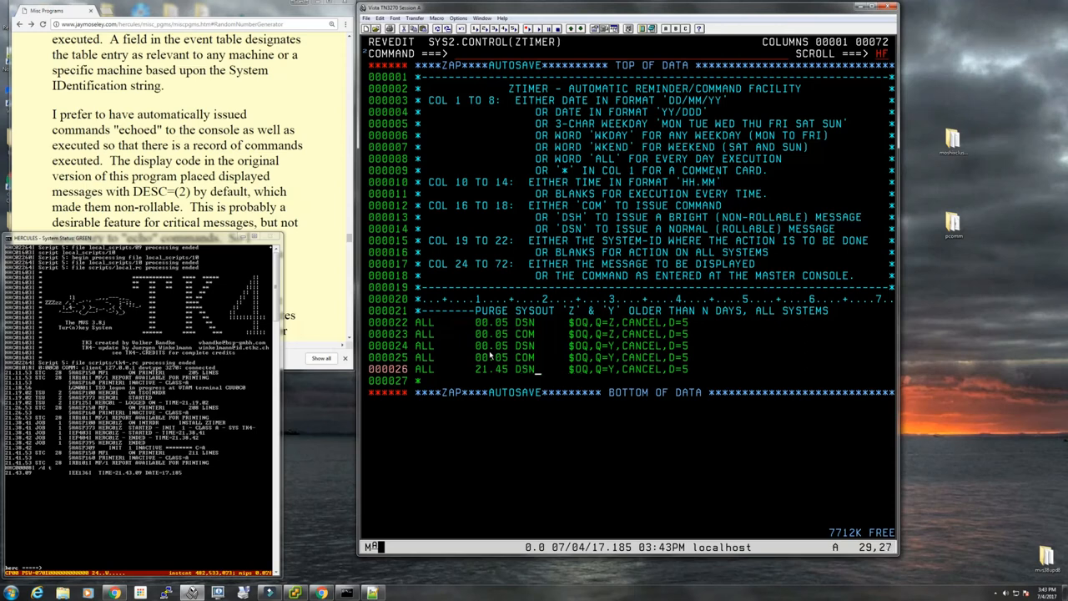
{"action": "mouse_move", "coordinate": [571, 369]}
{"action": "type", "text": "HELLO MOSHIX "}
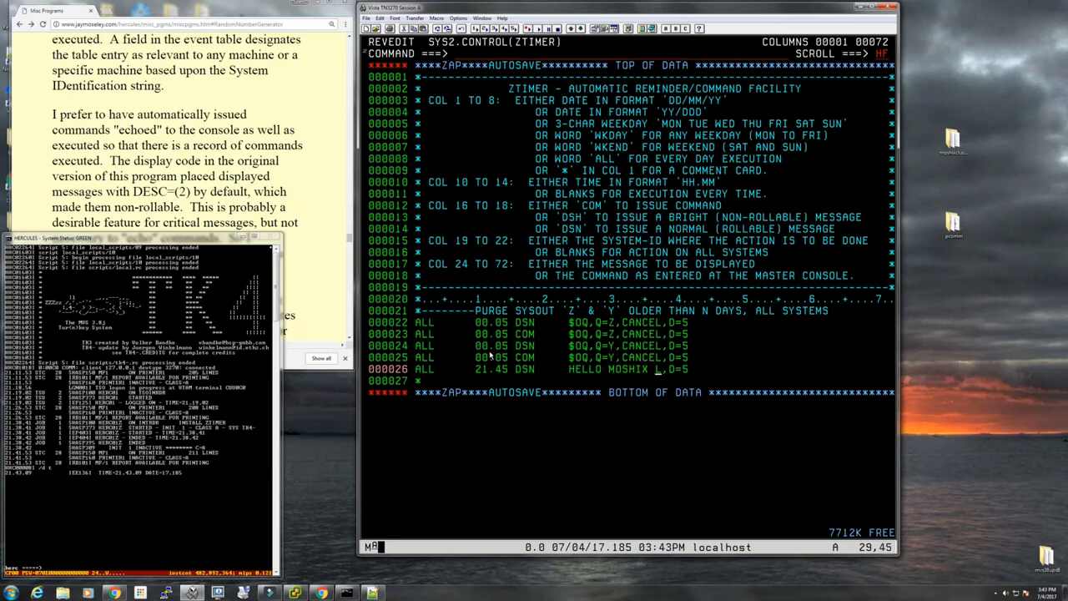
Step: Insert control card ALL 21.45 DSN HELLO MOSHIX AND YOUTUBE as line 000026
{"action": "type", "text": "AND YOUTUBE*****"}
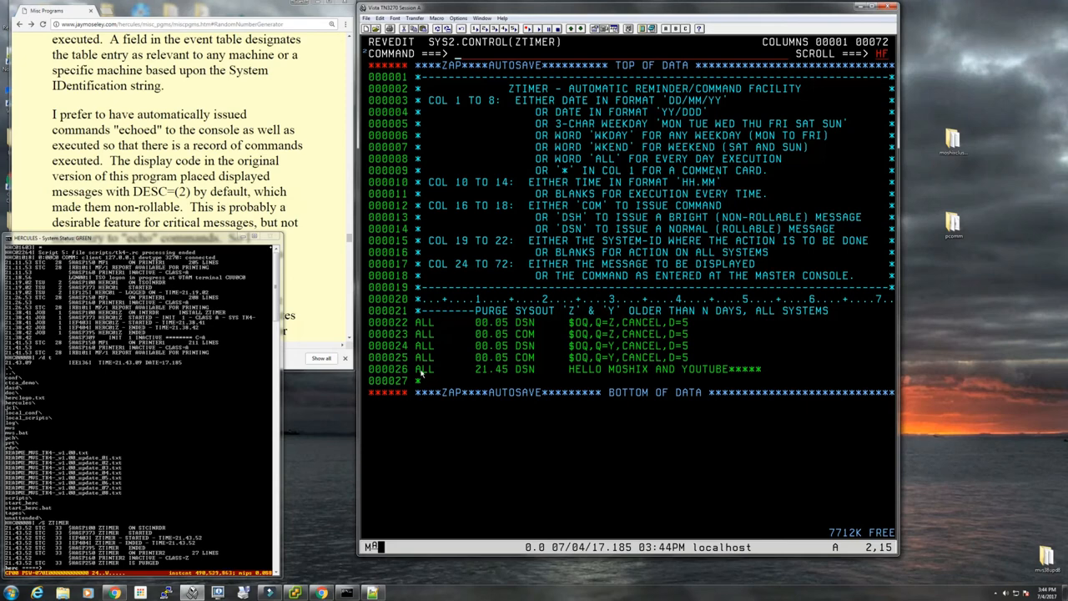
{"action": "mouse_move", "coordinate": [511, 374]}
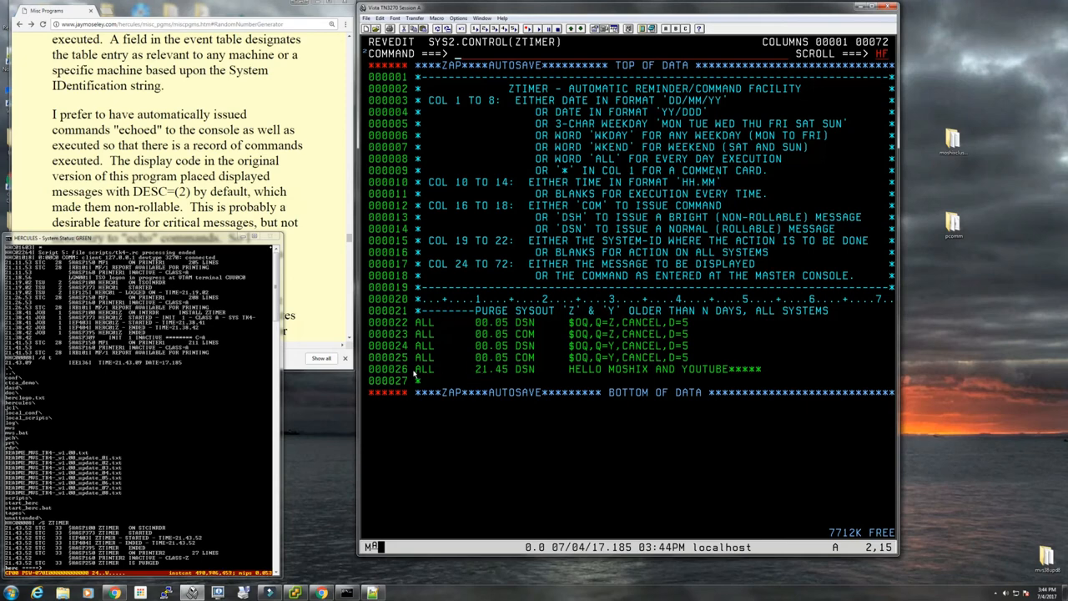
{"action": "mouse_move", "coordinate": [474, 369]}
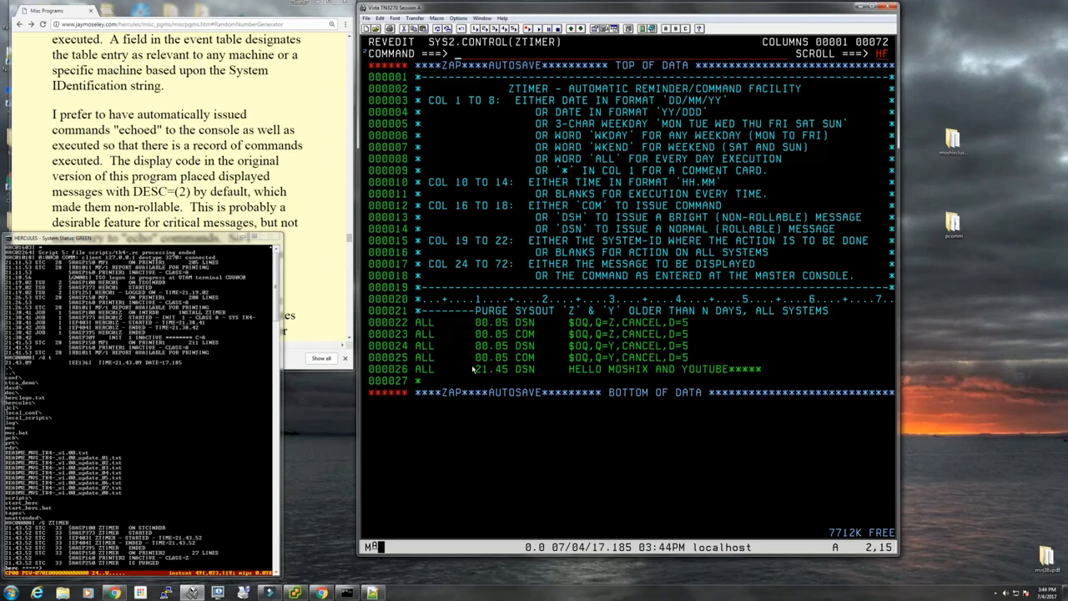
{"action": "mouse_move", "coordinate": [504, 354]}
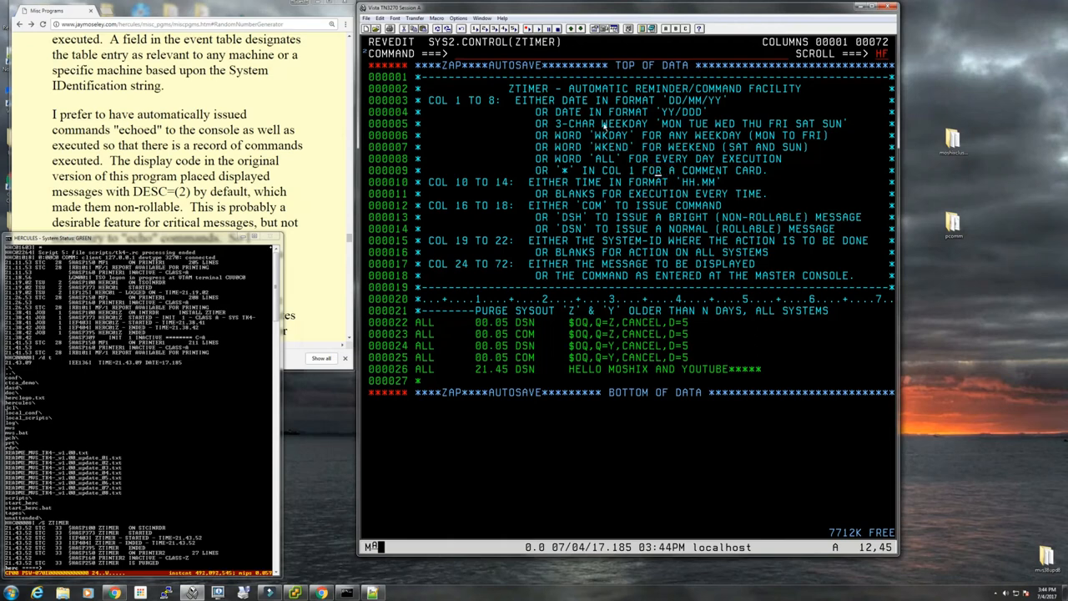
{"action": "mouse_move", "coordinate": [598, 158]}
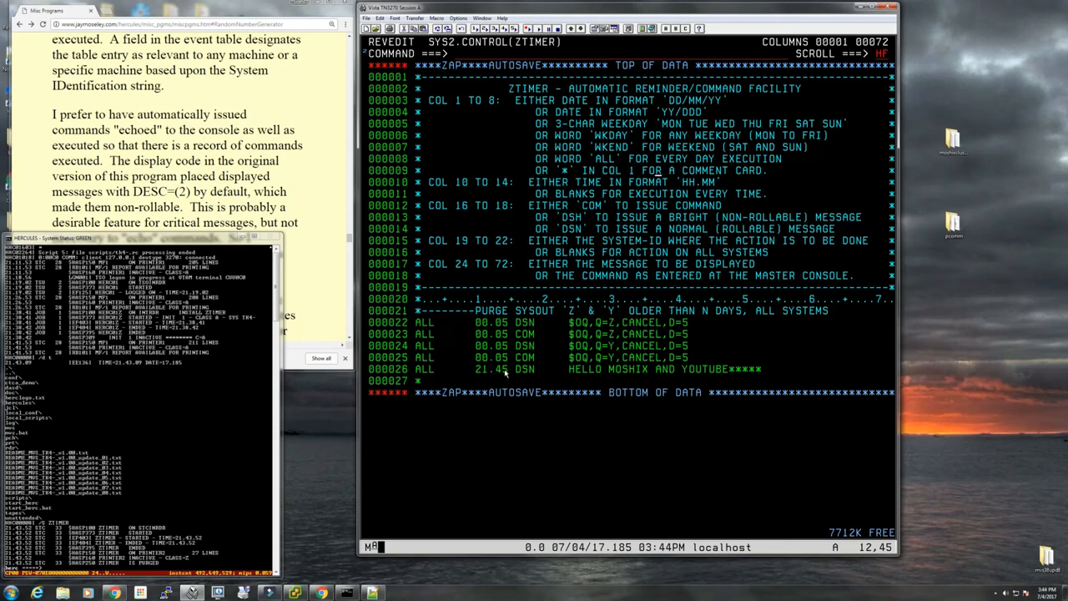
{"action": "mouse_move", "coordinate": [488, 377]}
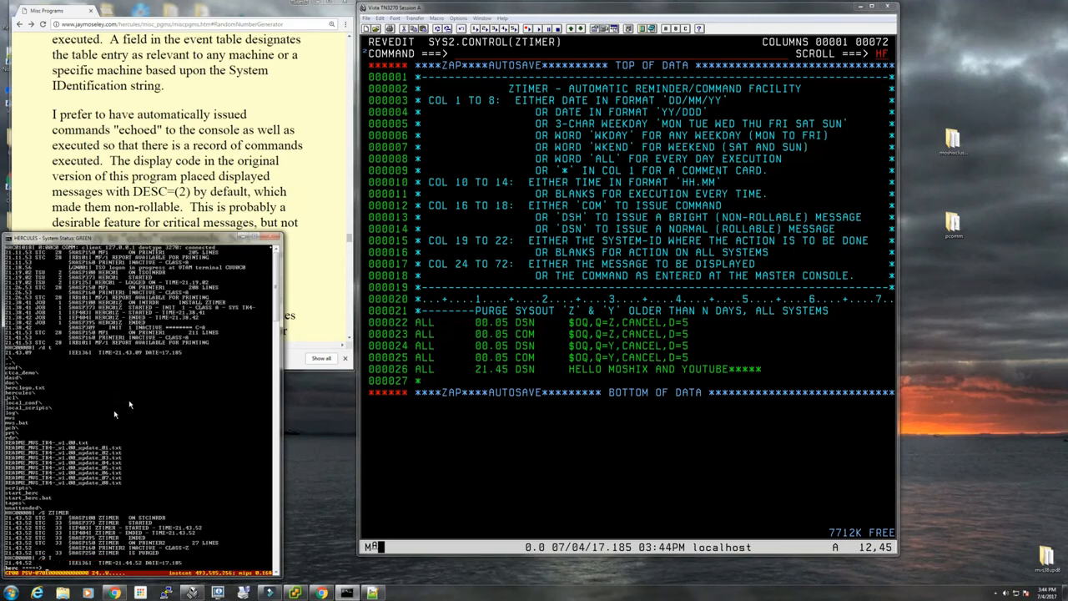
{"action": "mouse_move", "coordinate": [127, 564]}
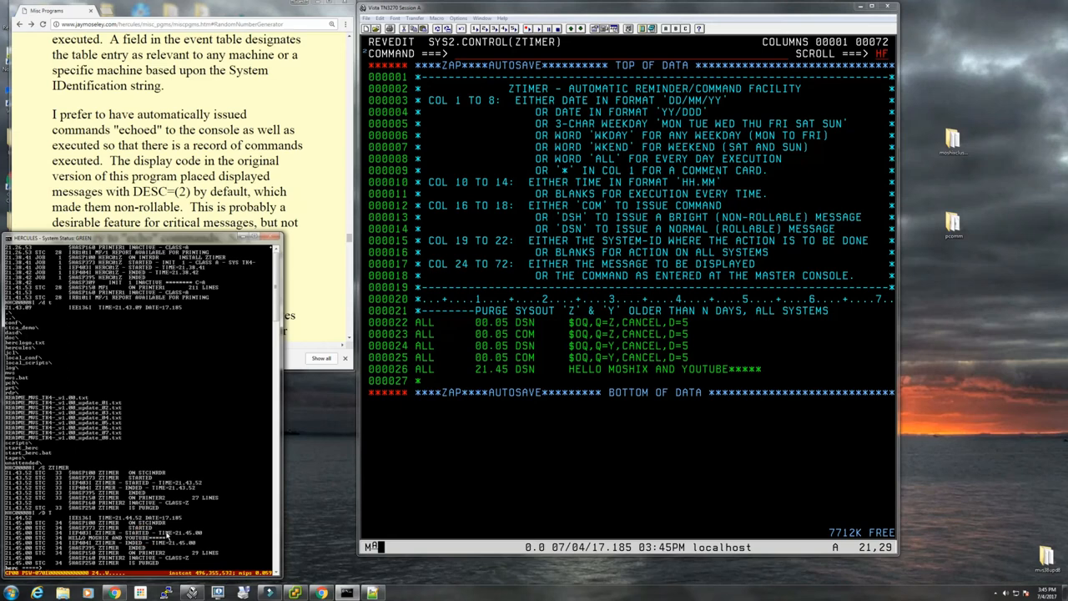
{"action": "mouse_move", "coordinate": [497, 488]}
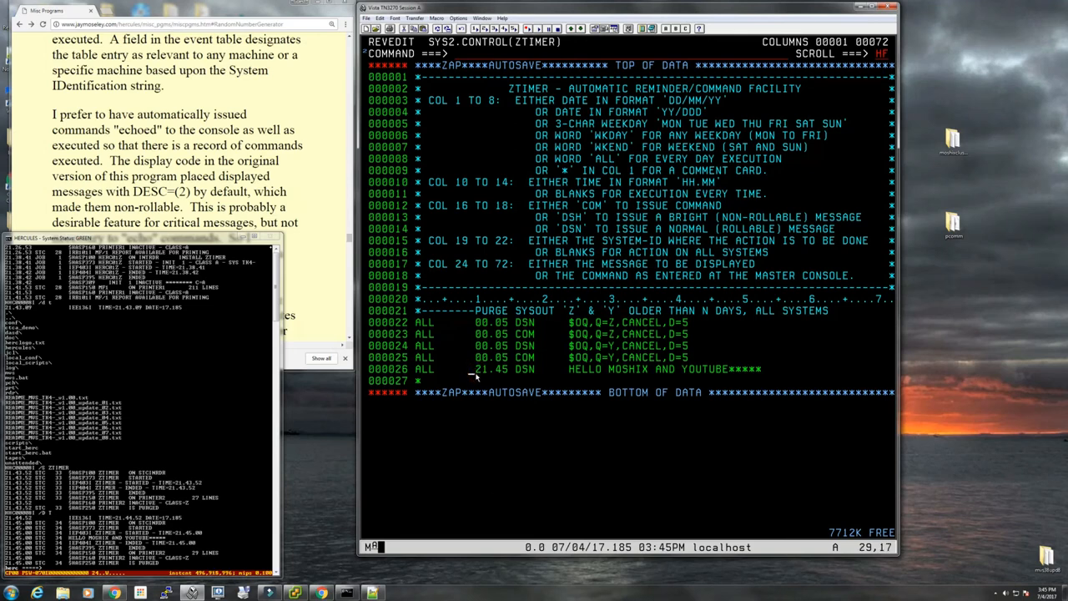
Step: Repeat a comment card, show COLS, then edit HERC01.TEST.ASM(ZTIMER) at the $PROLOG notes
{"action": "left_click", "coordinate": [470, 199]}
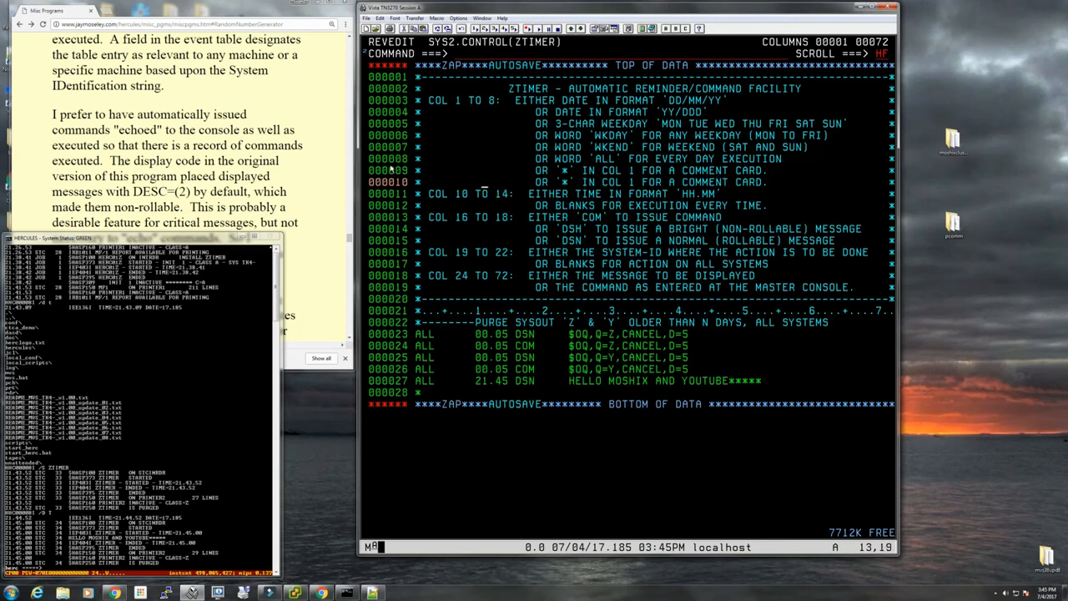
{"action": "type", "text": "col"}
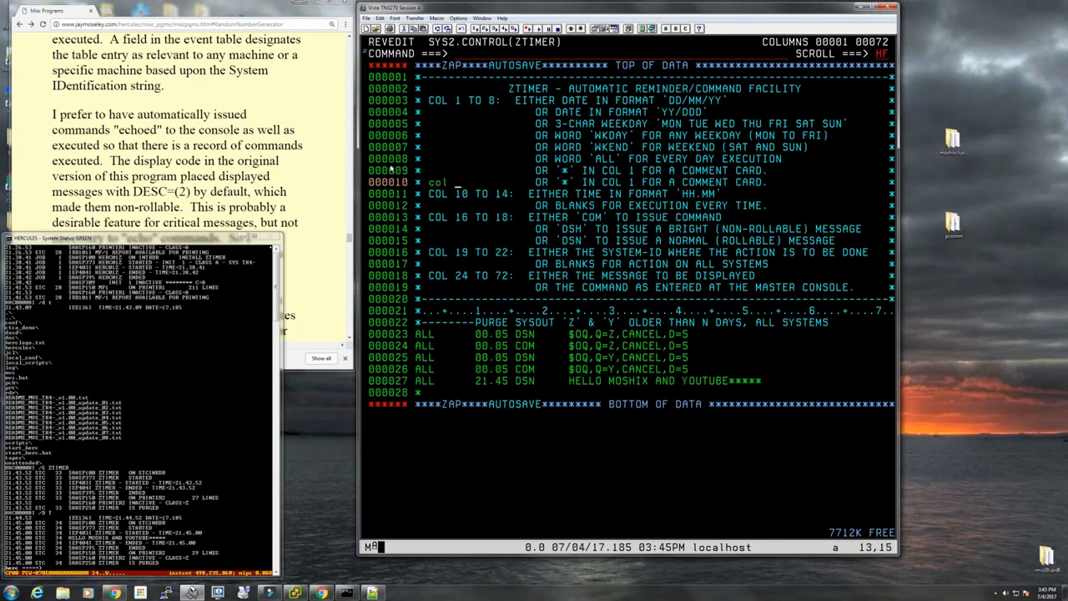
{"action": "type", "text": "9"}
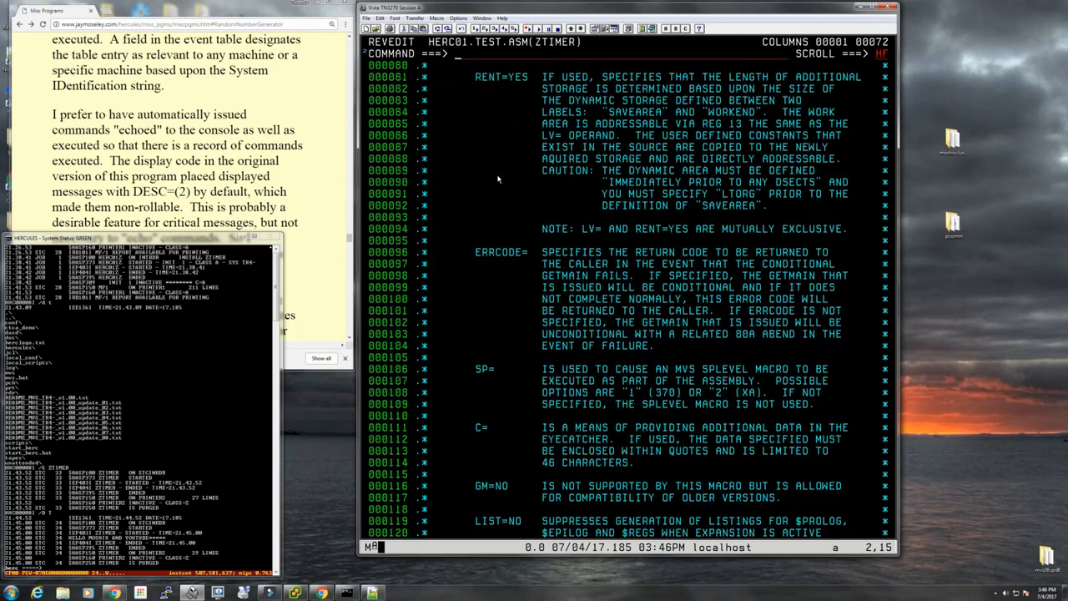
{"action": "scroll", "scroll_direction": "down", "scroll_amount": 3}
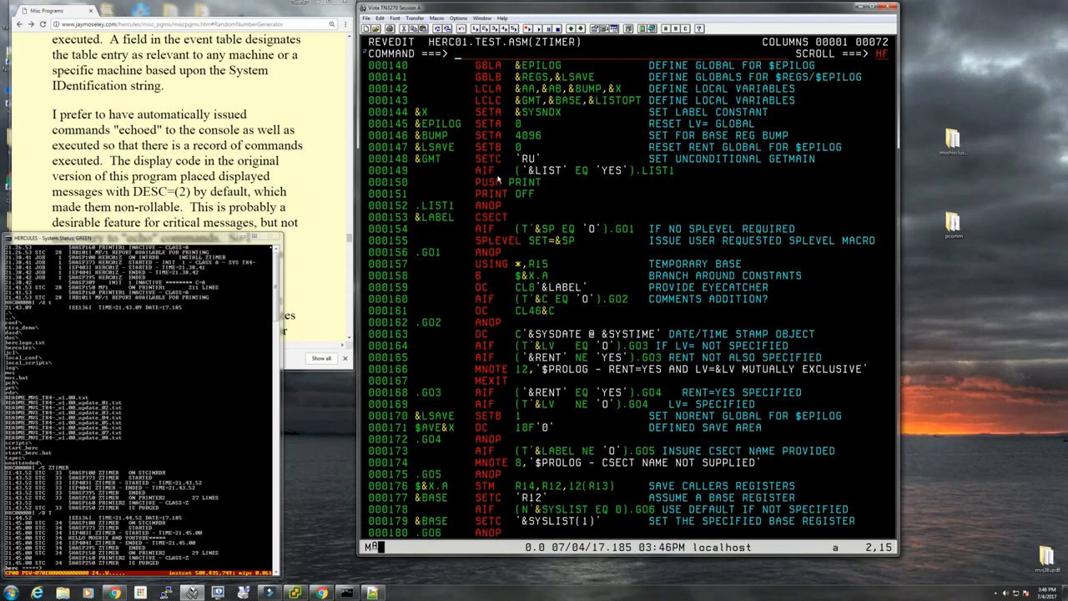
{"action": "scroll", "scroll_direction": "down", "scroll_amount": 3}
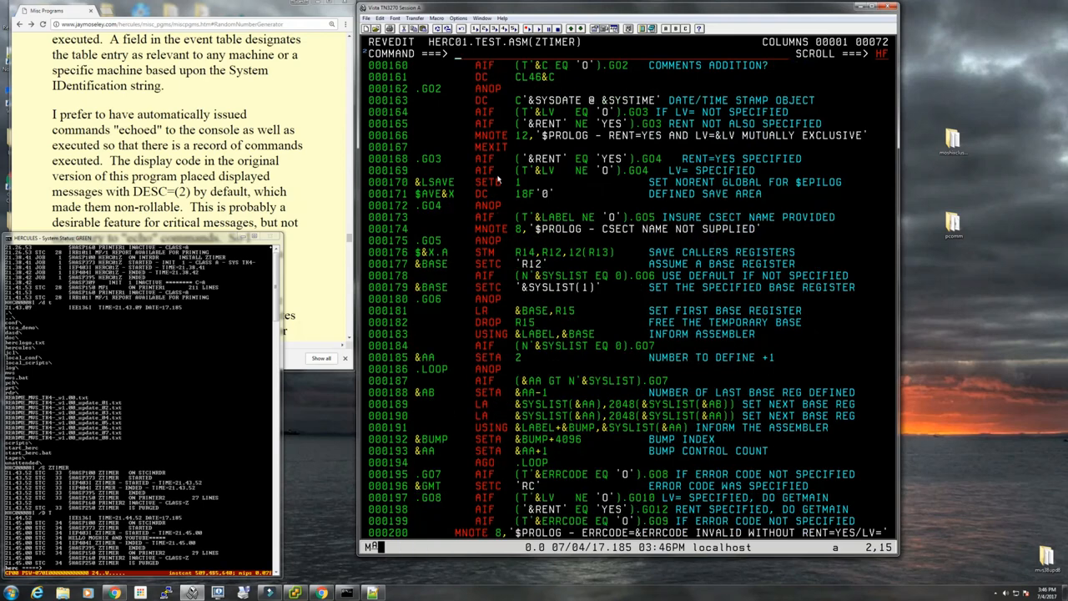
{"action": "scroll", "scroll_direction": "up", "scroll_amount": 3}
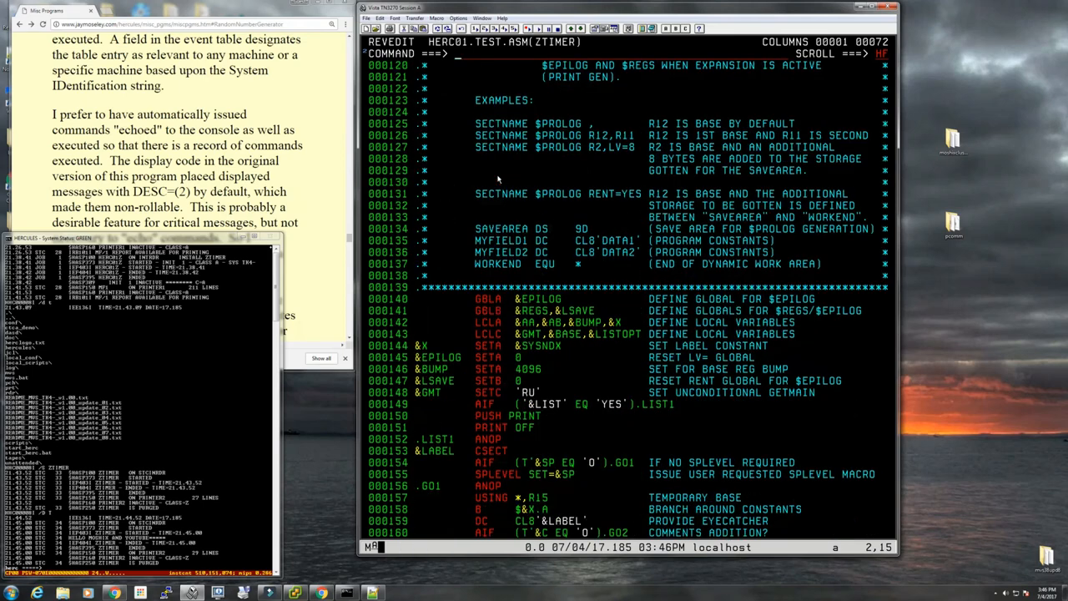
{"action": "scroll", "scroll_direction": "down", "scroll_amount": 3}
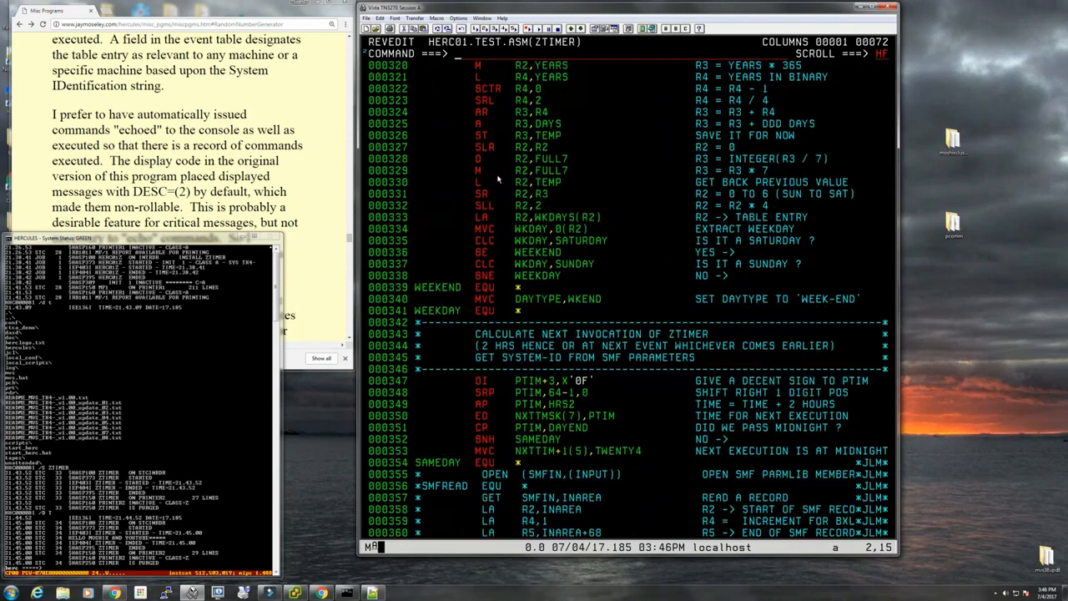
{"action": "scroll", "scroll_direction": "down", "scroll_amount": 3}
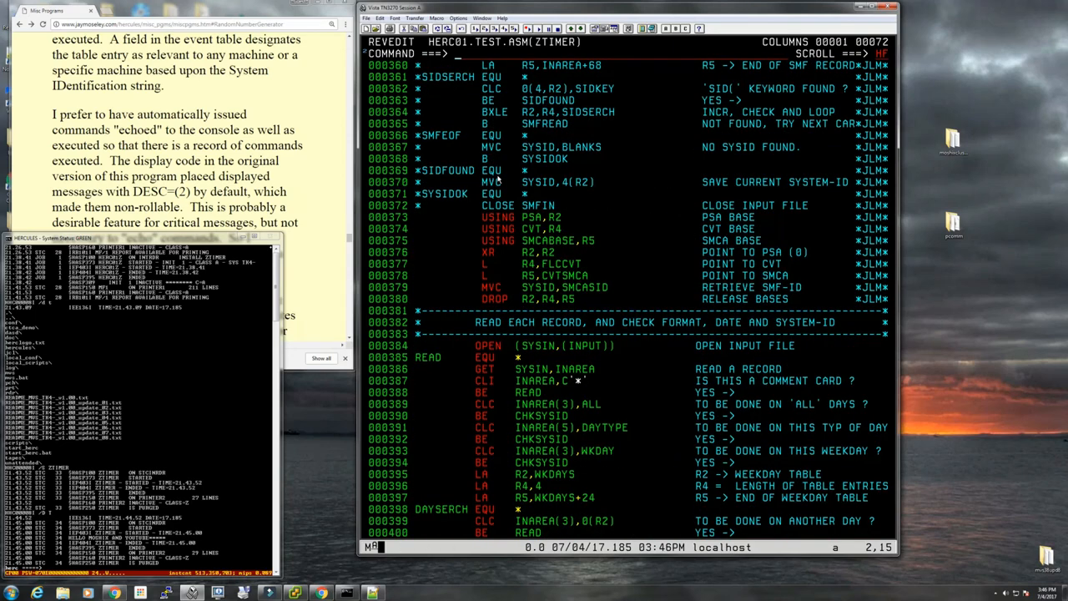
{"action": "scroll", "scroll_direction": "down", "scroll_amount": 3}
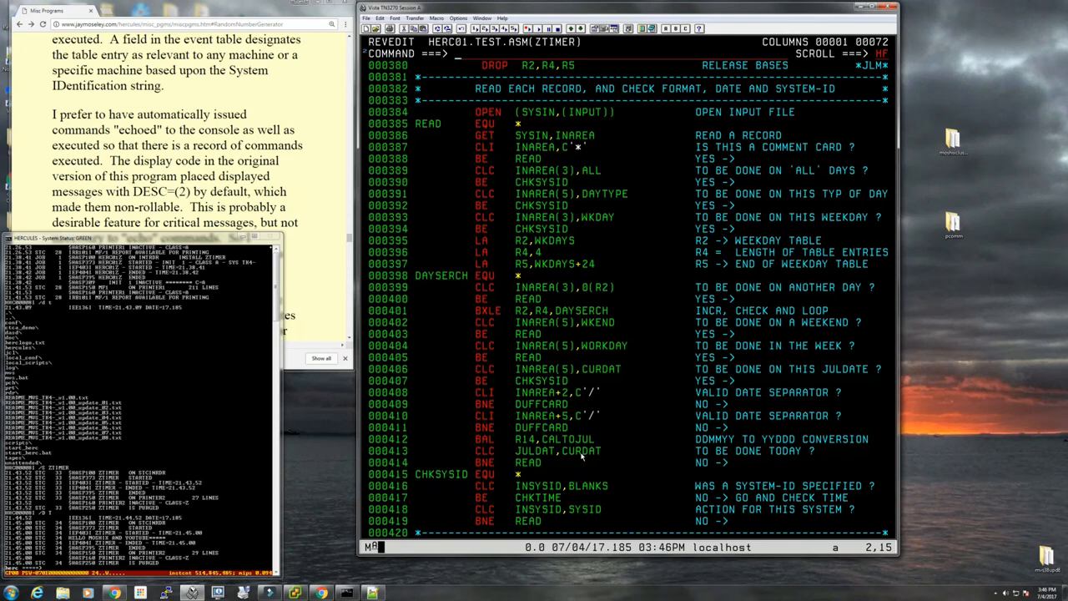
{"action": "scroll", "scroll_direction": "down", "scroll_amount": 3}
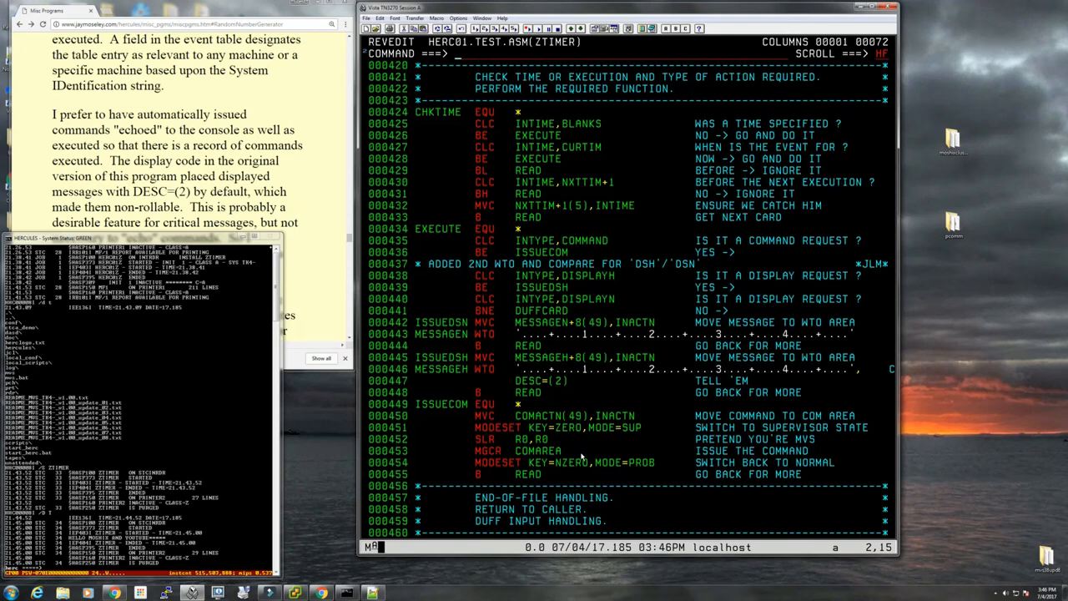
{"action": "scroll", "scroll_direction": "down", "scroll_amount": 3}
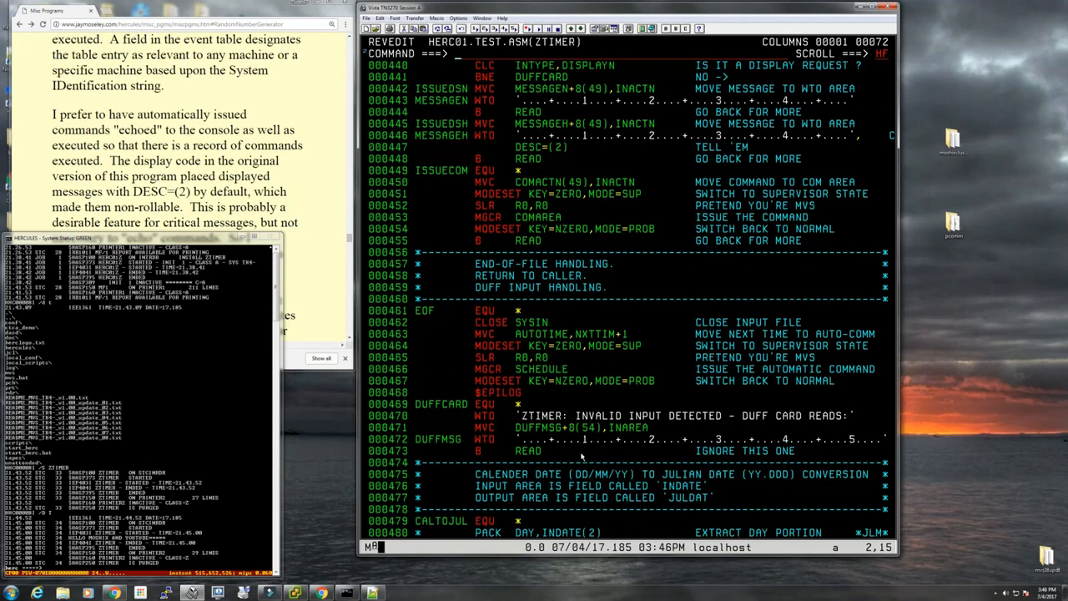
{"action": "scroll", "scroll_direction": "down", "scroll_amount": 3}
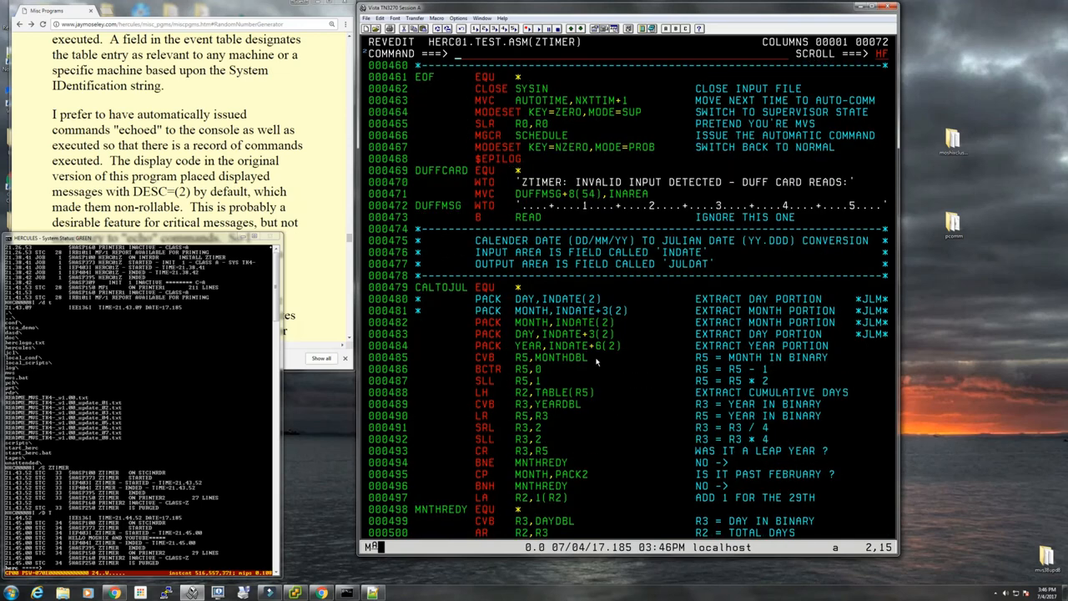
{"action": "scroll", "scroll_direction": "up", "scroll_amount": 3}
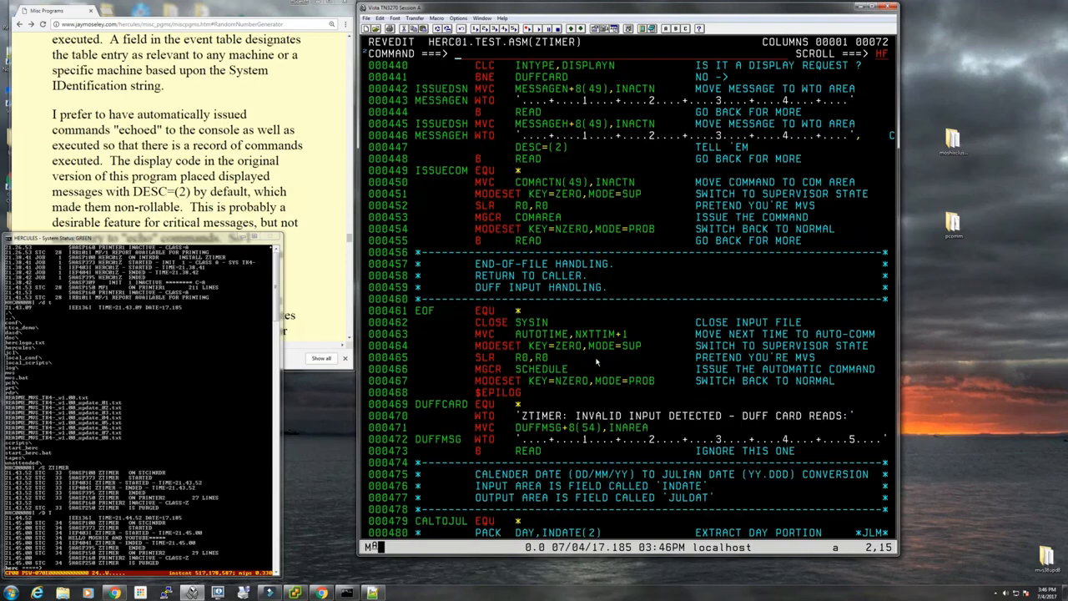
{"action": "scroll", "scroll_direction": "up", "scroll_amount": 3}
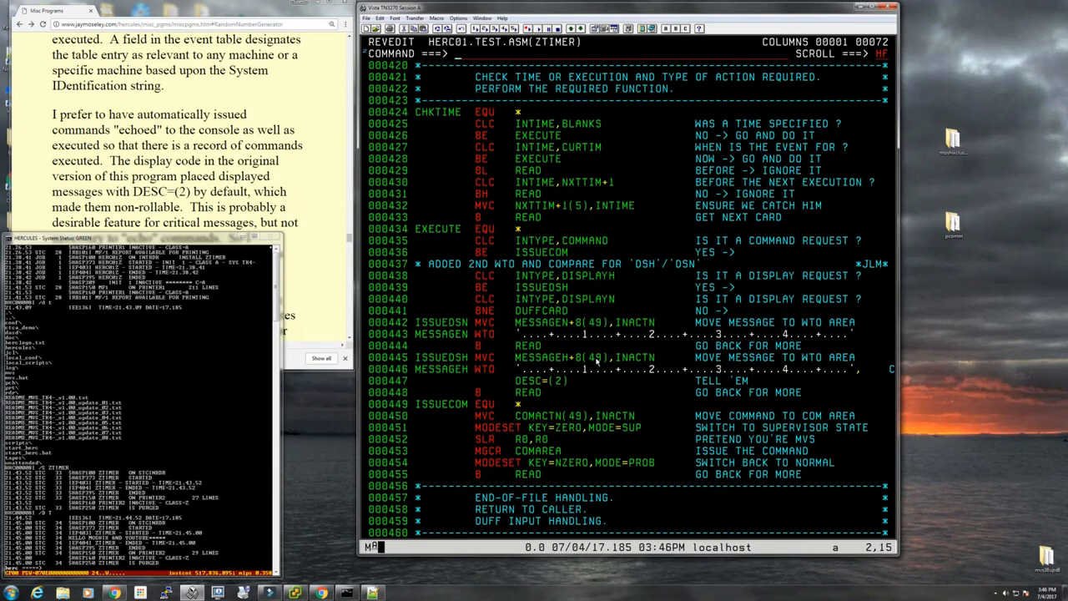
{"action": "scroll", "scroll_direction": "up", "scroll_amount": 3}
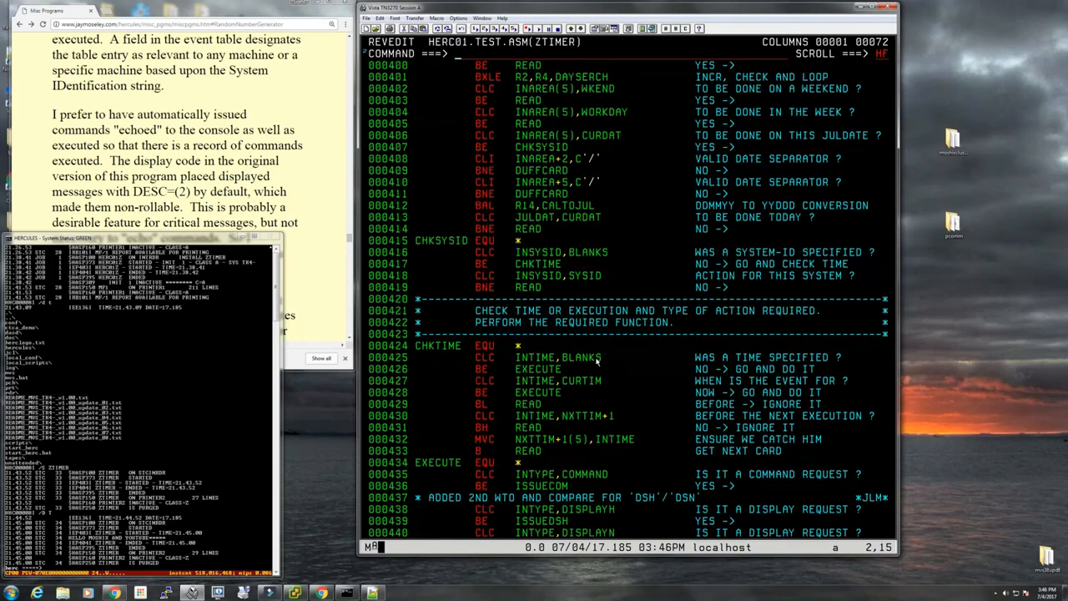
{"action": "scroll", "scroll_direction": "up", "scroll_amount": 3}
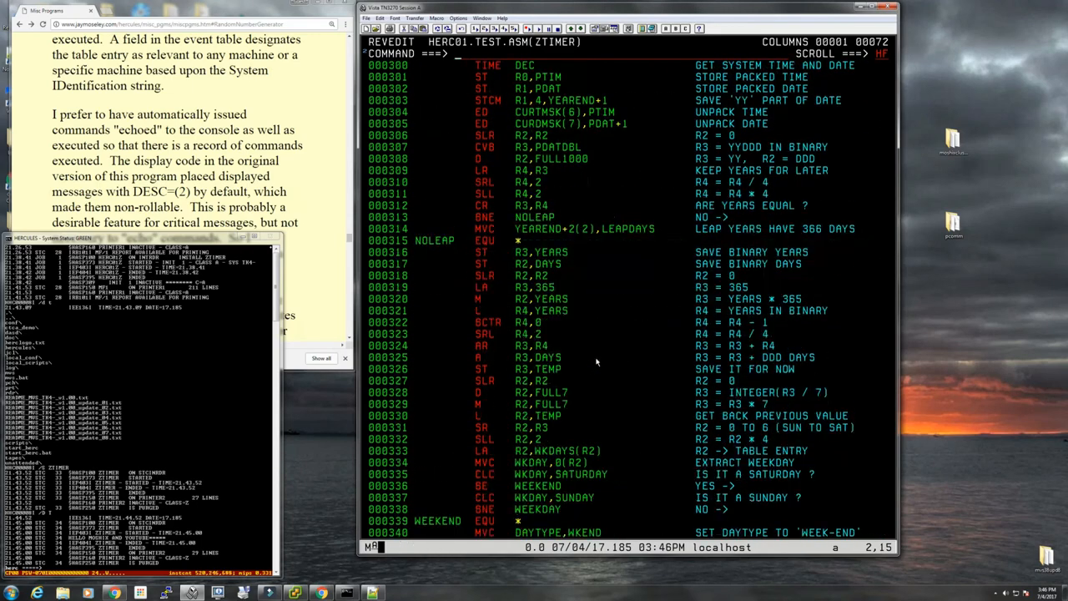
{"action": "scroll", "scroll_direction": "down", "scroll_amount": 3}
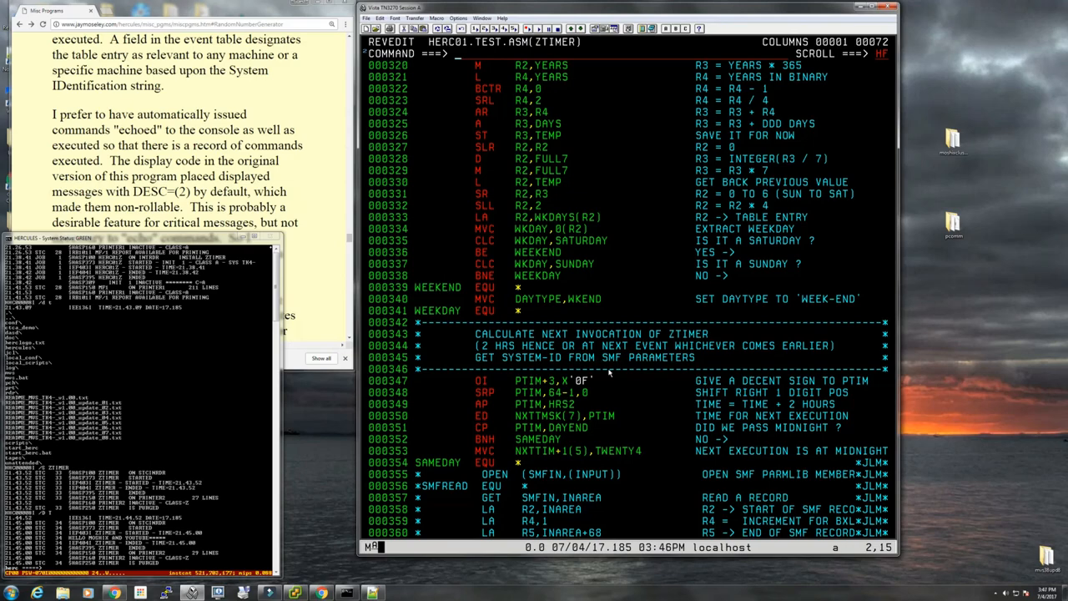
{"action": "scroll", "scroll_direction": "down", "scroll_amount": 3}
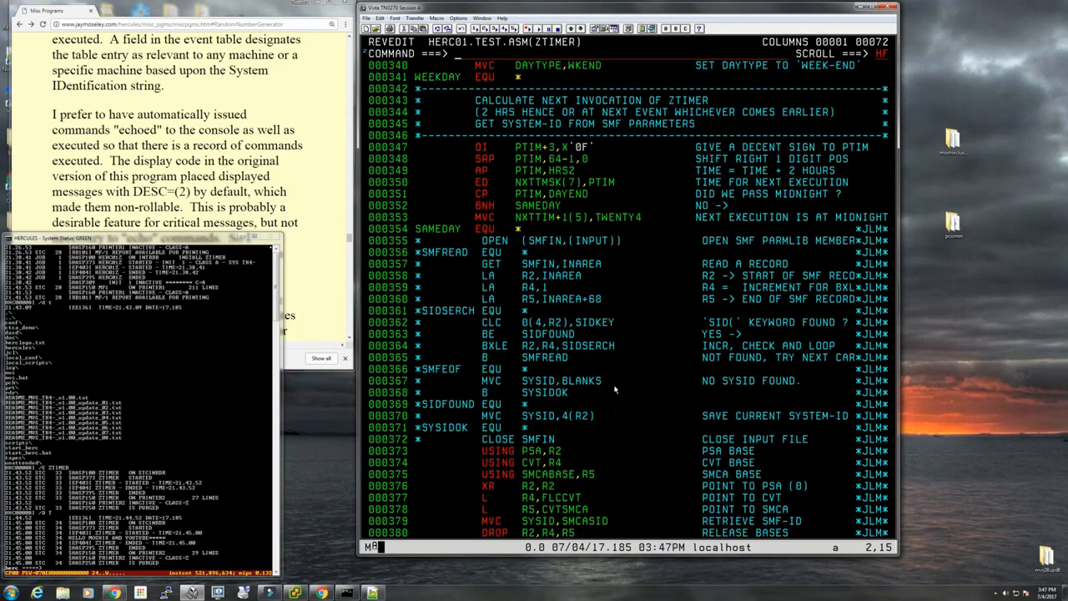
{"action": "scroll", "scroll_direction": "down", "scroll_amount": 3}
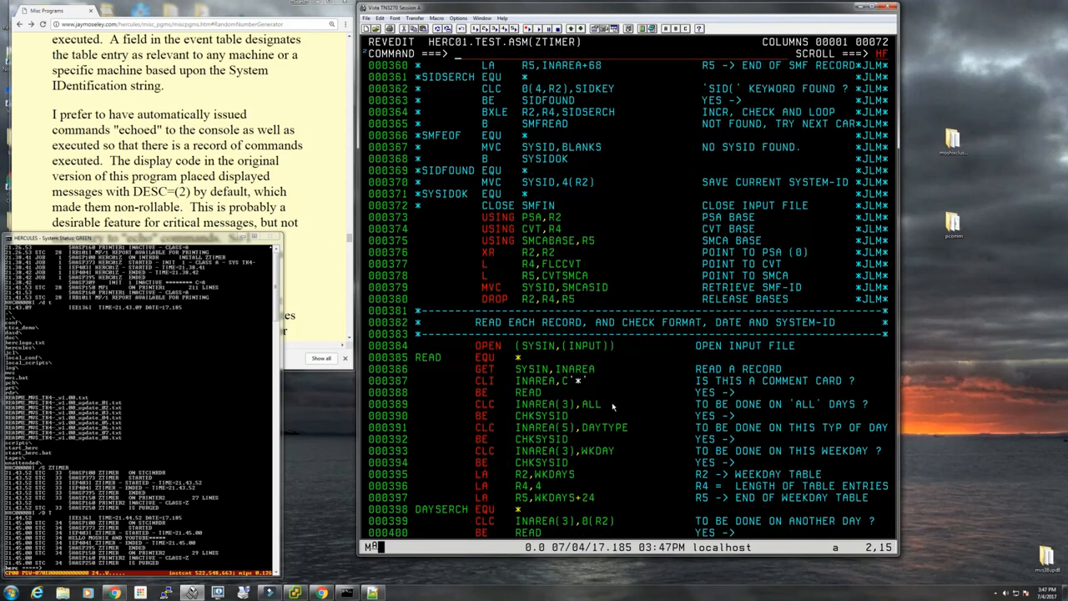
{"action": "mouse_move", "coordinate": [714, 454]}
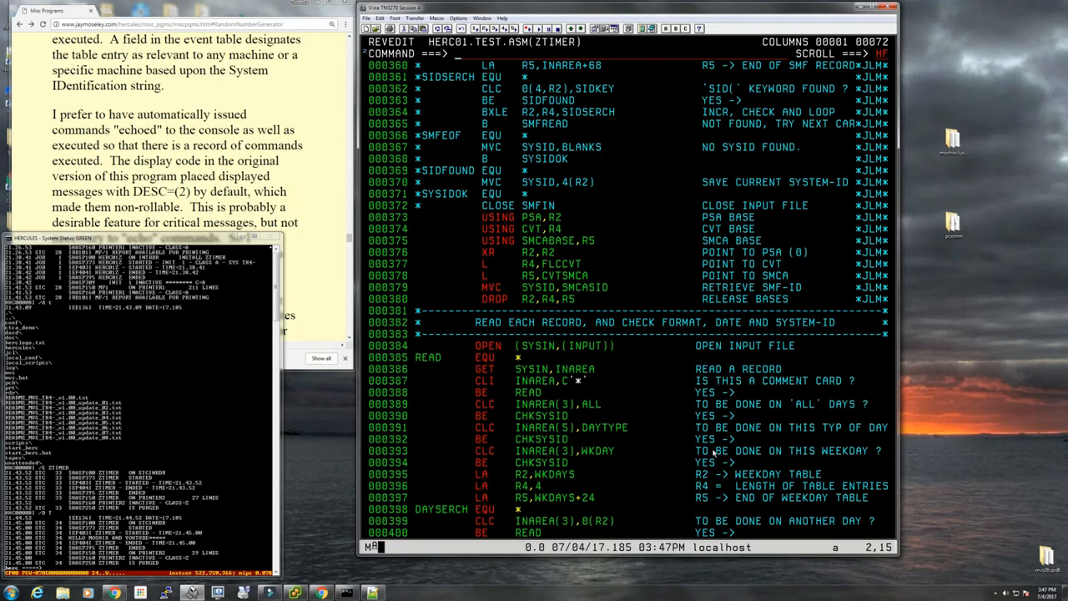
{"action": "scroll", "scroll_direction": "down", "scroll_amount": 3}
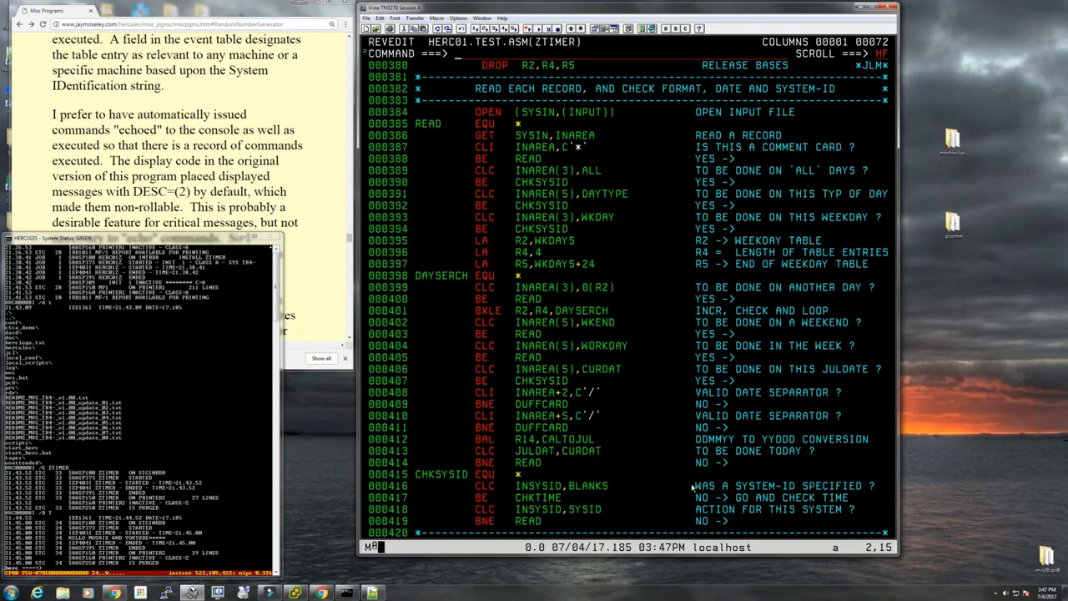
{"action": "scroll", "scroll_direction": "down", "scroll_amount": 3}
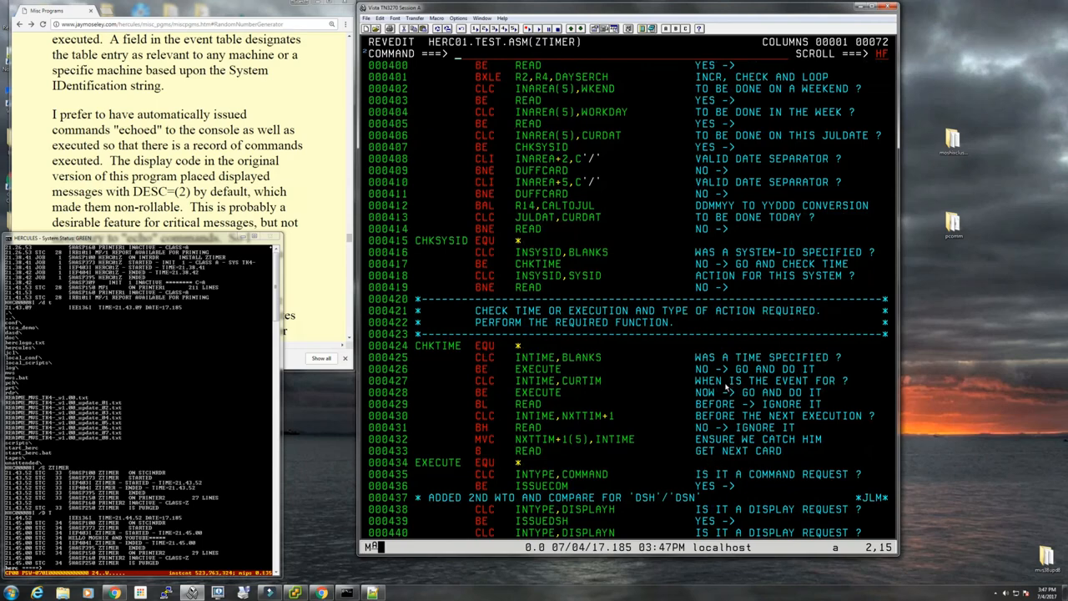
{"action": "scroll", "scroll_direction": "down", "scroll_amount": 3}
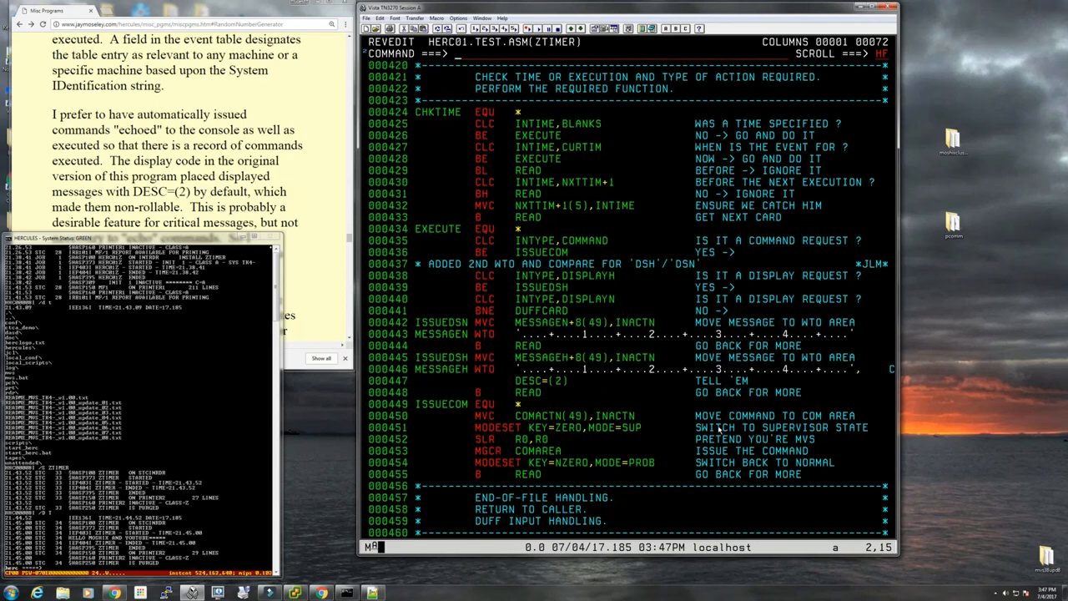
{"action": "scroll", "scroll_direction": "down", "scroll_amount": 3}
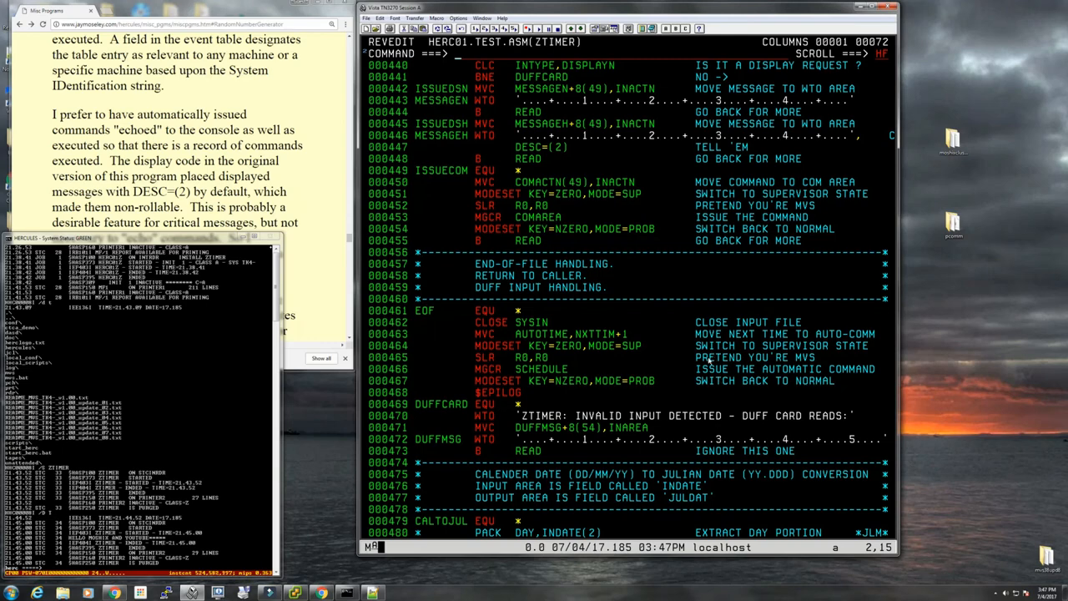
{"action": "scroll", "scroll_direction": "down", "scroll_amount": 3}
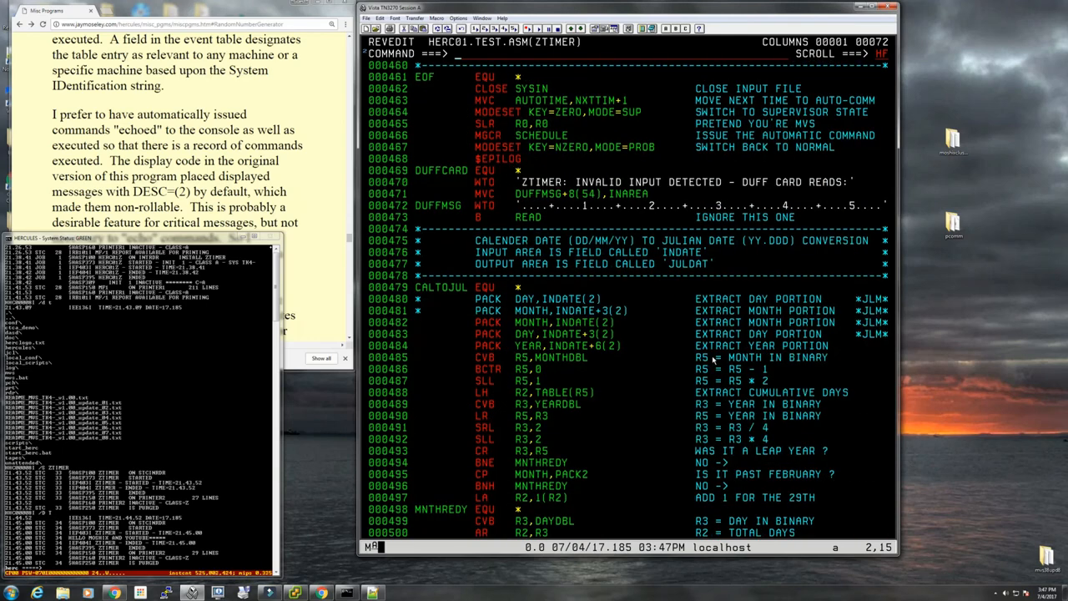
{"action": "mouse_move", "coordinate": [725, 420]}
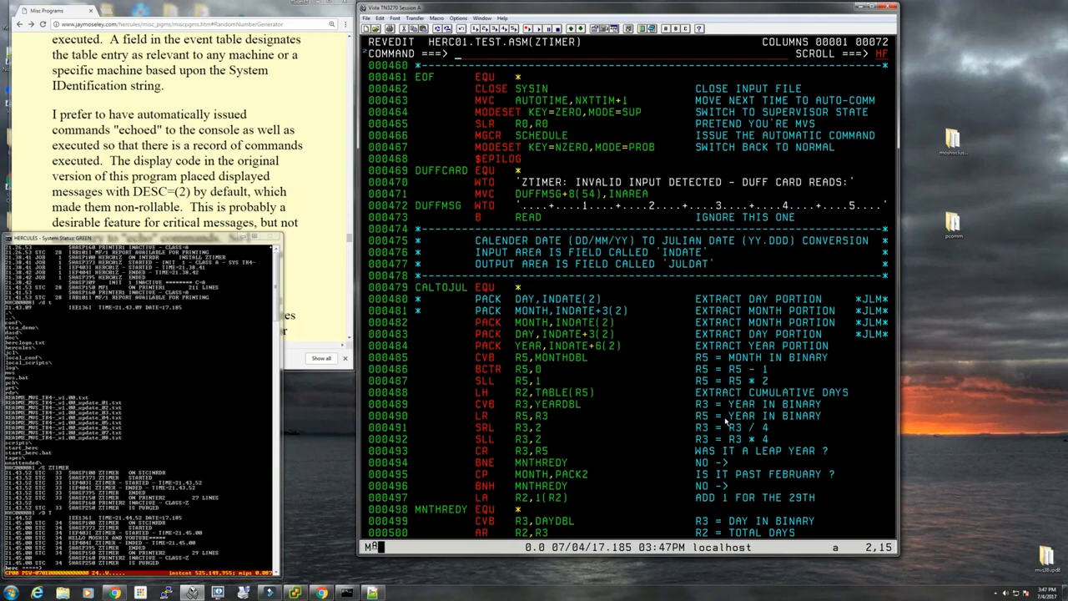
{"action": "scroll", "scroll_direction": "down", "scroll_amount": 3}
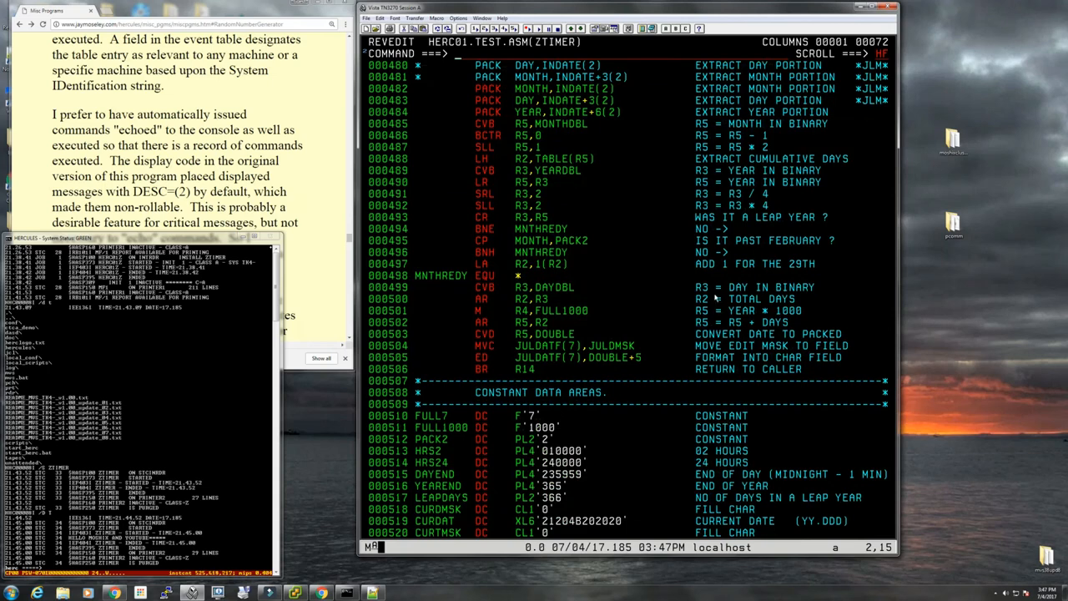
{"action": "mouse_move", "coordinate": [724, 350]}
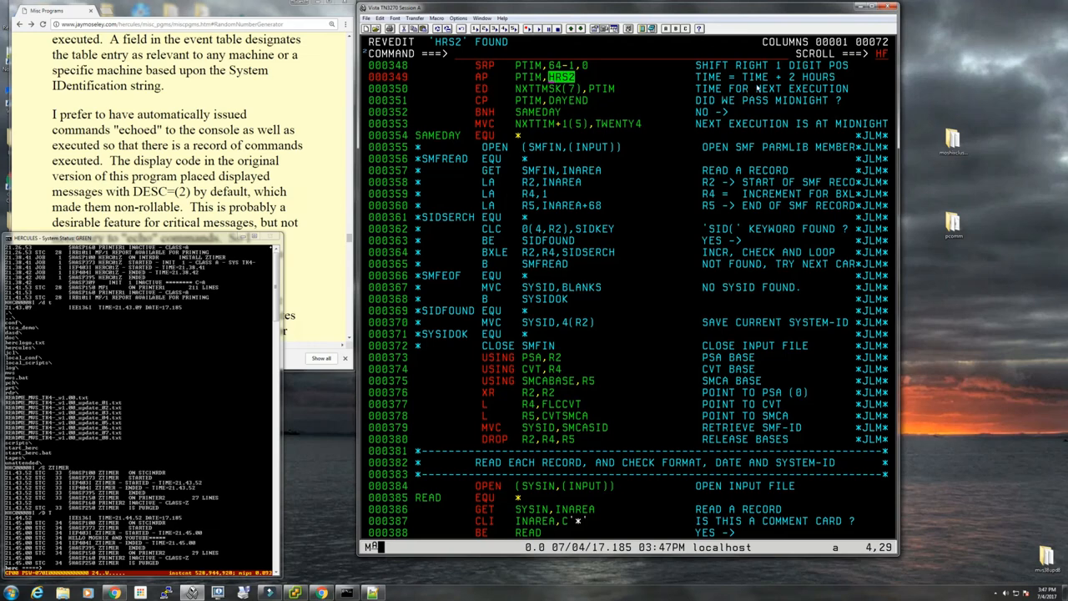
{"action": "type", "text": "top"}
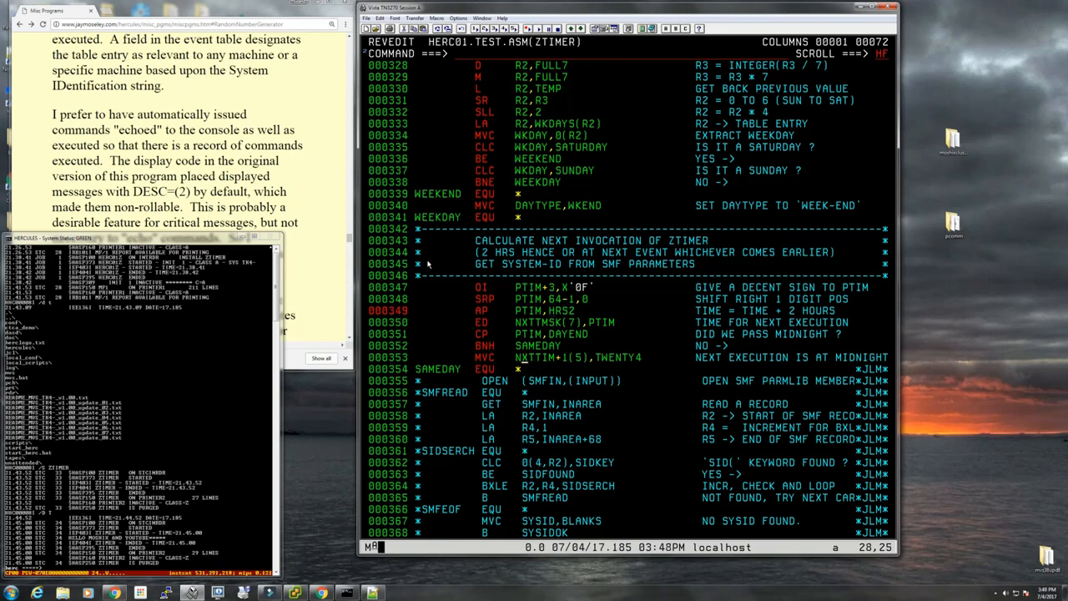
{"action": "scroll", "scroll_direction": "down", "scroll_amount": 3}
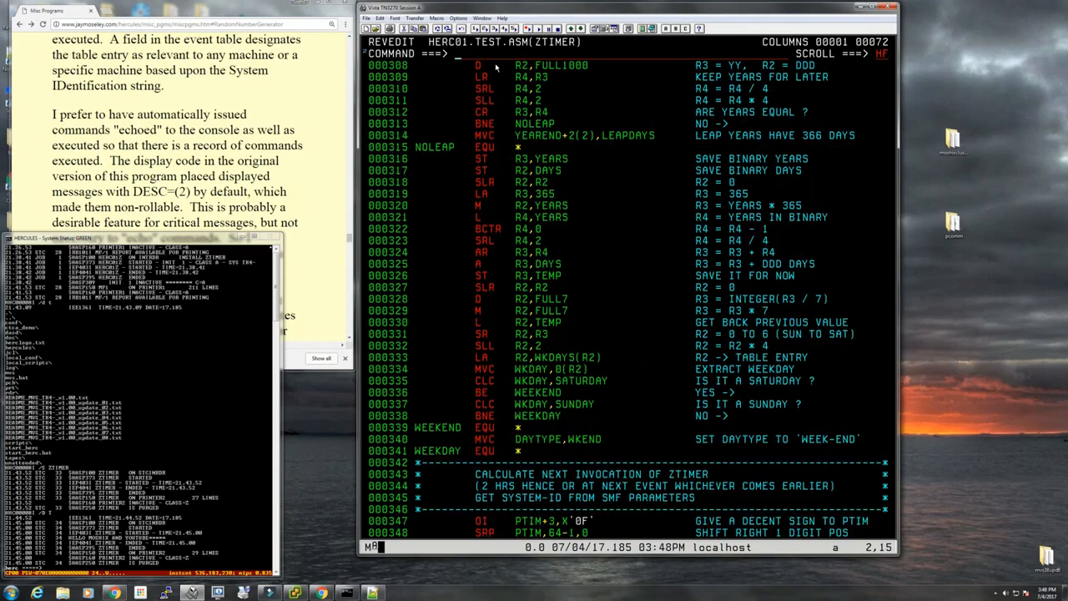
{"action": "scroll", "scroll_direction": "down", "scroll_amount": 3}
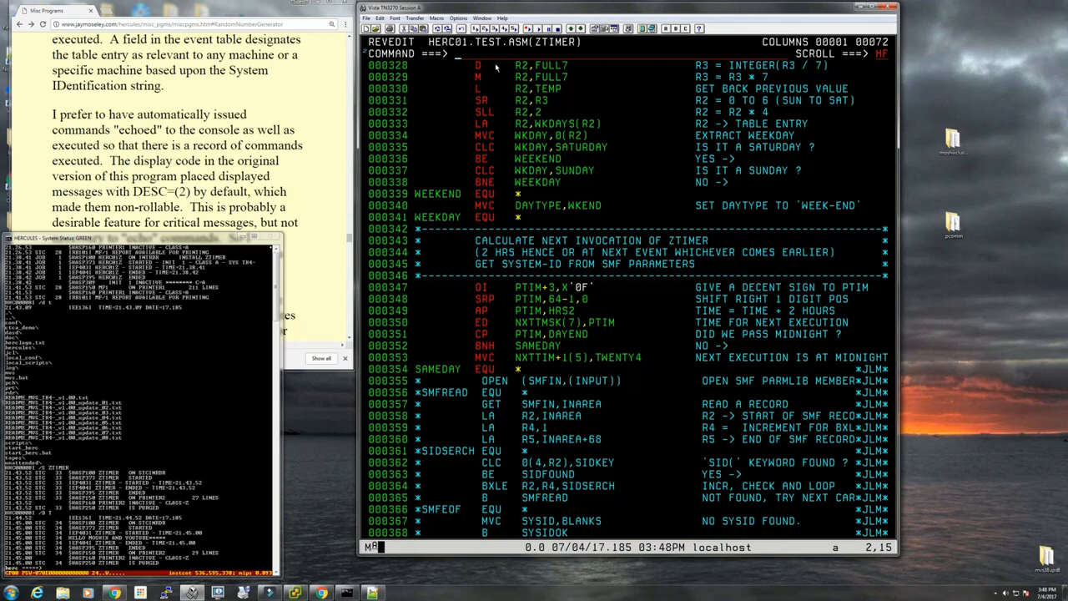
{"action": "scroll", "scroll_direction": "down", "scroll_amount": 3}
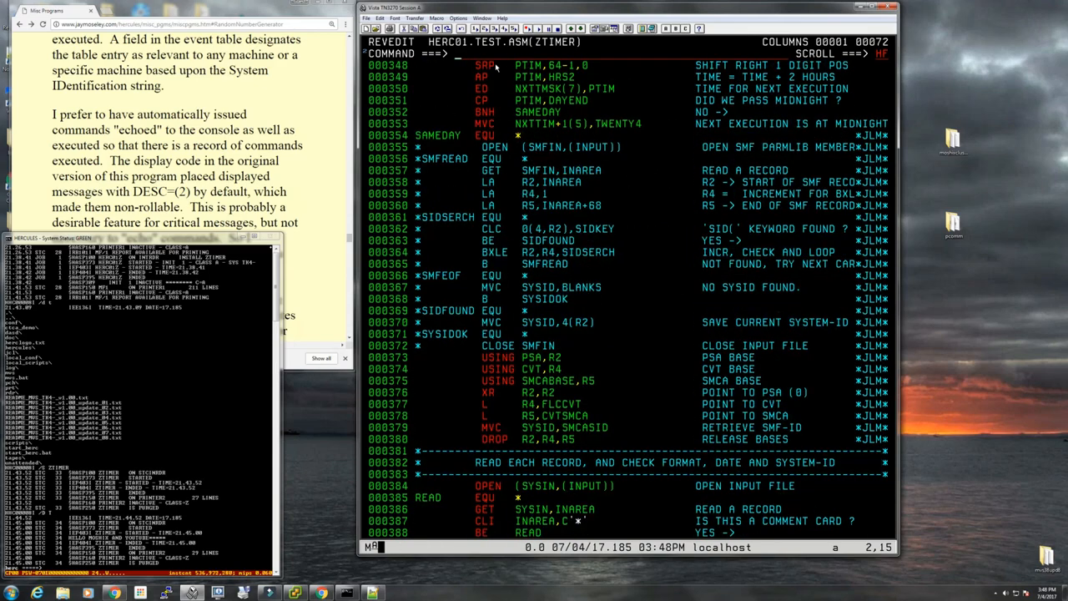
{"action": "scroll", "scroll_direction": "down", "scroll_amount": 3}
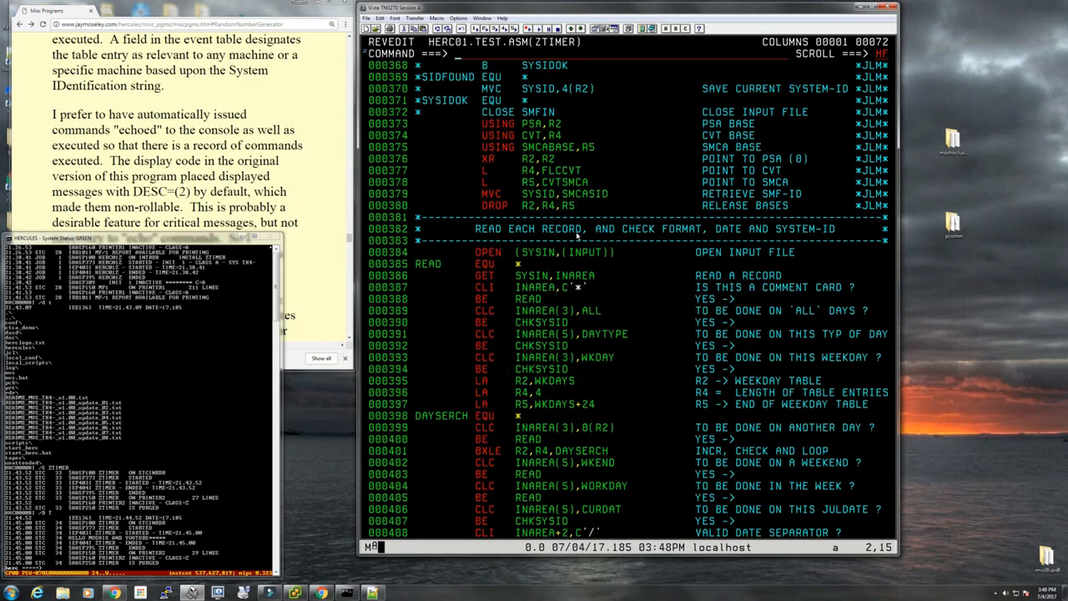
{"action": "scroll", "scroll_direction": "down", "scroll_amount": 3}
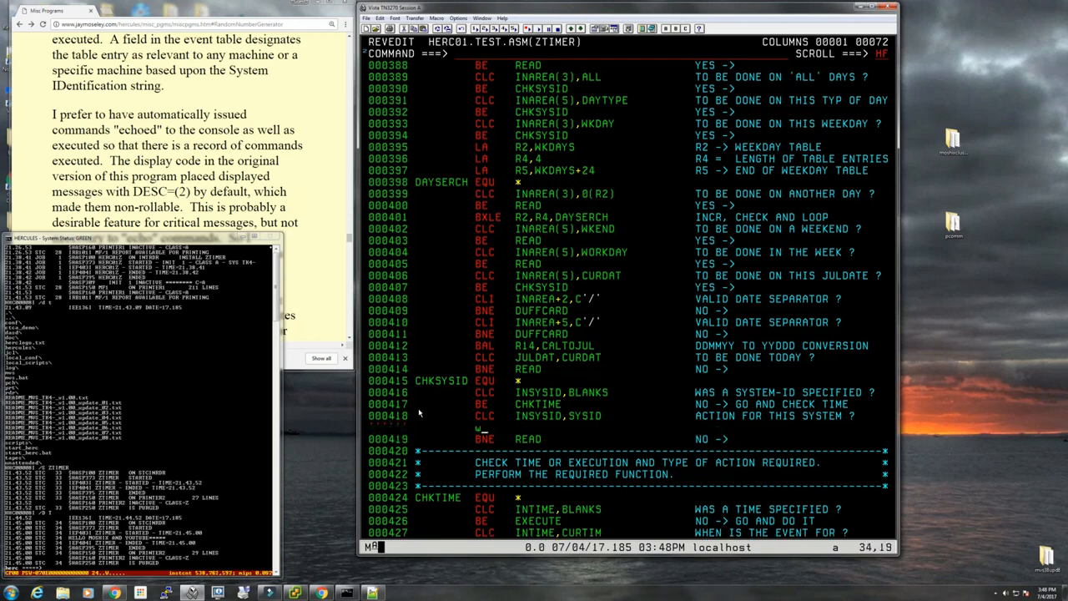
Step: Enter WTO 'ONE CARD READ CORRECTLY' on the new line after CLC INSYSID,SYSID
{"action": "type", "text": "wto"}
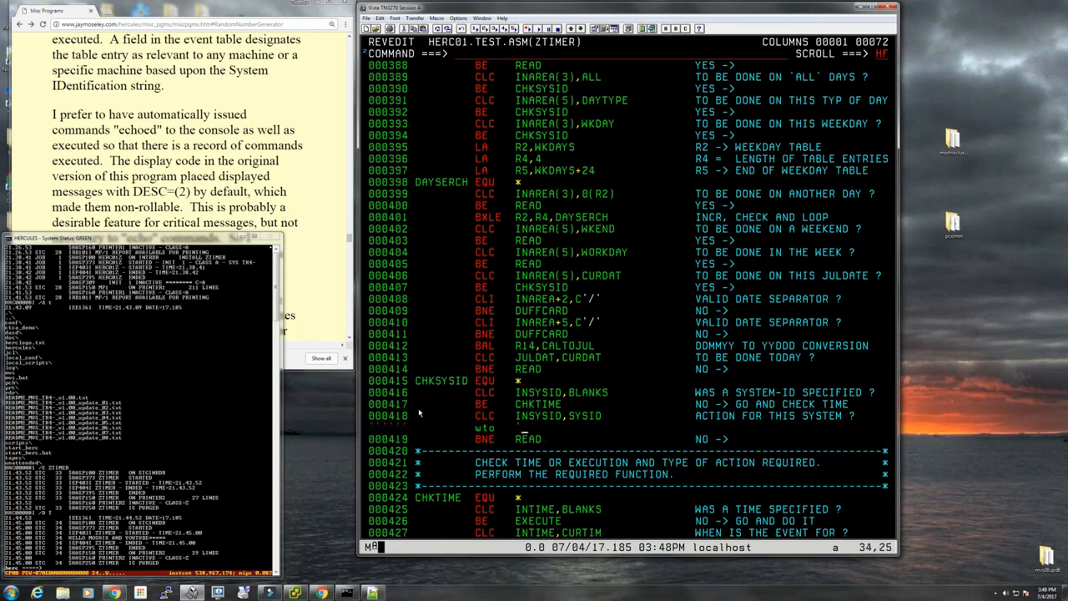
{"action": "type", "text": "one card read c"}
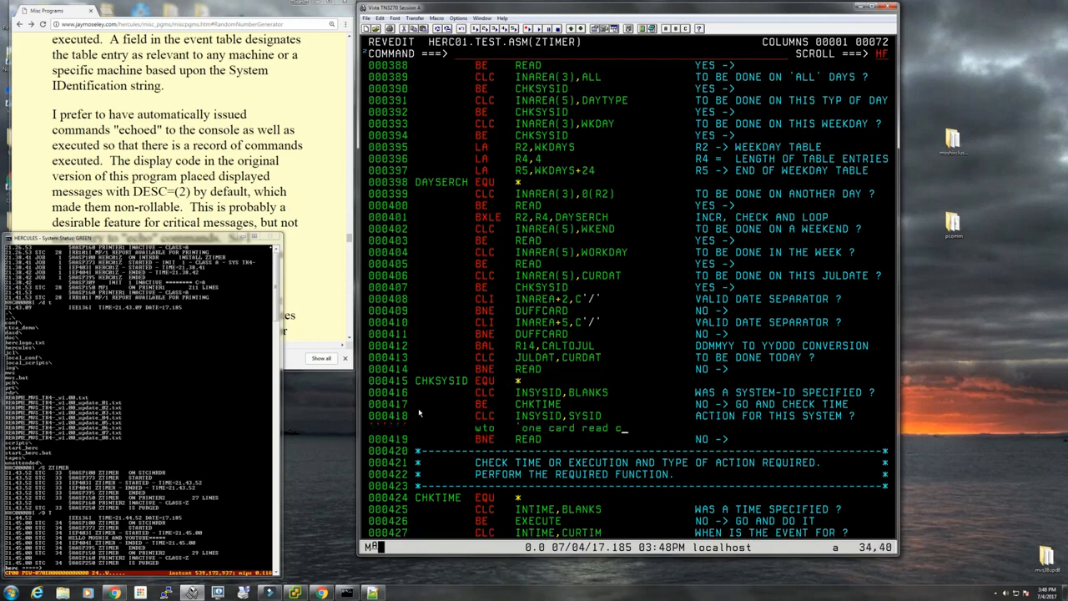
{"action": "type", "text": "orrectly*"}
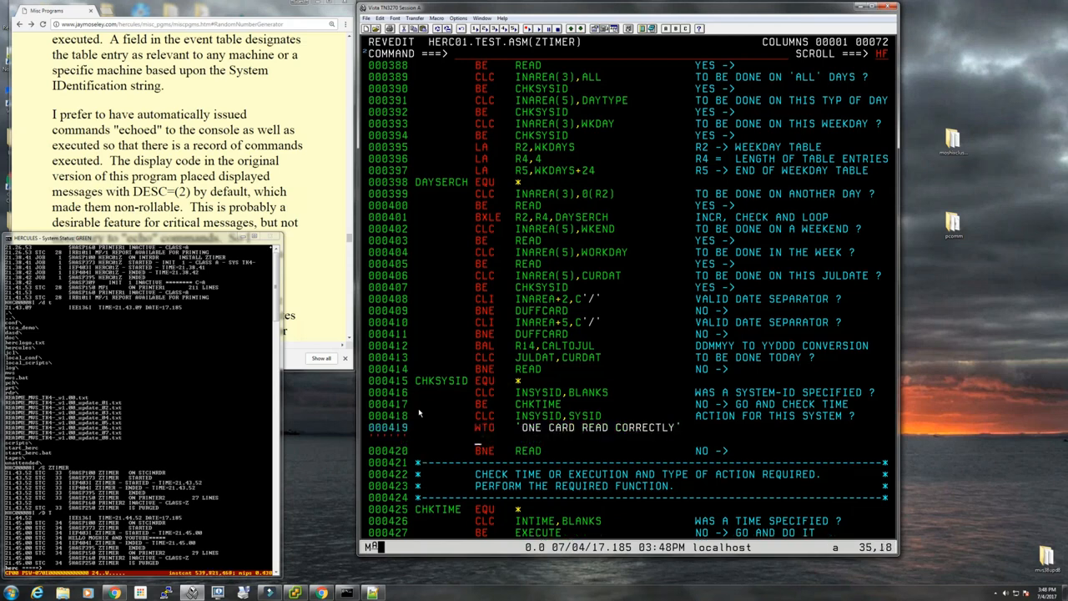
{"action": "scroll", "scroll_direction": "down", "scroll_amount": 3}
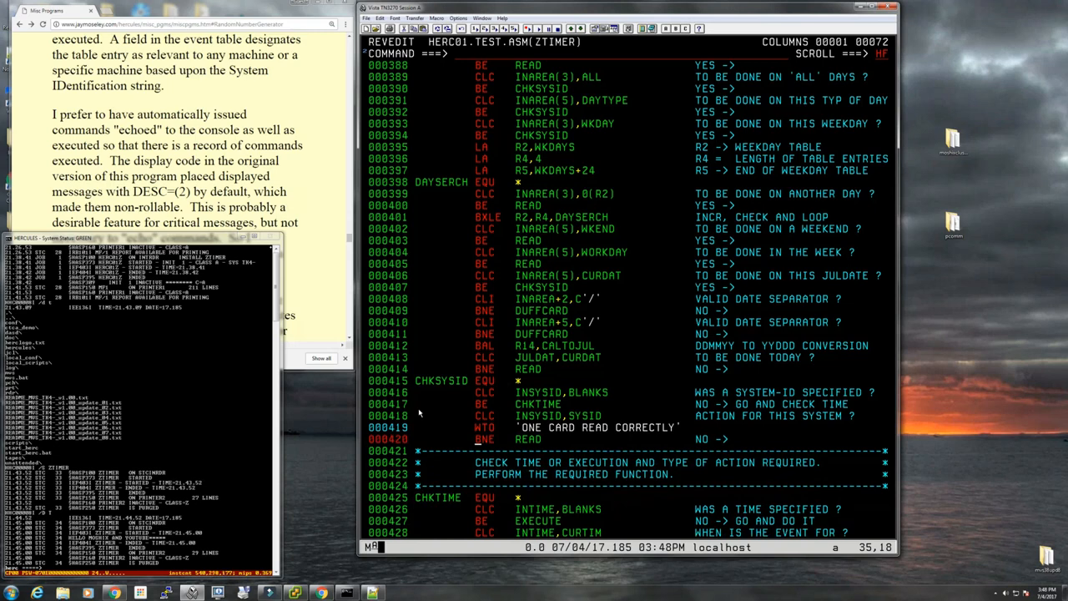
{"action": "scroll", "scroll_direction": "down", "scroll_amount": 3}
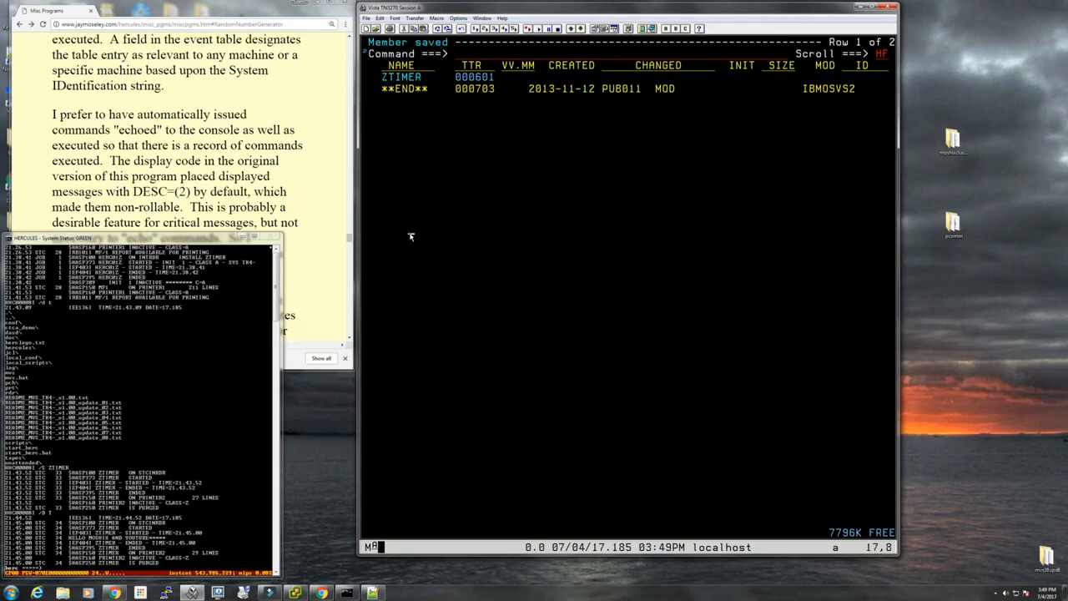
{"action": "mouse_move", "coordinate": [438, 201]}
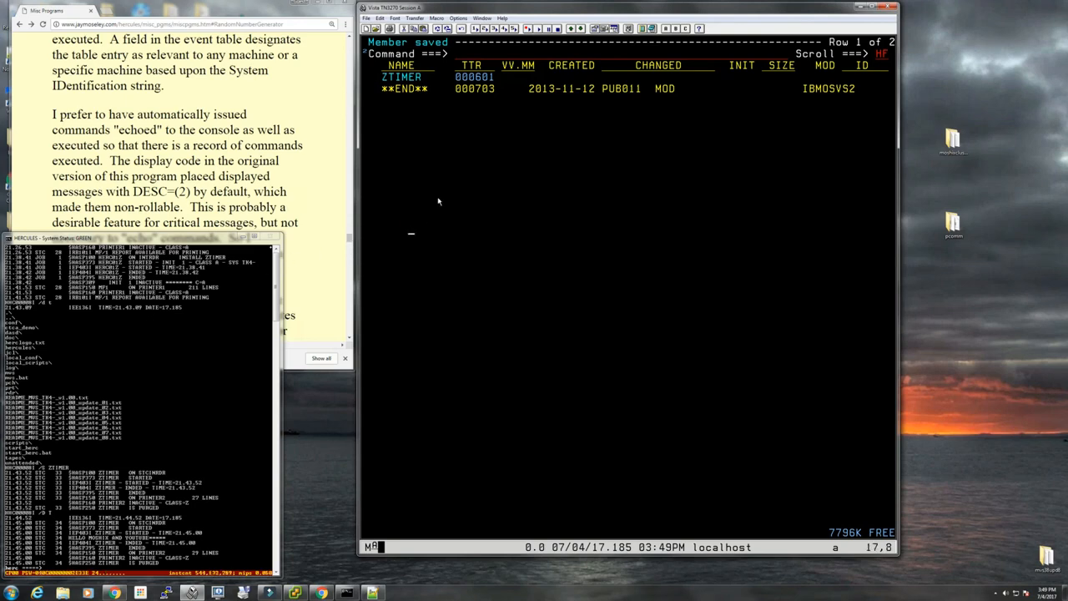